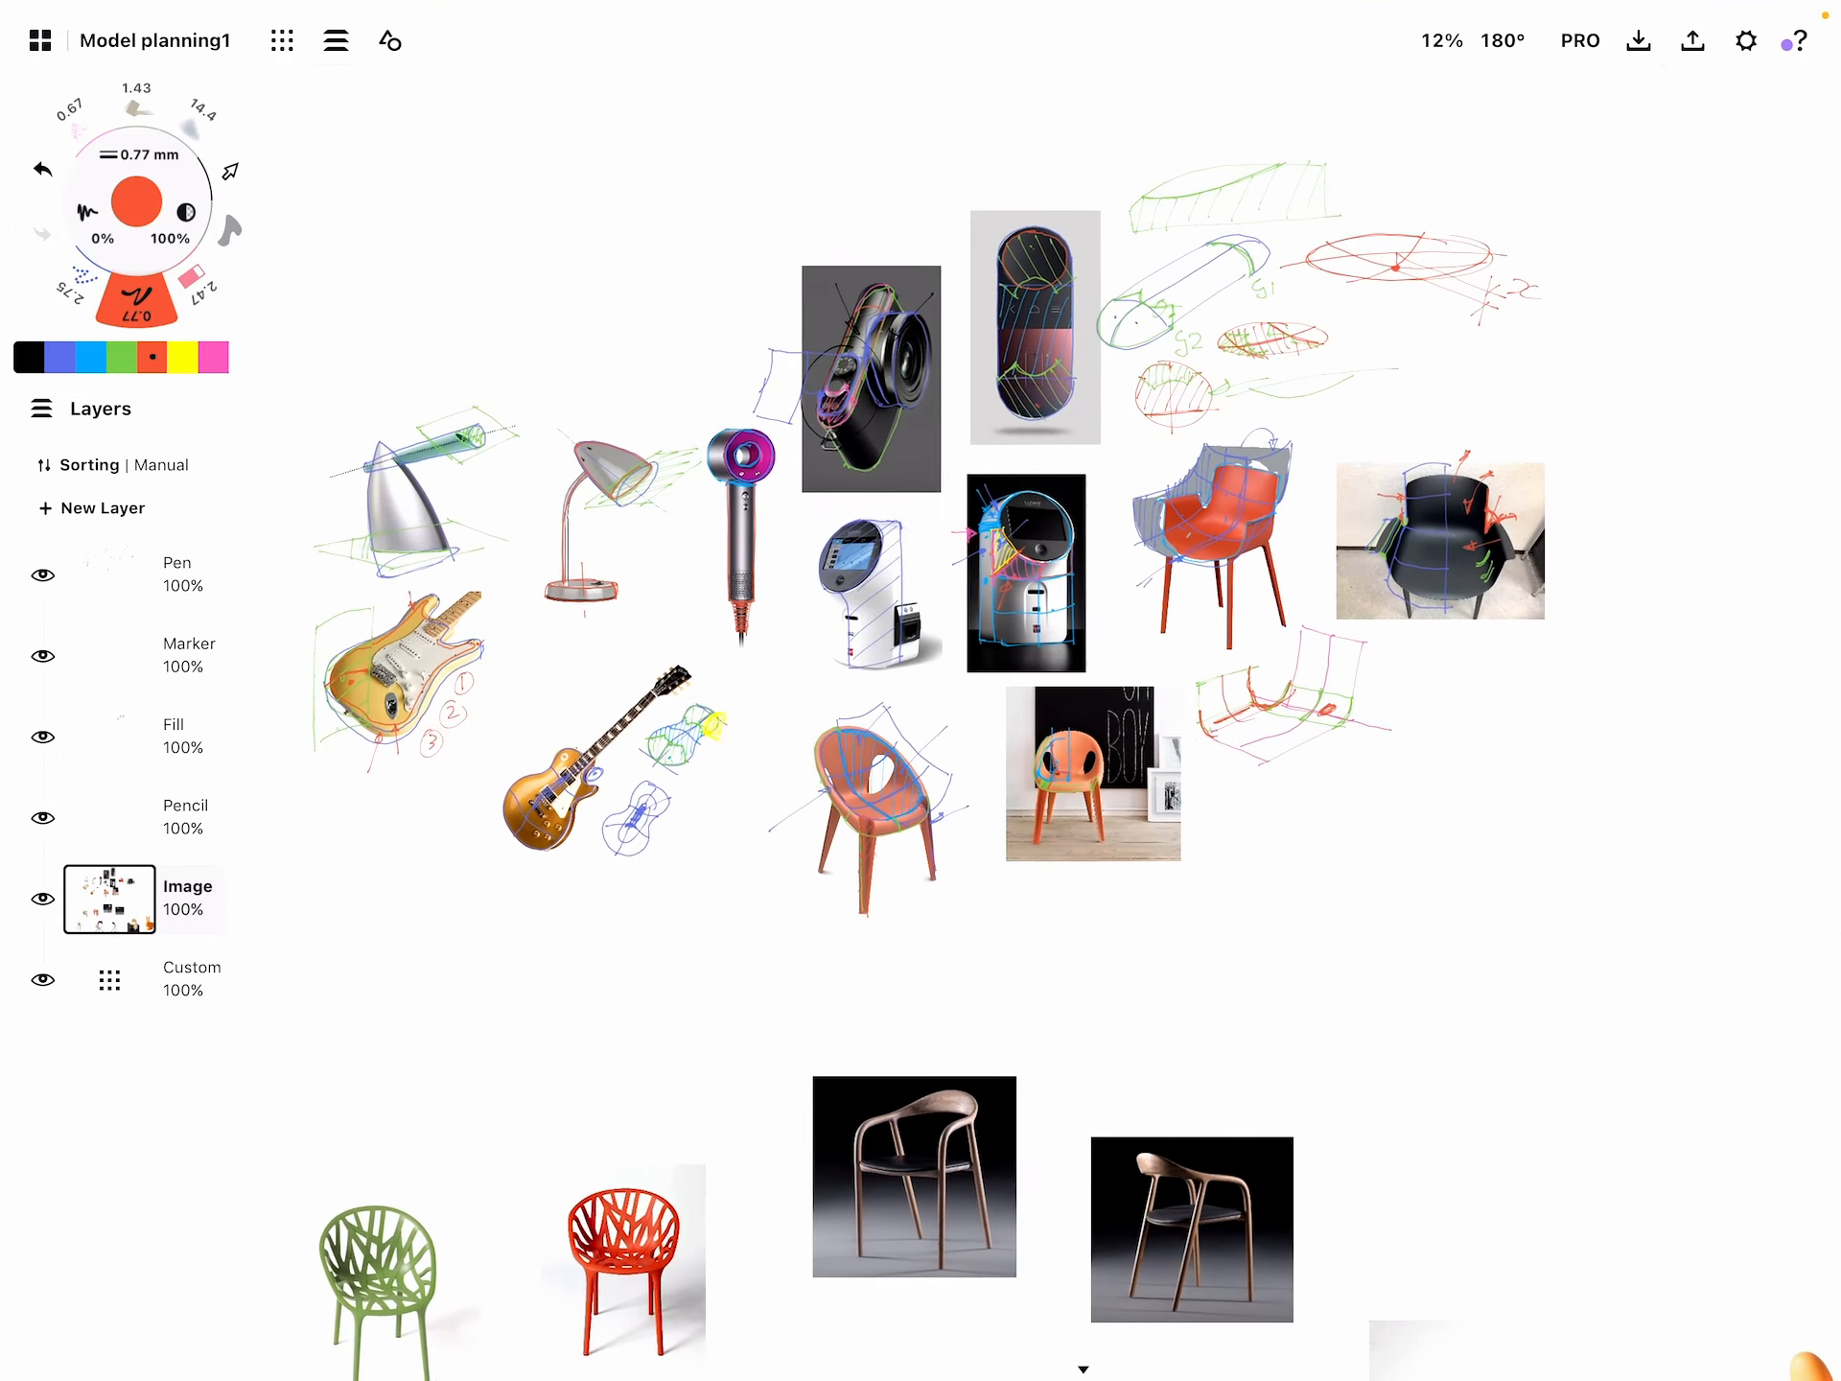
Lower the reference Image layer's opacity to about 54% so sketches stand out
scroll("down", 3)
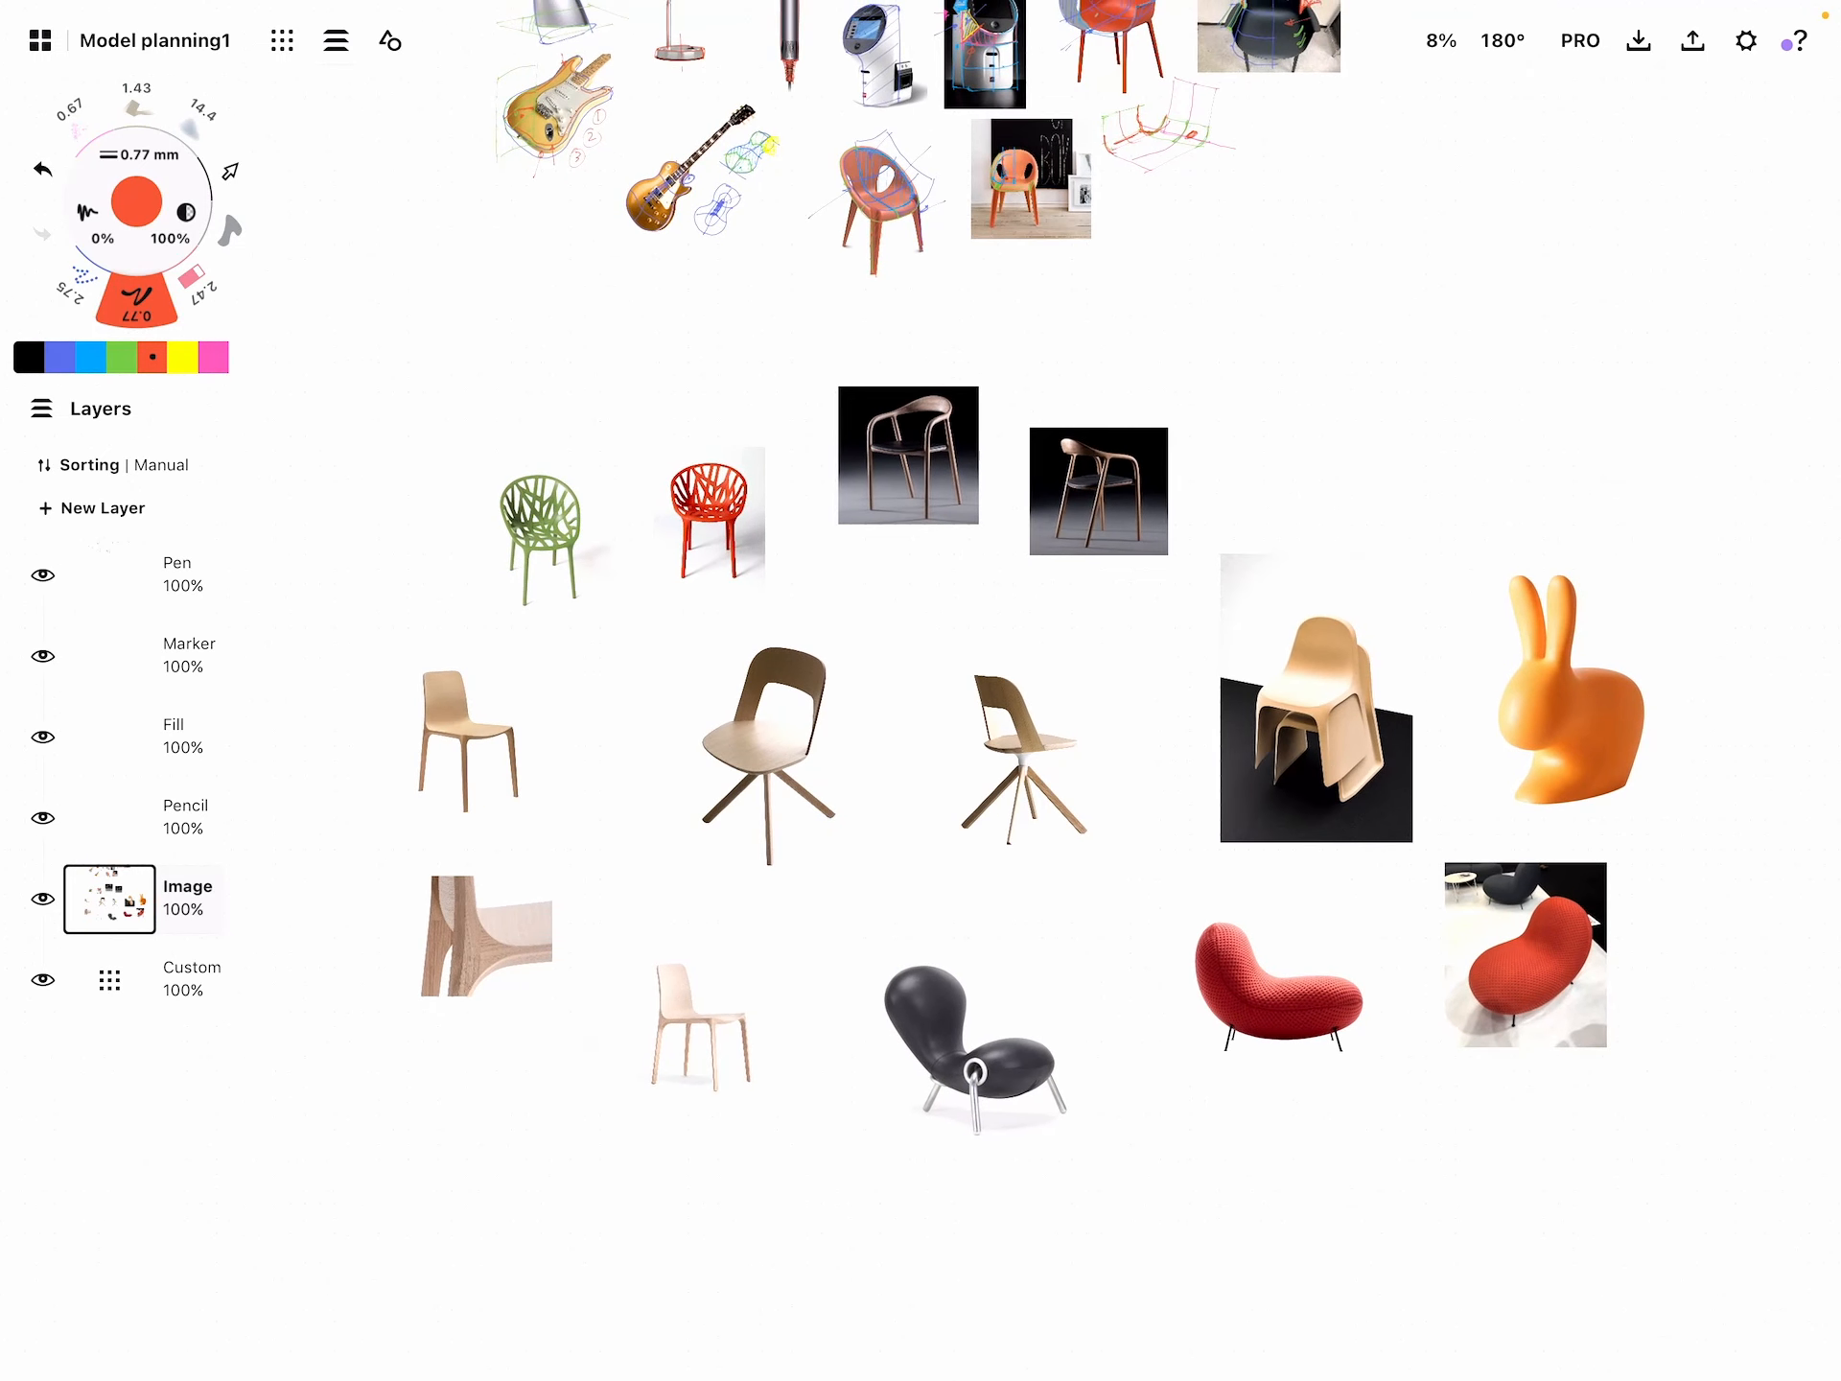
left_click(107, 900)
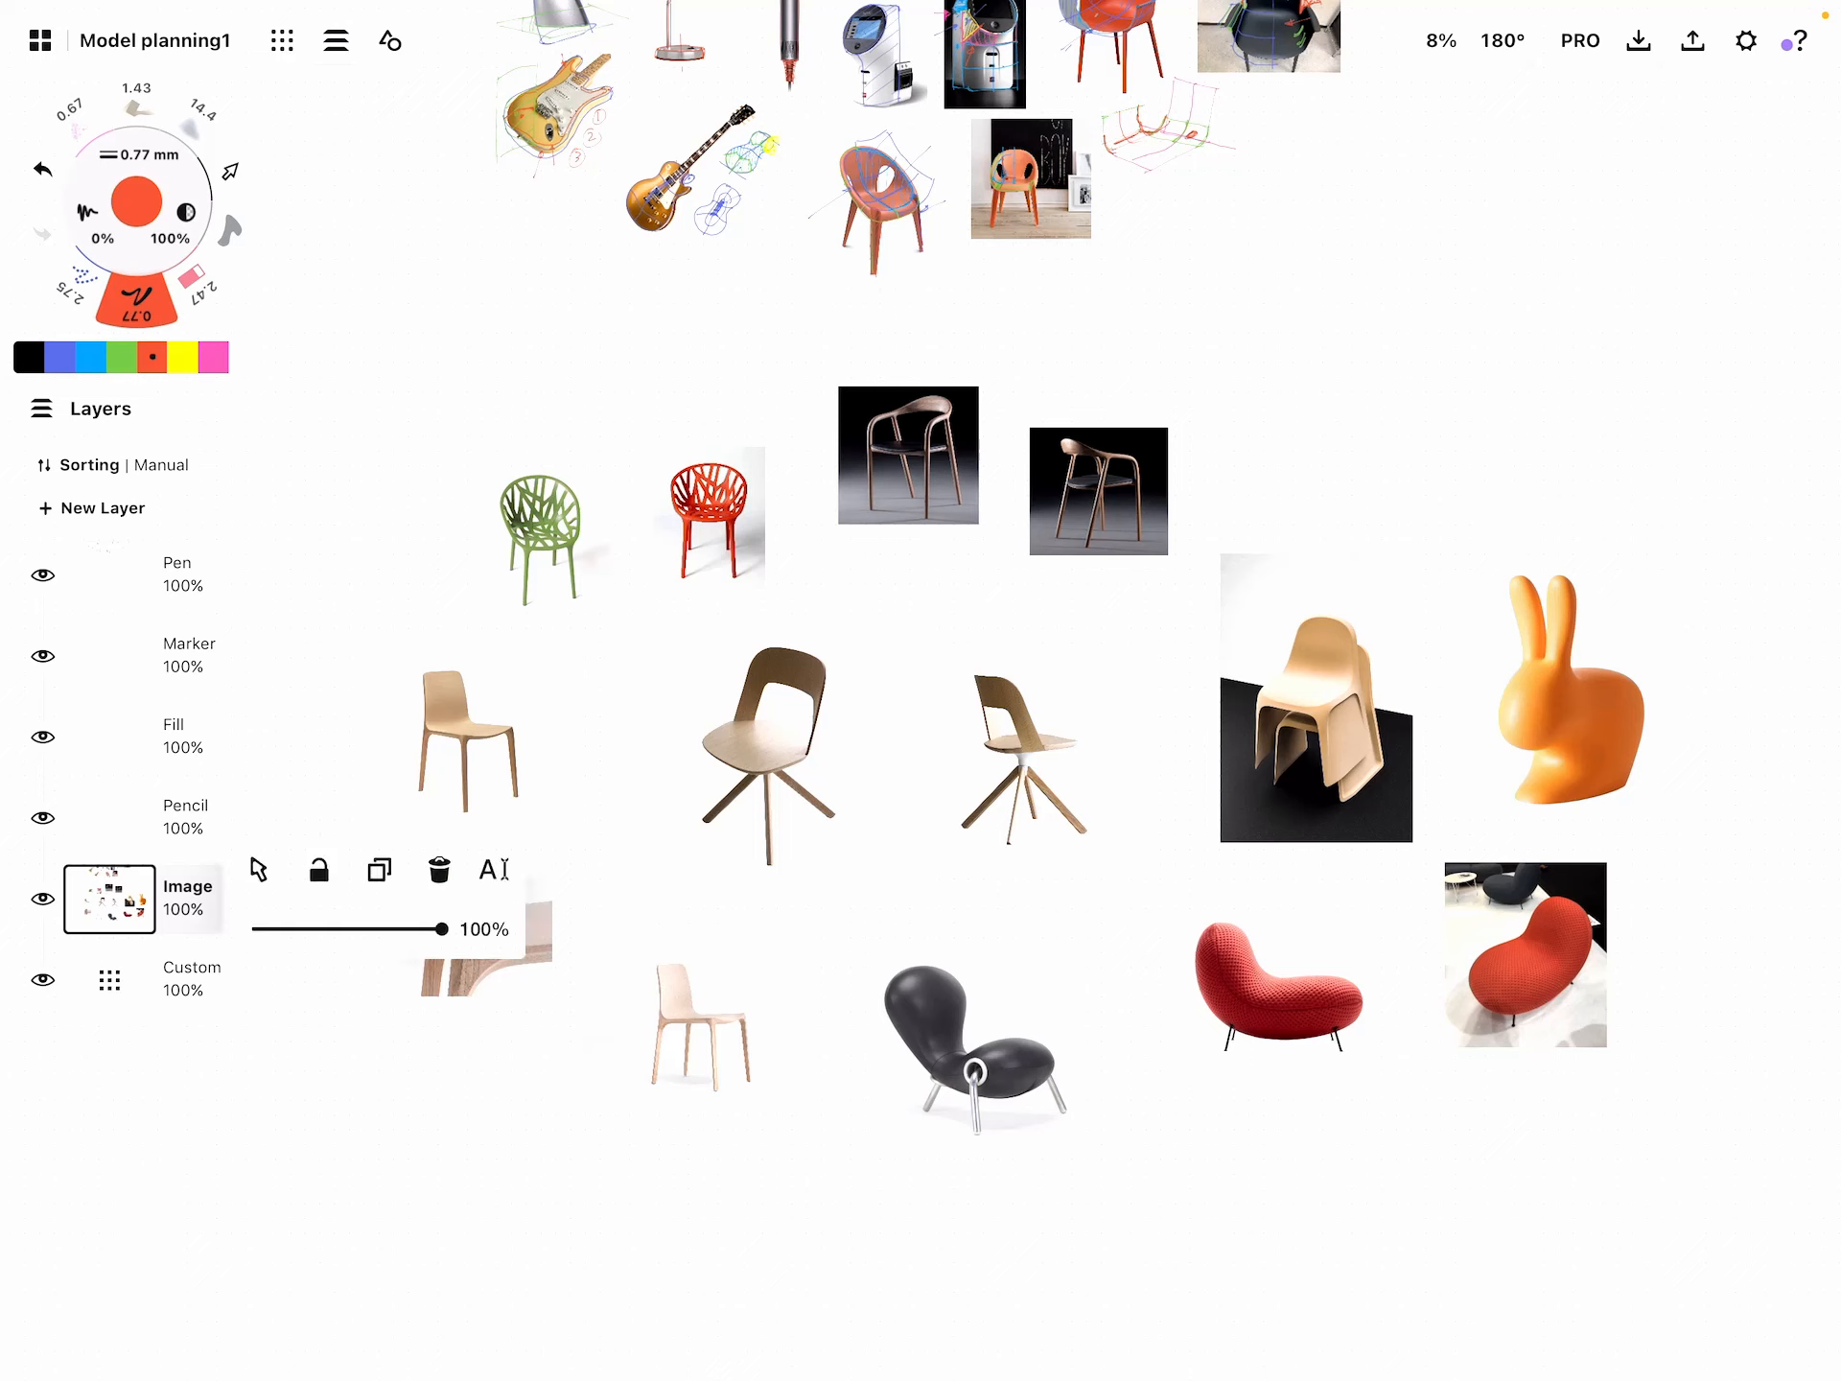
left_click_drag(447, 928, 361, 929)
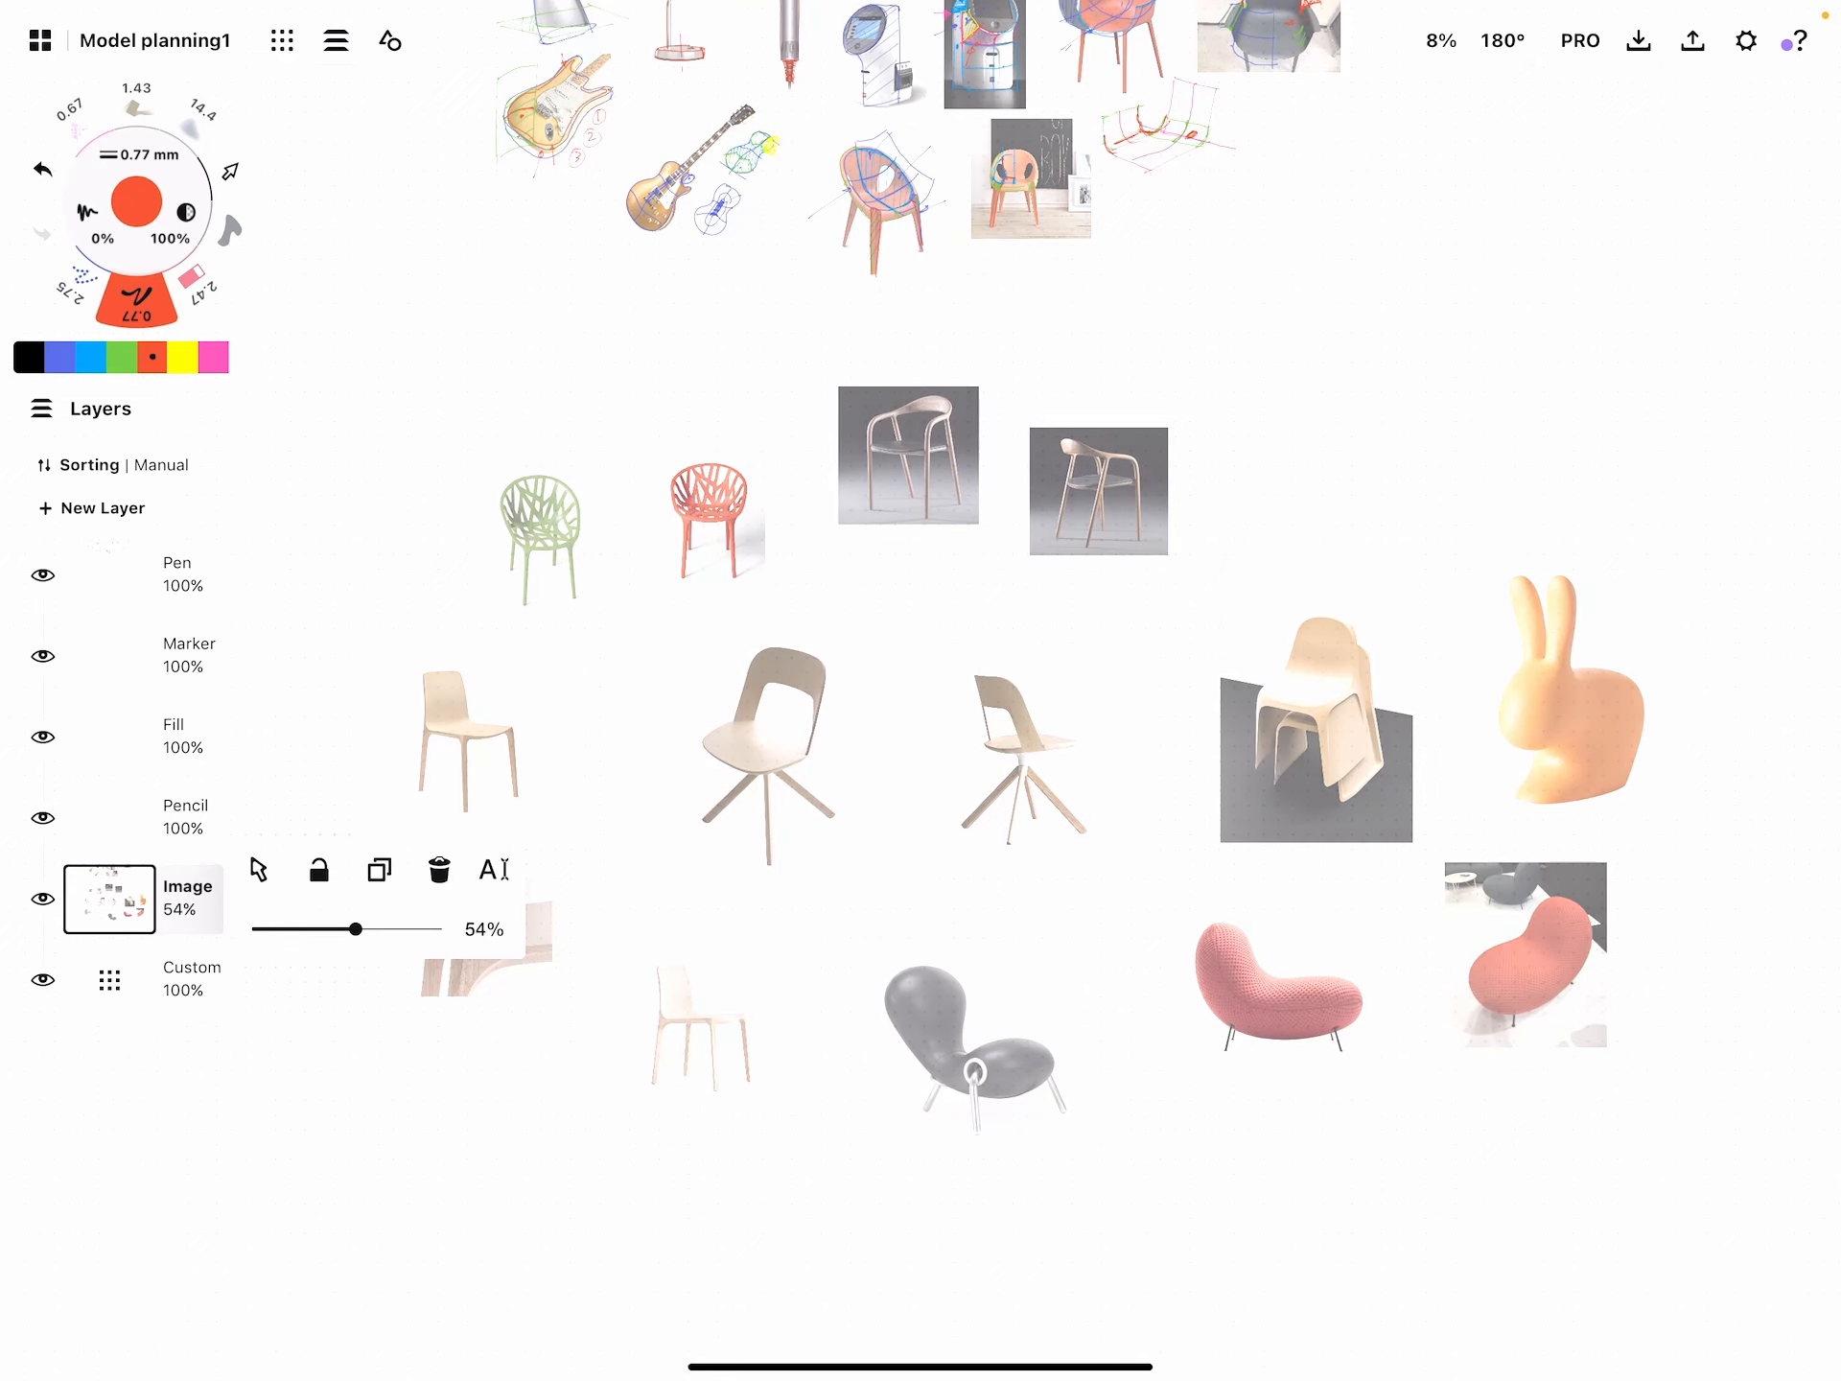
left_click_drag(359, 928, 328, 929)
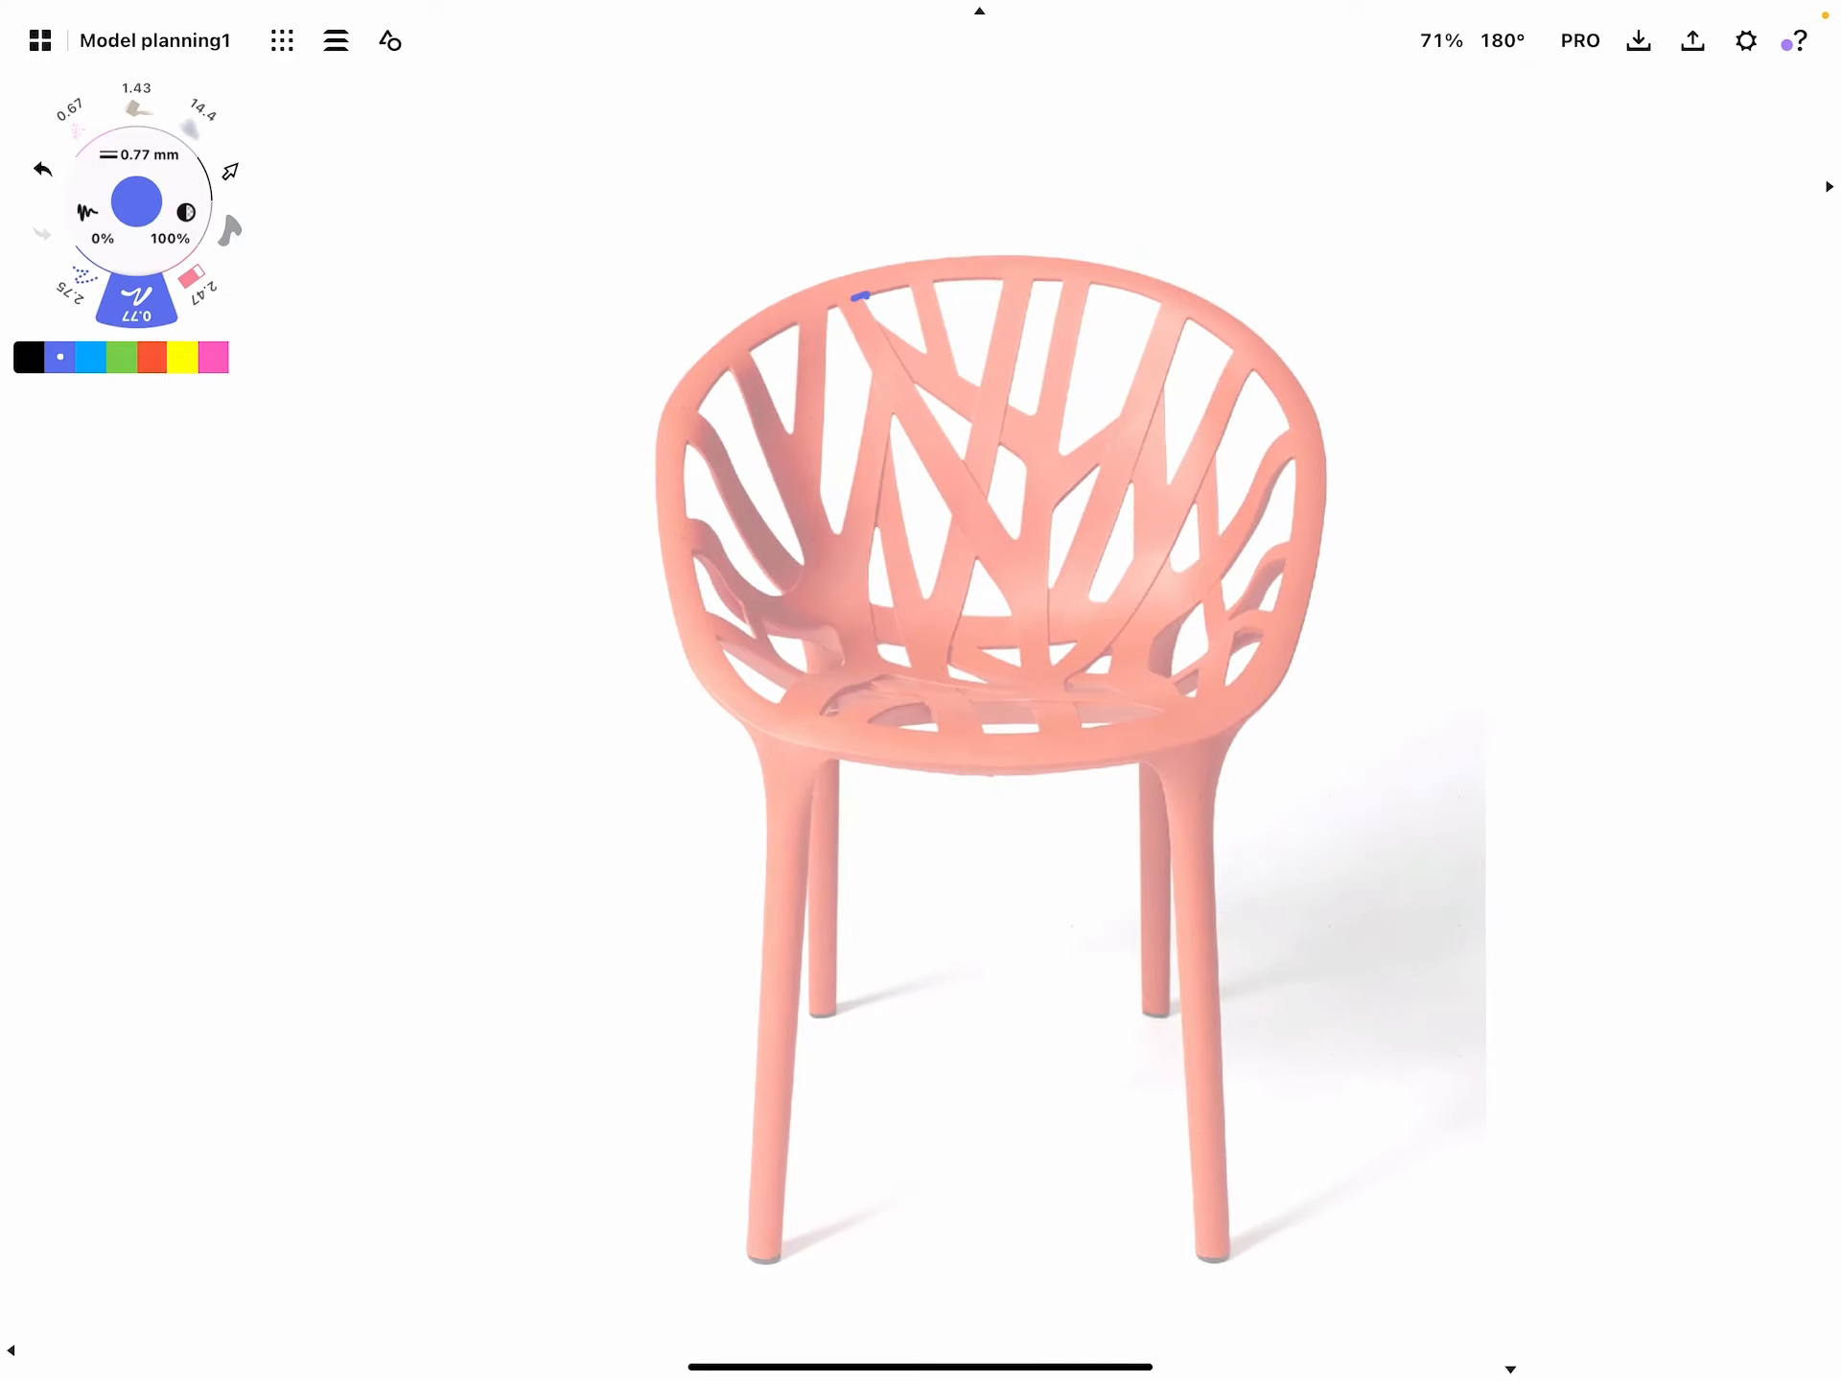
Trace the red chair's backrest rim in blue with arrowed branch lines and a circled junction labelled S2
left_click_drag(892, 289, 681, 462)
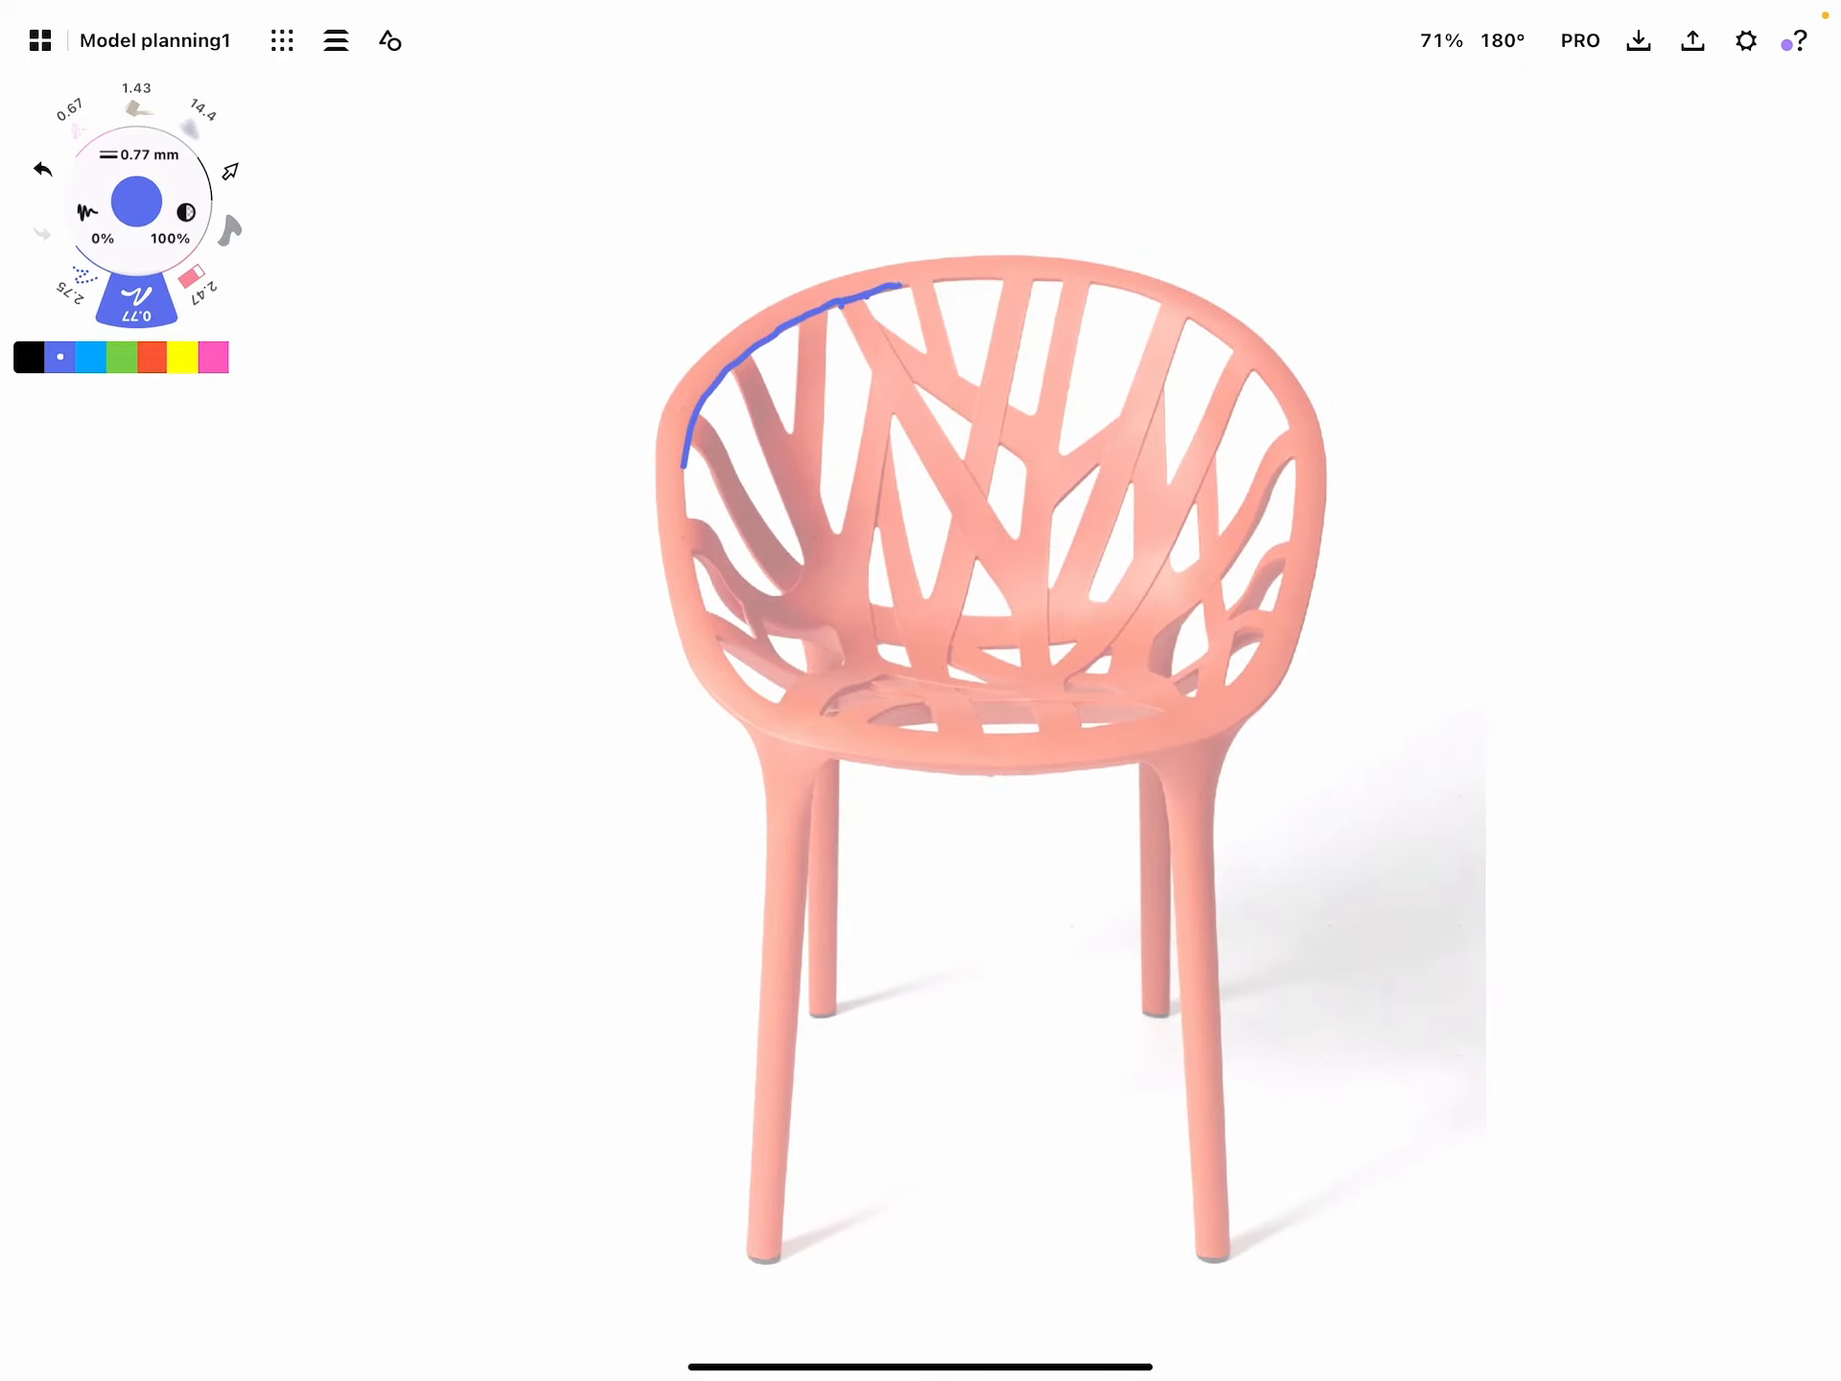
left_click_drag(892, 287, 1256, 364)
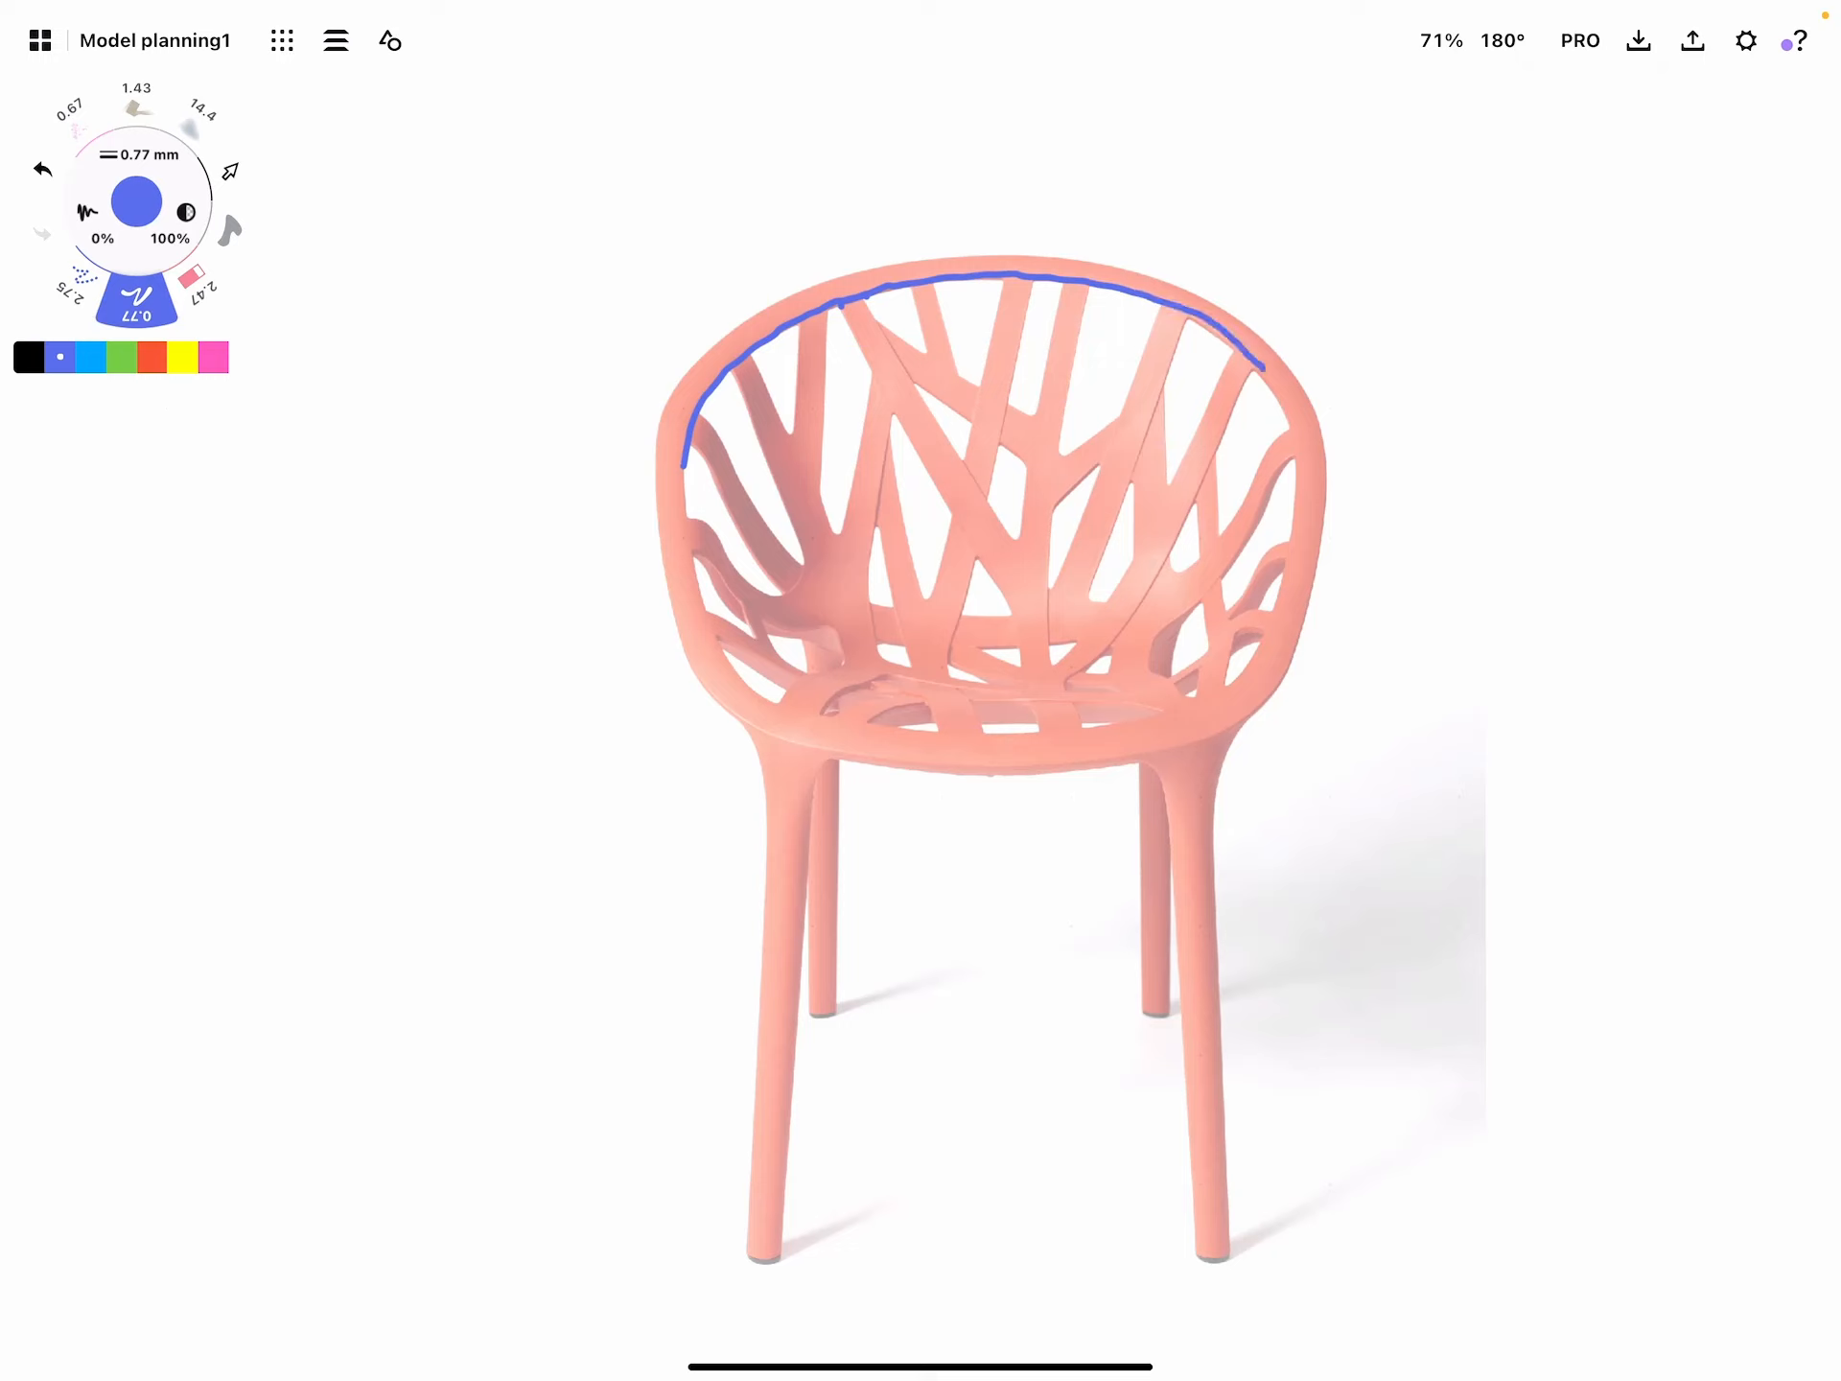
left_click_drag(1034, 276, 991, 482)
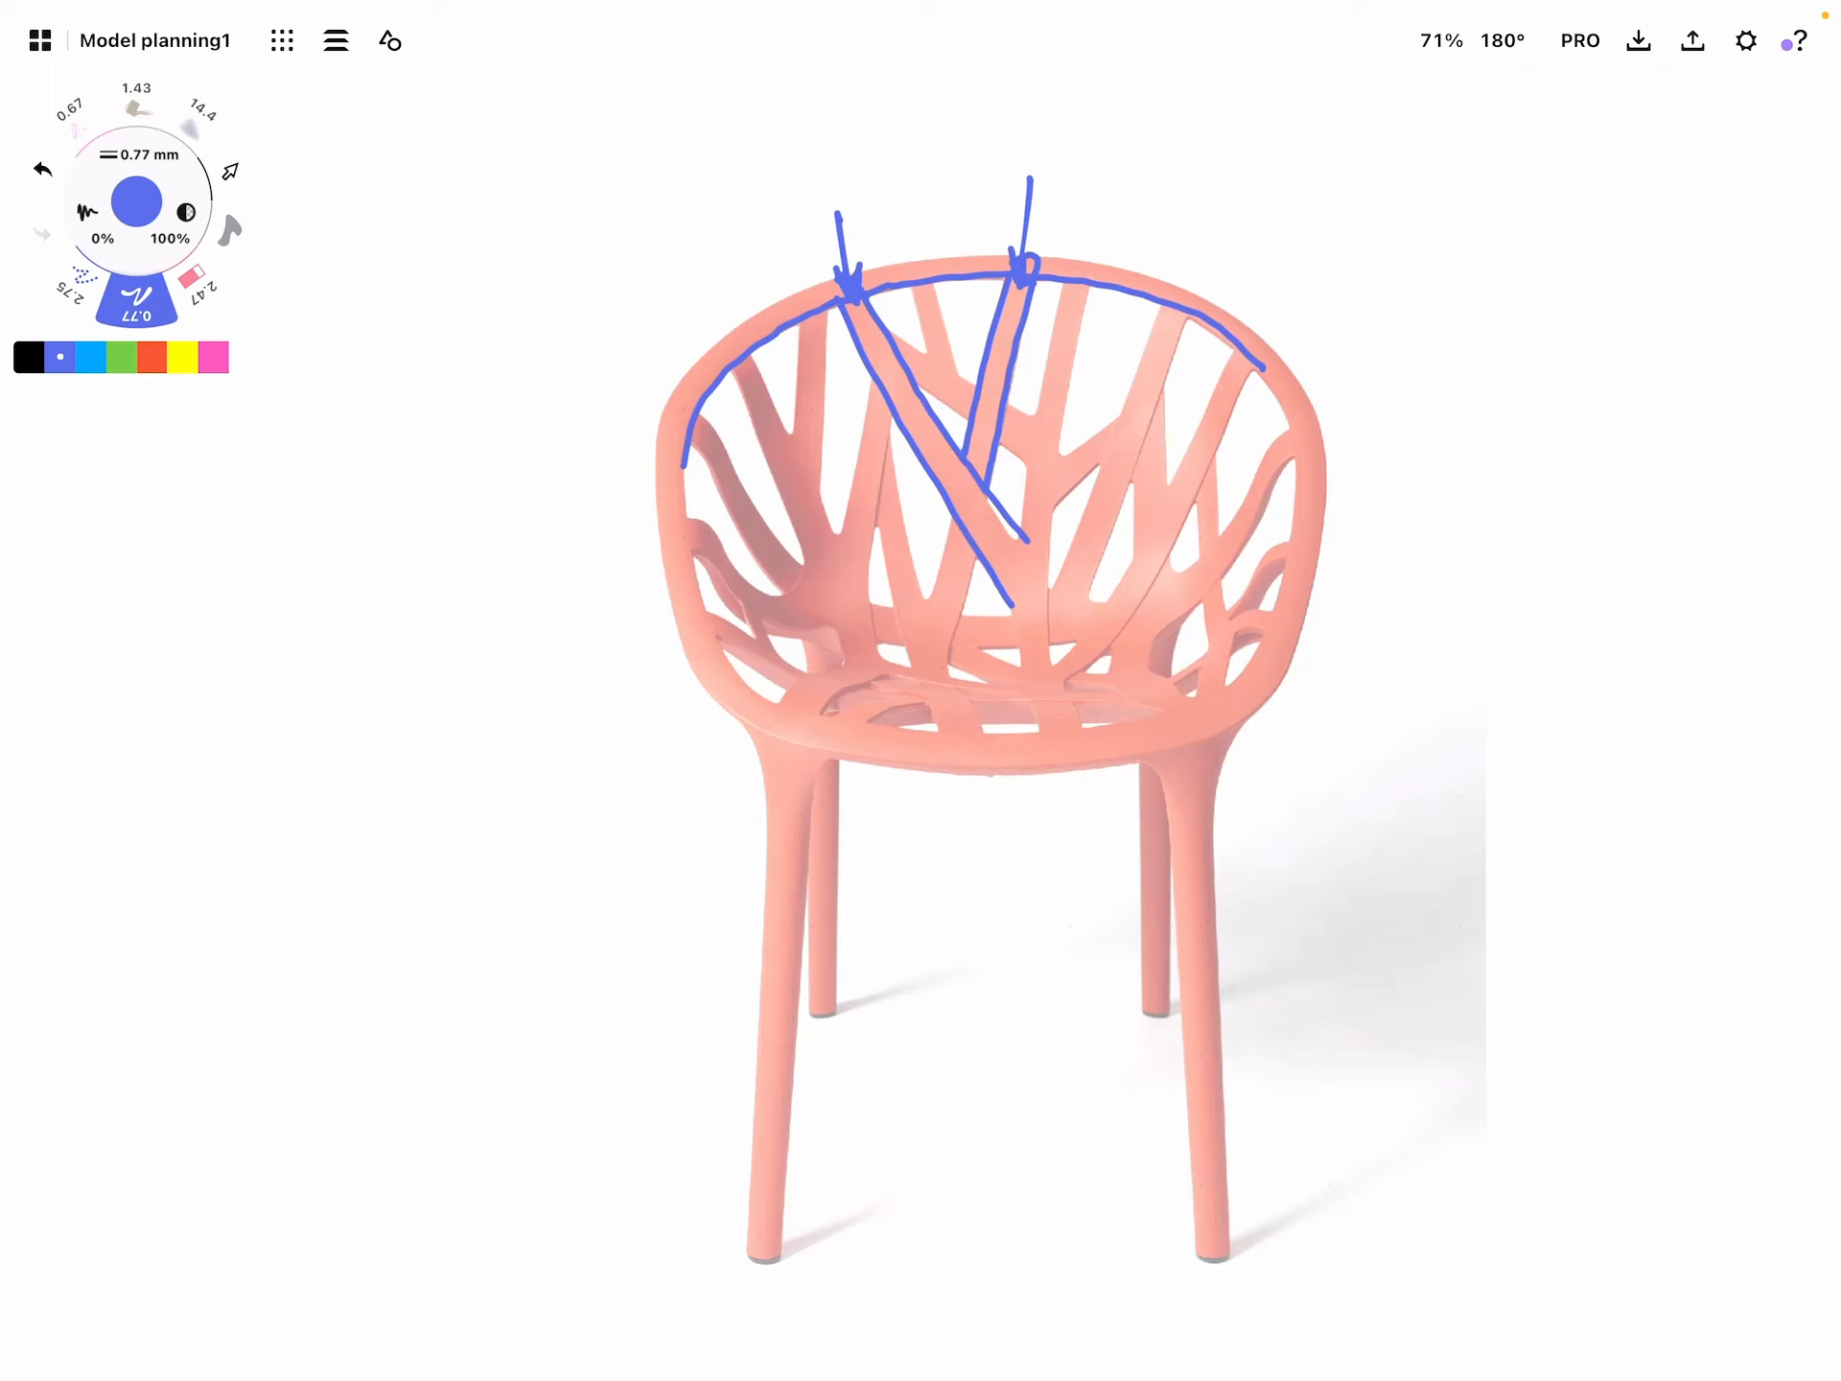
left_click_drag(1034, 234, 1350, 177)
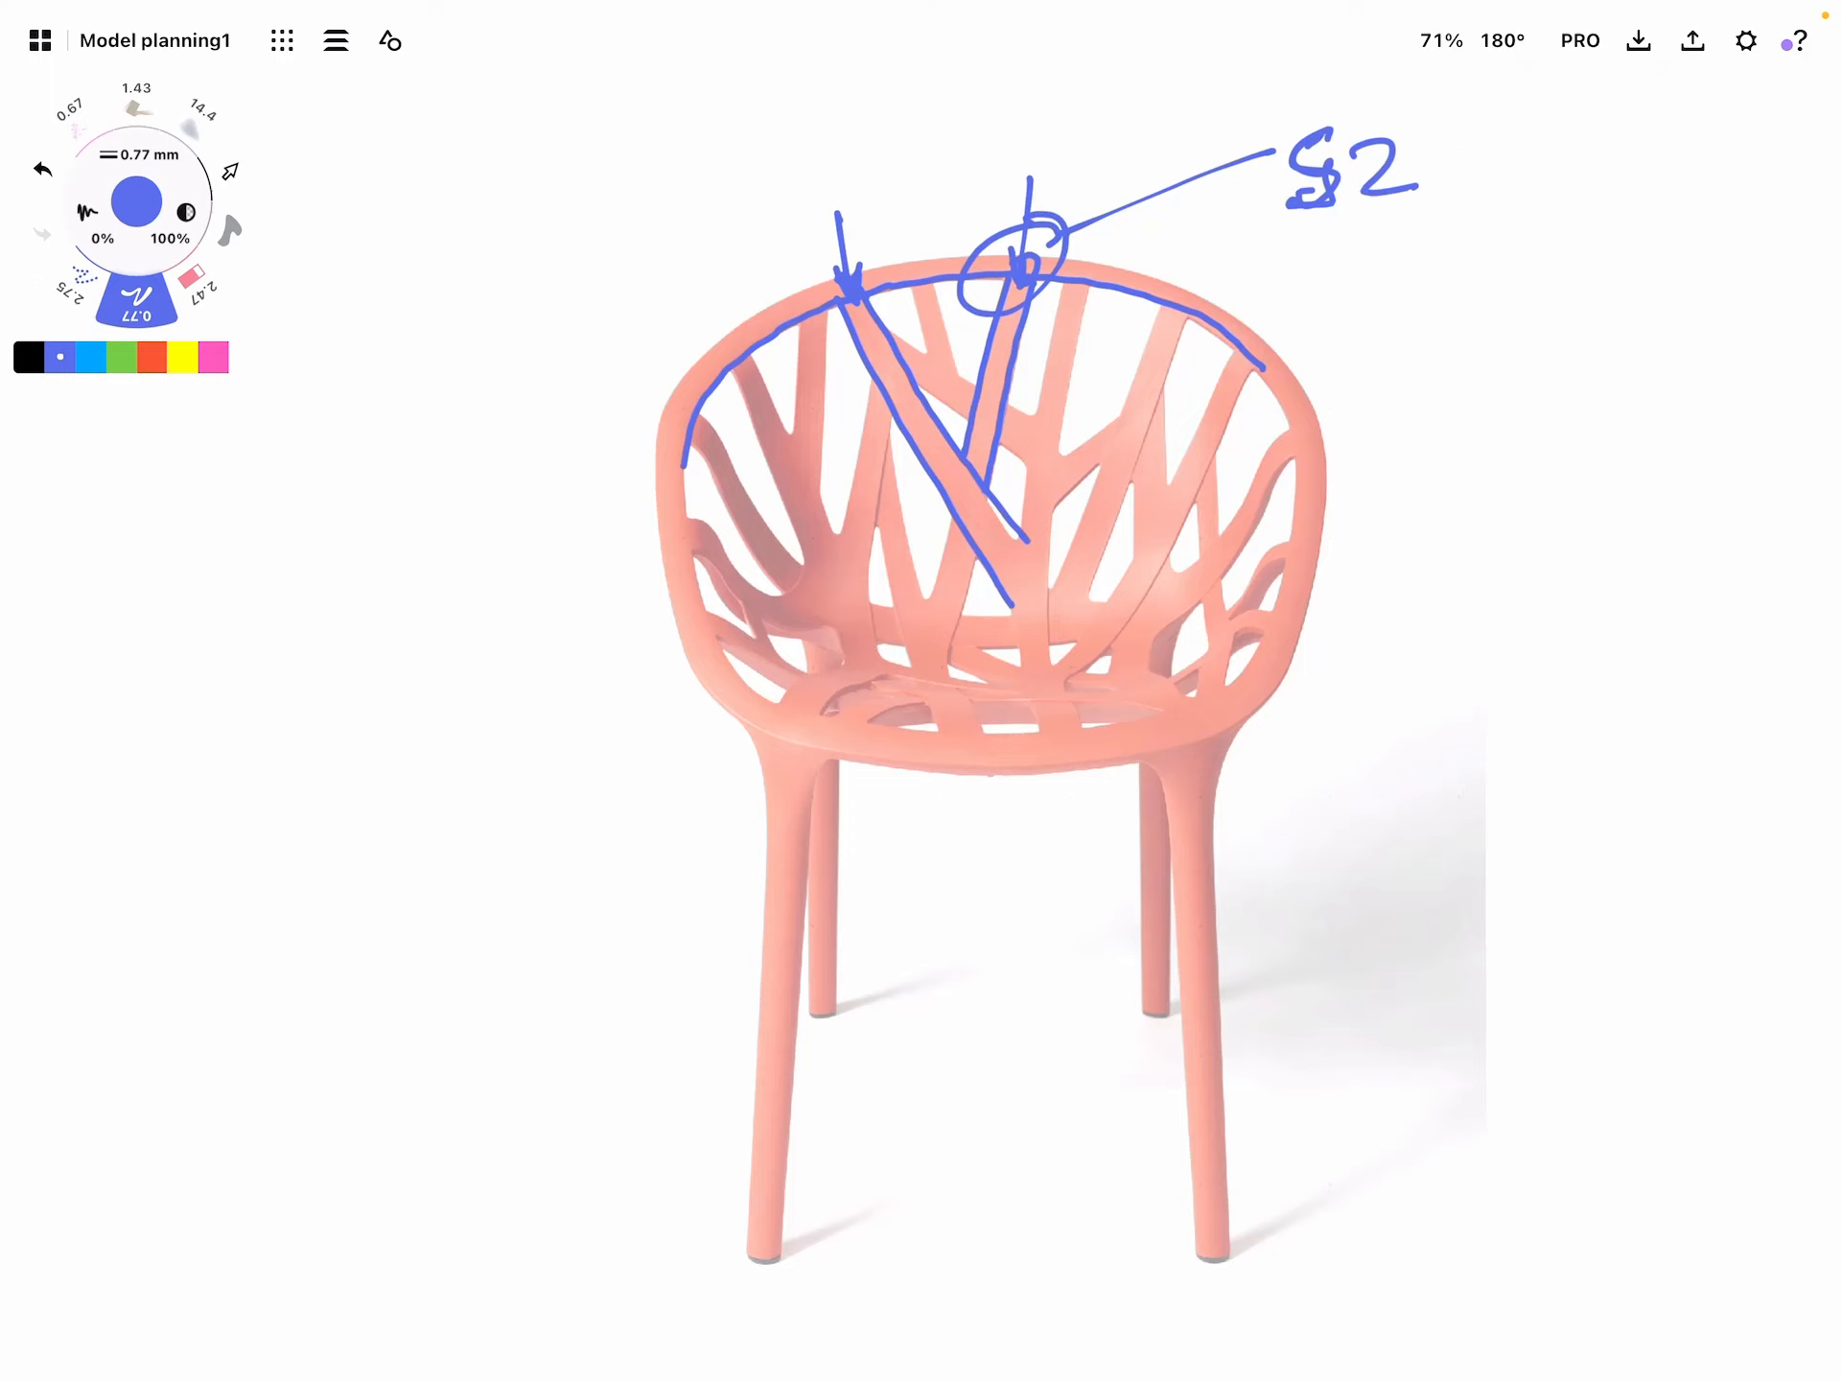
left_click(88, 358)
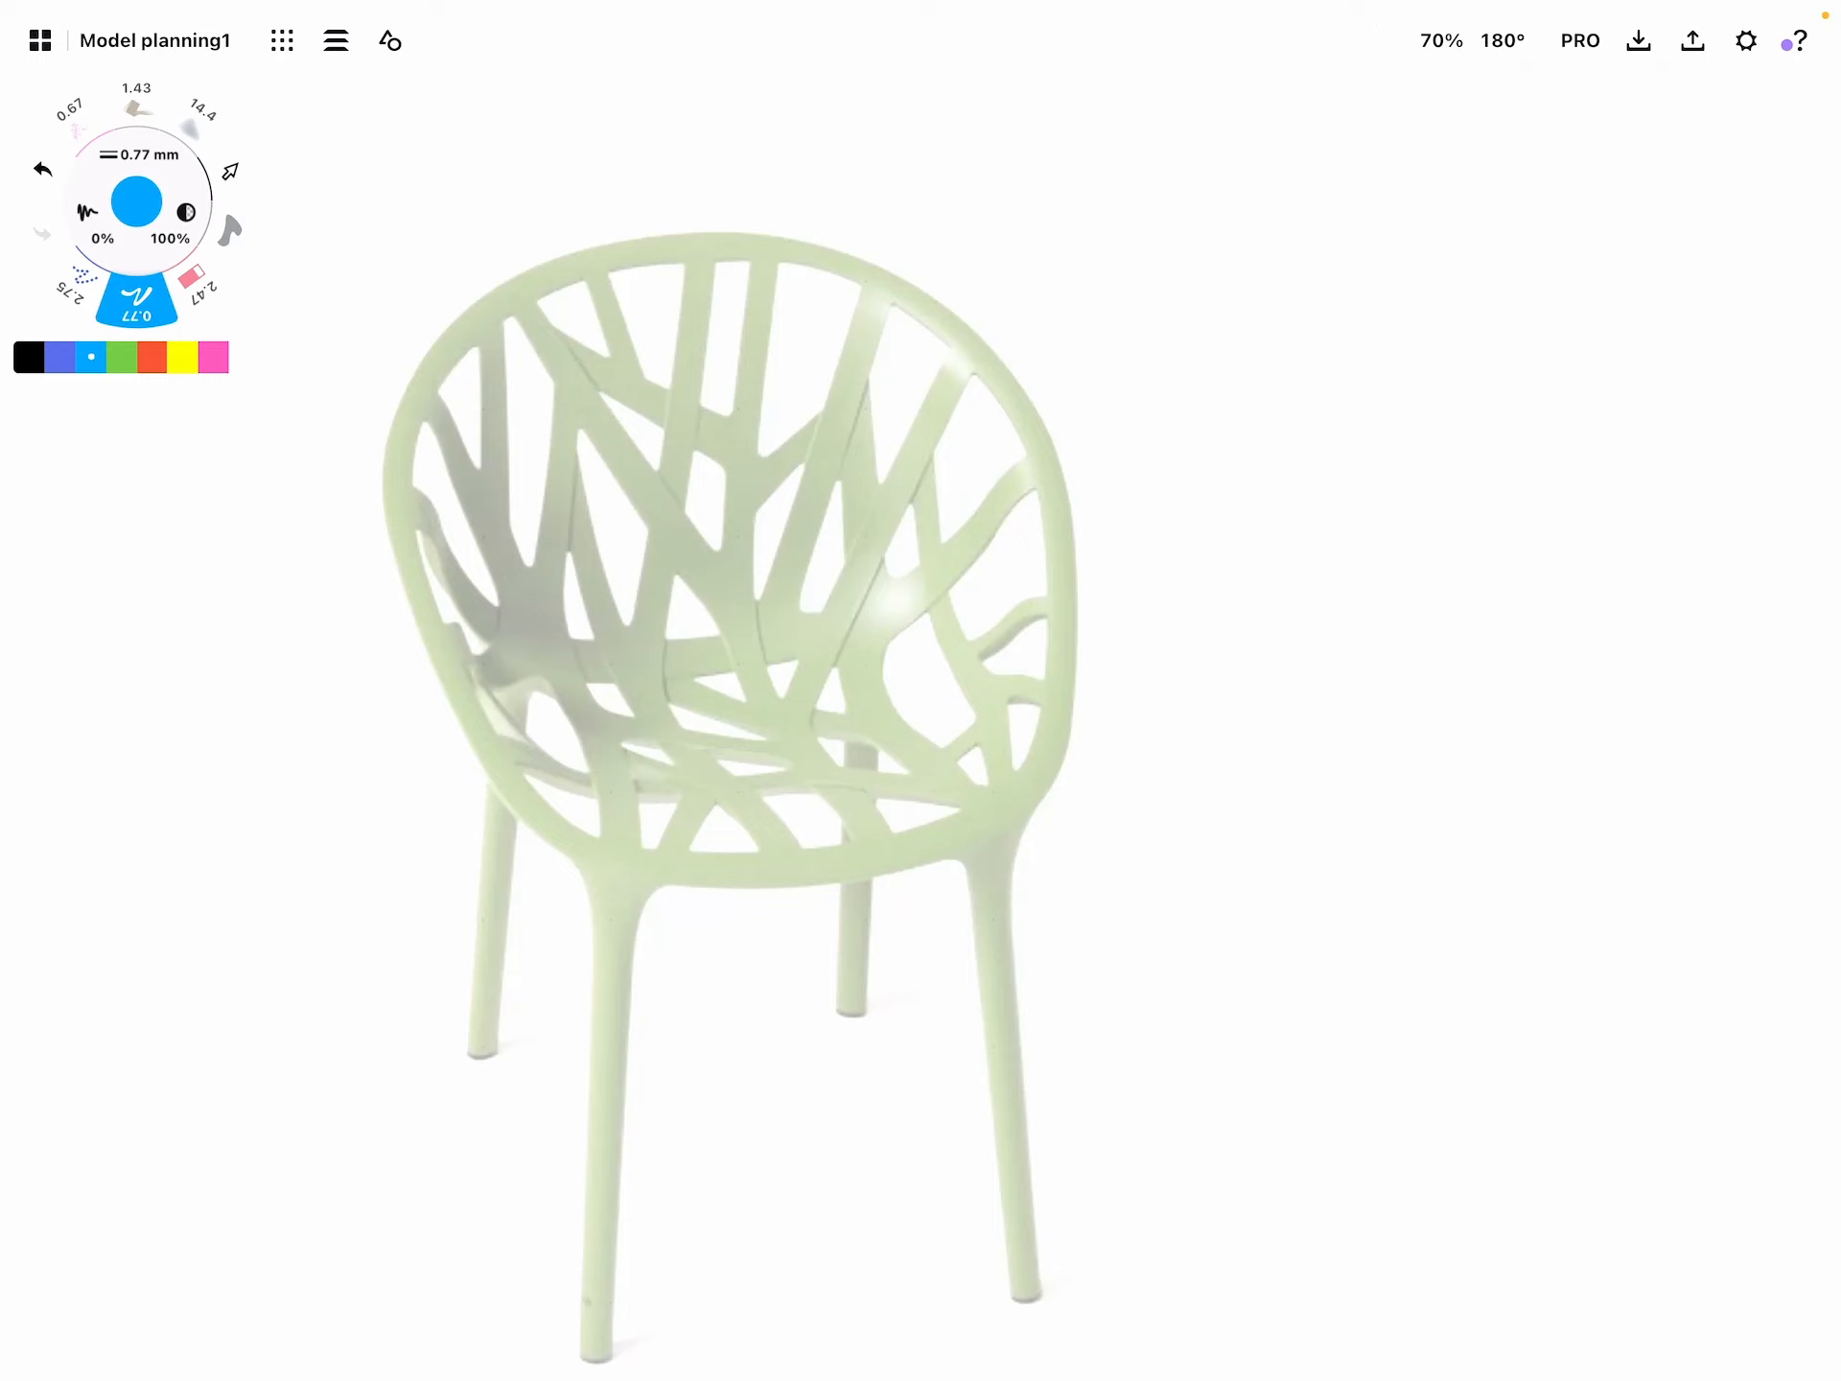
Sketch blue four-sided patch boundaries across the green chair's seat and backrest
left_click_drag(350, 551, 984, 531)
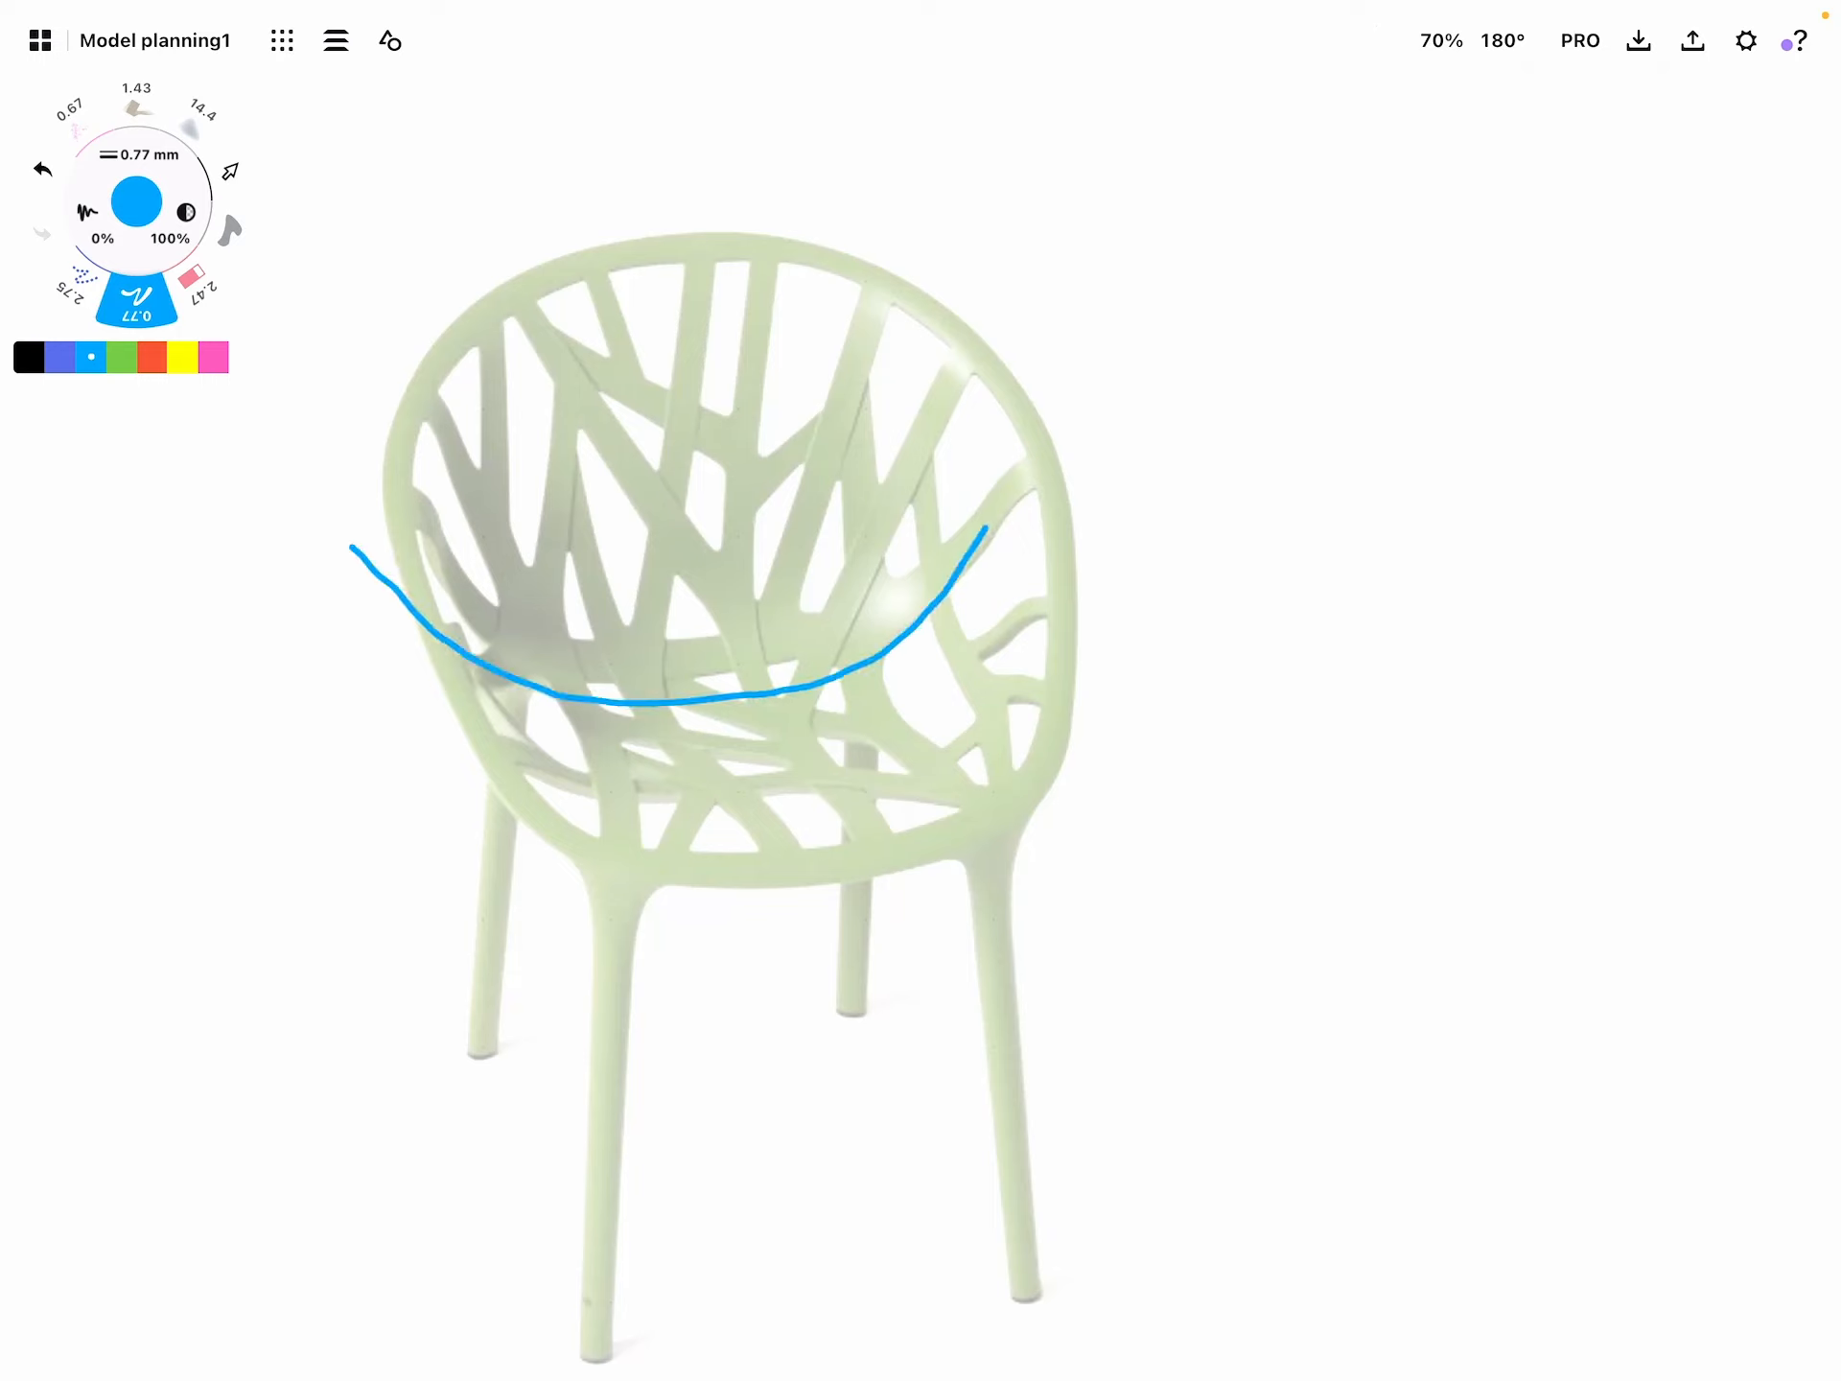
left_click_drag(663, 203, 713, 719)
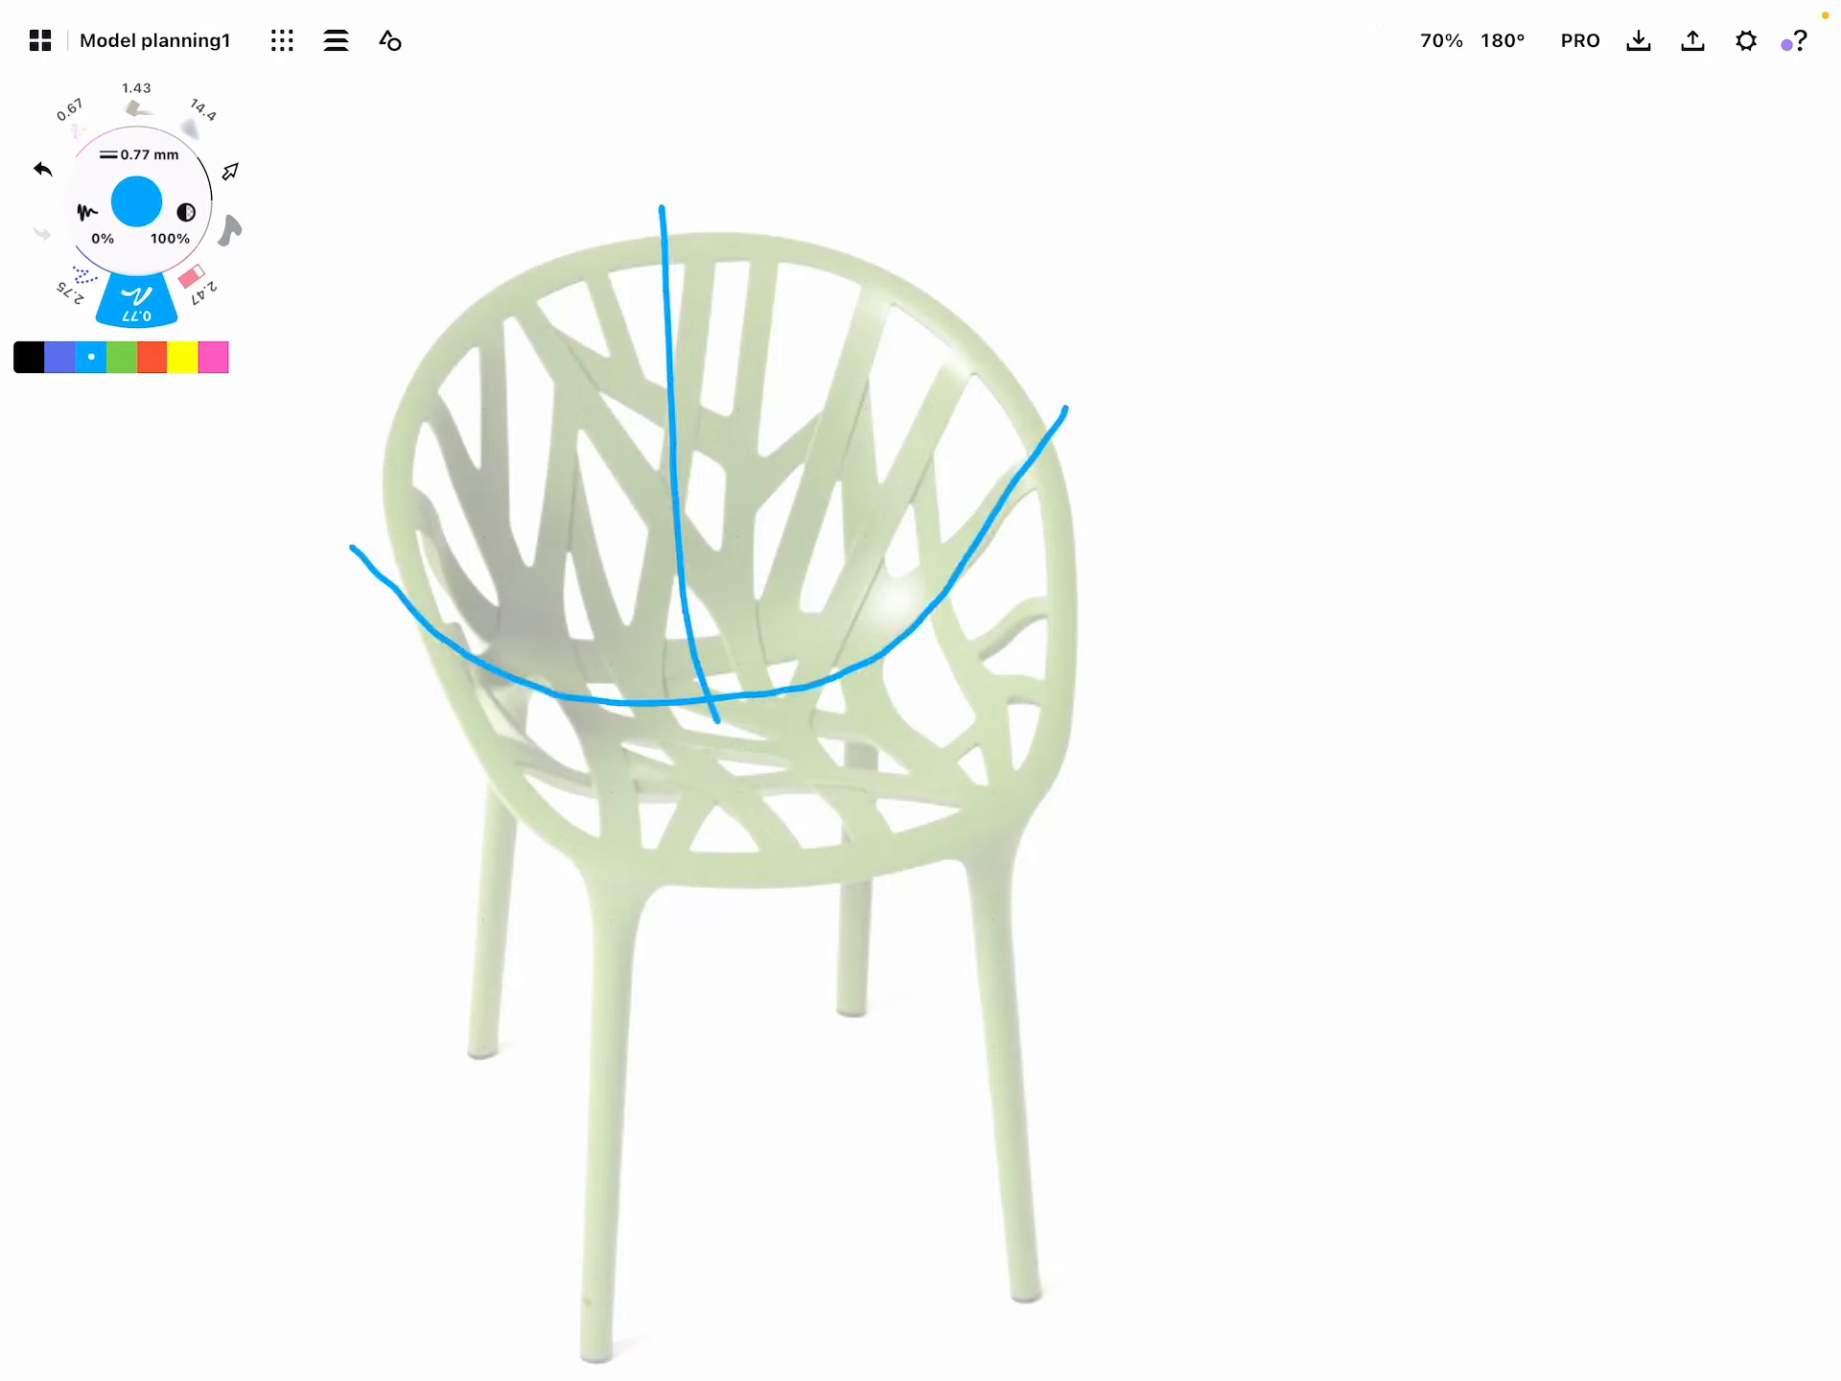
left_click_drag(714, 713, 875, 922)
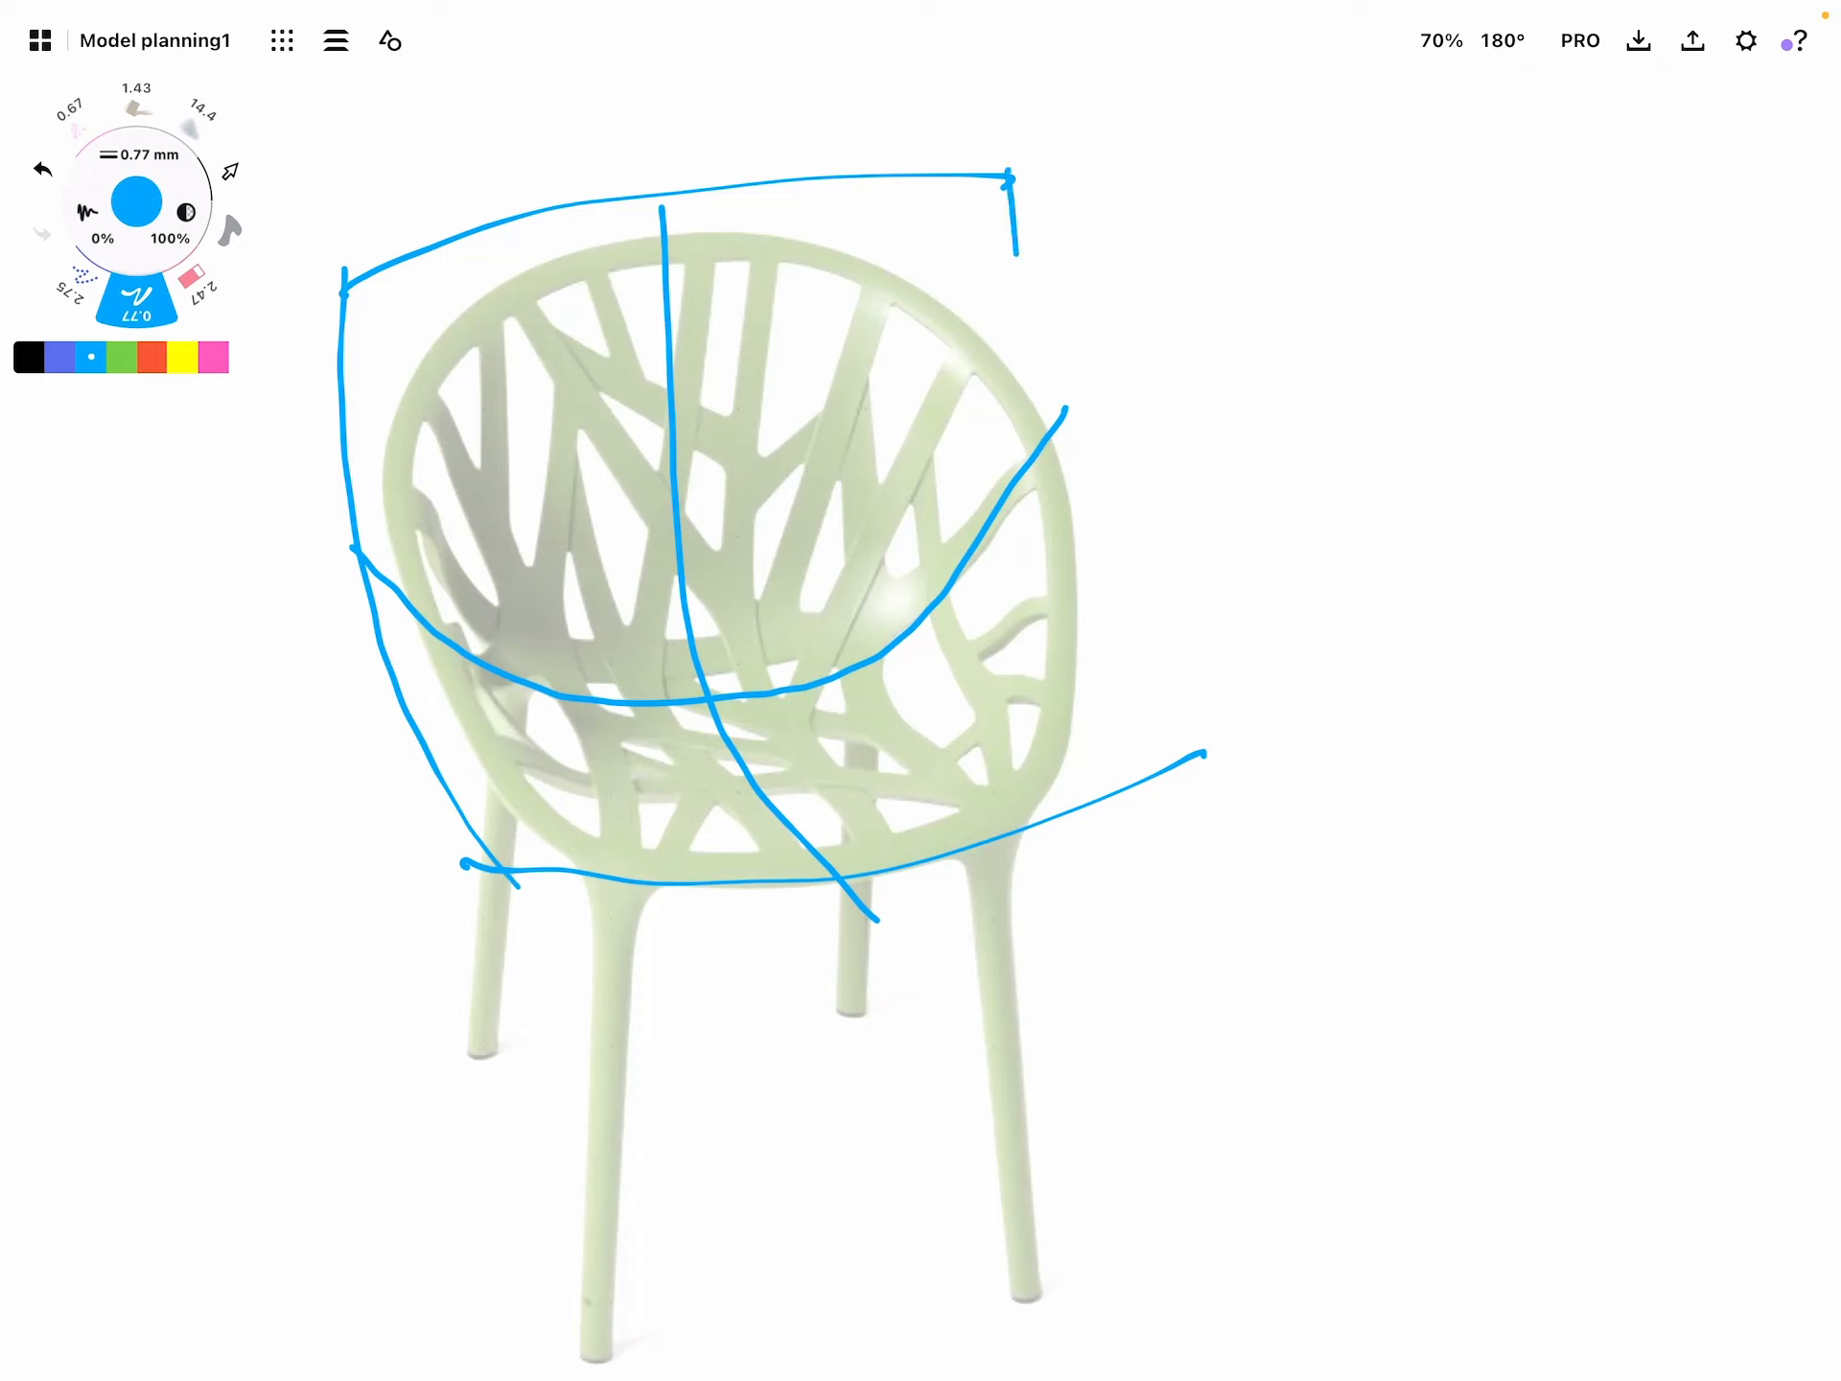
left_click_drag(1013, 178, 1222, 753)
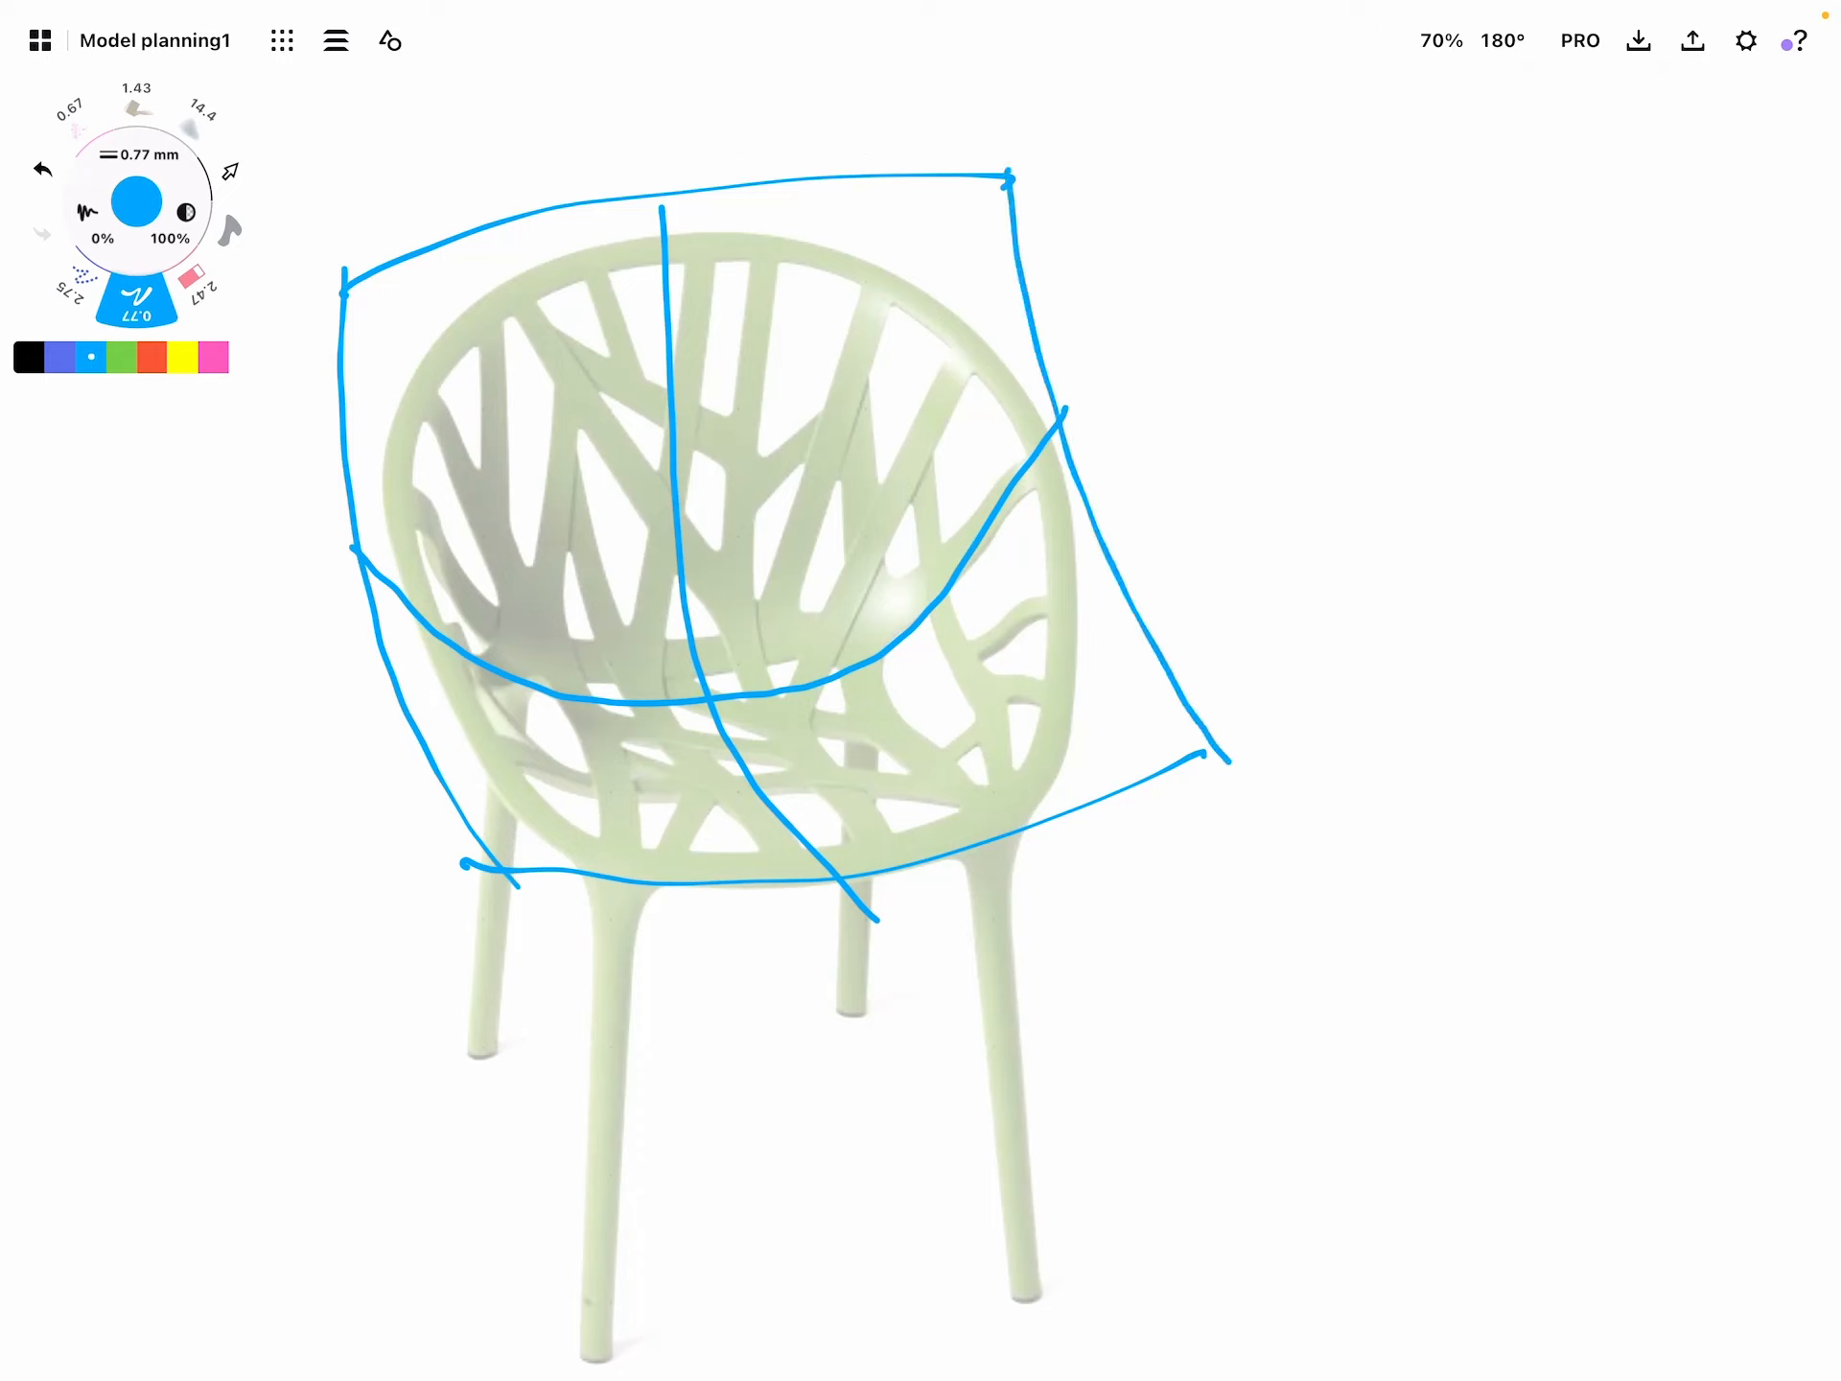
Trace the green chair's backrest rim and edge in red
left_click(154, 359)
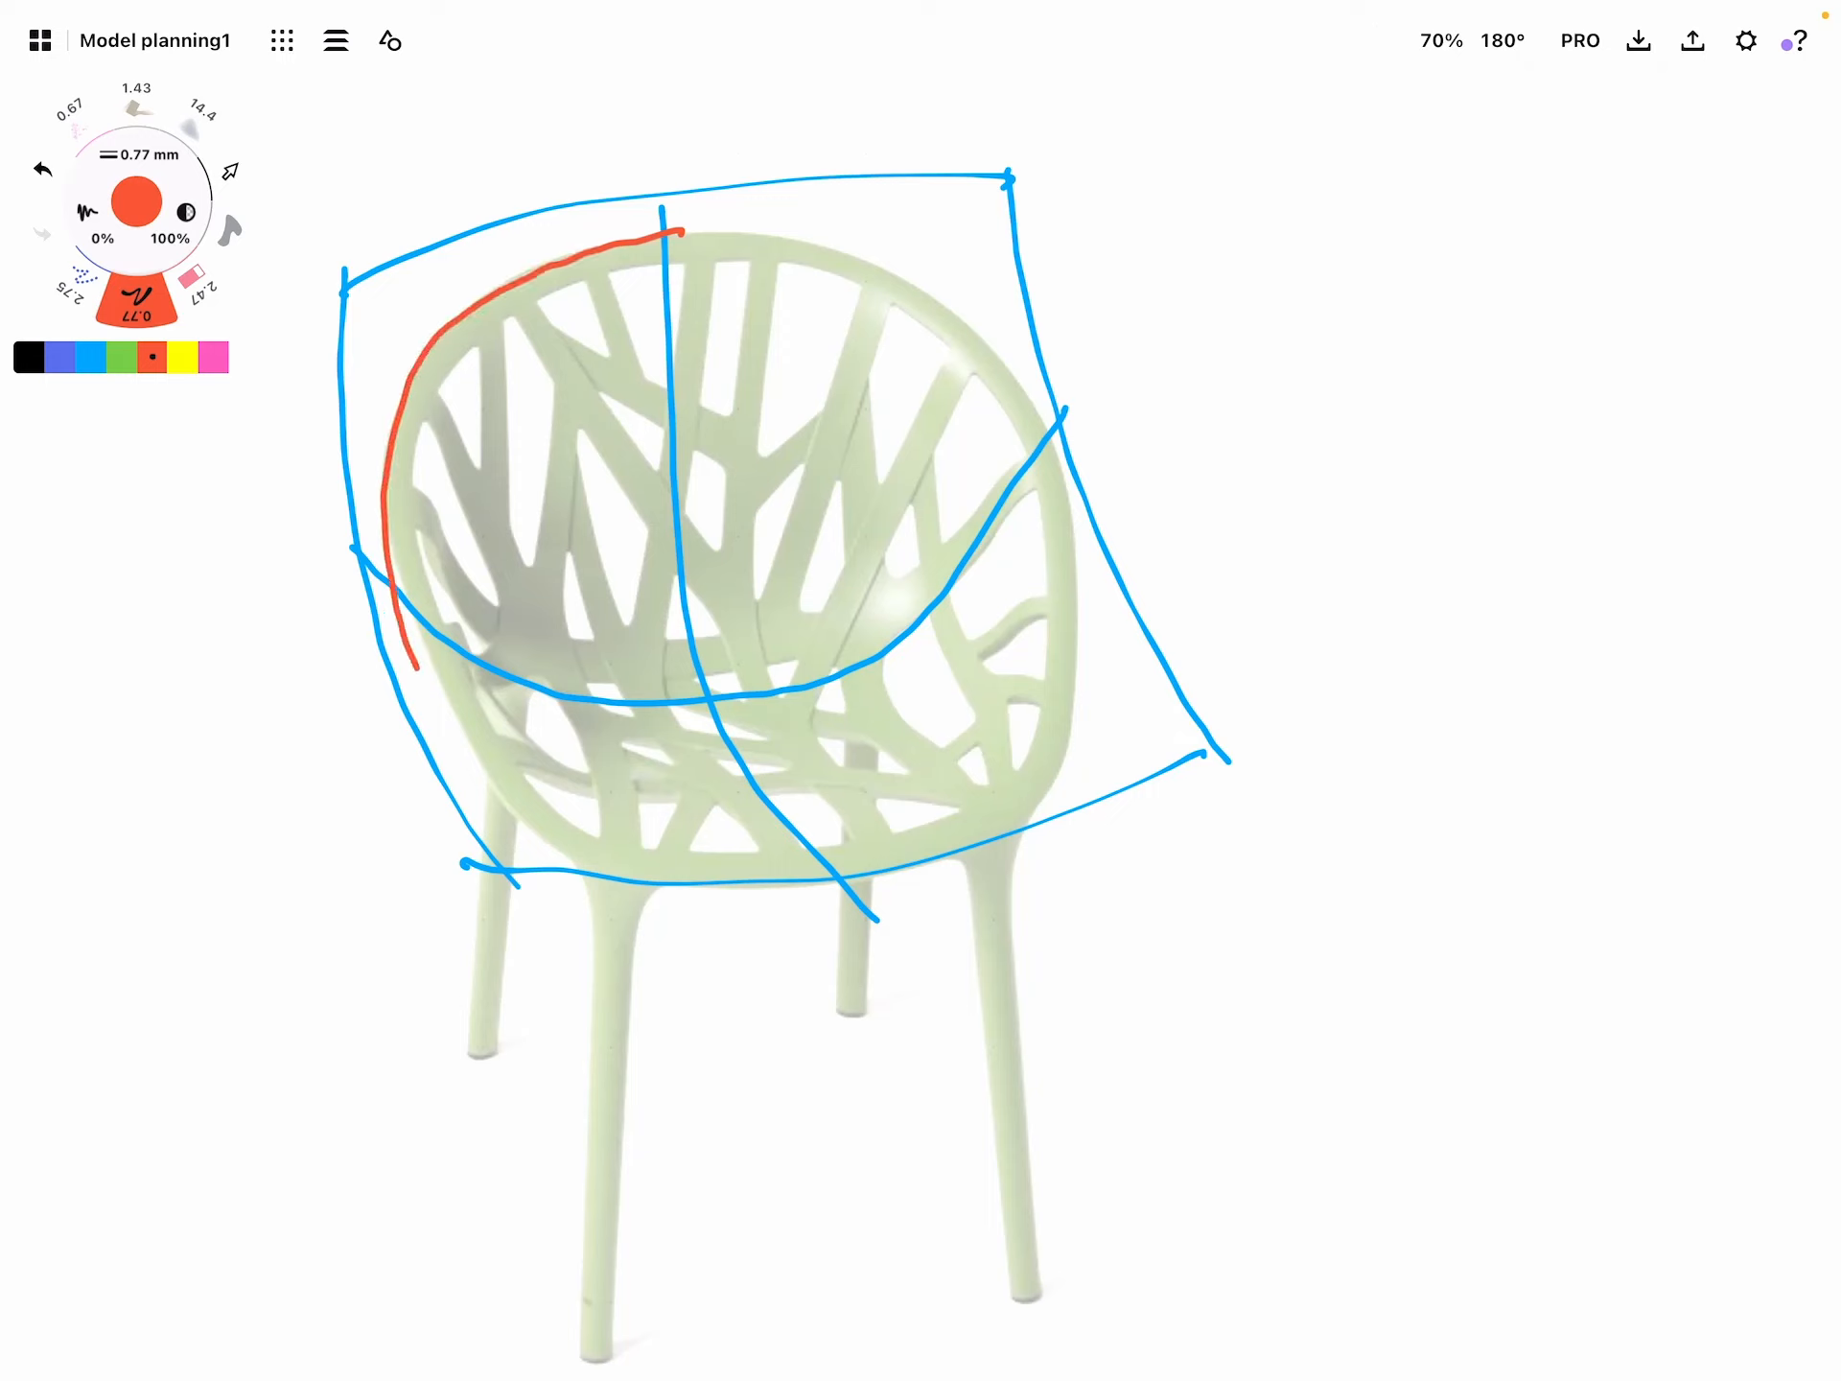
left_click_drag(422, 647, 1063, 516)
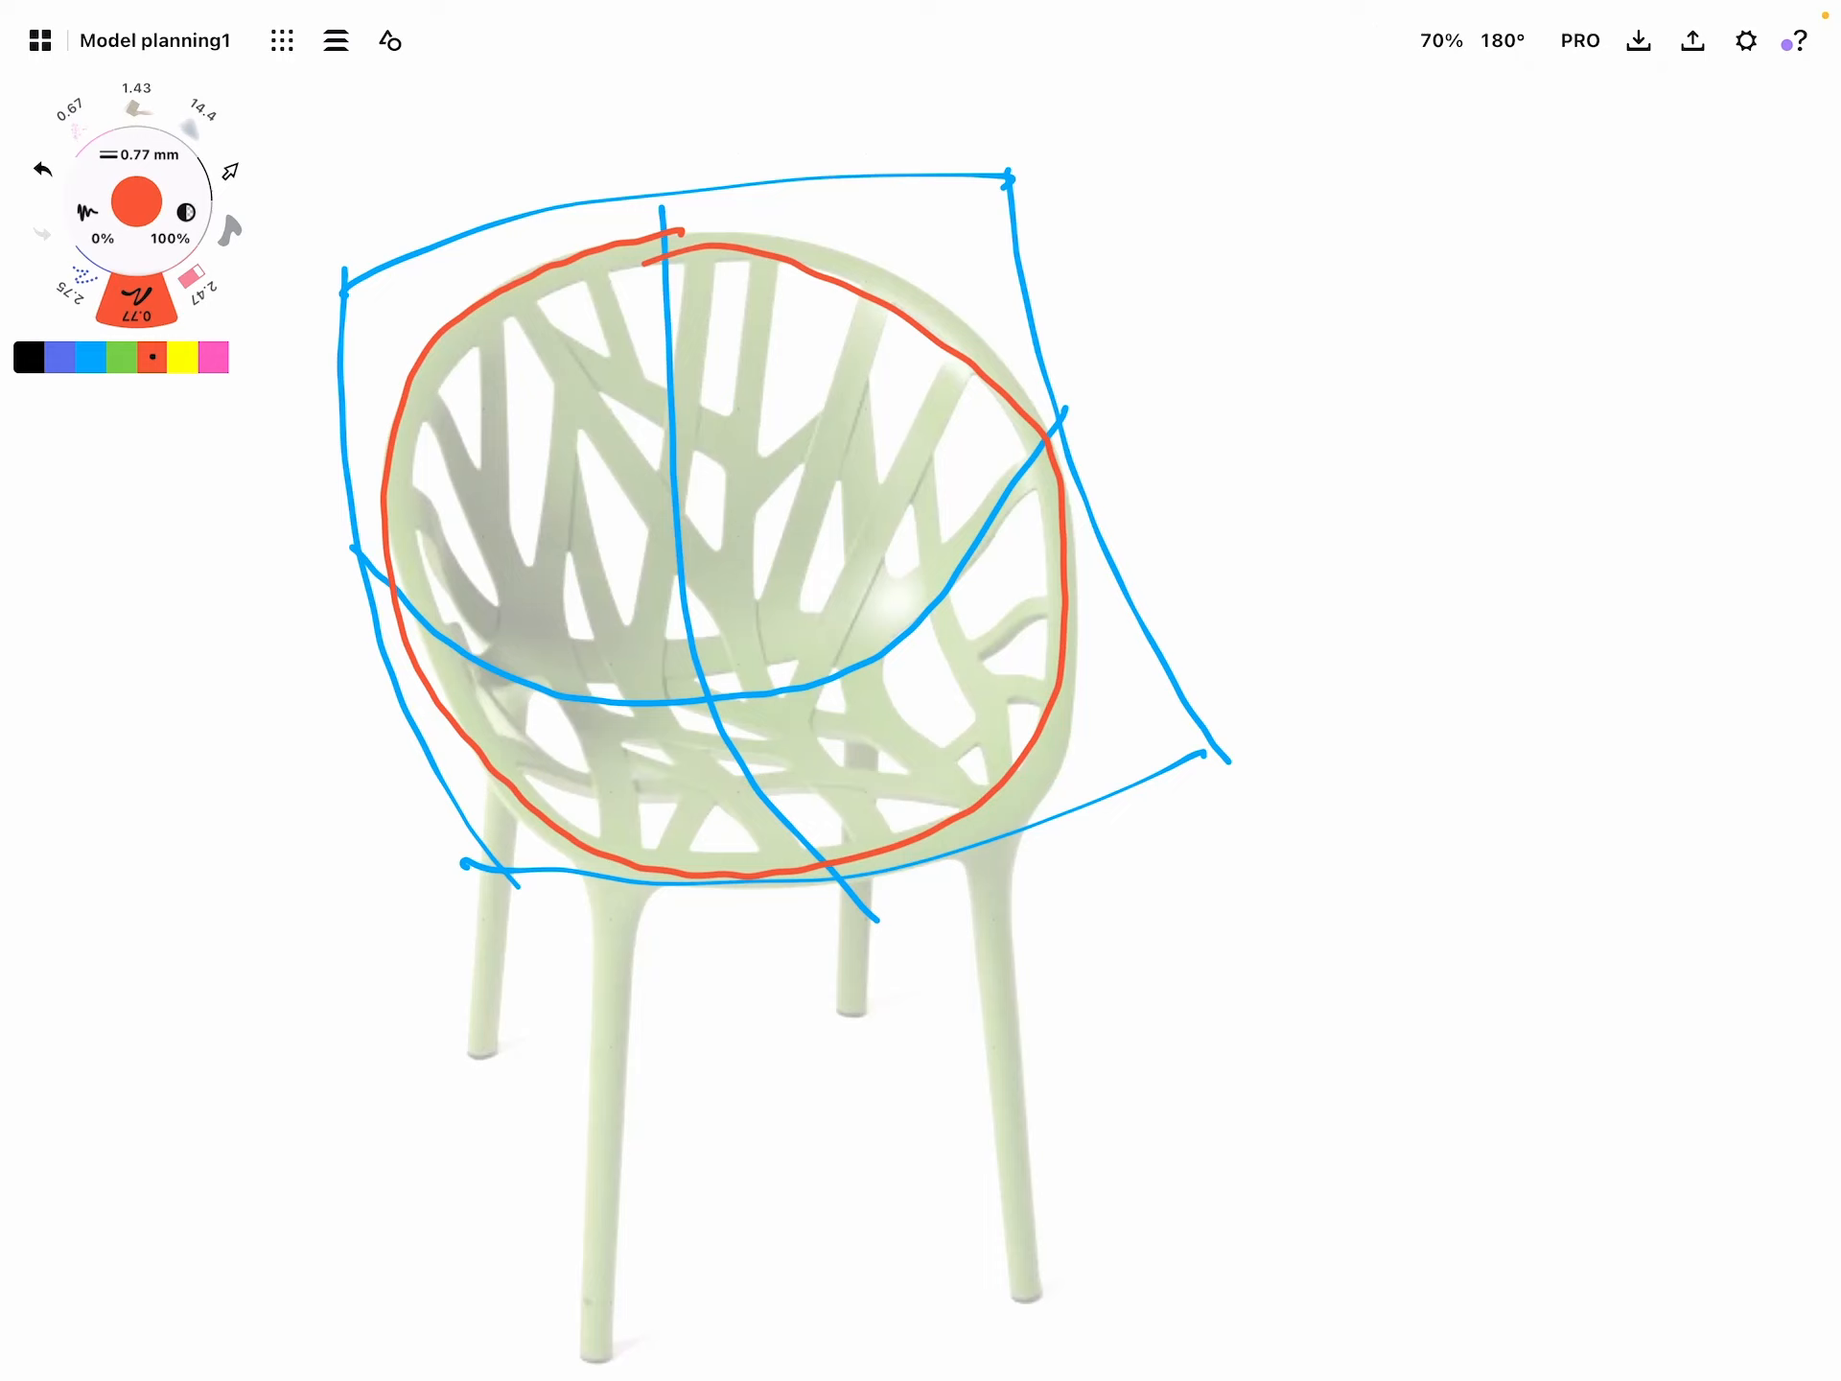
left_click_drag(547, 294, 615, 422)
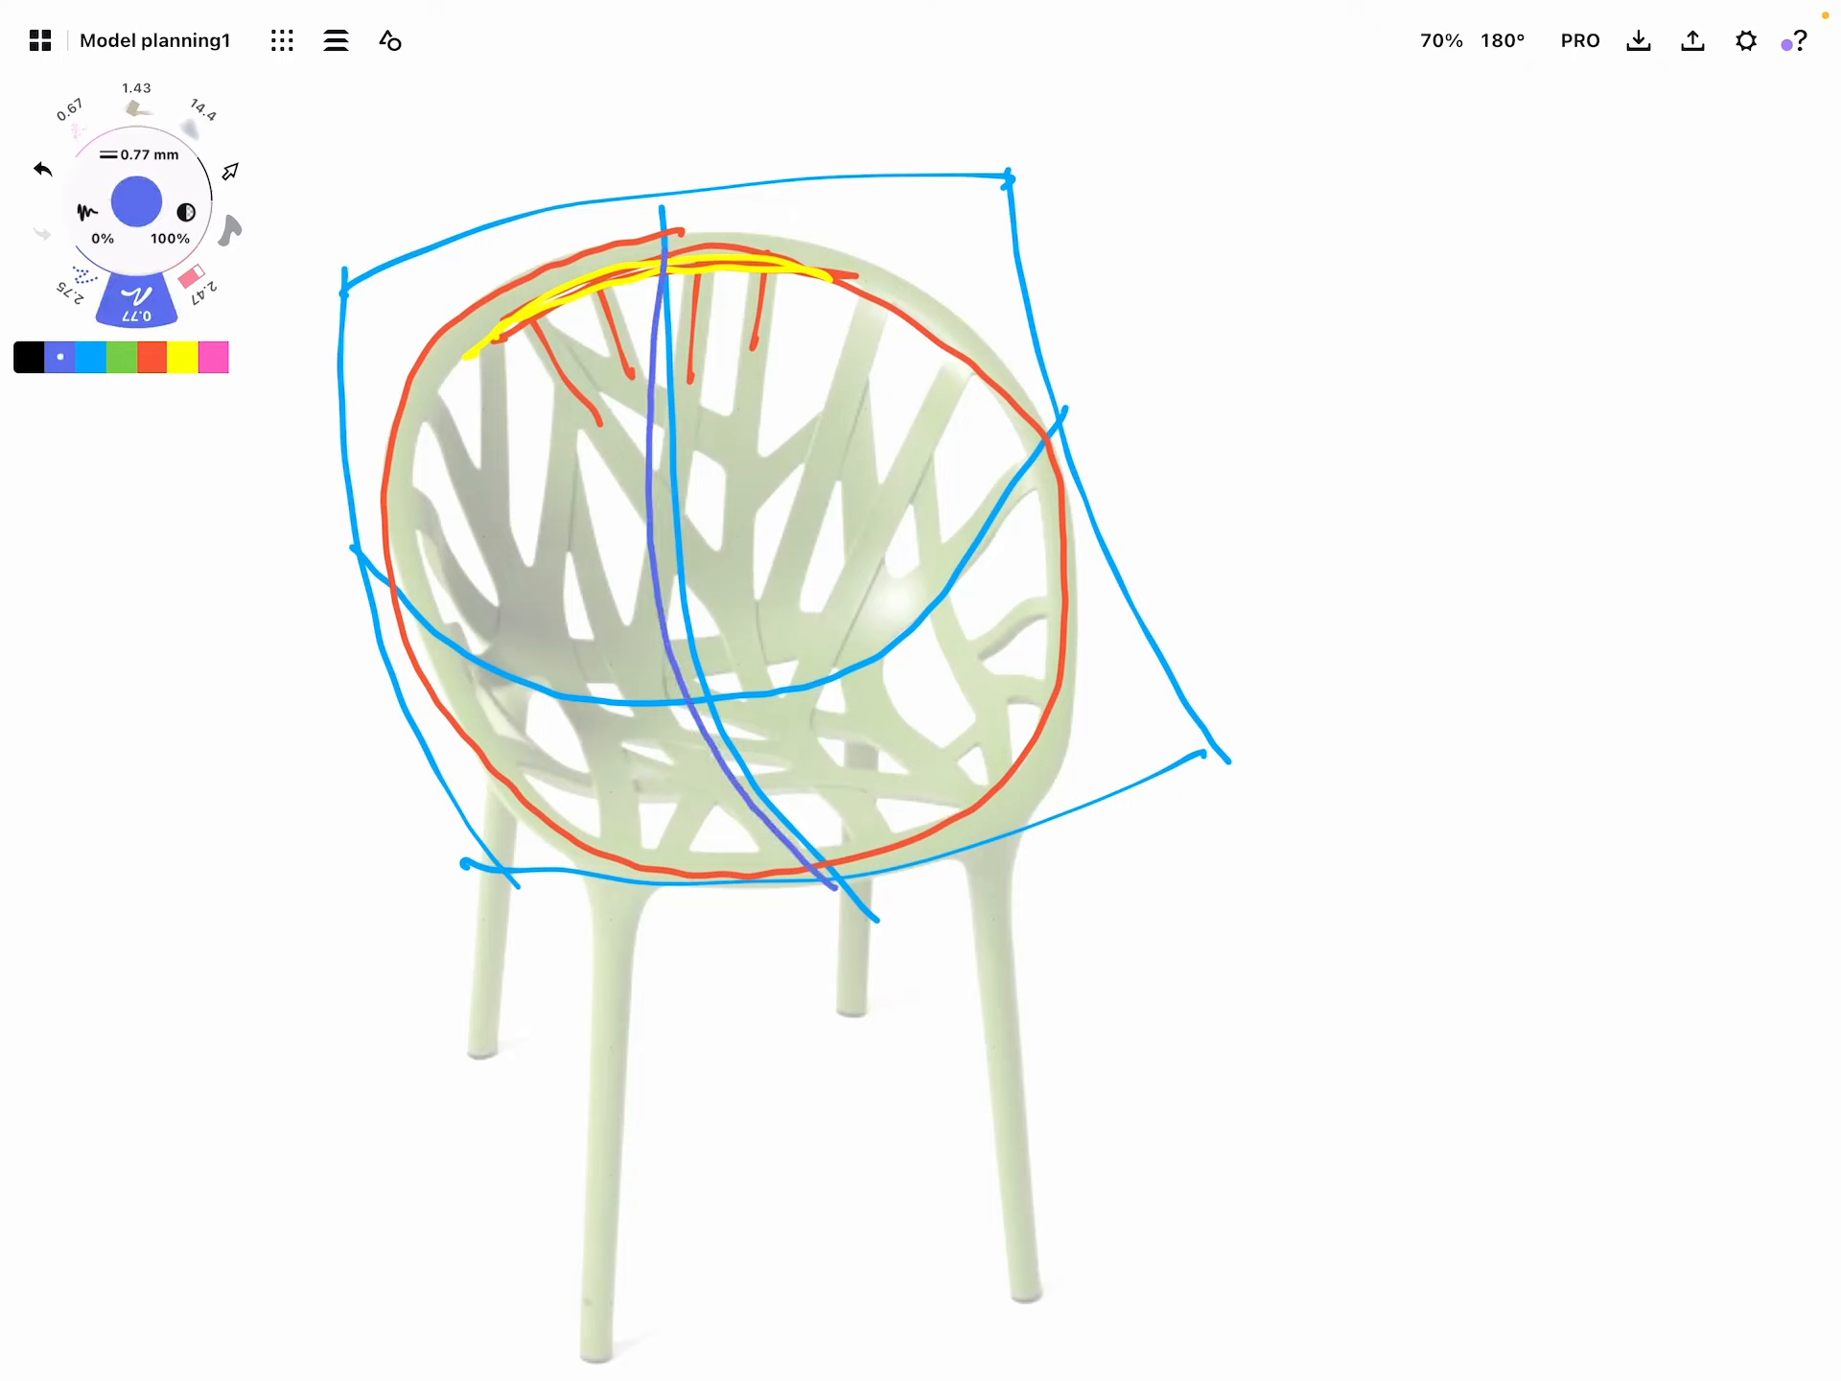
Add purple flow curves across the seat and branches with arrows at the rim edges
left_click_drag(399, 587, 874, 669)
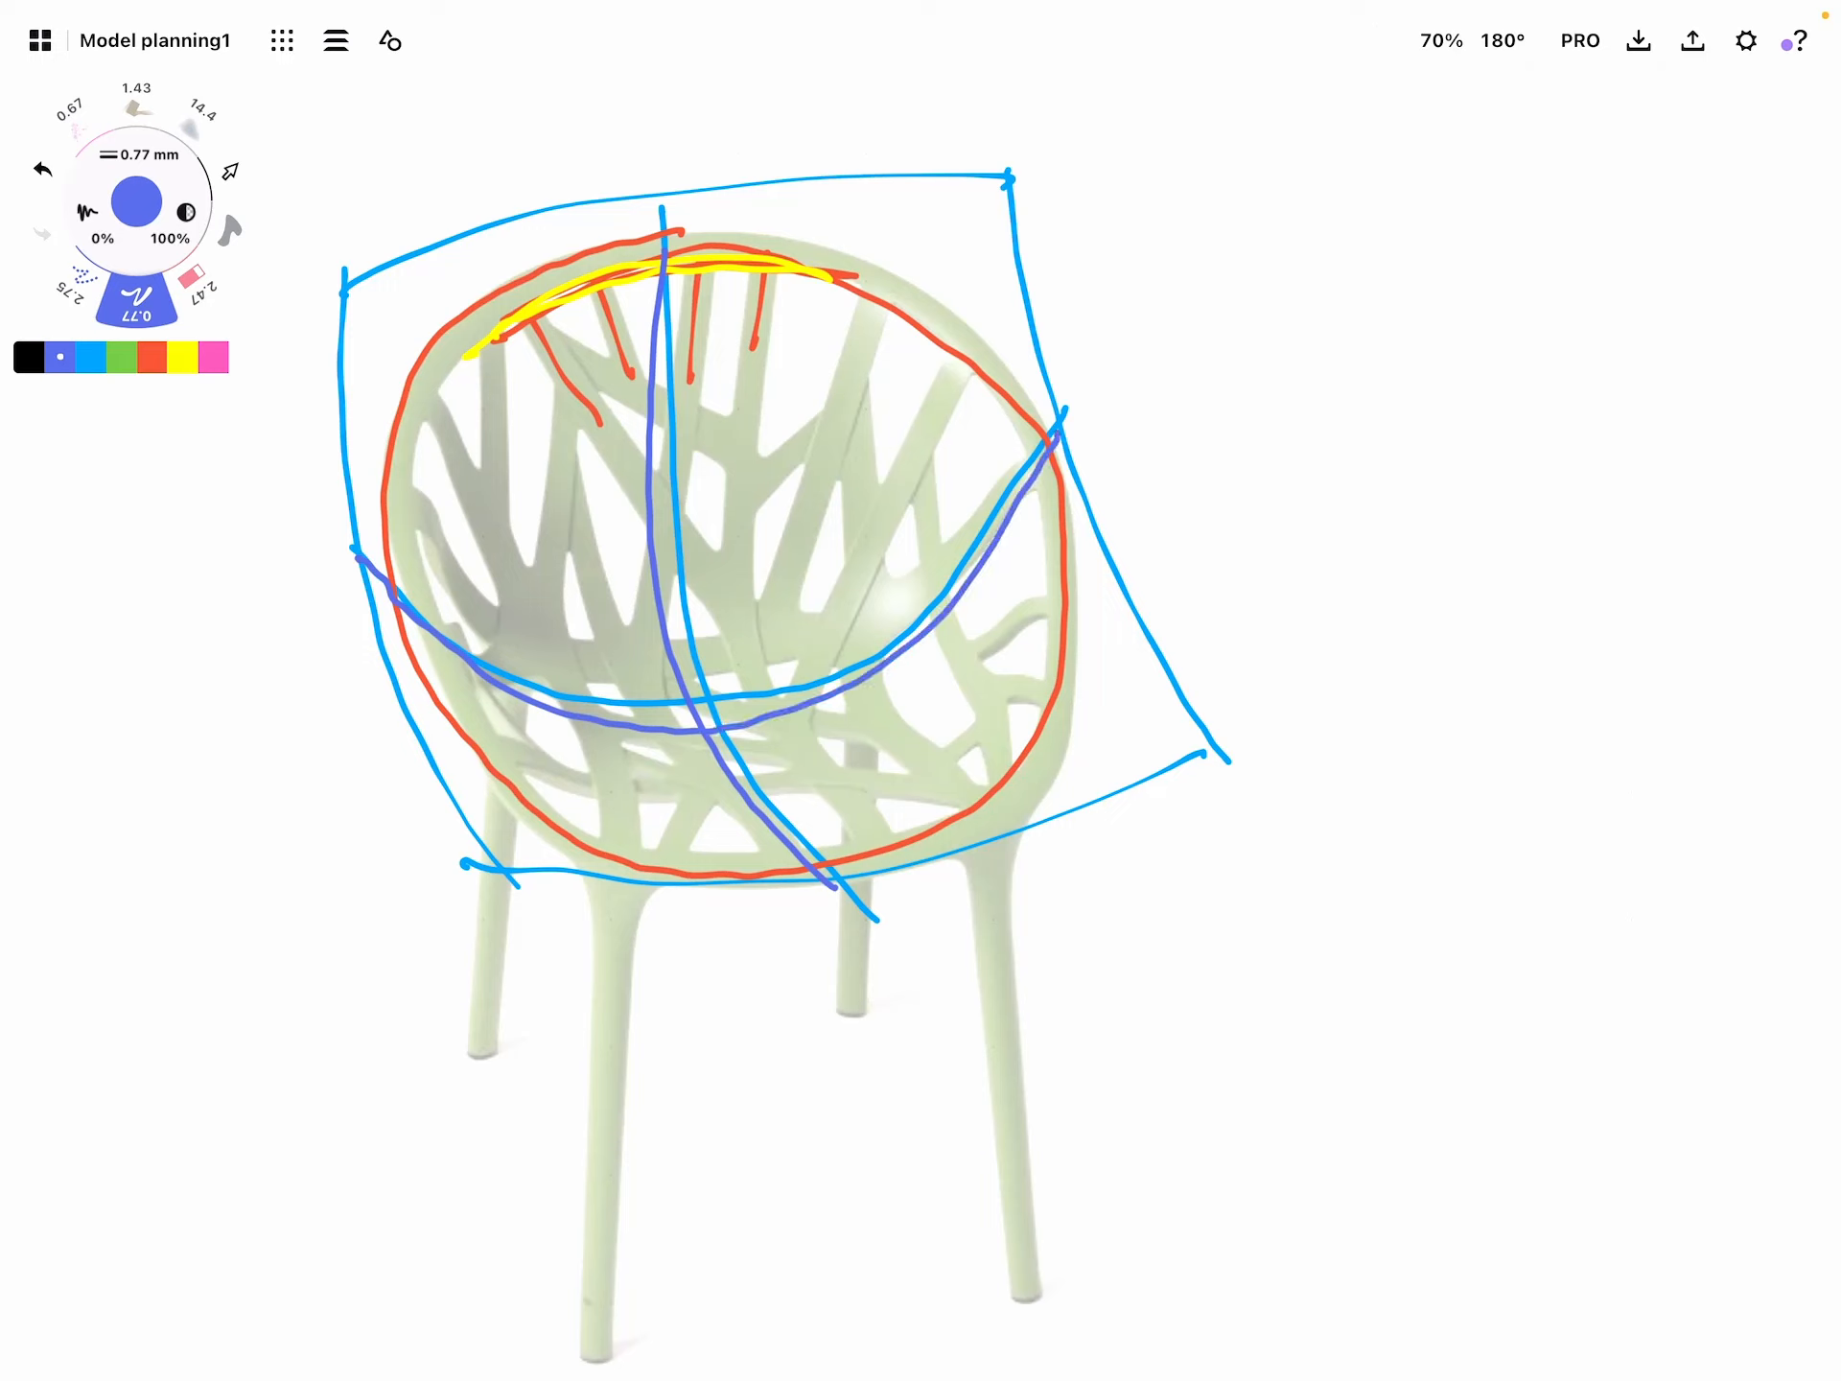
left_click_drag(875, 365, 823, 541)
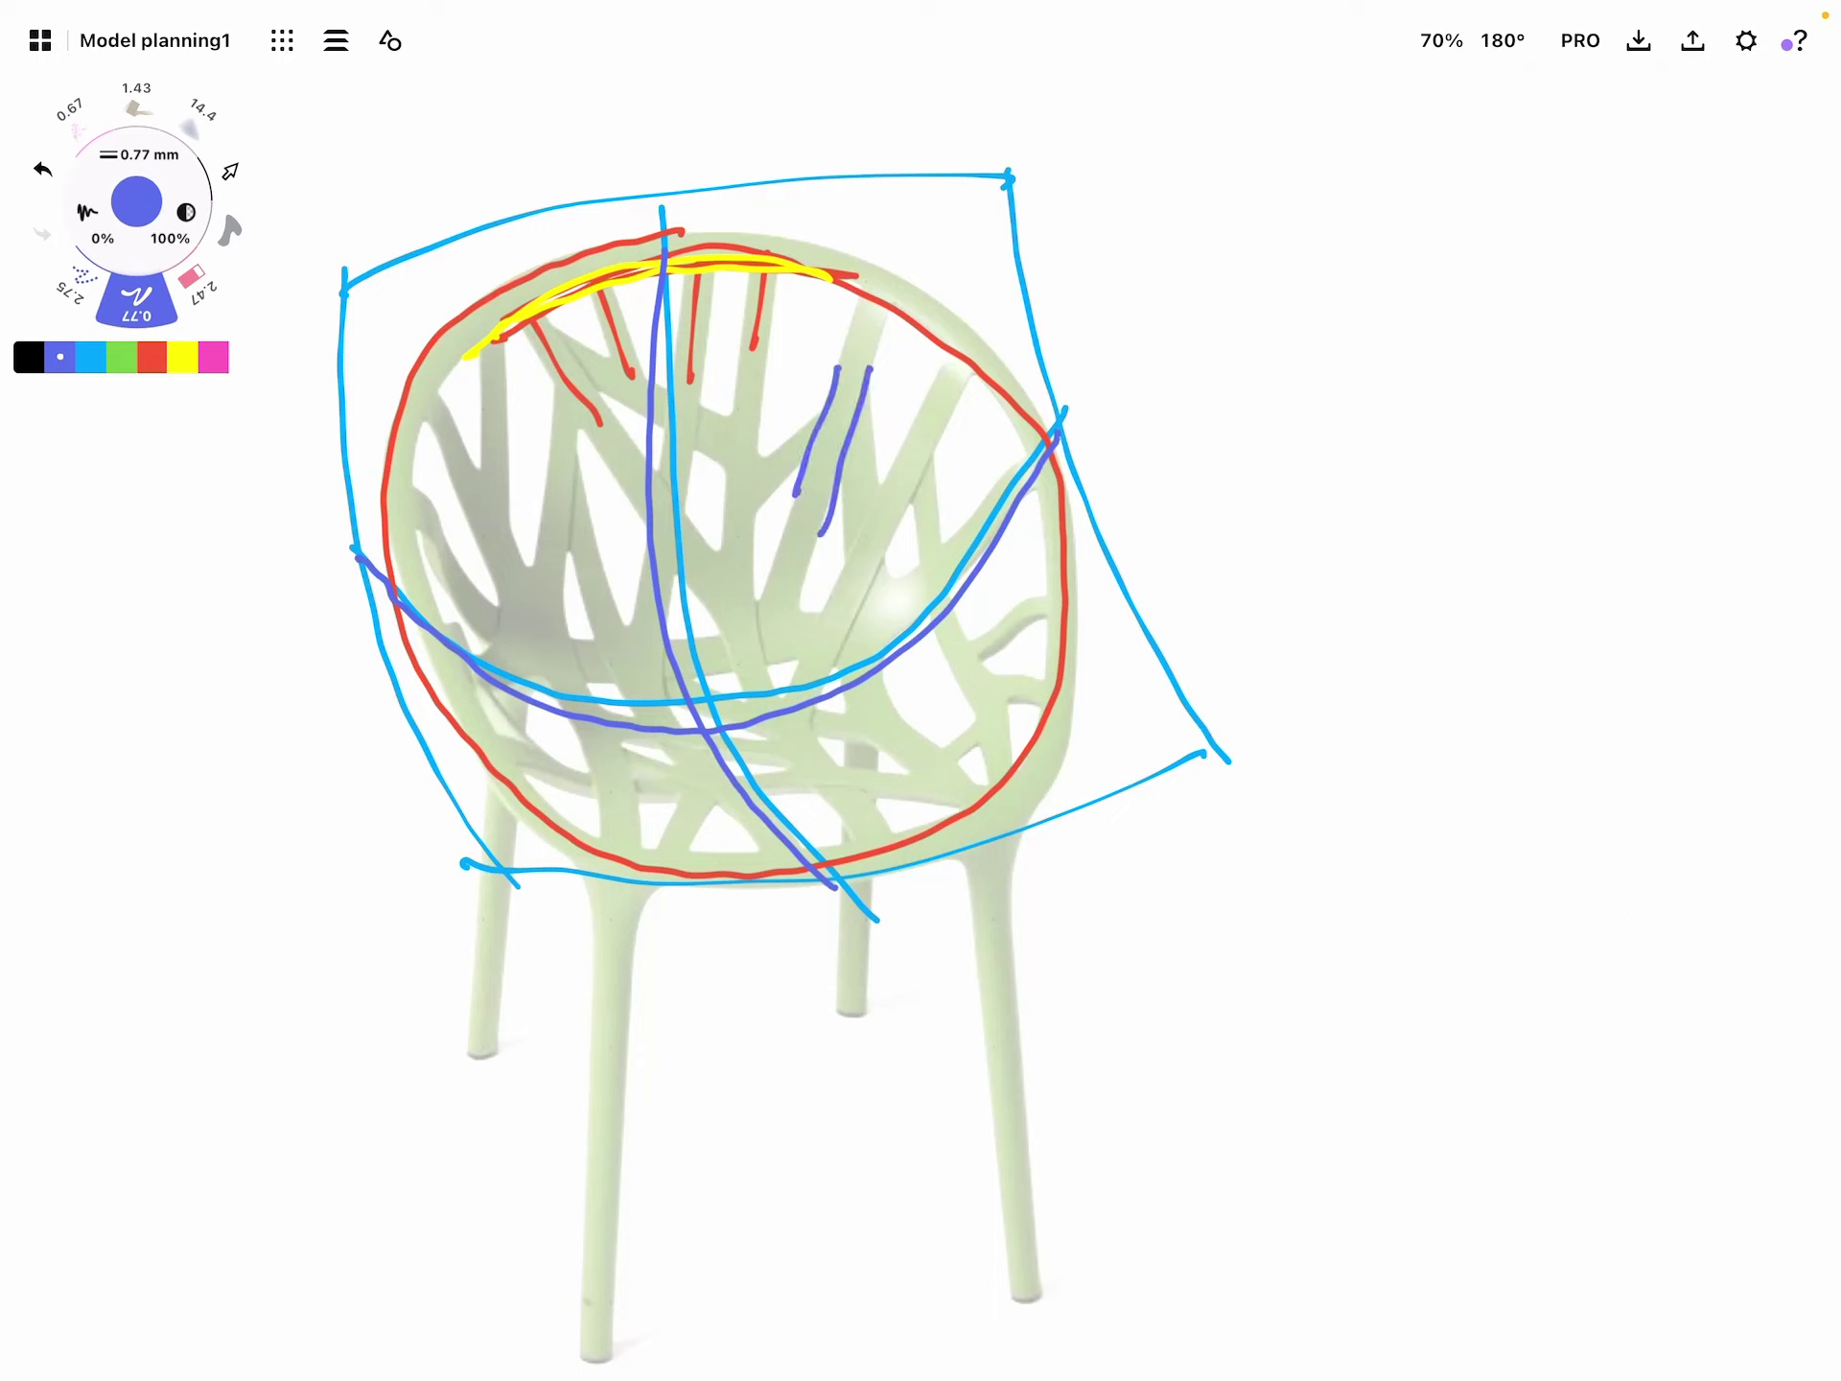
left_click_drag(675, 259, 963, 89)
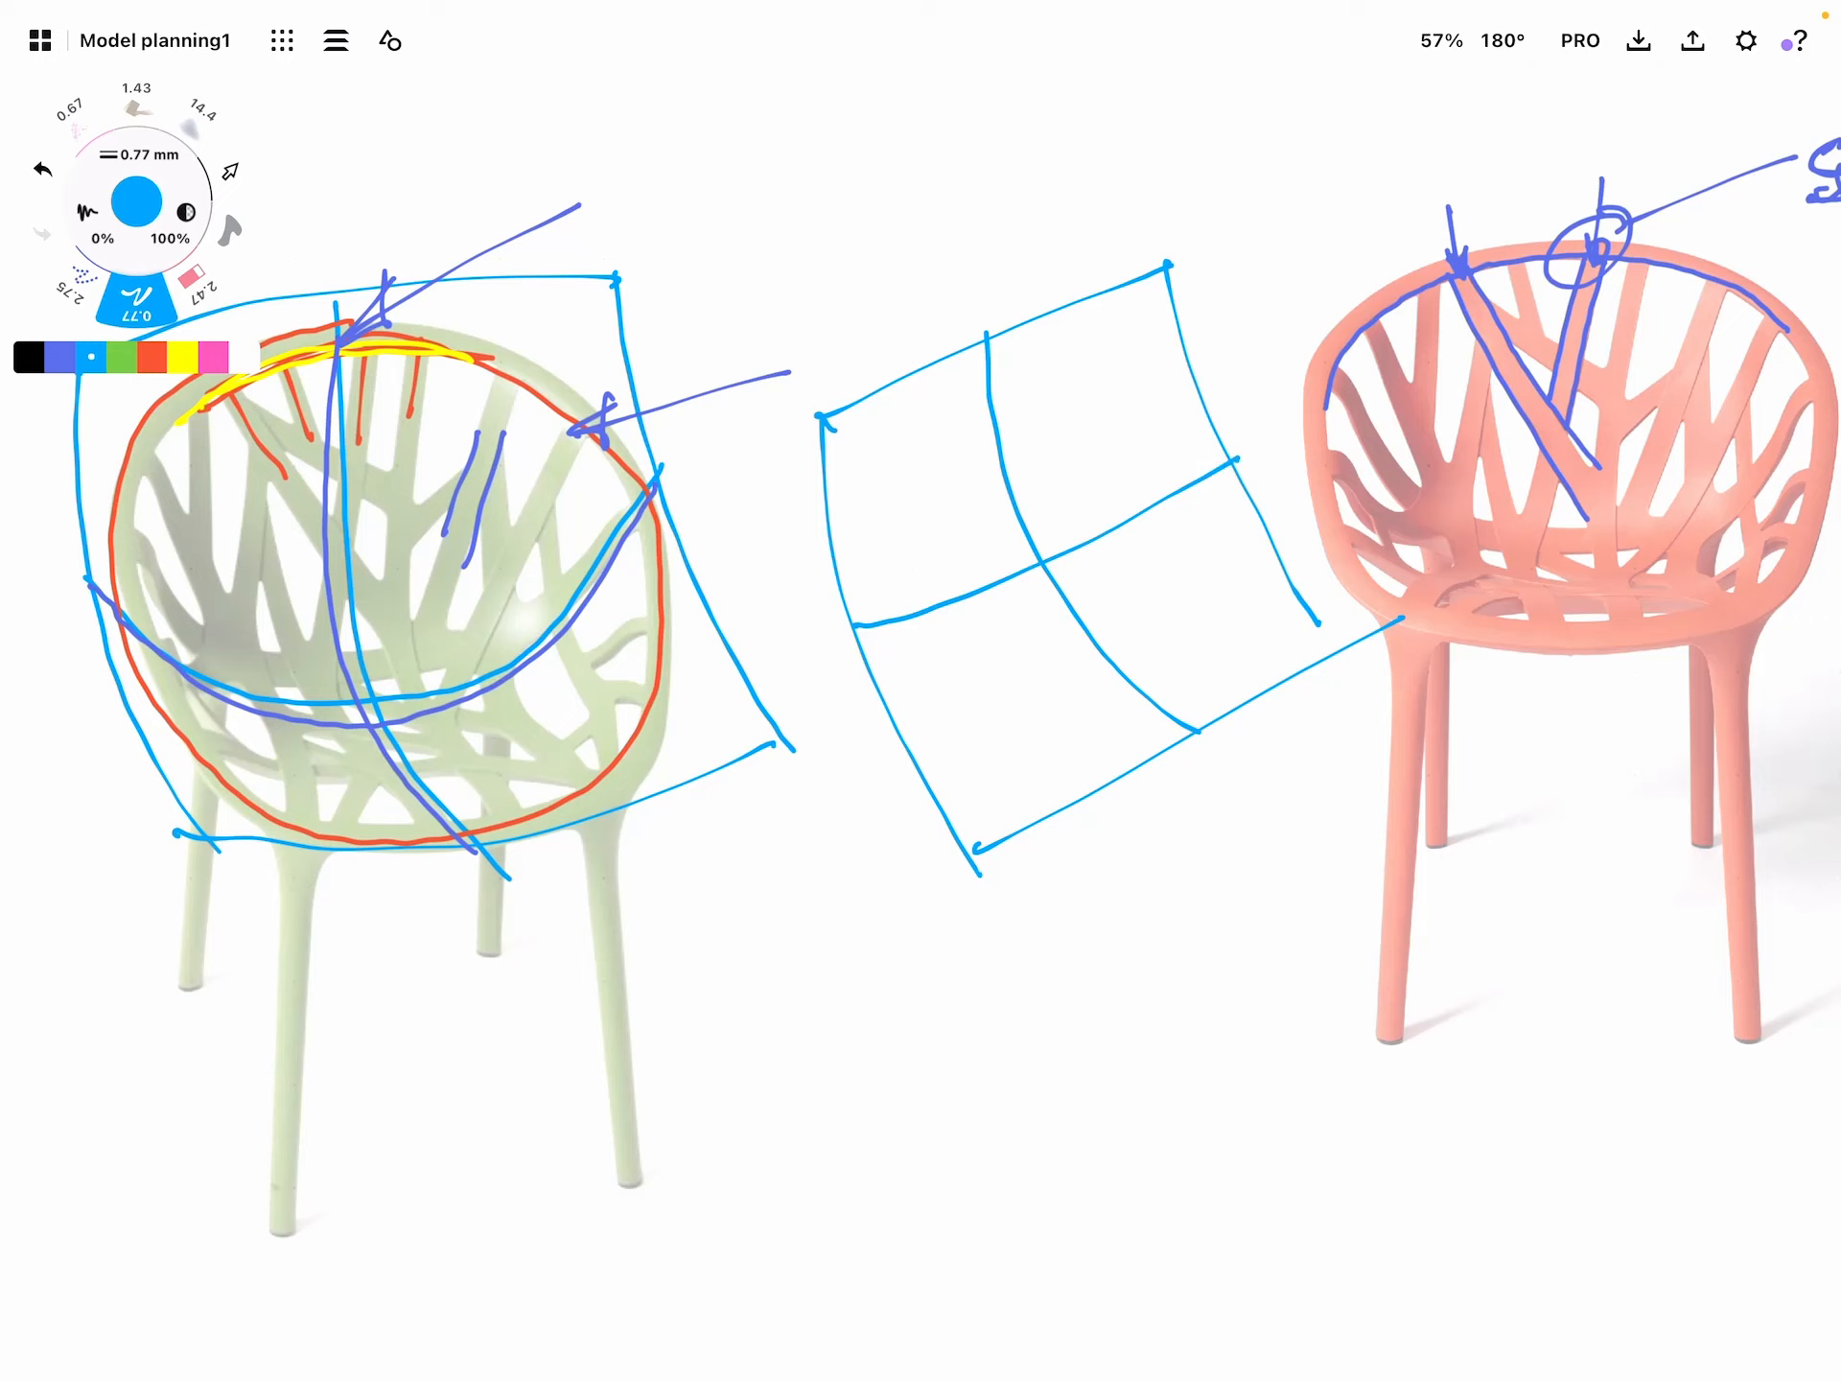
Draw a green circle inside the grid sketch with inner ring, pink ticks and green hatching
left_click(119, 357)
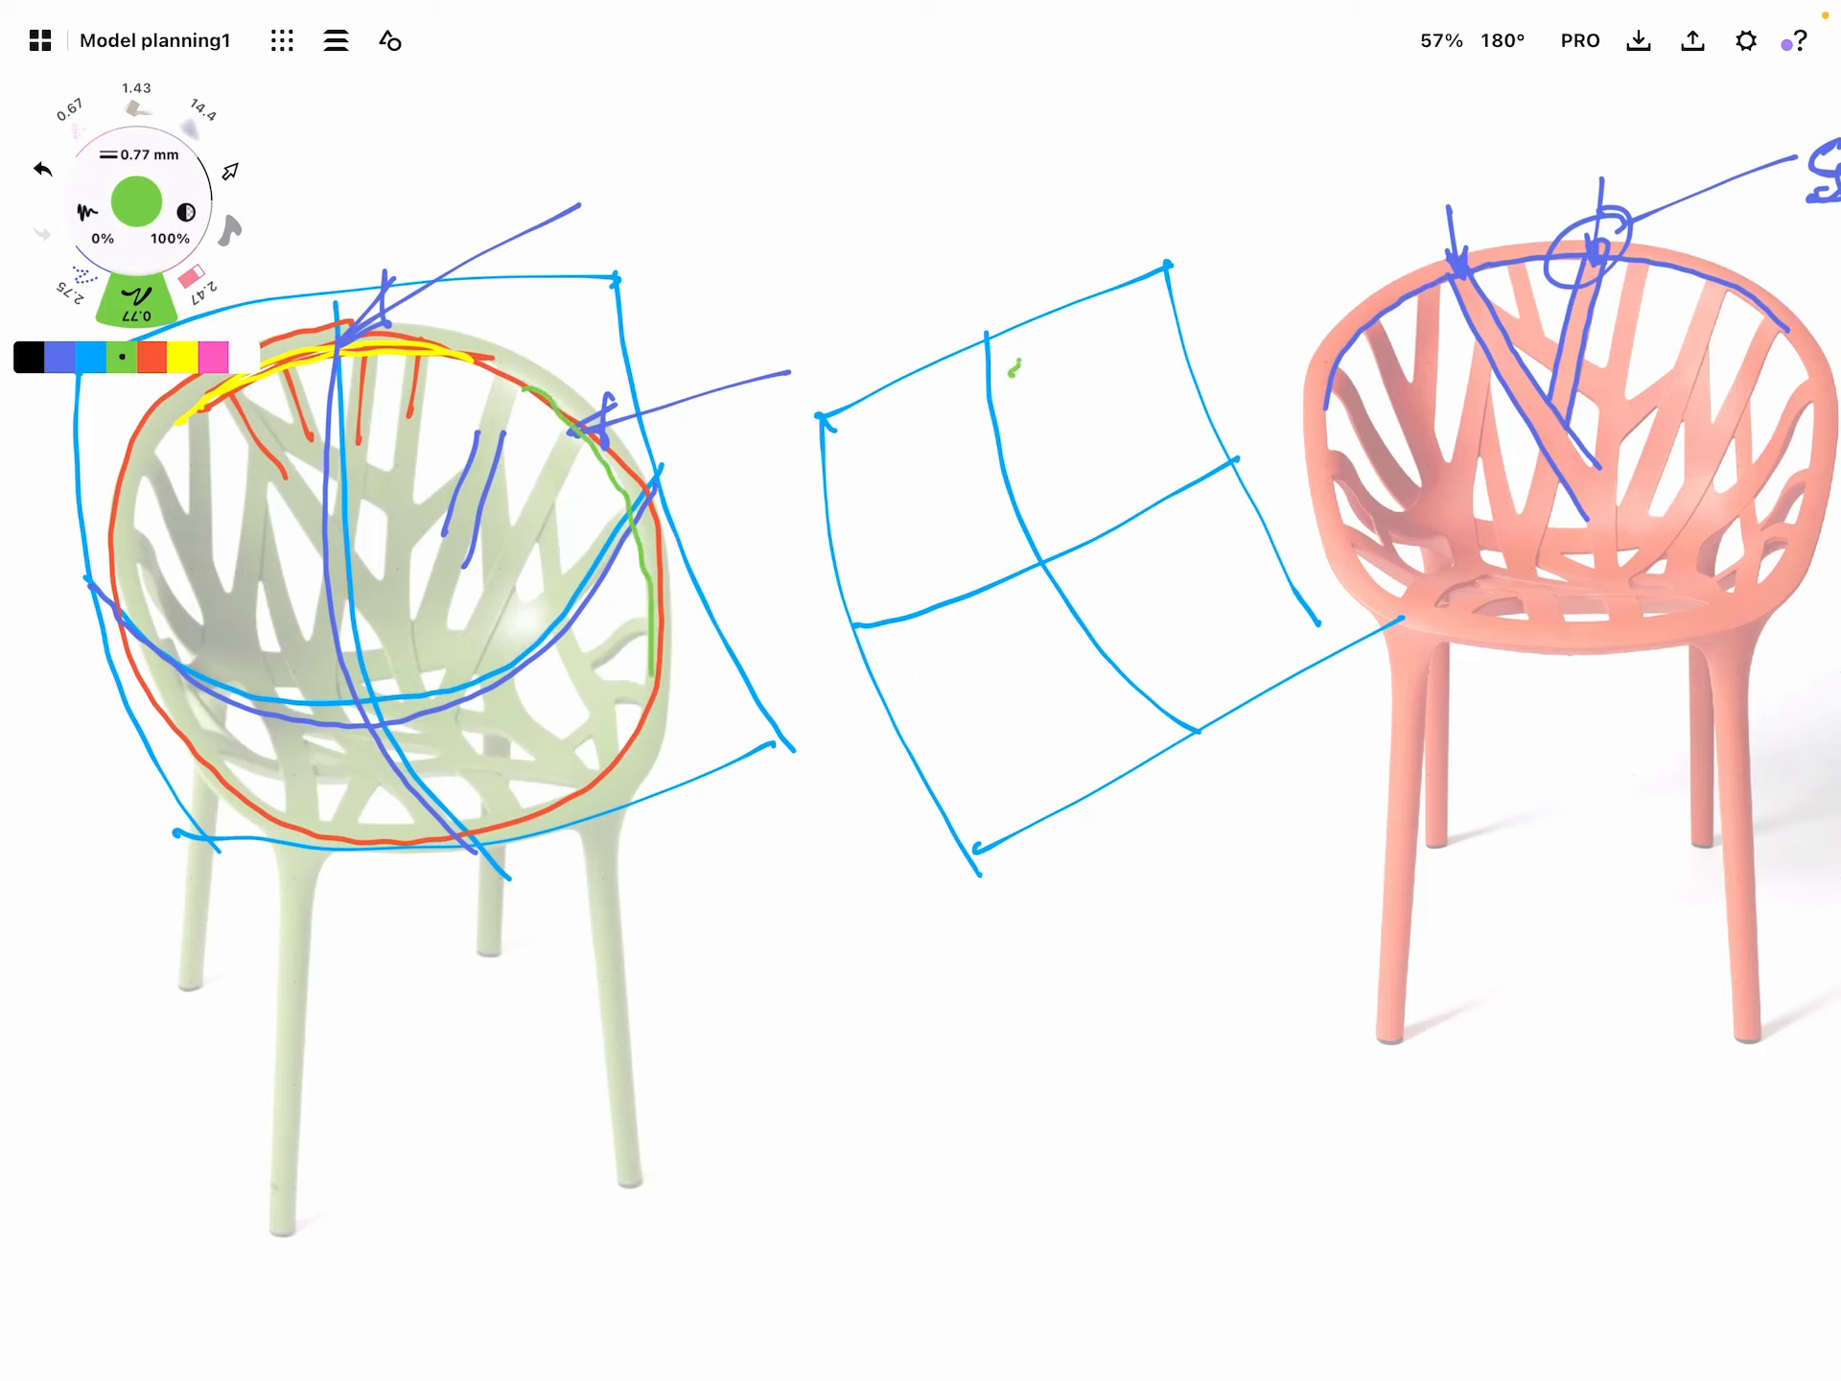
left_click_drag(1023, 364, 1034, 729)
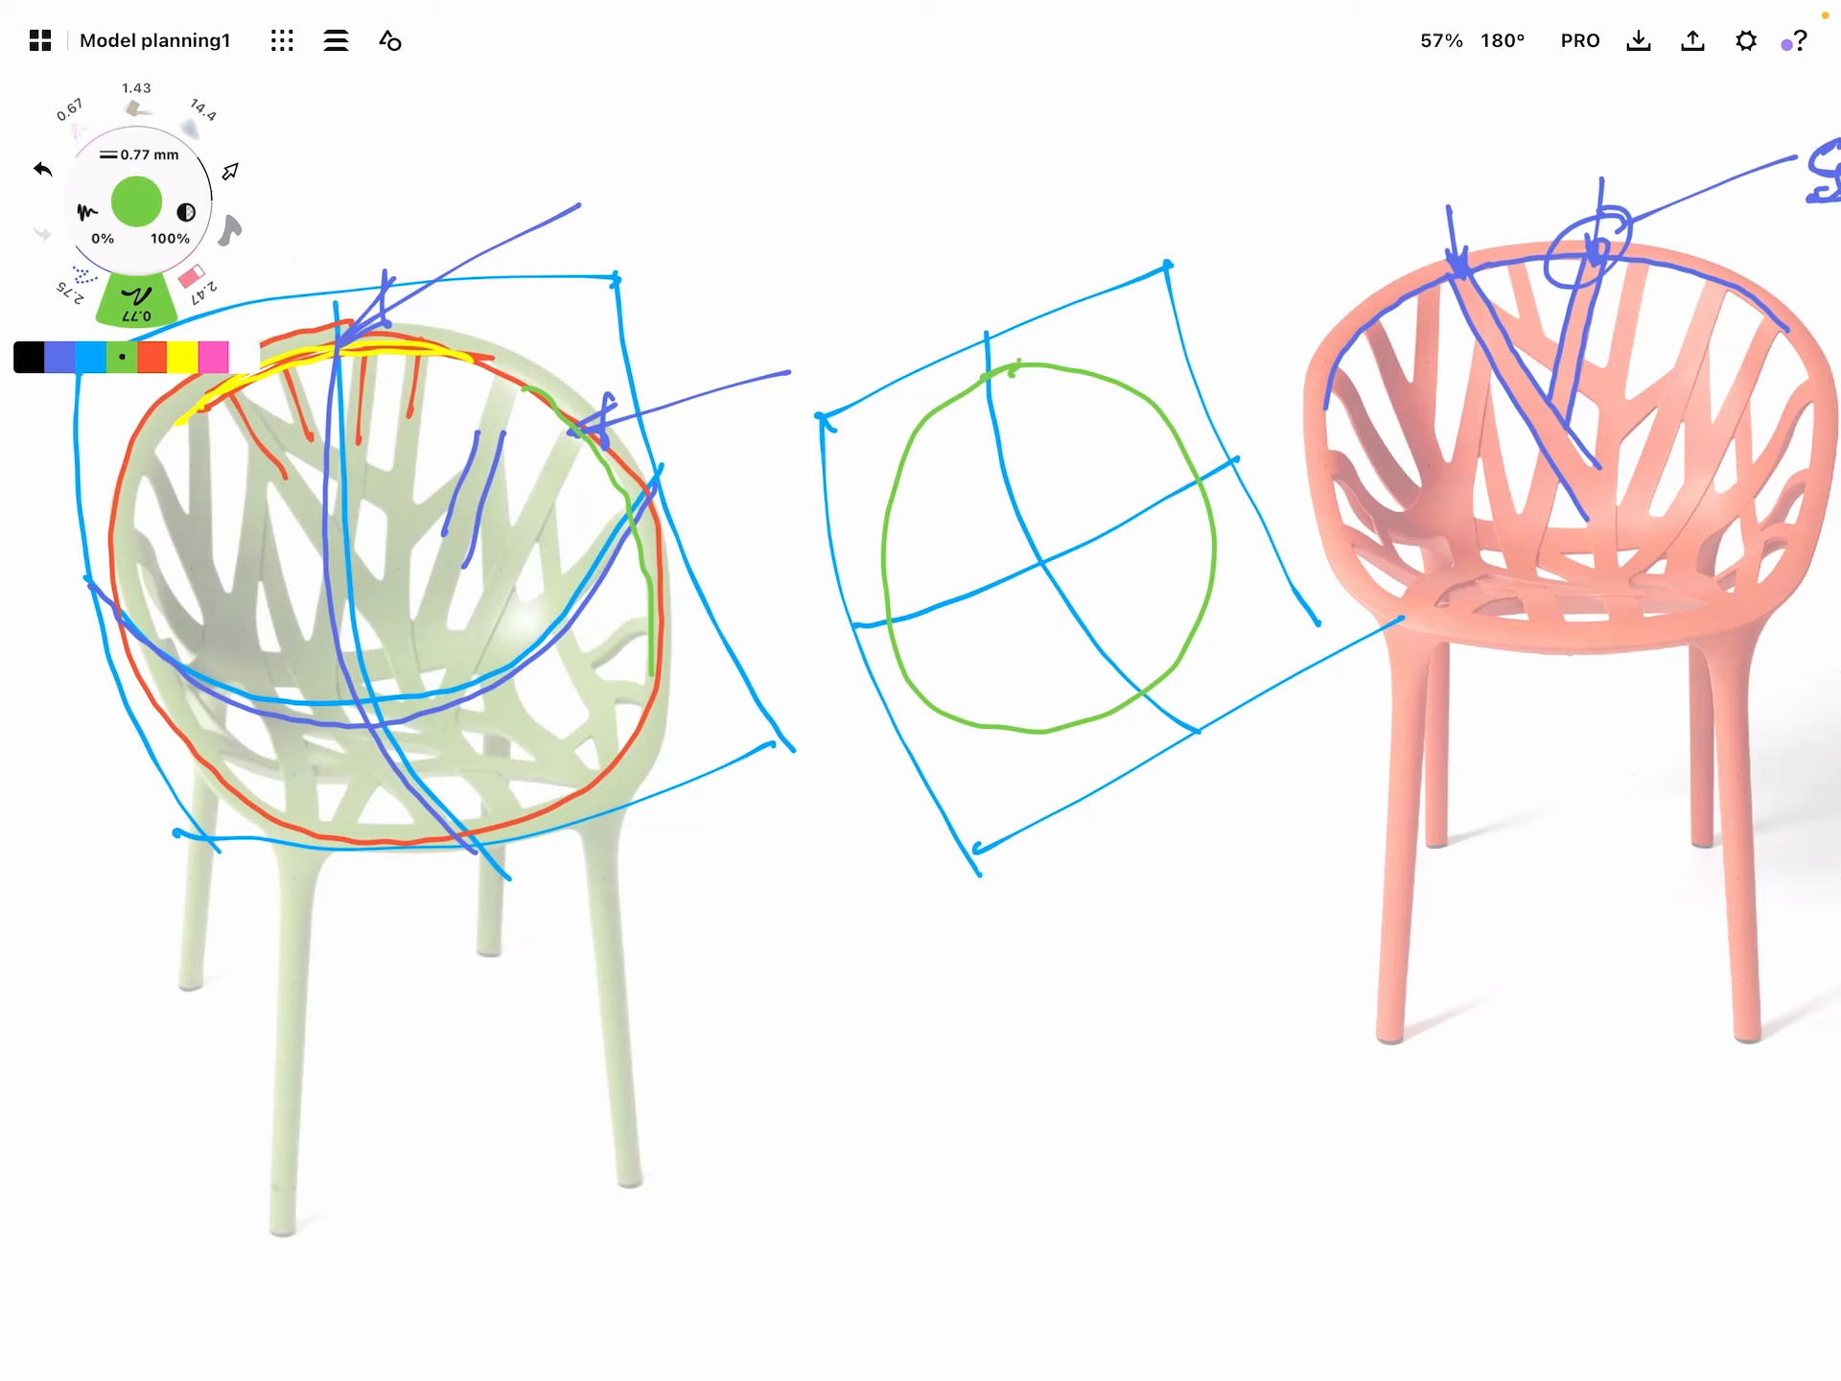
left_click_drag(929, 399, 997, 681)
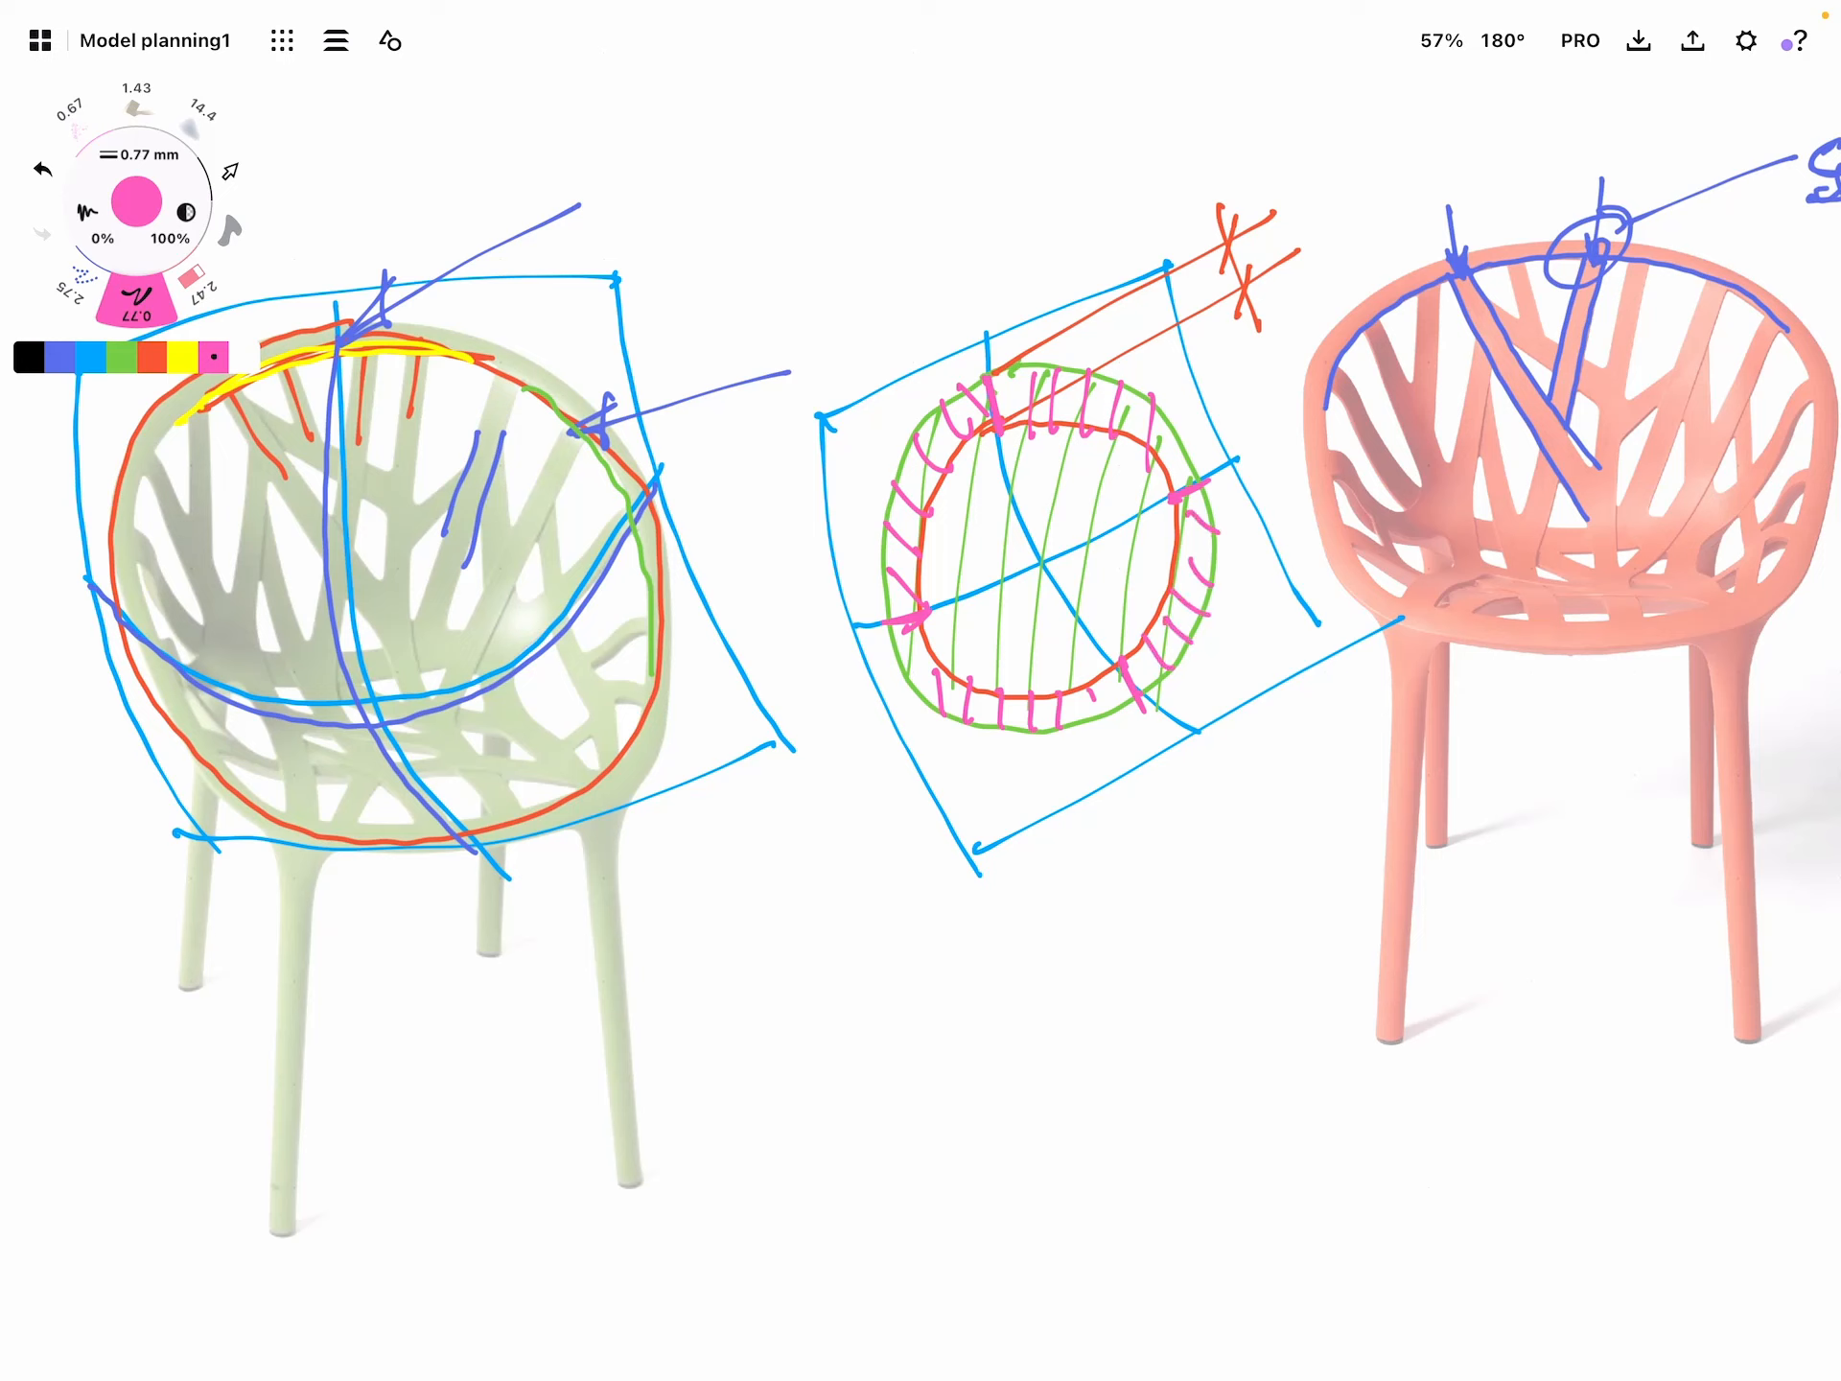
left_click(86, 357)
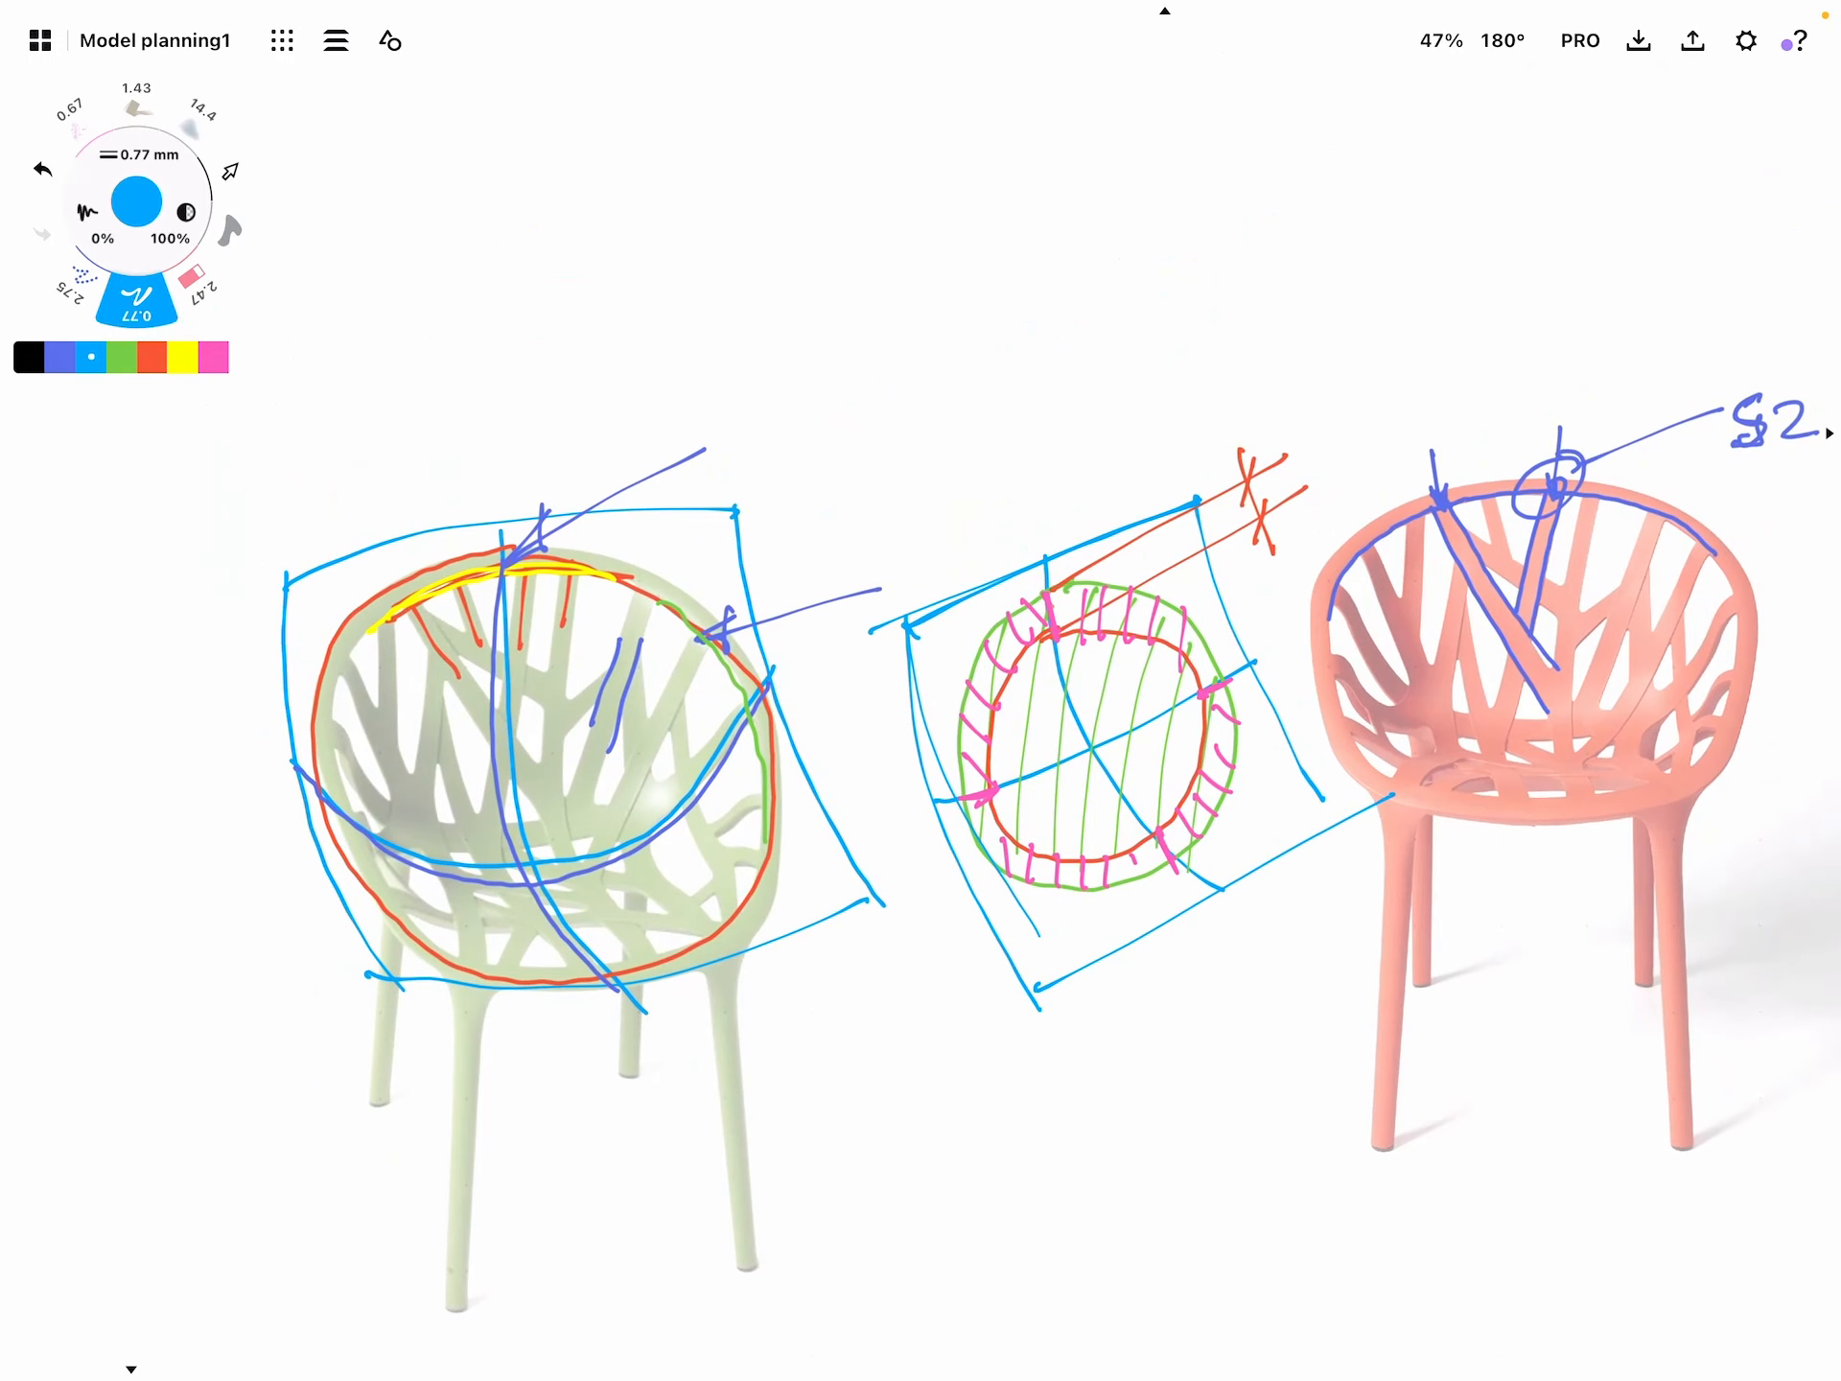
Sketch a blue four-patch grid above the circle and scribble black marks inside it
left_click_drag(775, 105, 874, 505)
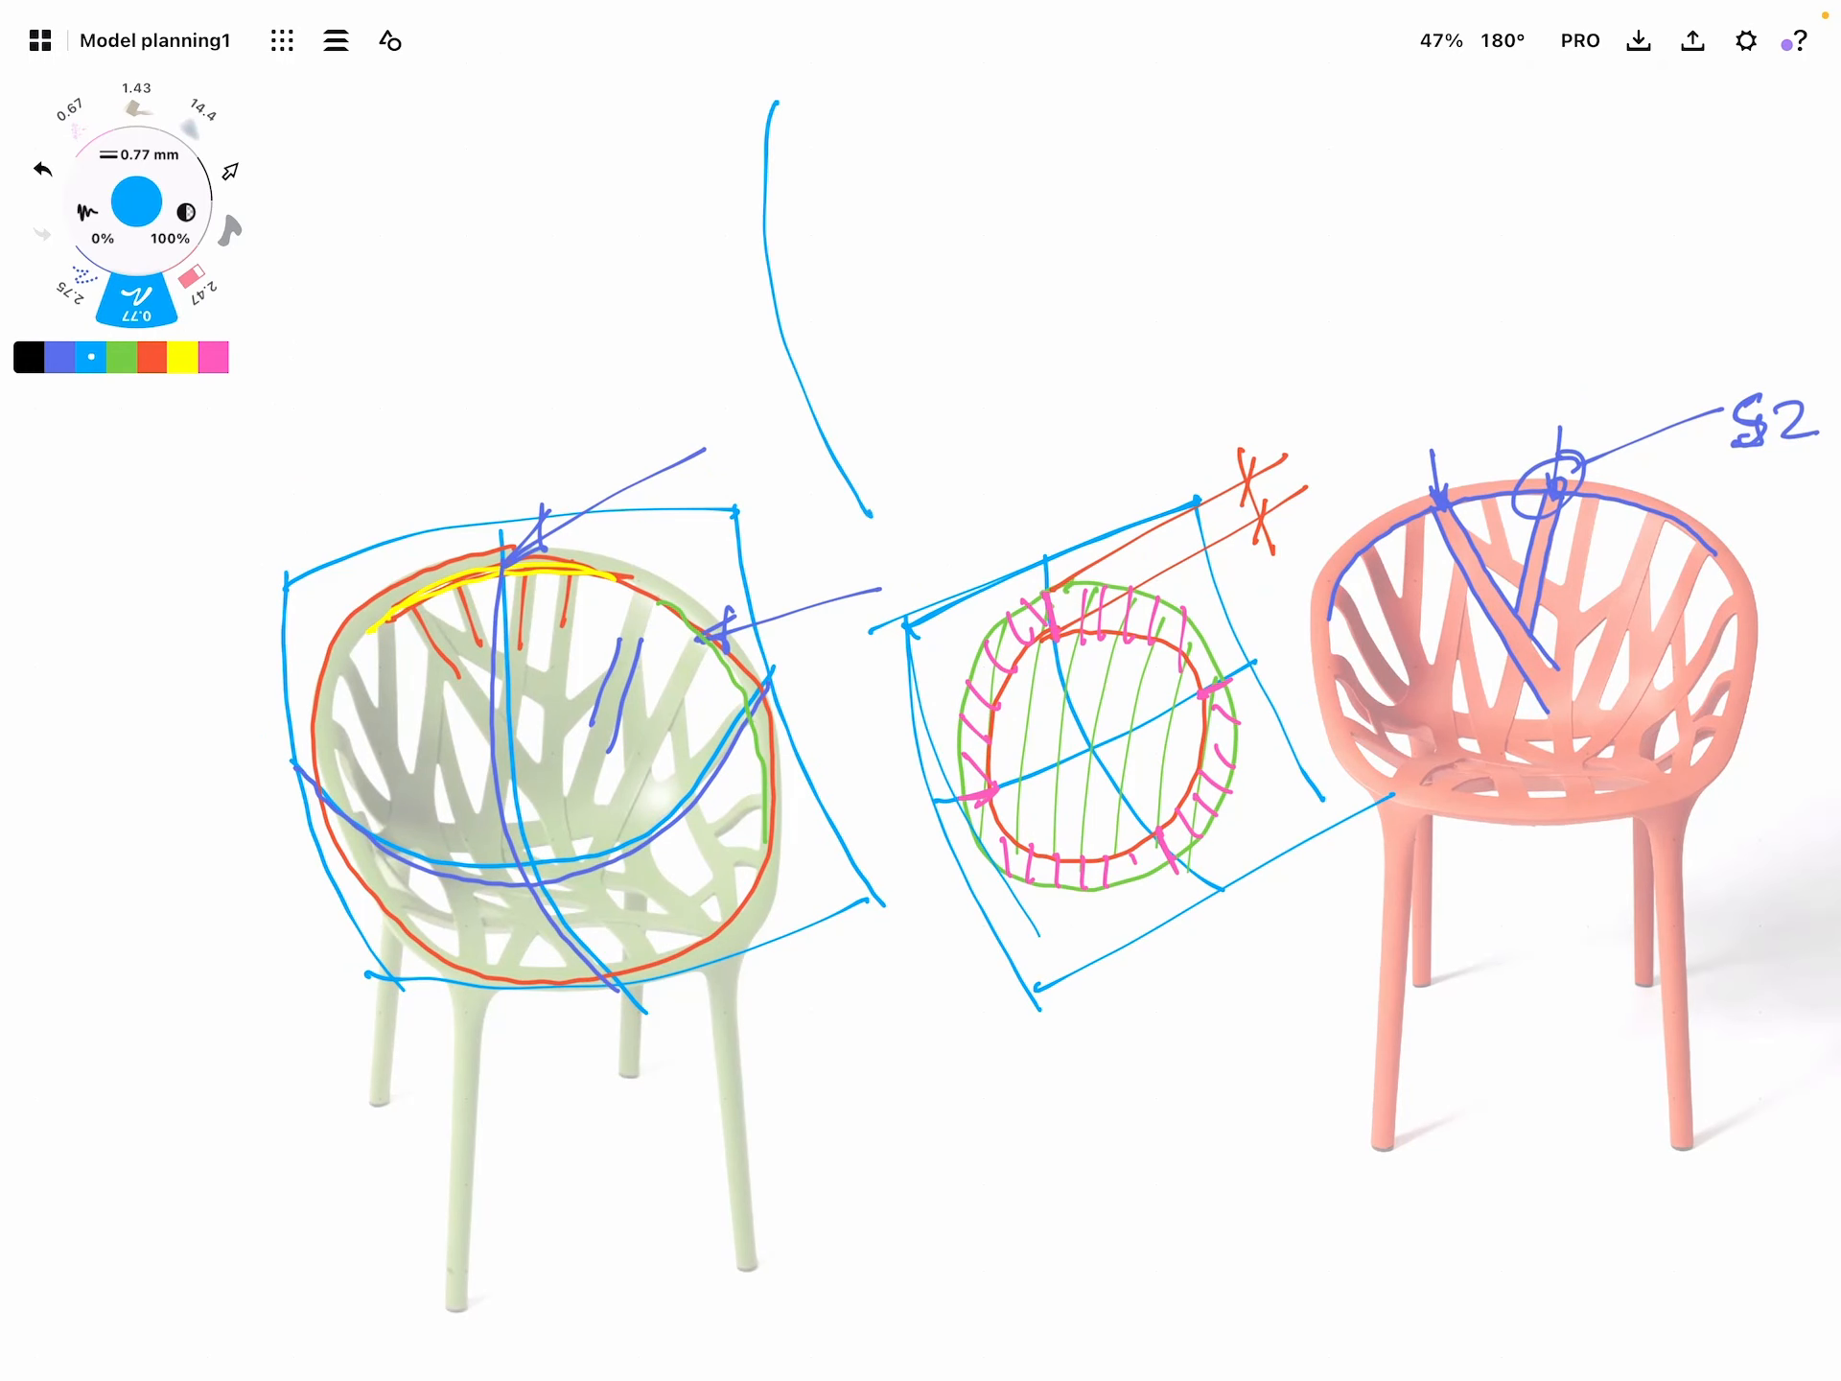
left_click_drag(775, 105, 1245, 375)
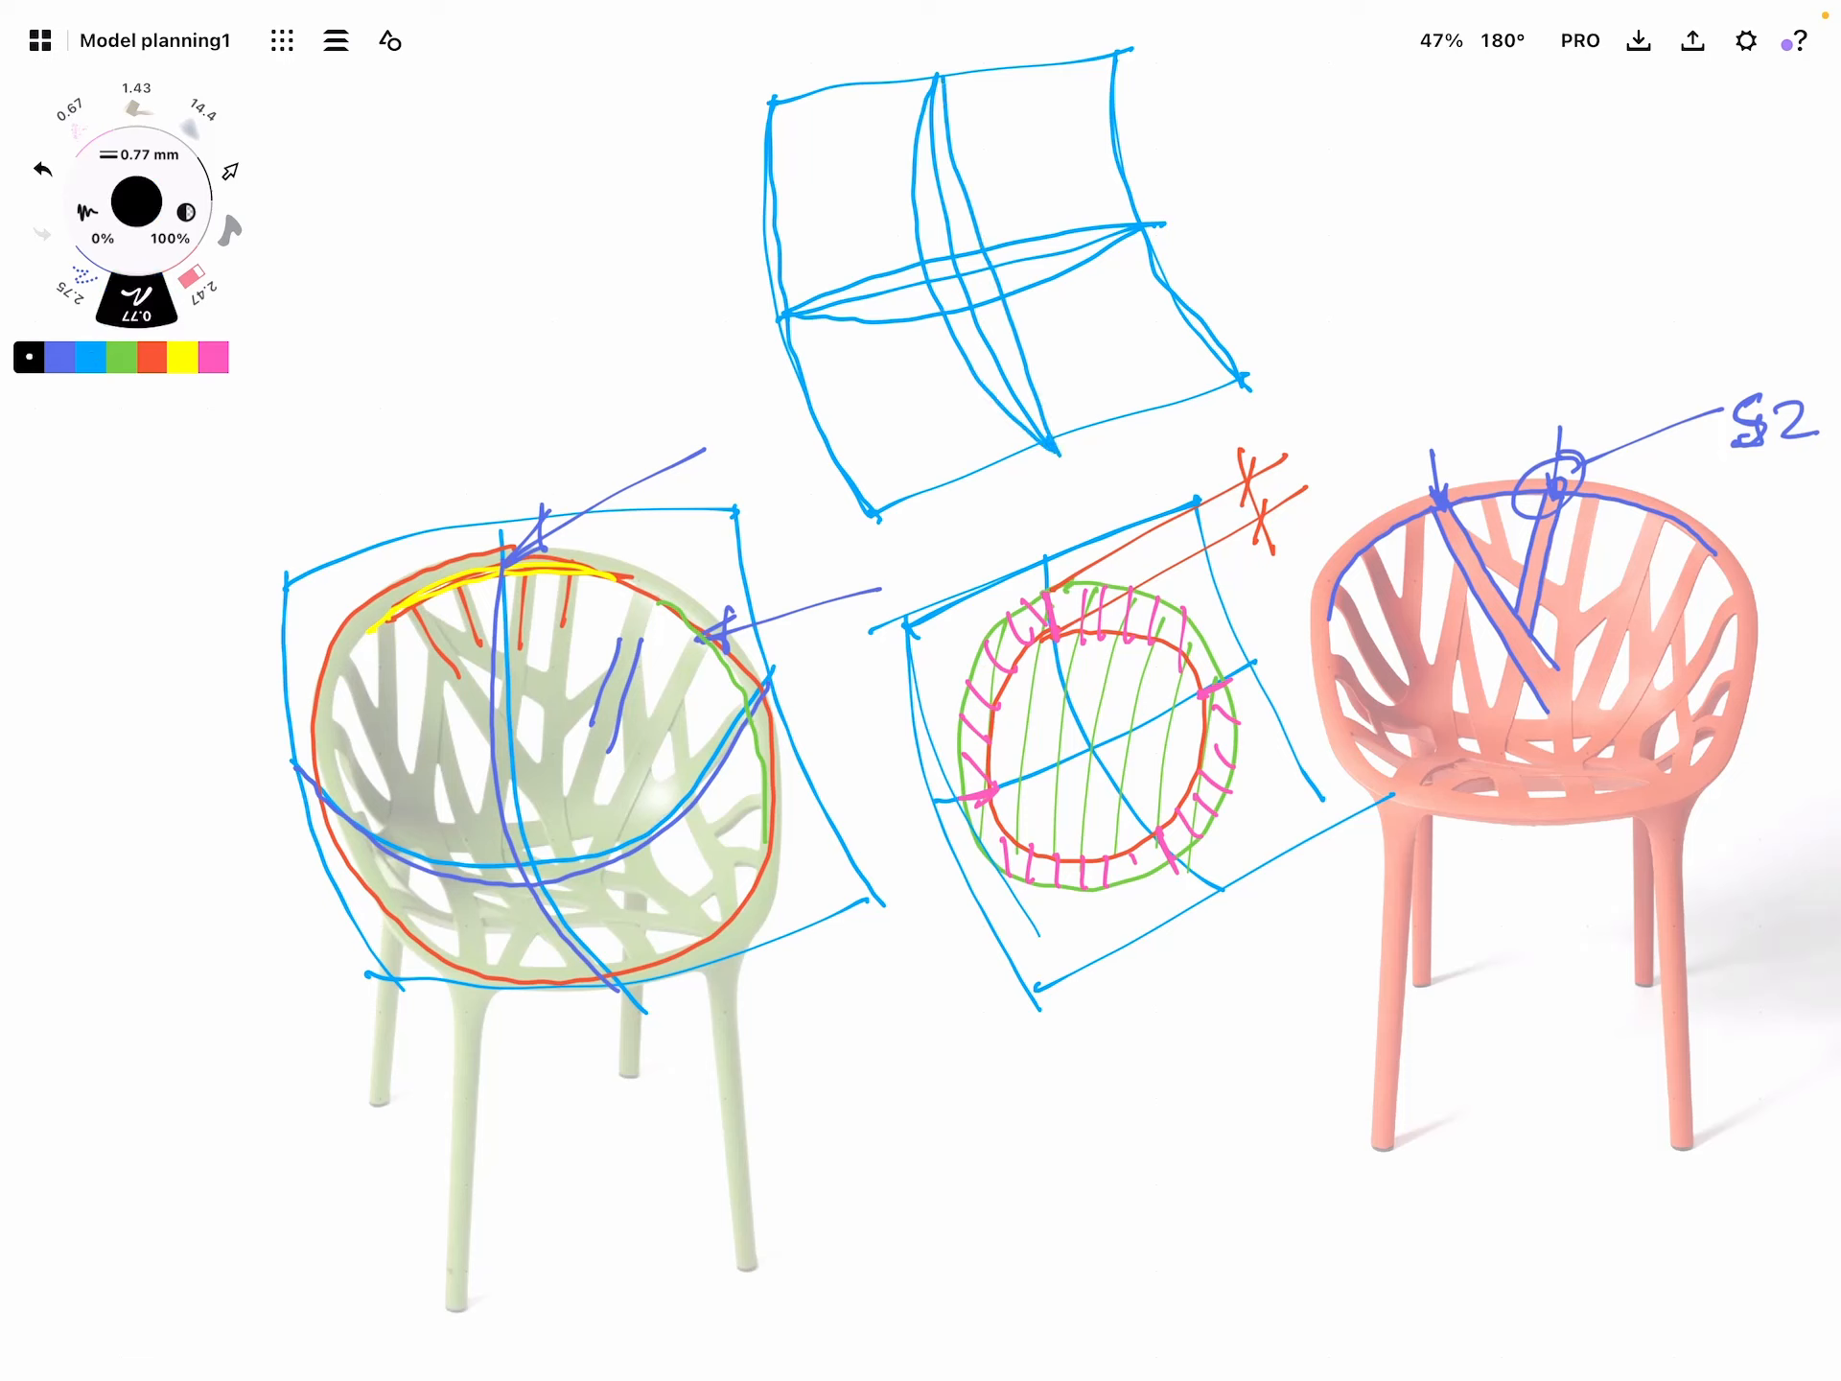
left_click_drag(951, 669, 1034, 716)
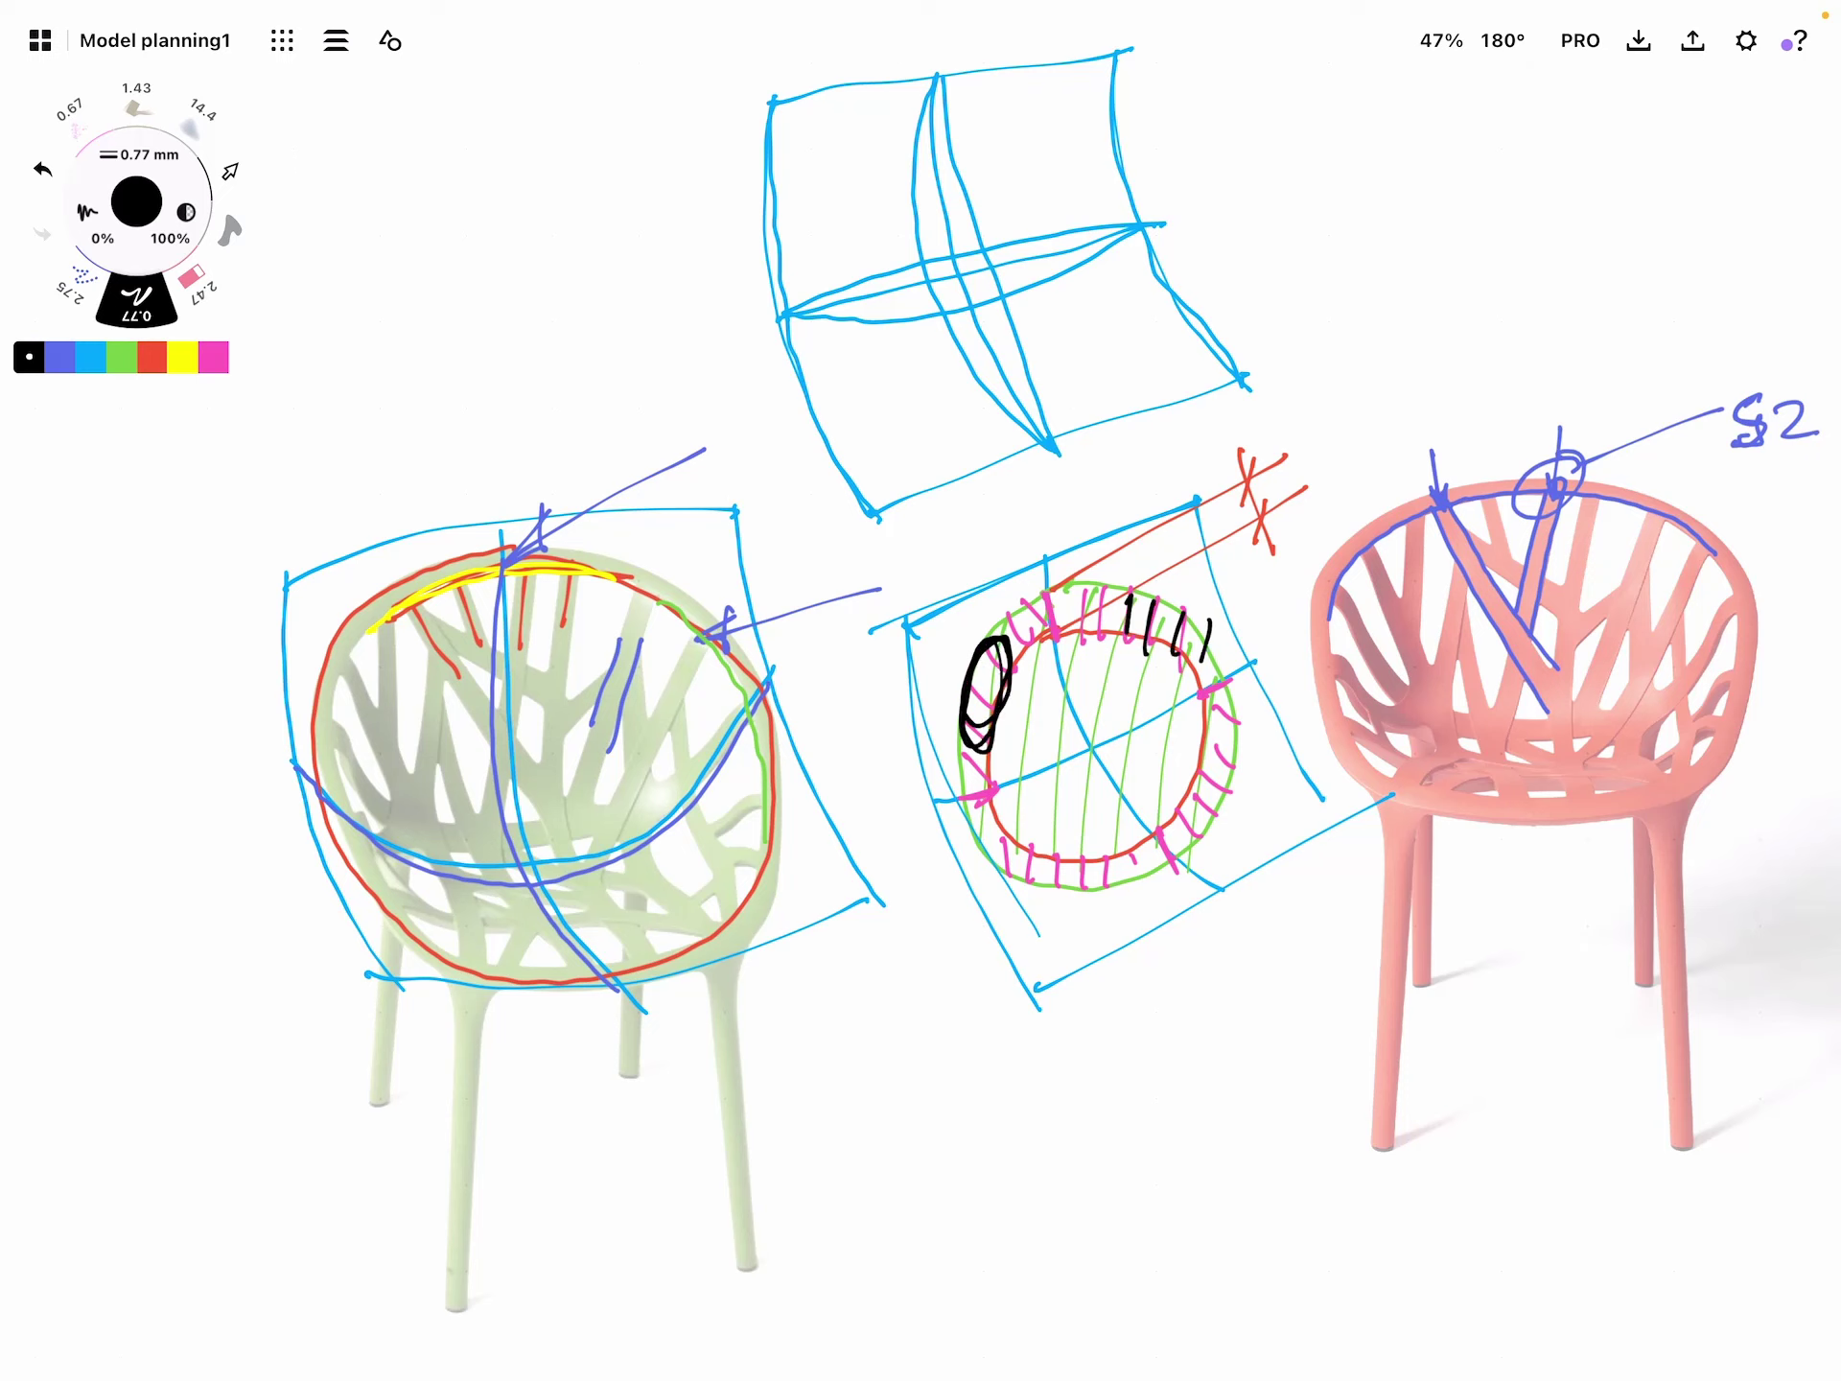
left_click(86, 359)
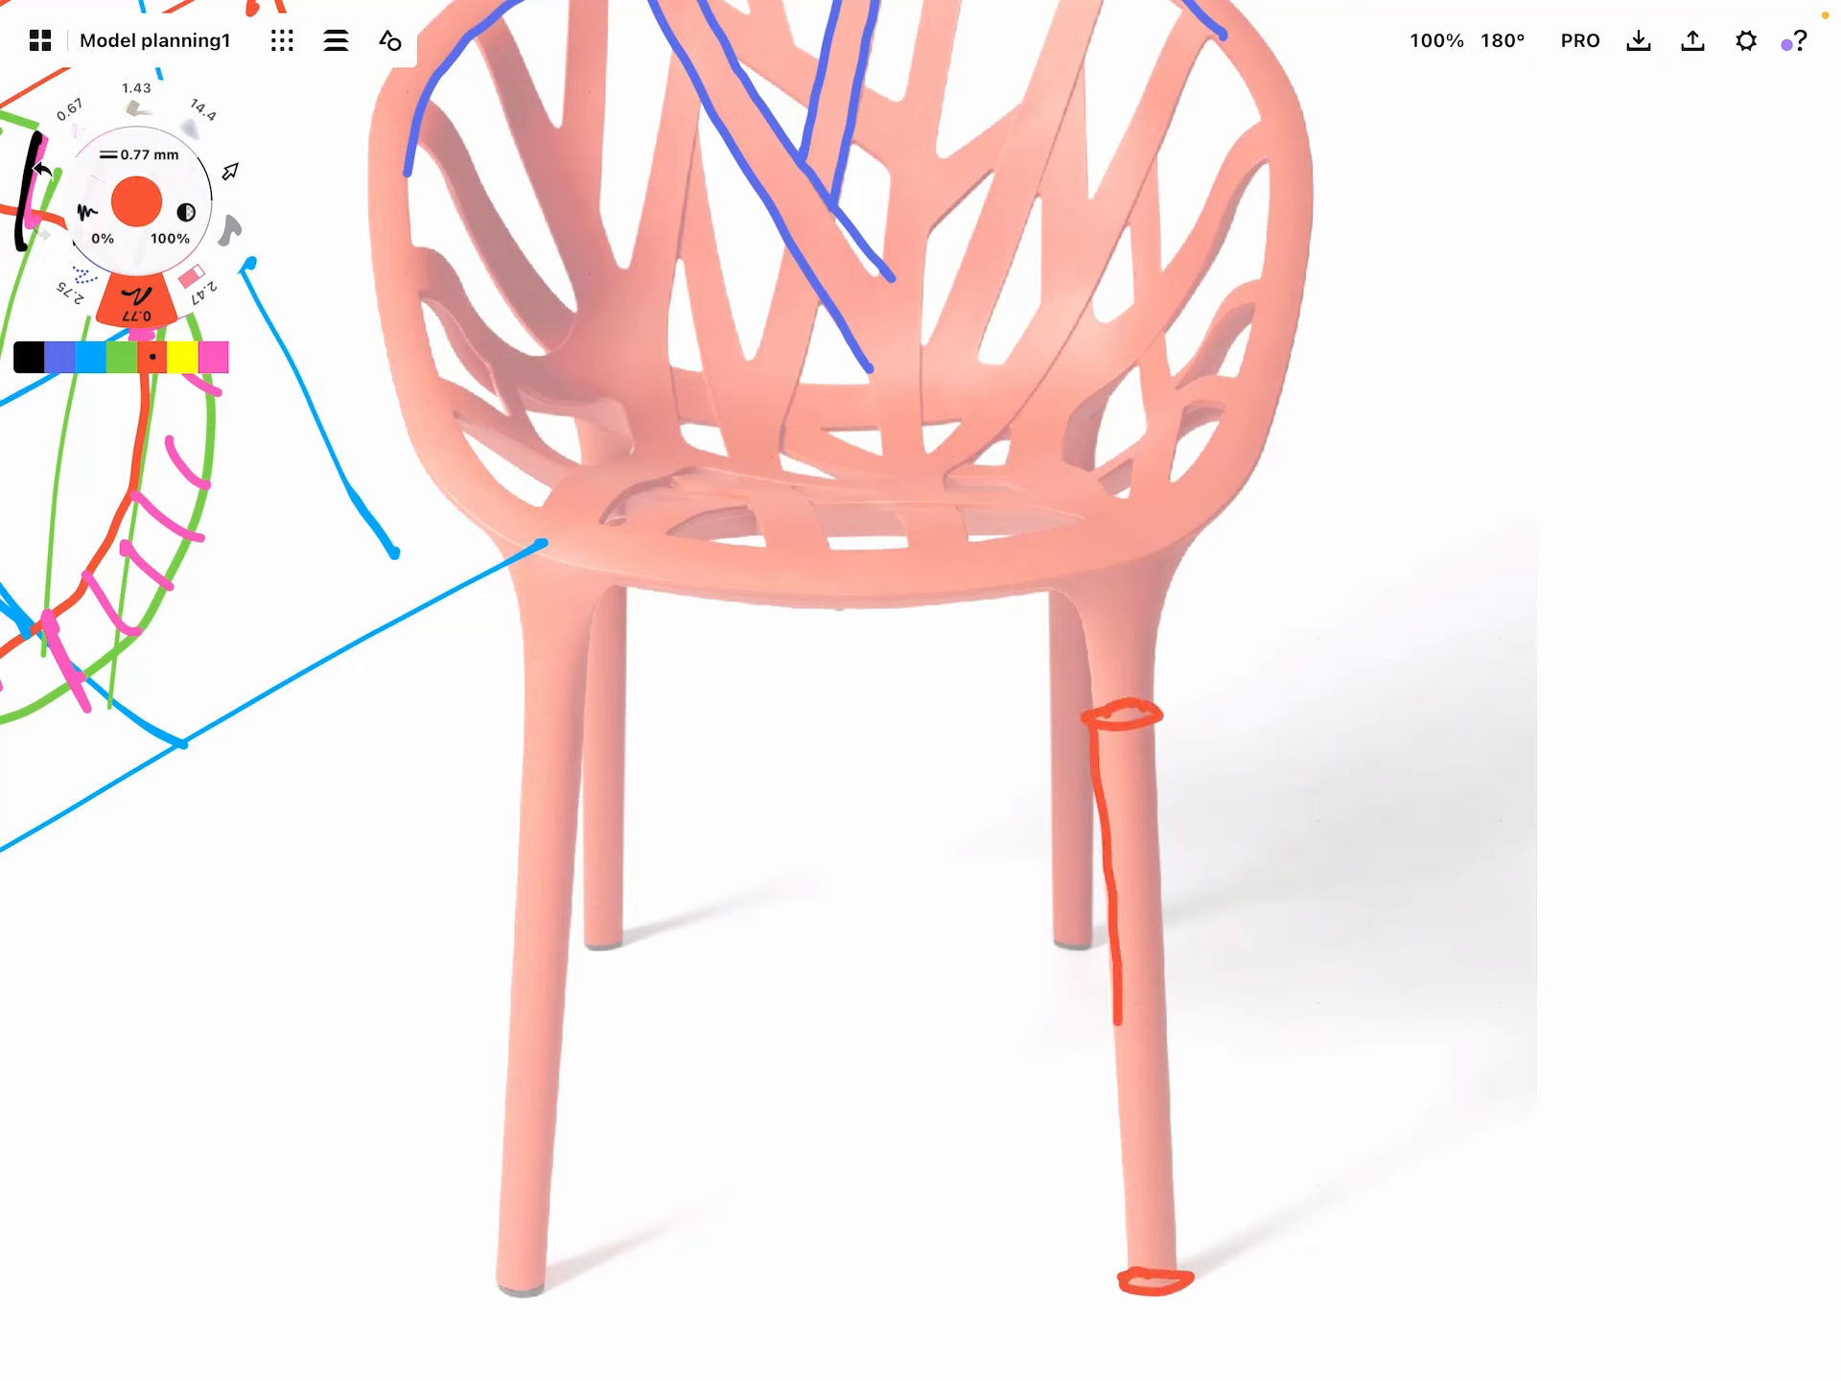
Outline the orange chair's leg as a red cylinder
left_click_drag(1163, 729, 1163, 1244)
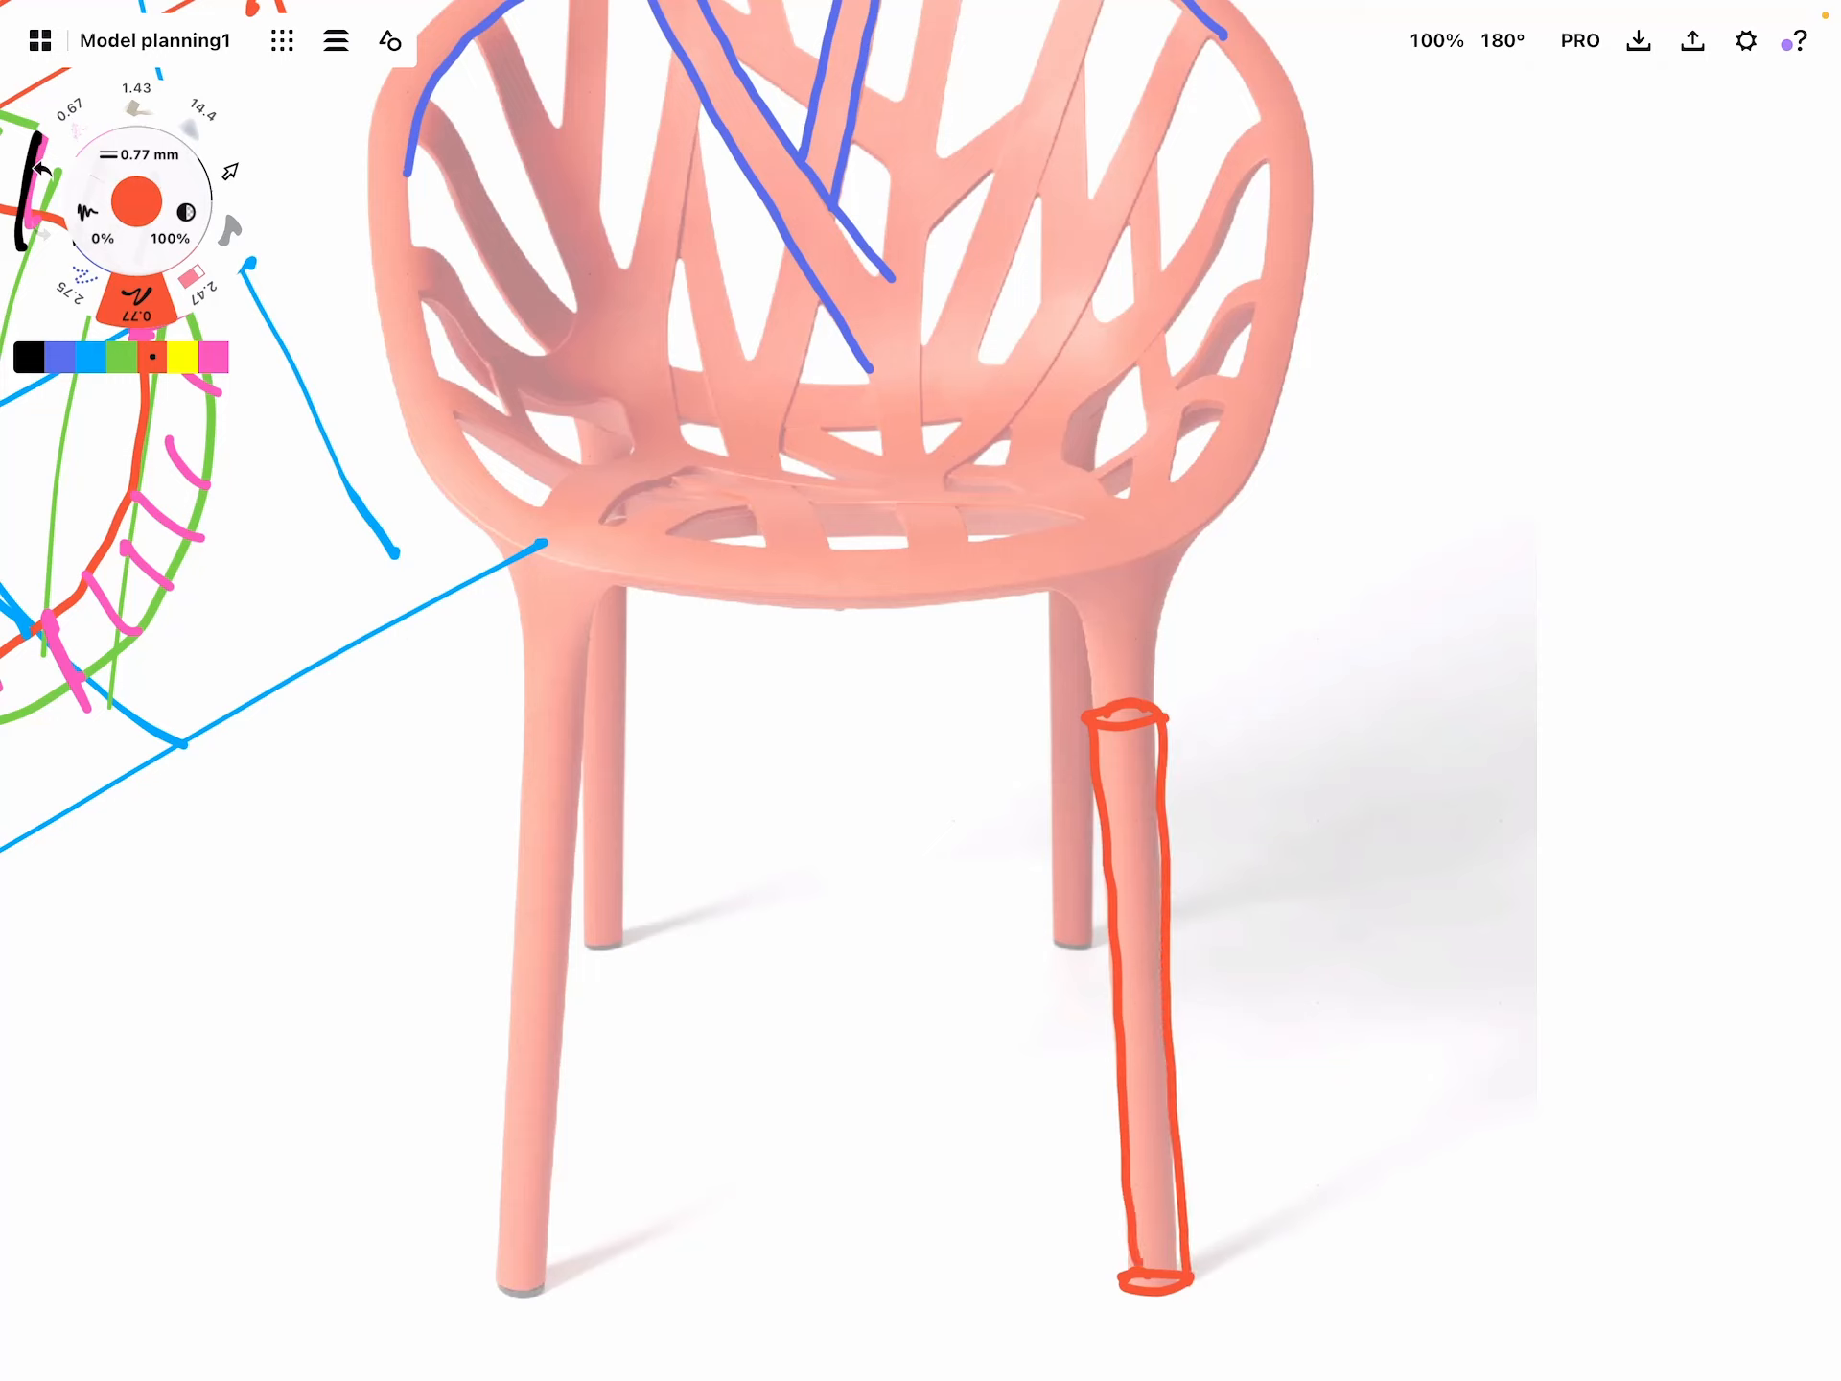
left_click_drag(1151, 716, 1221, 552)
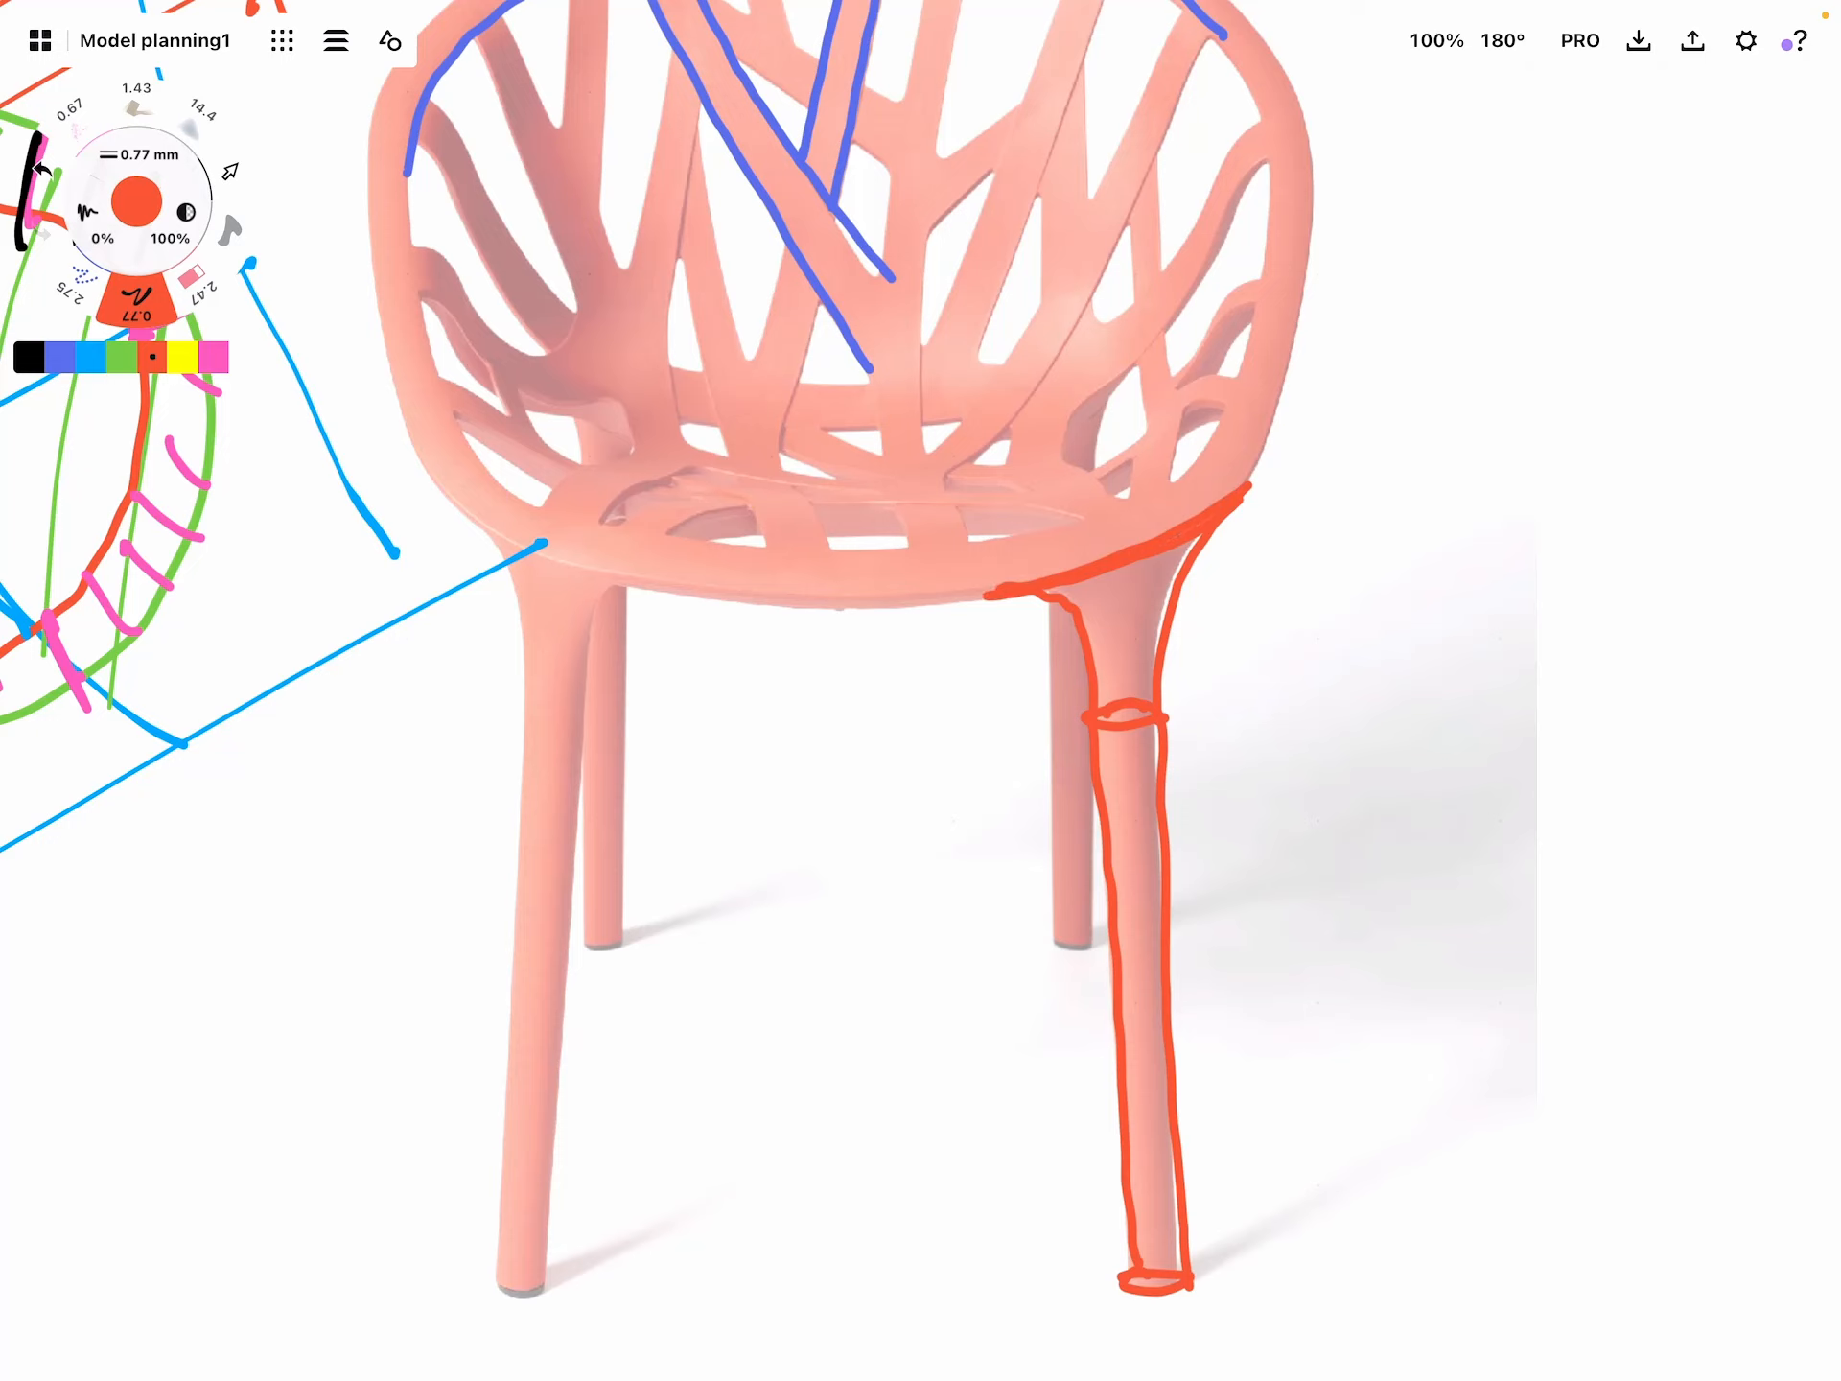
Sketch the flared leg-to-seat junction in pink with the leg continuing below in red
left_click(215, 356)
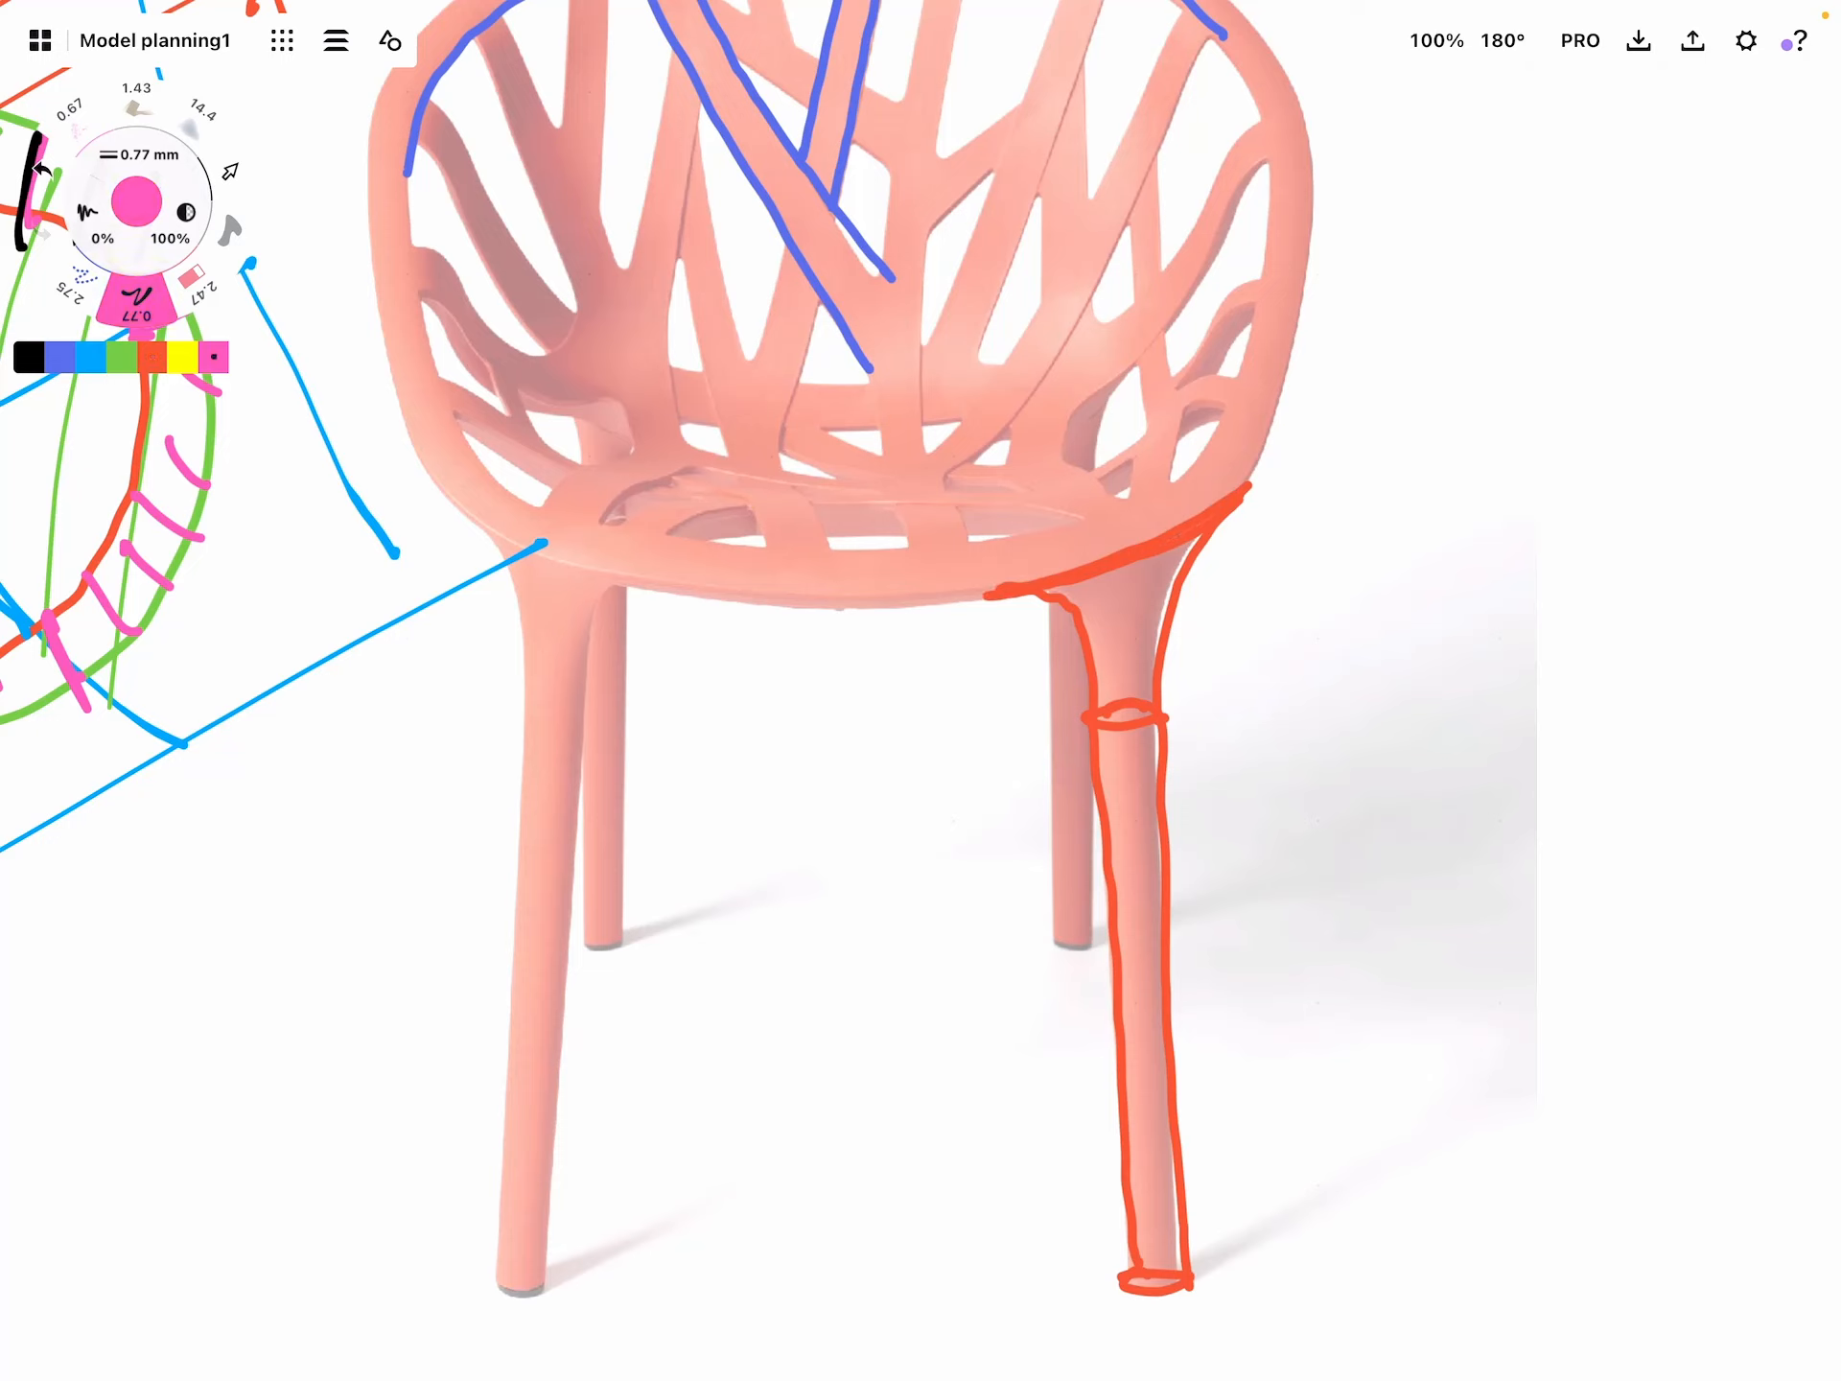
left_click_drag(1145, 535, 1139, 698)
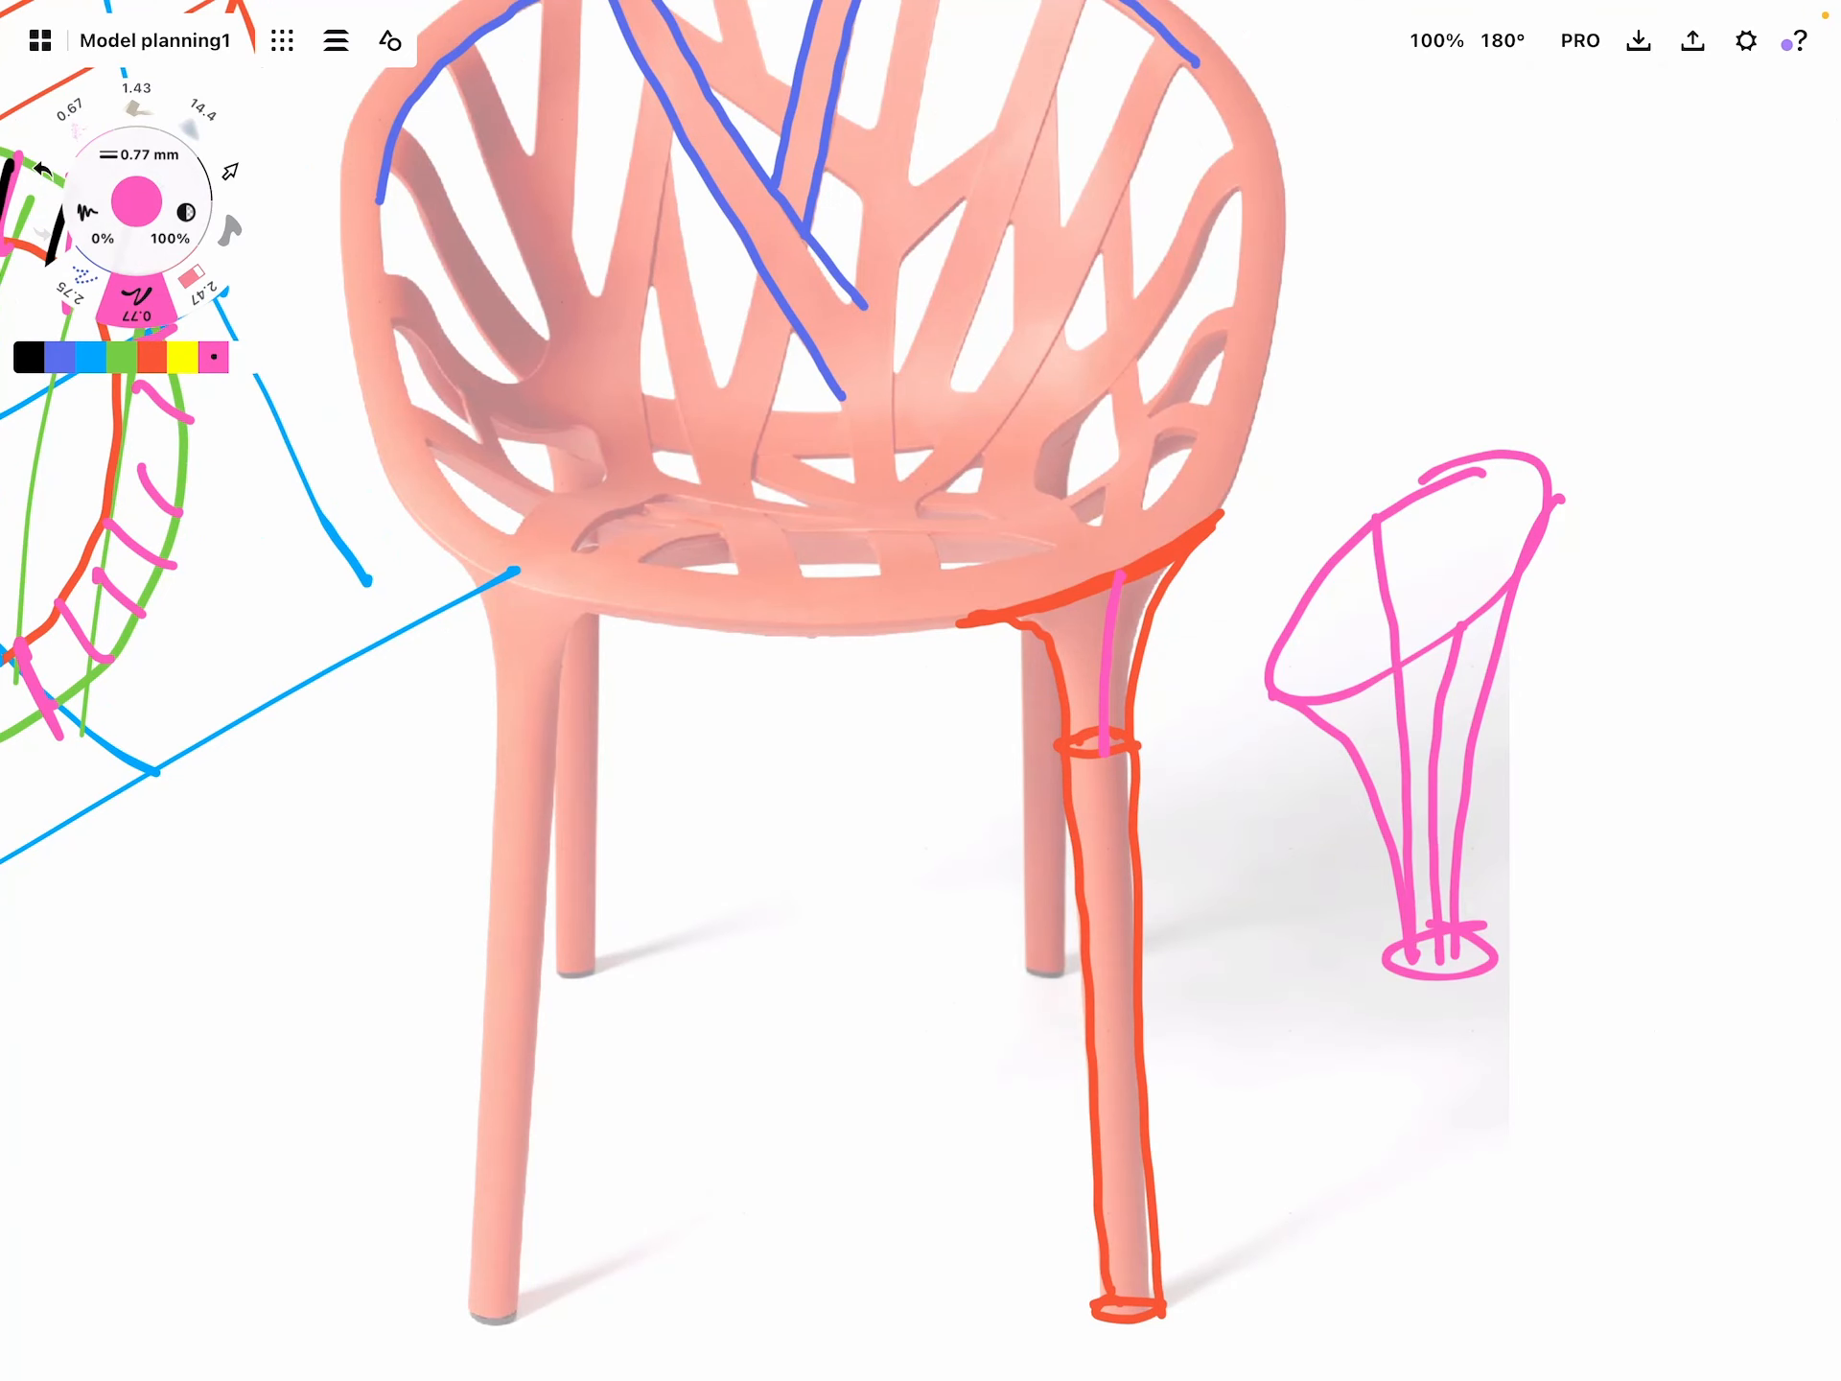
left_click(150, 359)
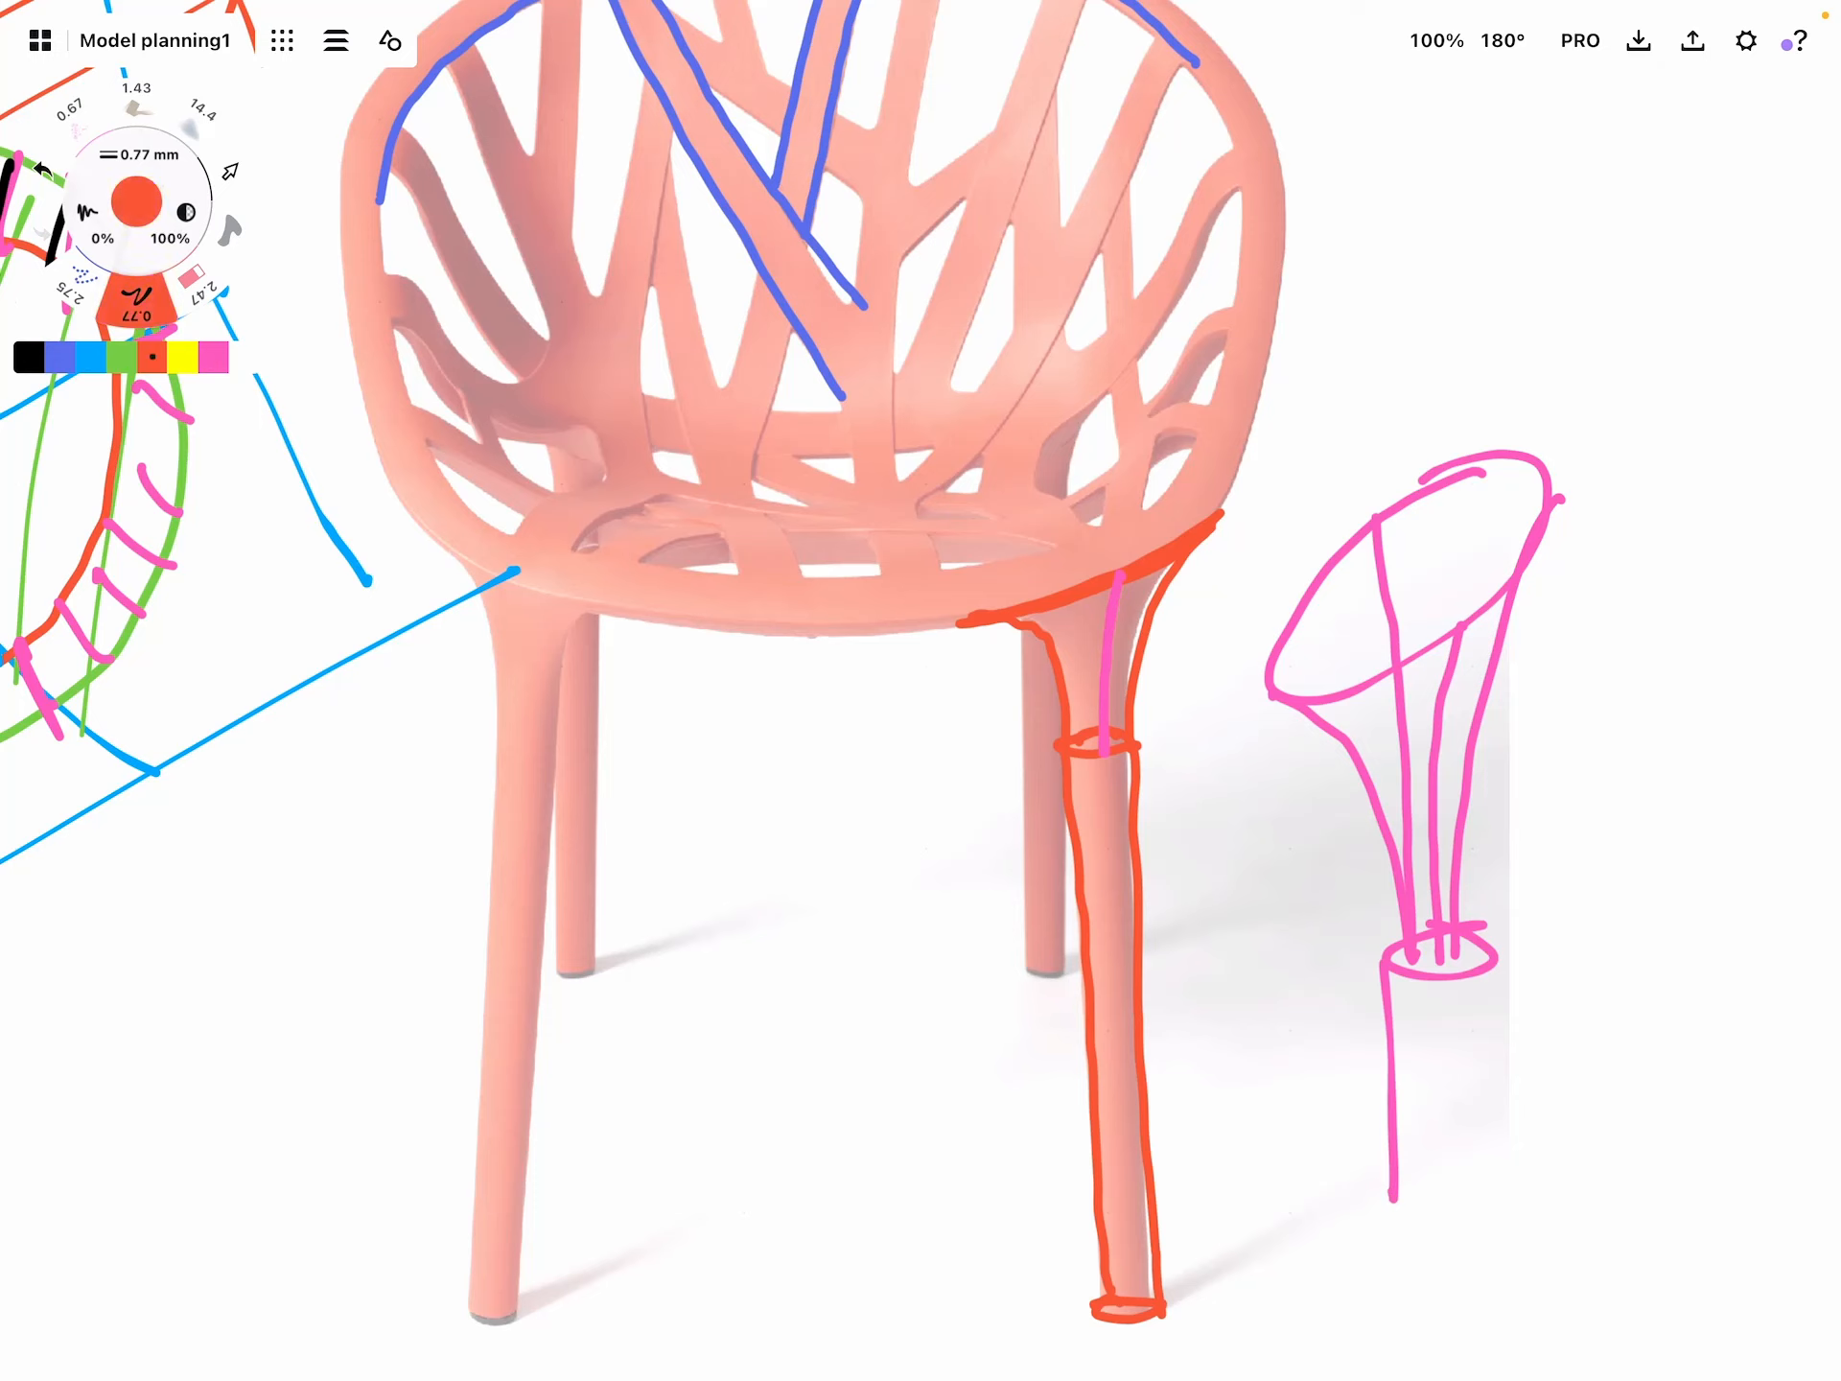
left_click_drag(1410, 940, 1427, 1185)
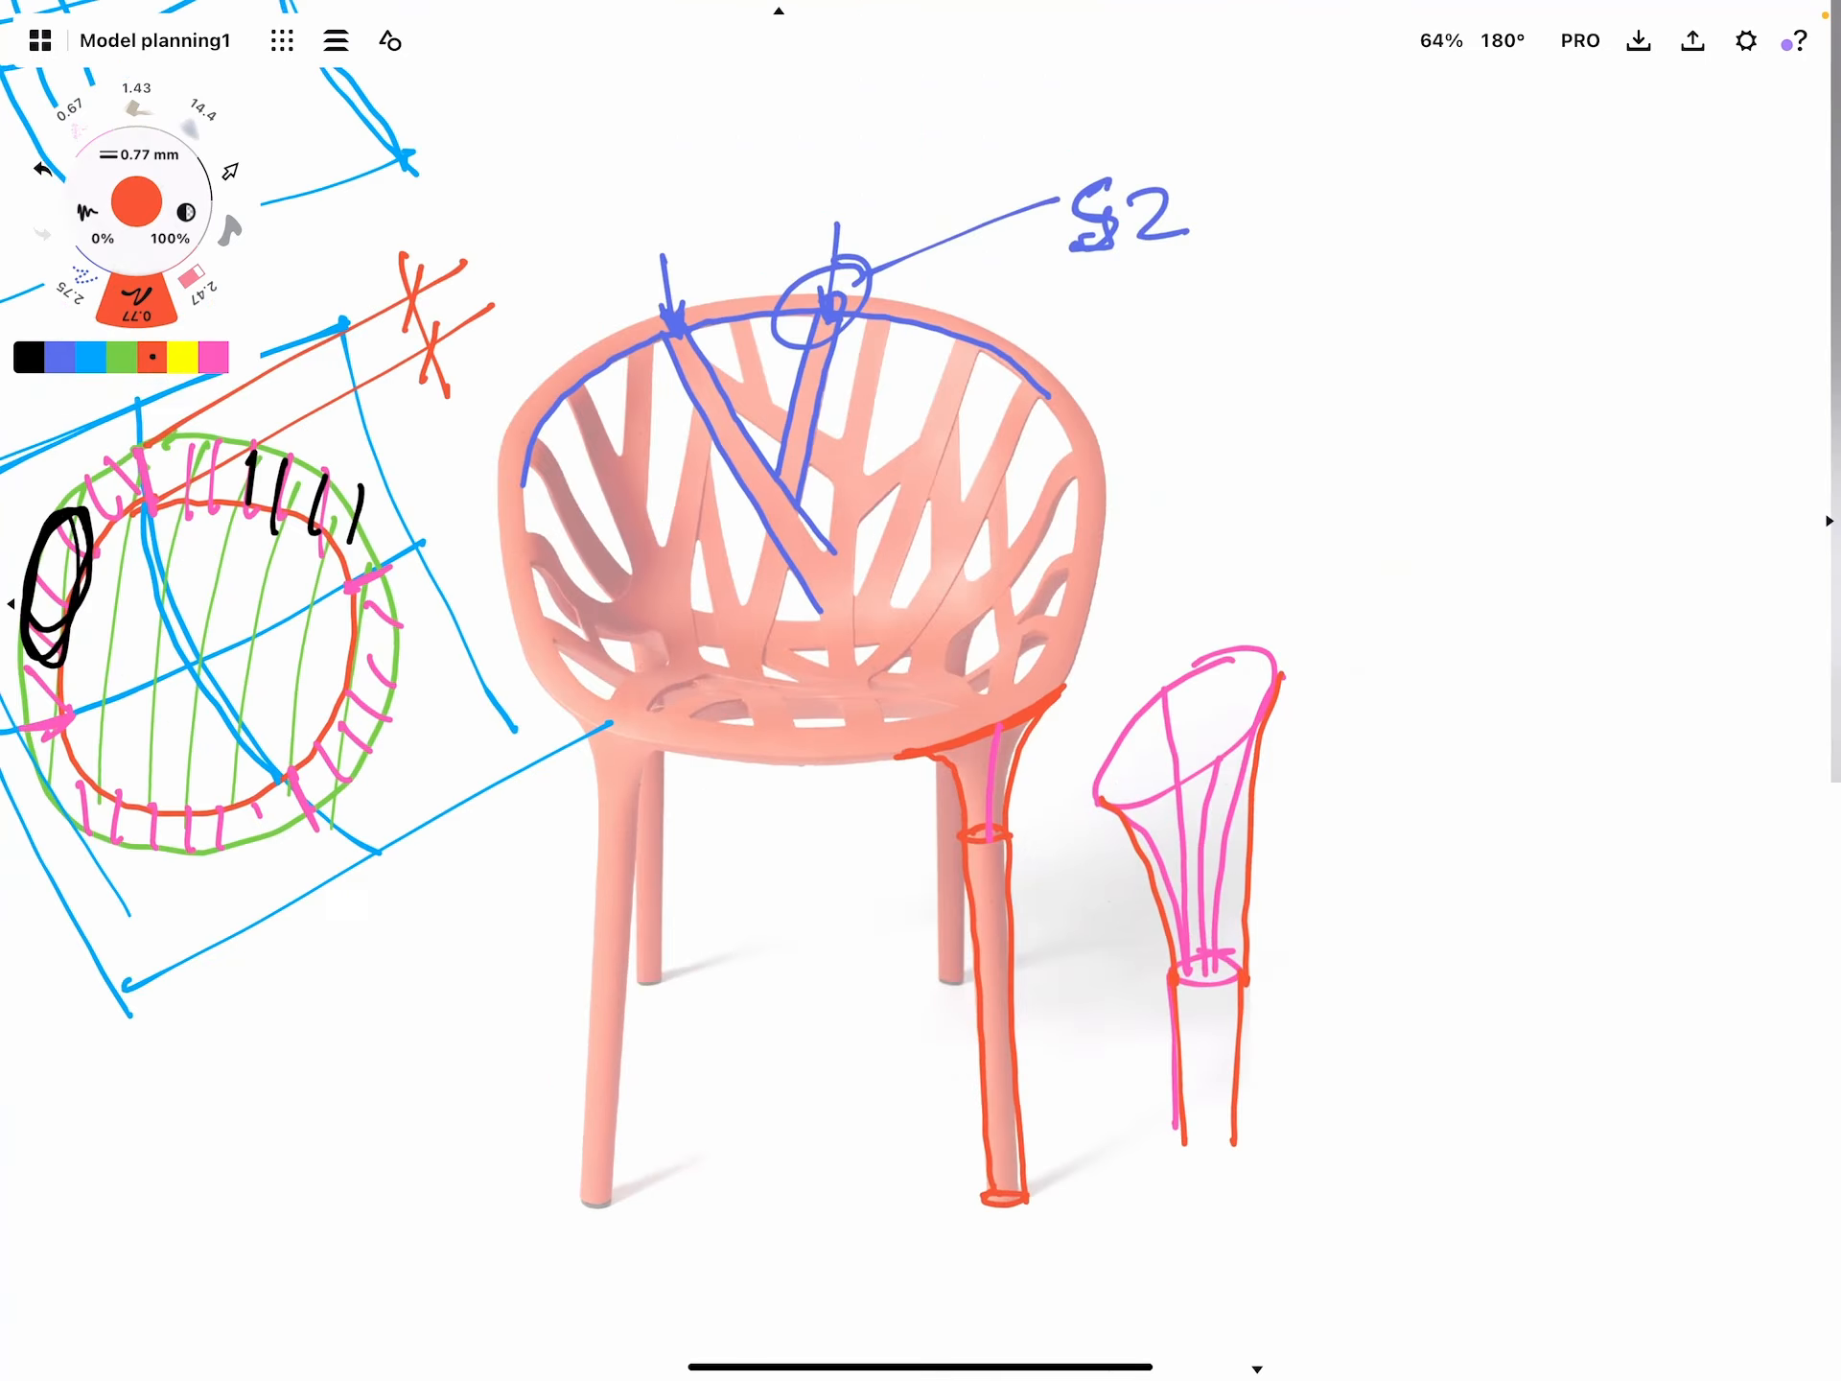
scroll("down", 3)
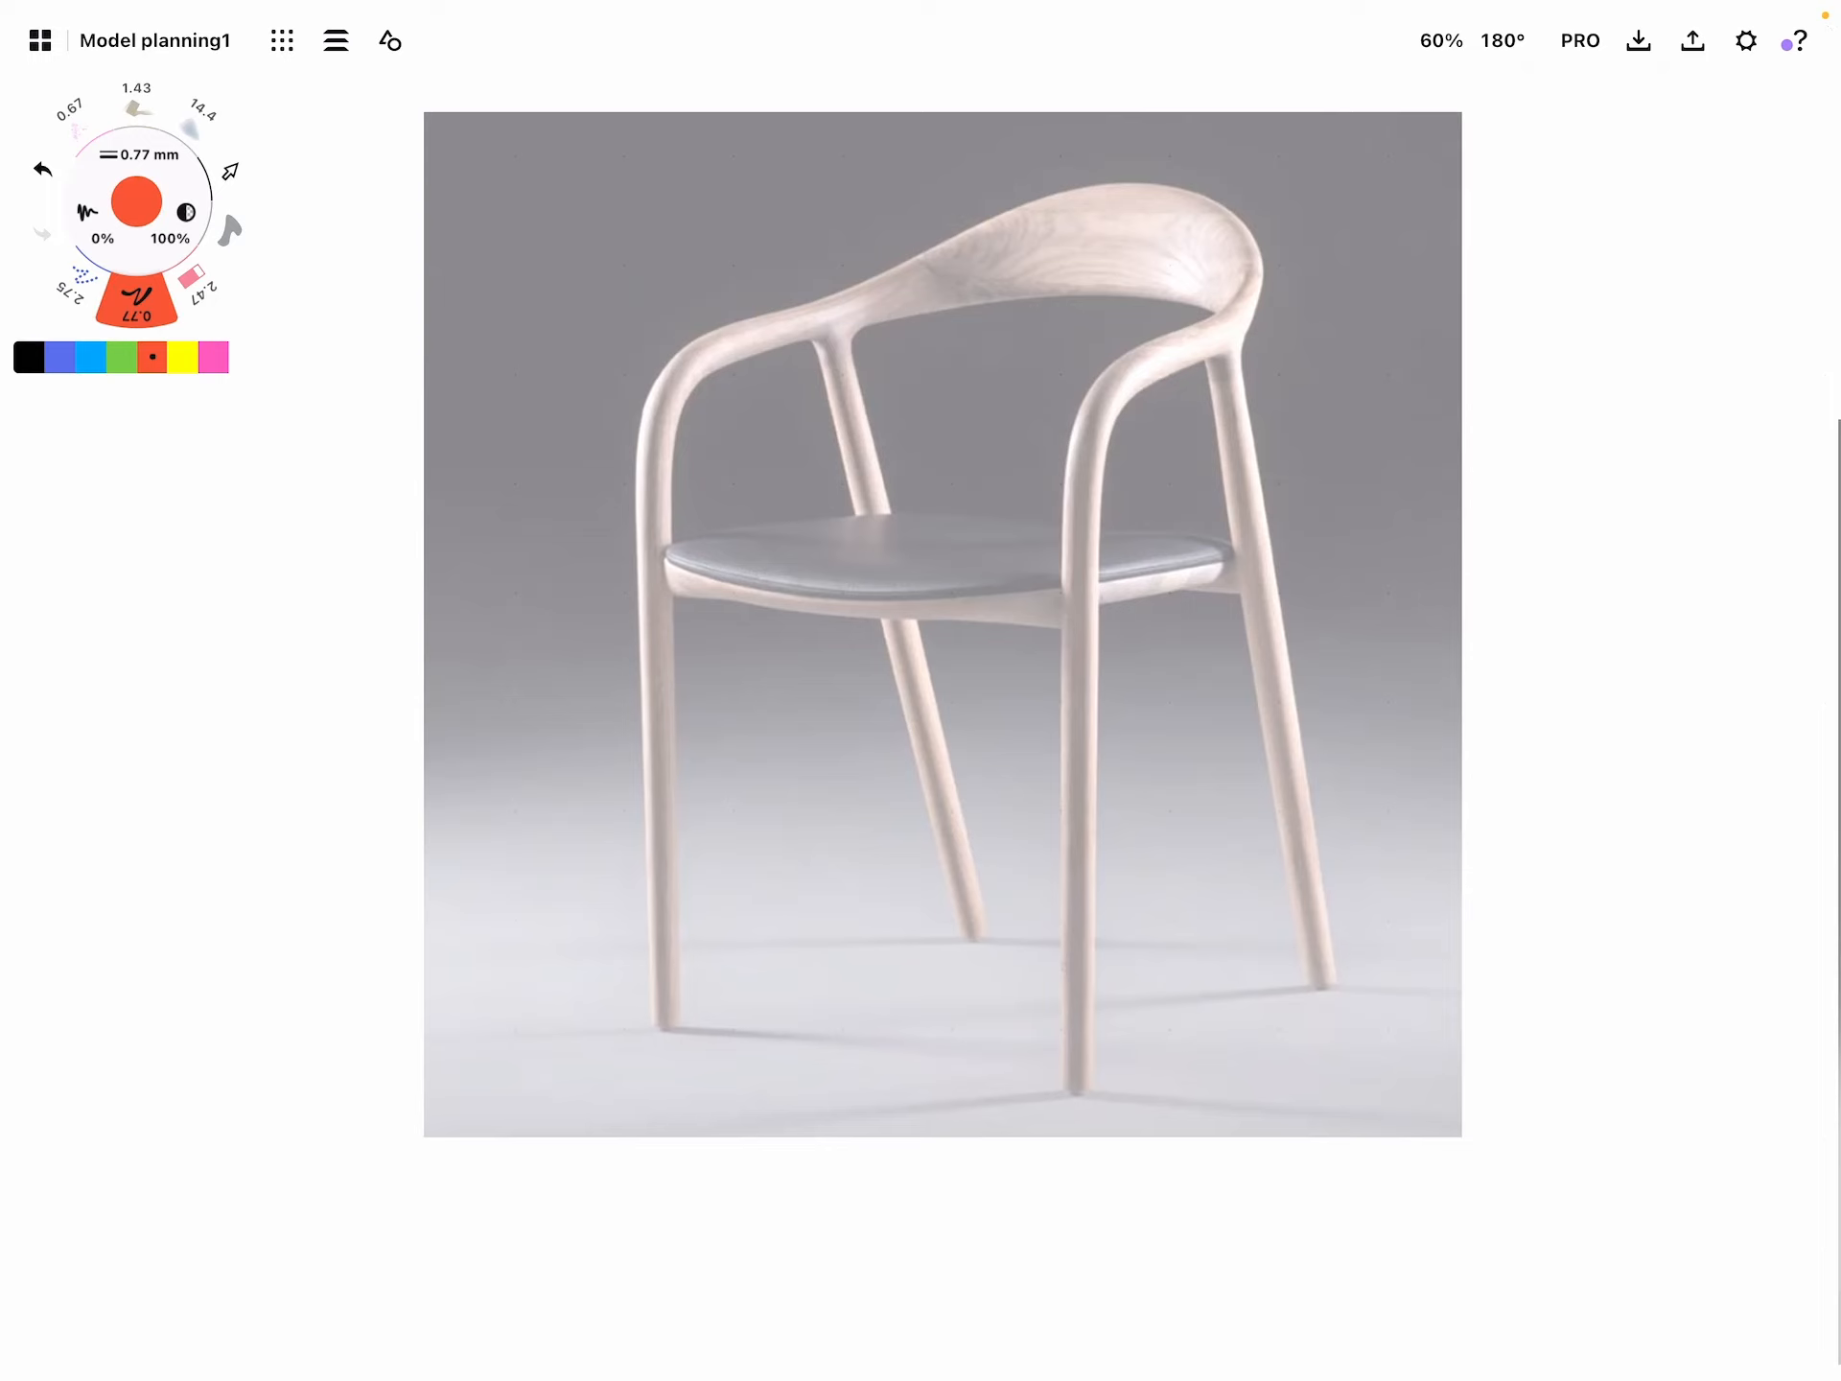
Mark blue rings at the joints of both armrests and front legs
left_click(88, 356)
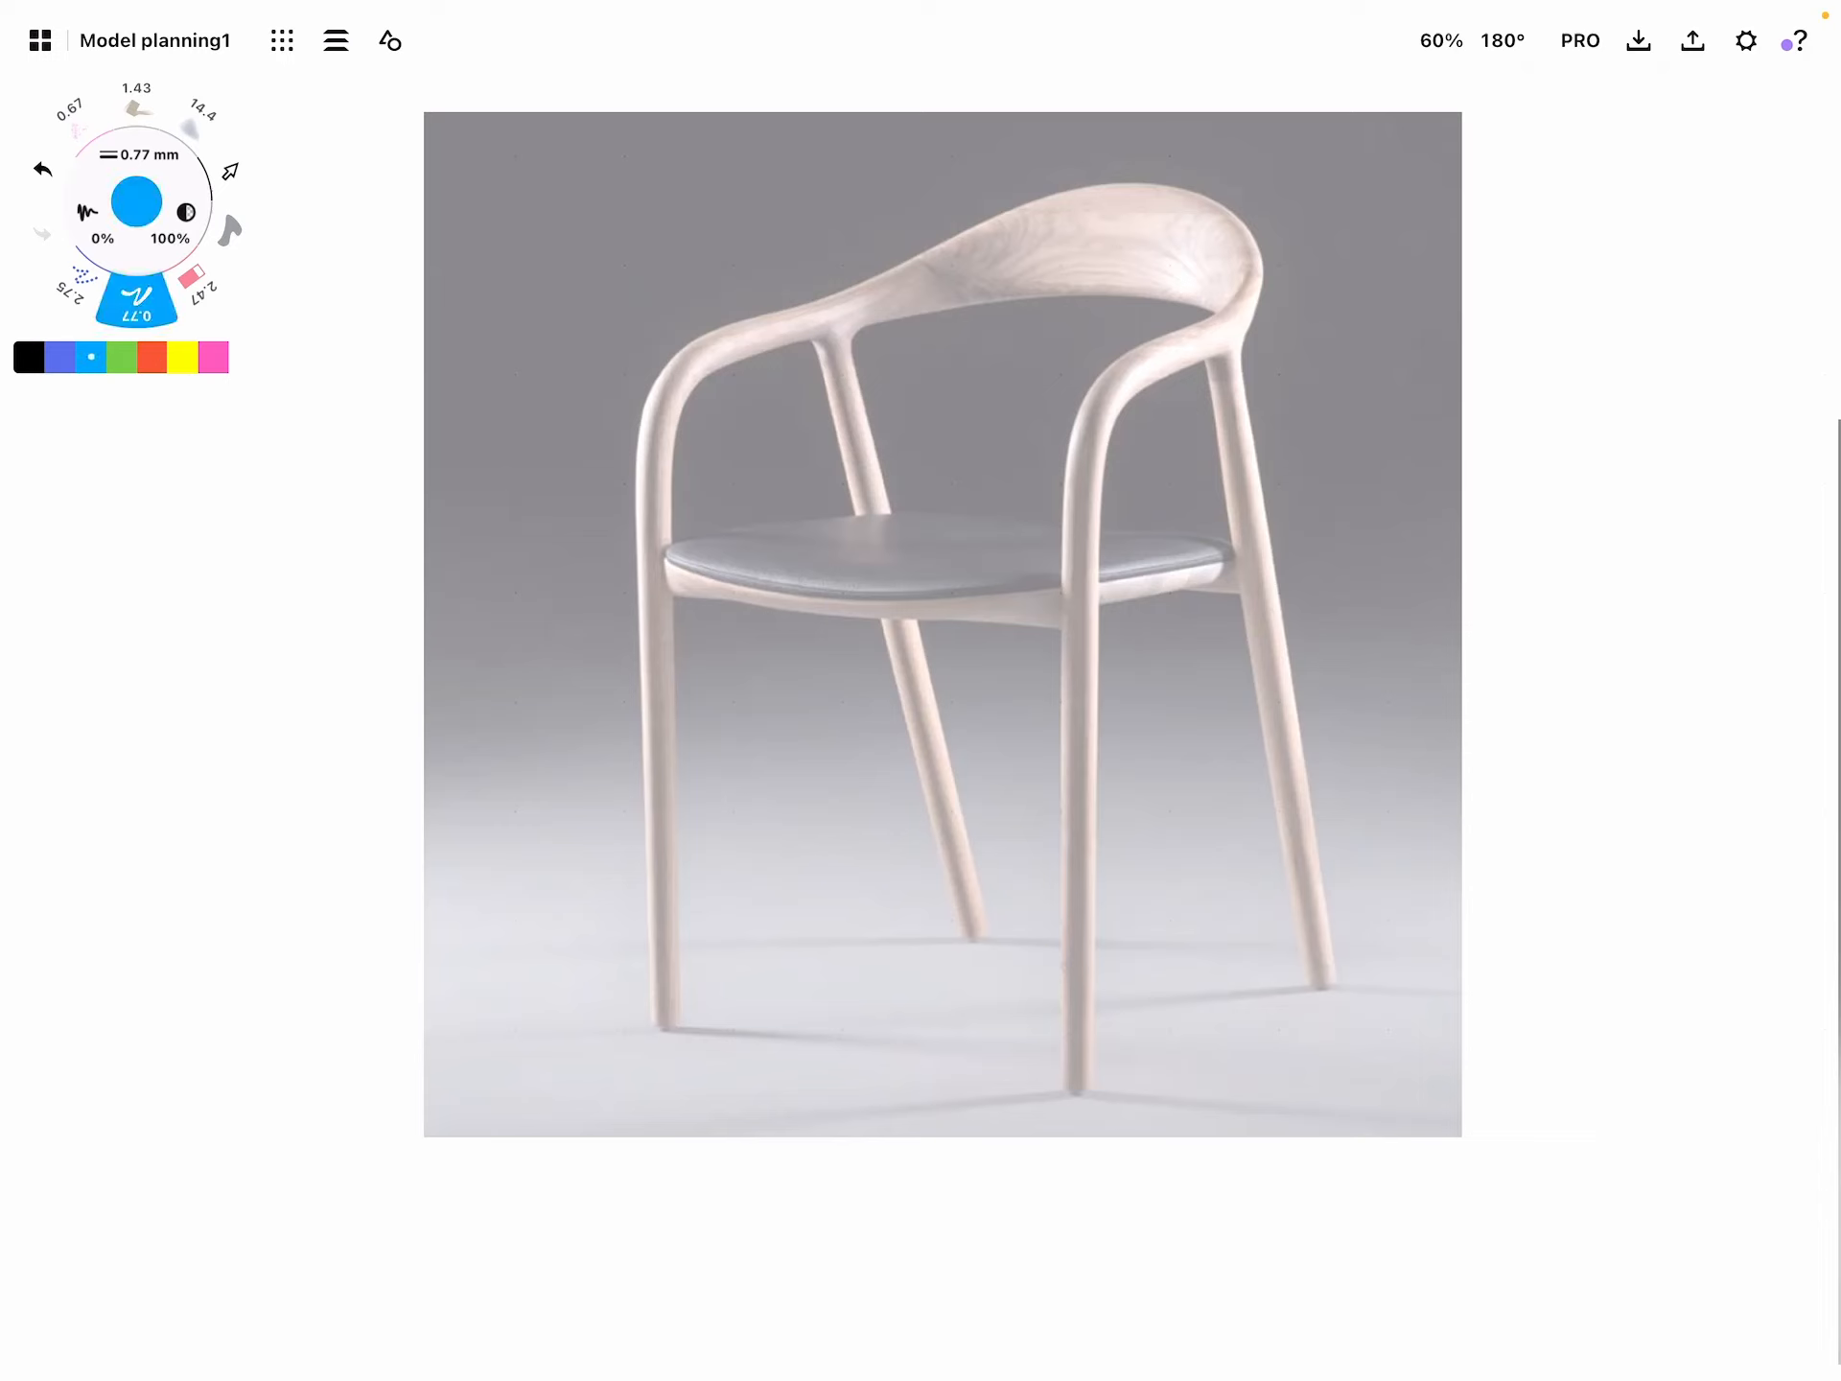
left_click(57, 359)
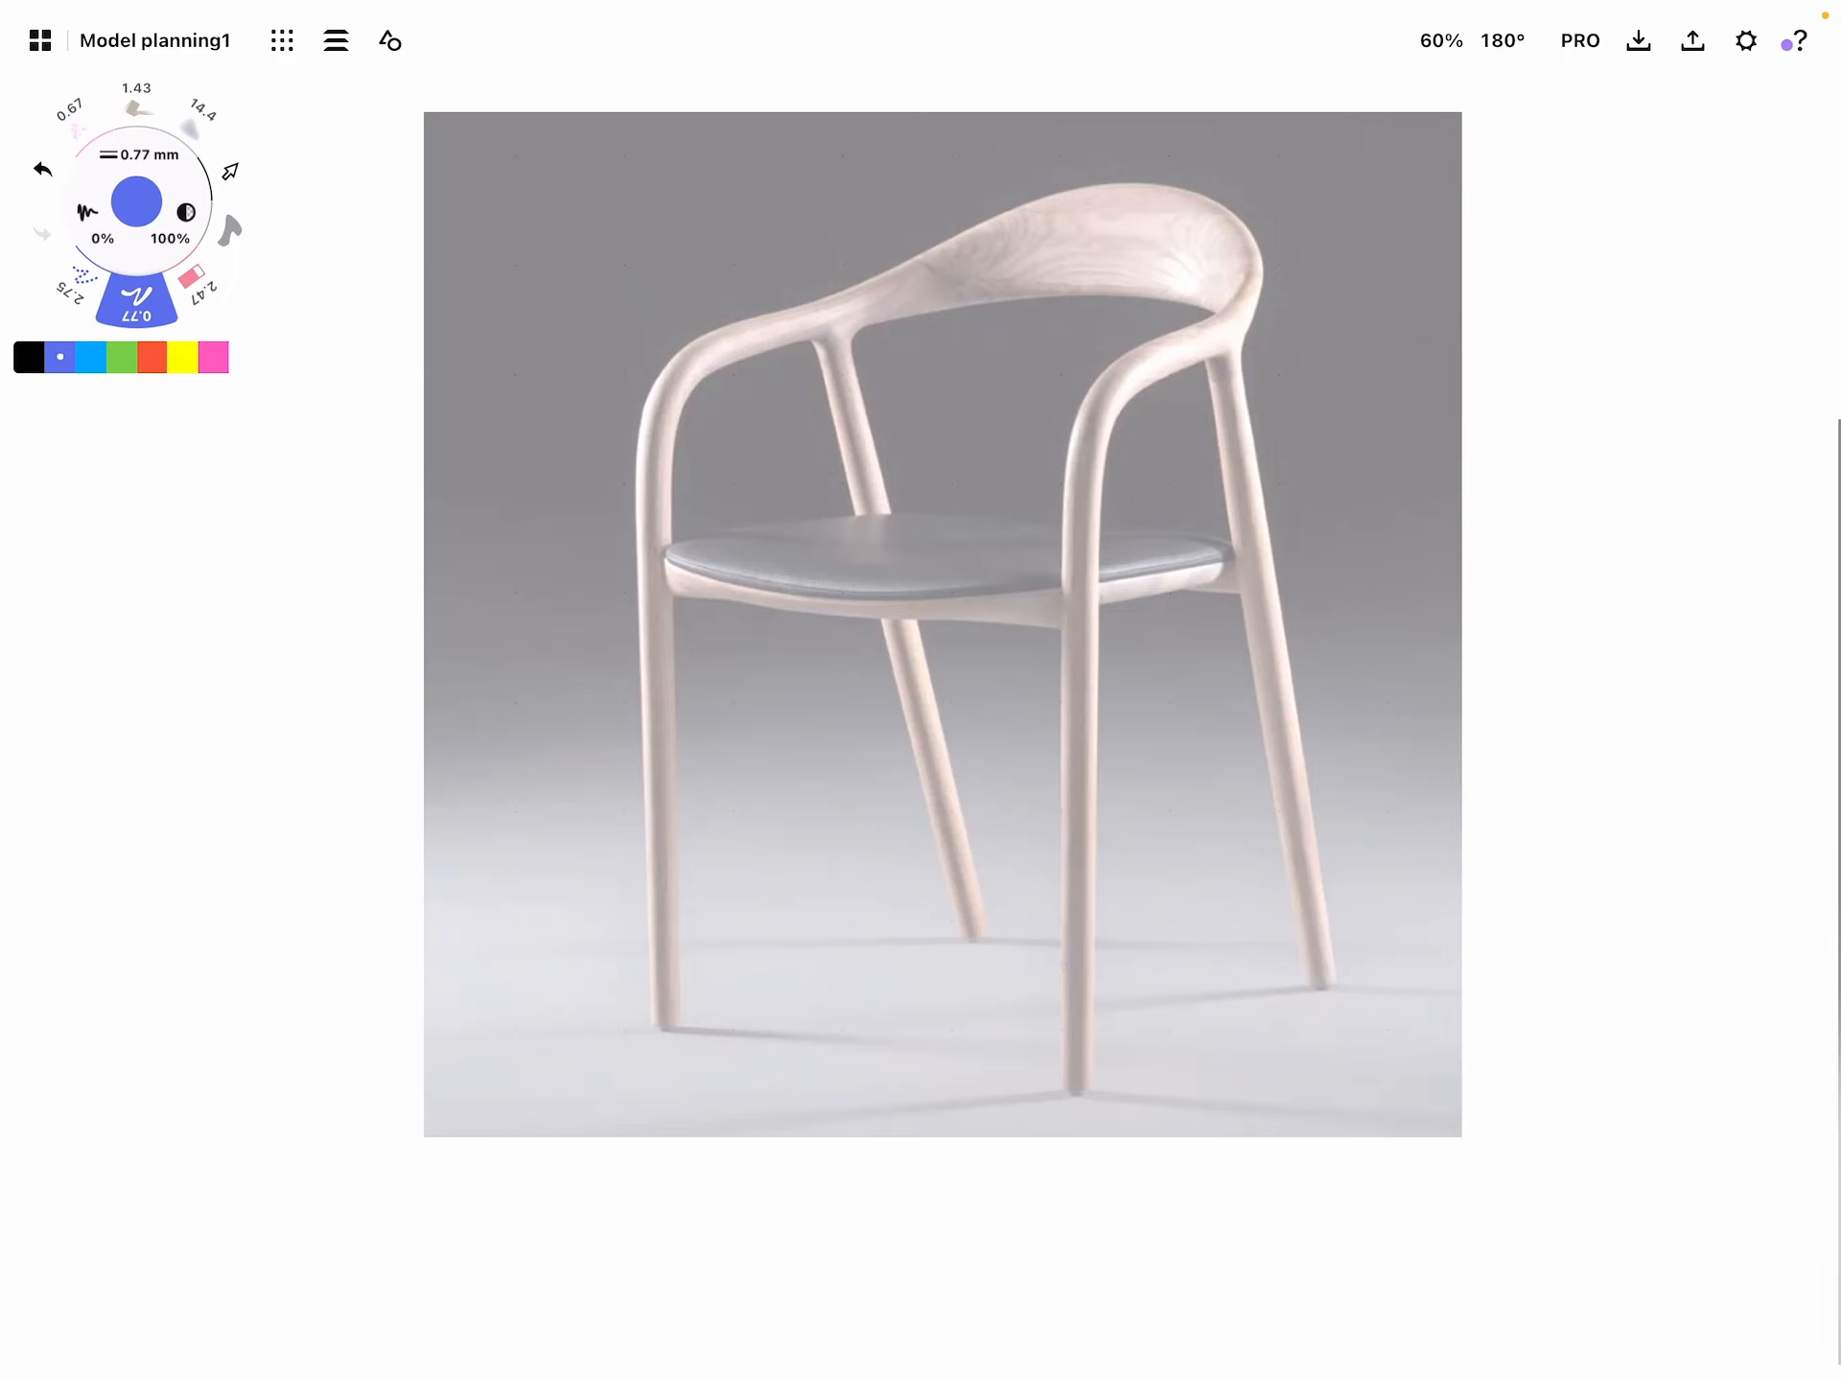
left_click_drag(792, 311, 793, 353)
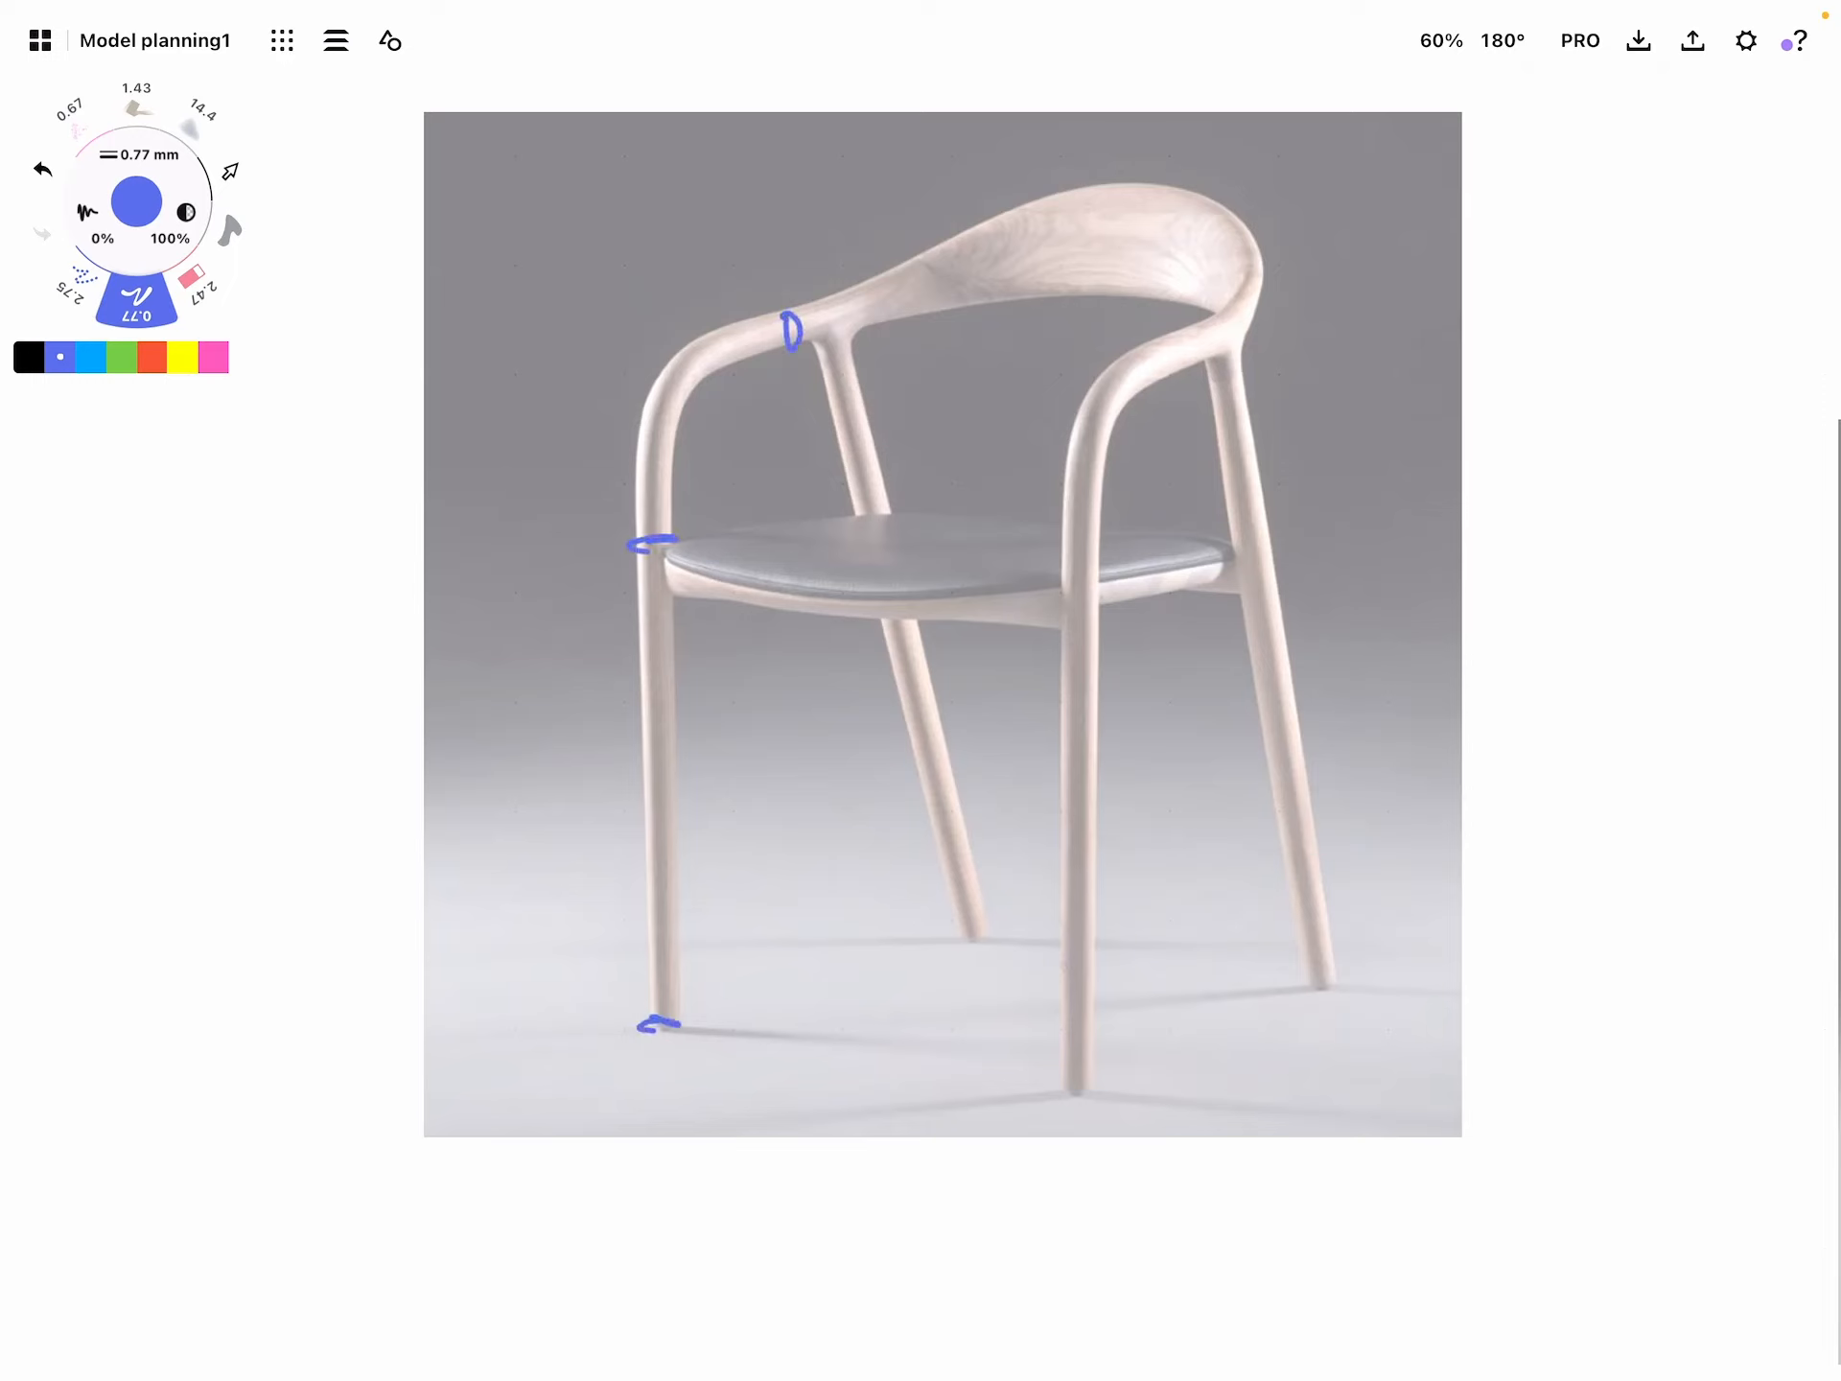
left_click_drag(1080, 575, 1069, 1063)
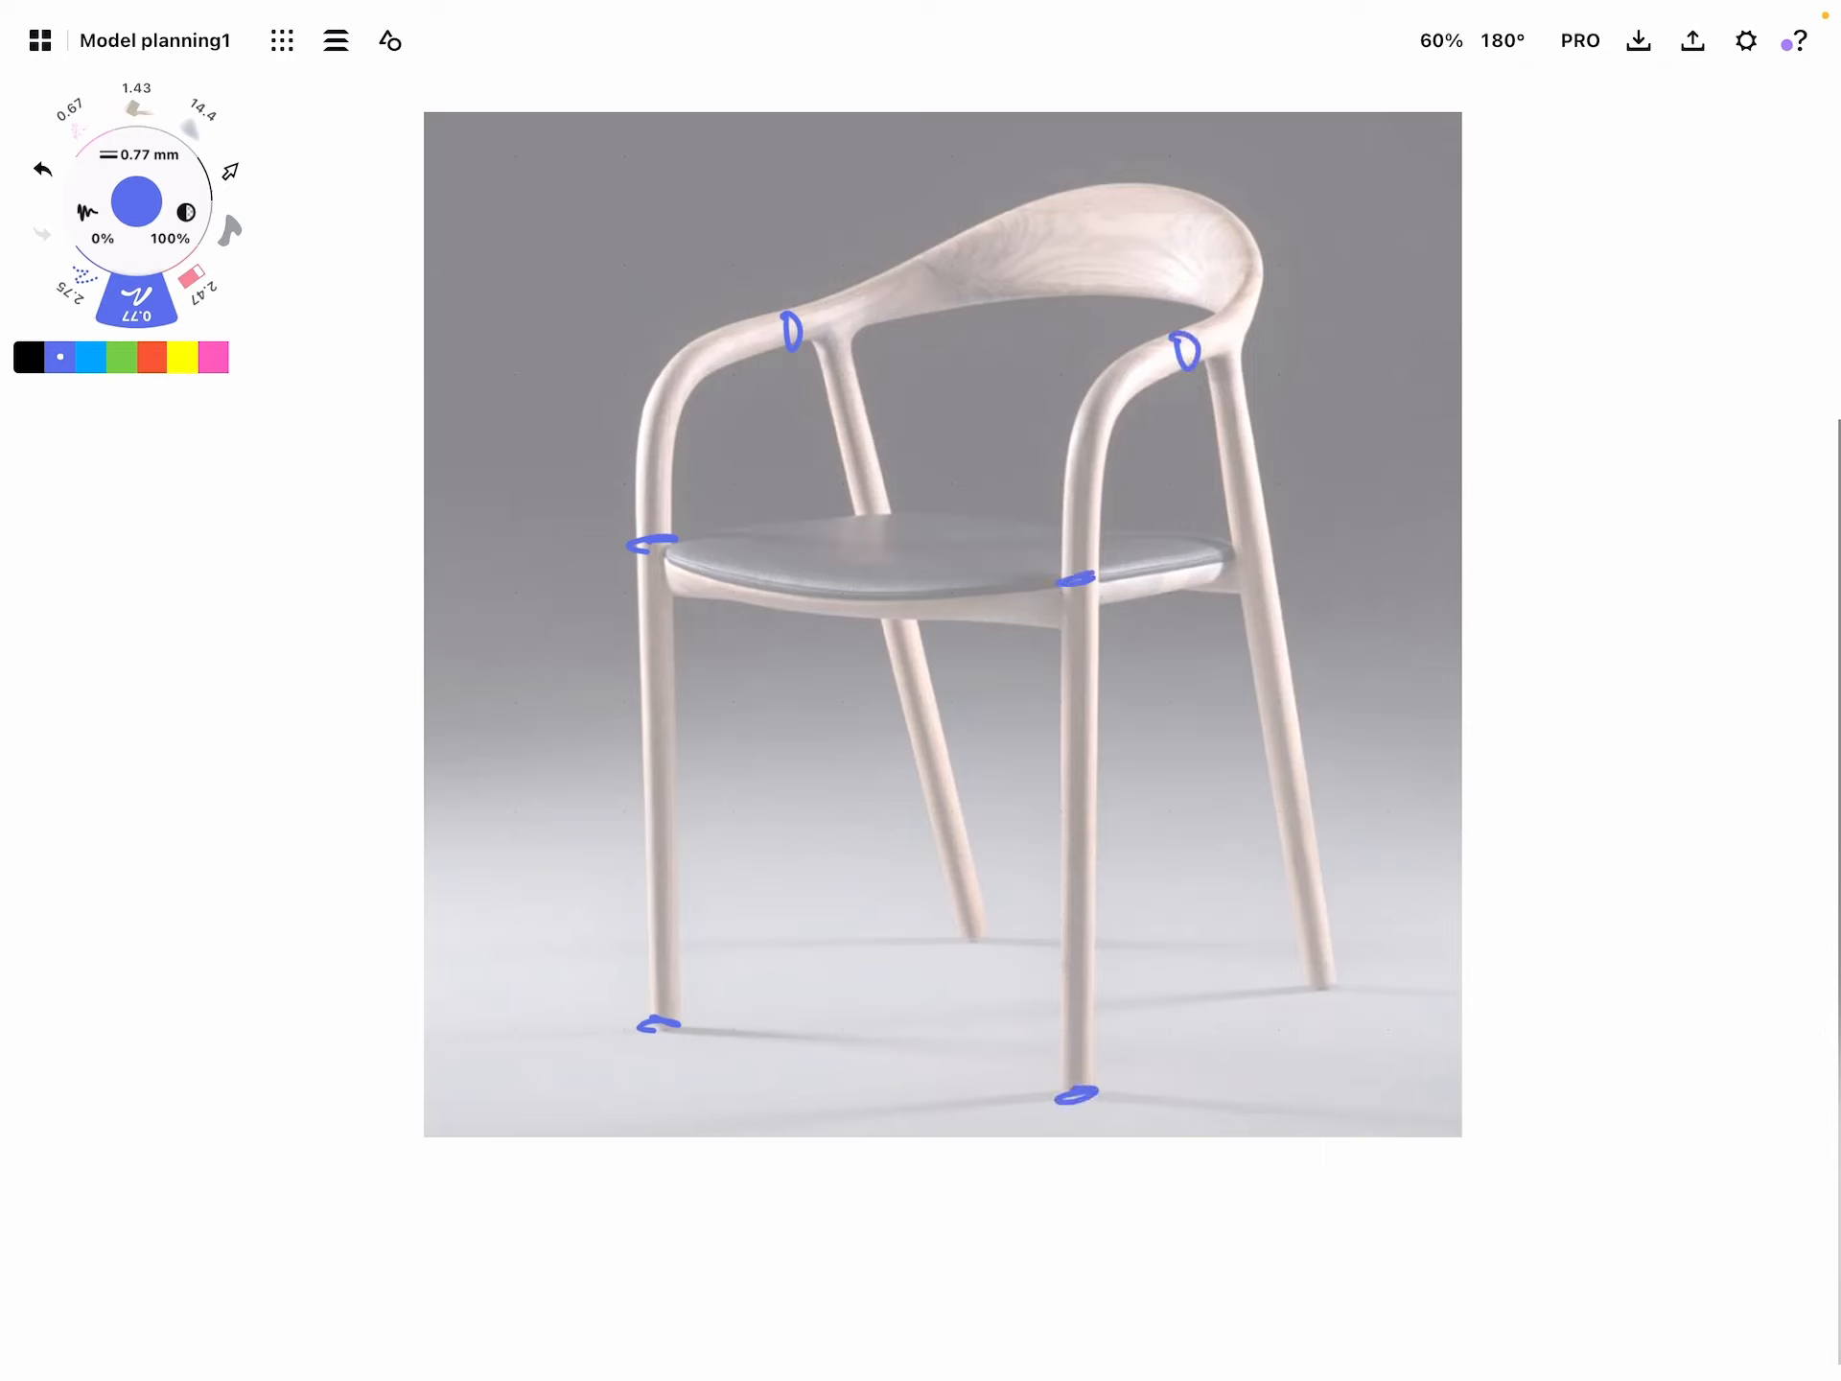
Trace all four legs and both armrests of the wooden armchair in blue
left_click_drag(679, 558, 679, 784)
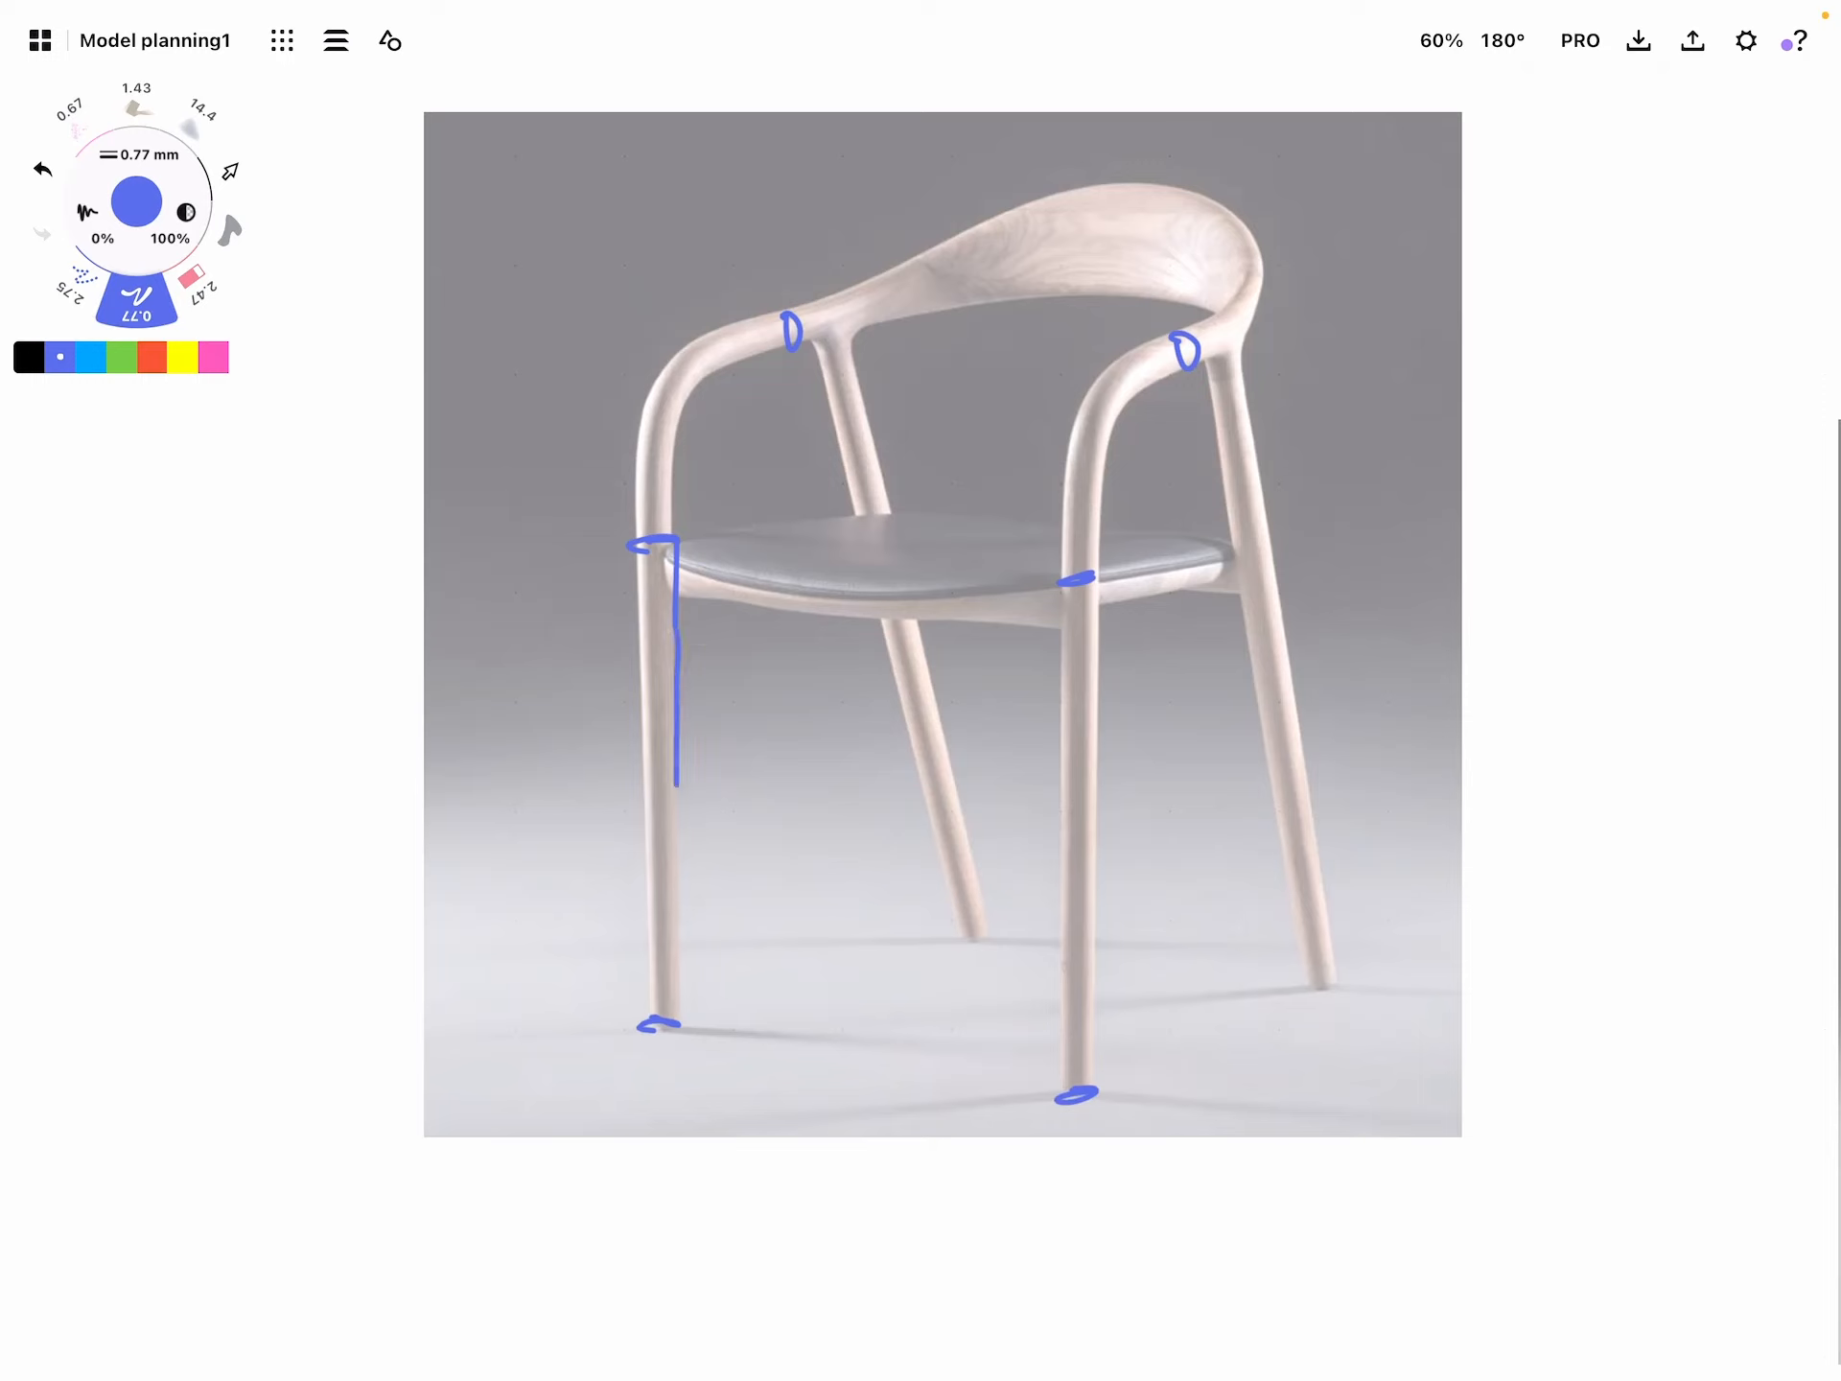
left_click_drag(677, 764, 652, 1004)
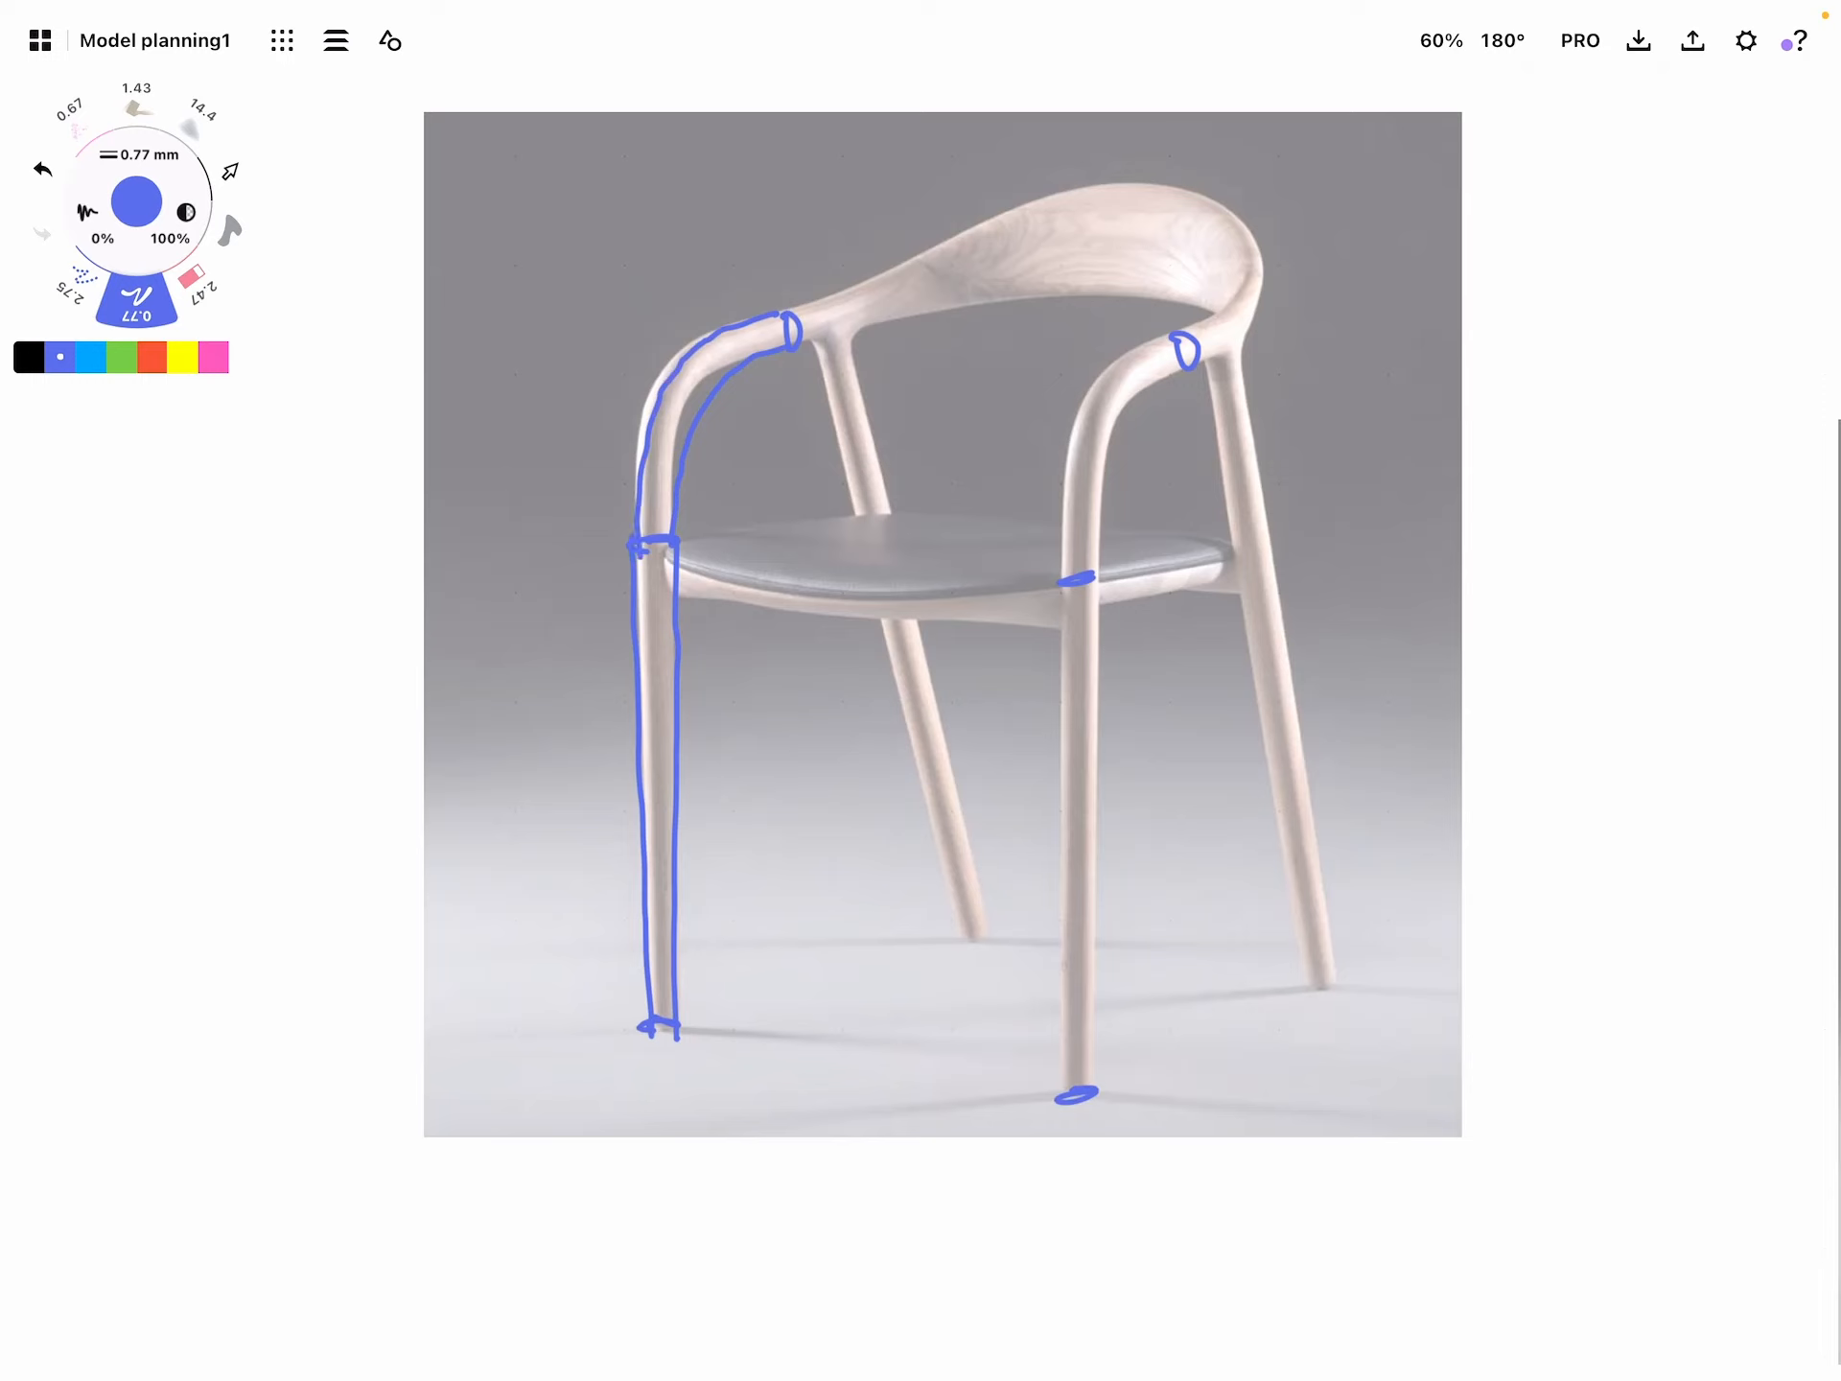
left_click_drag(1180, 353, 1097, 582)
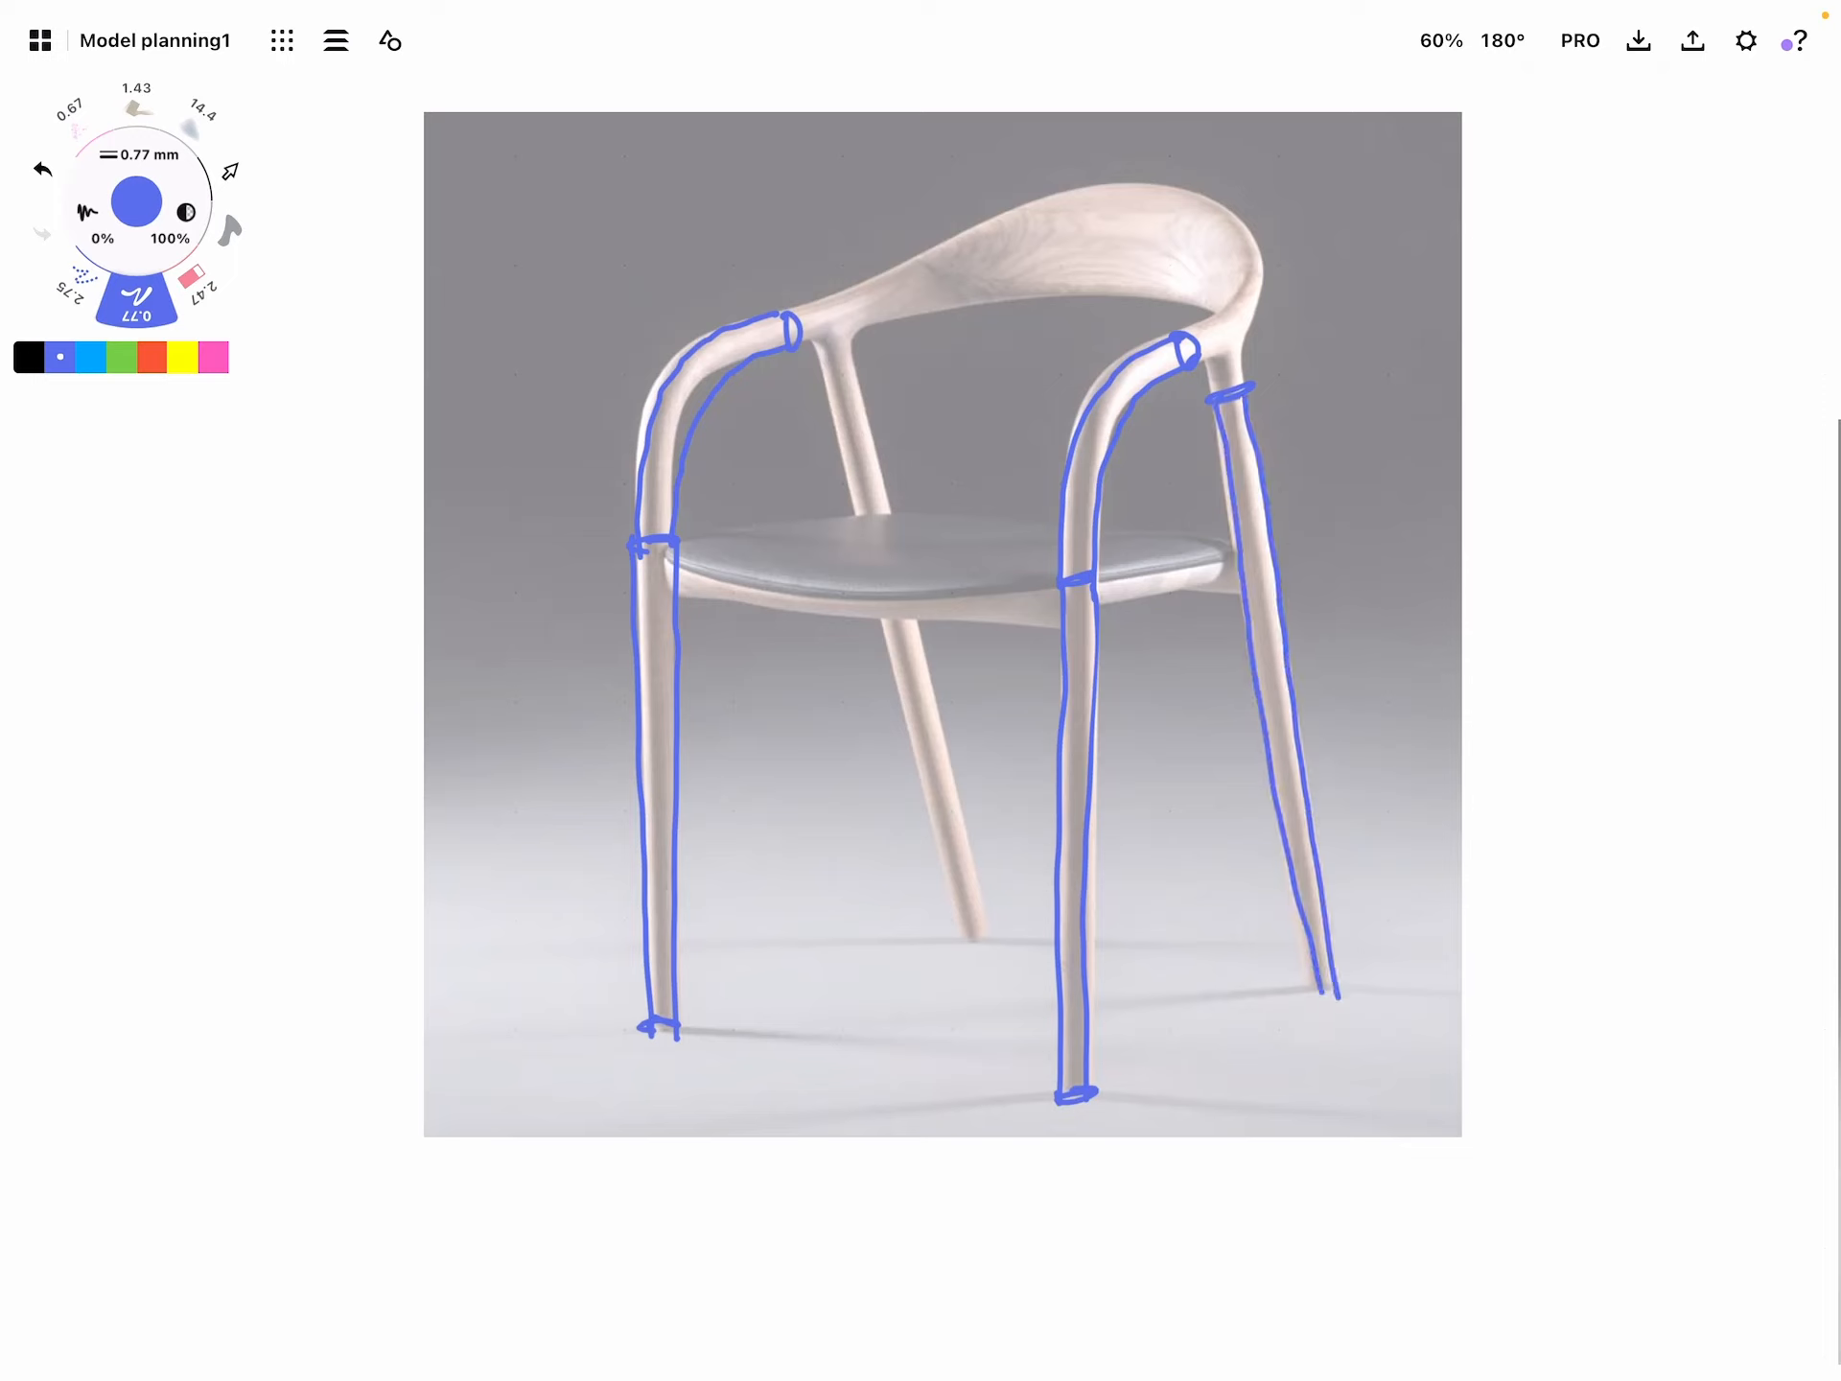
left_click_drag(829, 371, 846, 405)
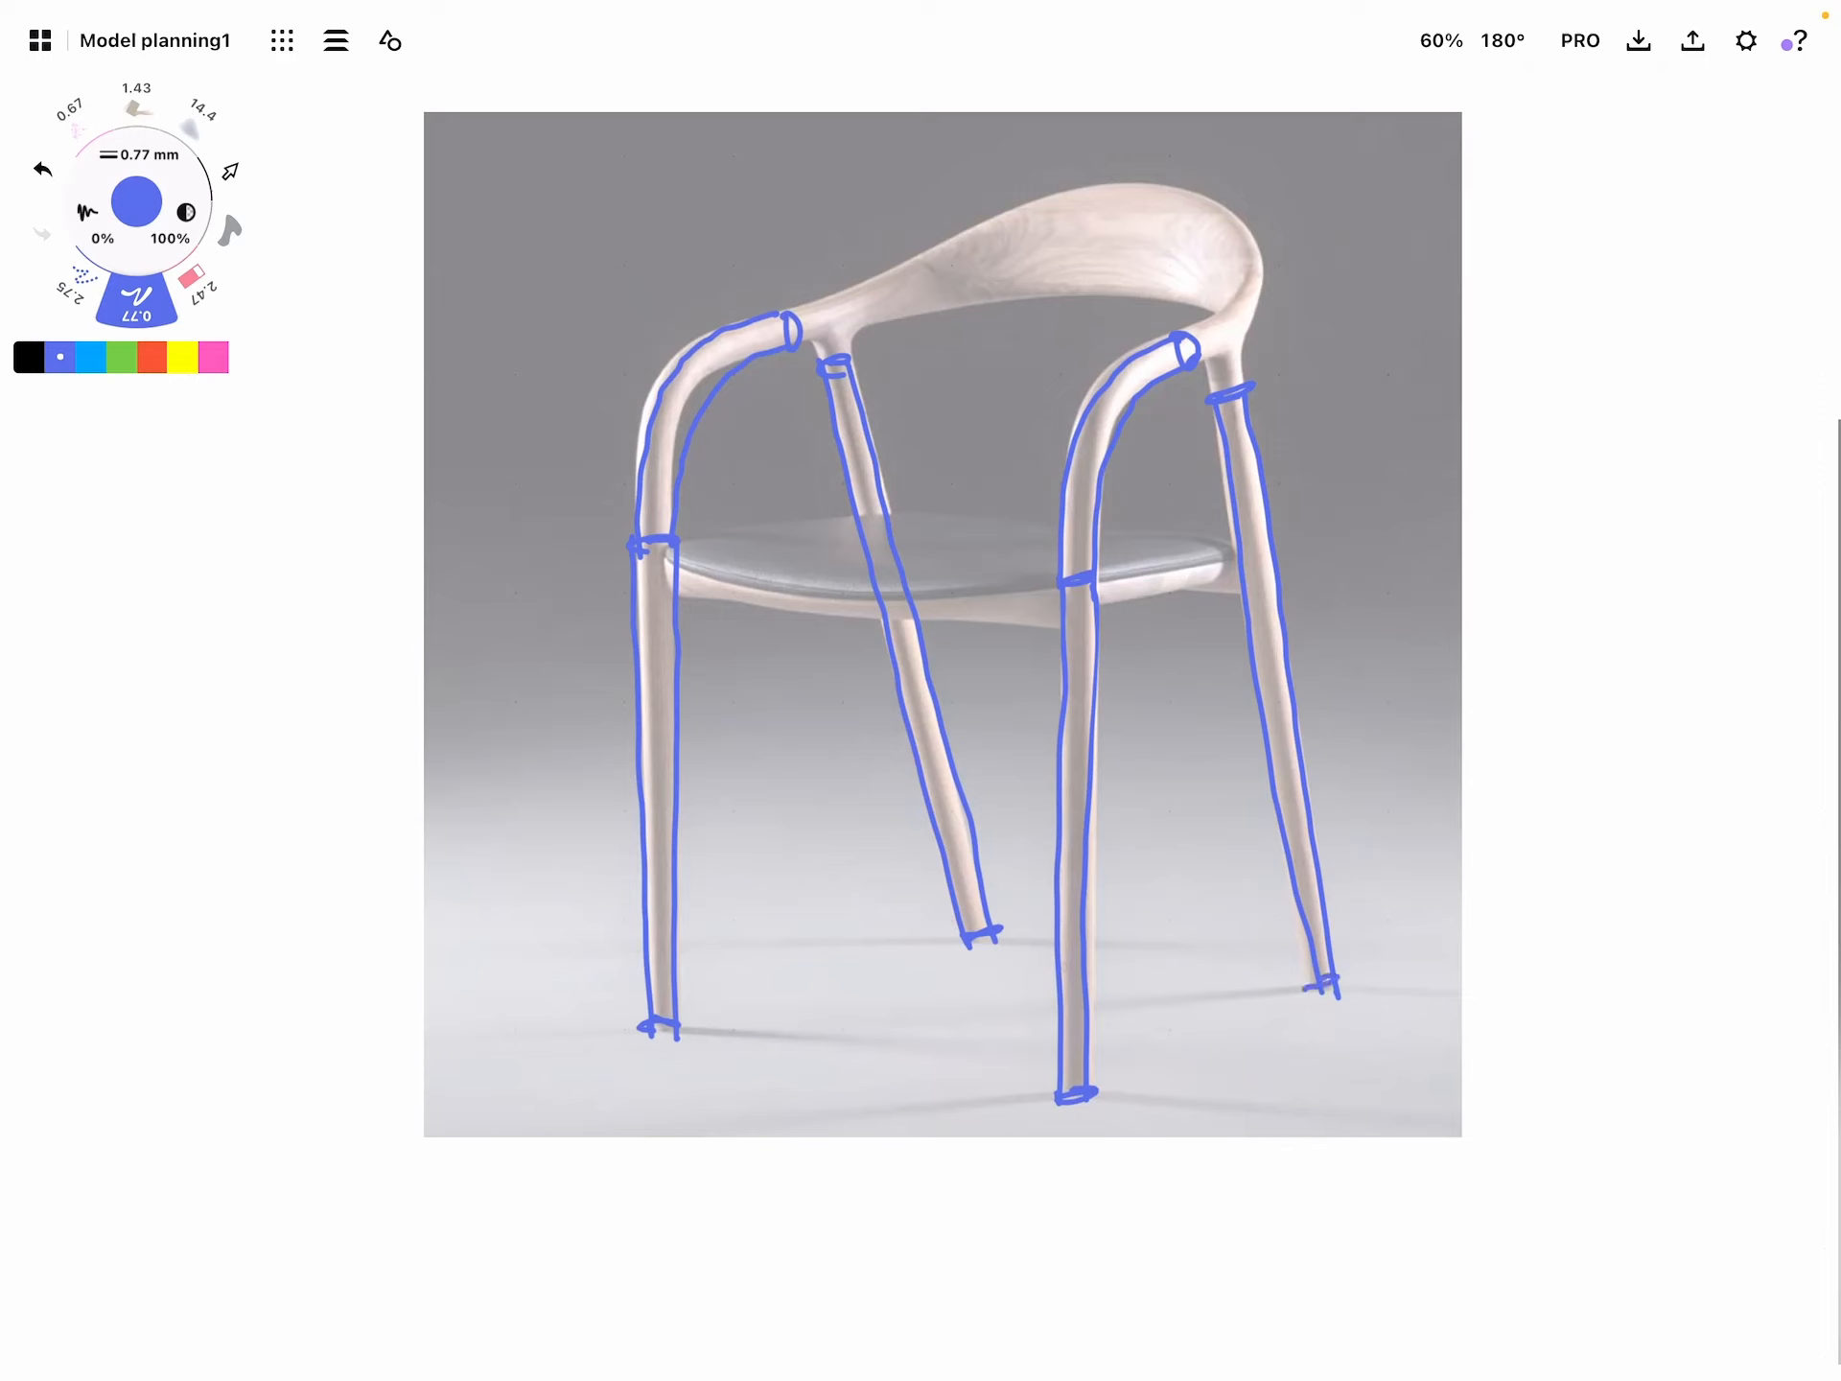
left_click(121, 359)
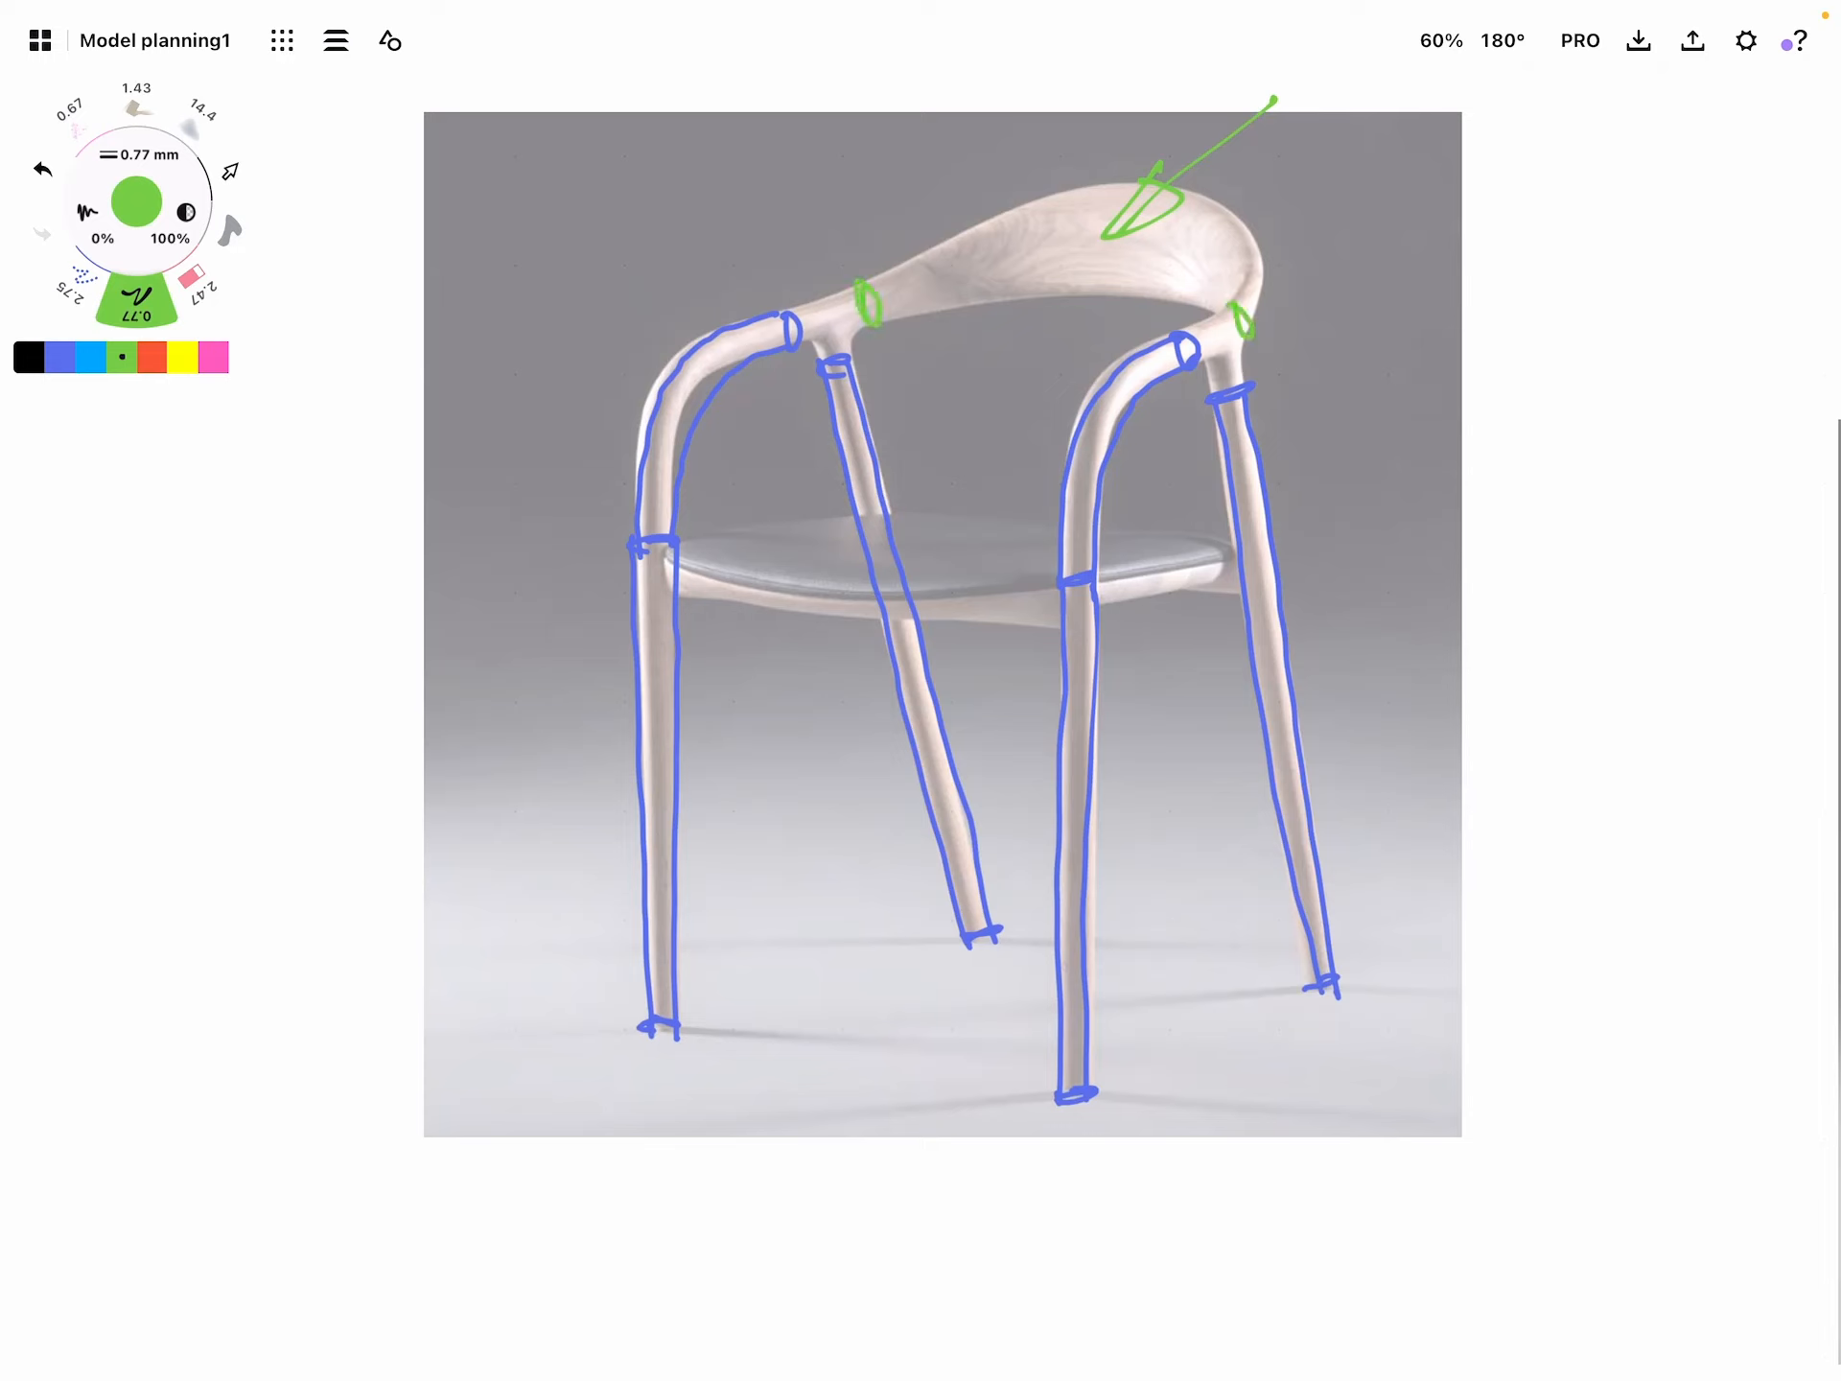
Outline the curved backrest in green with cross-section ellipses at its ends and middle
left_click_drag(869, 296, 1245, 326)
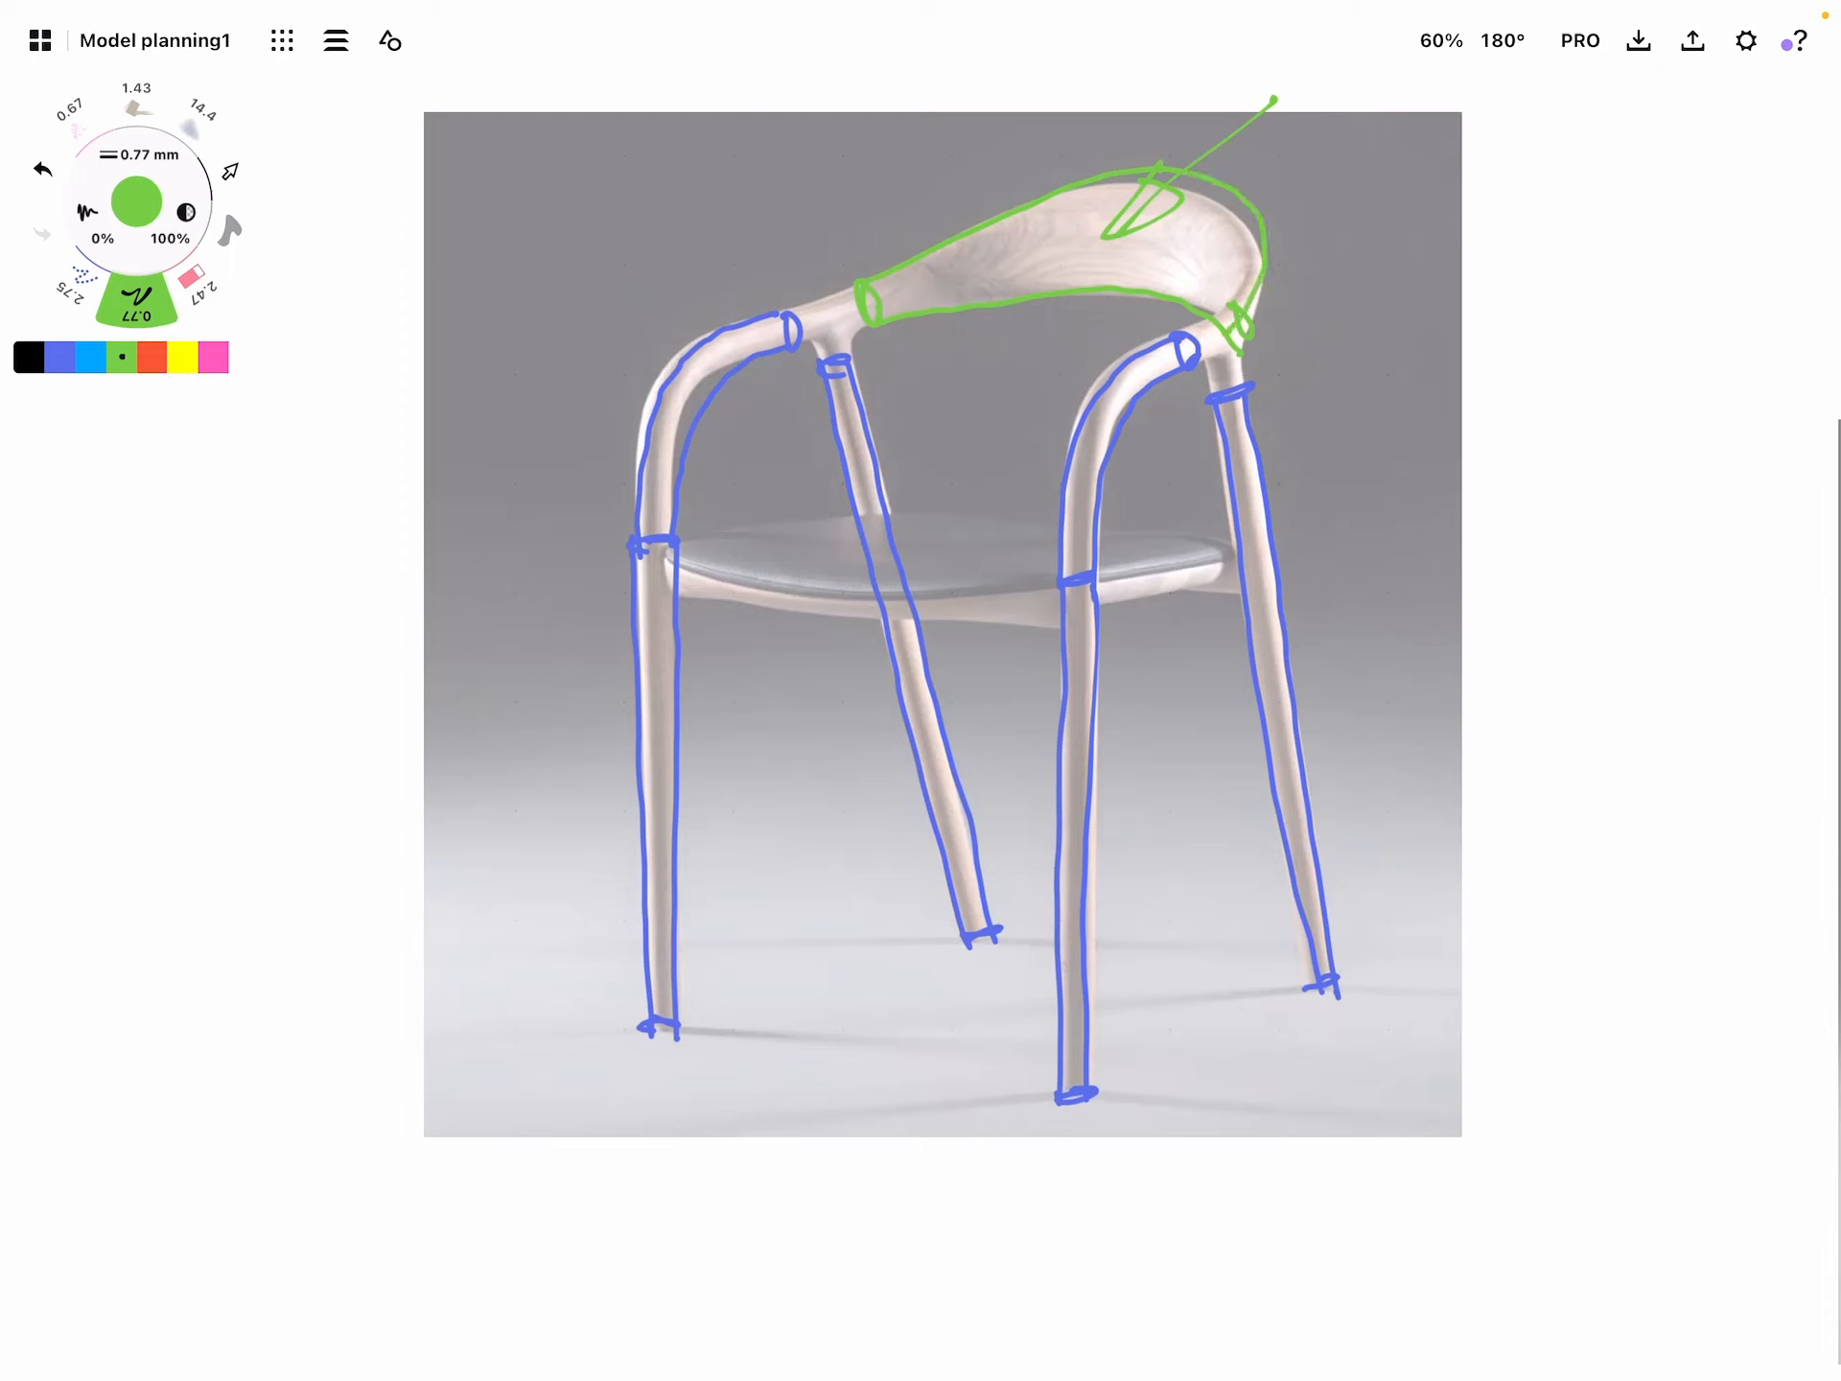
left_click_drag(1128, 211, 1162, 234)
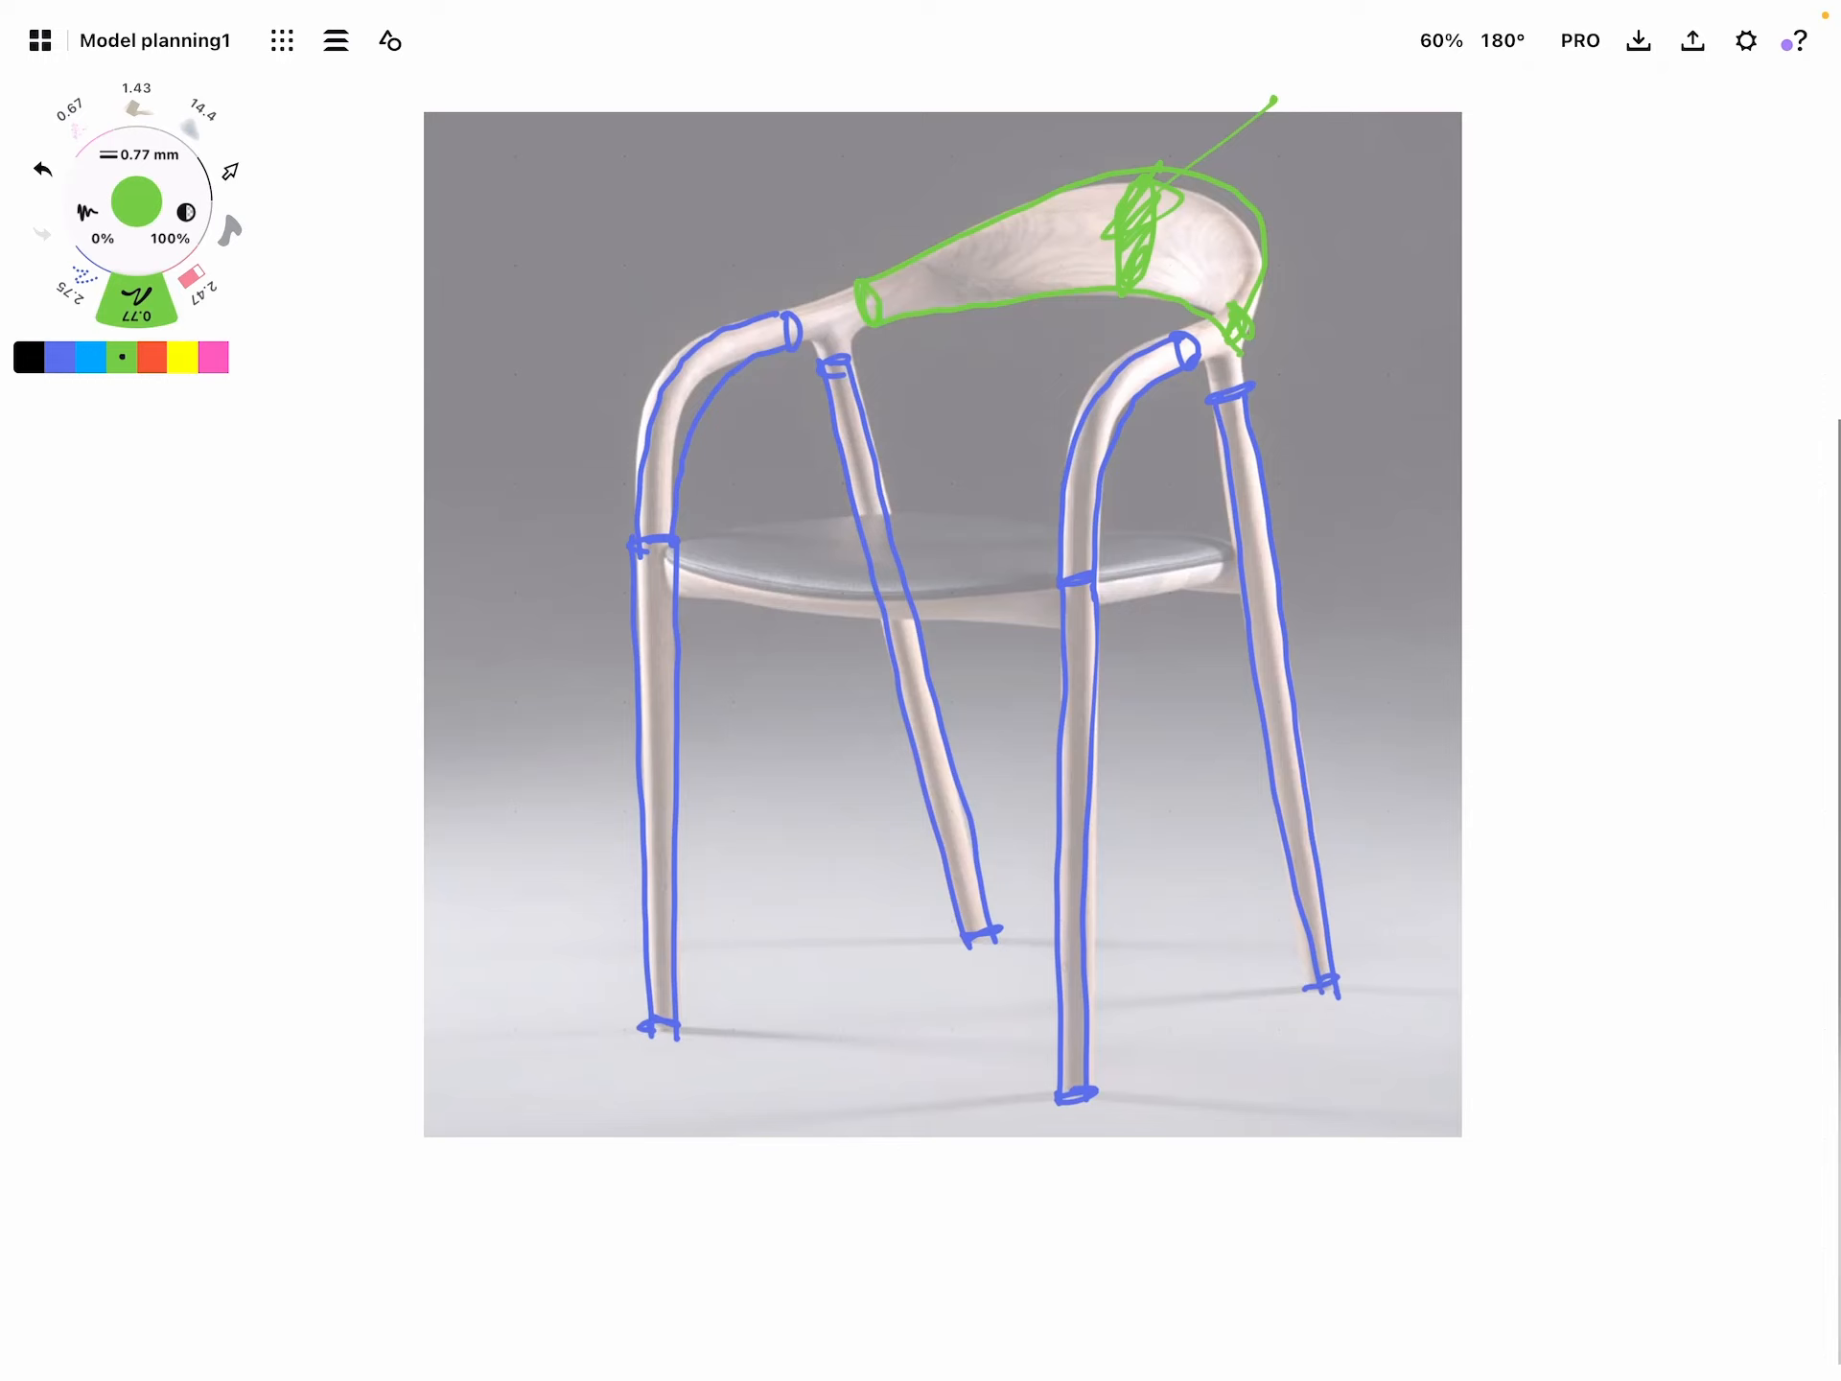
left_click(151, 358)
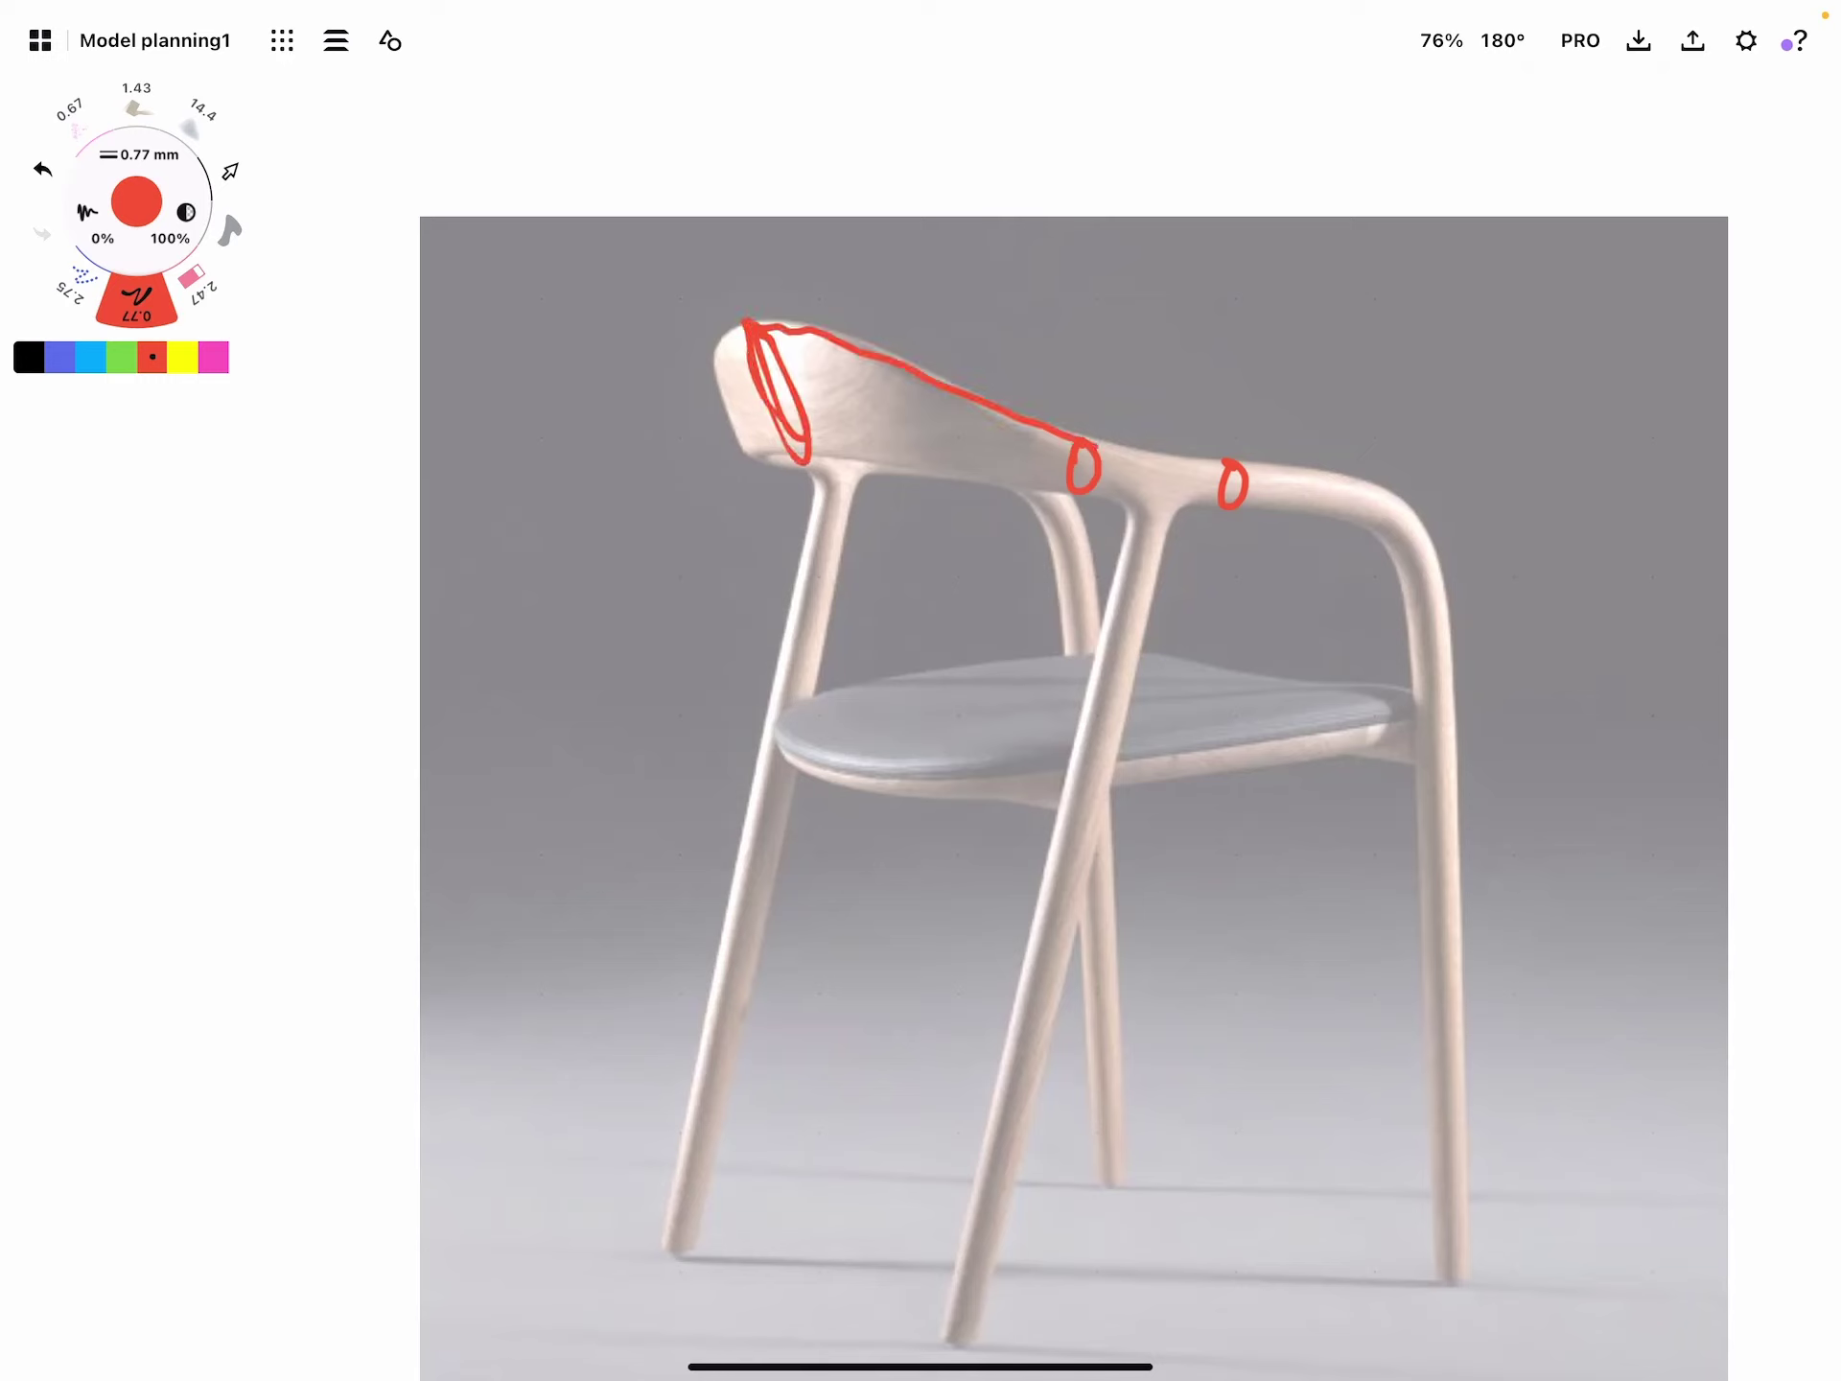
Outline the rear-view backrest rail in red with section rings and the top of a back leg
left_click_drag(798, 422, 1080, 482)
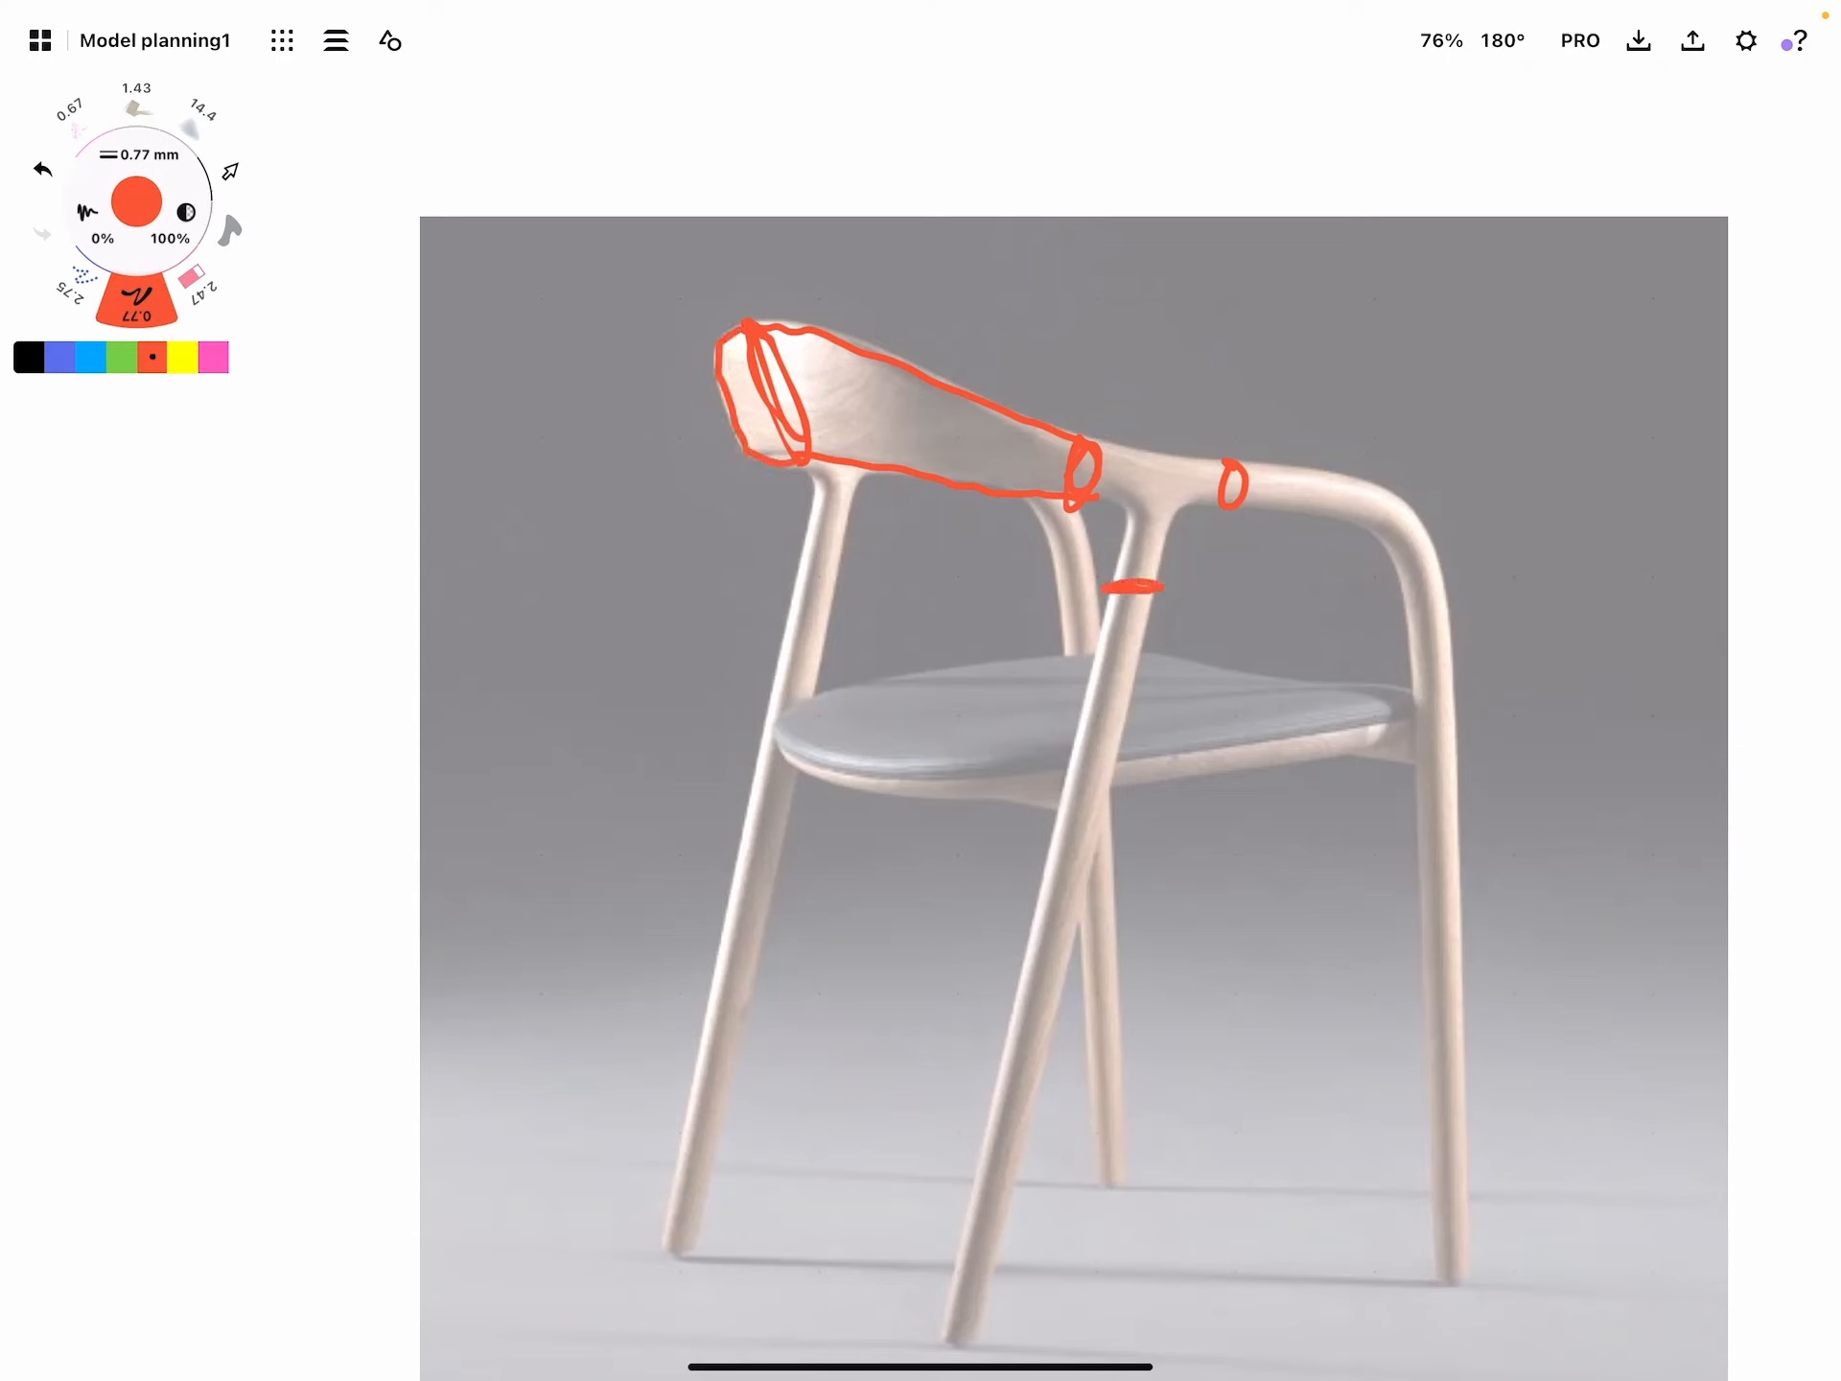
left_click_drag(1126, 575, 1076, 798)
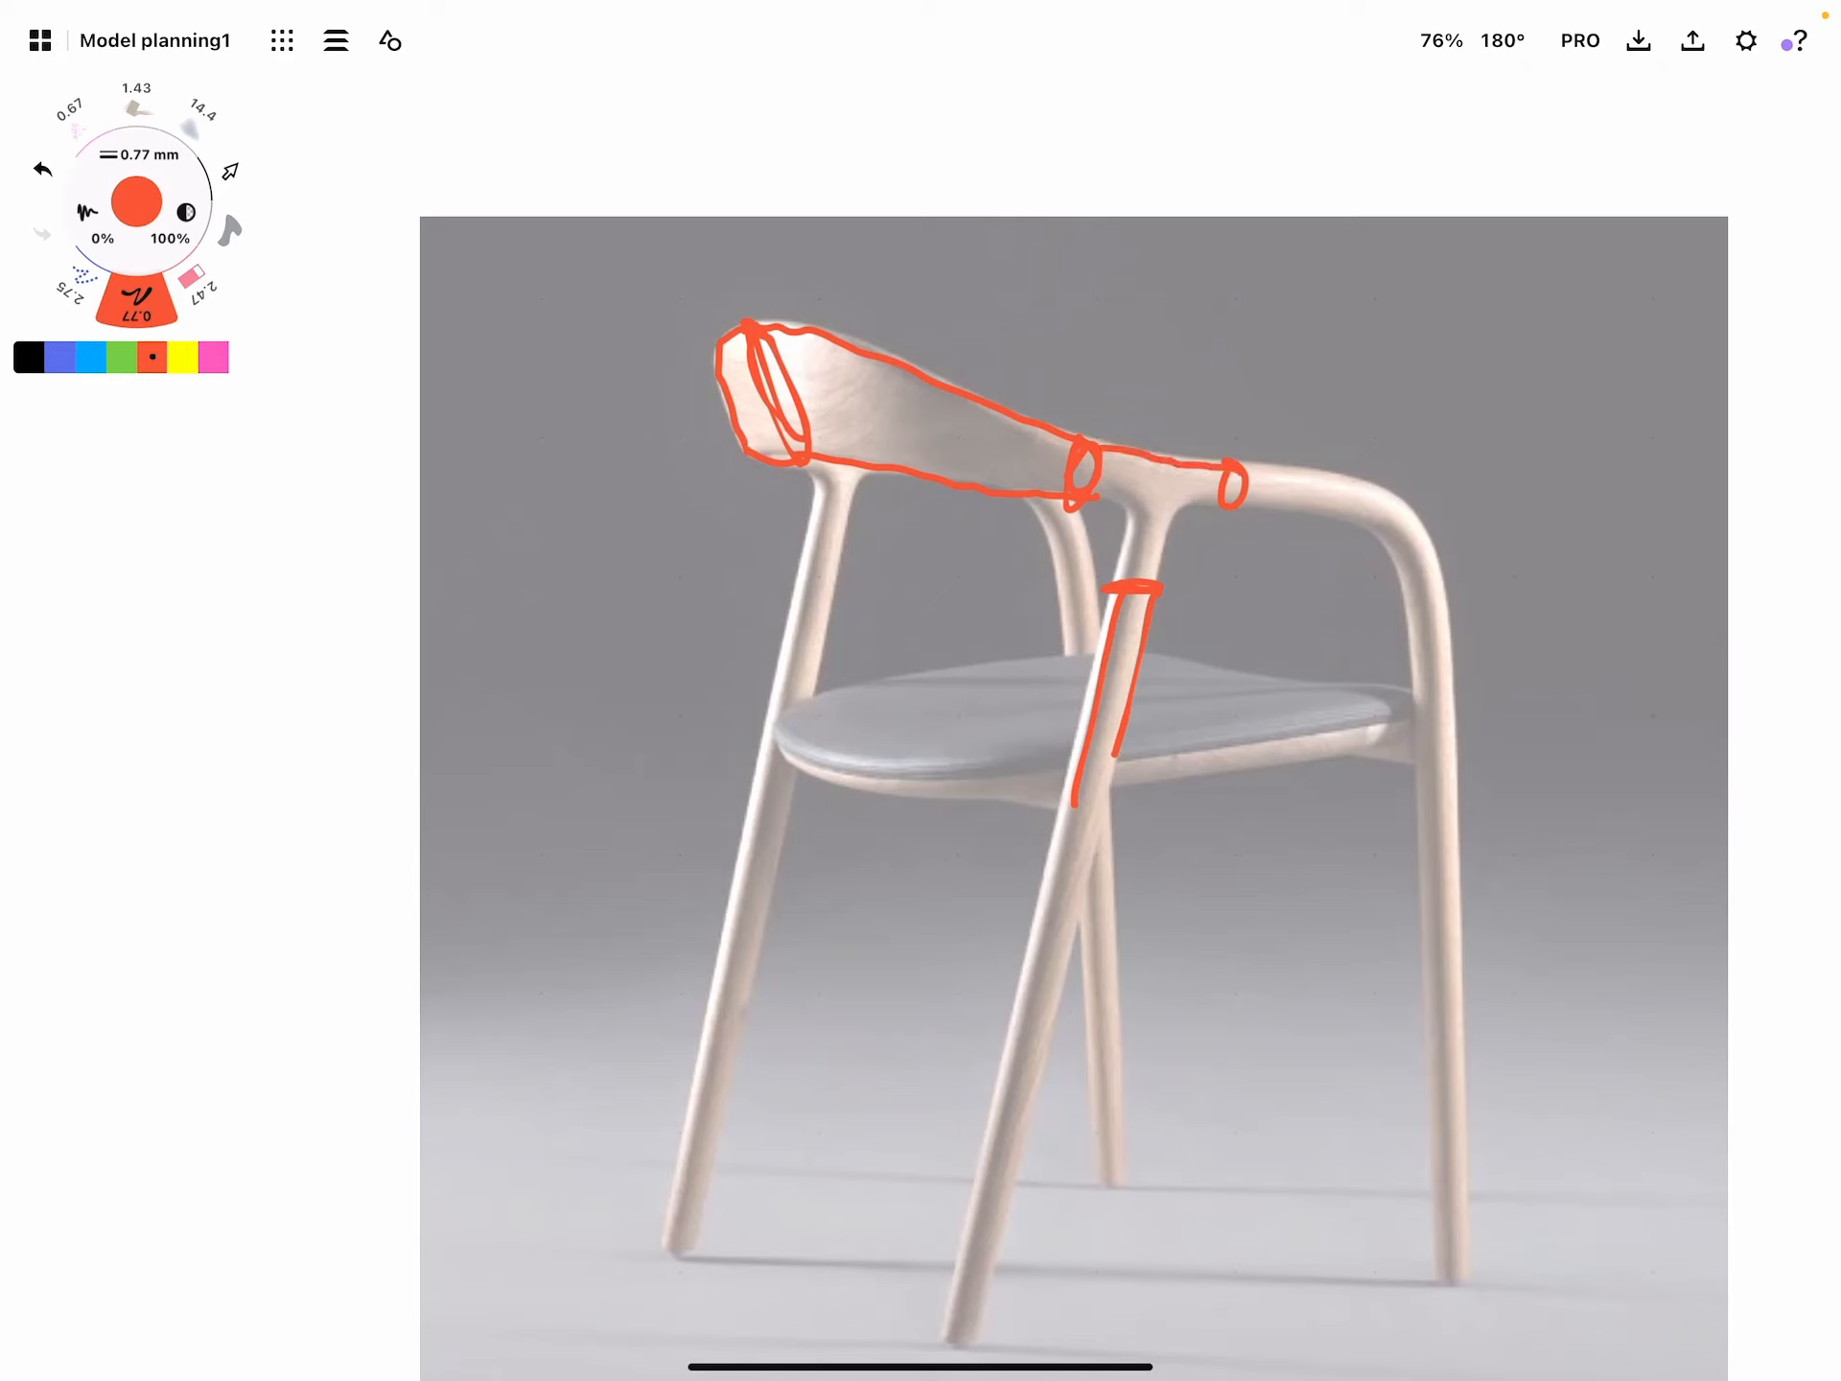
left_click_drag(1197, 475, 1385, 322)
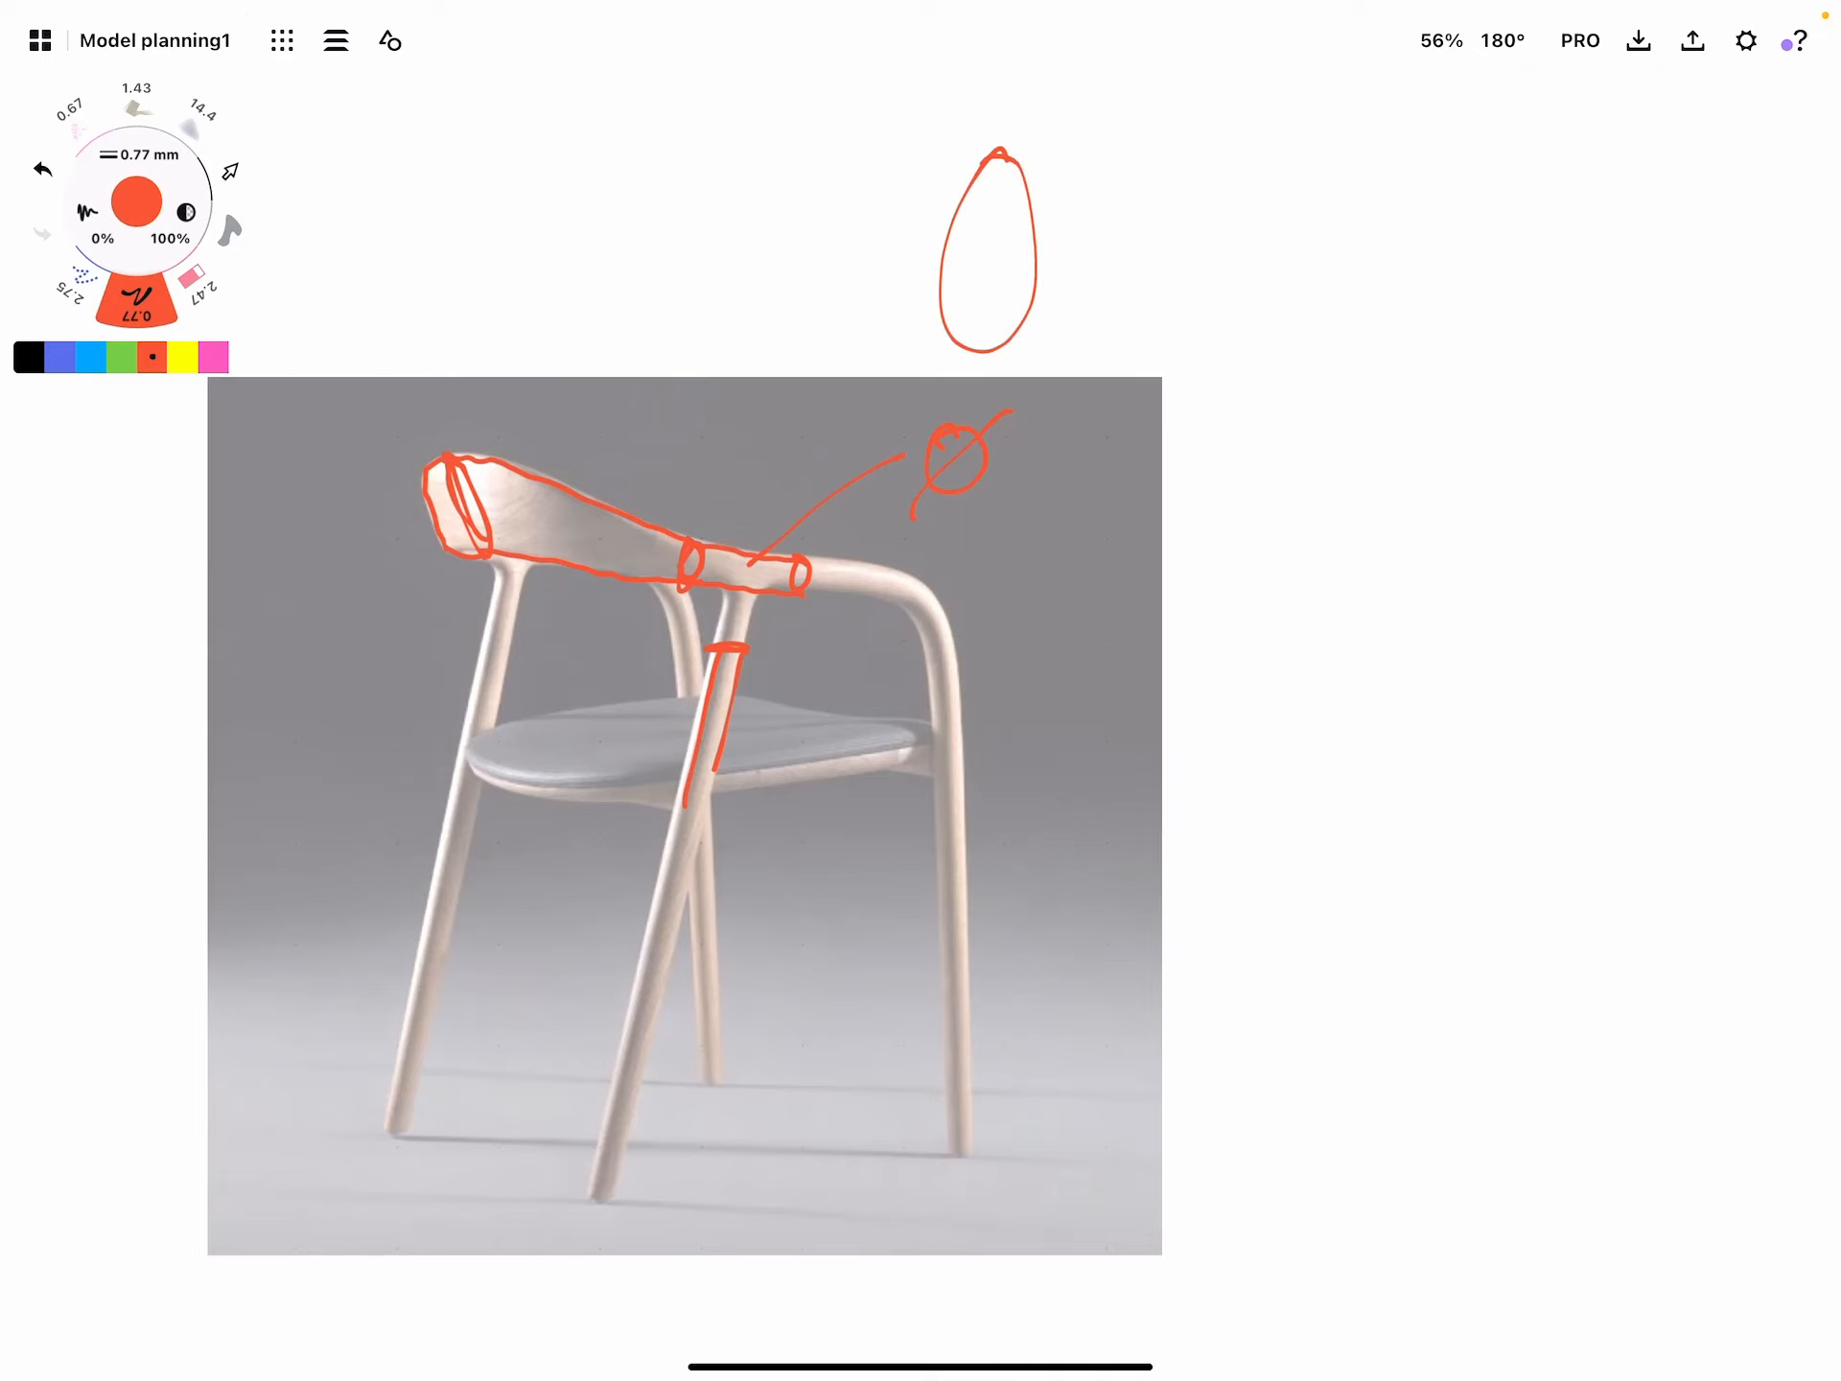
Draw the backrest tube and tapering leg in red with end cross-sections beside the photo
left_click_drag(1003, 150, 1533, 242)
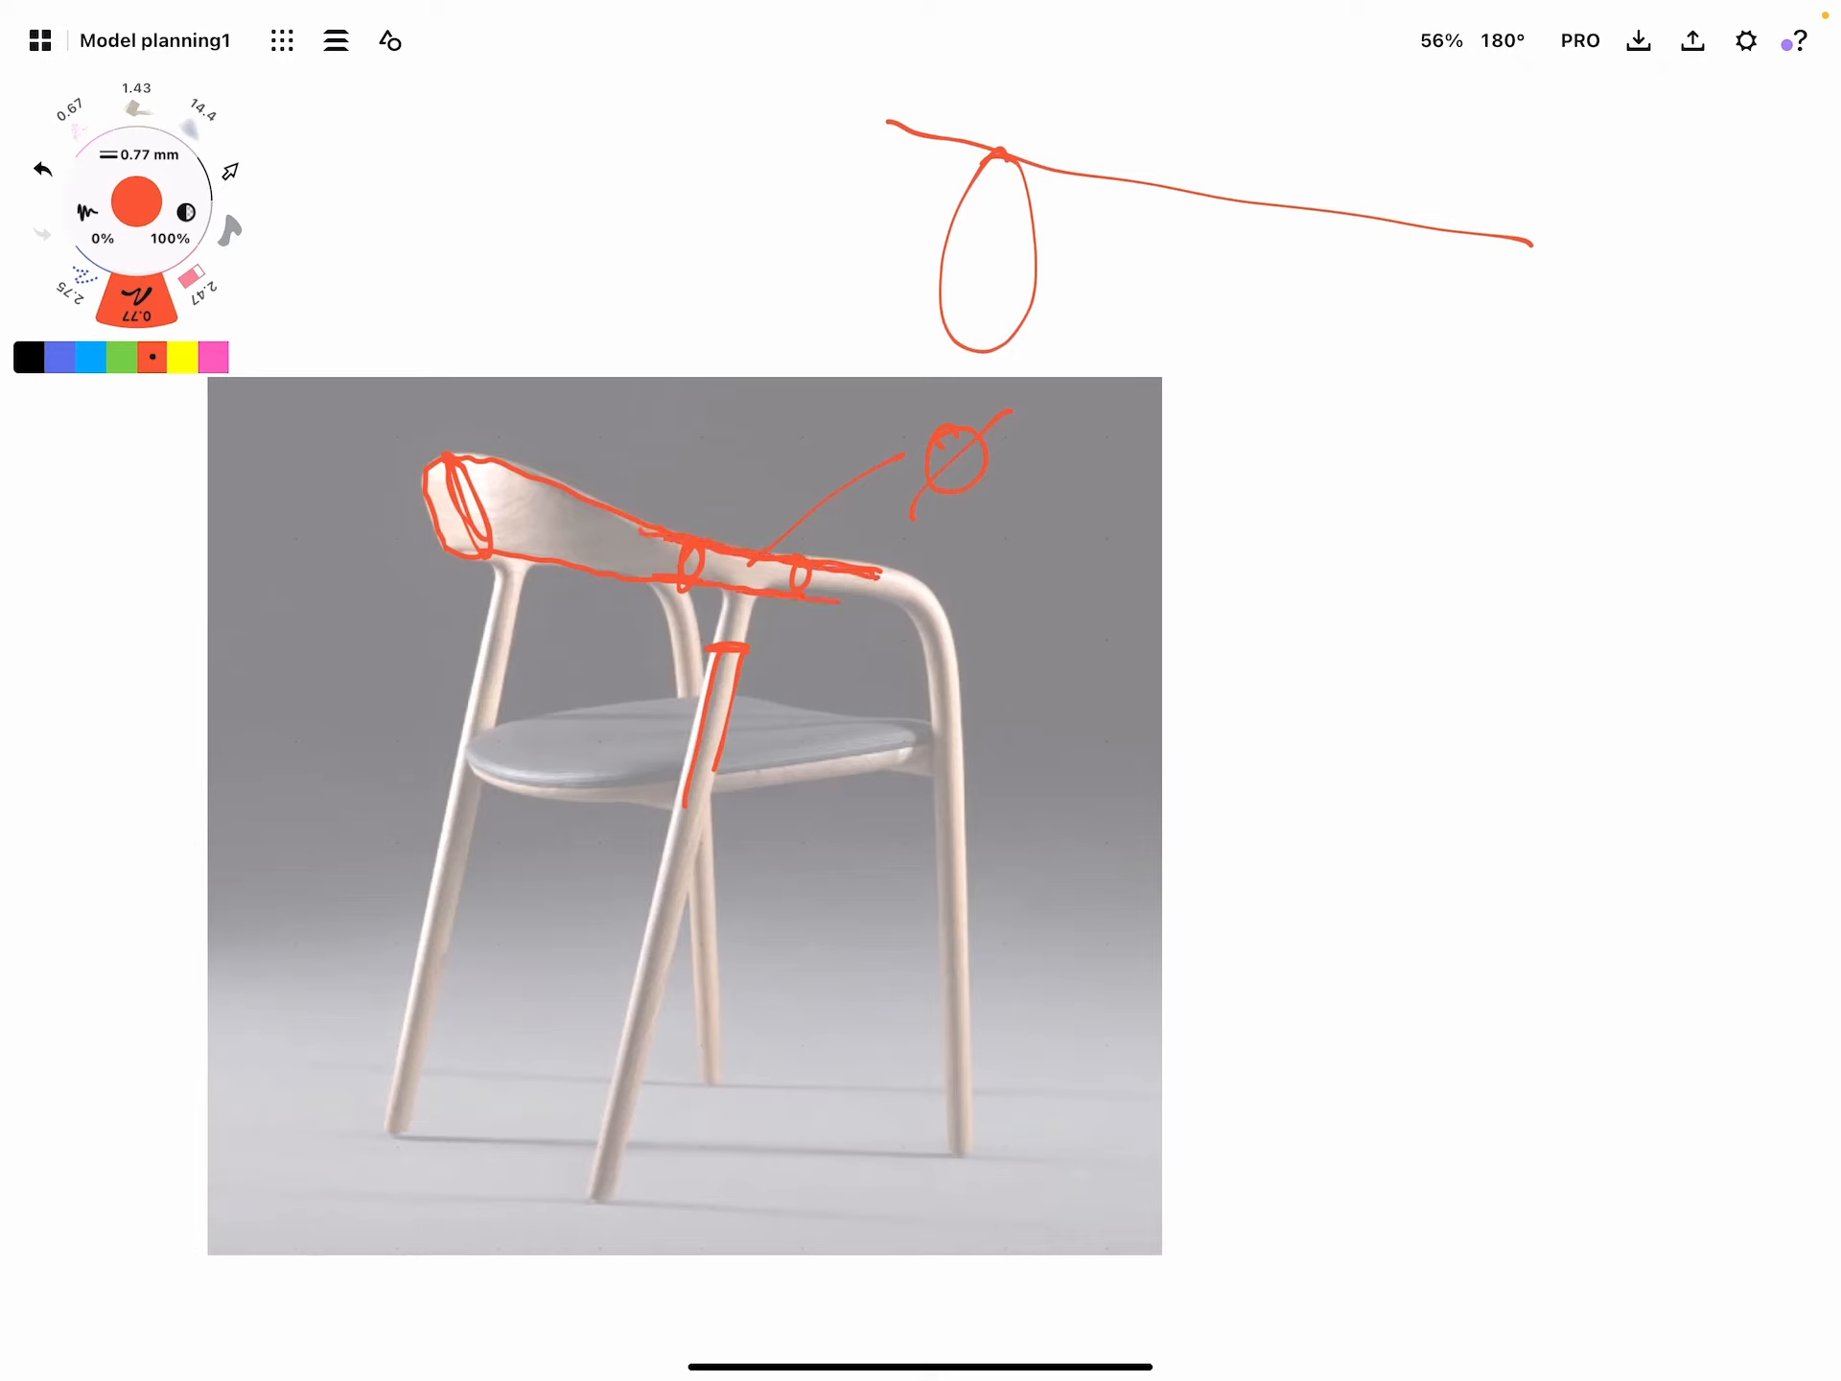
left_click_drag(780, 297, 1598, 475)
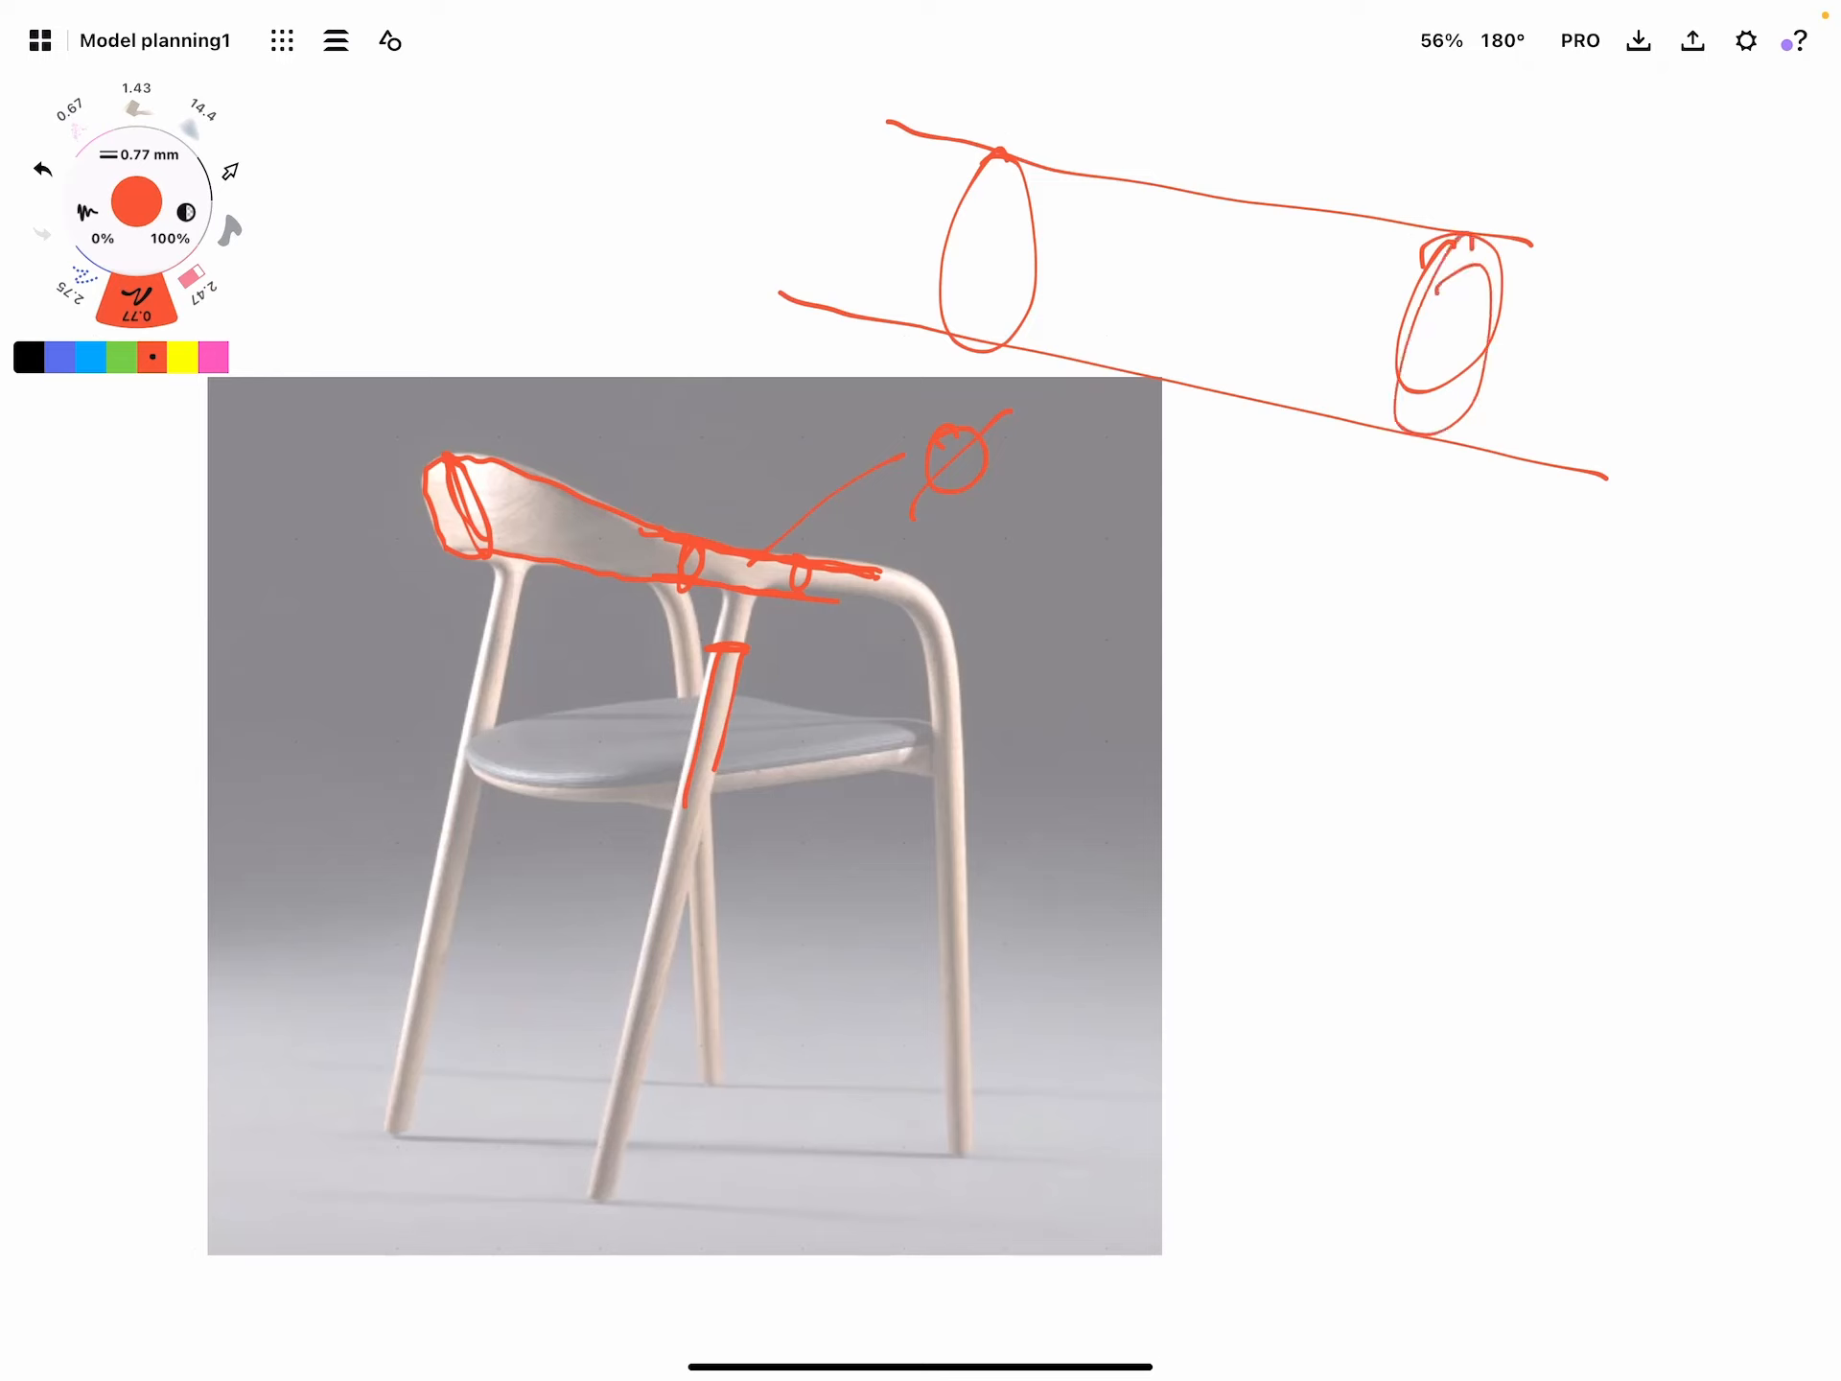
left_click_drag(1057, 587, 1274, 585)
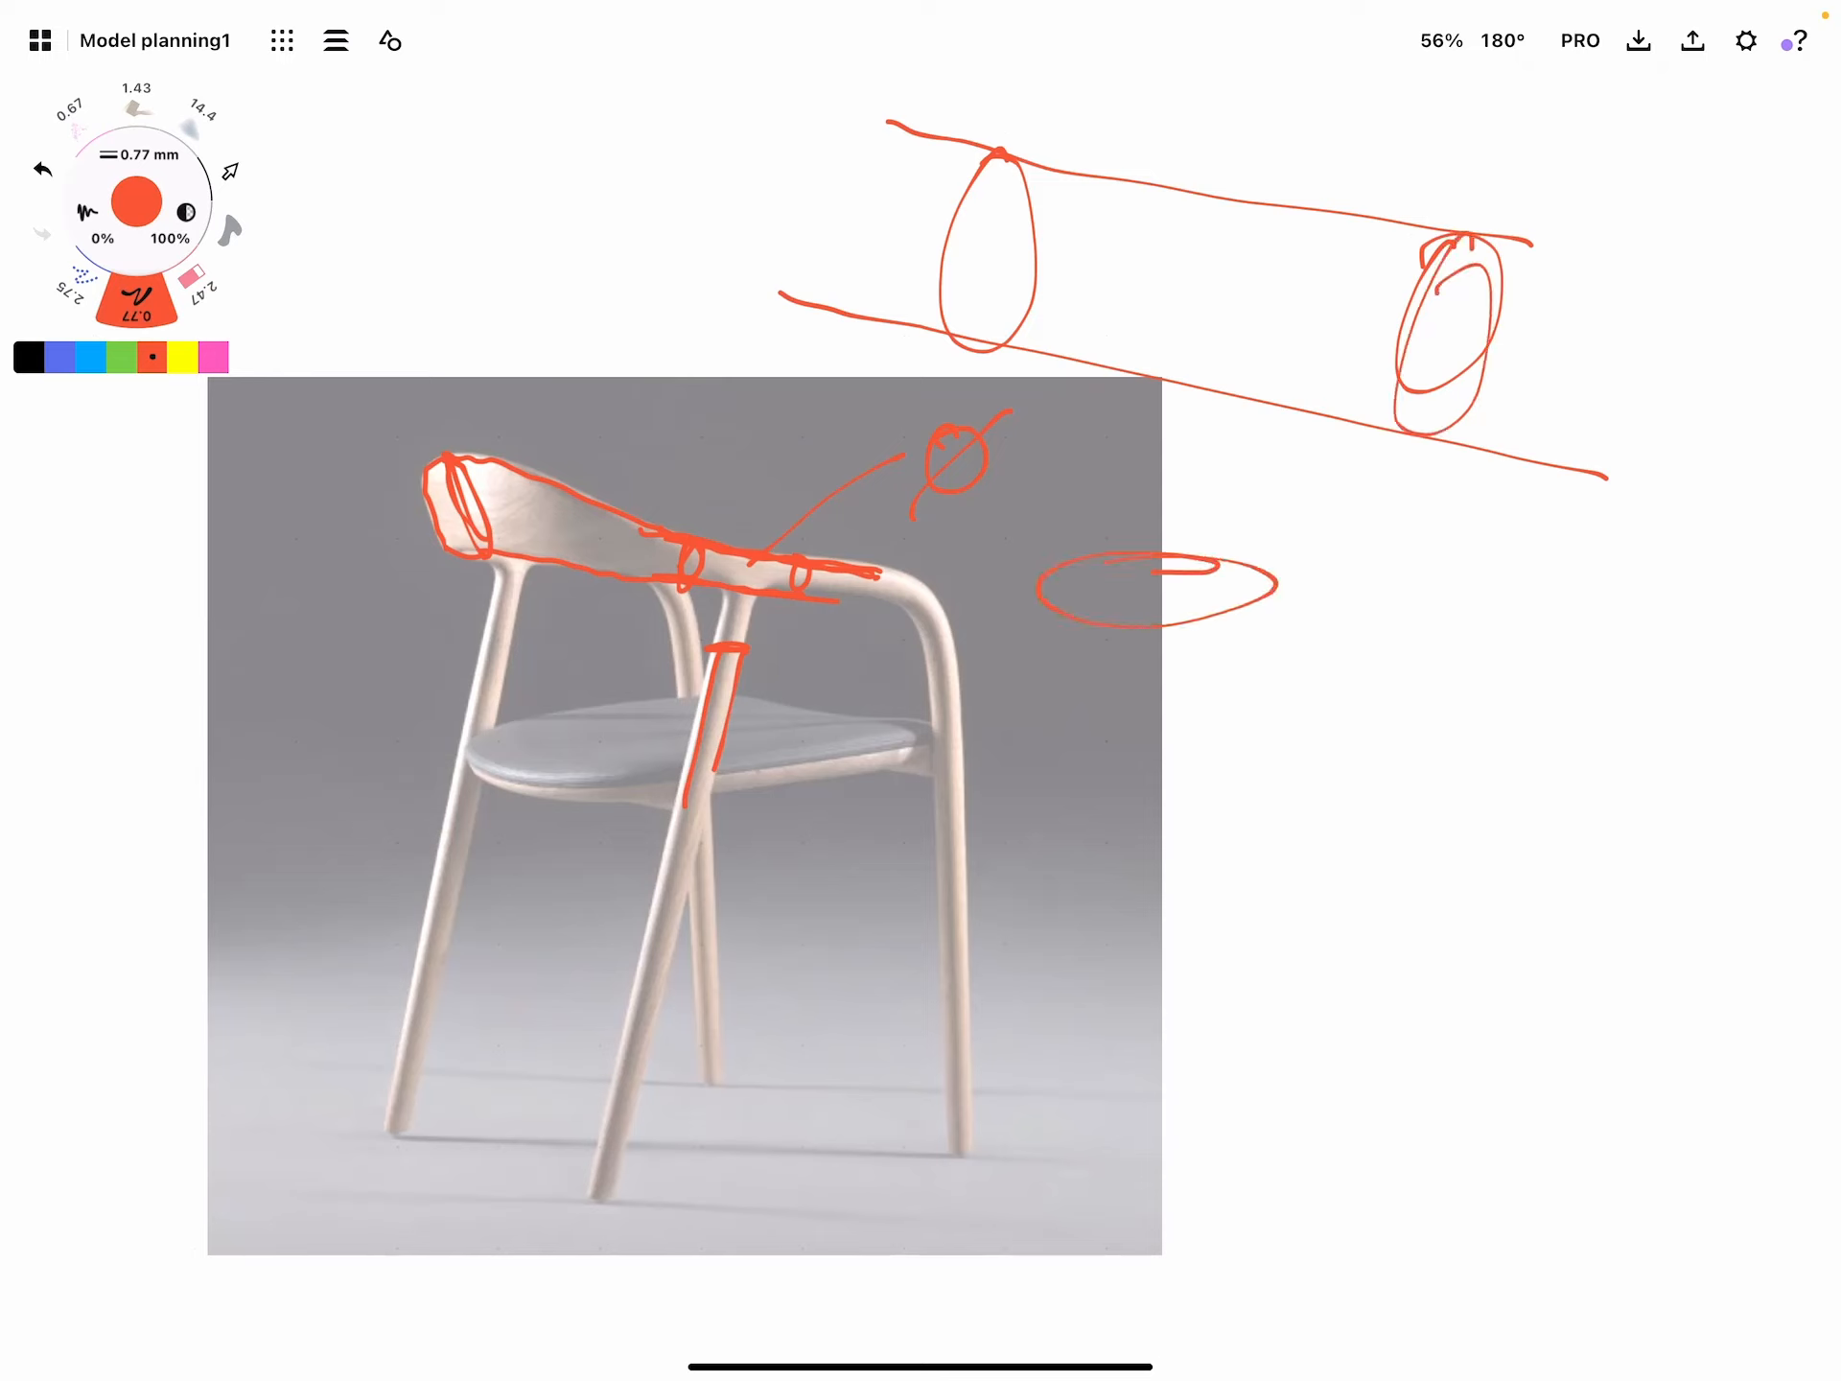
left_click_drag(1034, 587, 1162, 940)
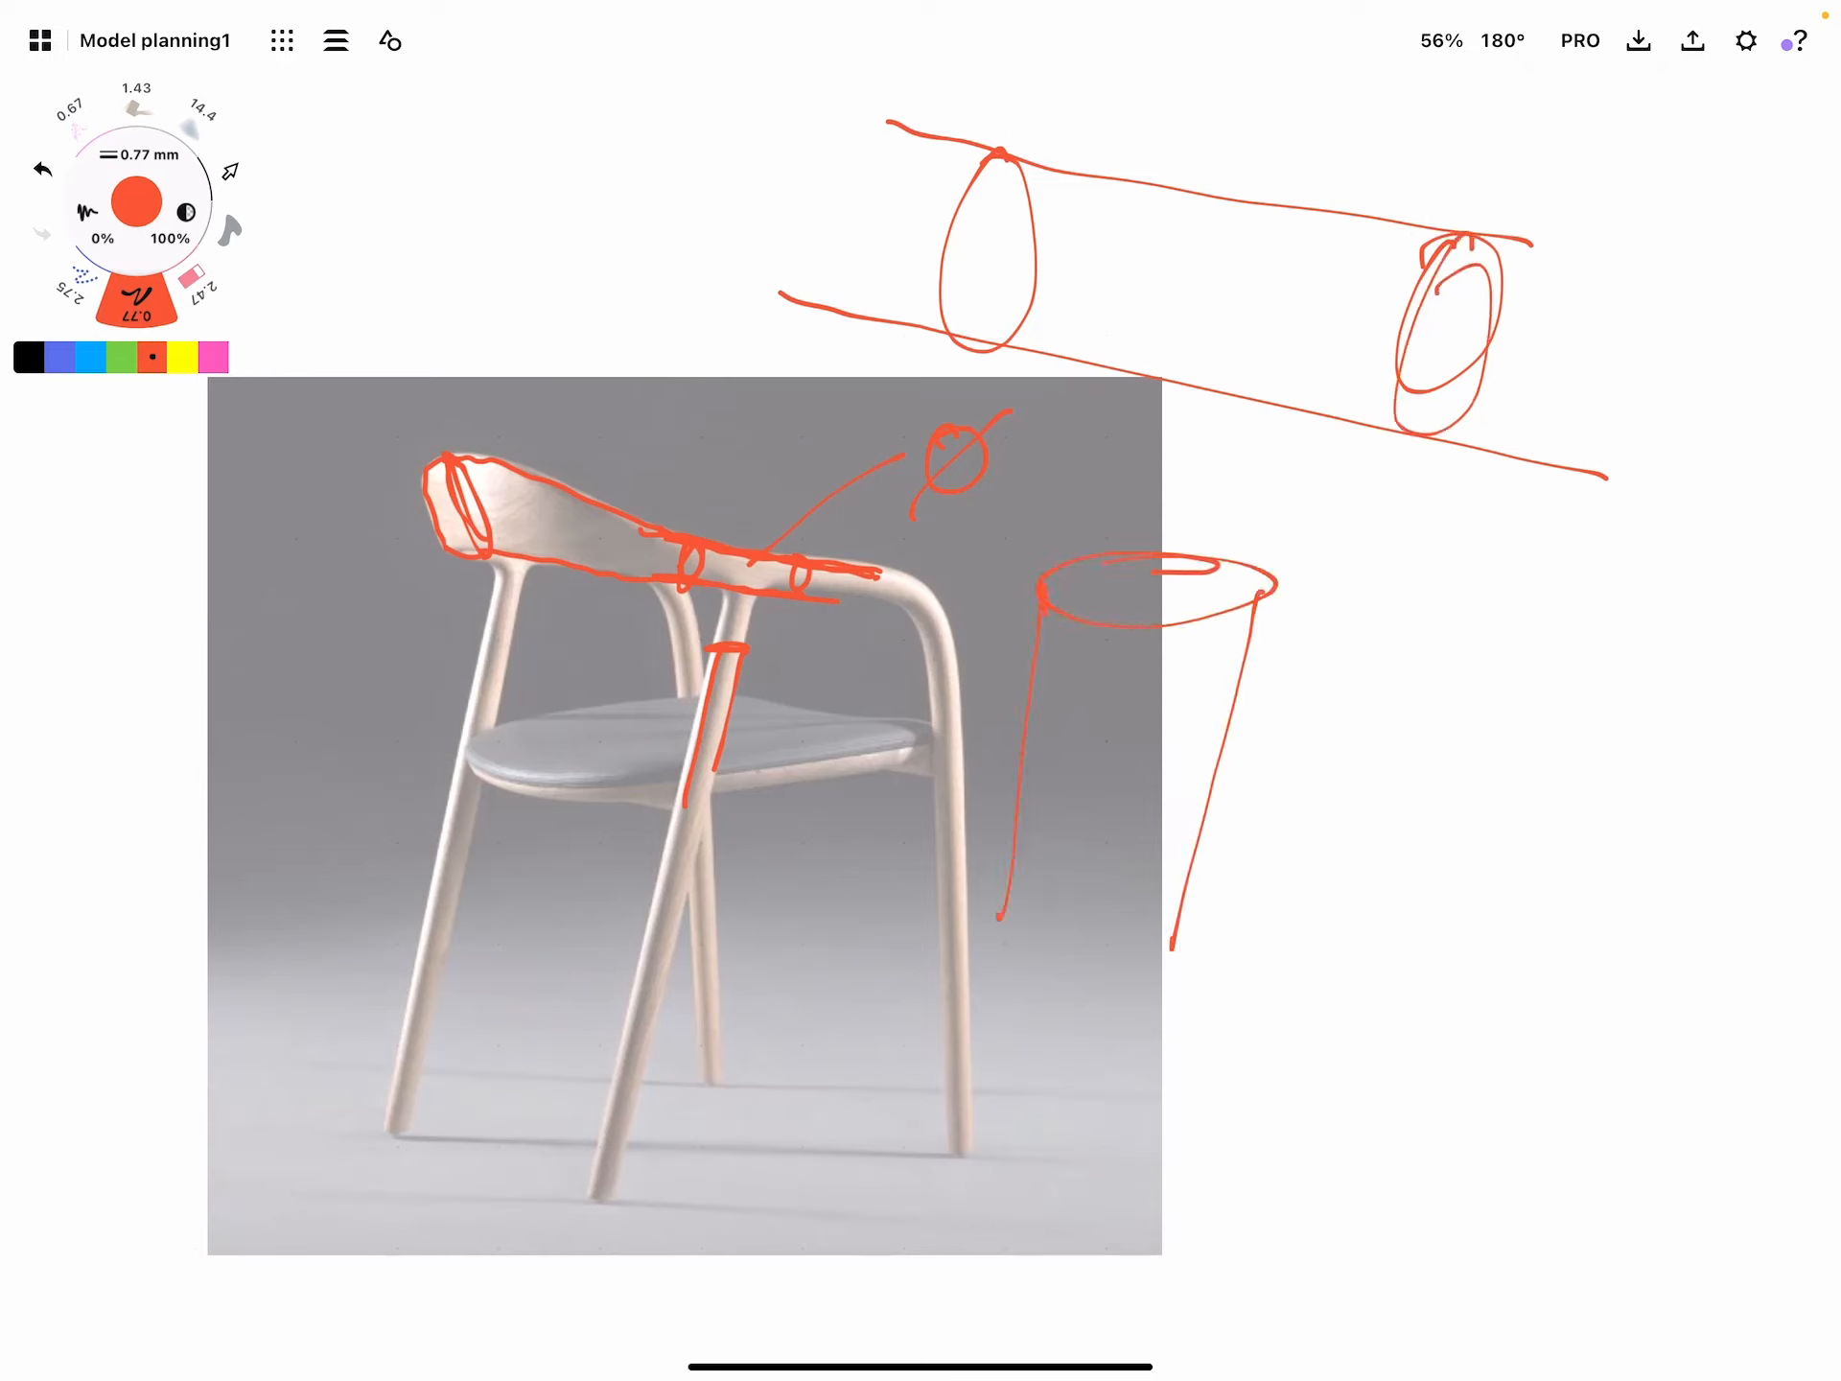
left_click_drag(992, 328, 1057, 575)
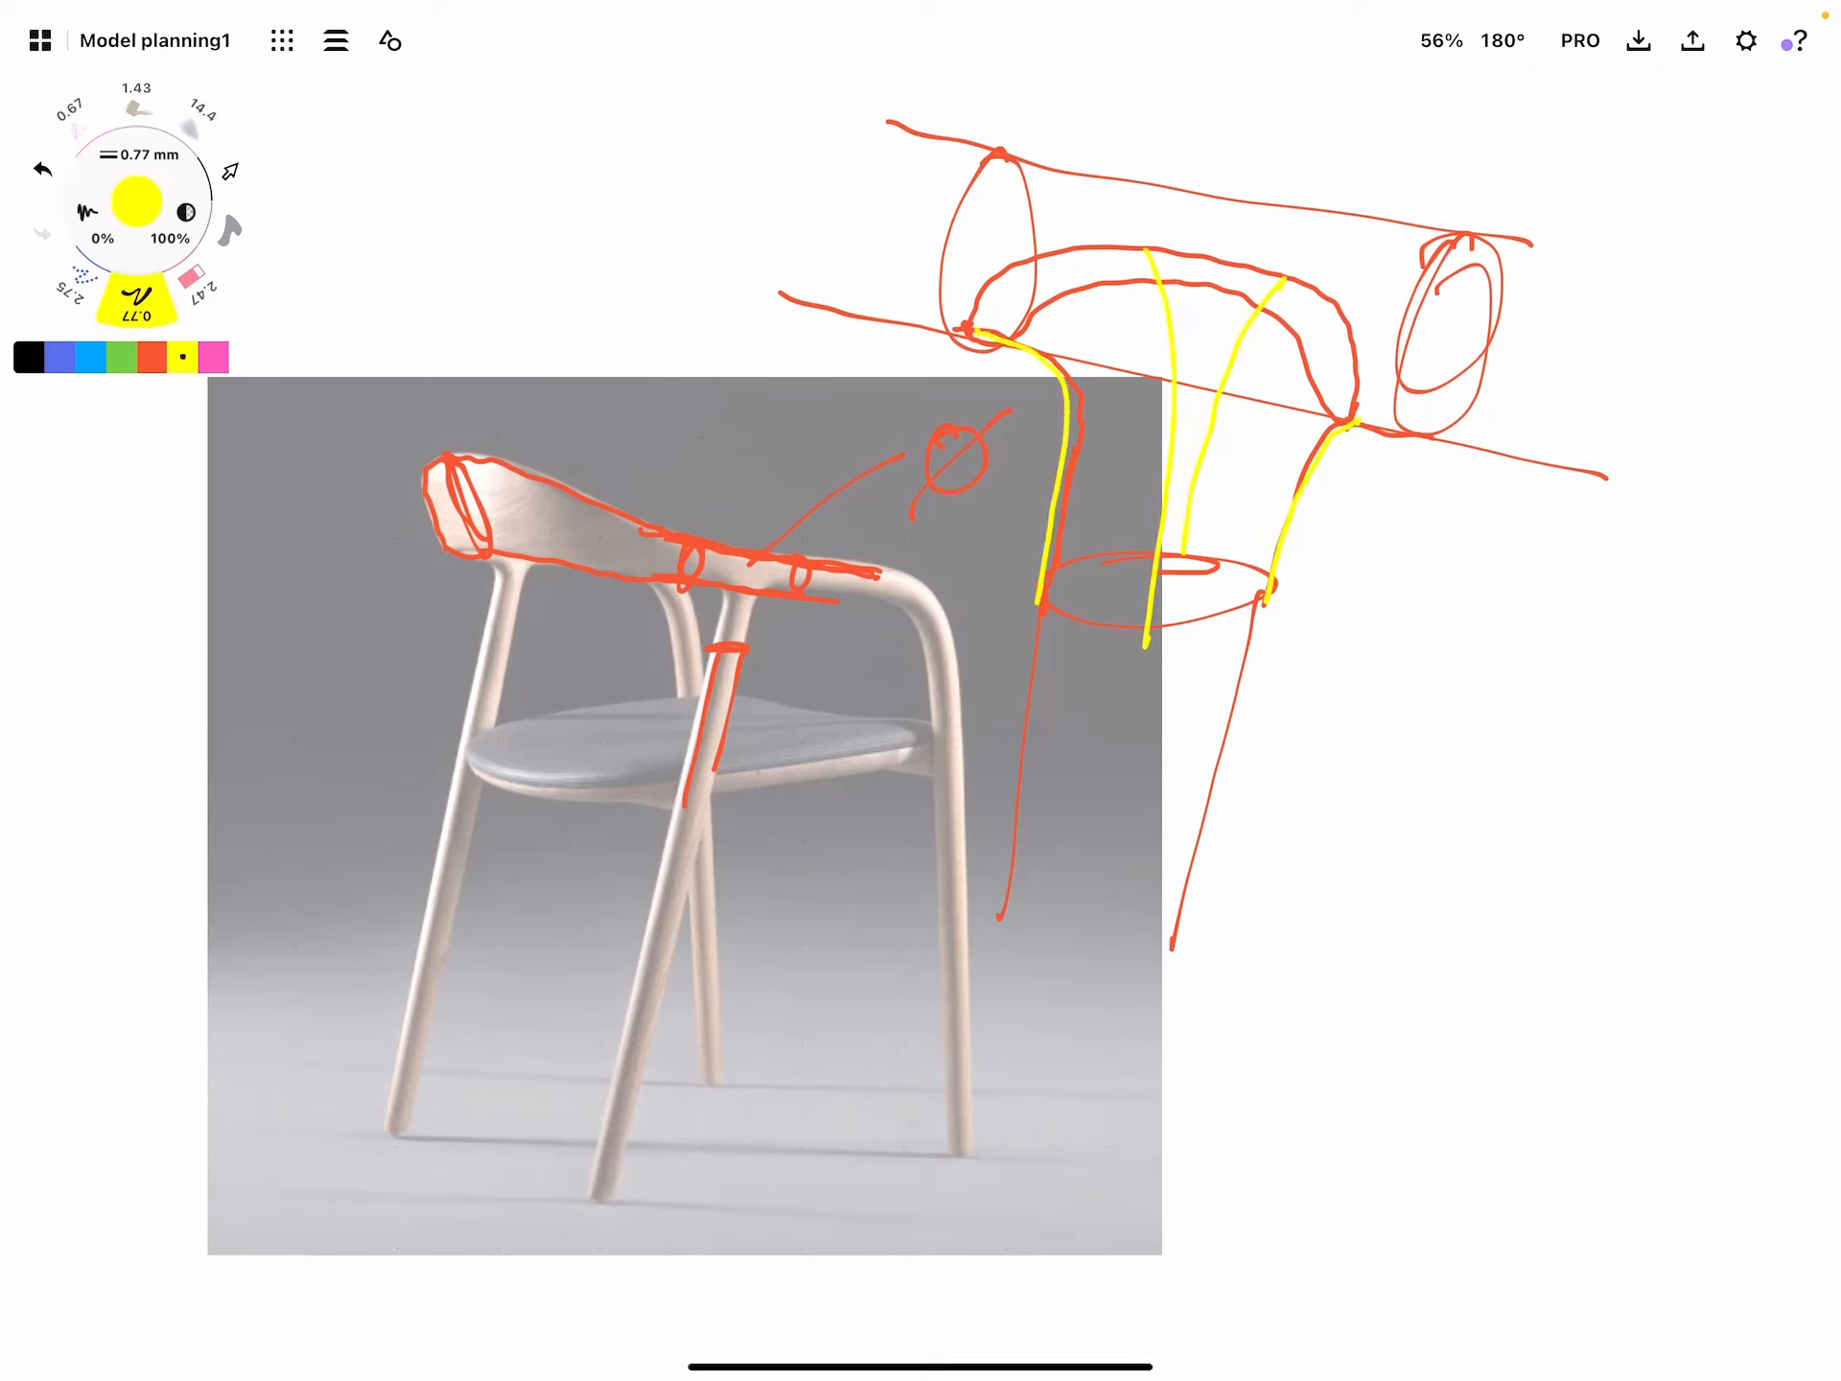
Split the junction into yellow patches numbered 1, 2 and 3
left_click_drag(1034, 599, 1268, 599)
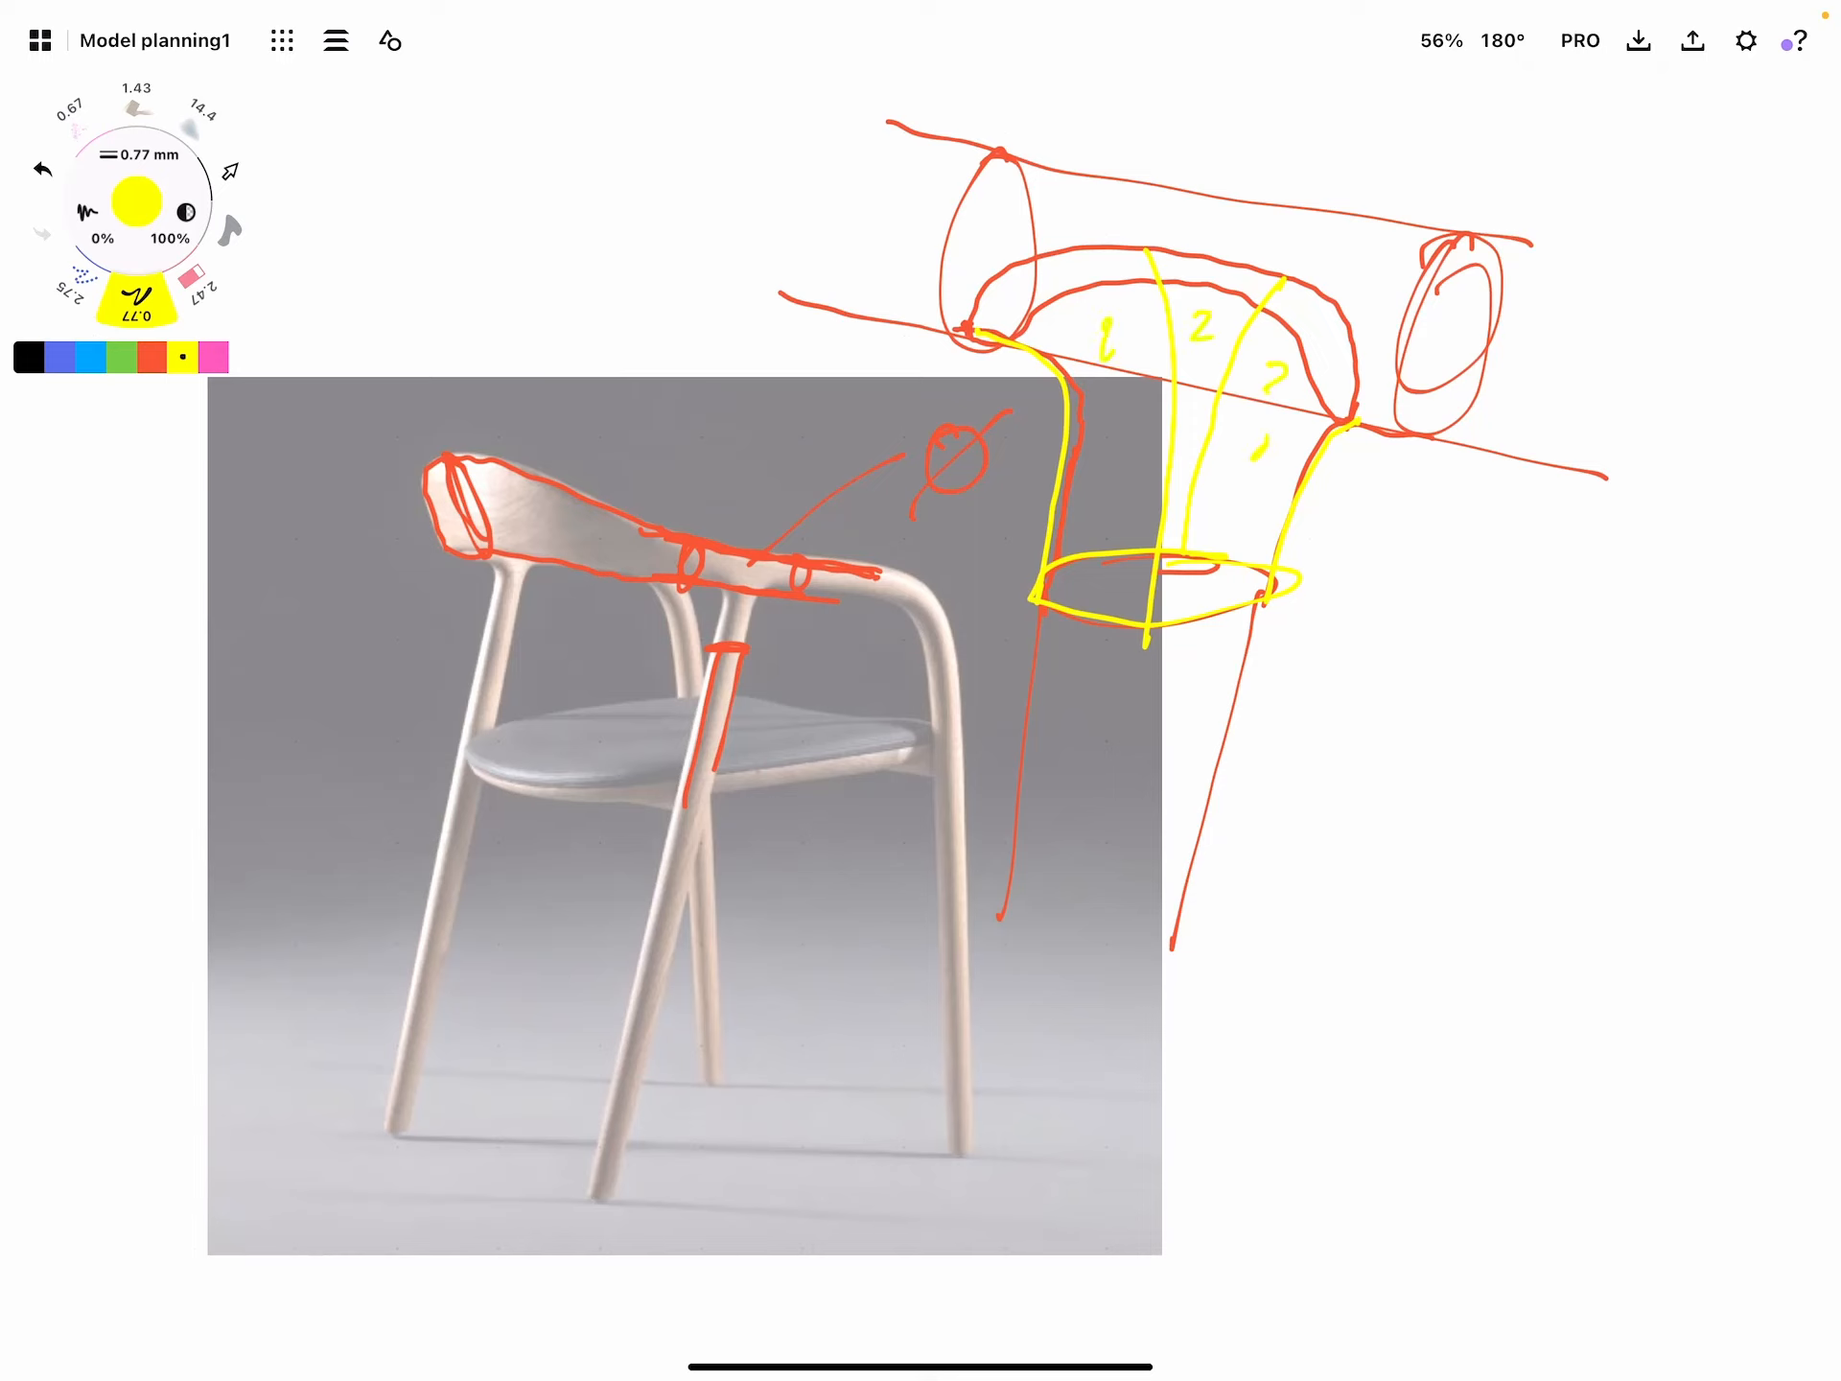
left_click_drag(1328, 658, 1621, 575)
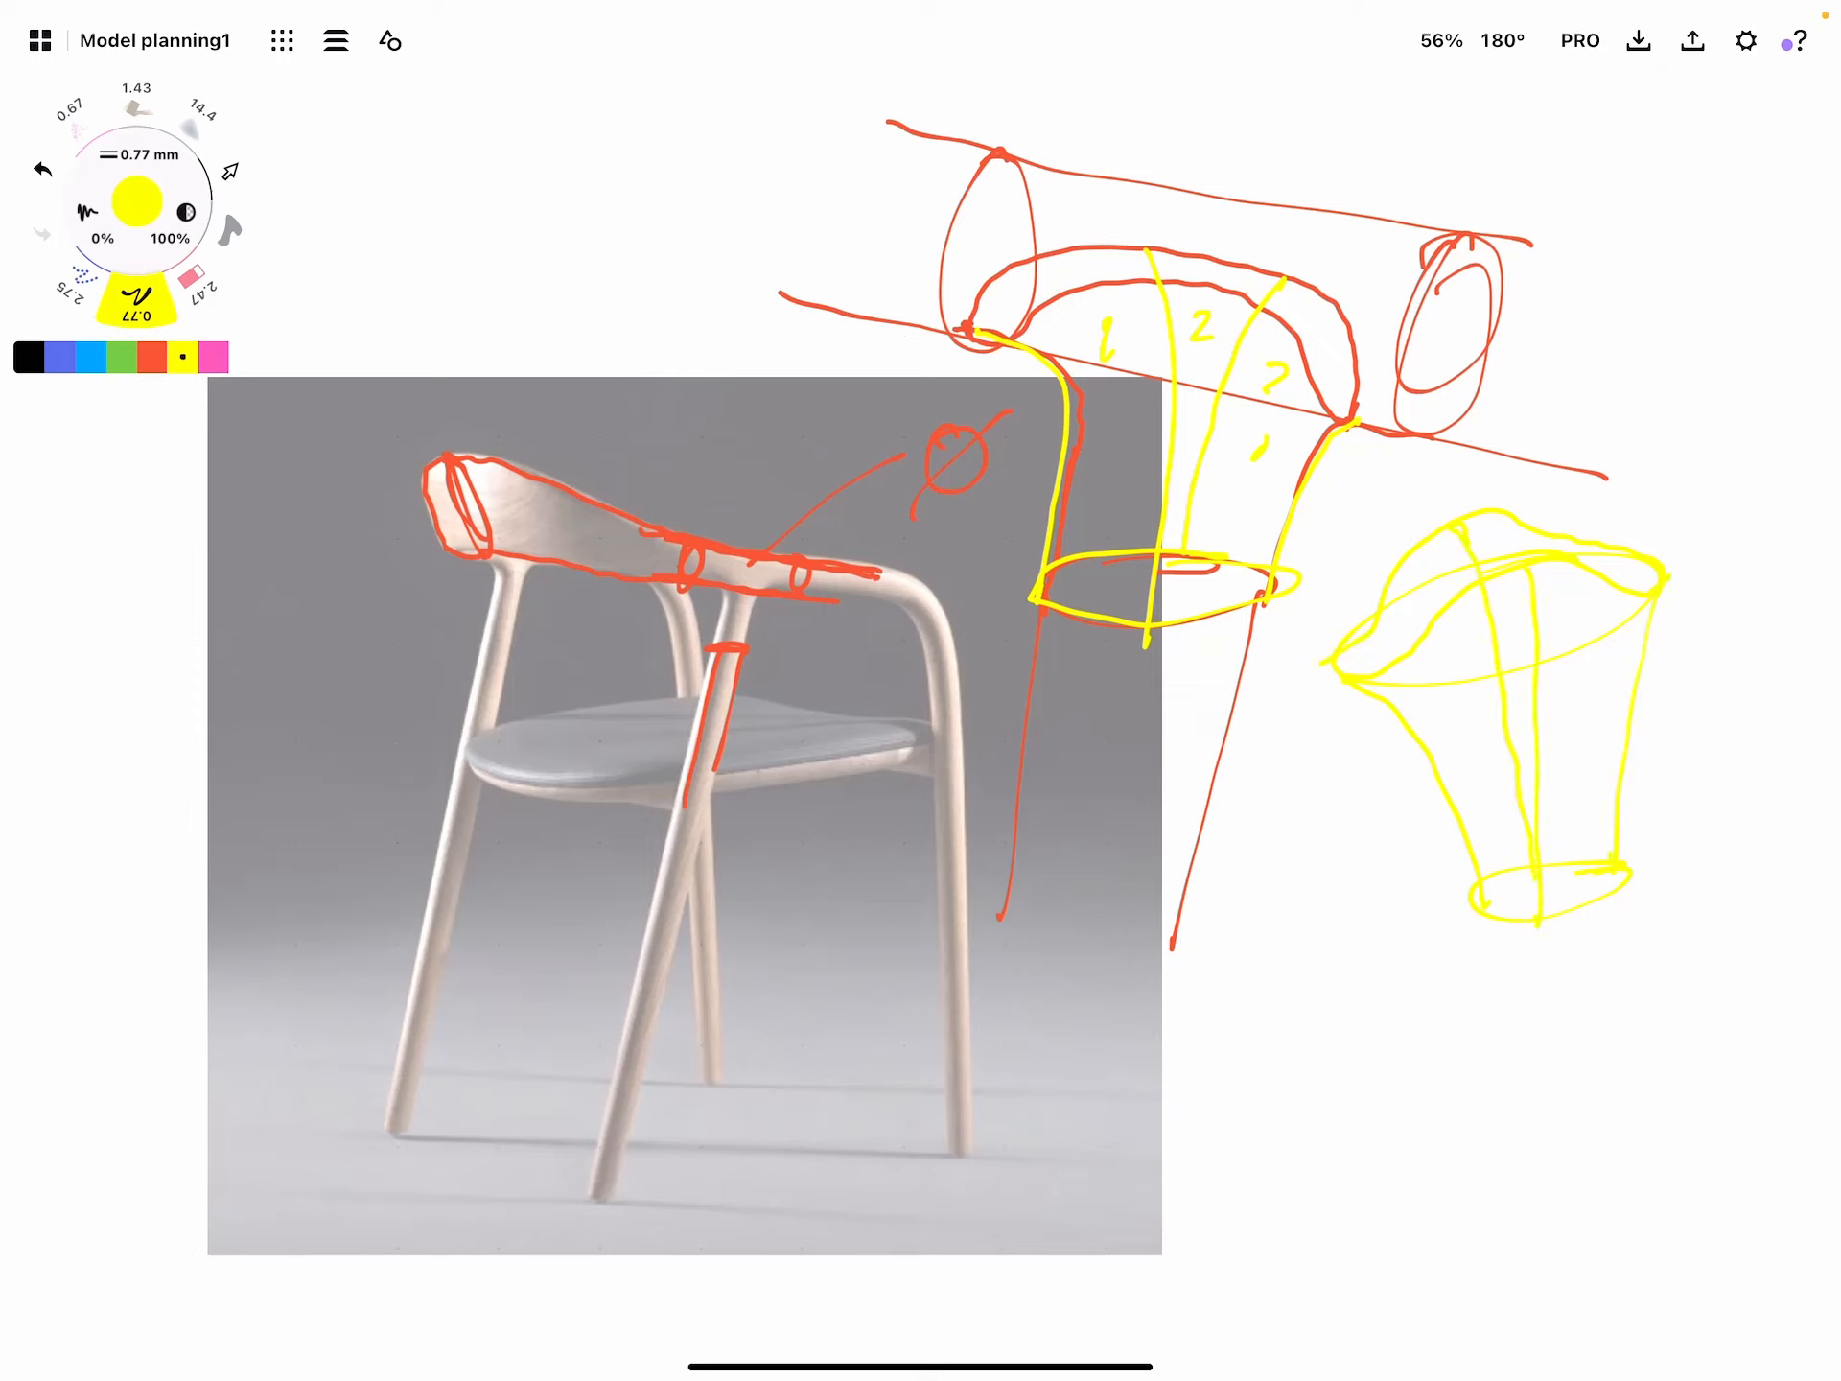
Tick and hatch one panel of the yellow flared base sketch in pink
left_click(215, 357)
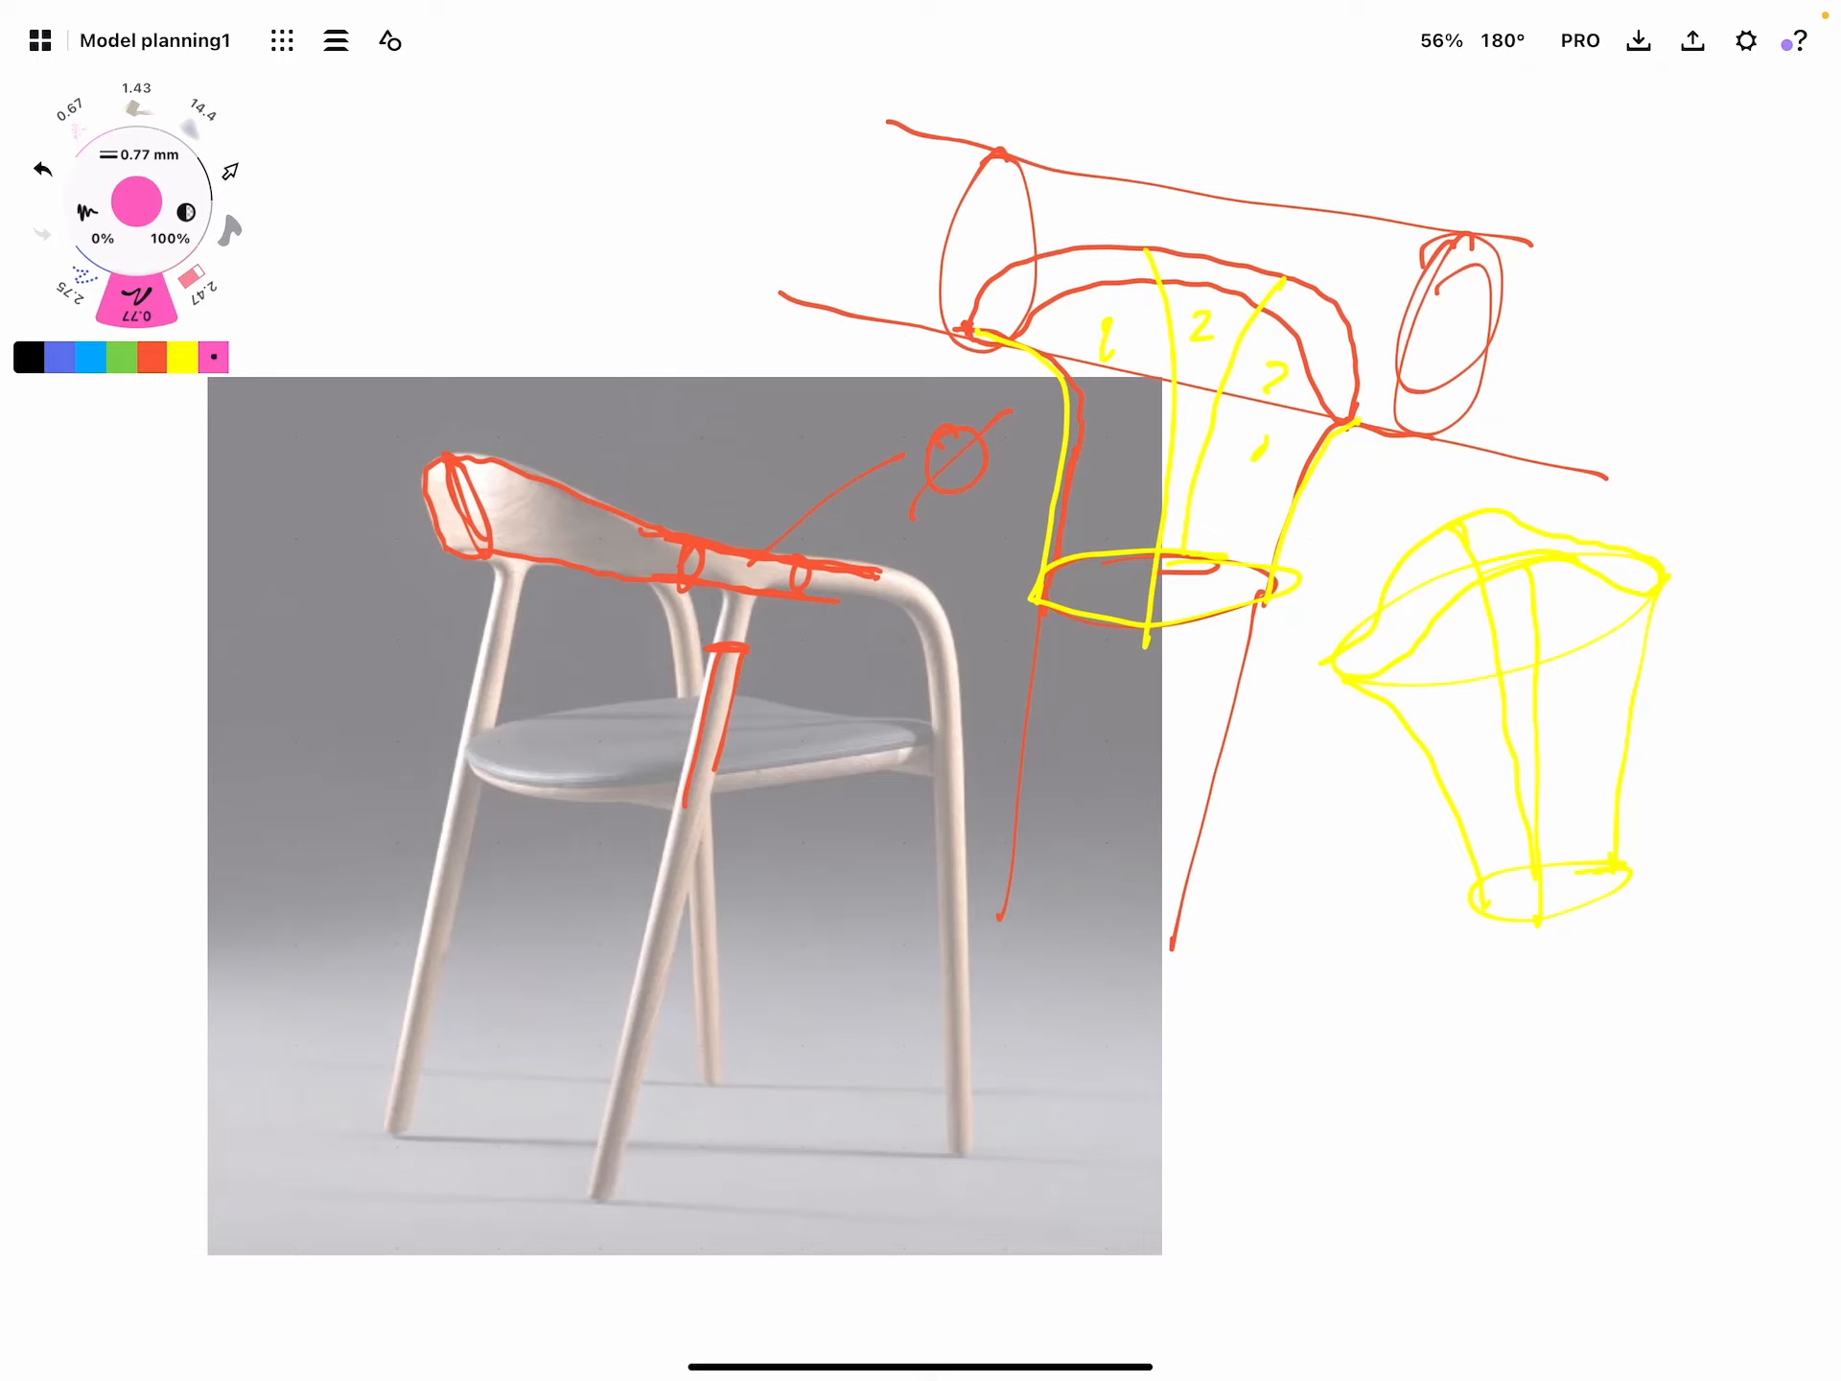
left_click_drag(1399, 670, 1392, 698)
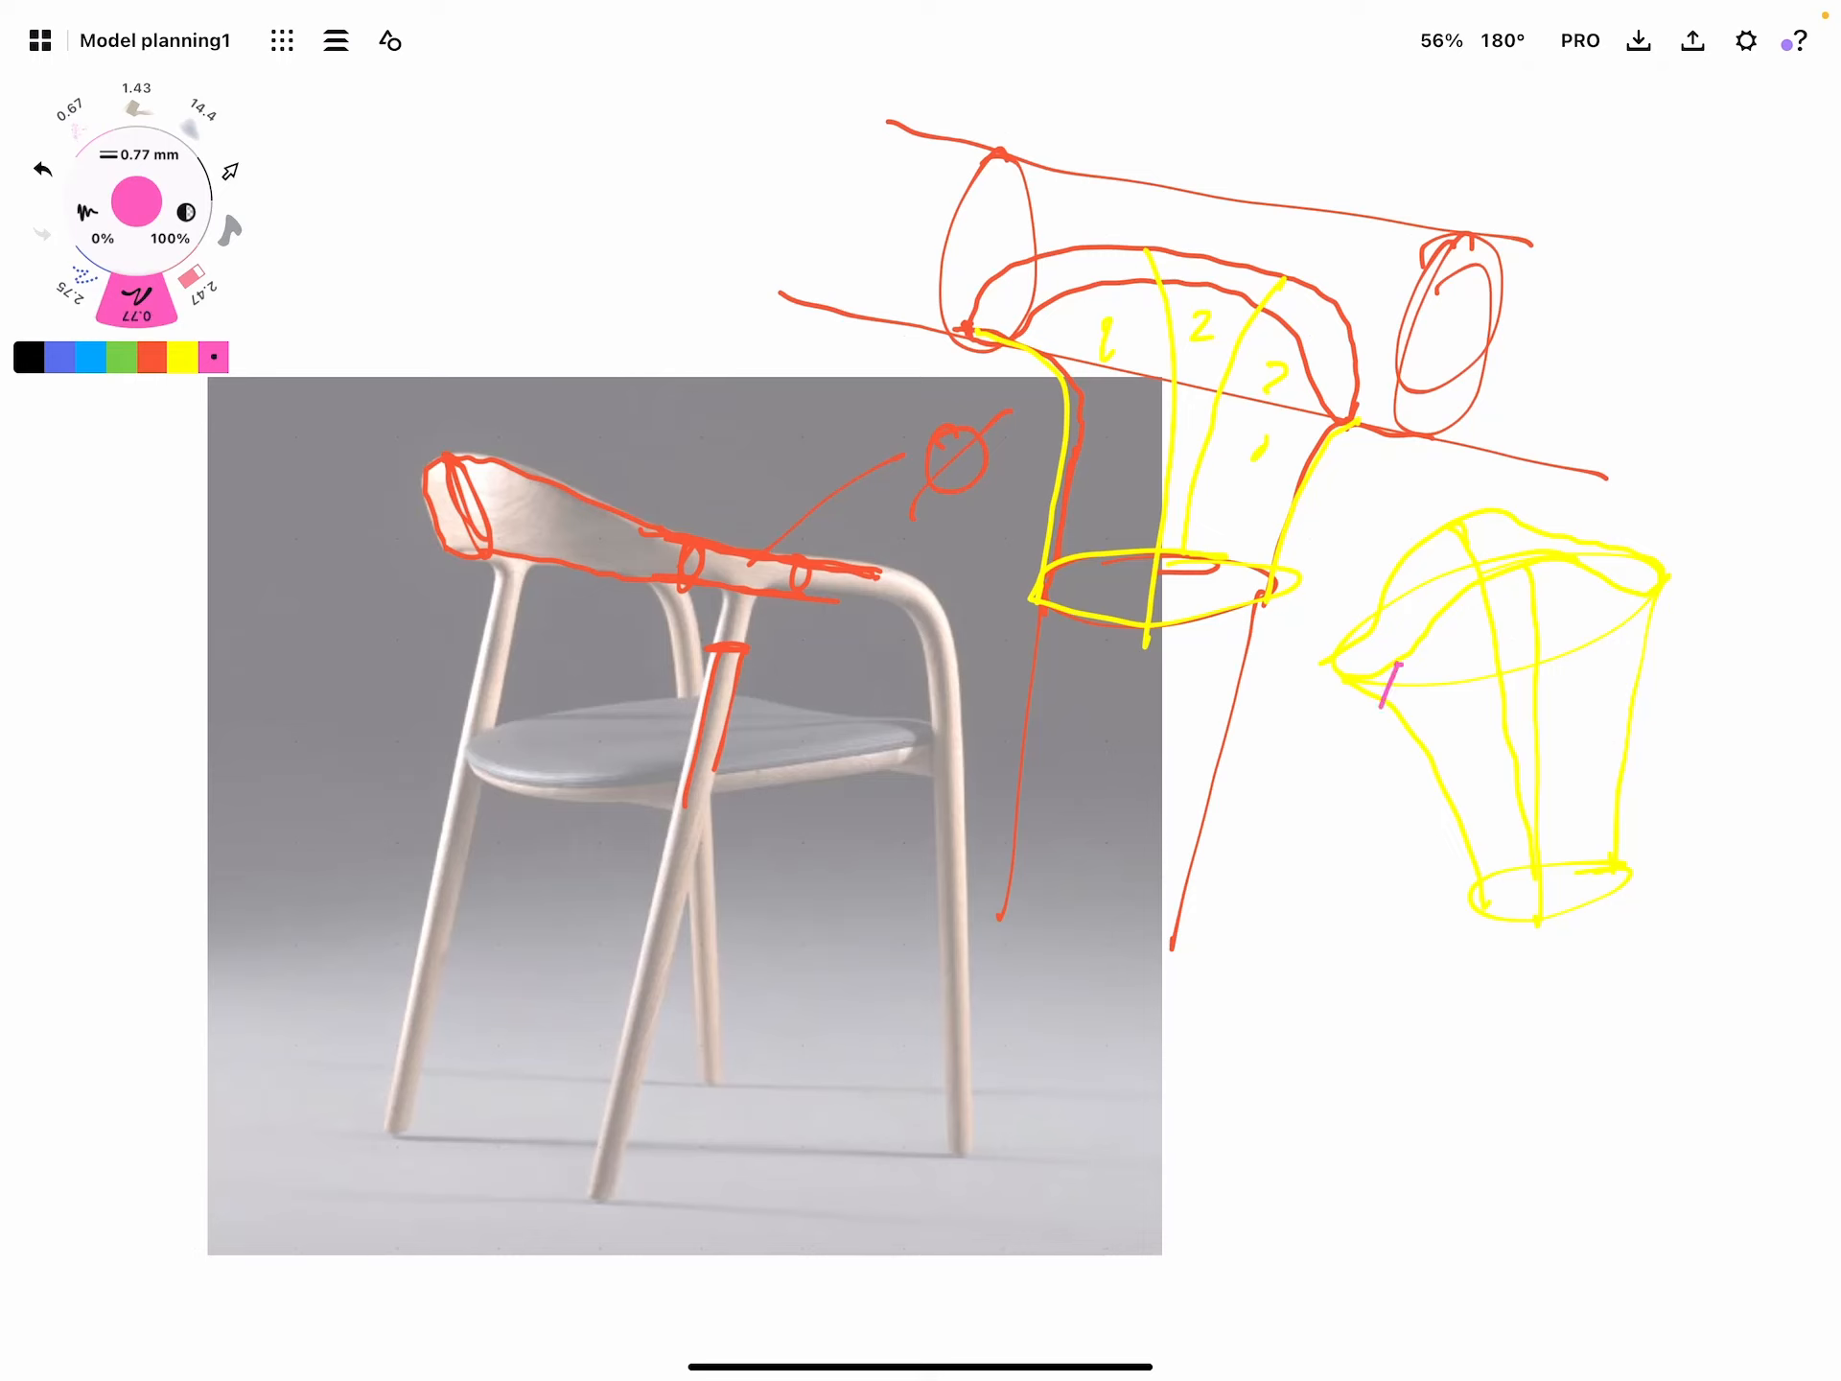
left_click_drag(1444, 669, 1527, 880)
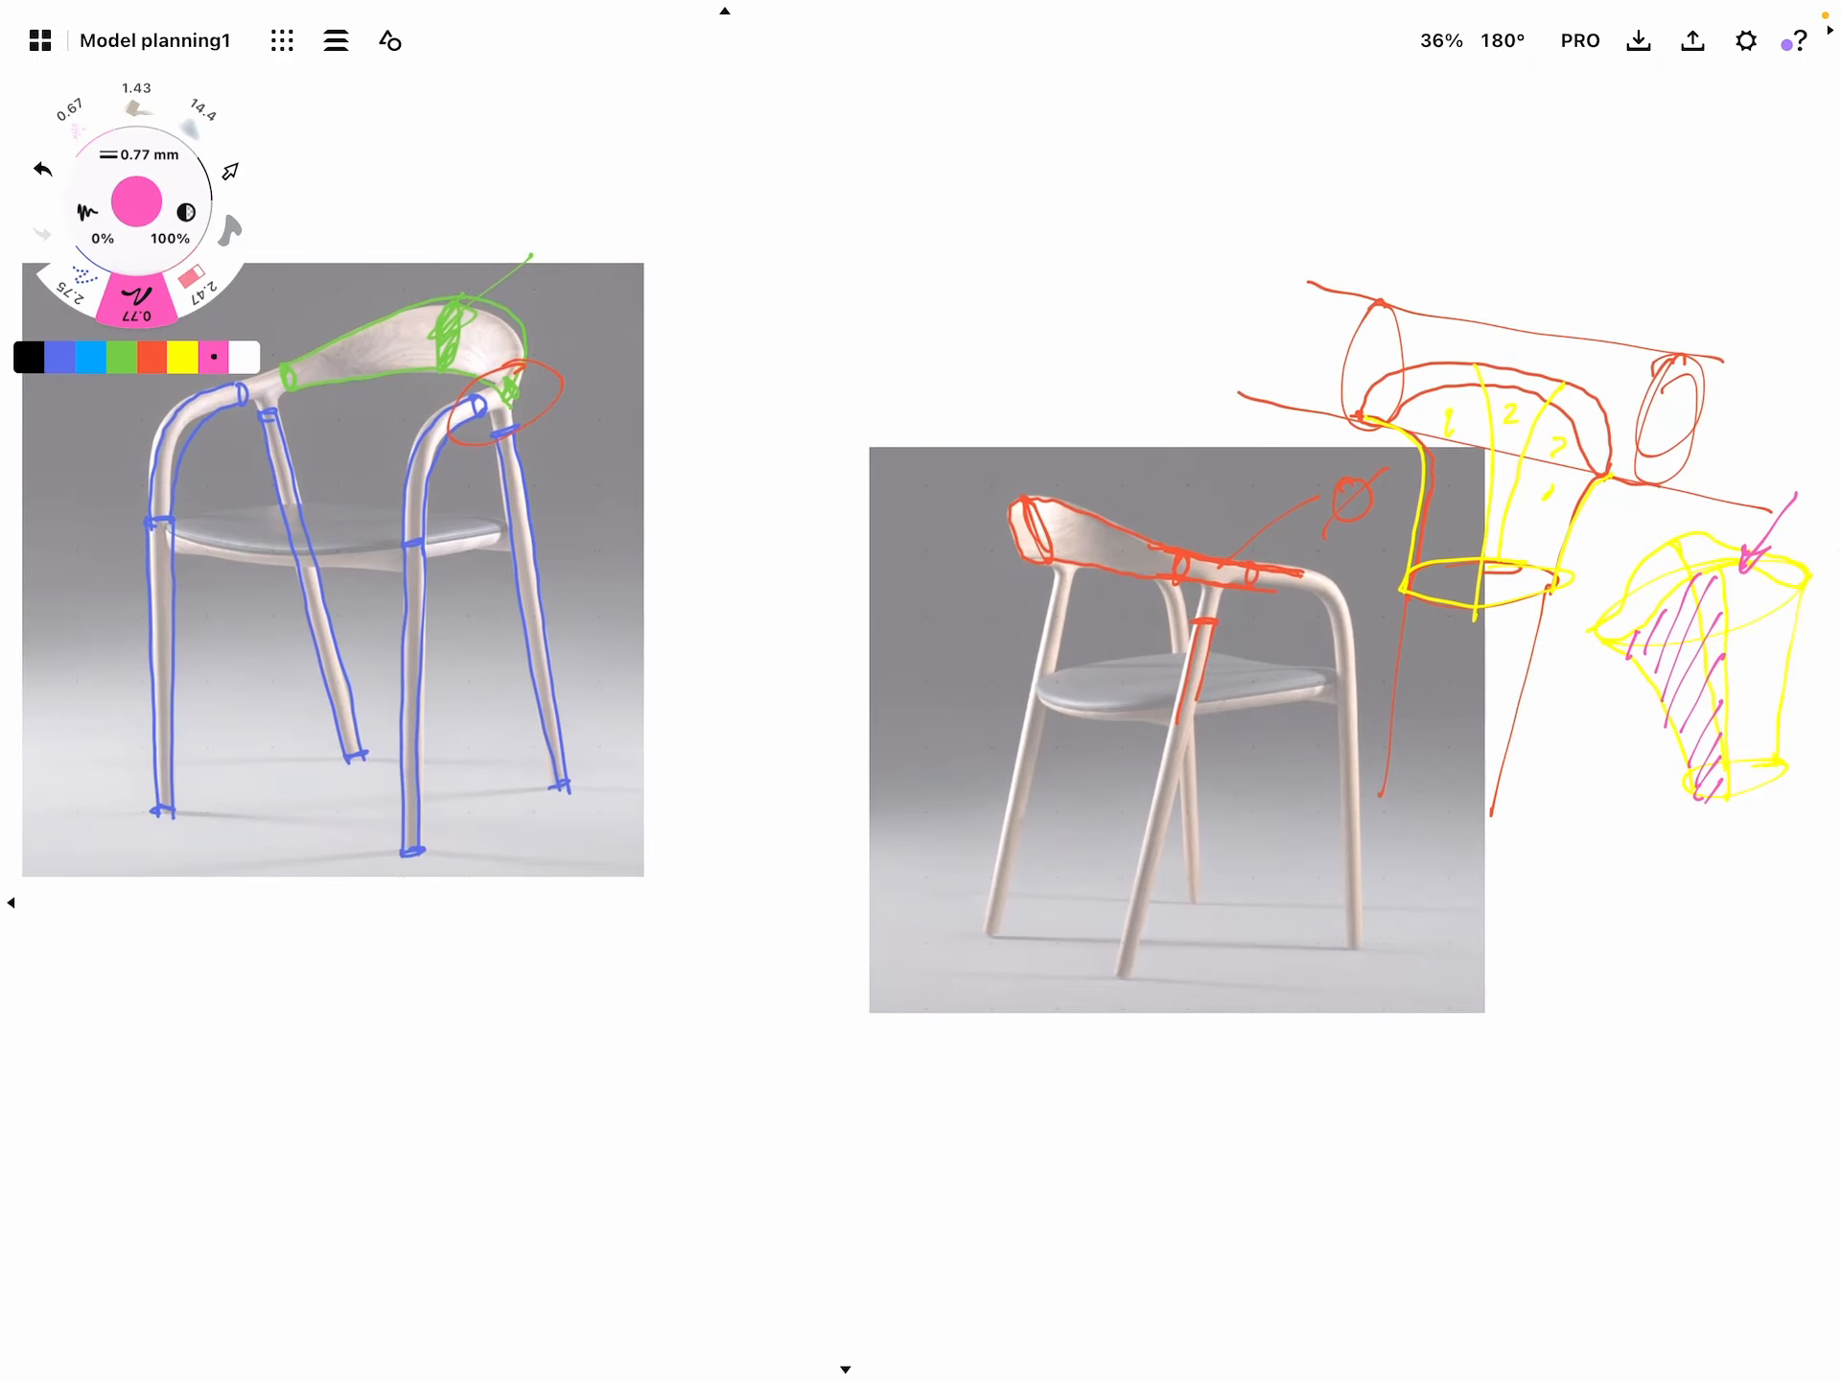
Pan to the stacking chair and draw a blue boundary grid over its seat and back
scroll("down", 3)
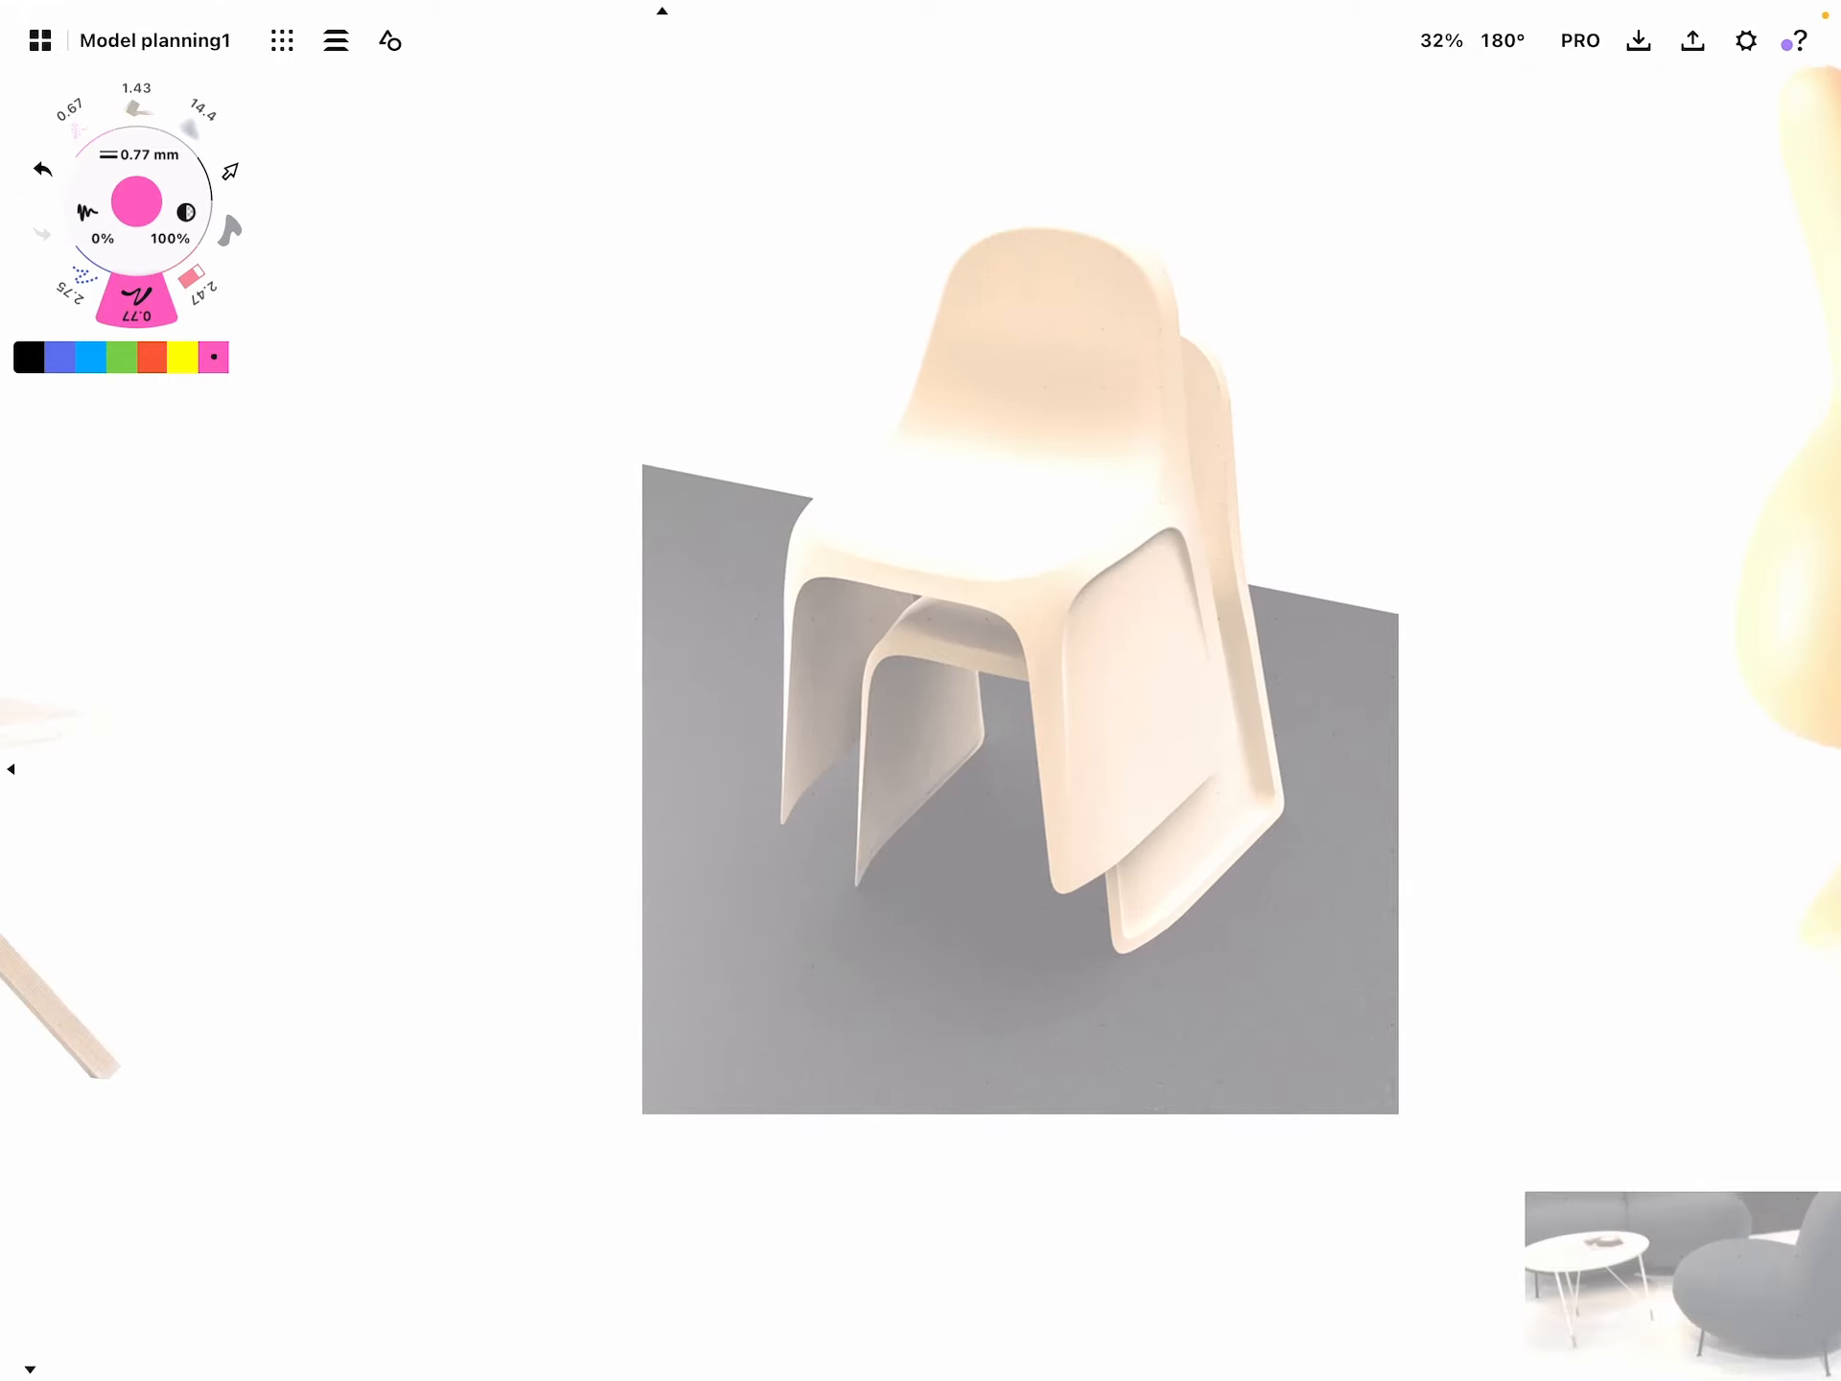
left_click(58, 358)
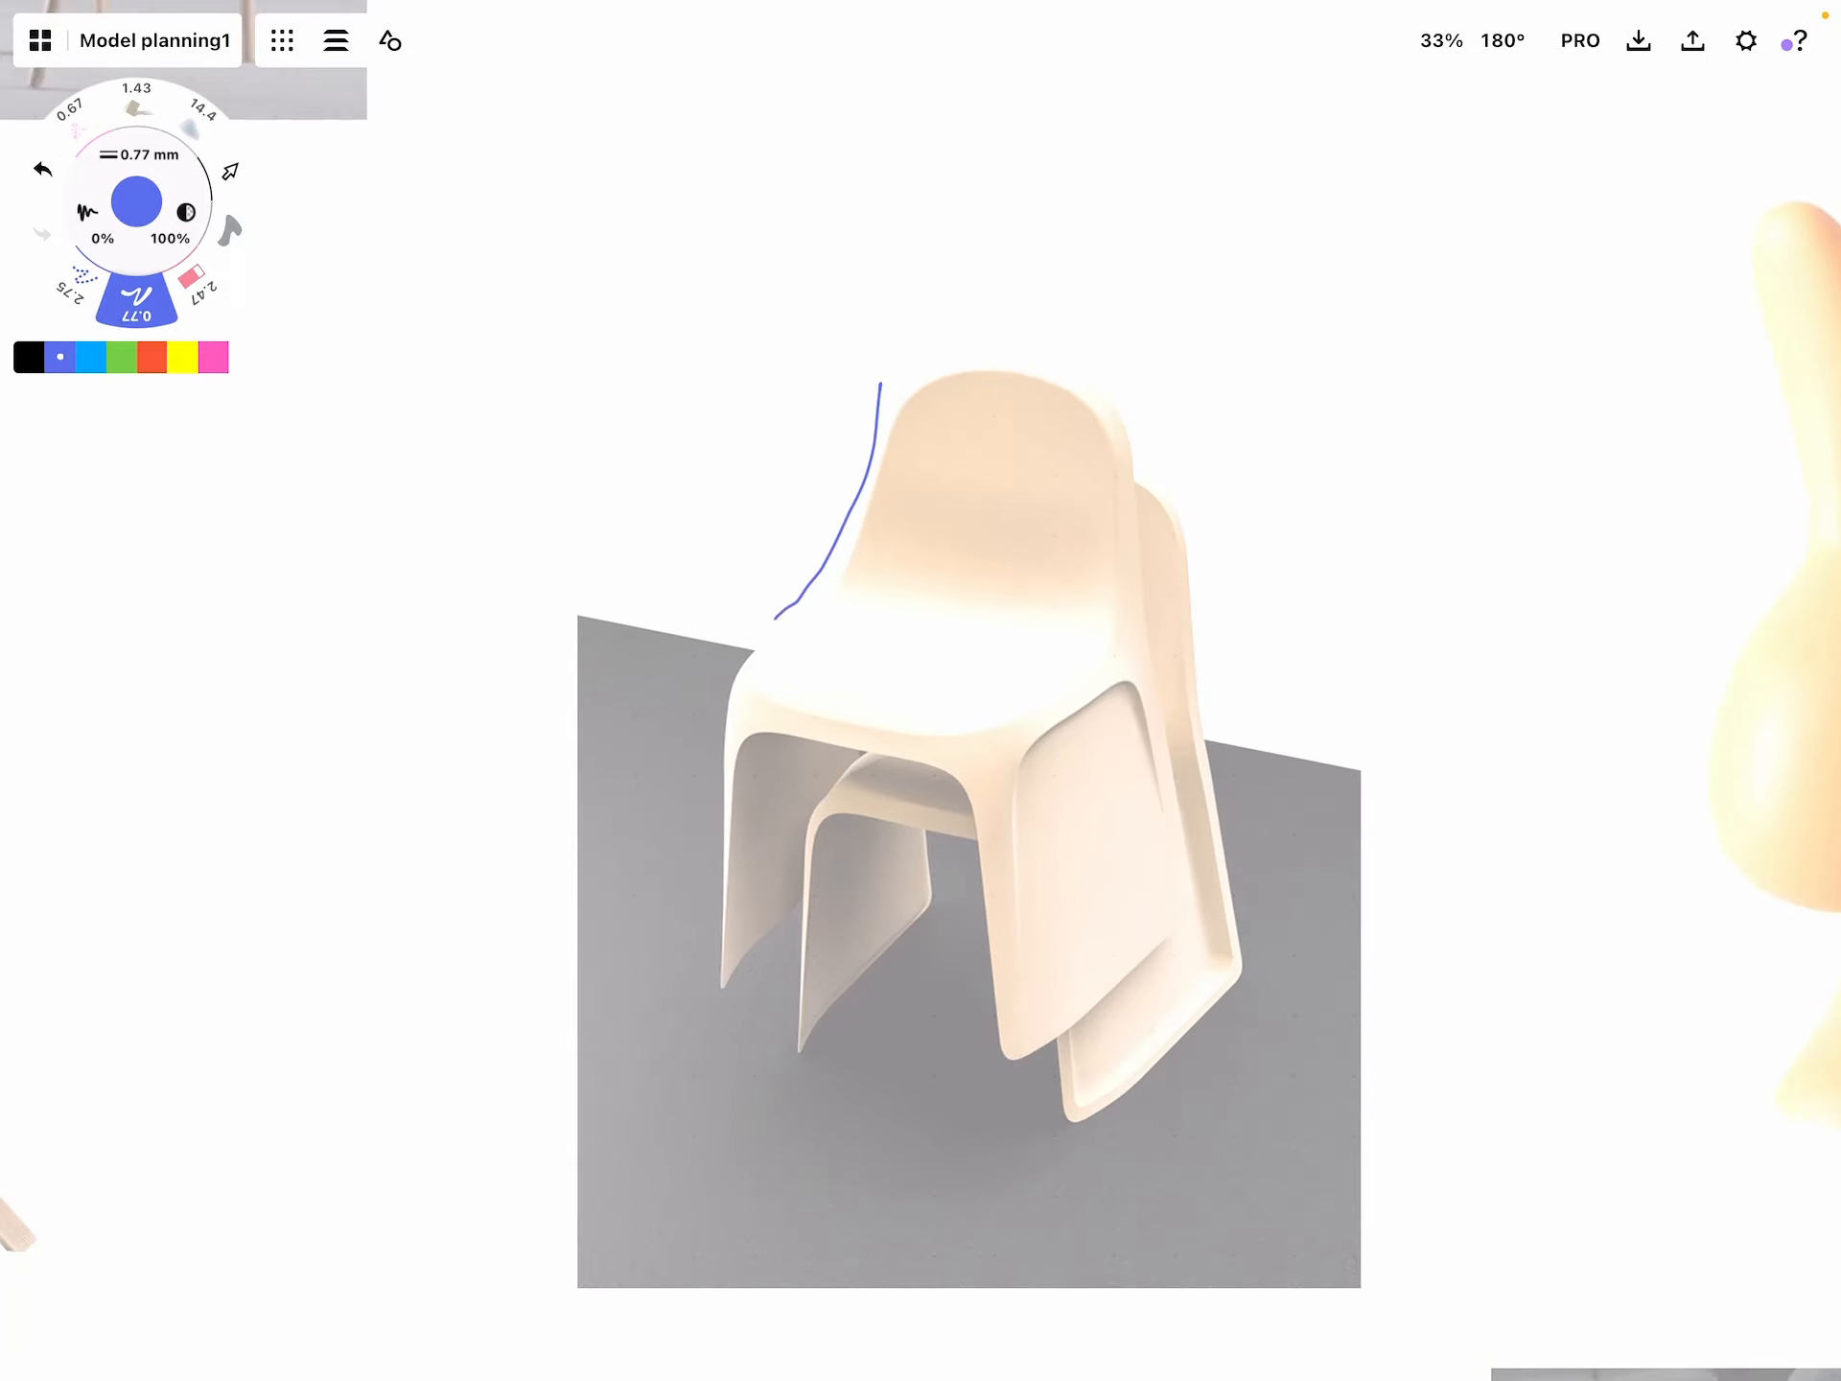
left_click_drag(780, 630, 992, 752)
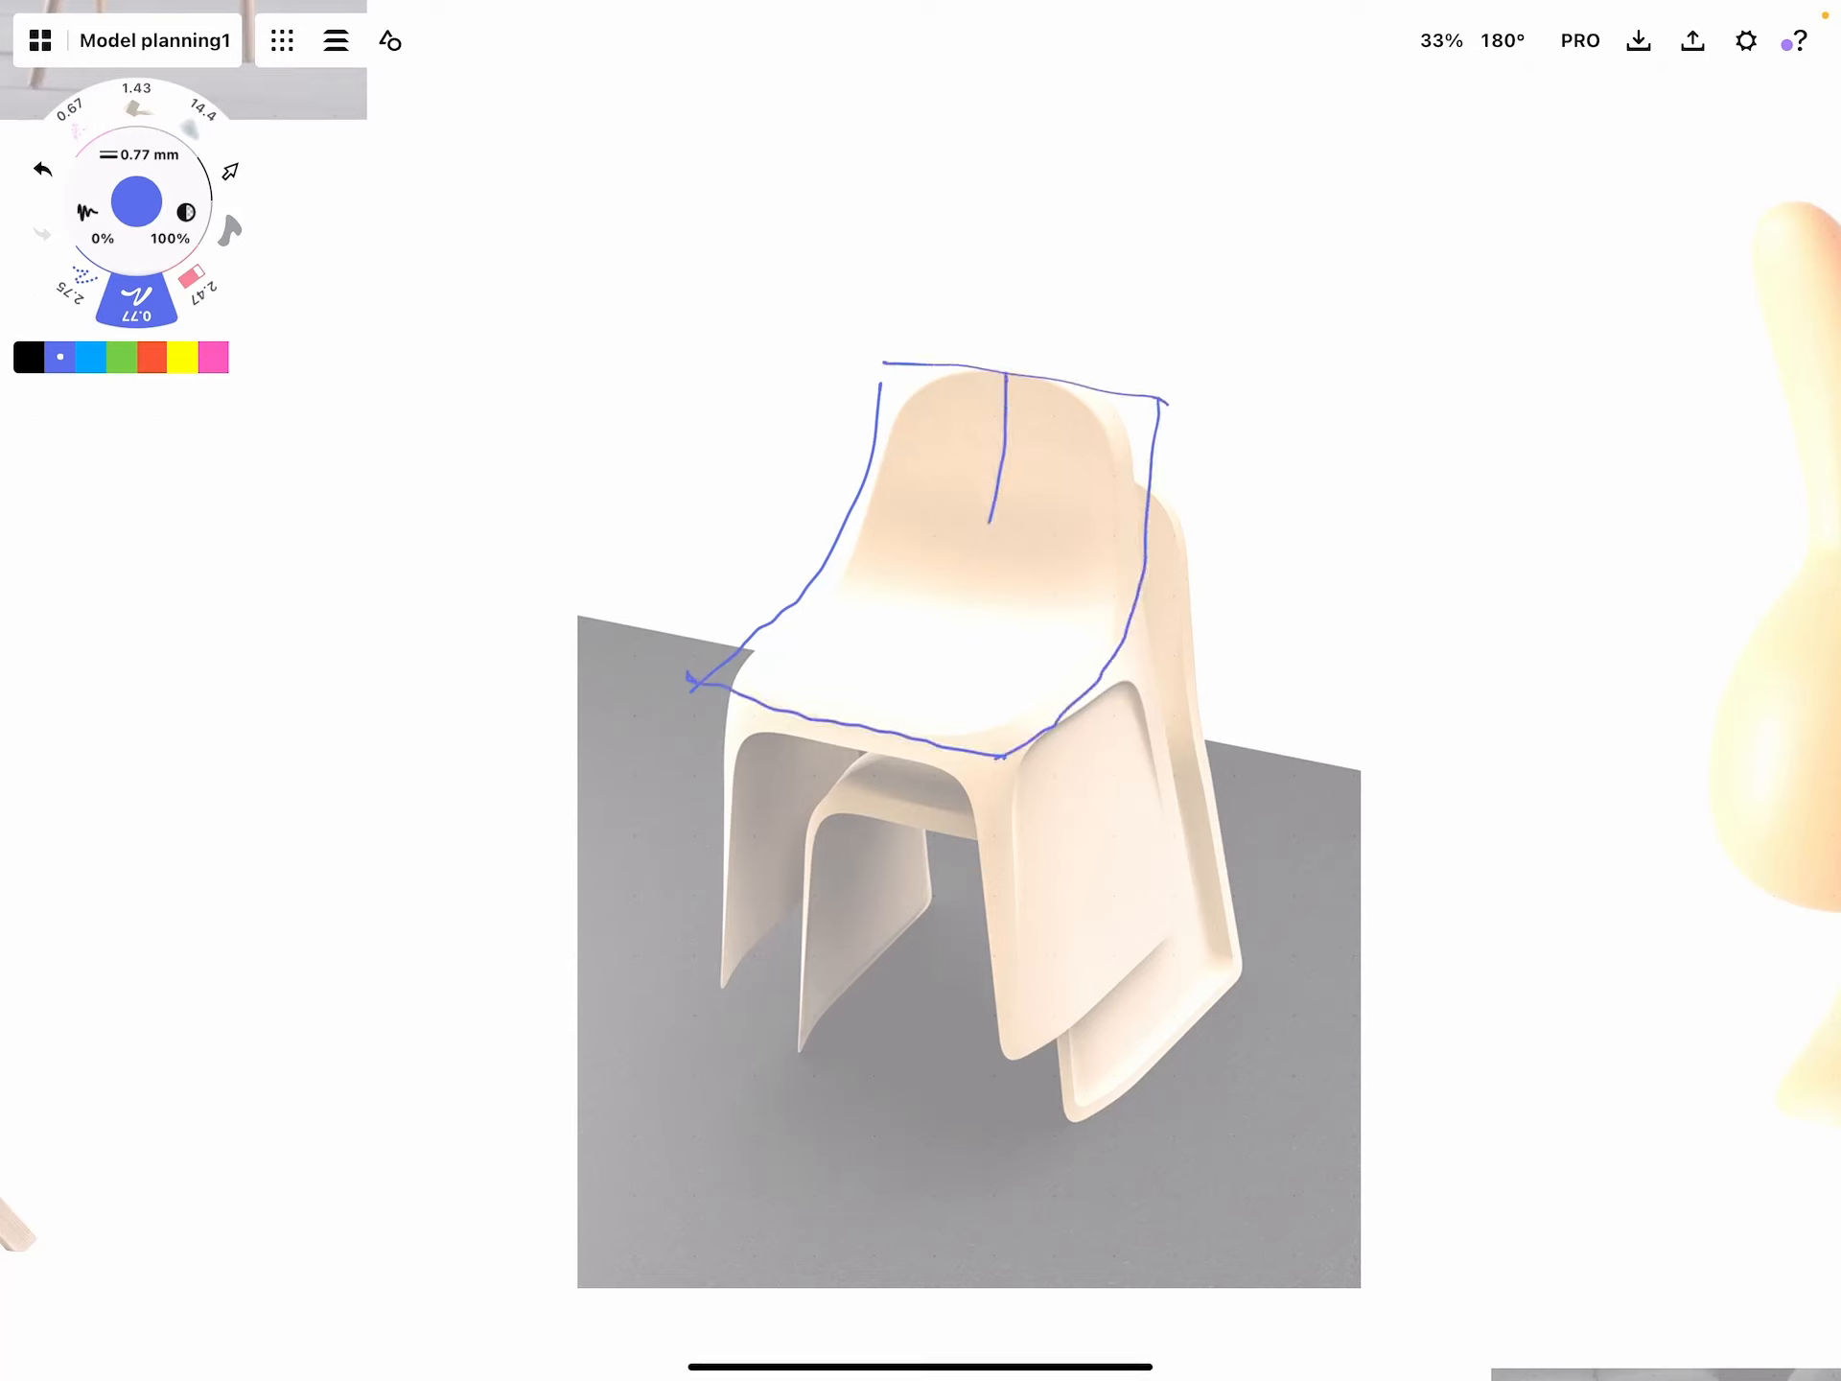
left_click_drag(810, 575, 1068, 599)
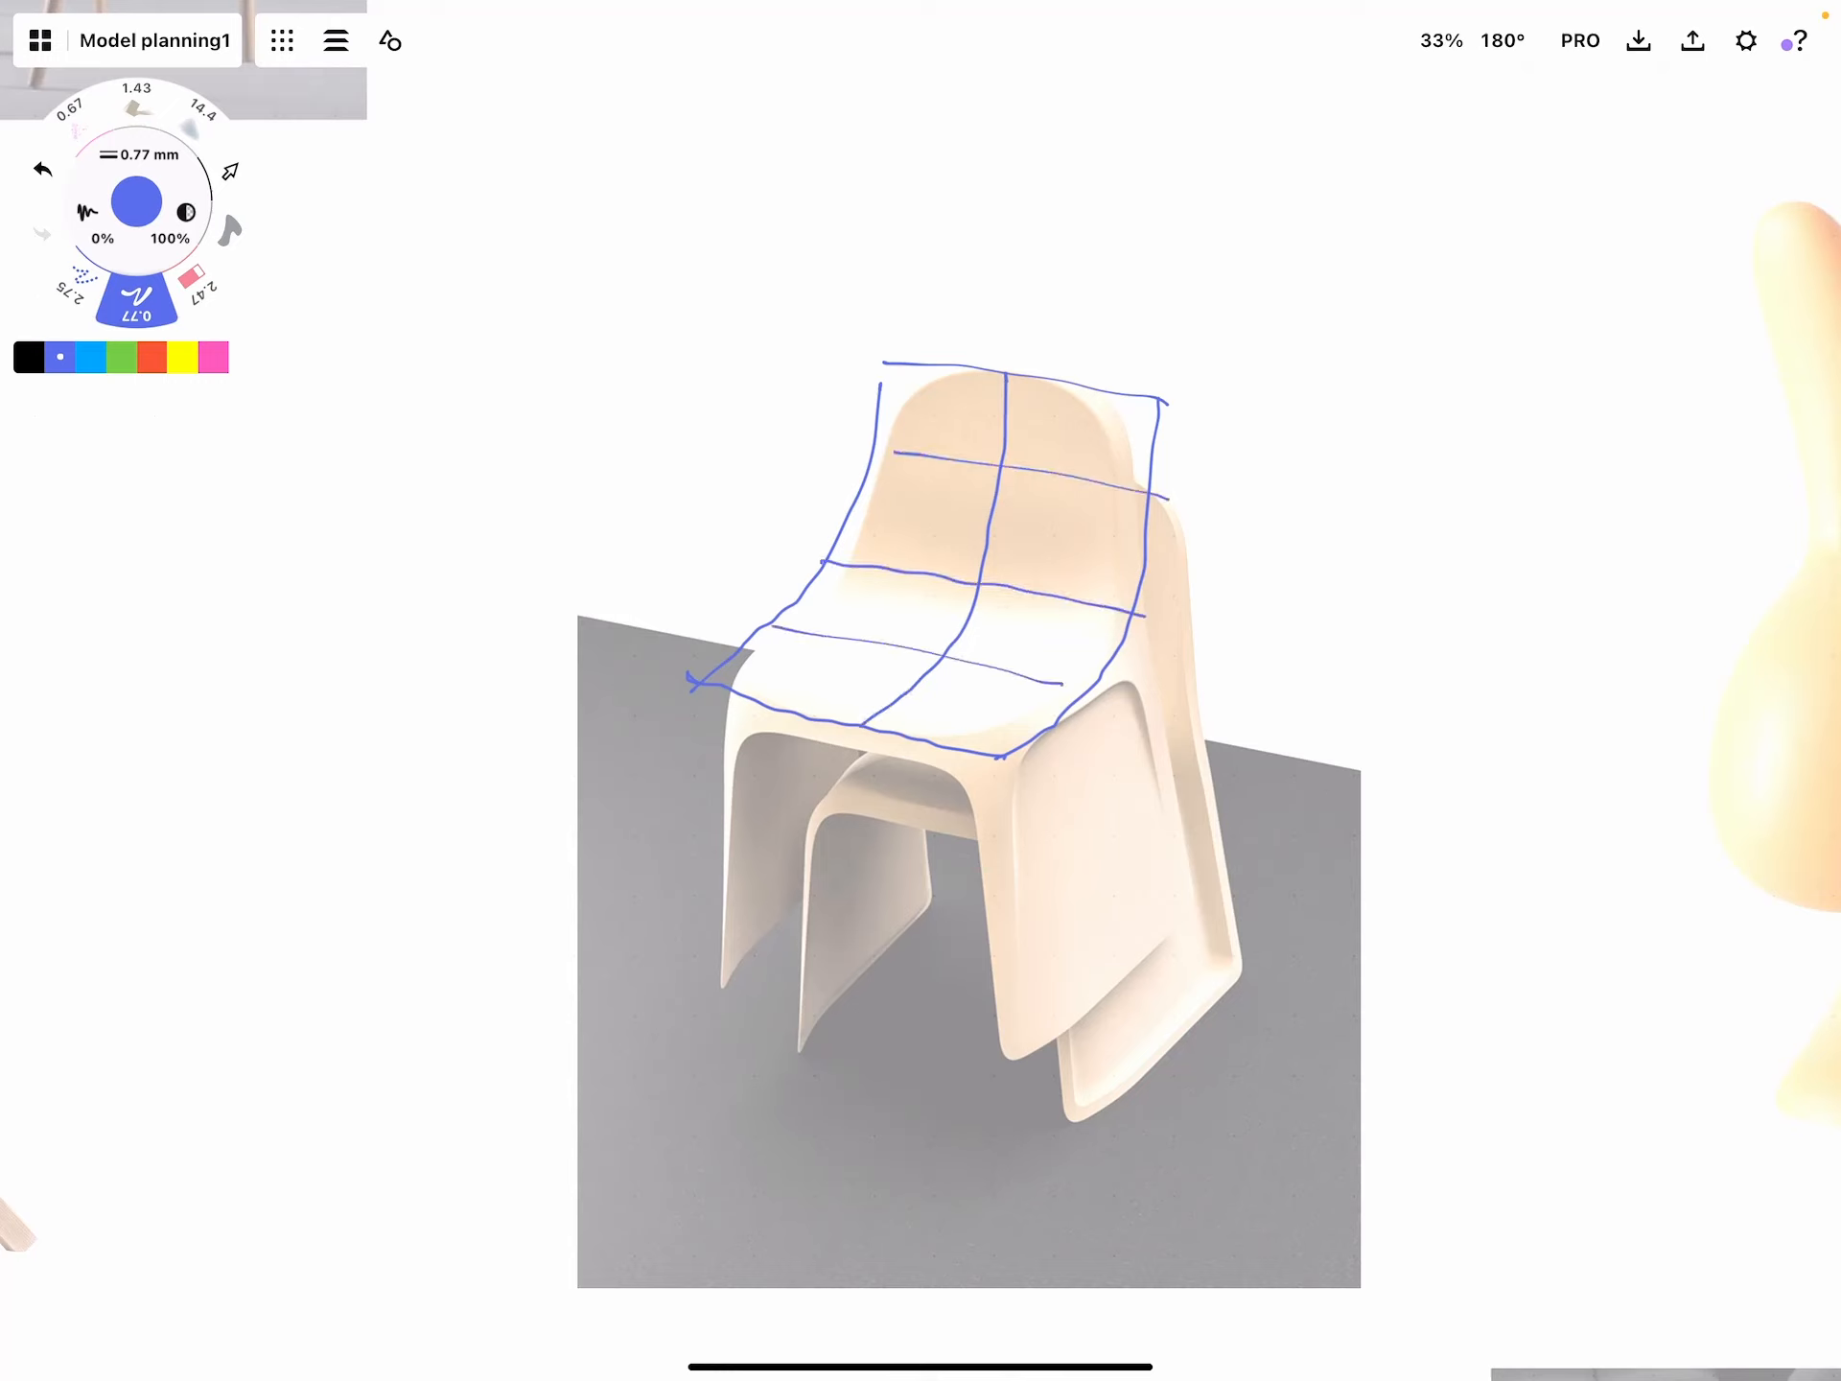
Outline and hatch the stacking chair's seat shell in green
left_click(121, 356)
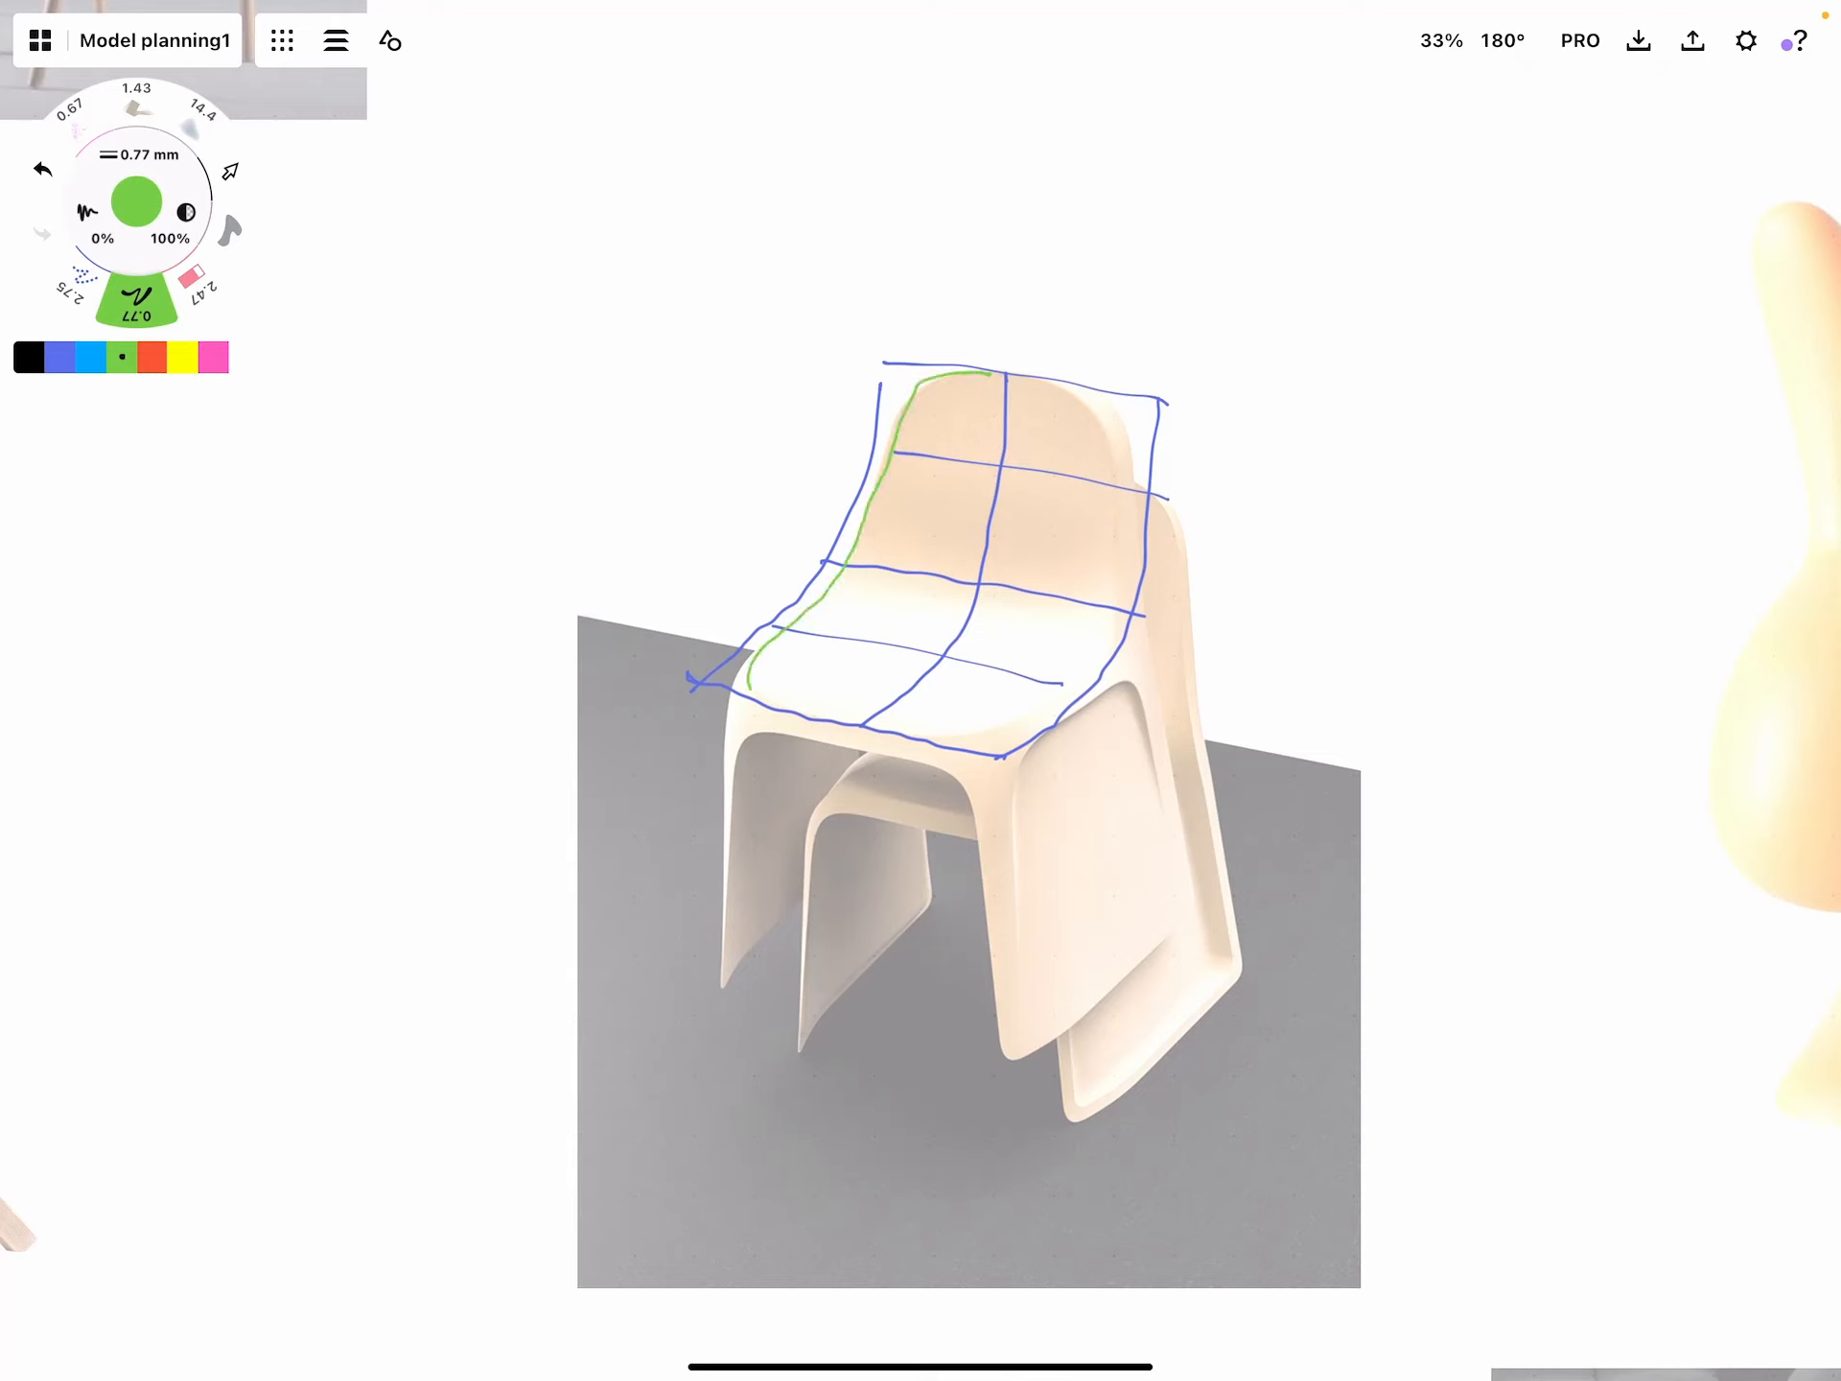
left_click_drag(740, 681, 1034, 704)
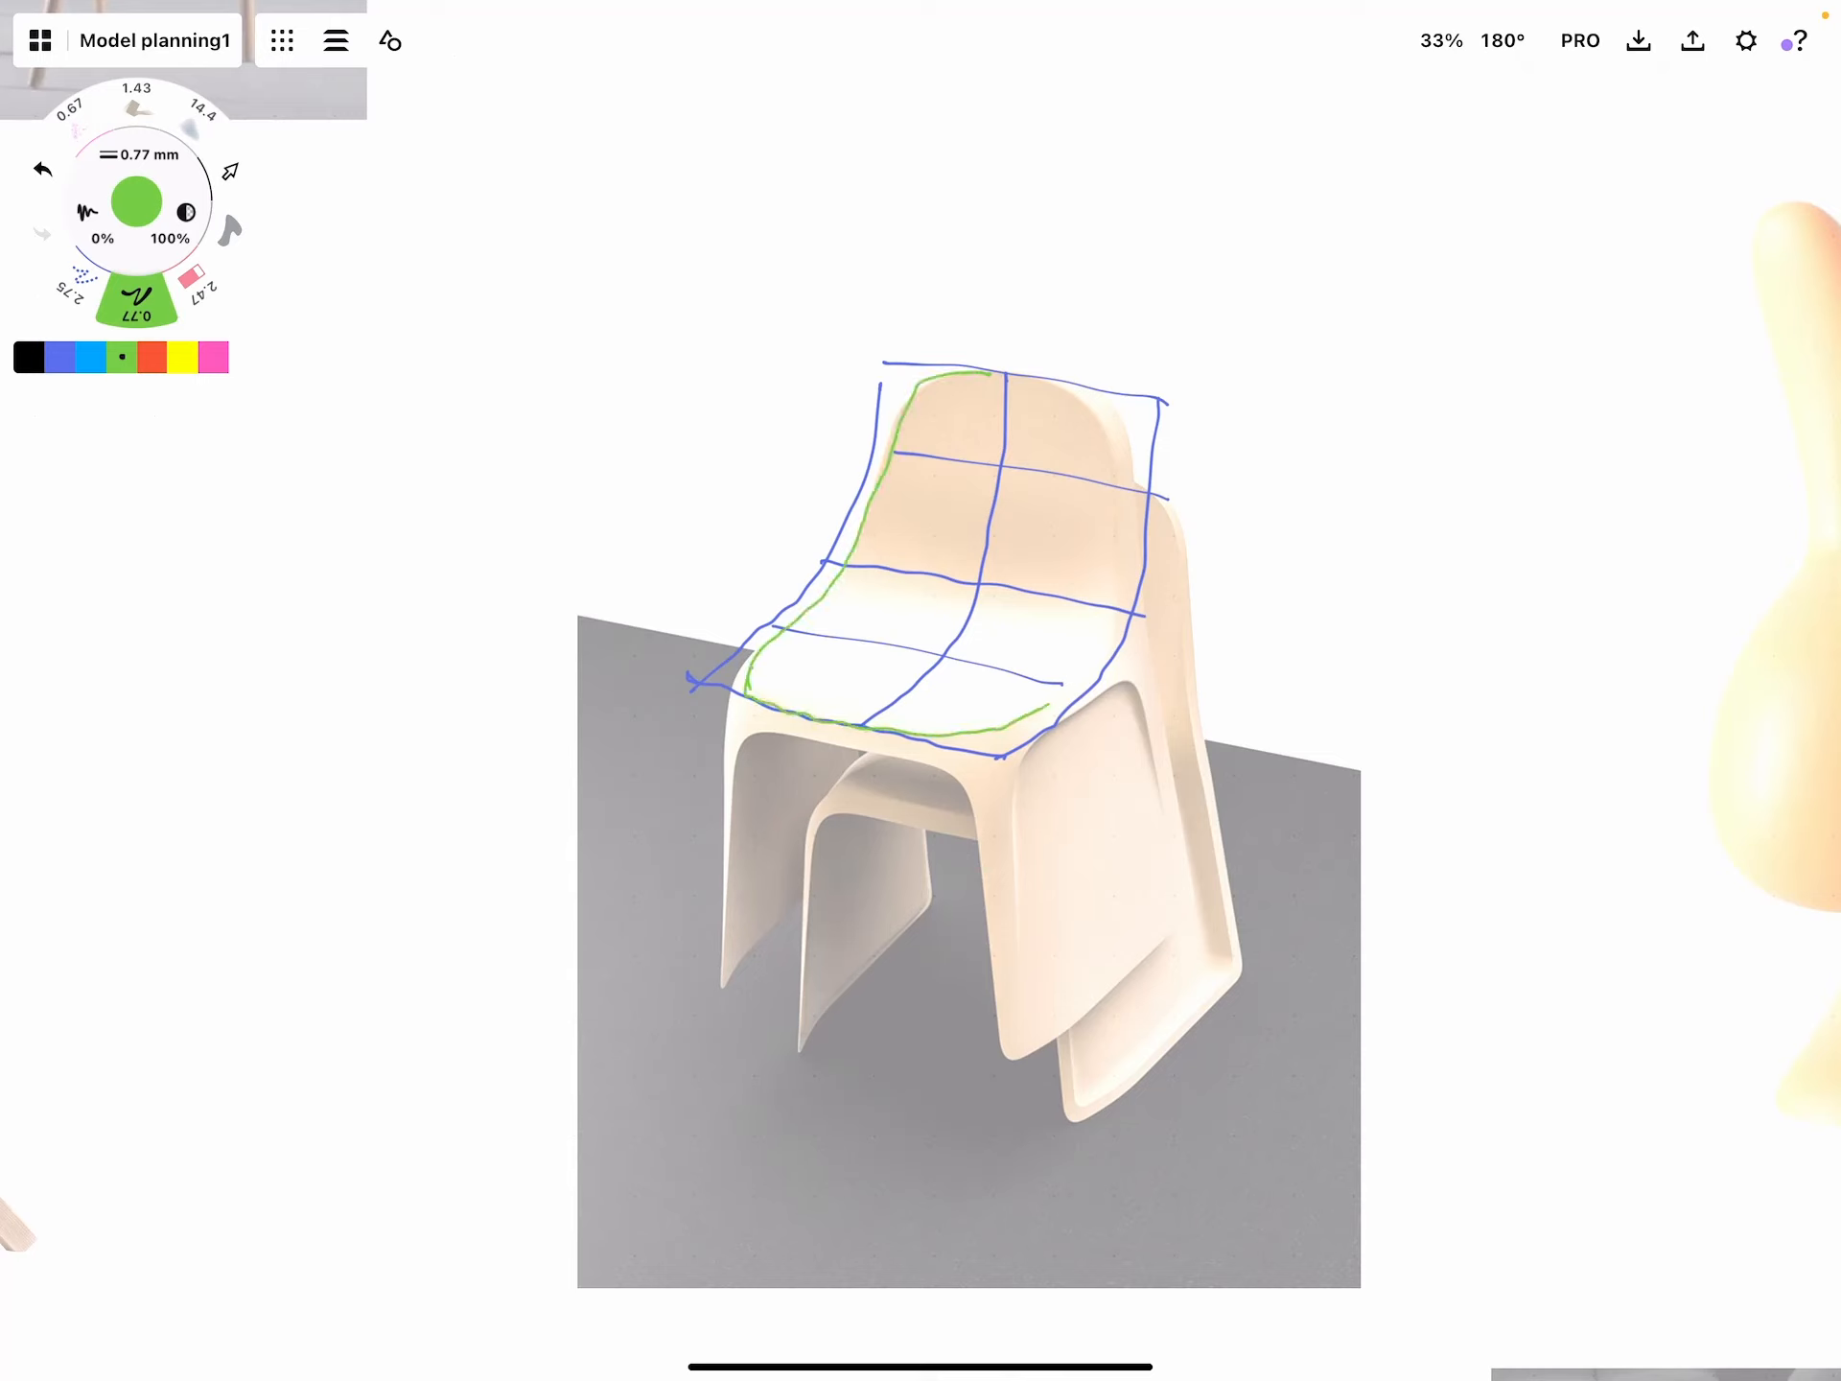
left_click_drag(929, 374, 1128, 436)
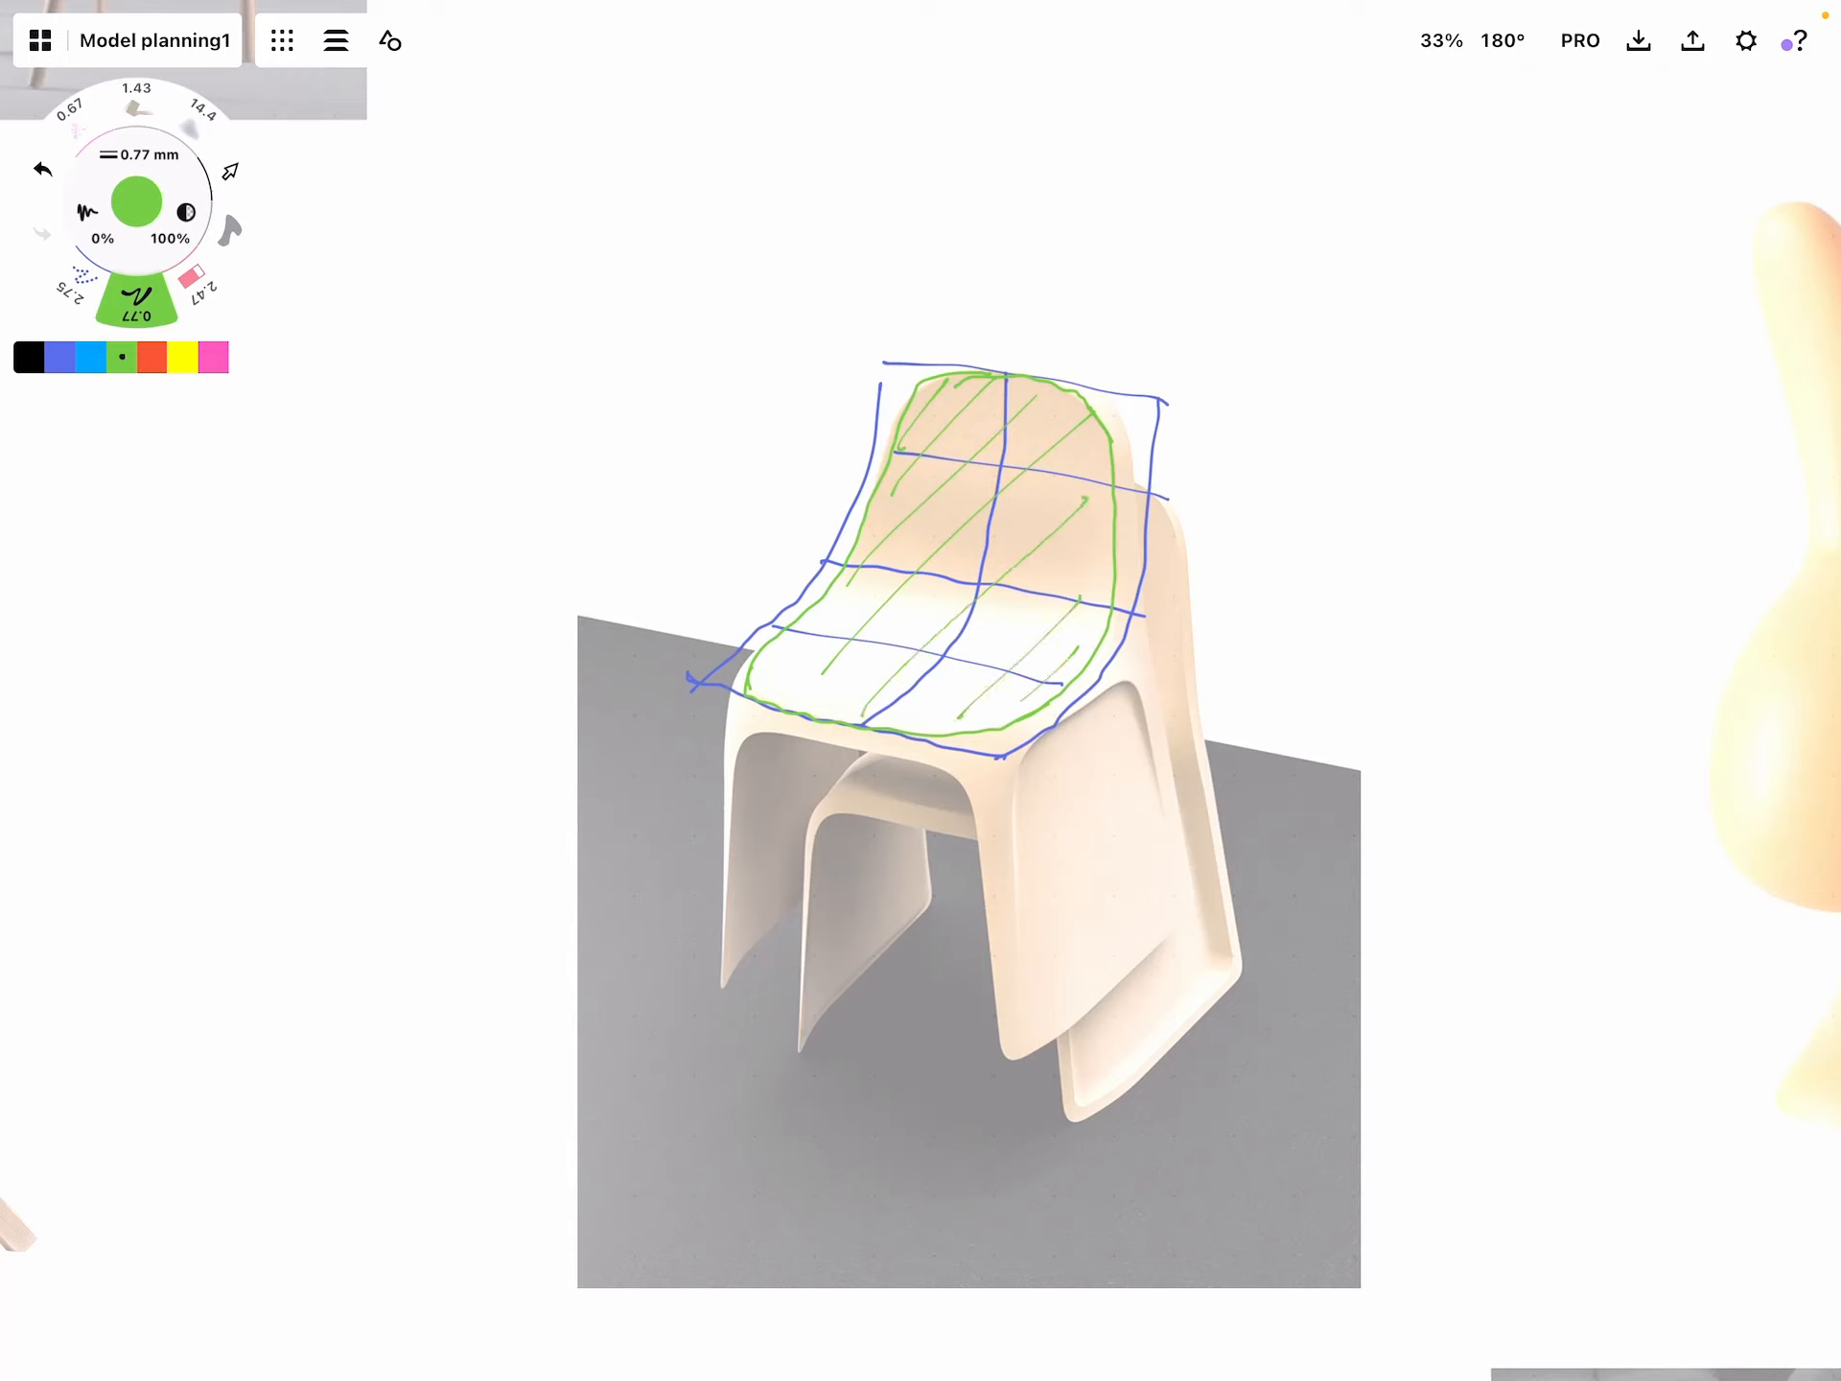
Outline and hatch the stacking chair's base, front legs and side panel in red
left_click(151, 358)
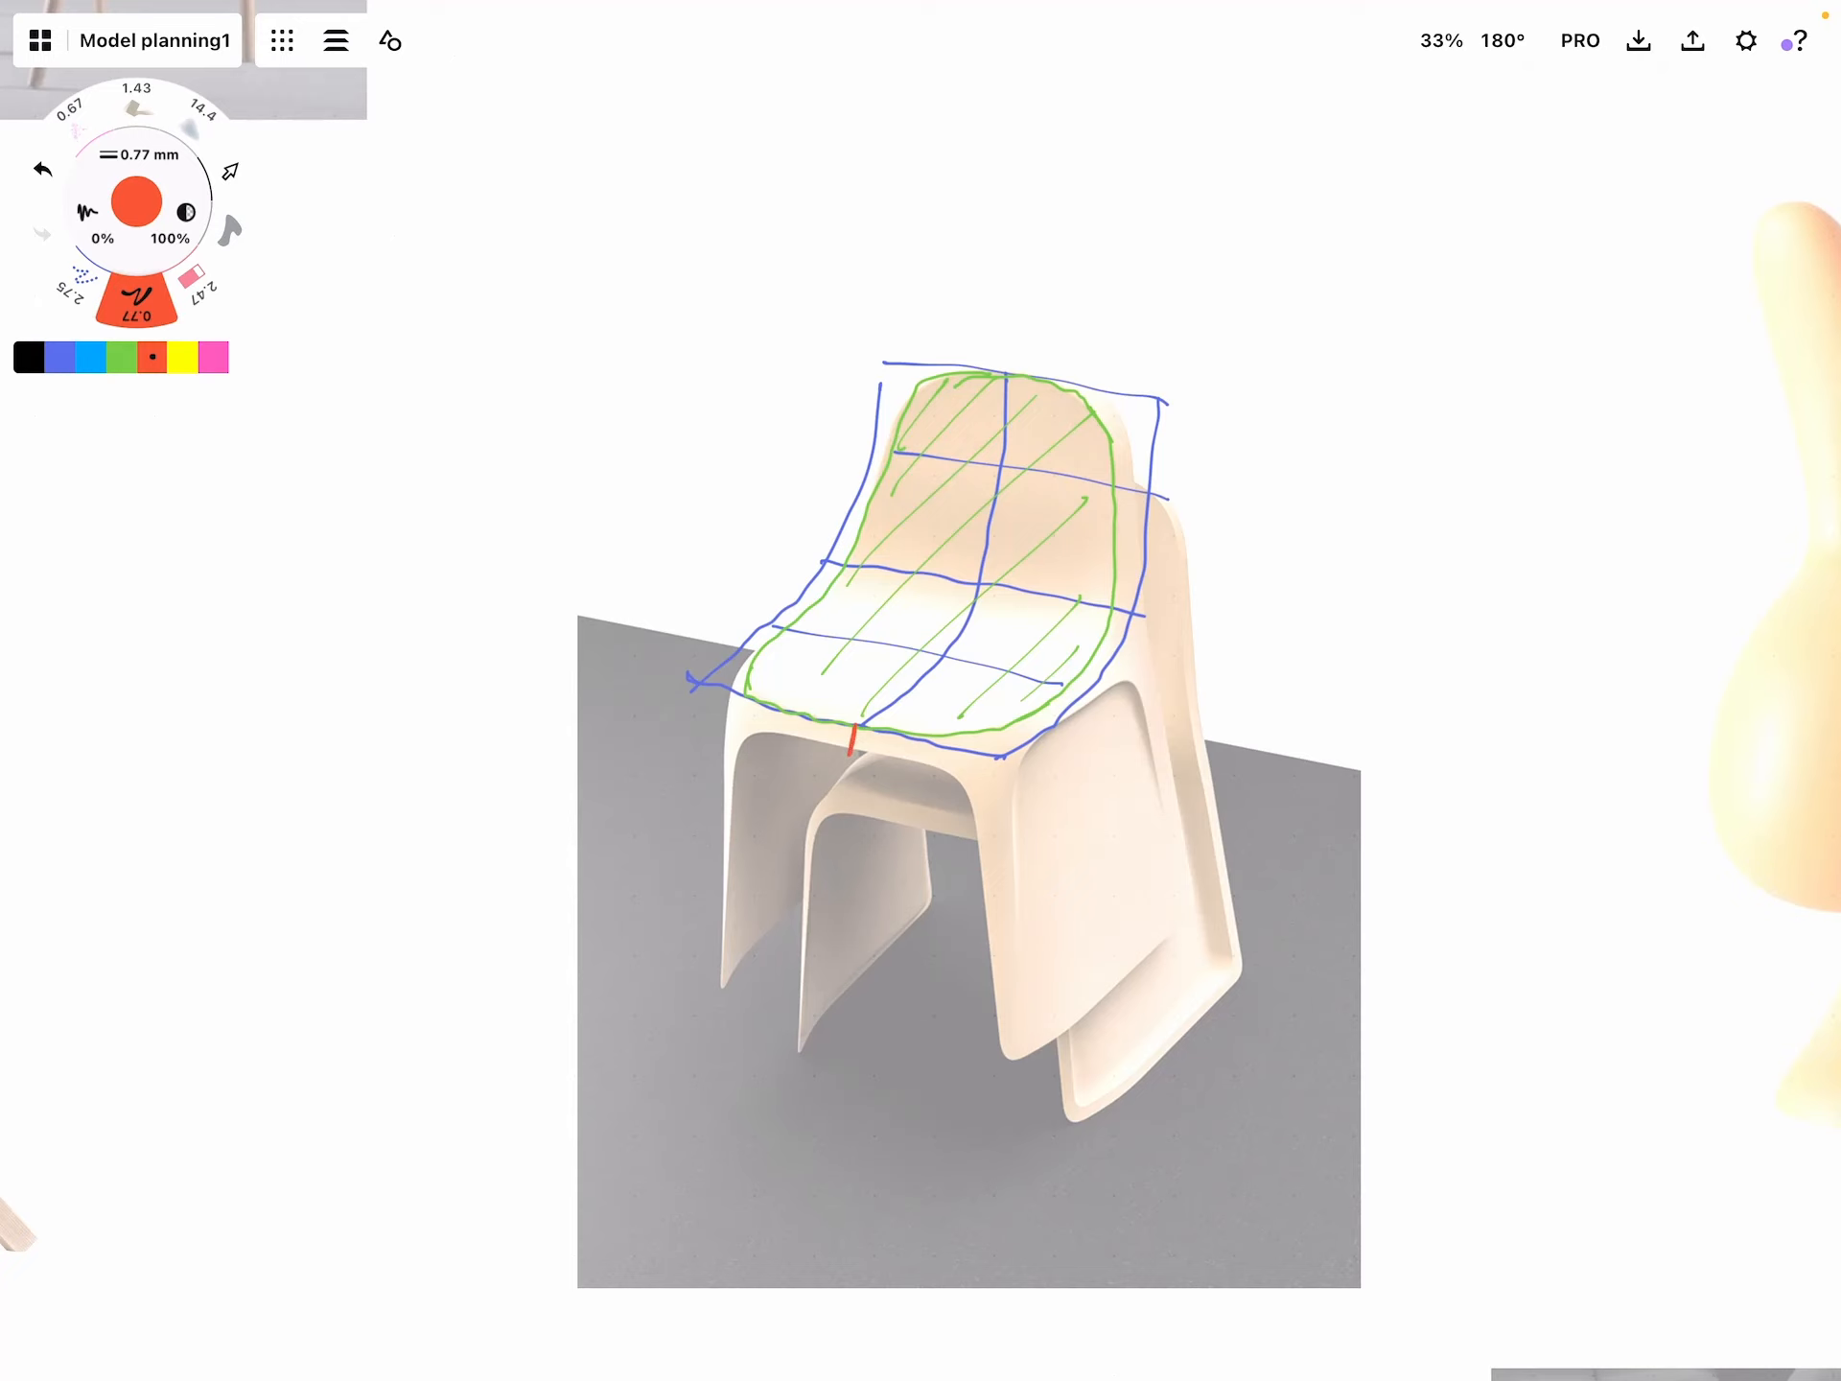
left_click_drag(999, 734, 1003, 1051)
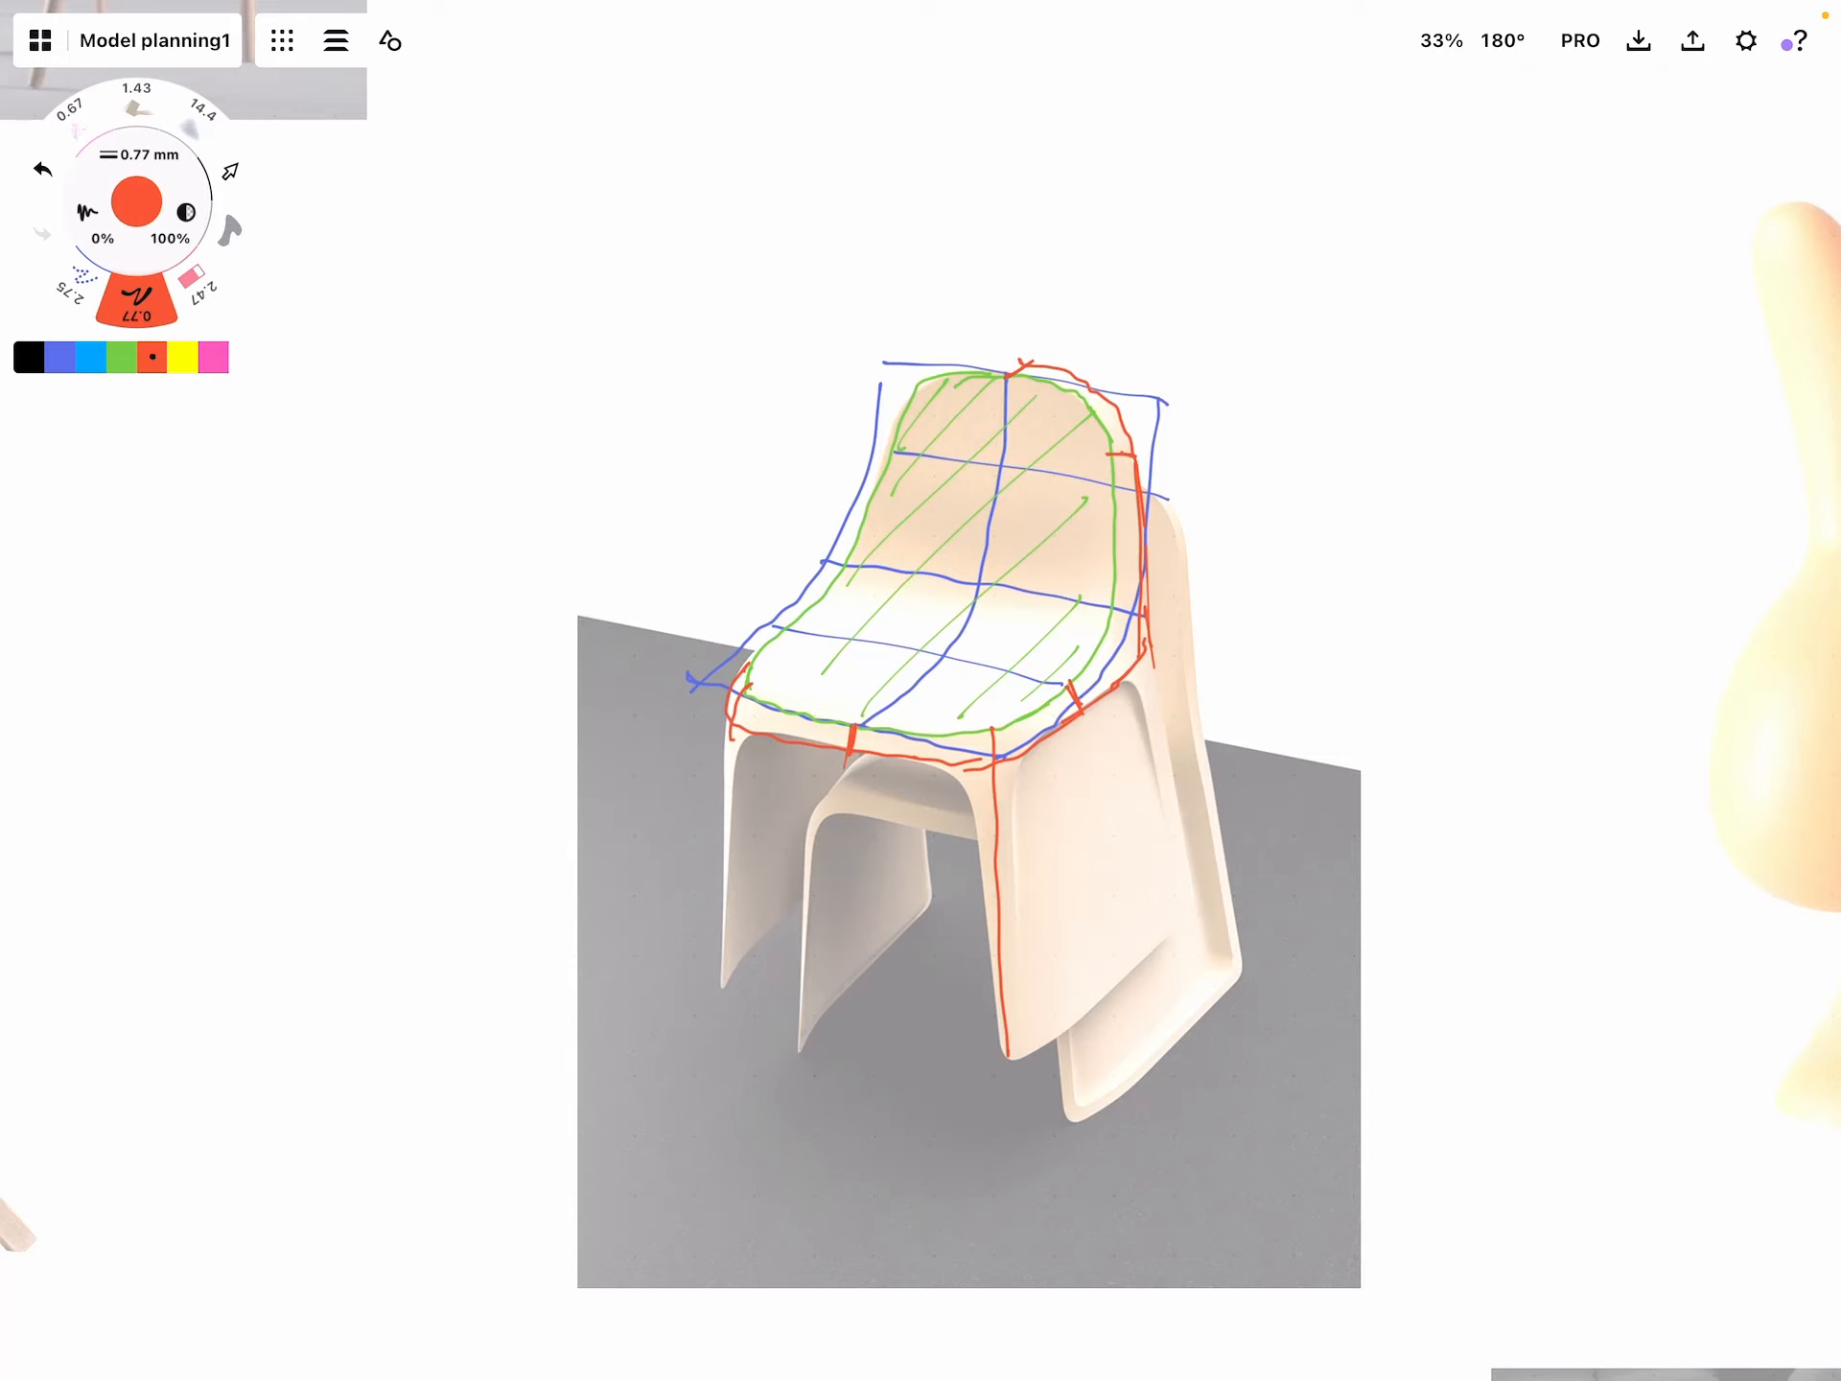
left_click_drag(704, 834, 858, 886)
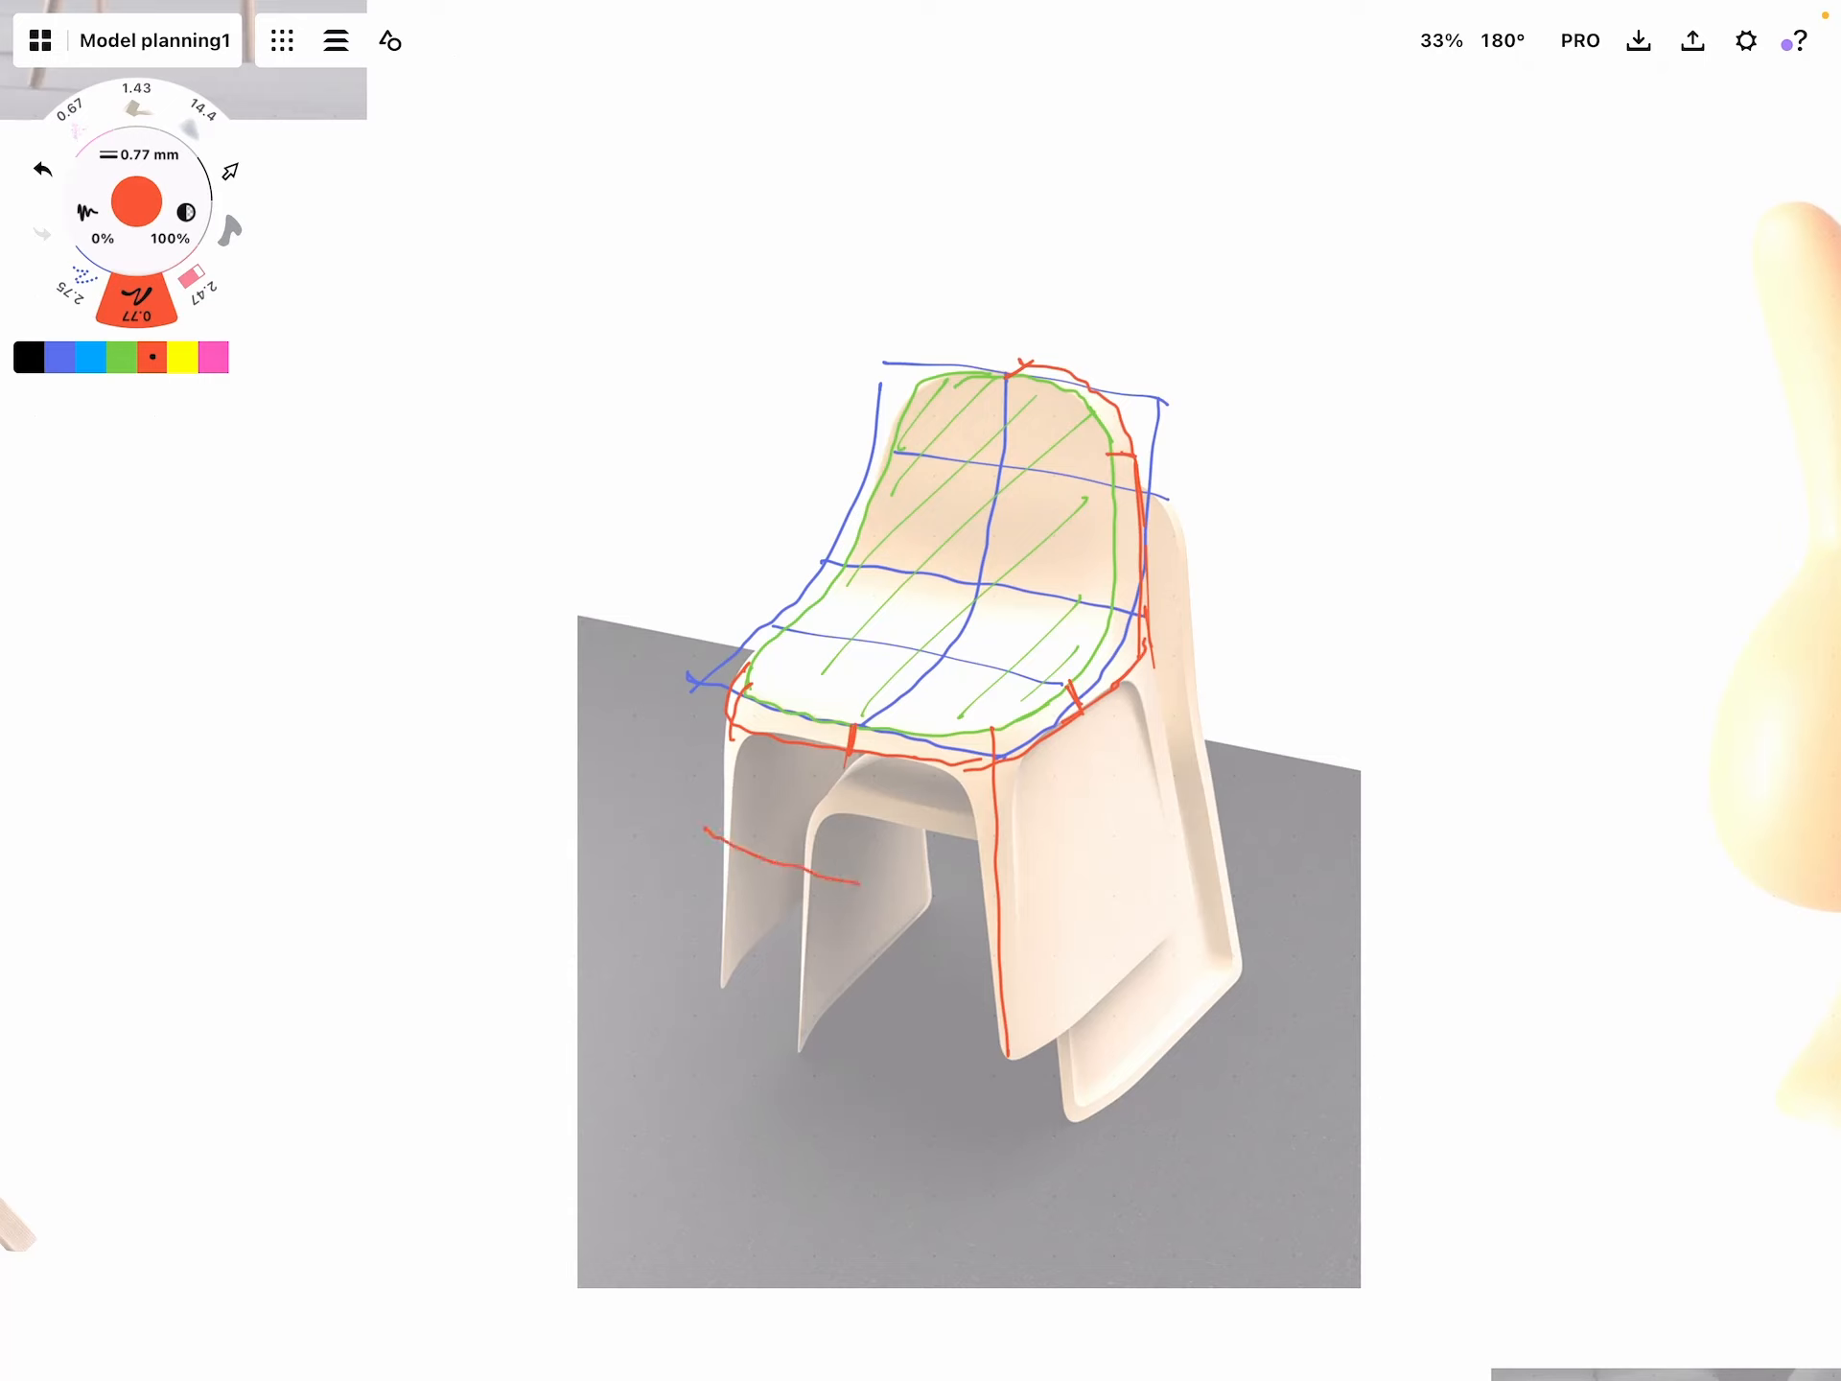
left_click_drag(858, 884, 997, 909)
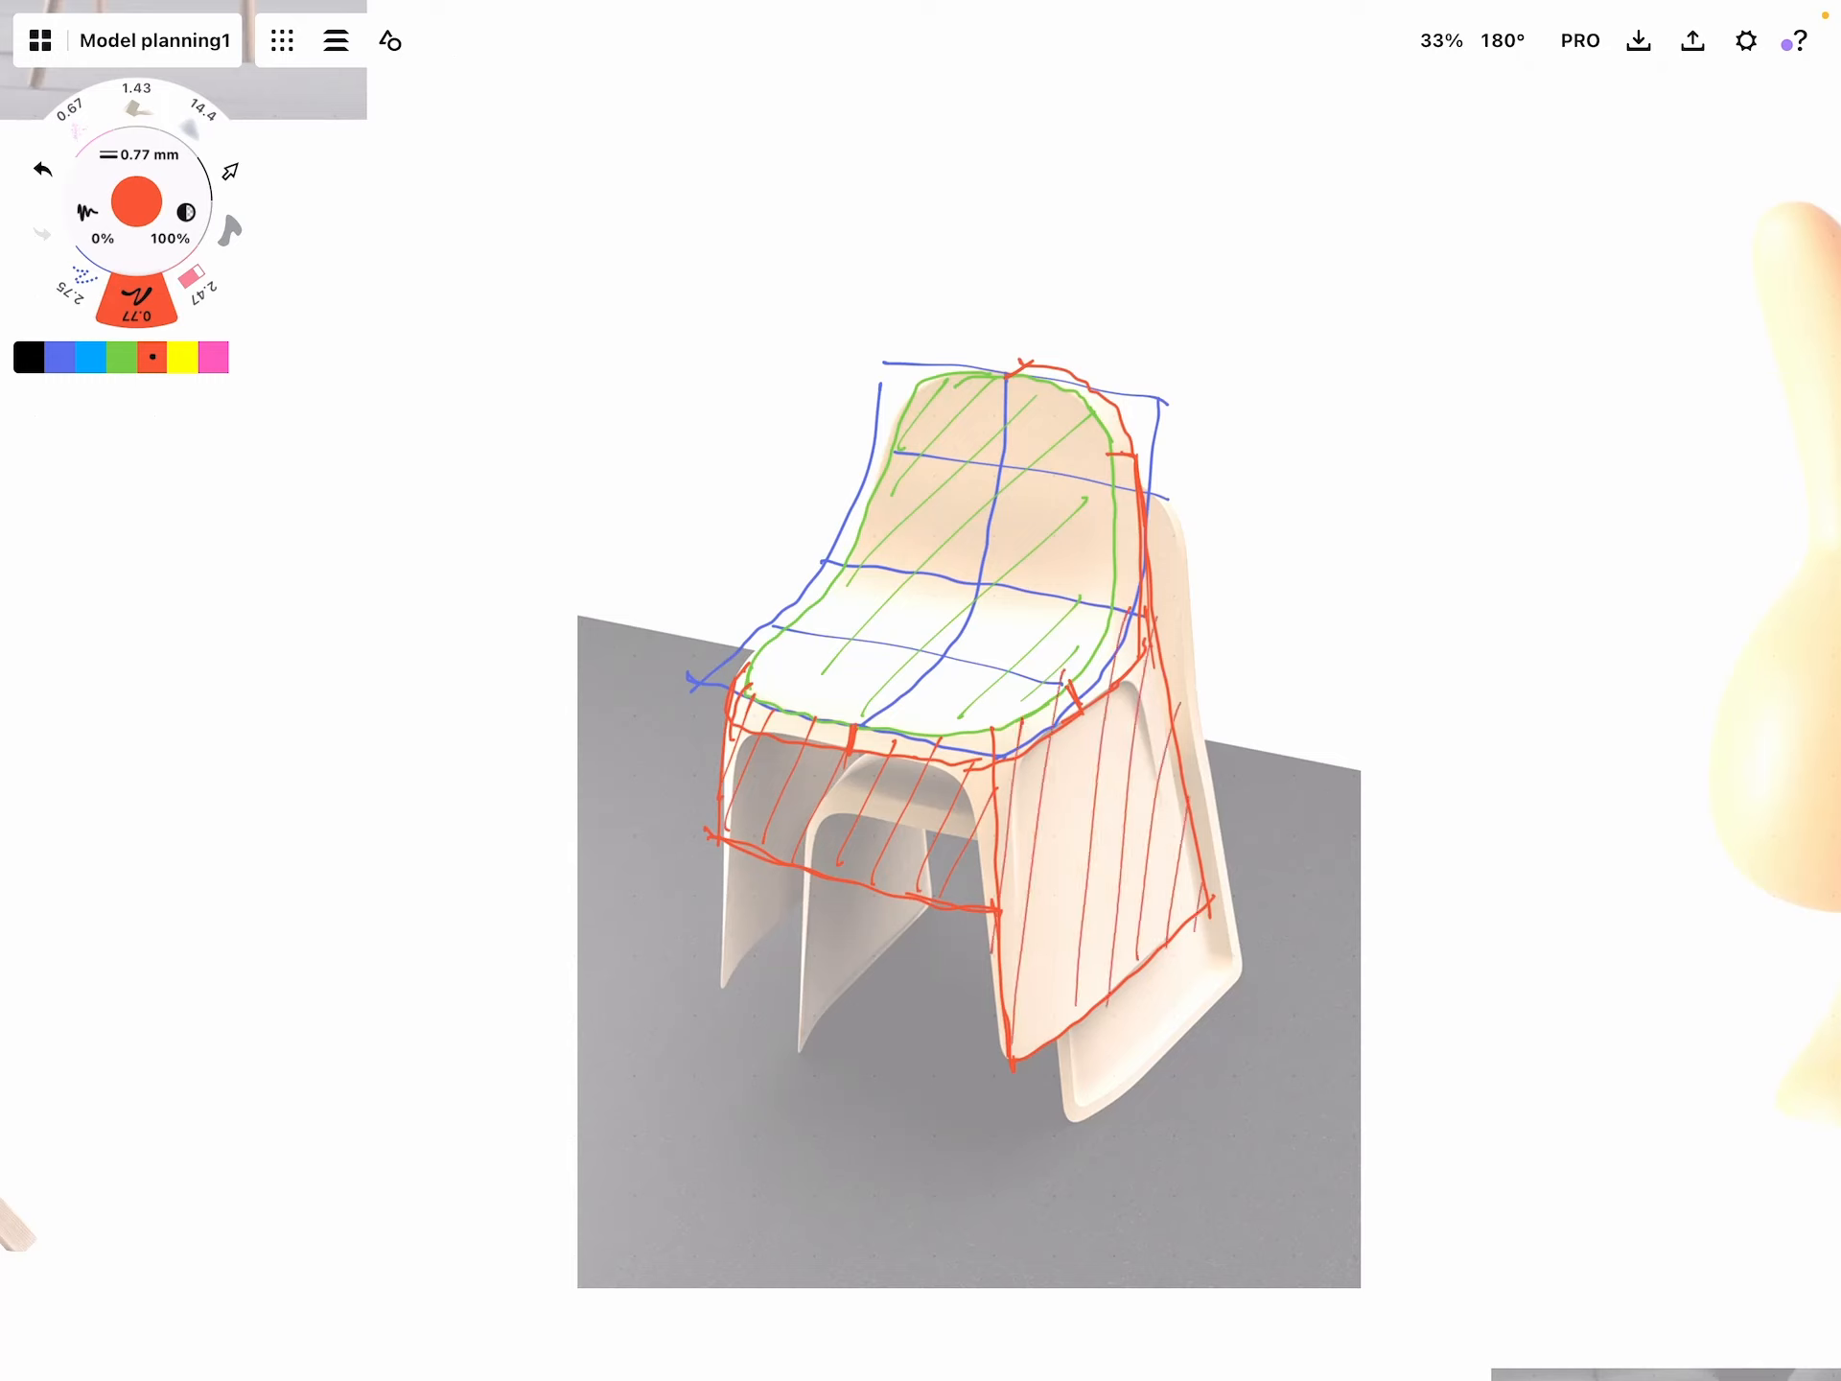
Cross-hatch the side panel in pink, then leave the ink on the palette's next colour
left_click(182, 356)
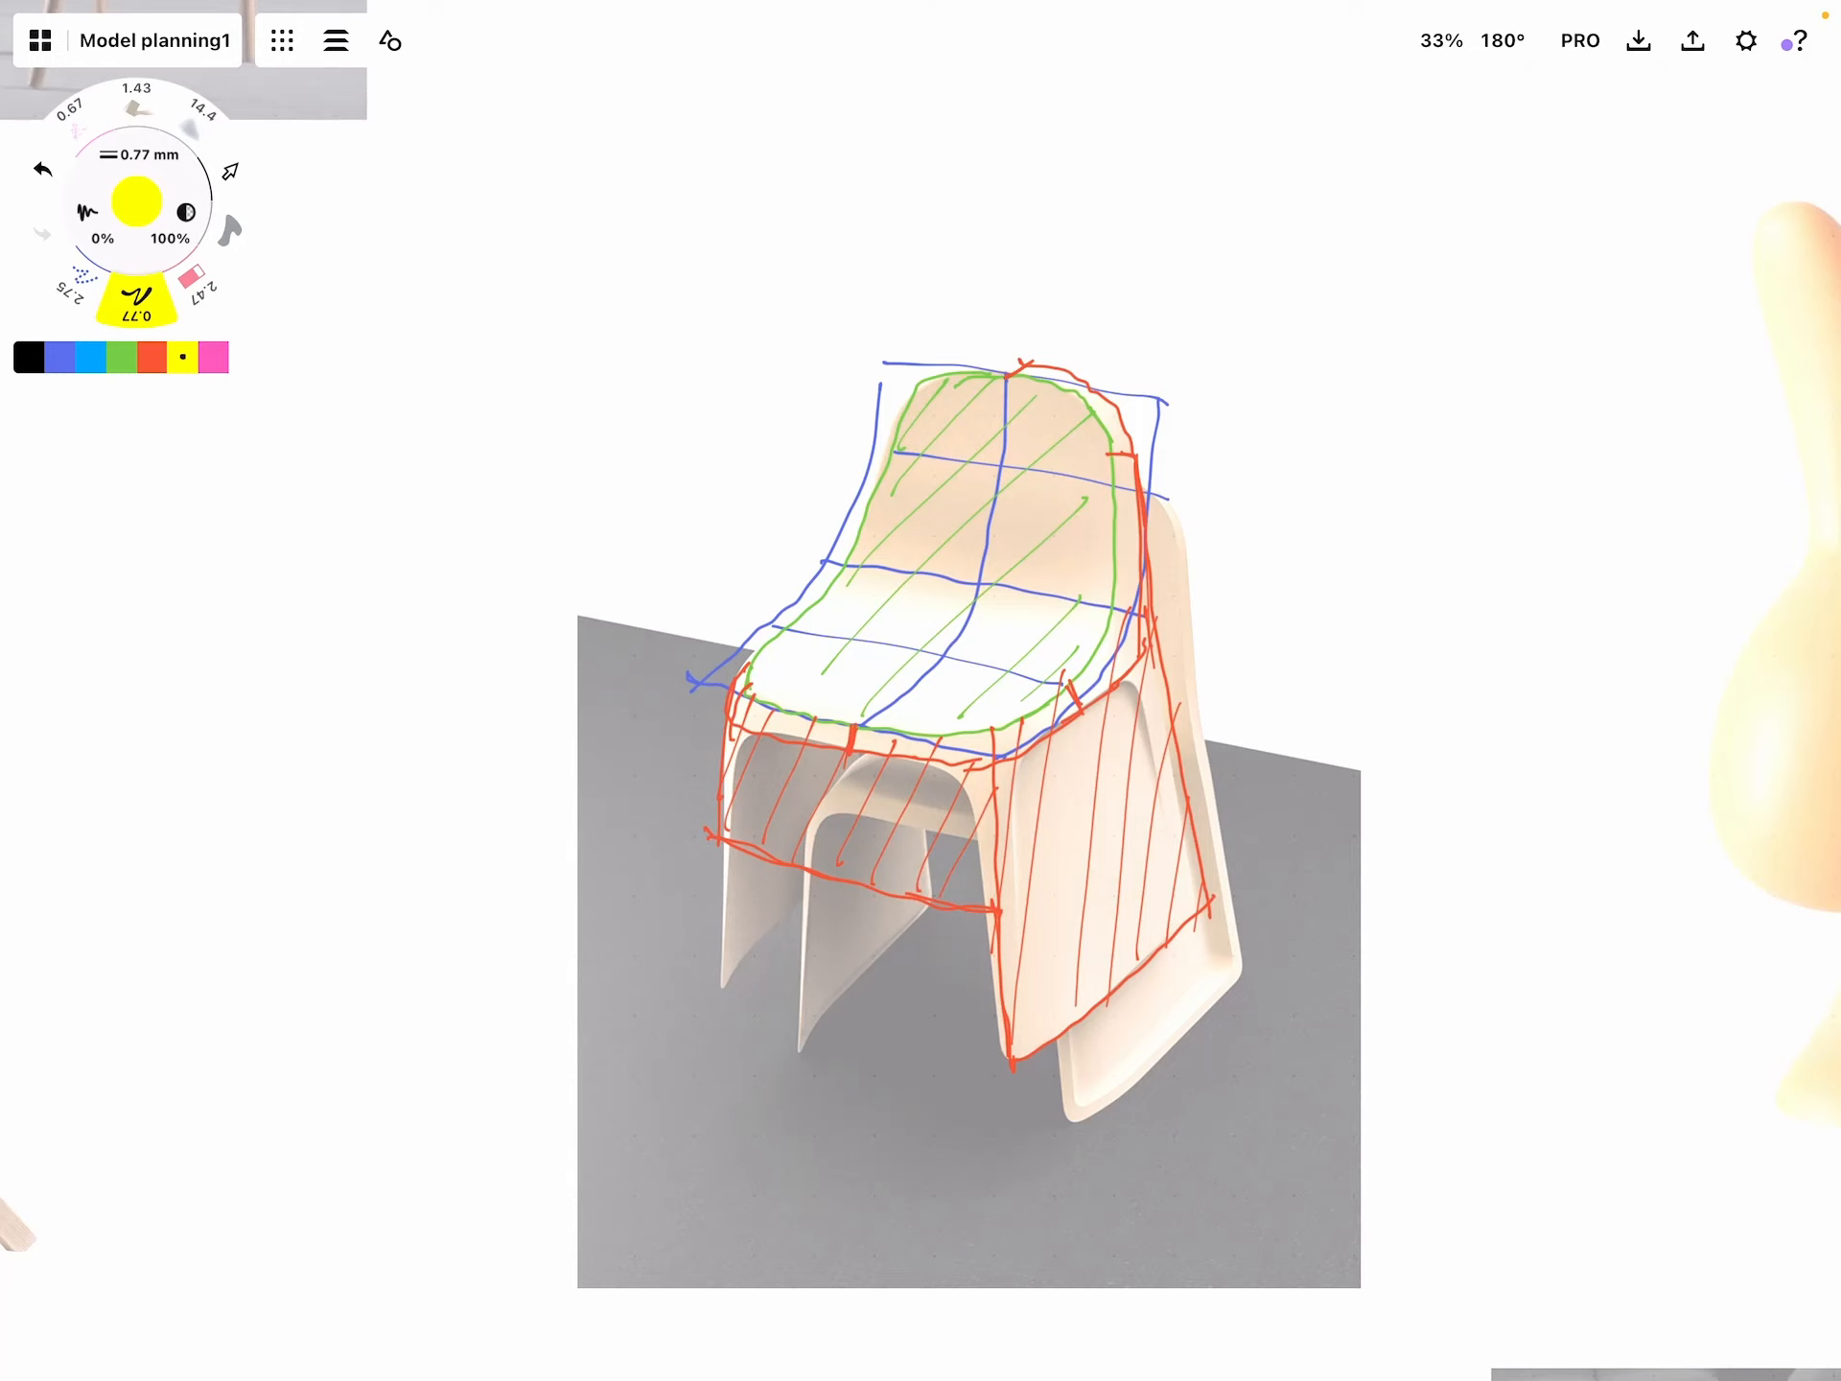
left_click(215, 357)
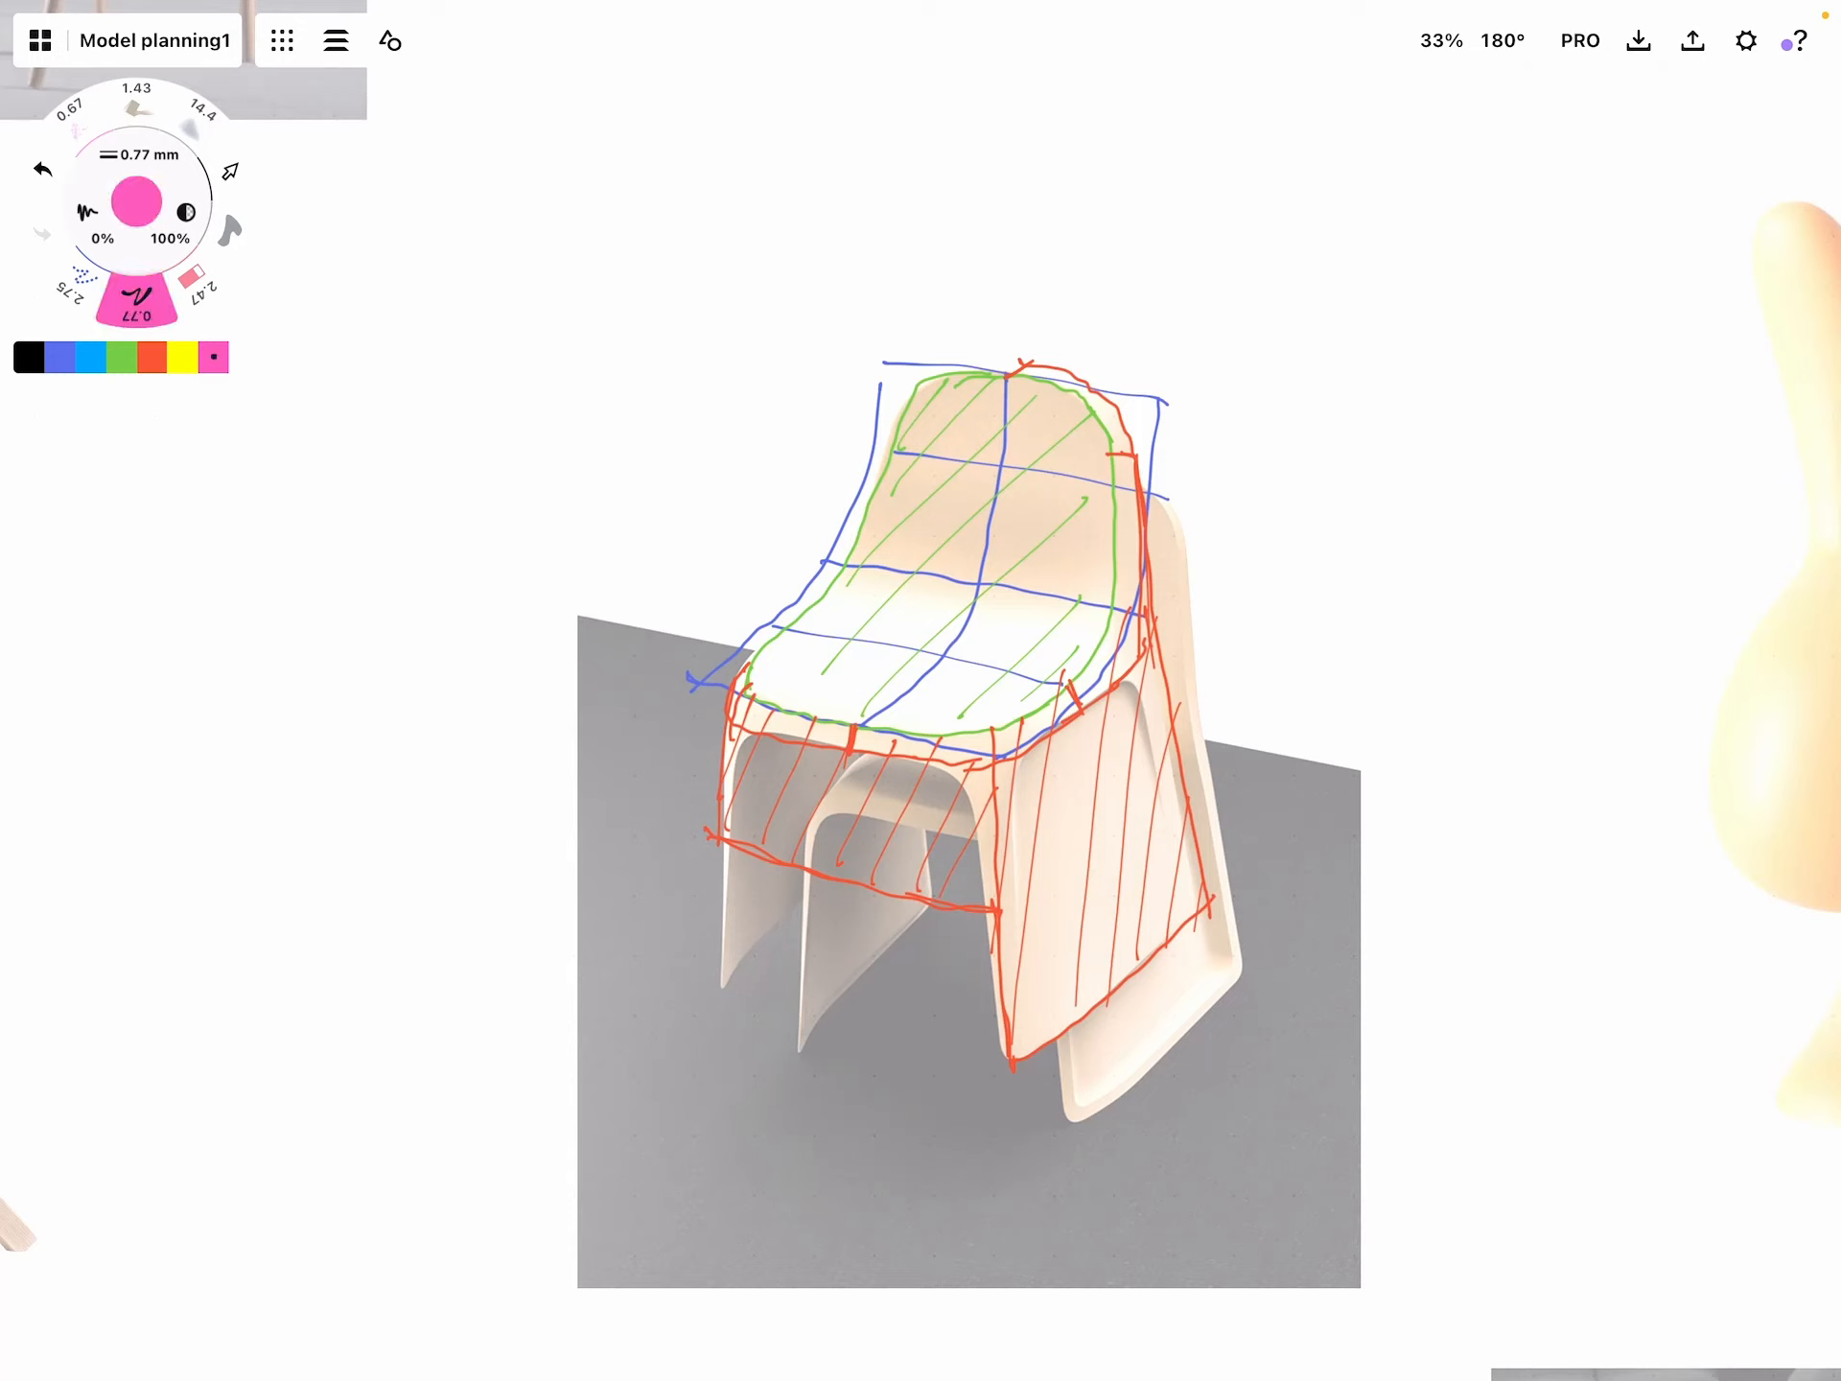
left_click_drag(1022, 775, 1019, 840)
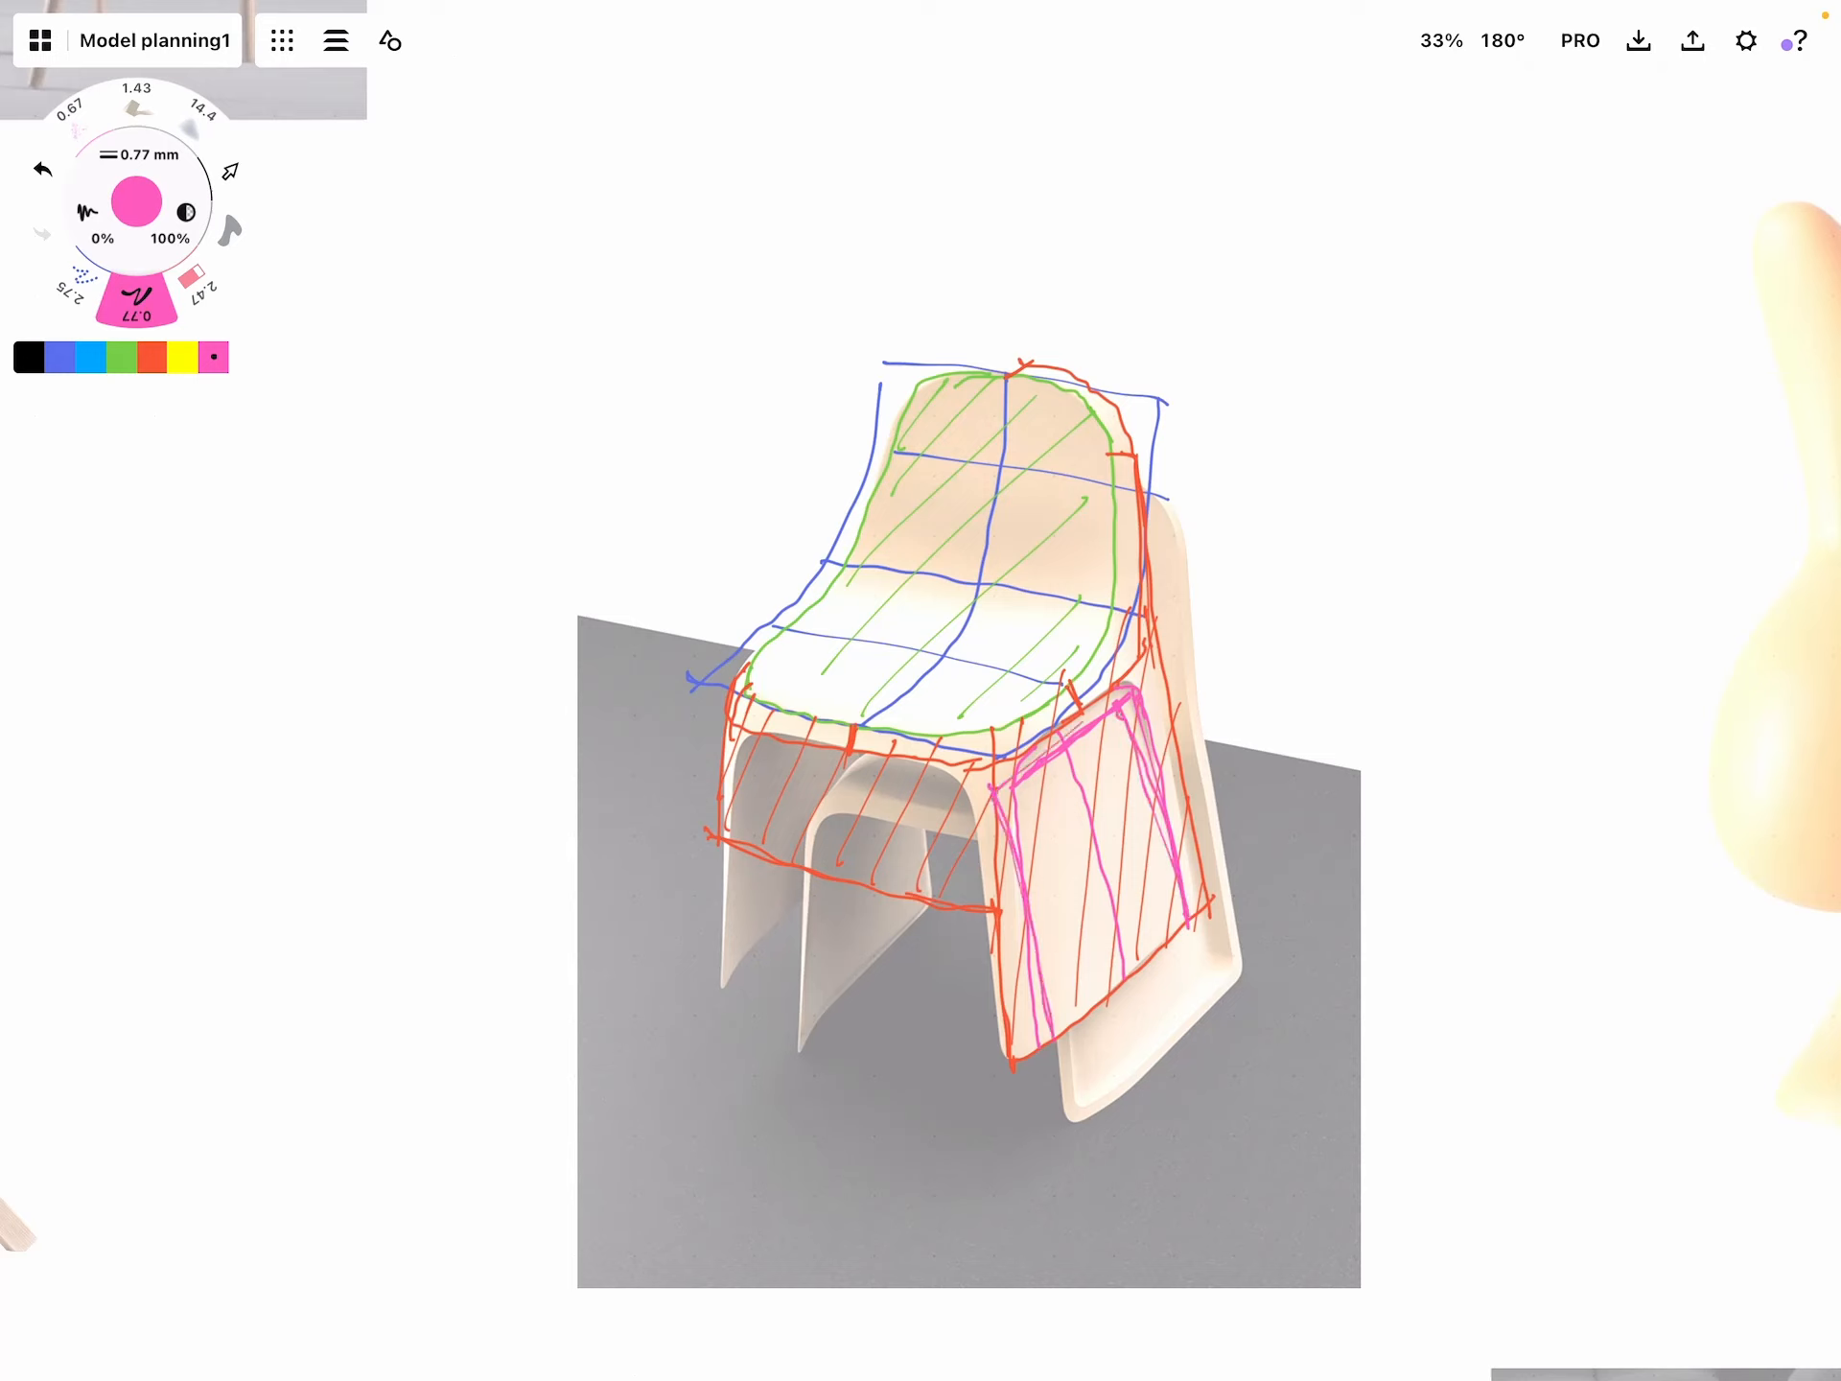
left_click(151, 359)
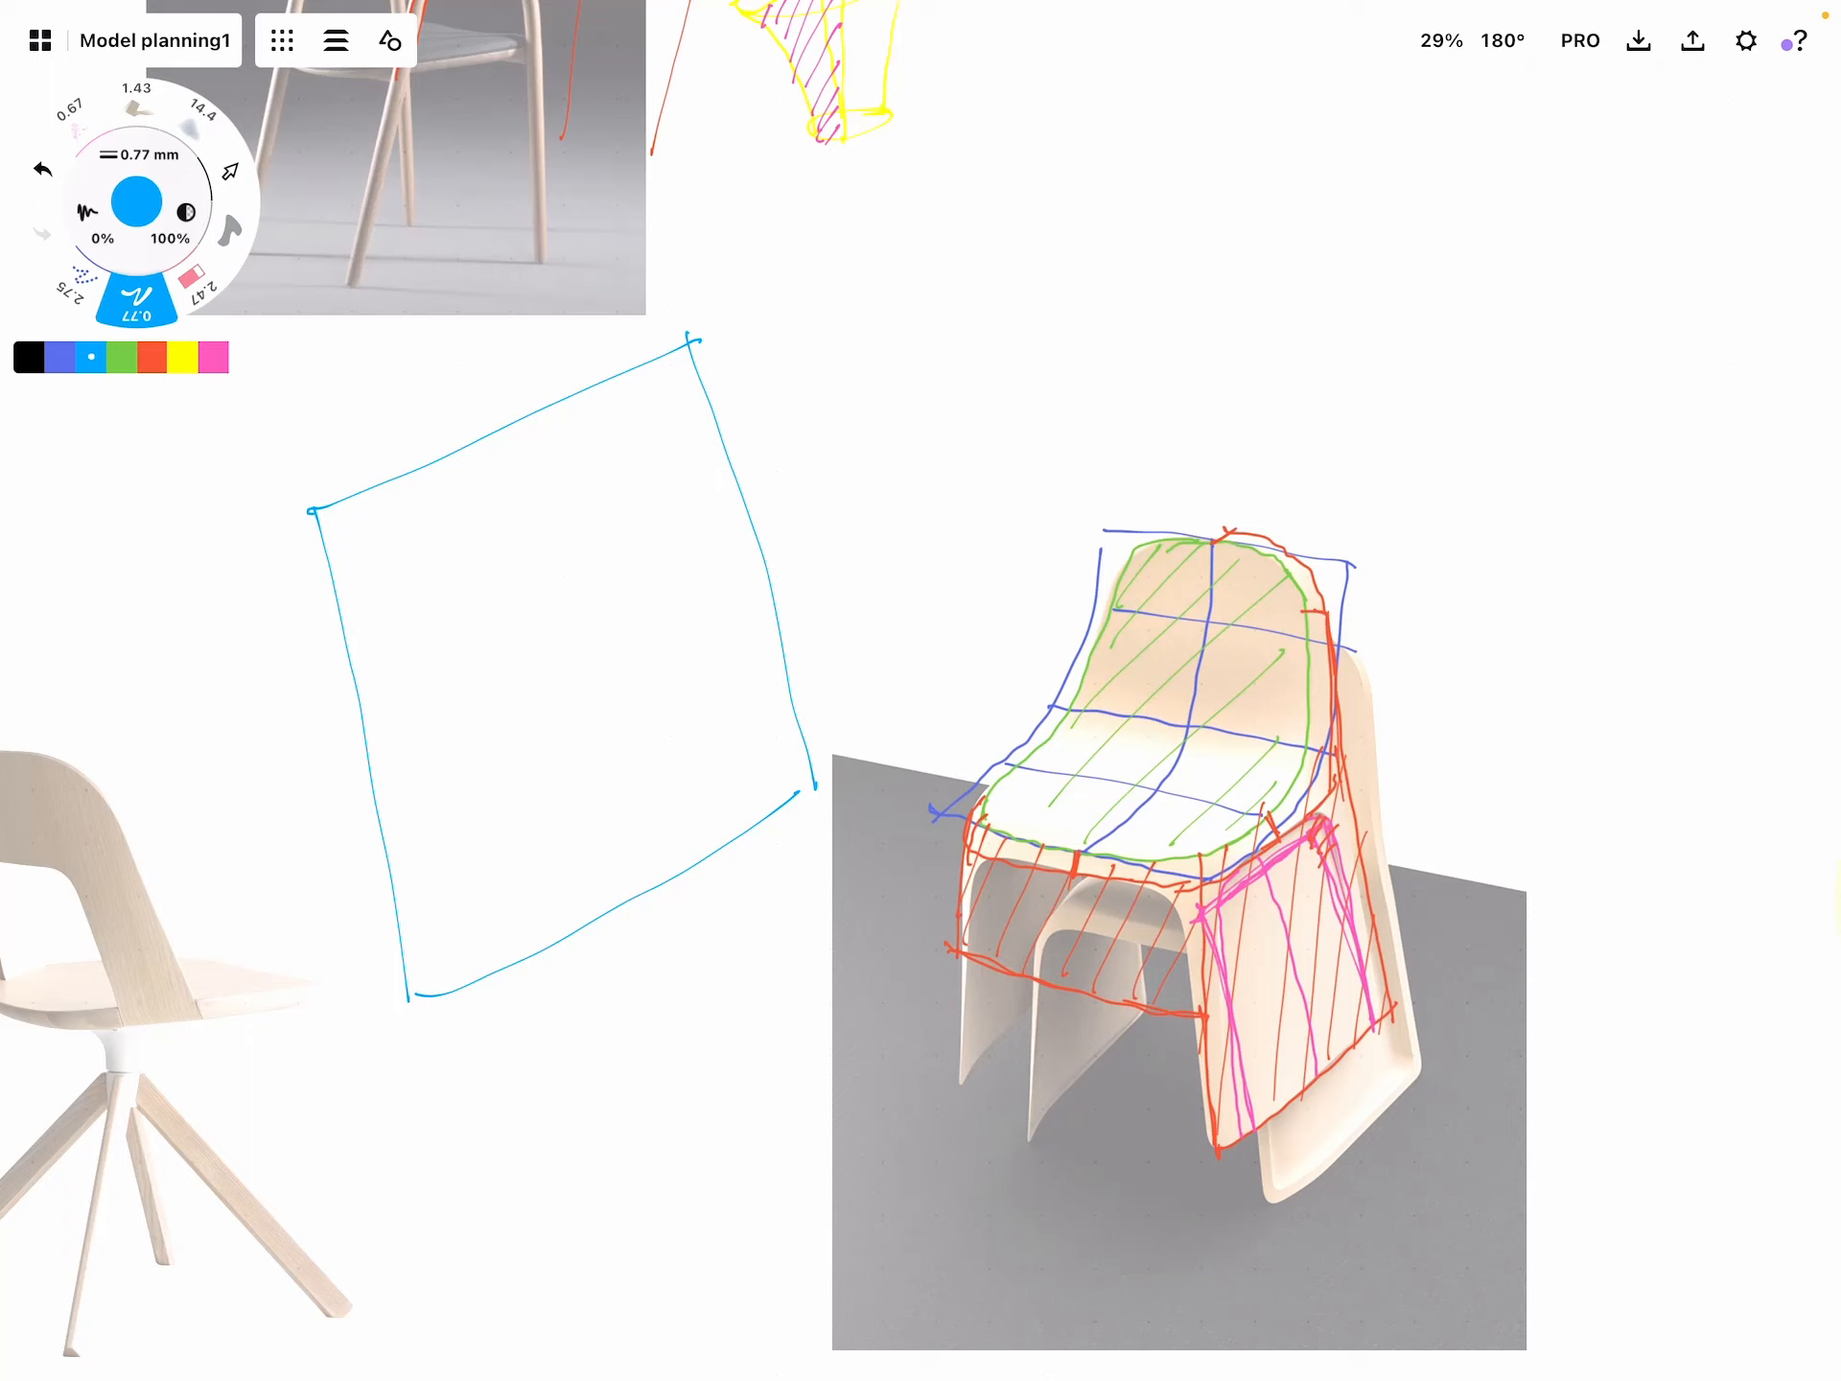
Draw an inner rectangle and a dashed centre line inside the light blue square layout
left_click_drag(633, 401, 370, 541)
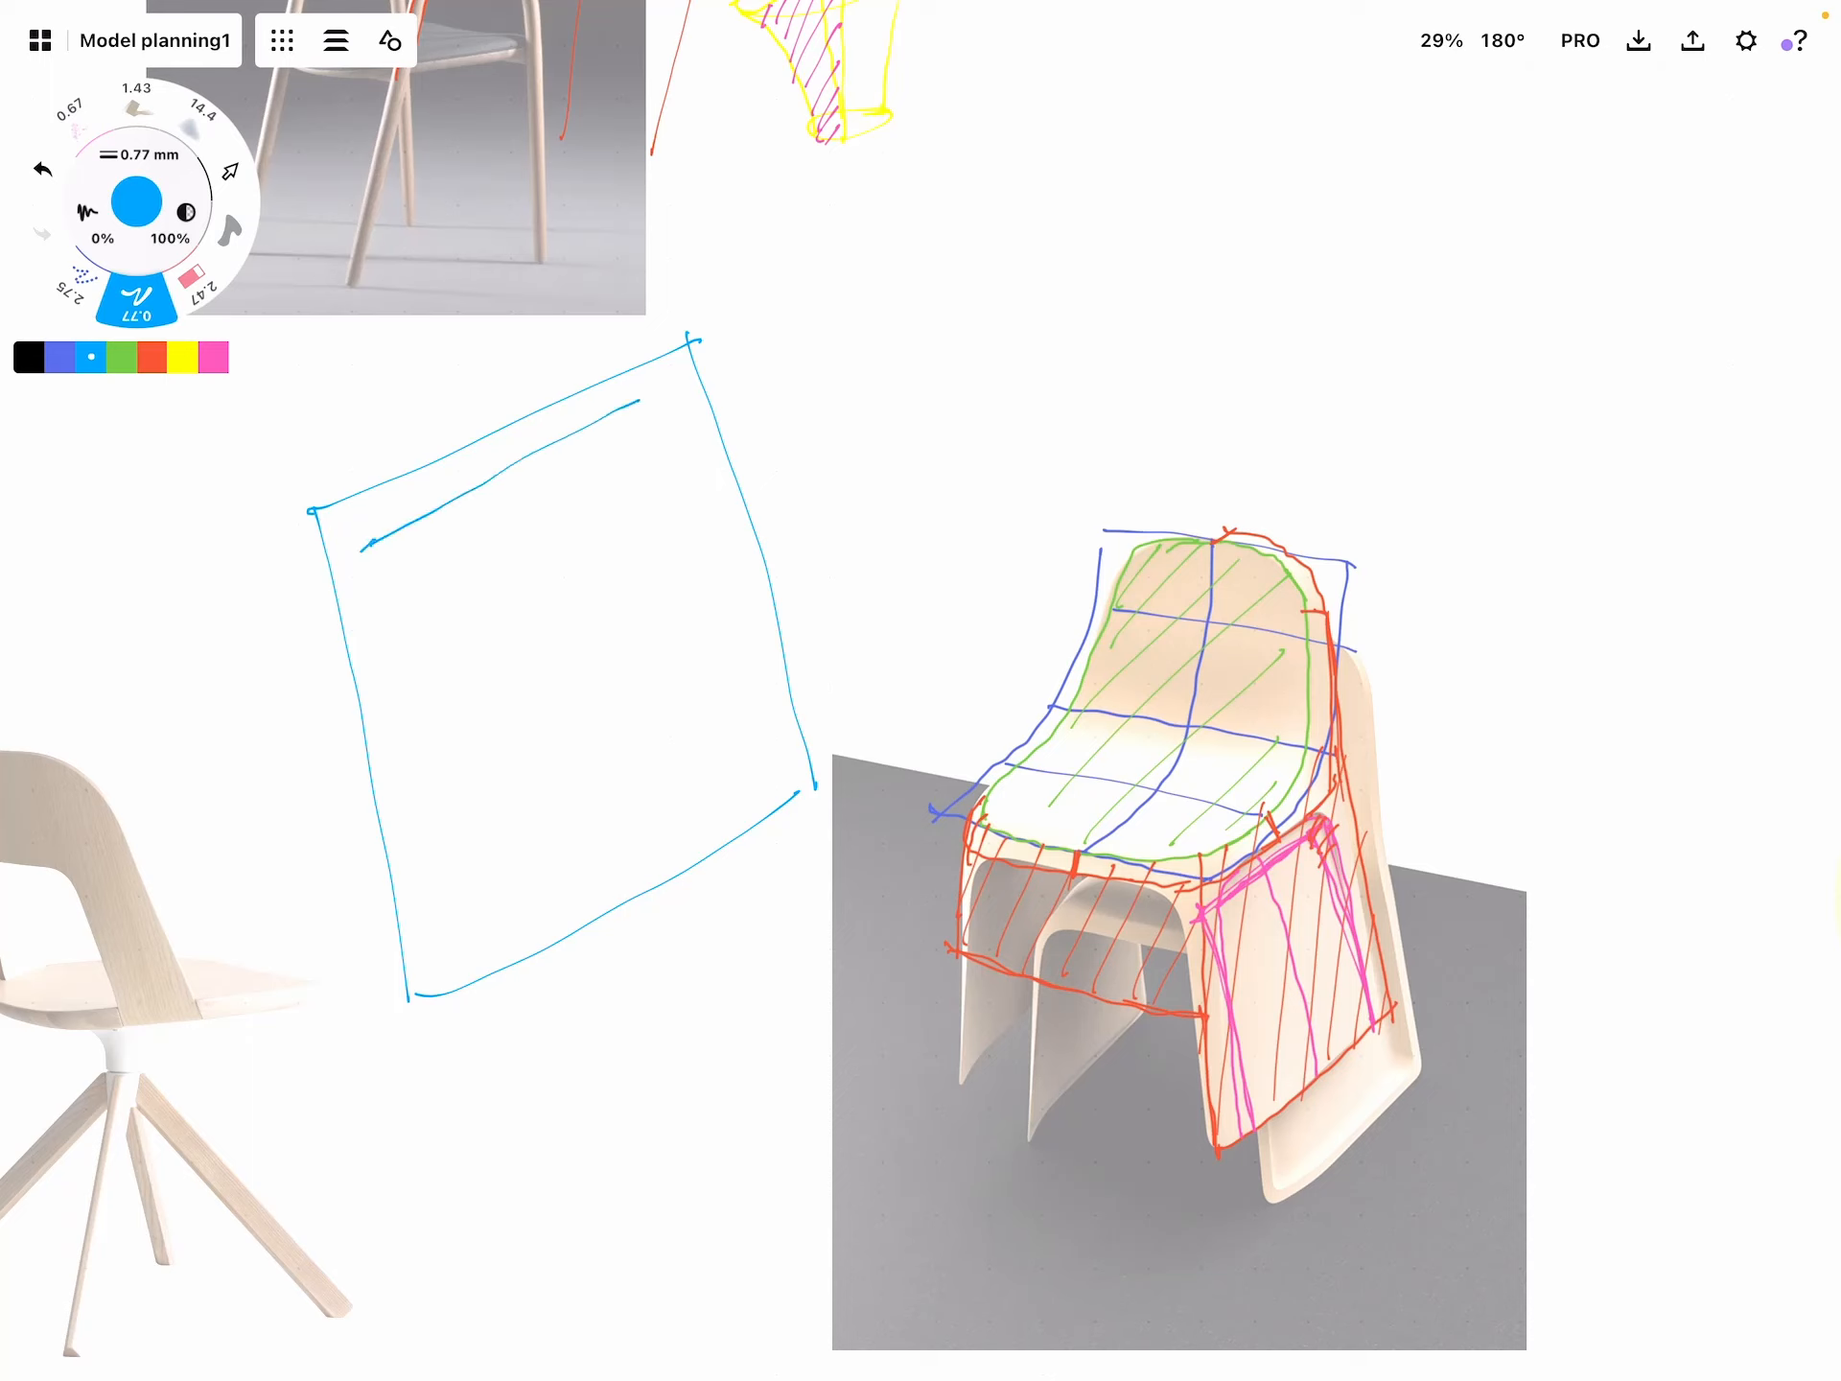
left_click_drag(374, 562, 443, 957)
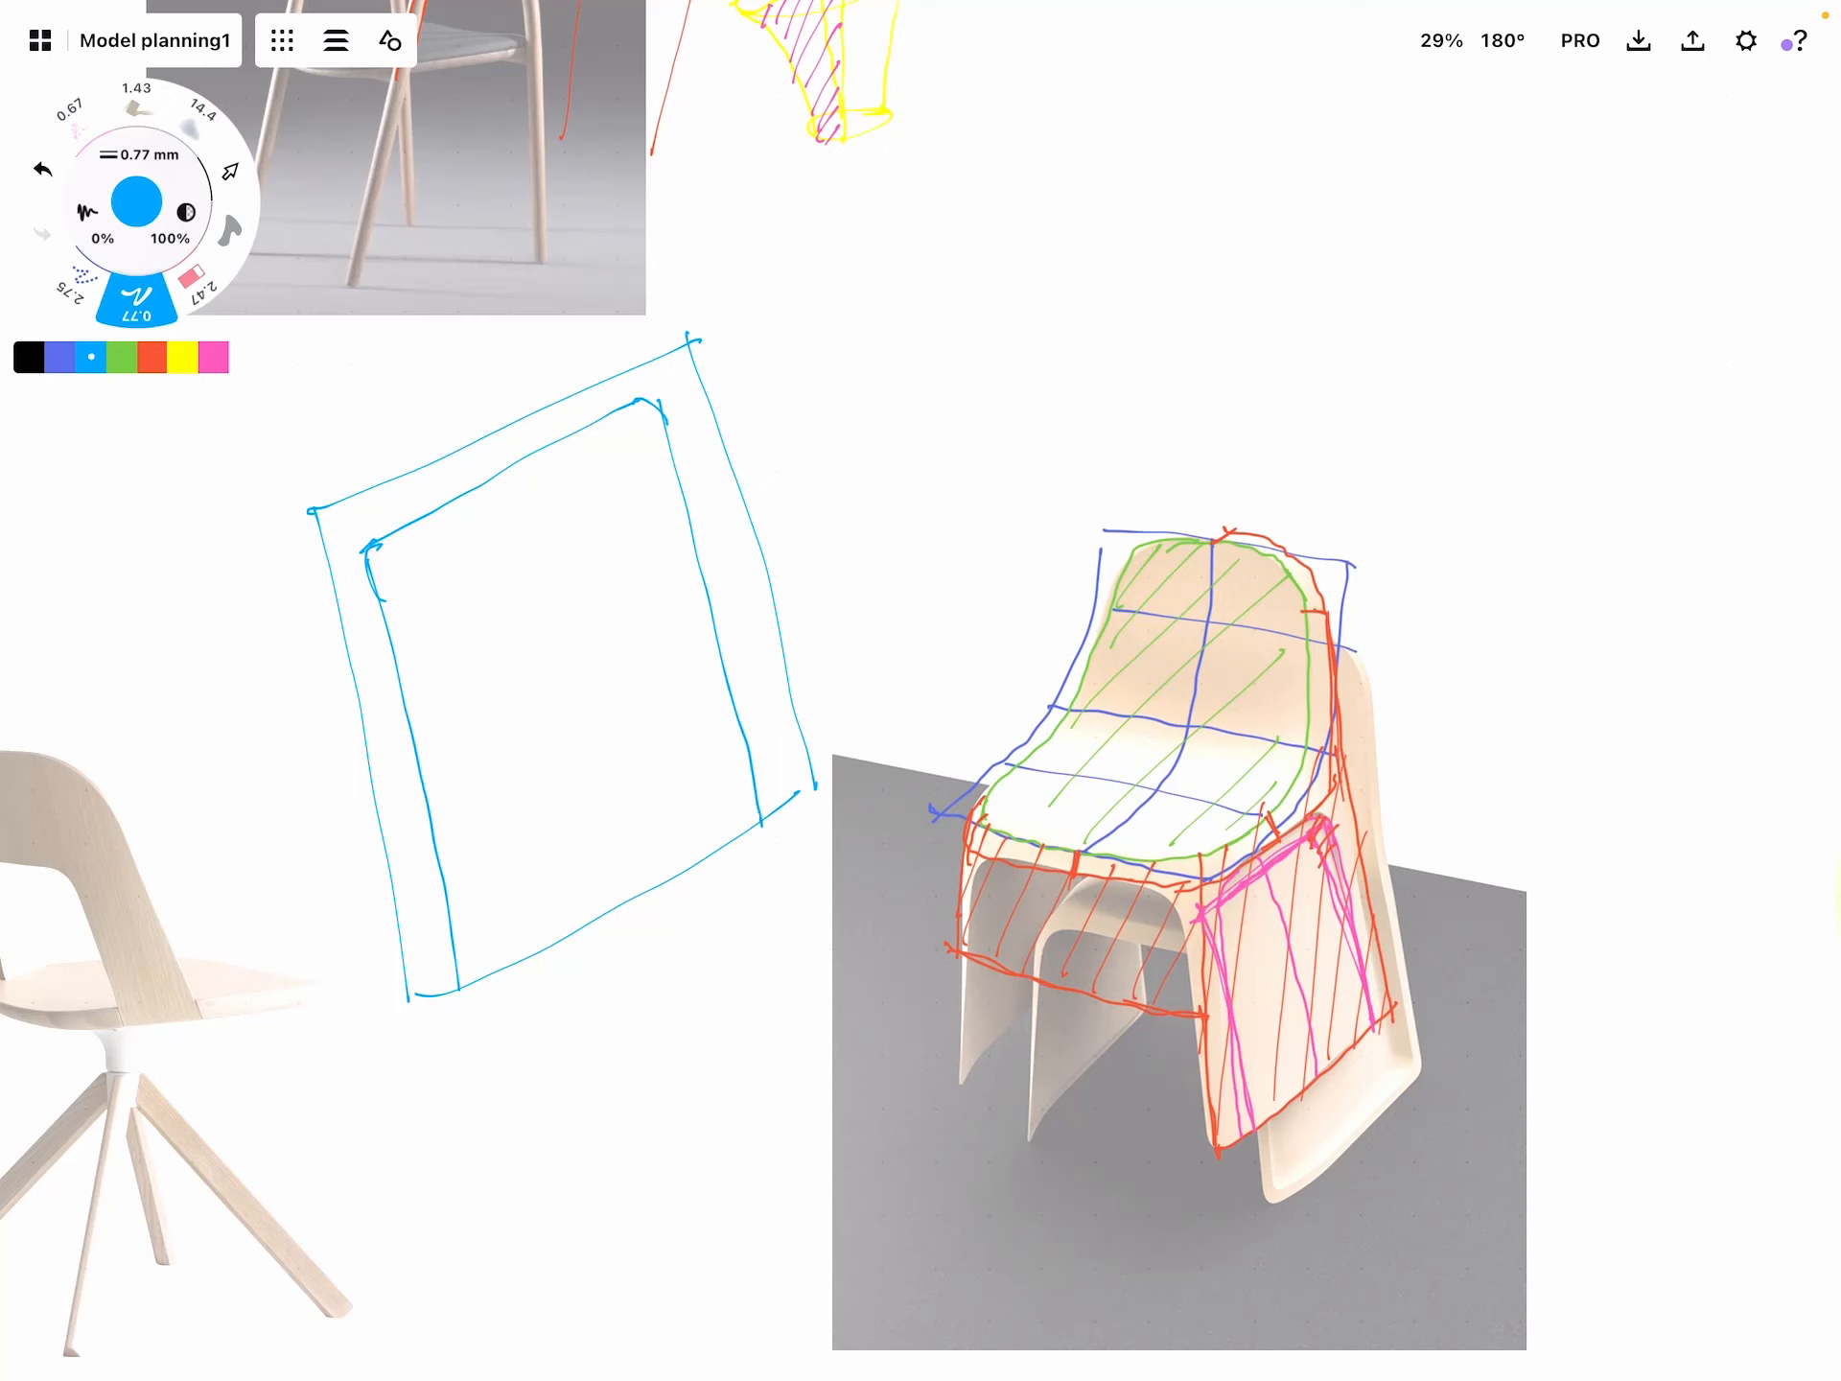
left_click_drag(514, 447, 625, 869)
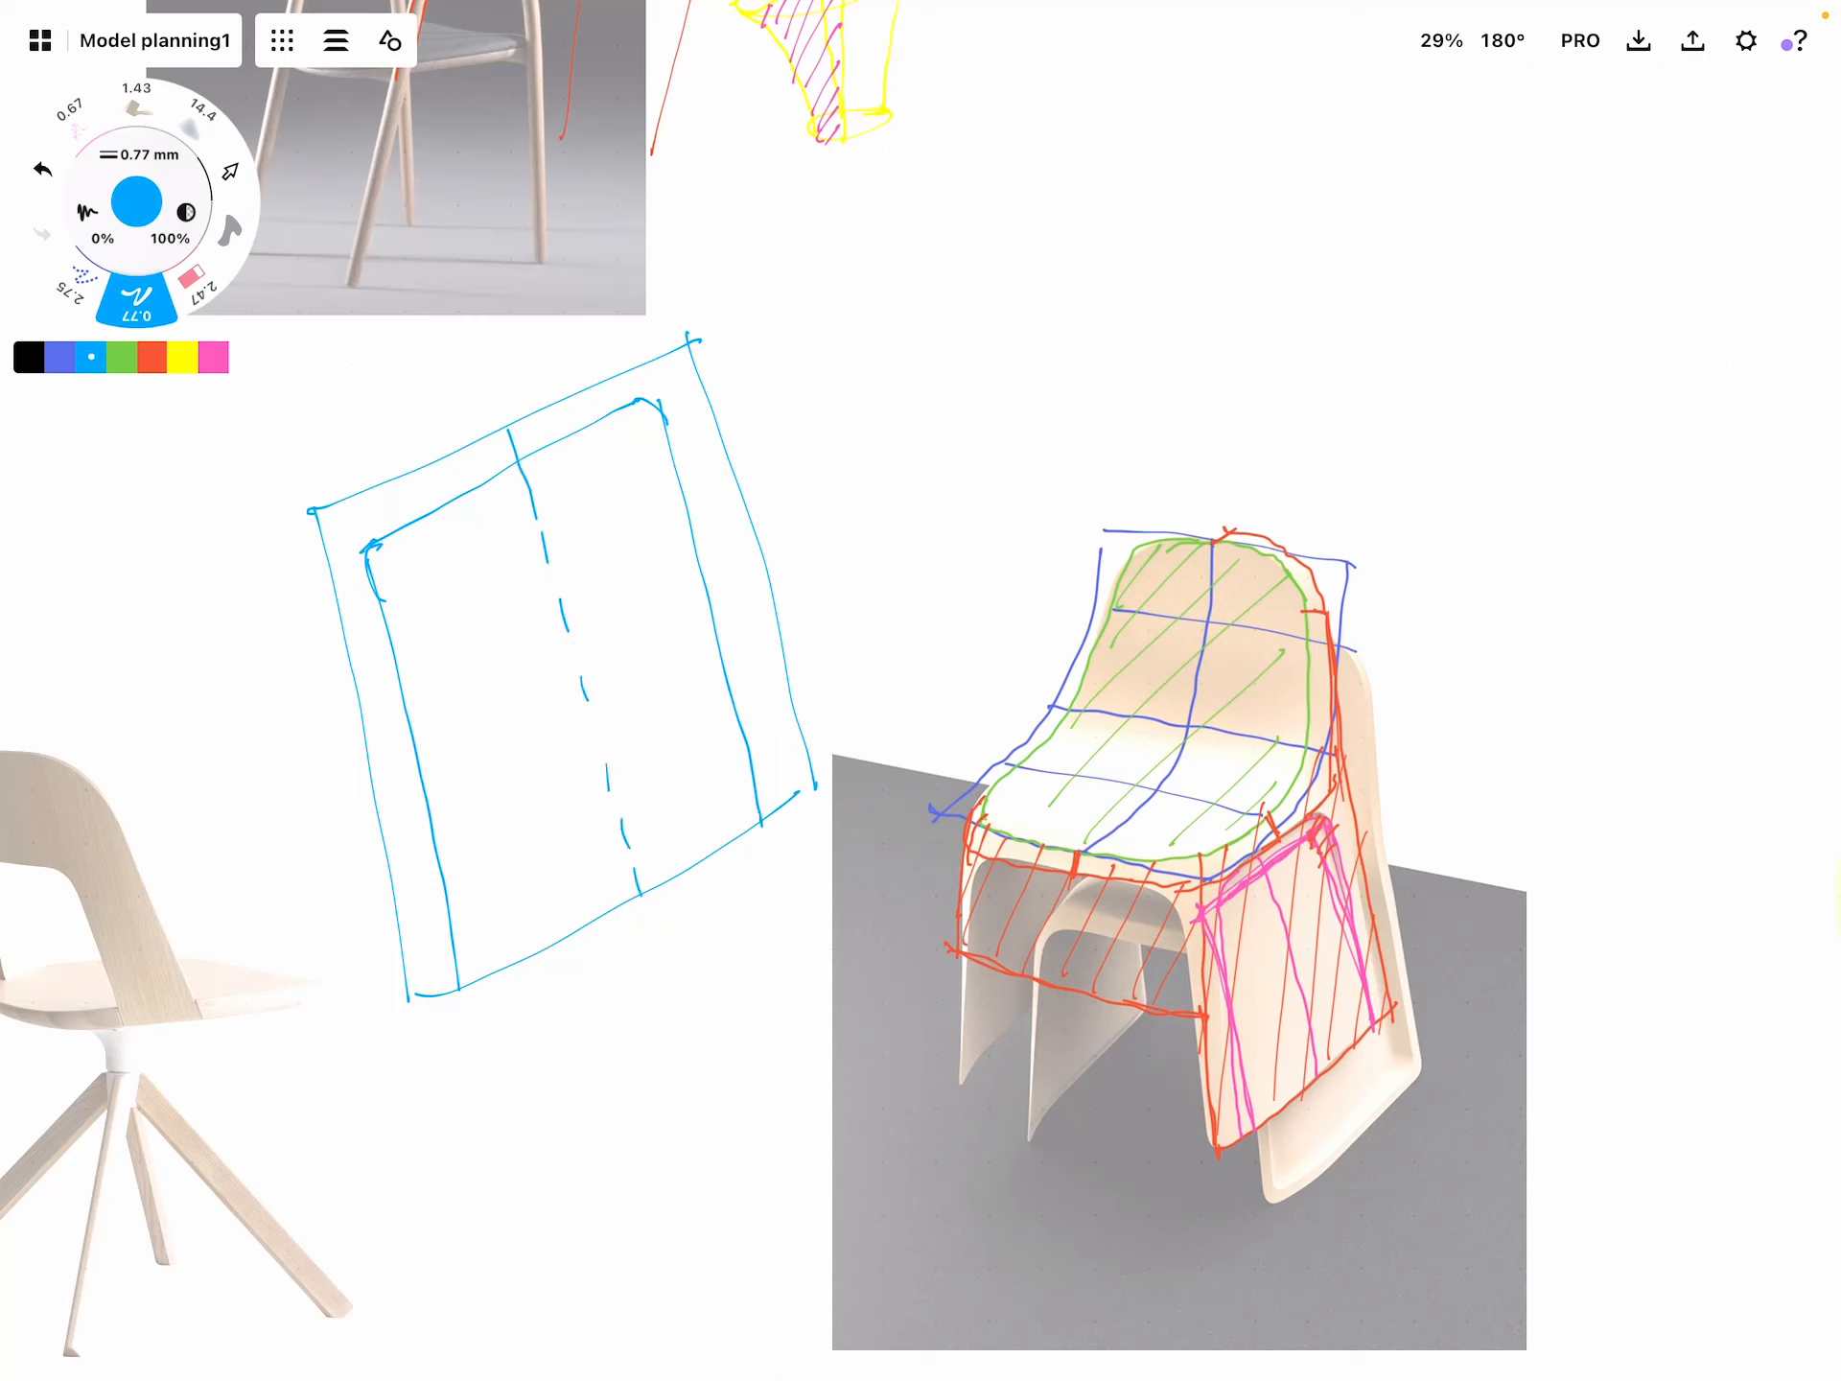
Add a green centre line, outlines, a corner circle, tick marks and a downward arrow
left_click(121, 357)
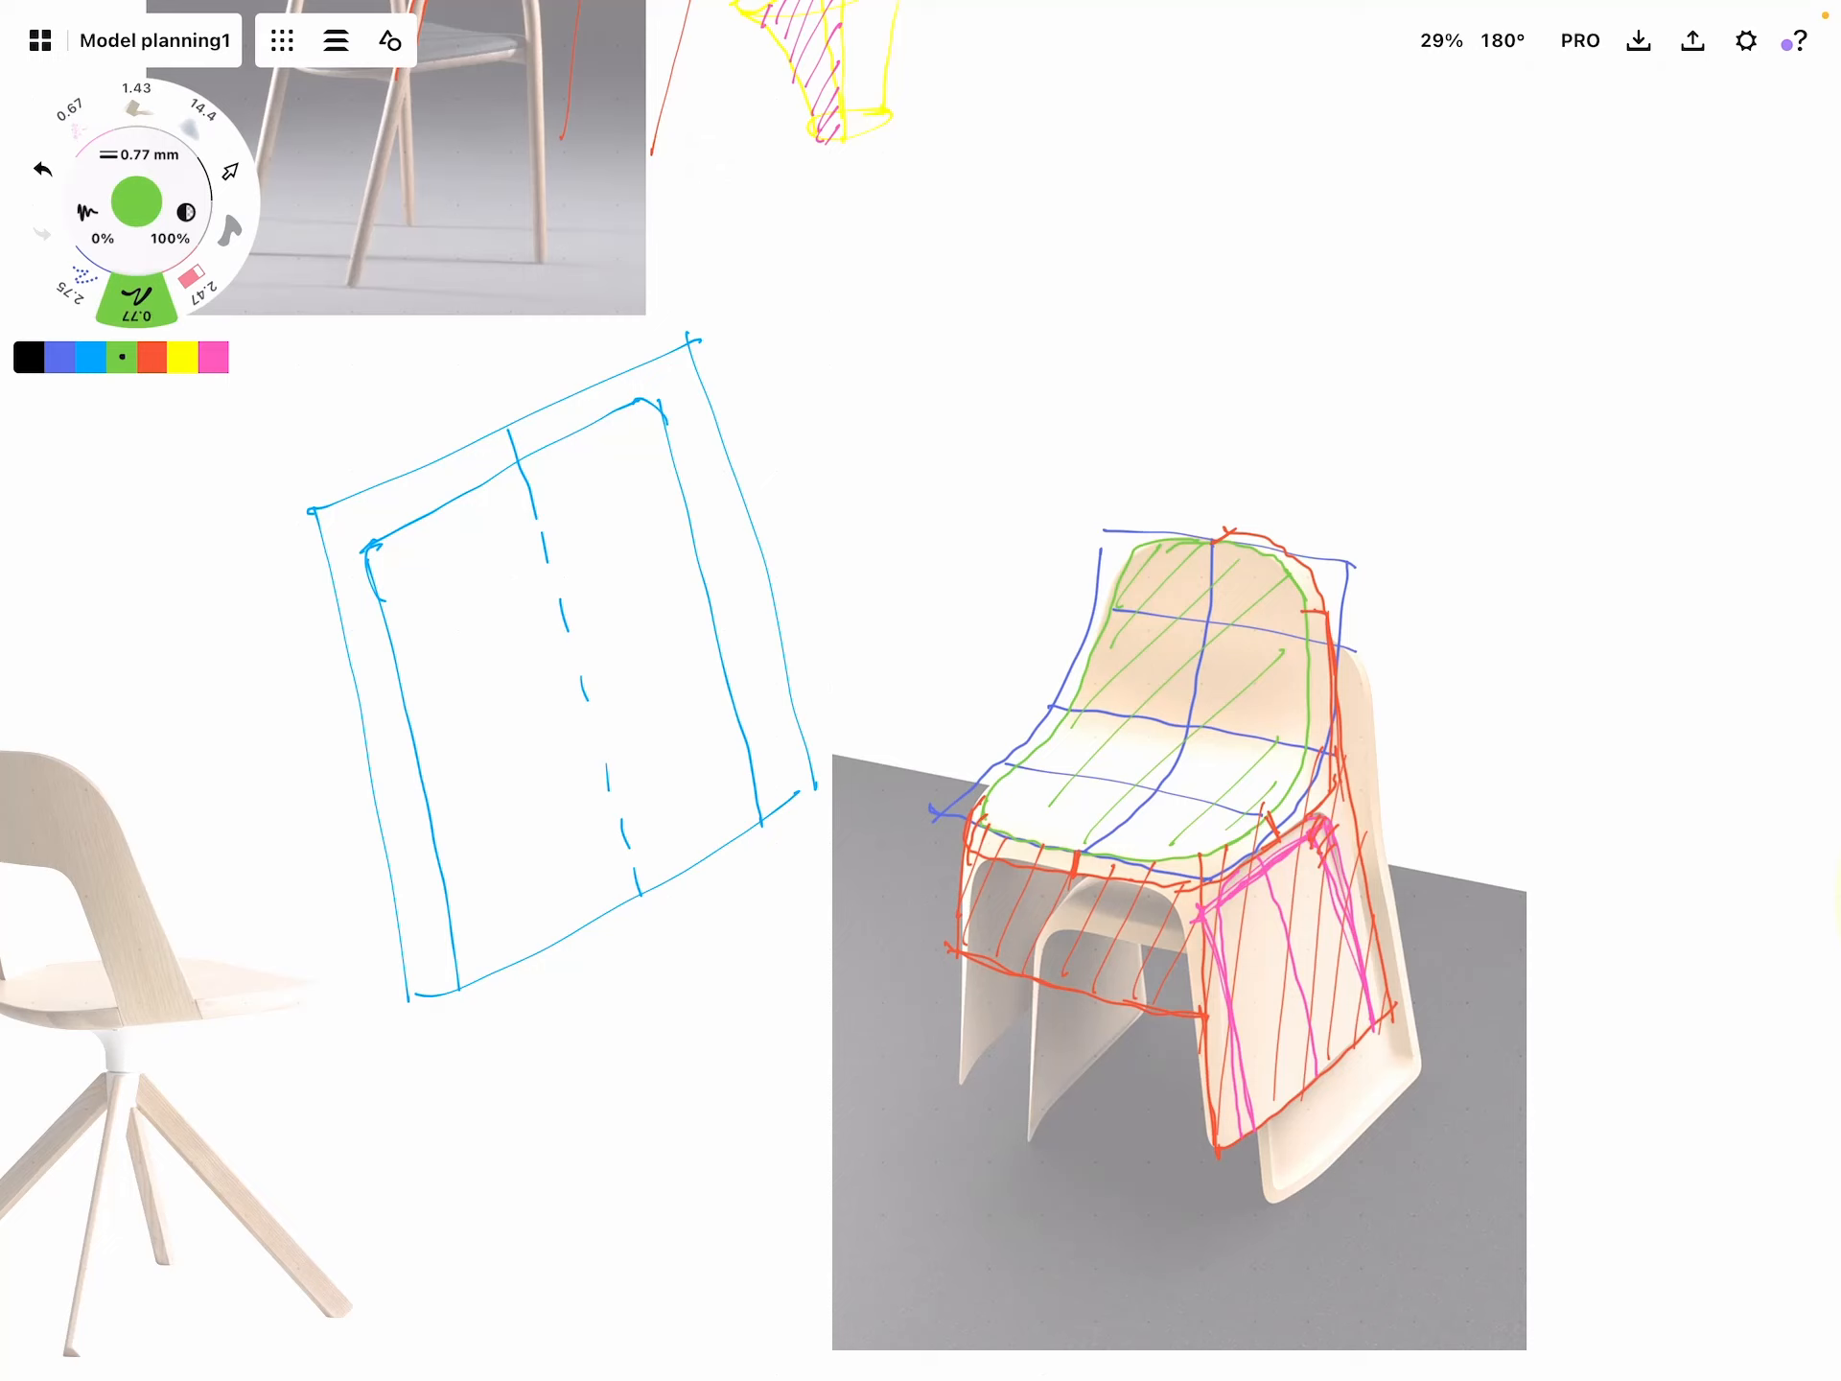
left_click_drag(505, 453, 610, 898)
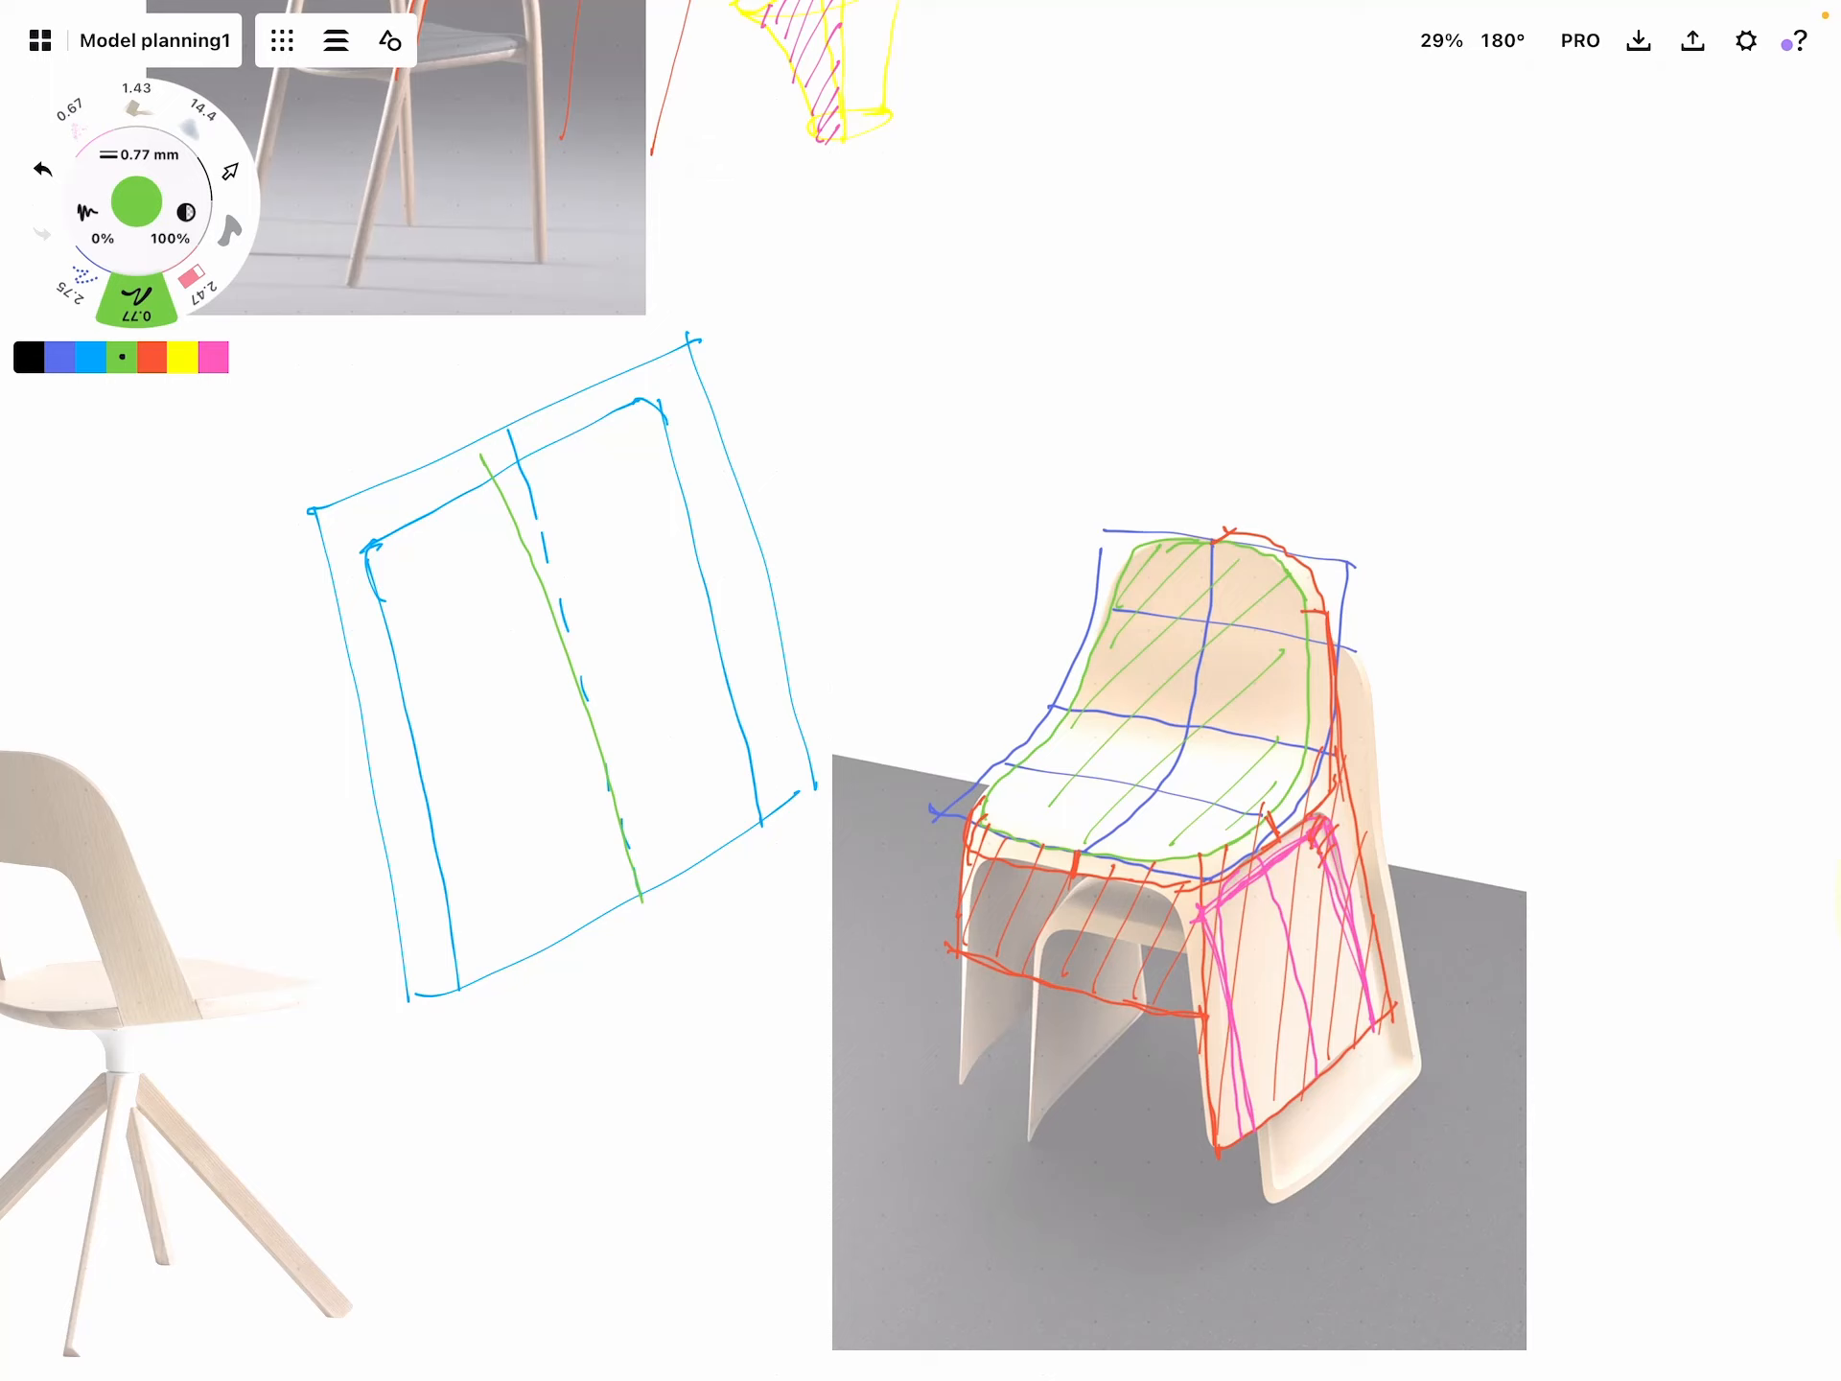
left_click_drag(364, 558, 410, 664)
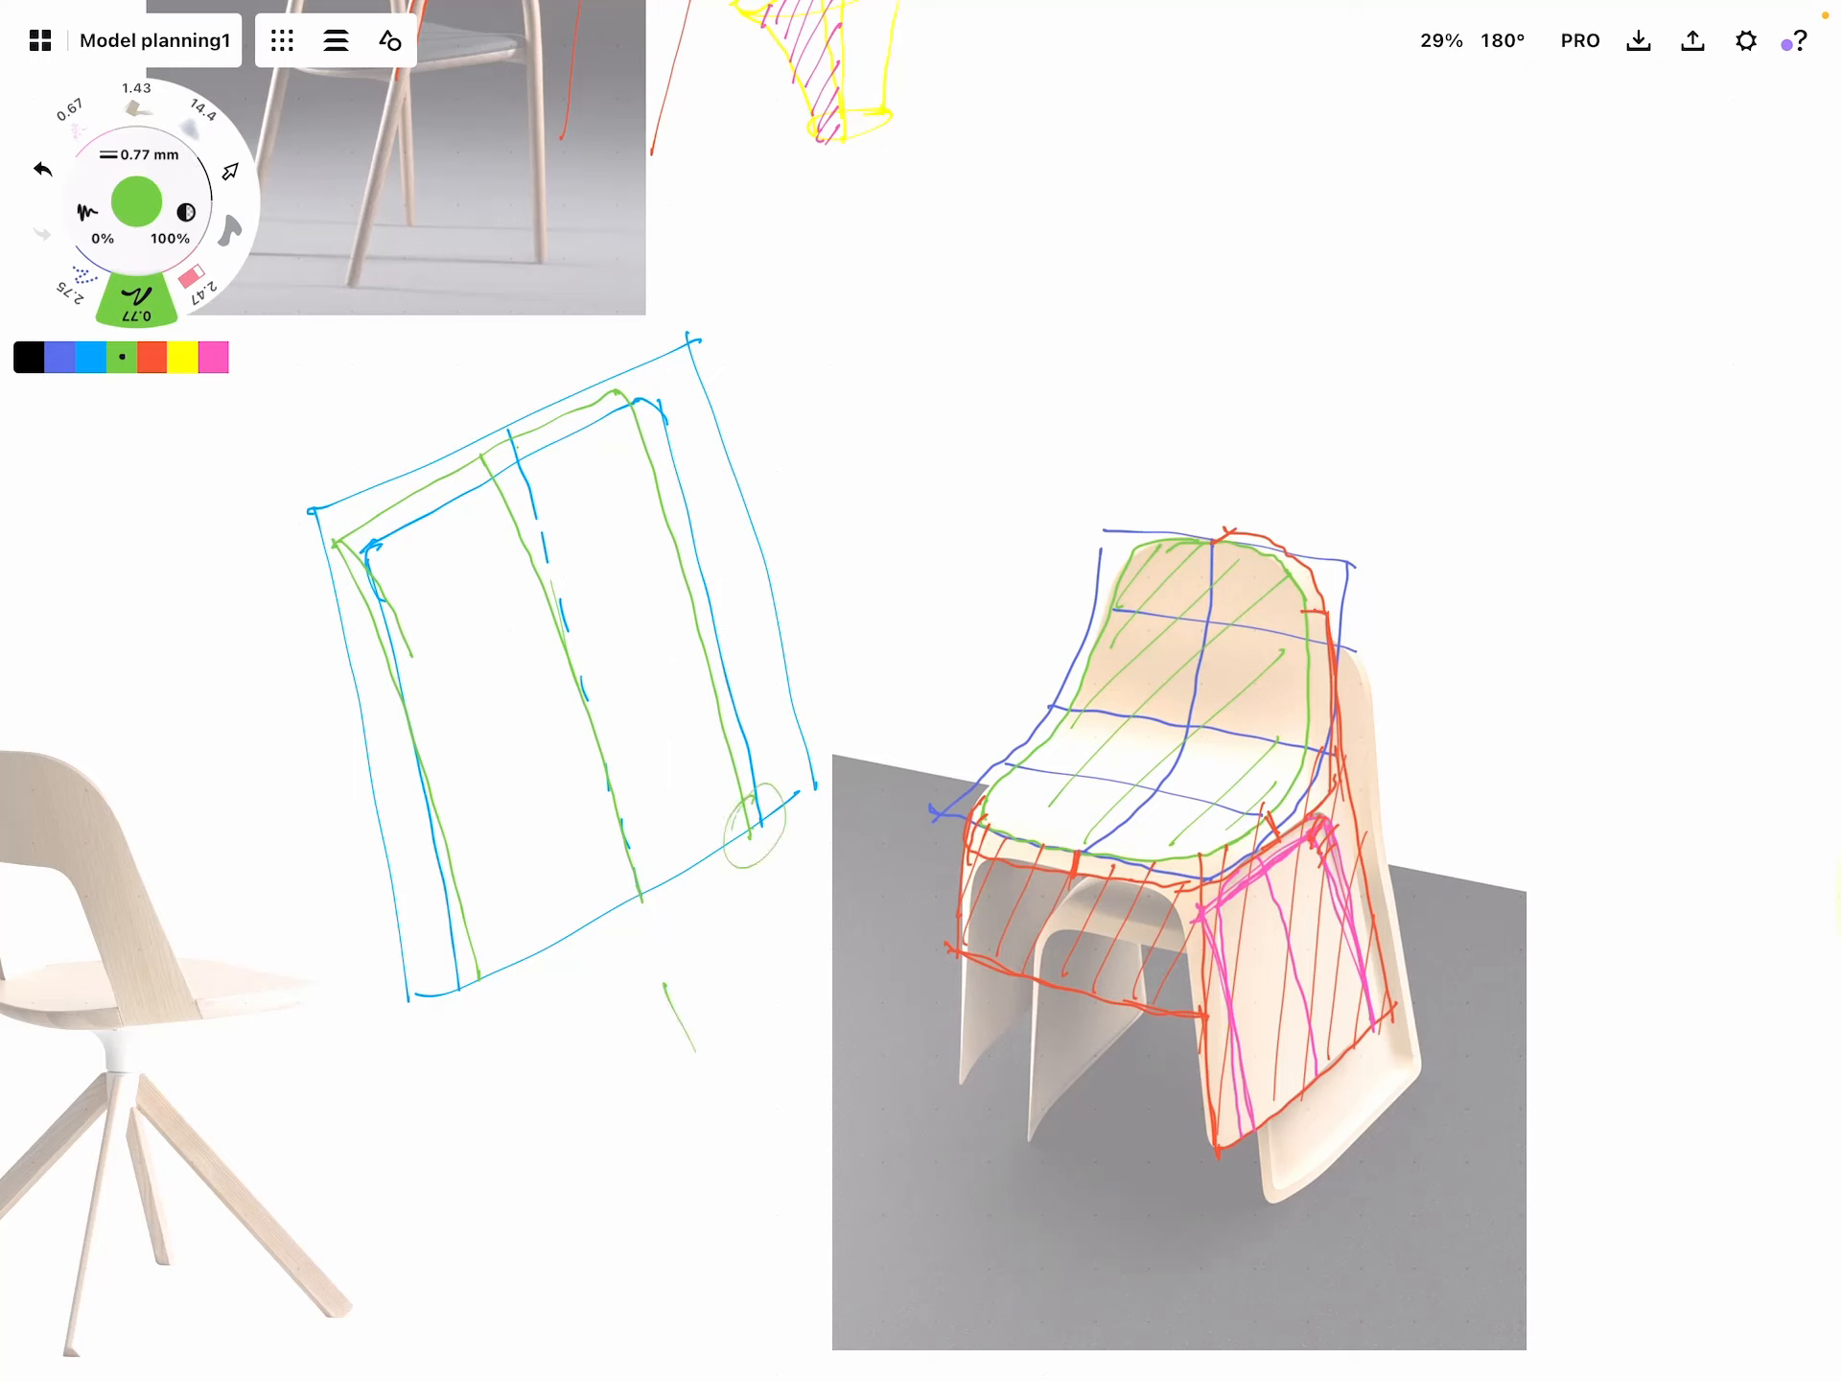
left_click_drag(692, 998, 729, 1128)
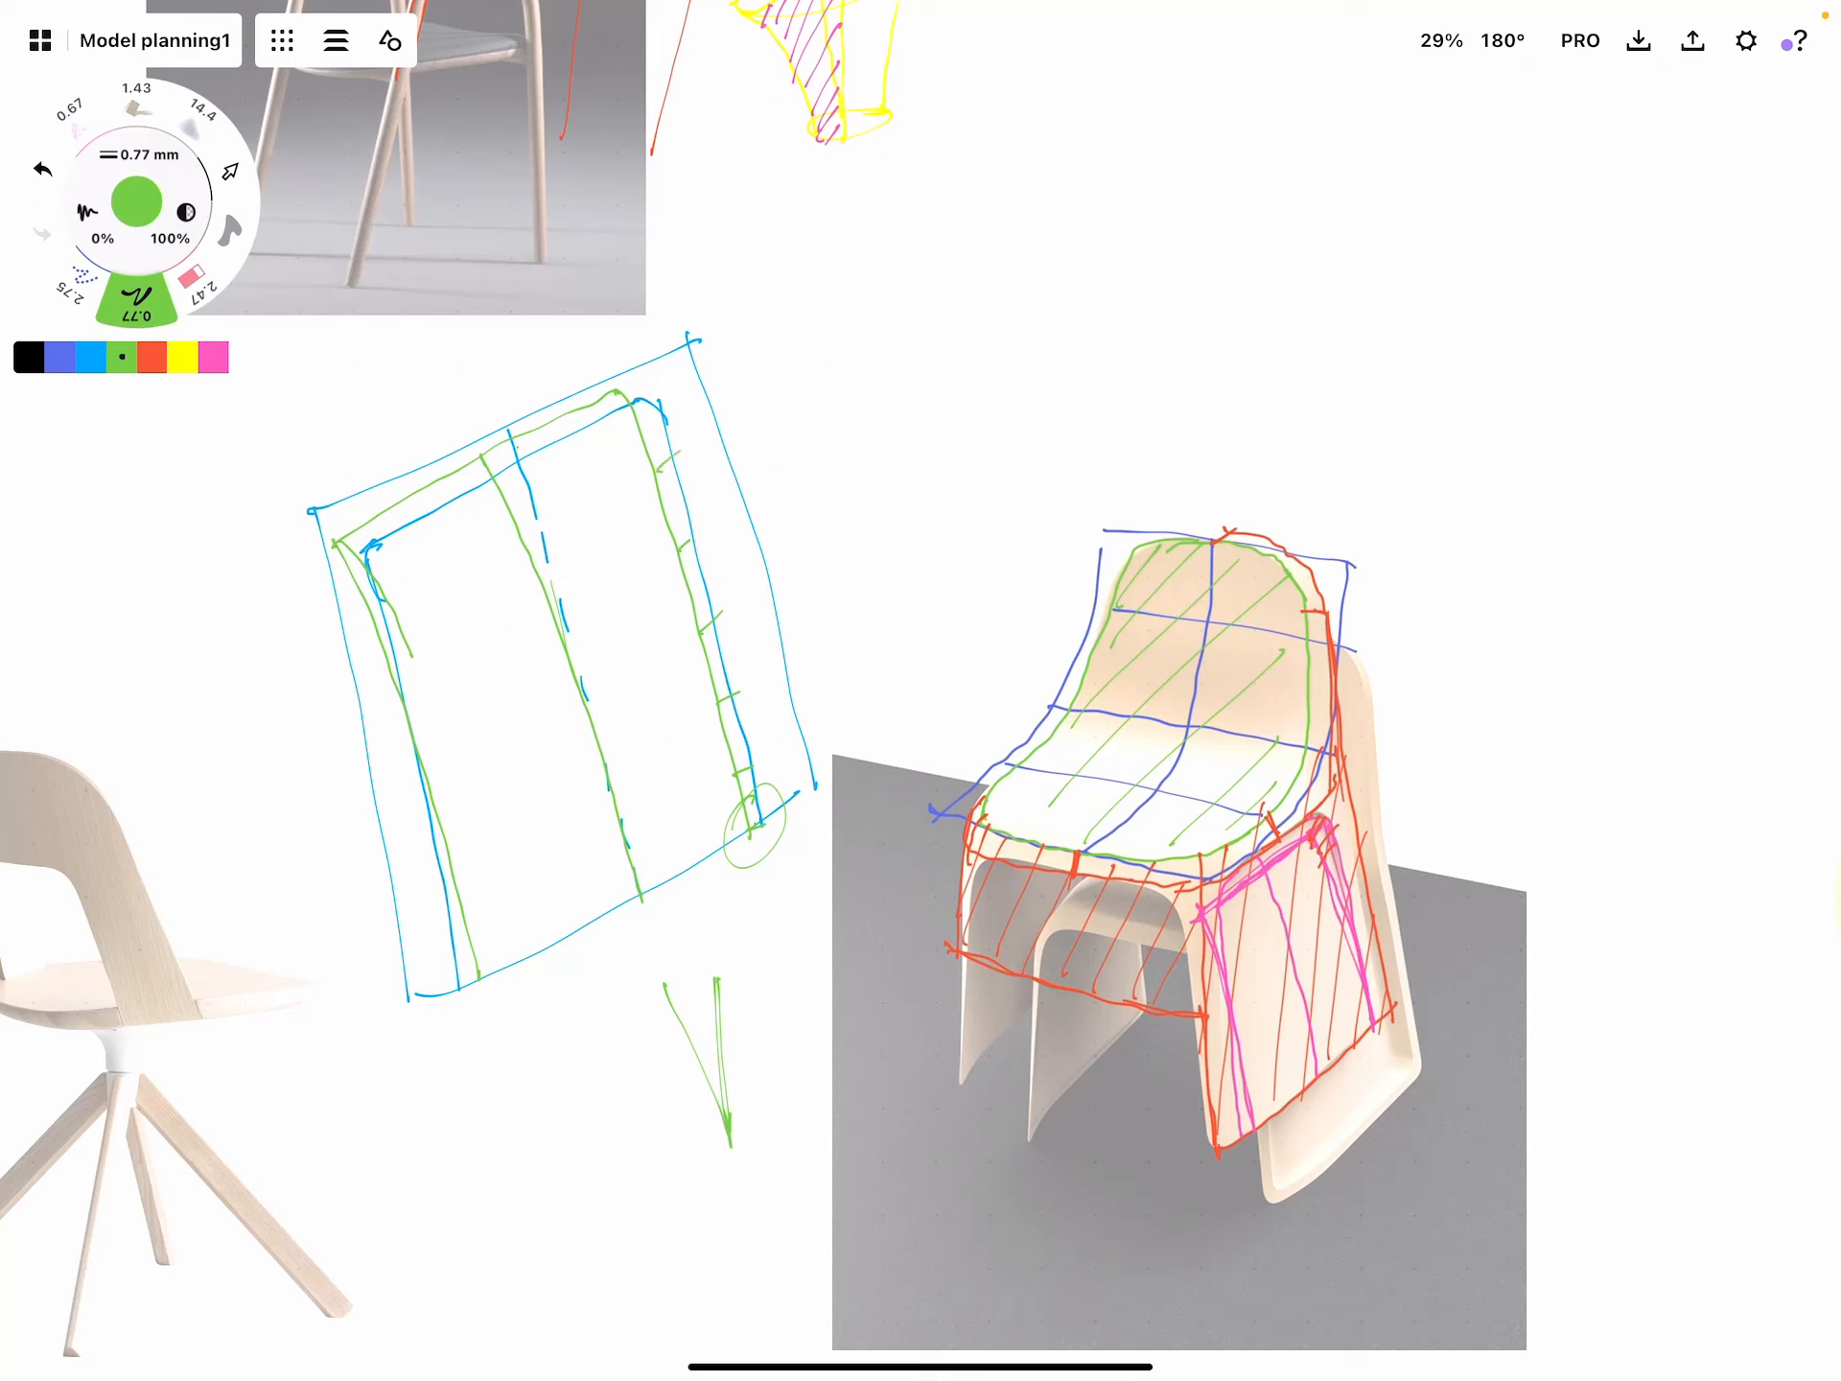
Trace a red inner border with red ticks and a corner circle in the layout
left_click(151, 357)
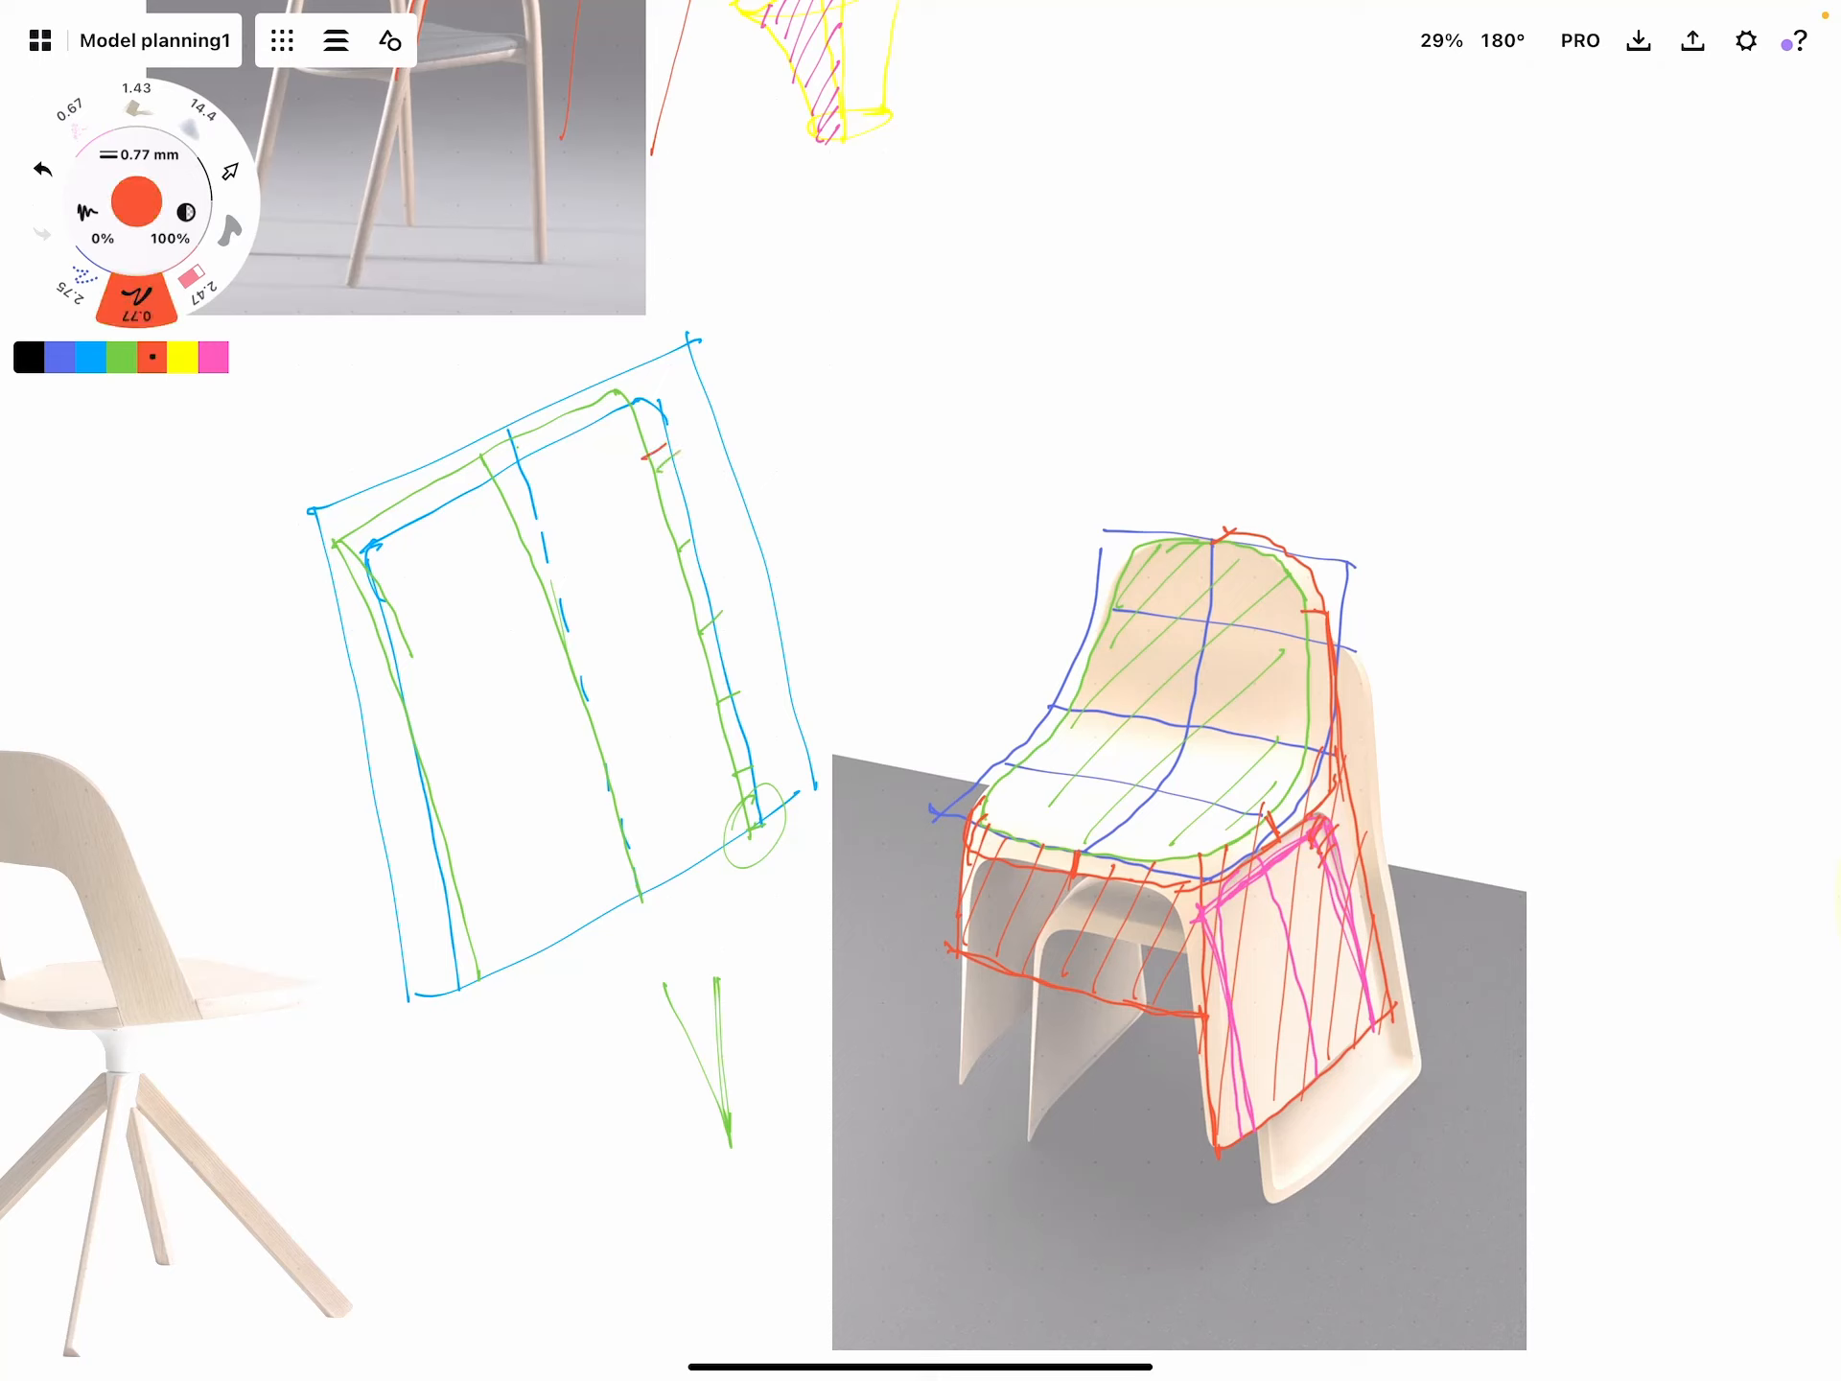
left_click_drag(387, 553, 658, 458)
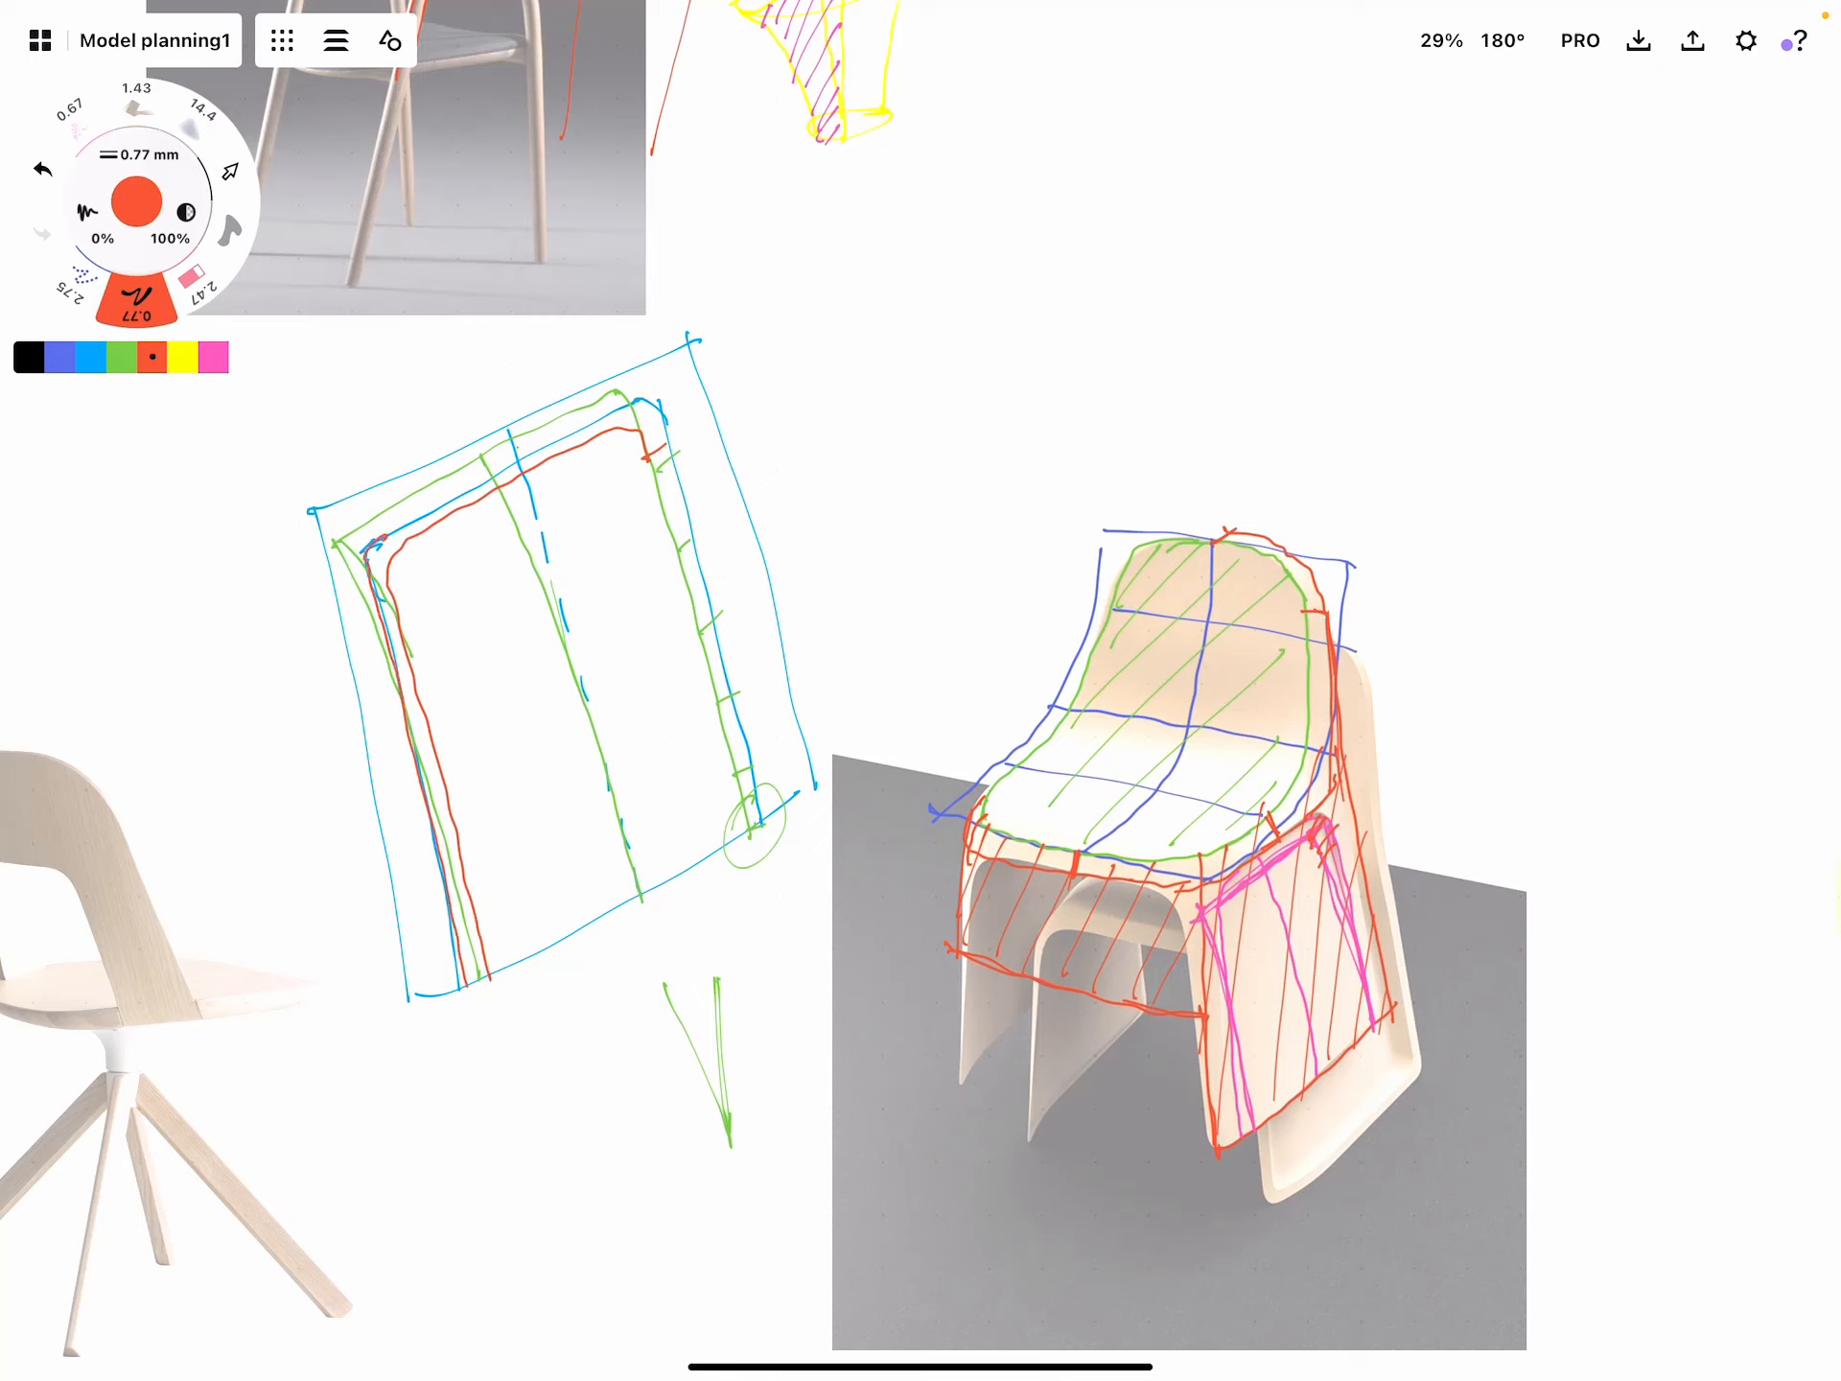
left_click_drag(399, 704, 447, 963)
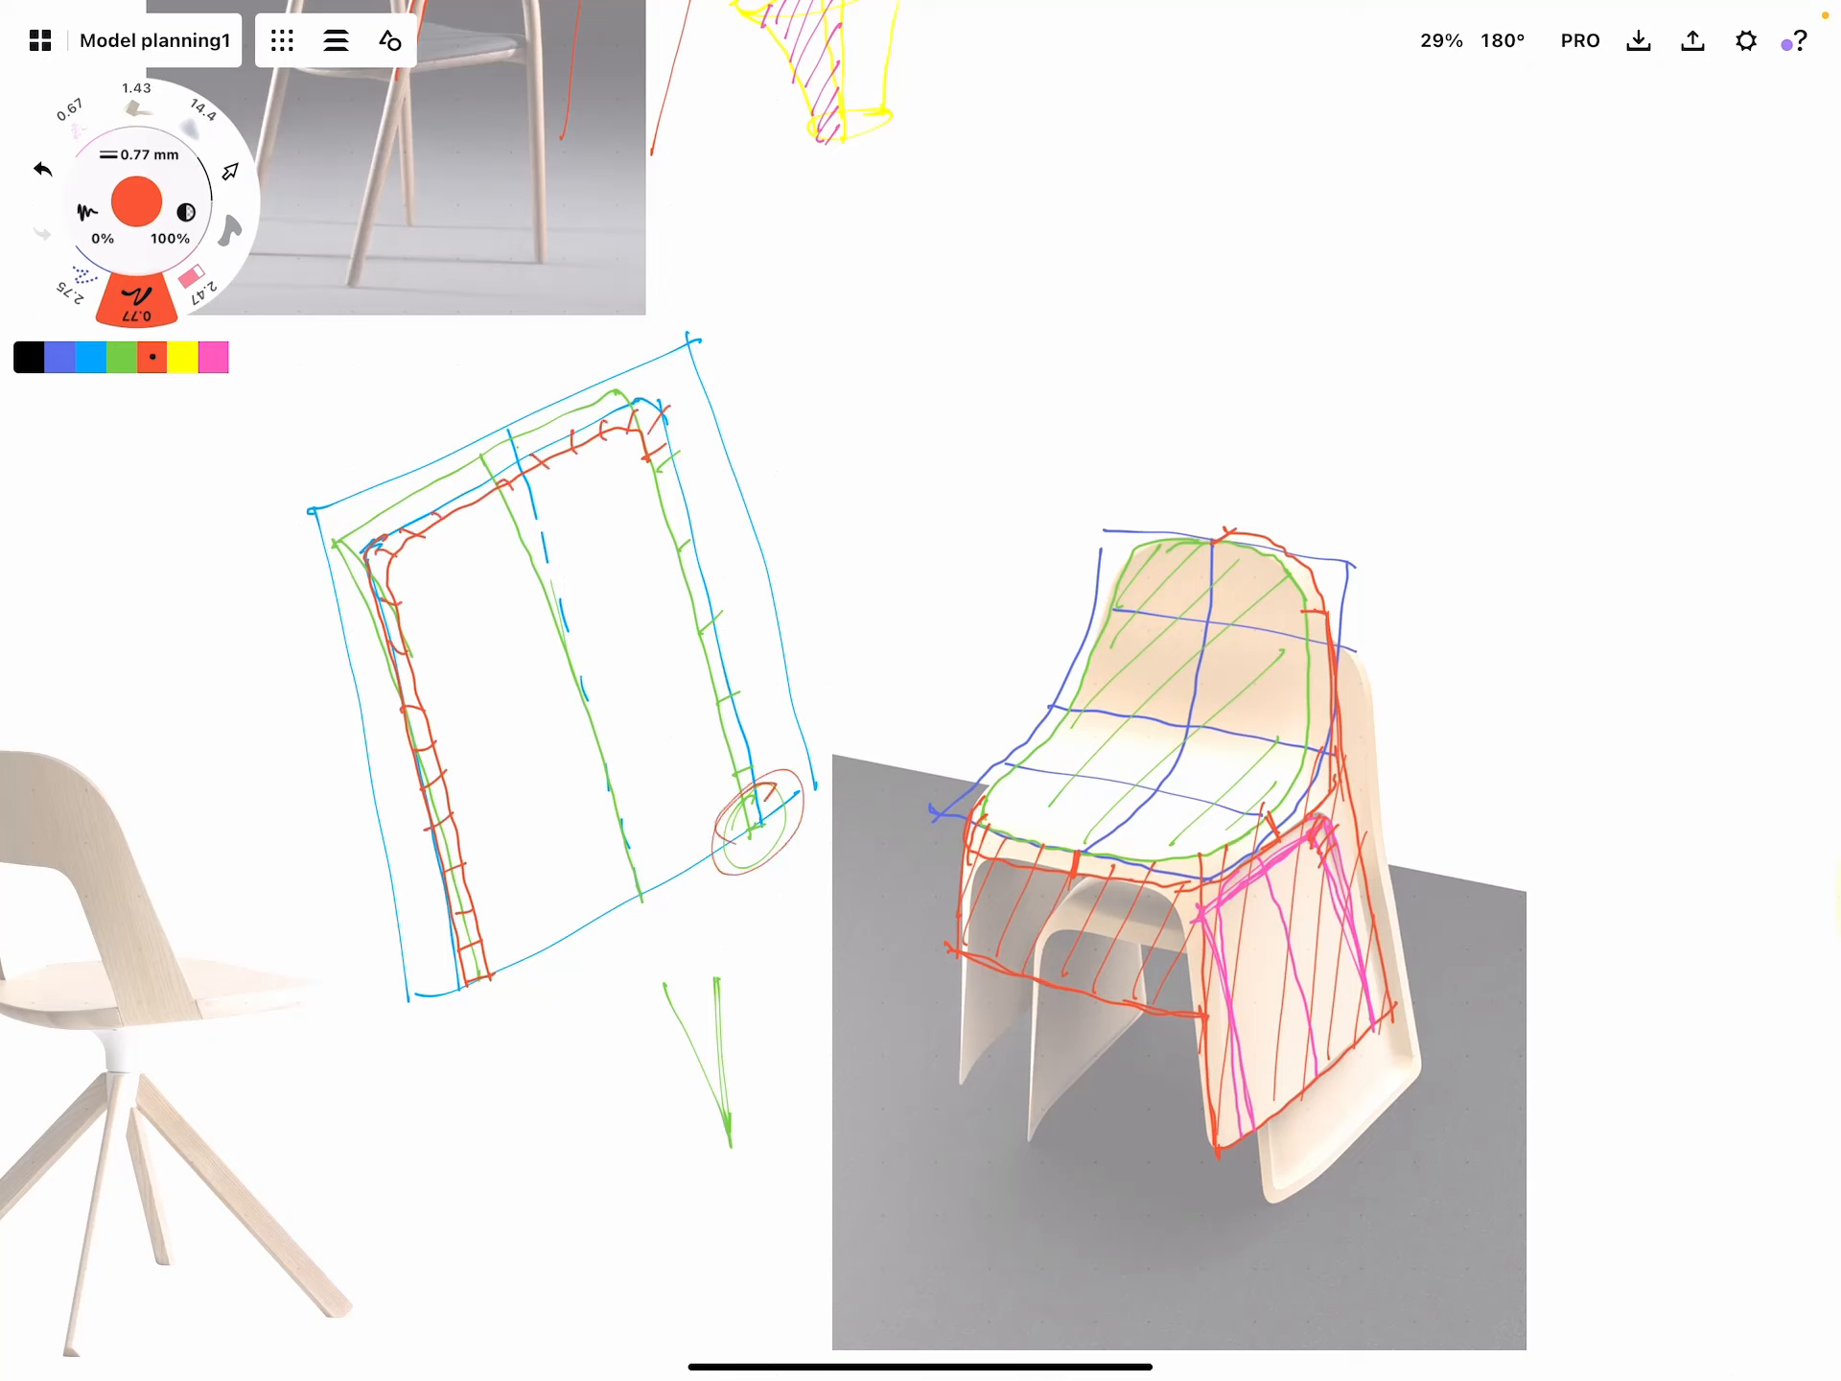
Draw a red arrow above the chair photo, then switch ink through yellow to pink
left_click_drag(752, 276, 858, 481)
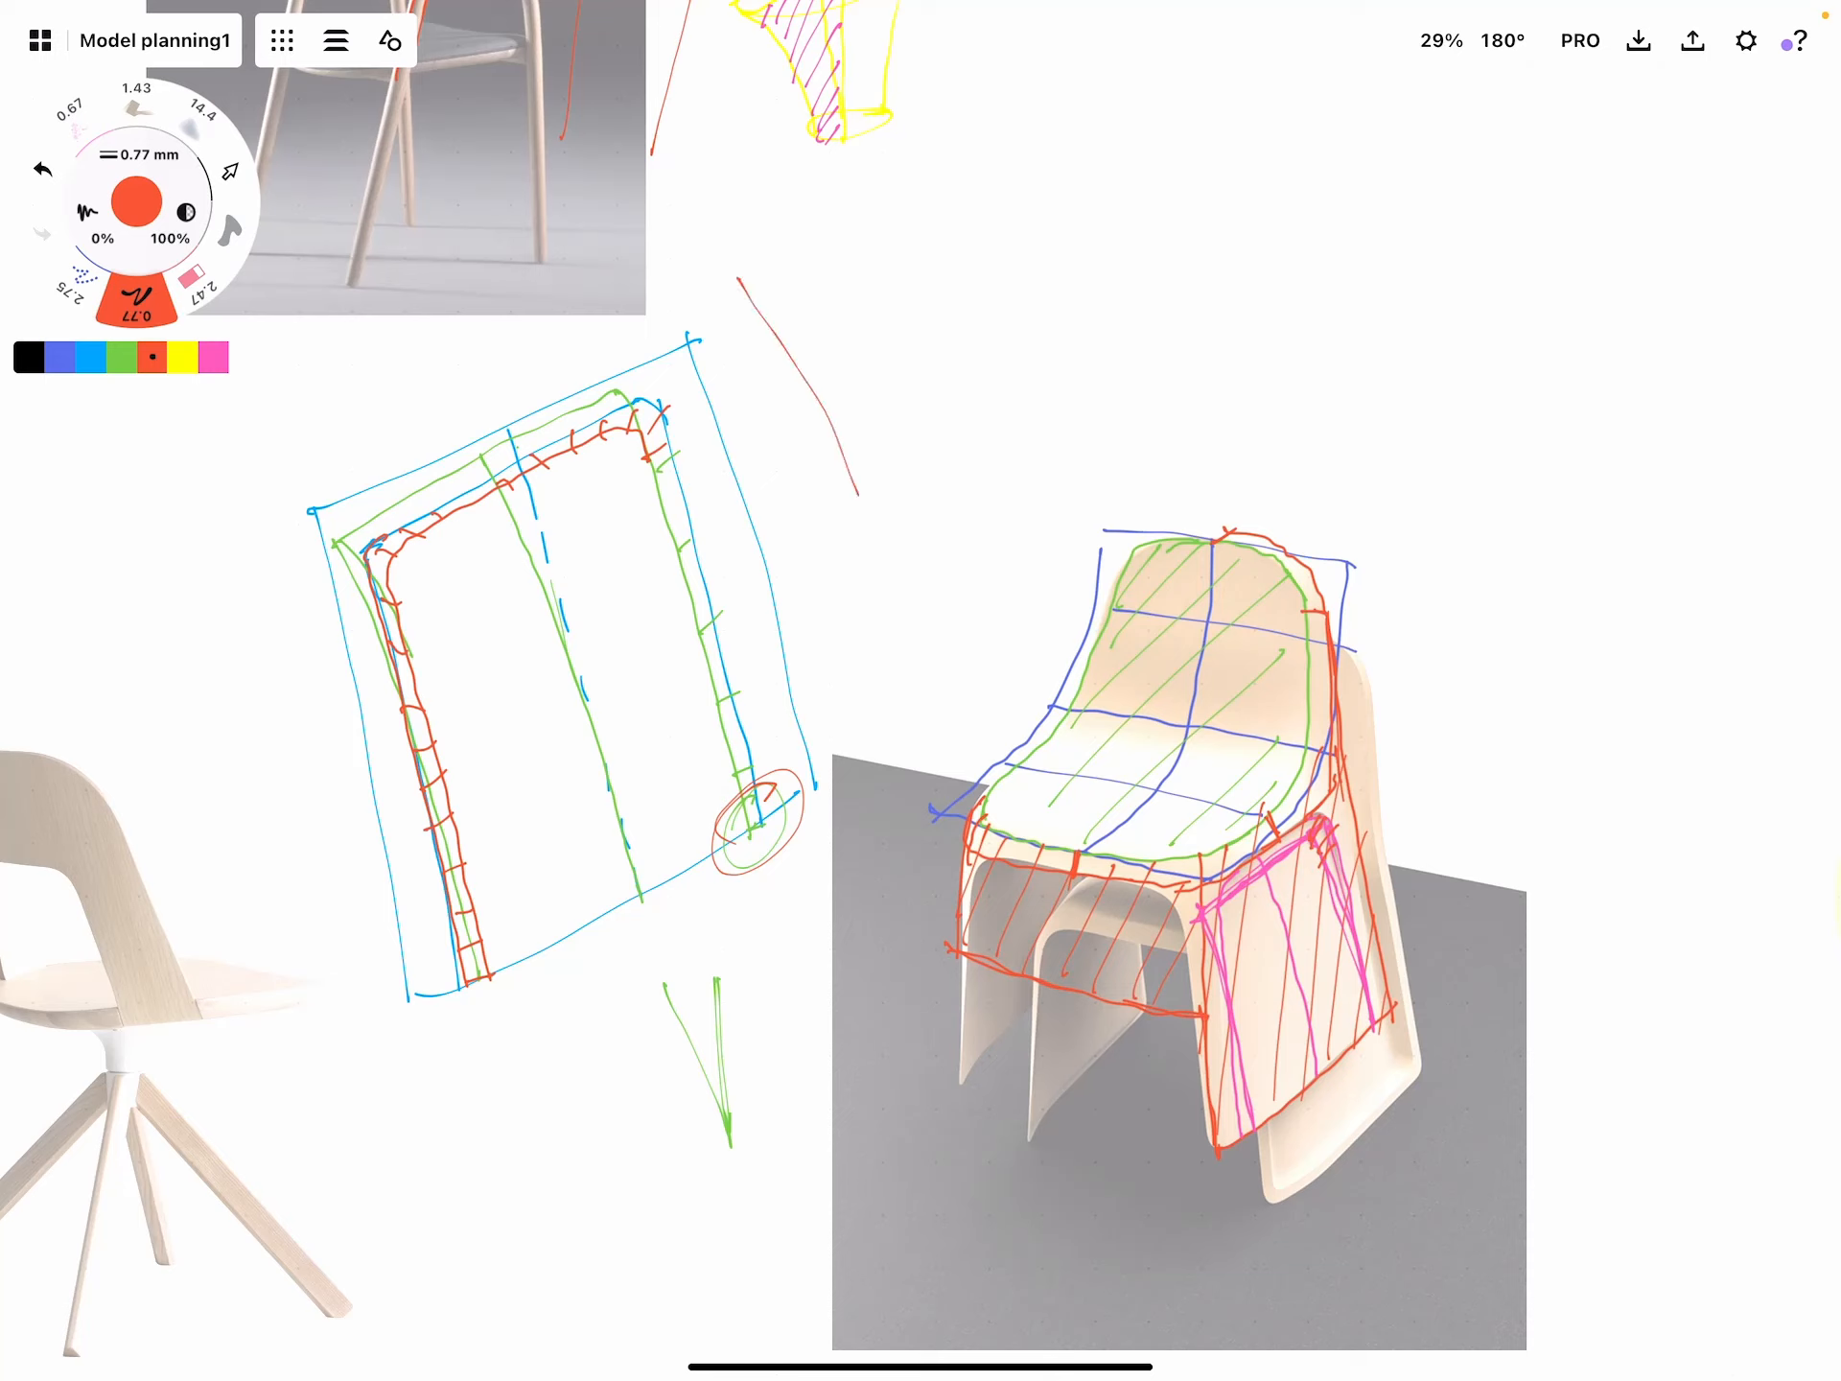
left_click_drag(810, 234, 852, 481)
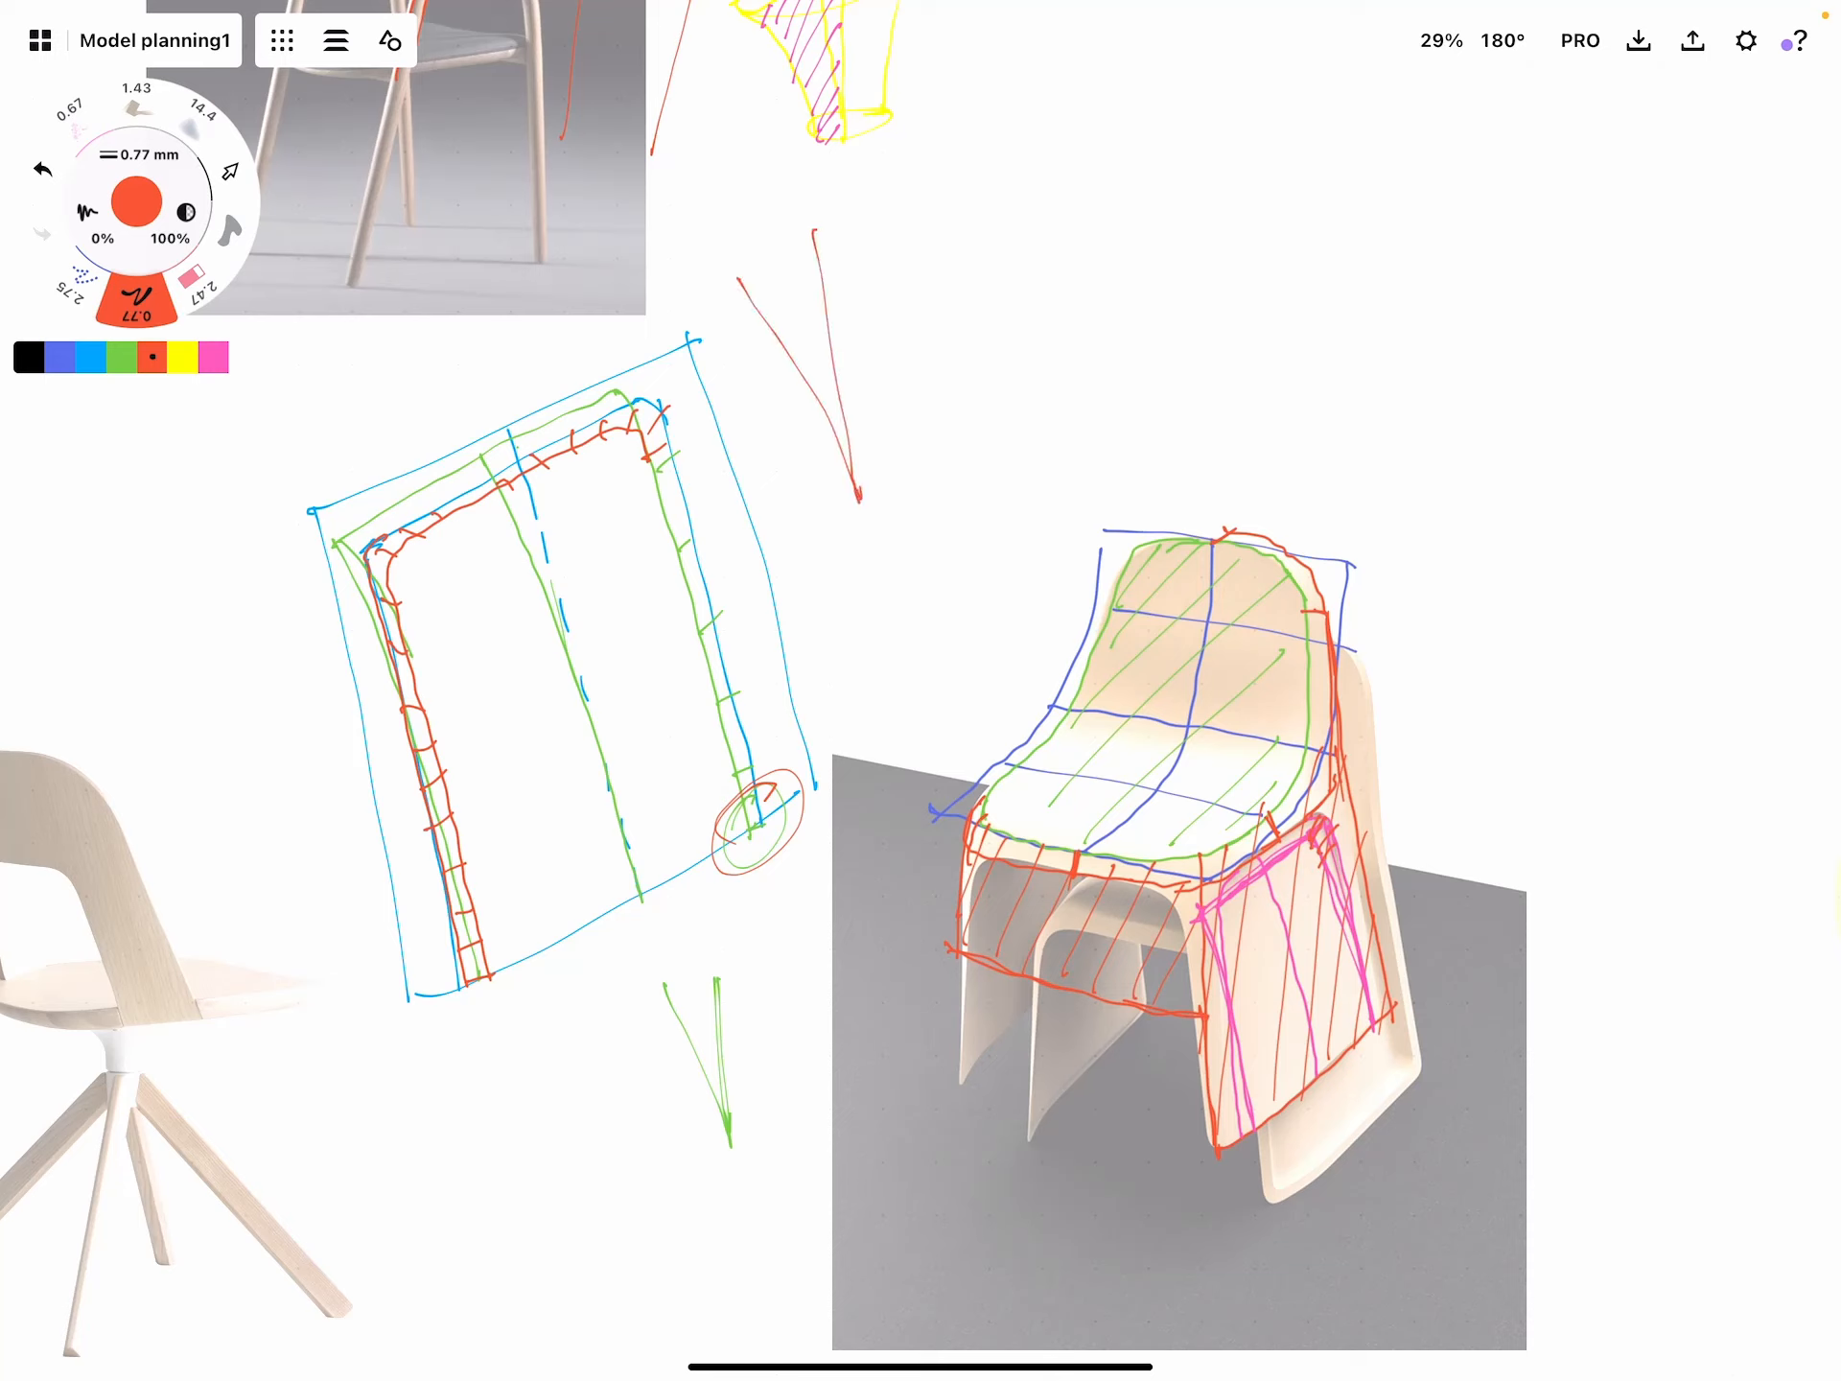
left_click_drag(810, 234, 858, 493)
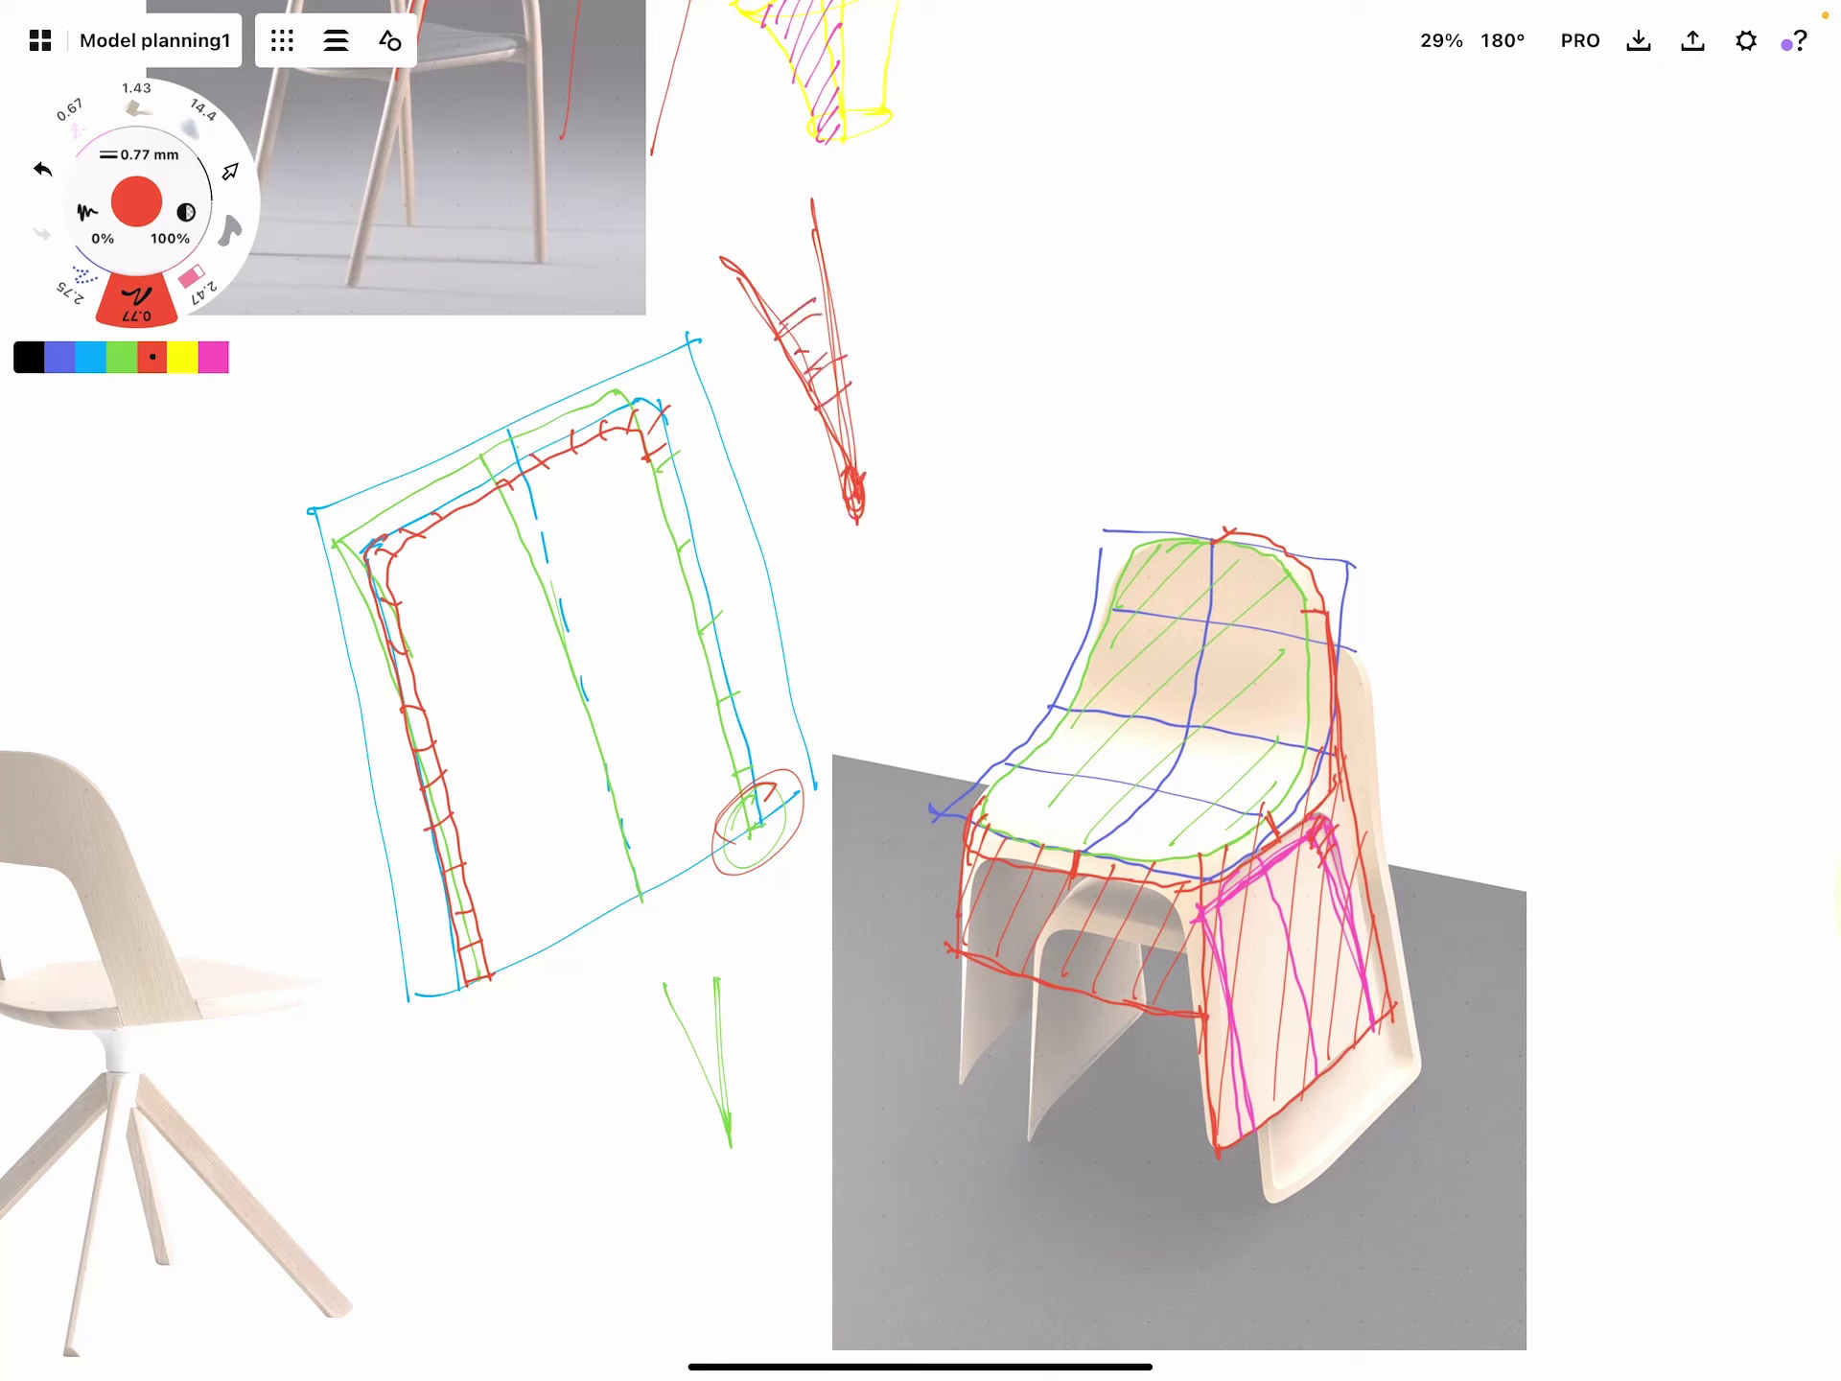
left_click(180, 356)
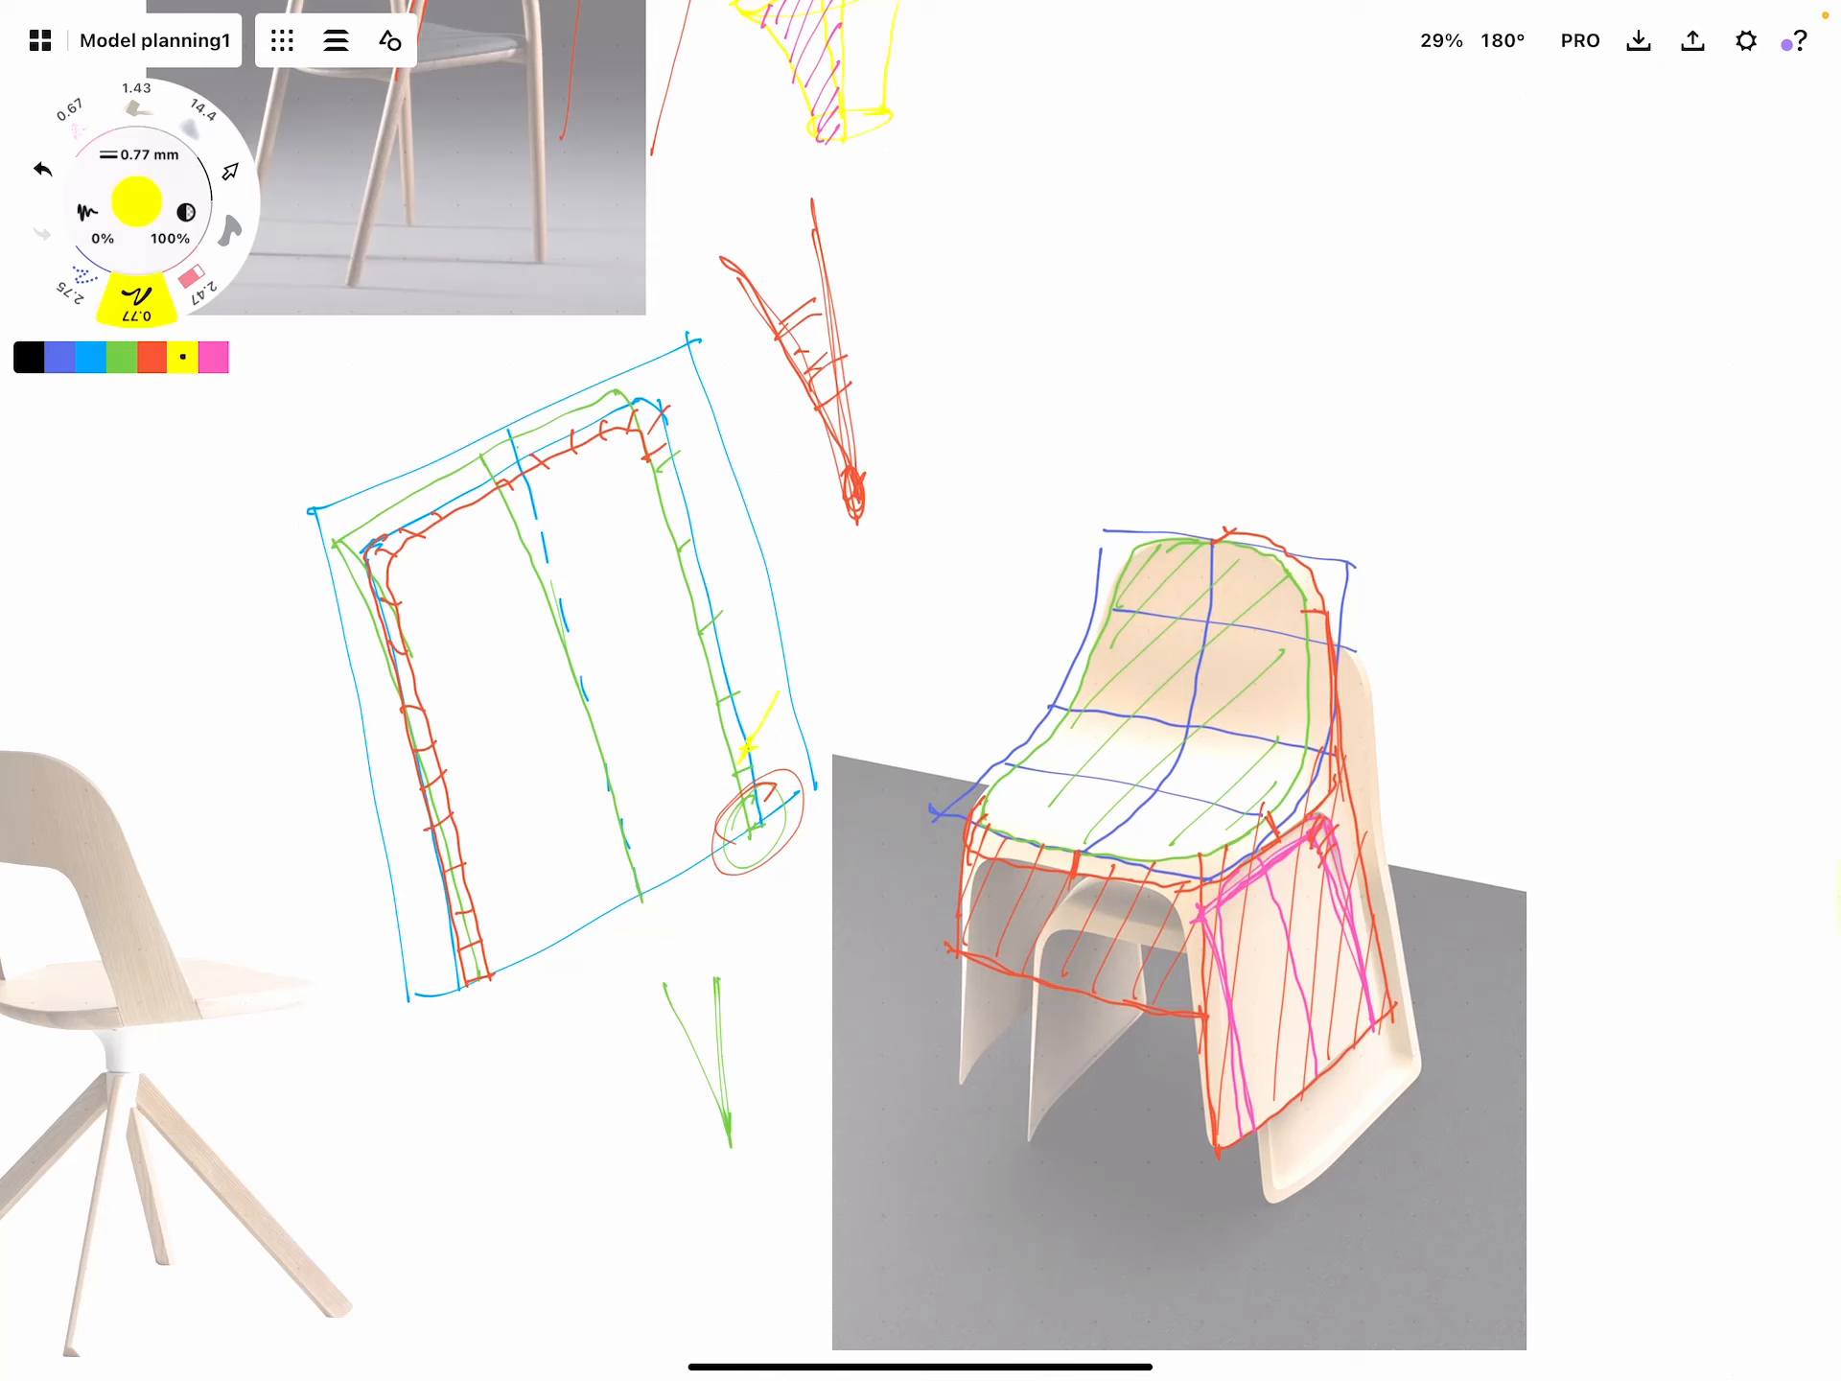
left_click(213, 357)
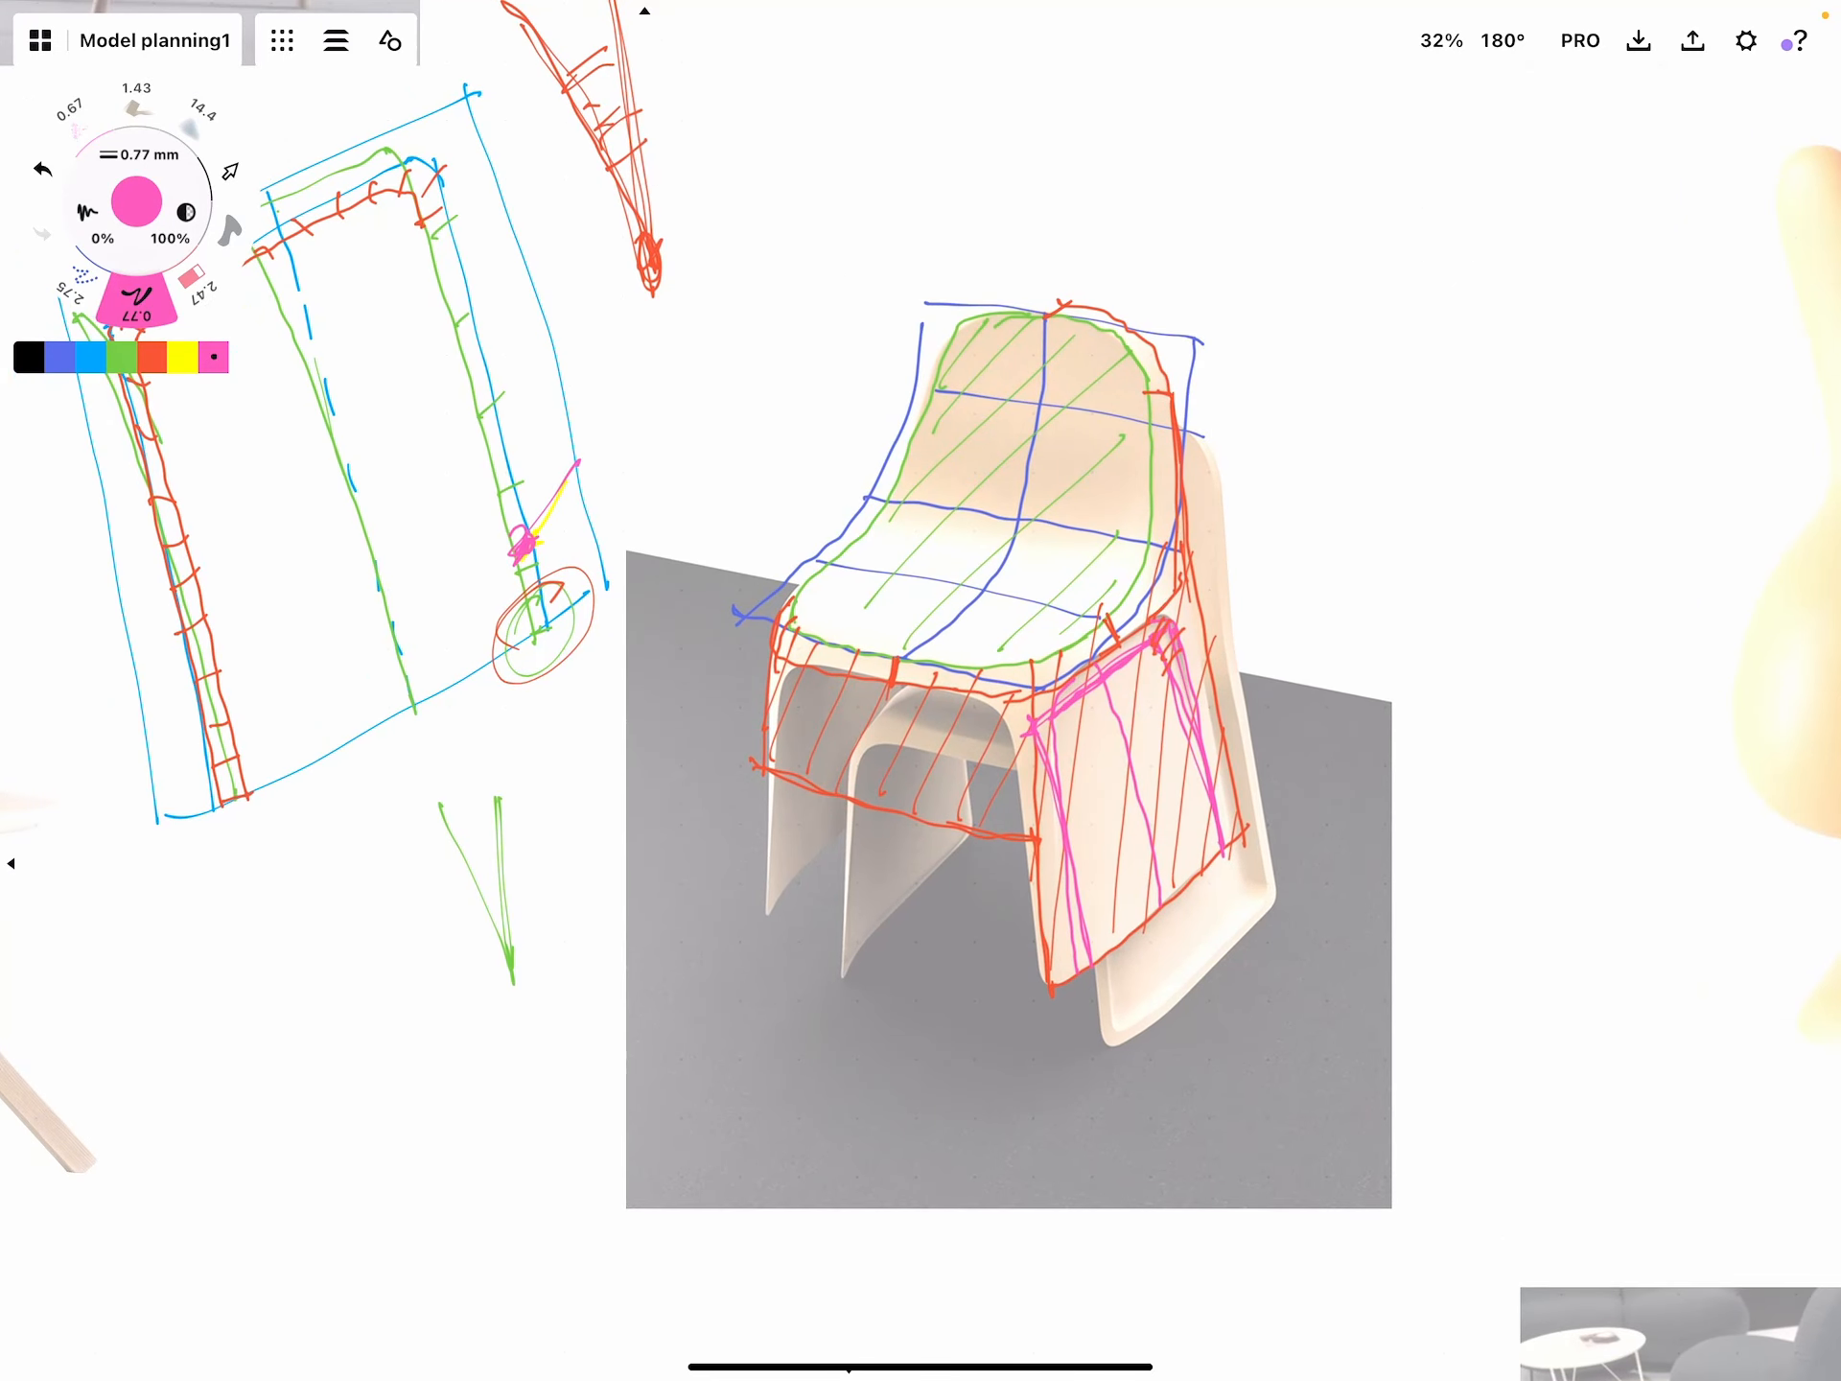
Switch ink to blue and zoom in on the front swivel chair photo
left_click(121, 359)
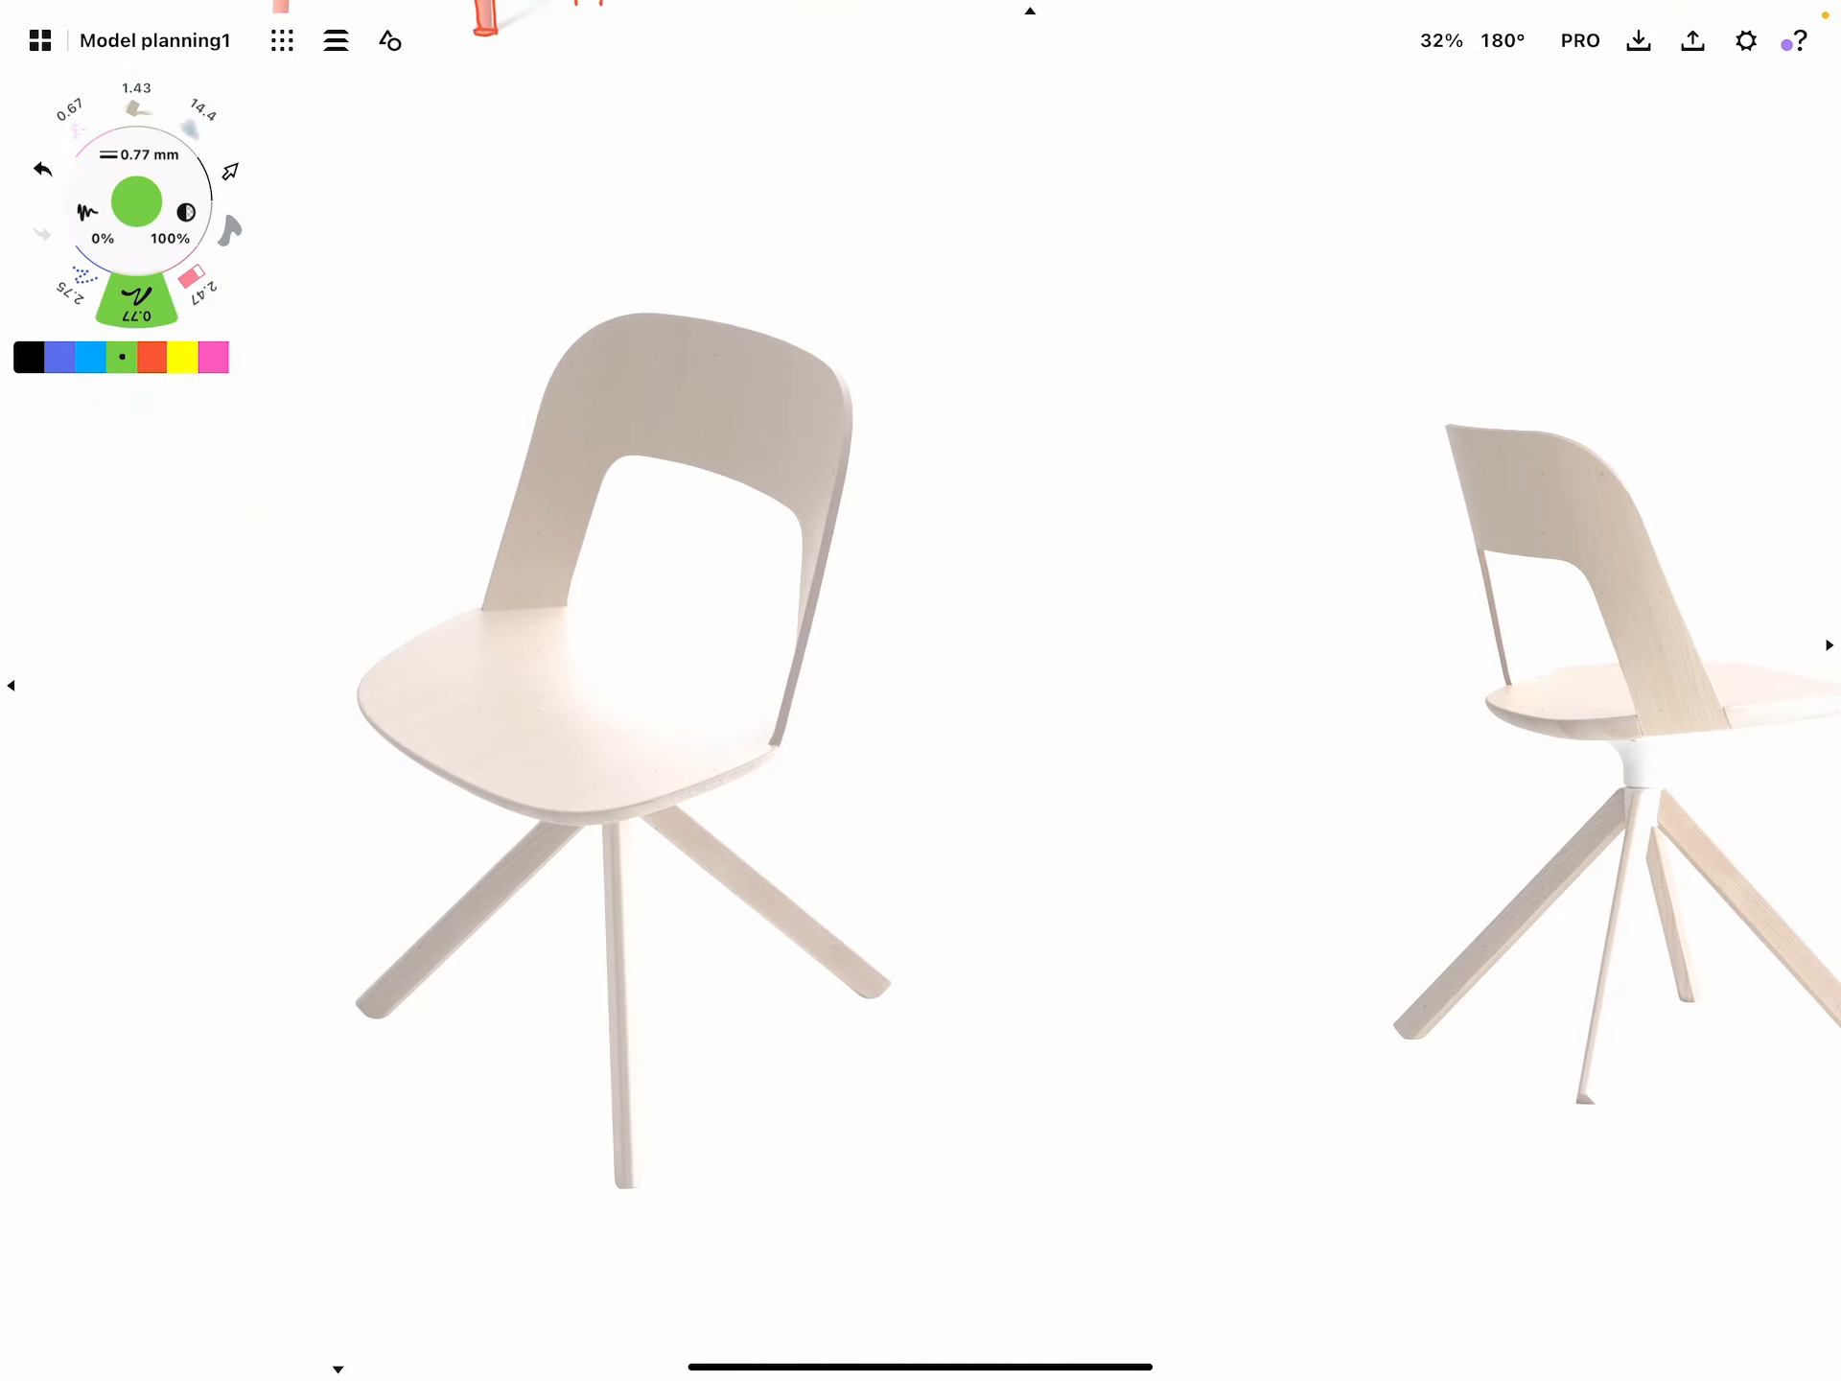
left_click(59, 359)
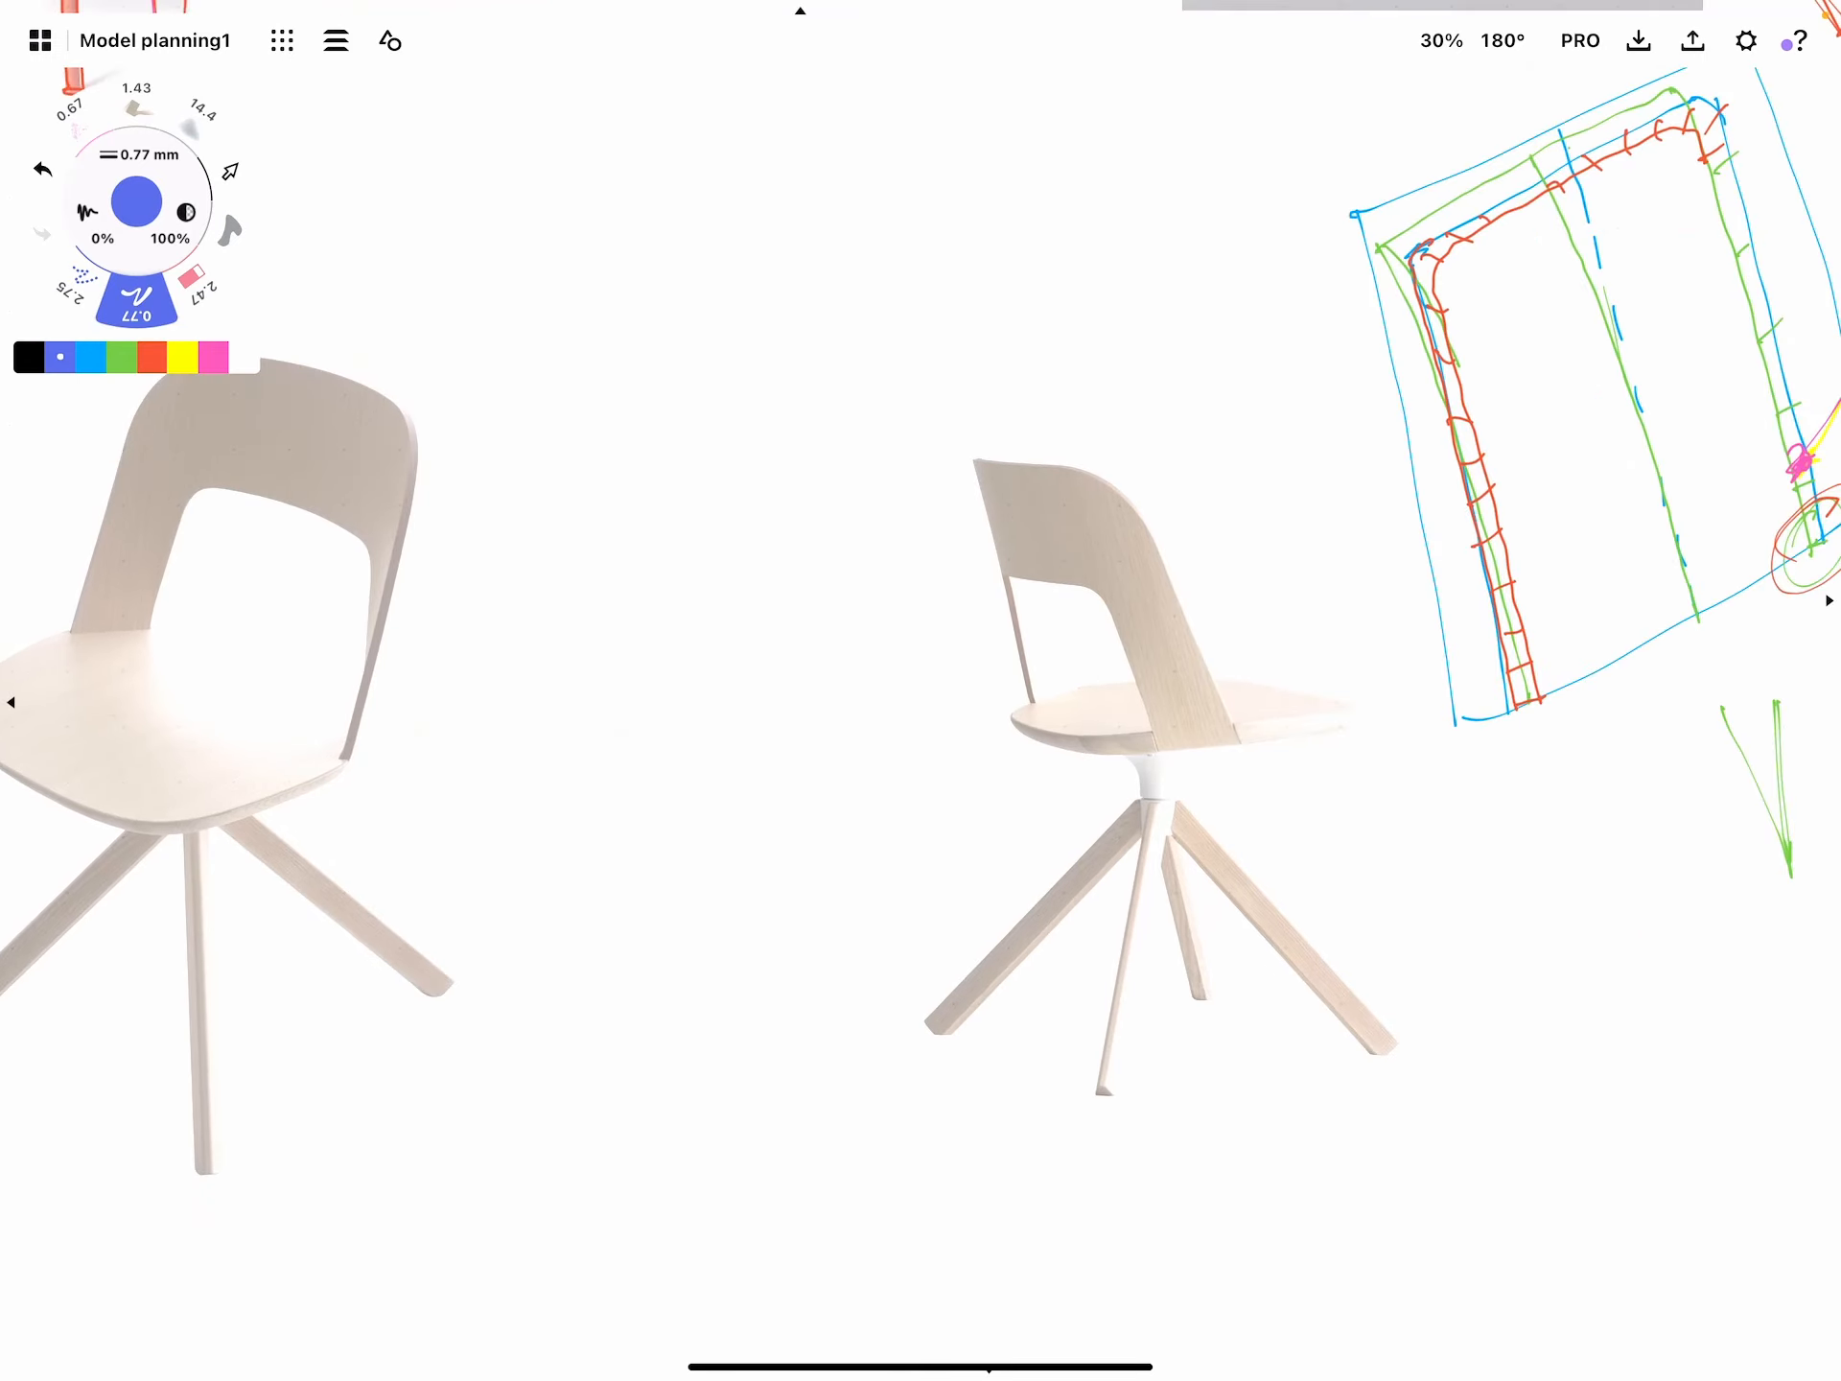
left_click_drag(1140, 599, 1134, 752)
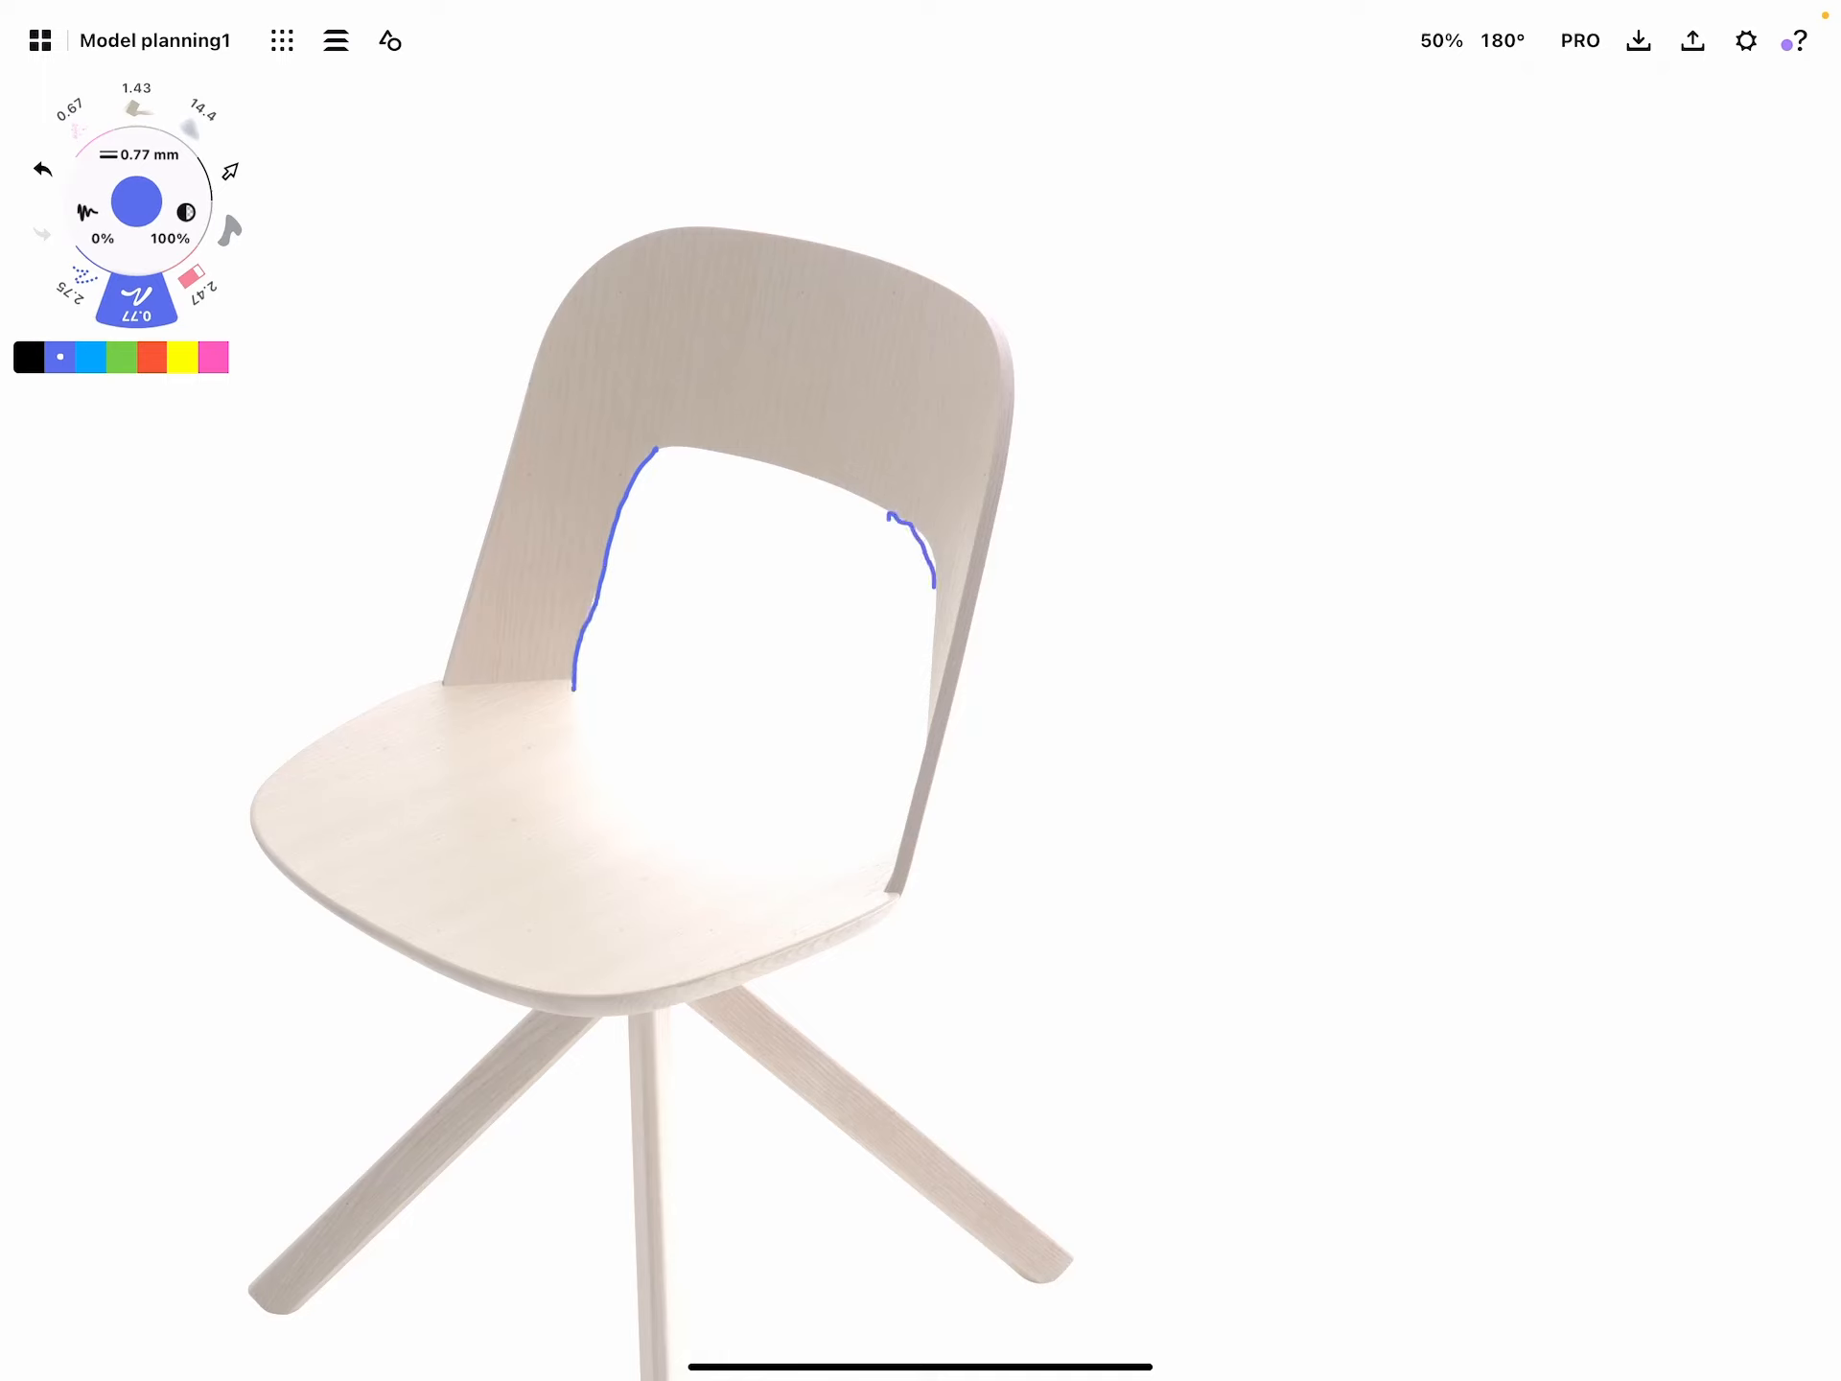
Outline the first swivel chair's backrest in blue, hatch its upper patch, and add green lines on the second
left_click_drag(929, 575, 923, 786)
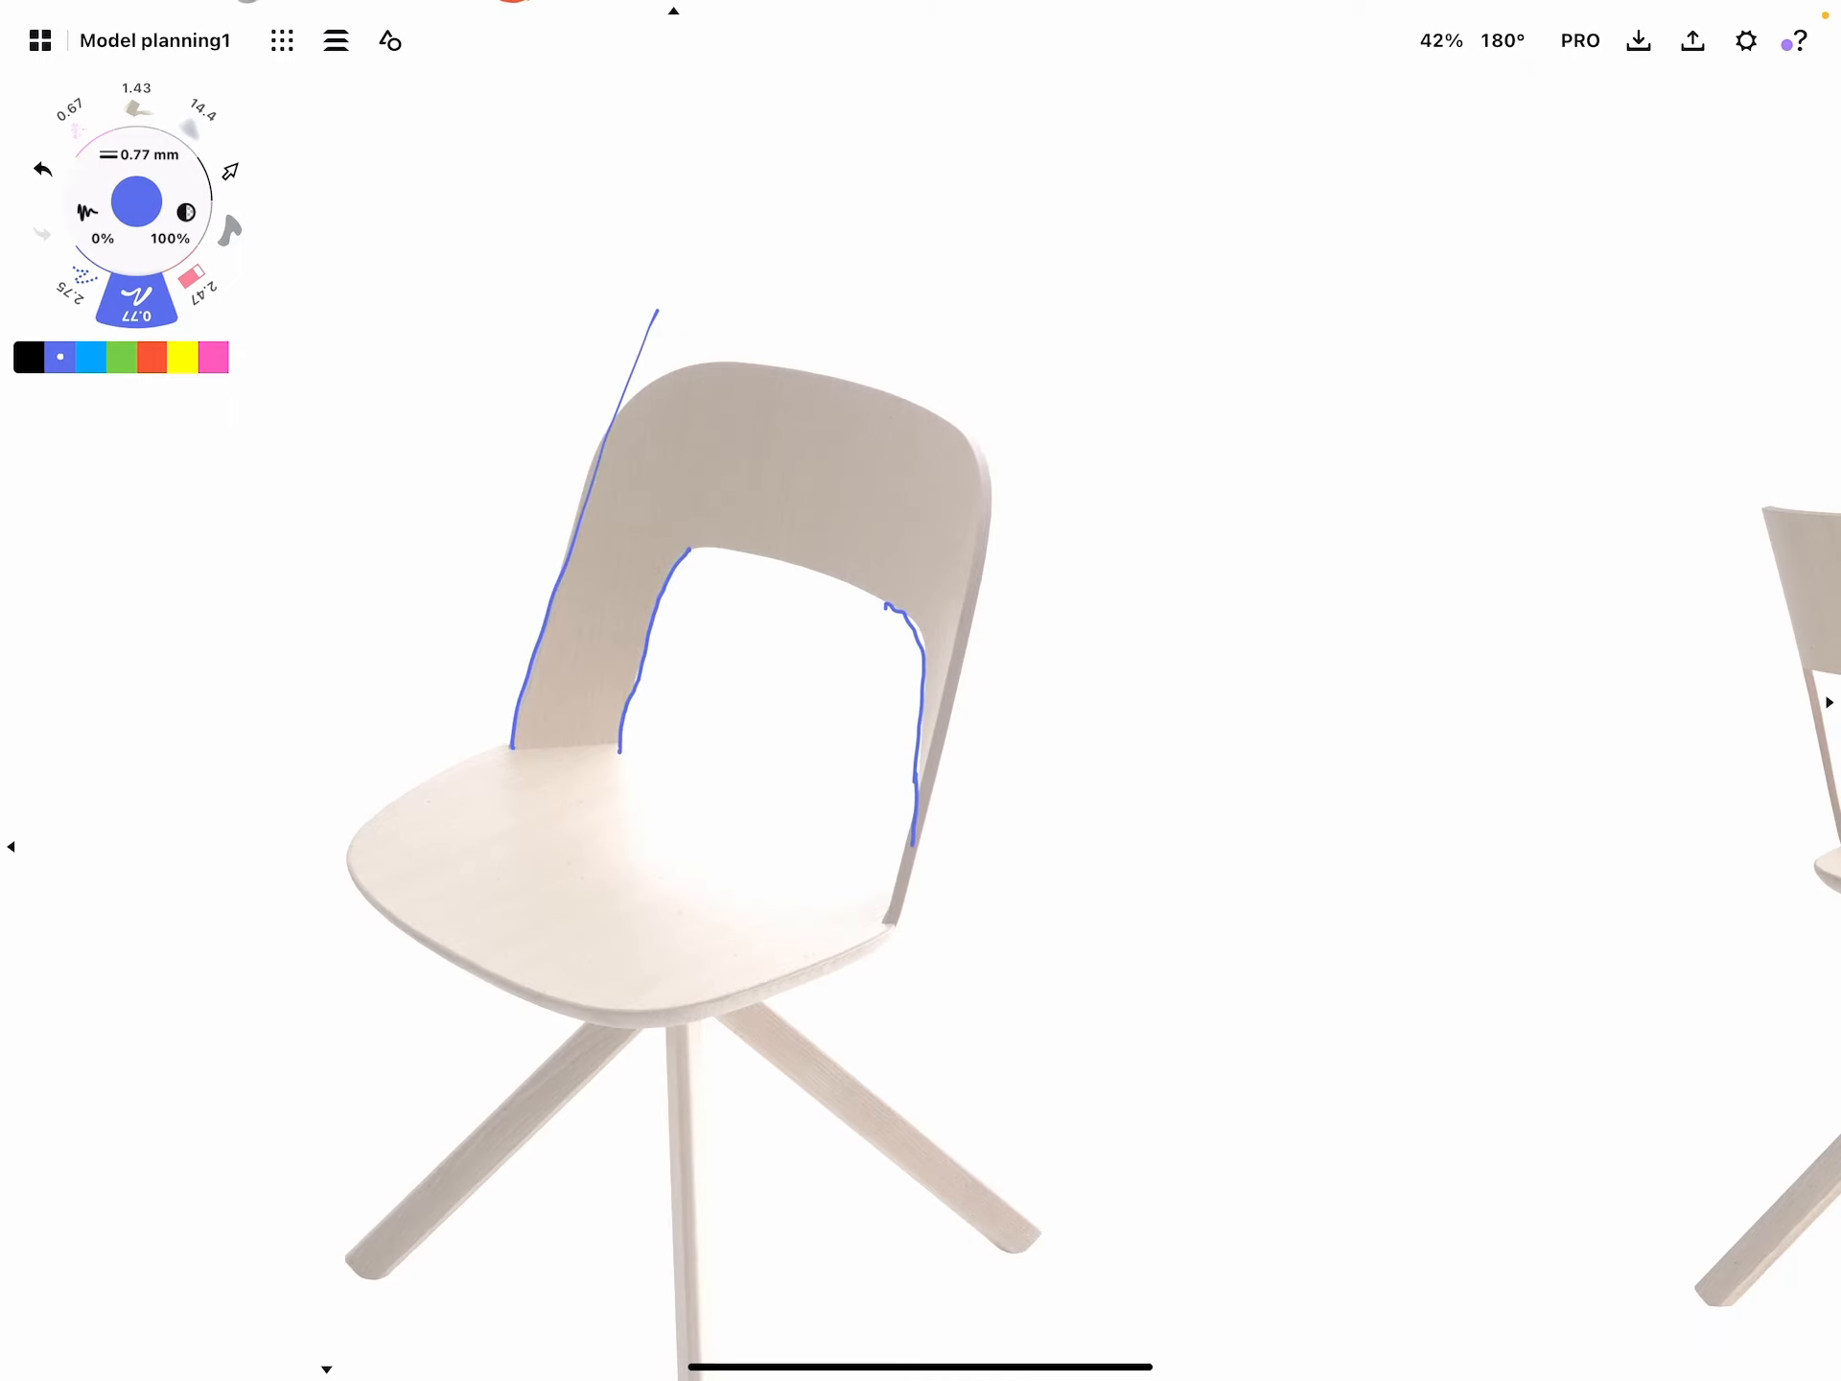
left_click_drag(652, 347, 886, 374)
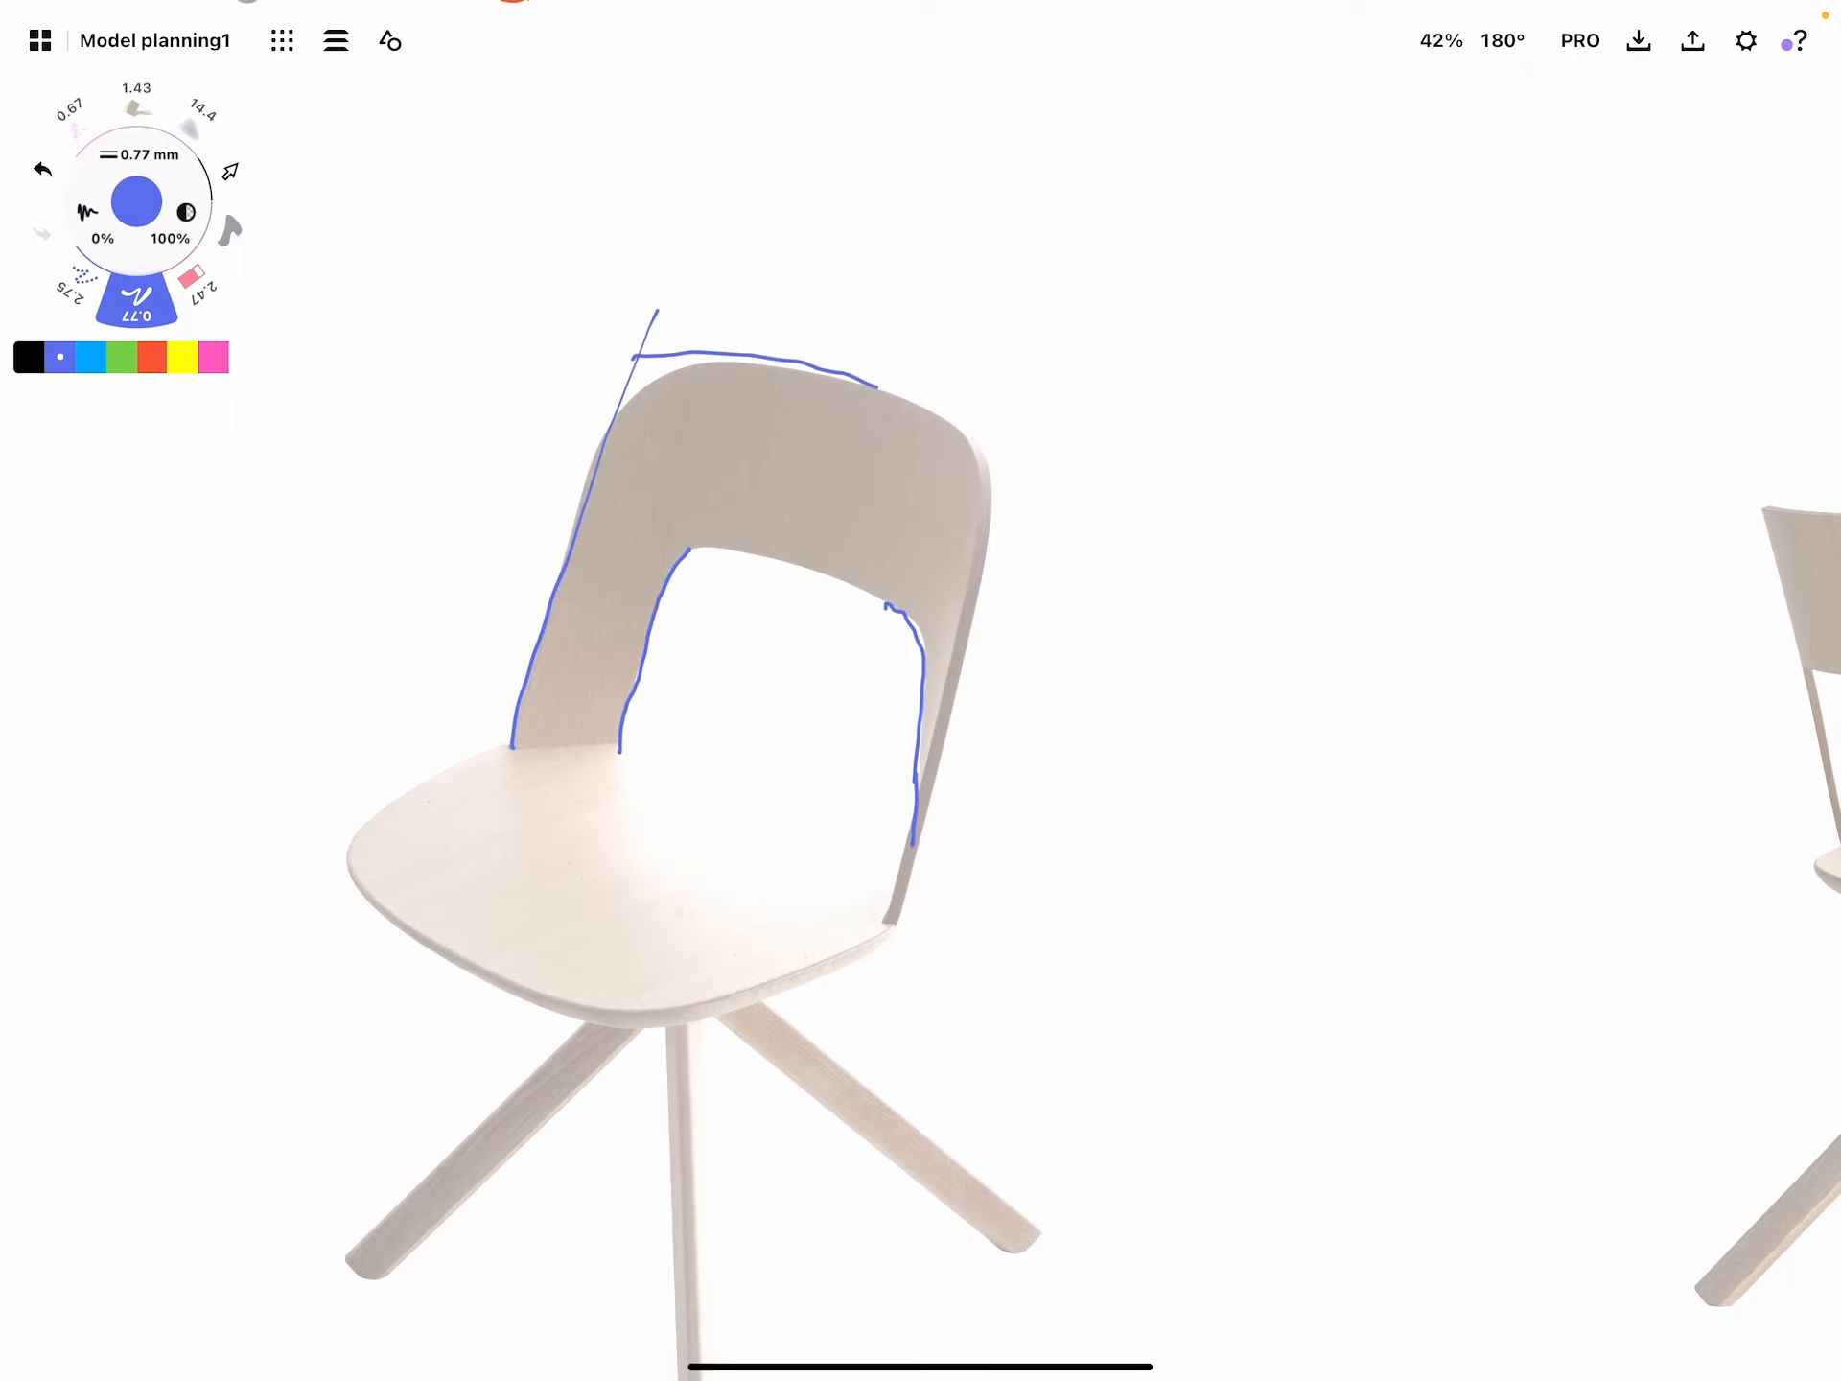
left_click_drag(880, 405, 1011, 453)
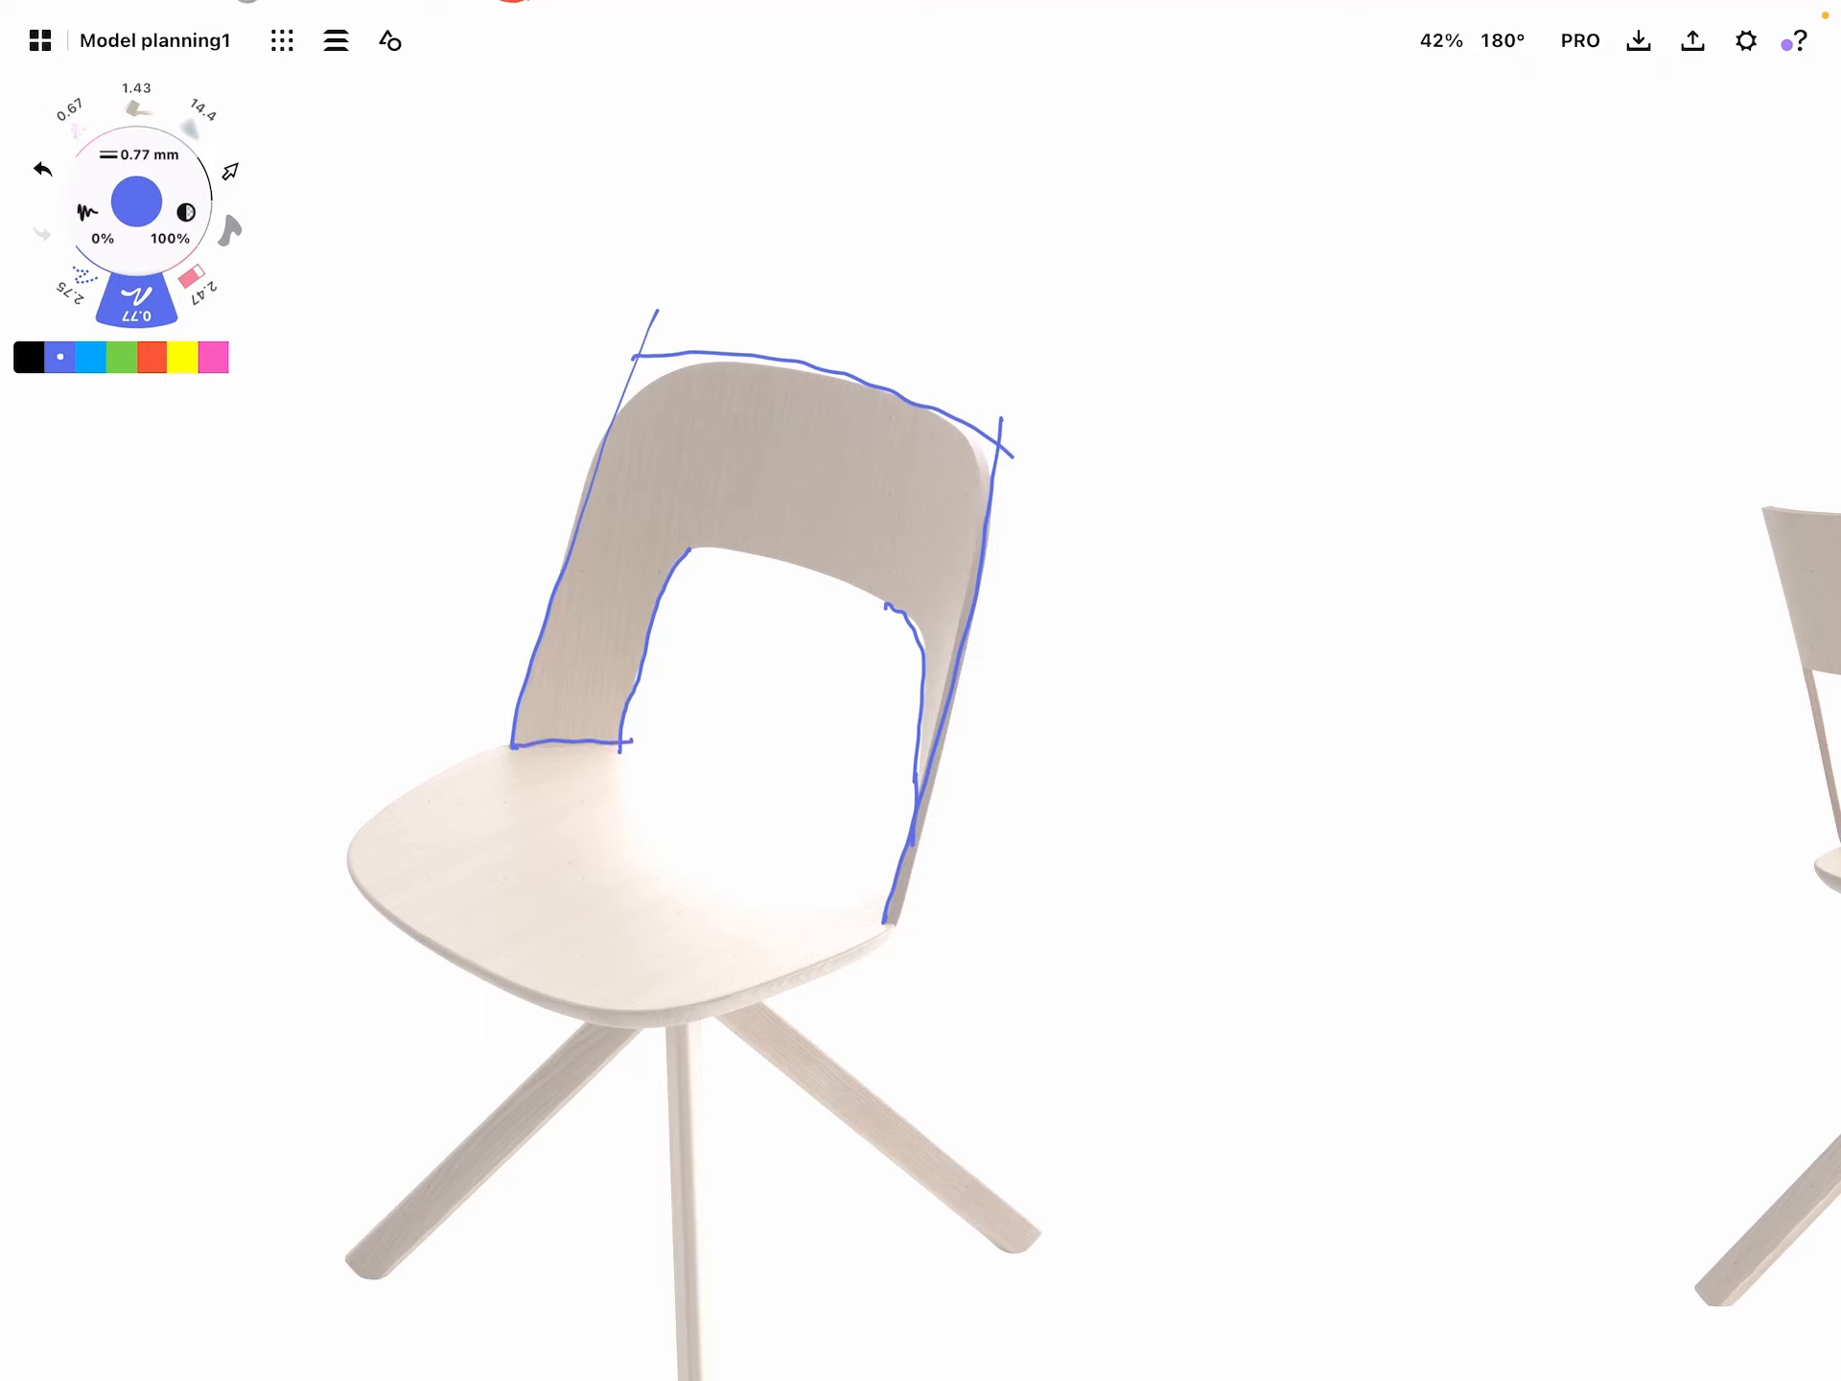
left_click_drag(552, 541, 986, 675)
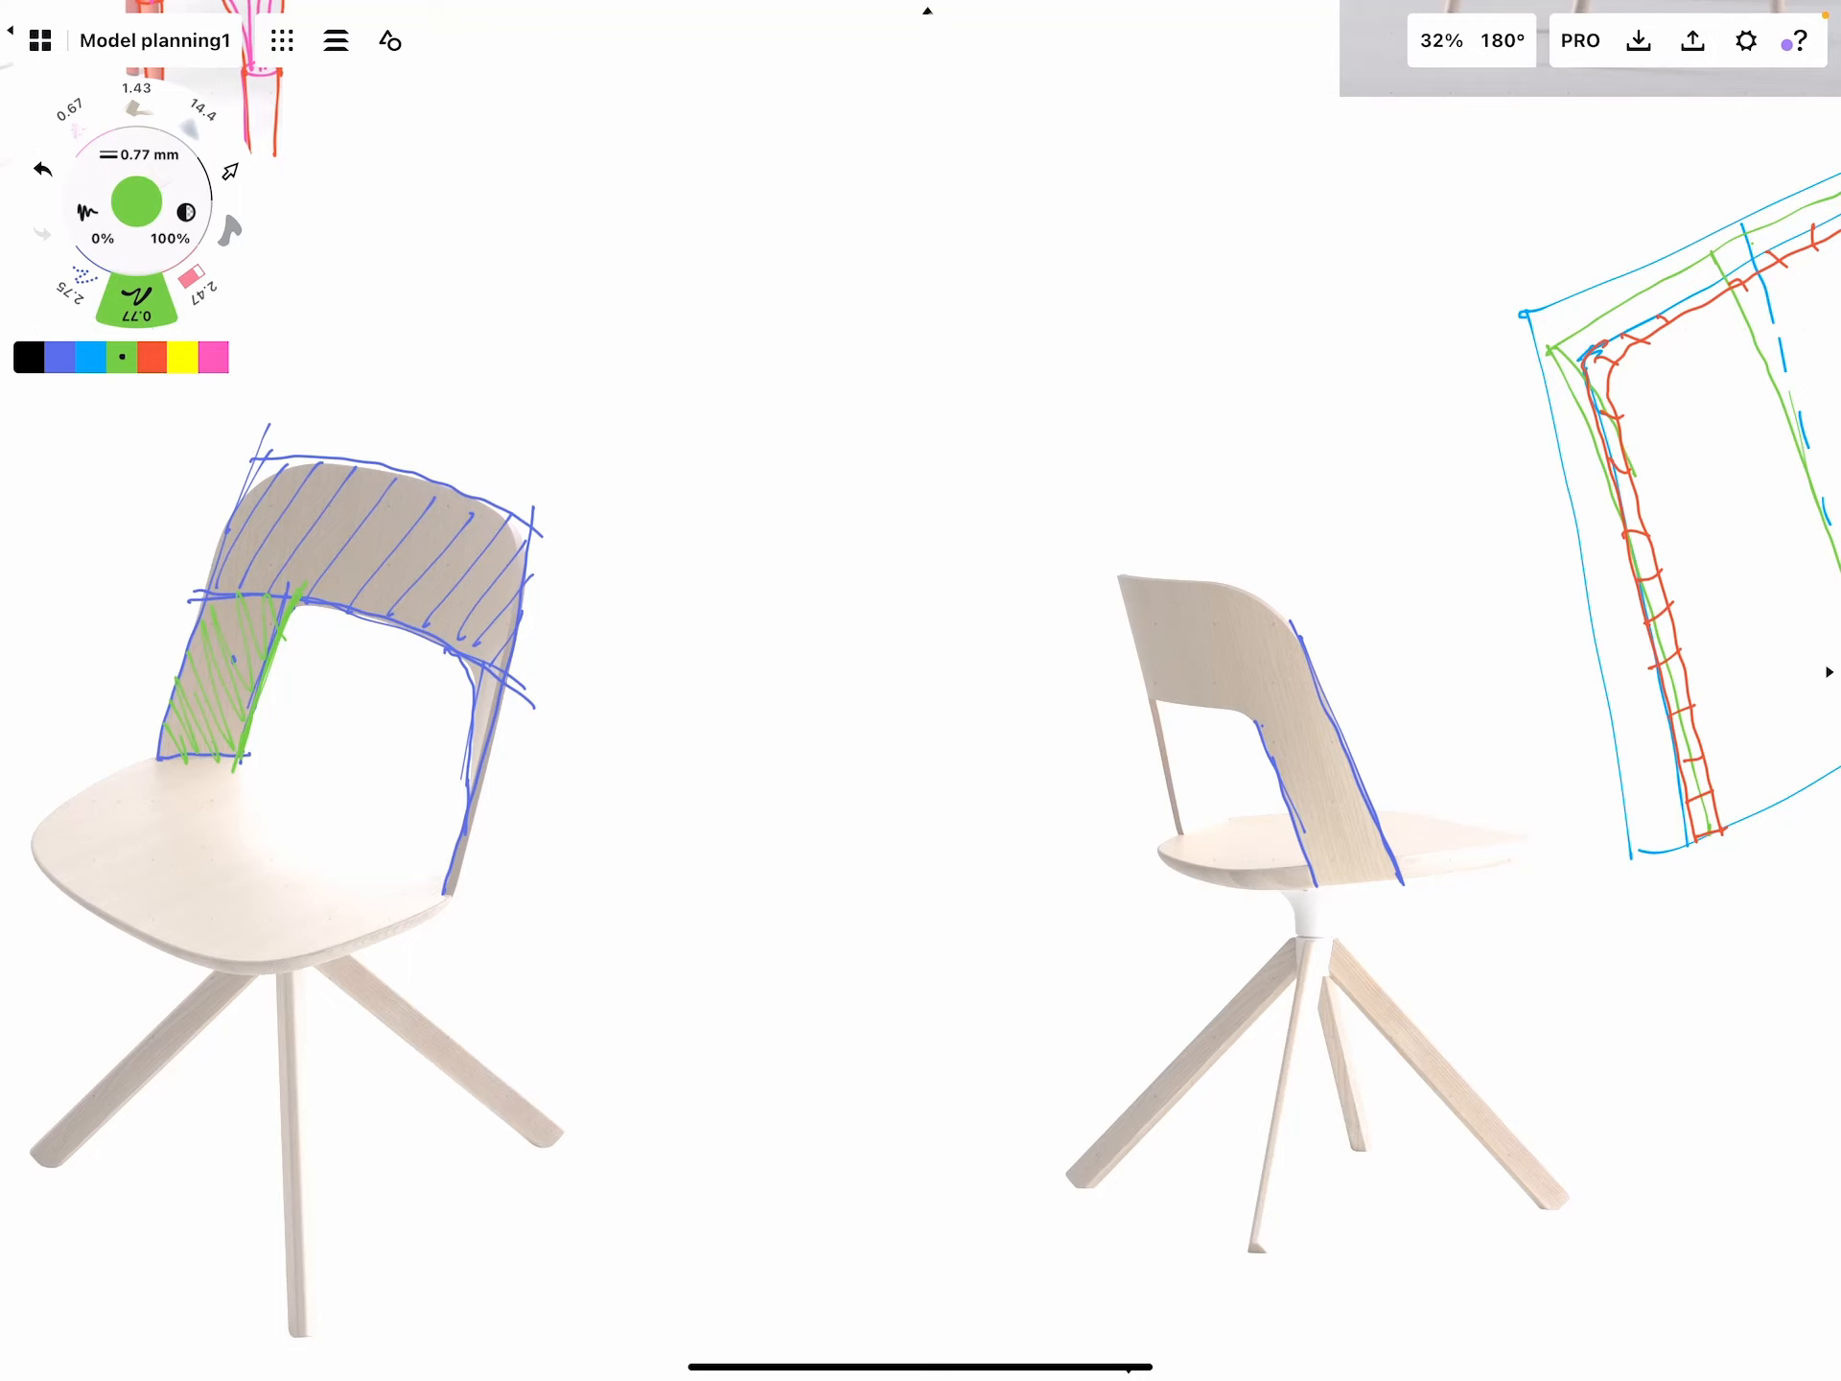
left_click_drag(1174, 710, 1327, 716)
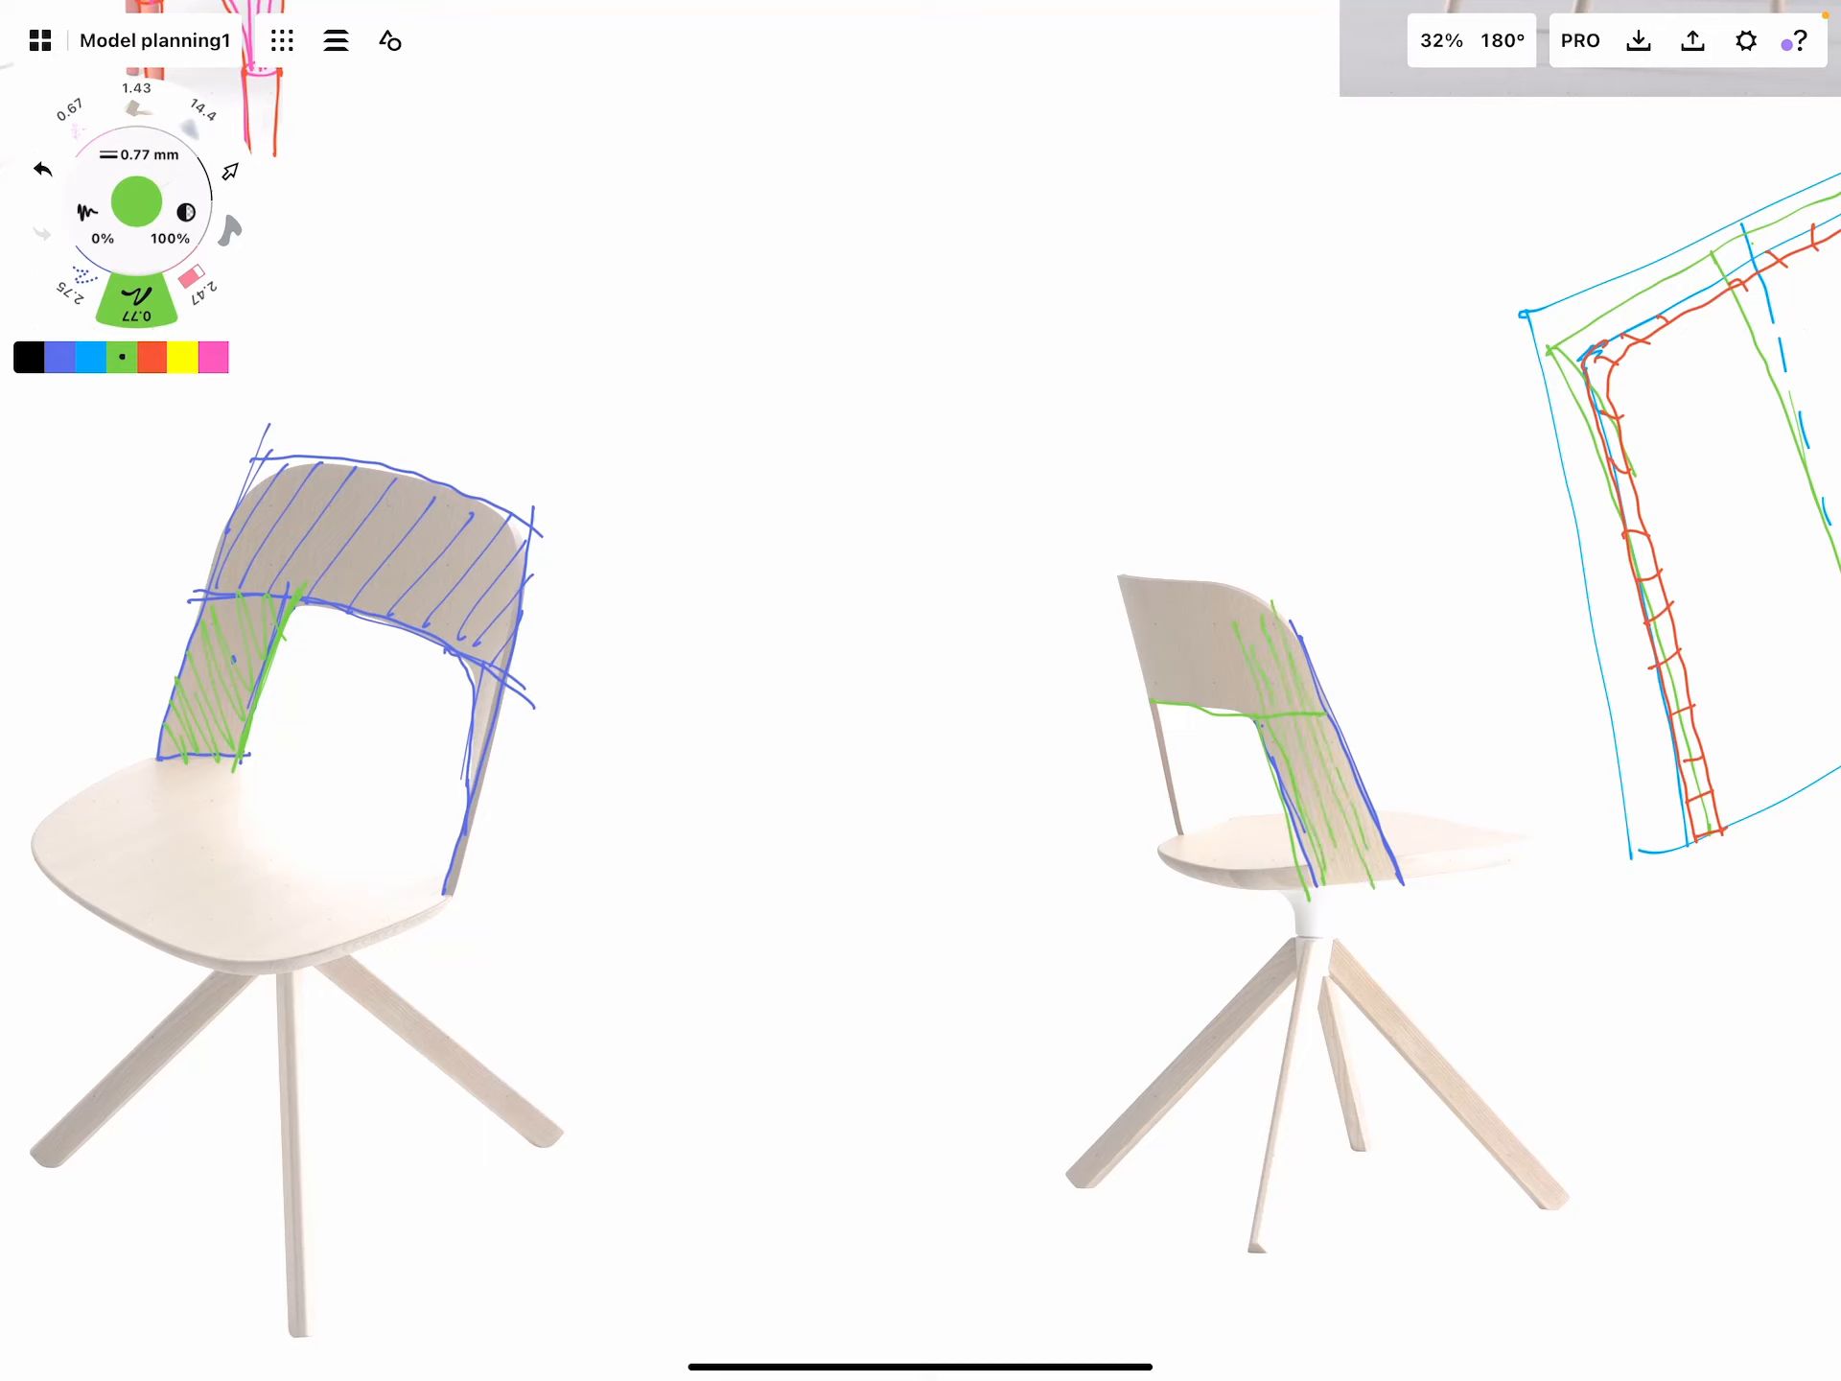
Hatch the second swivel chair's backrest across both sides in red
left_click(152, 356)
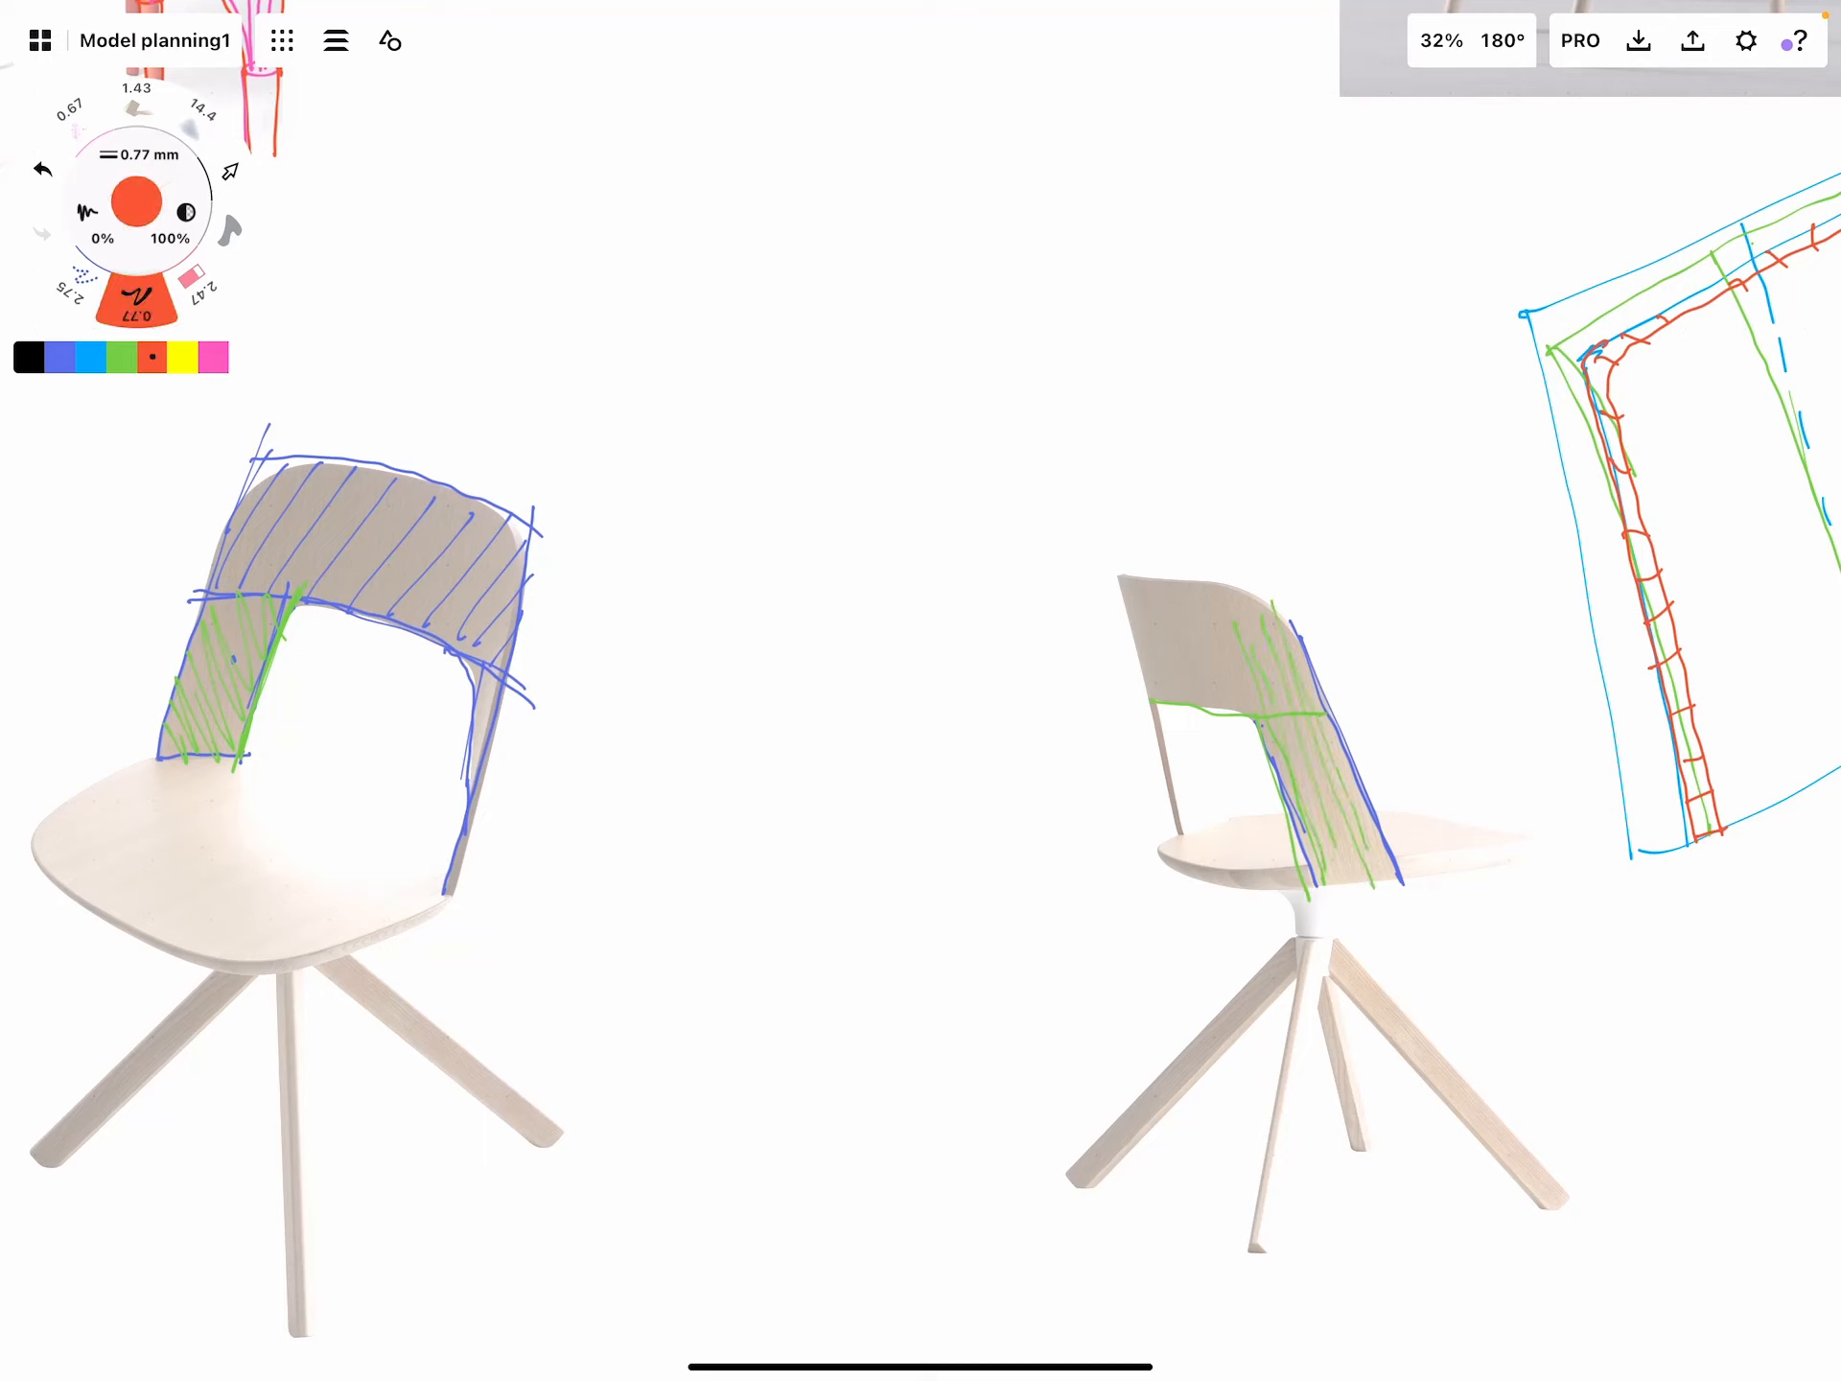
left_click_drag(1239, 598, 1291, 846)
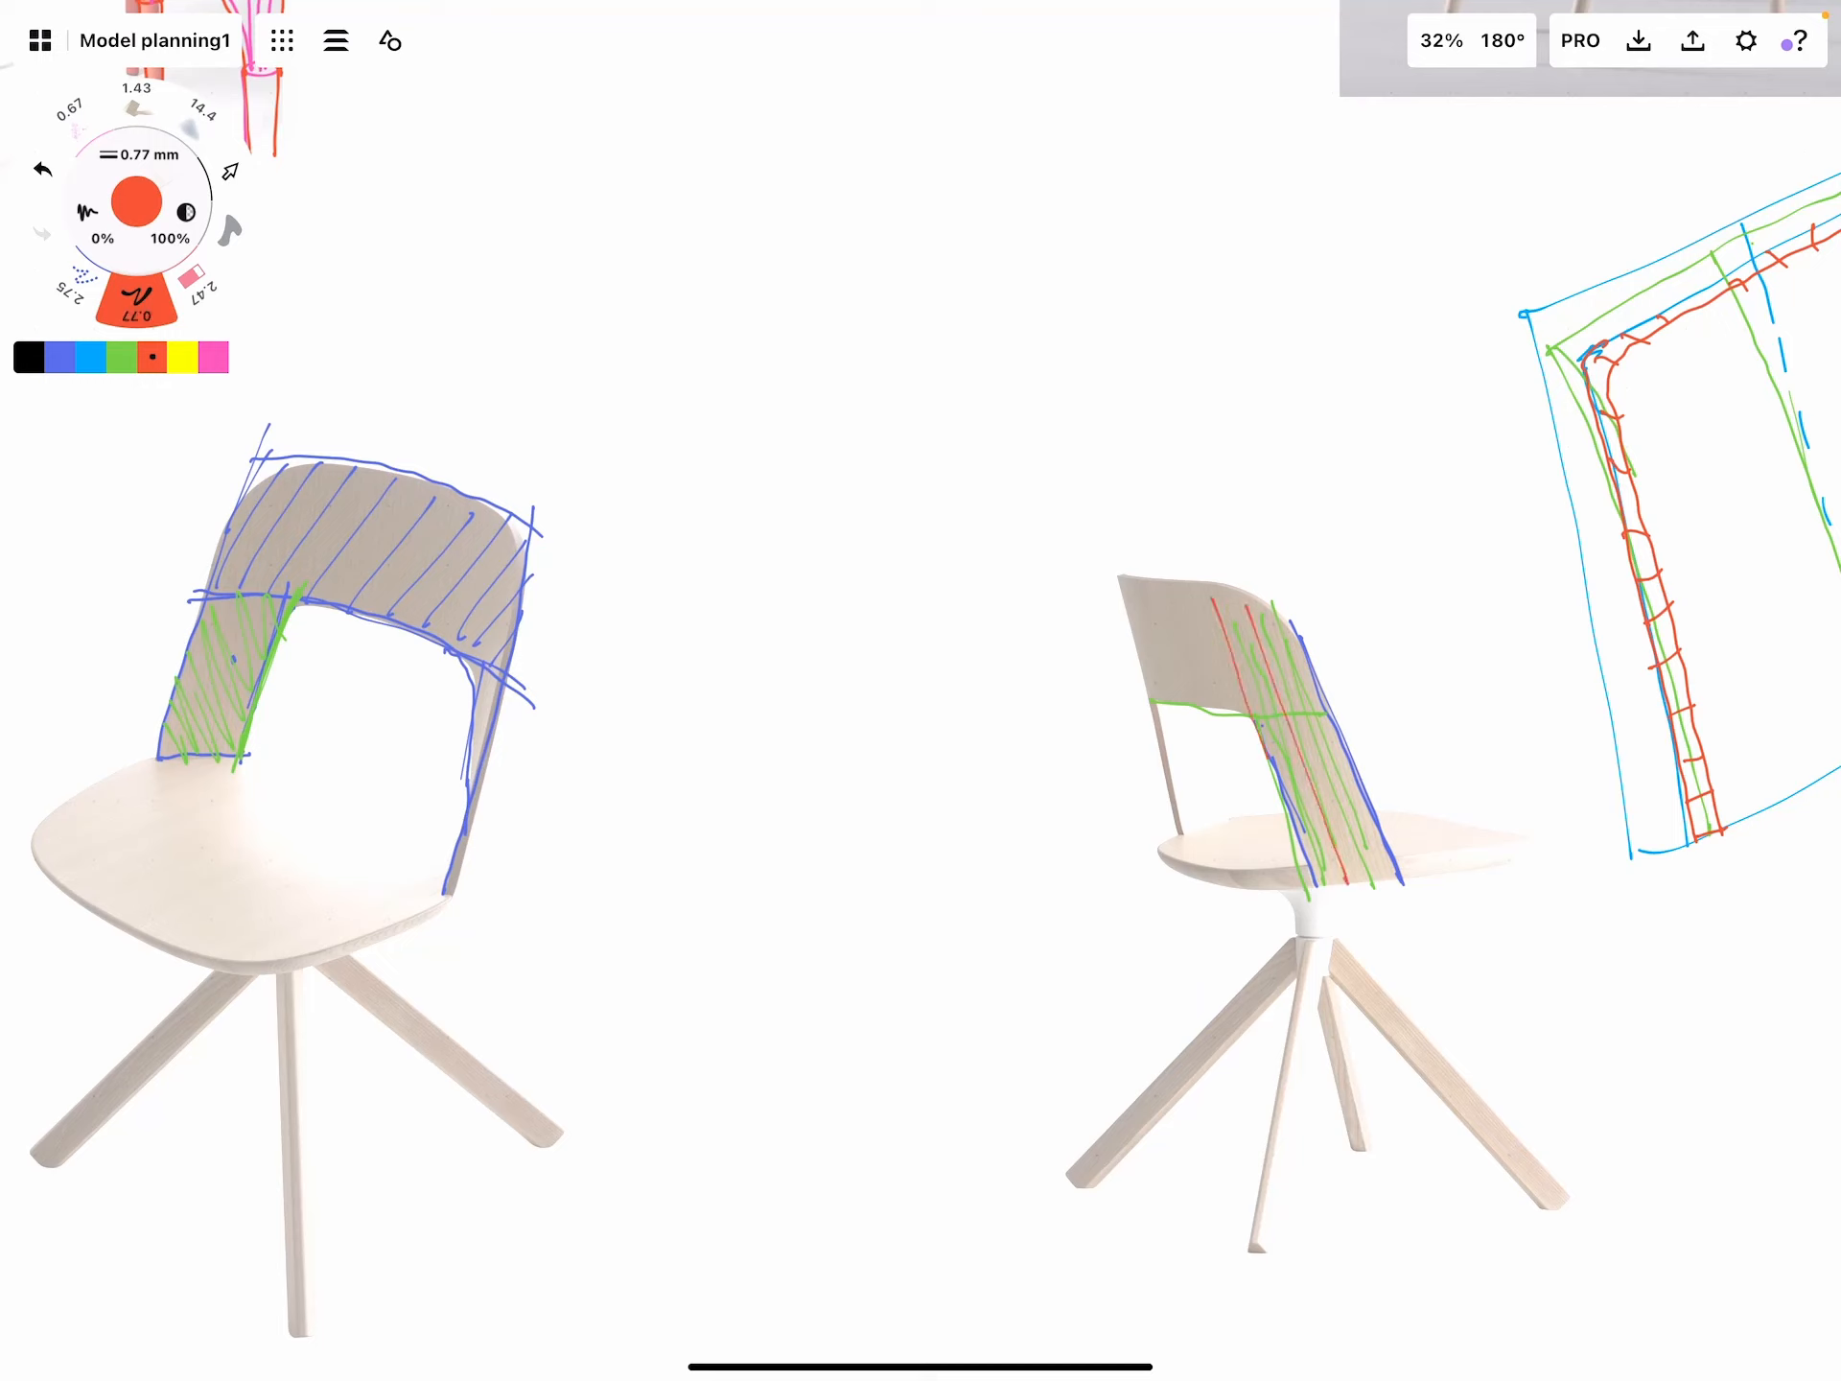
left_click_drag(1139, 610, 1197, 704)
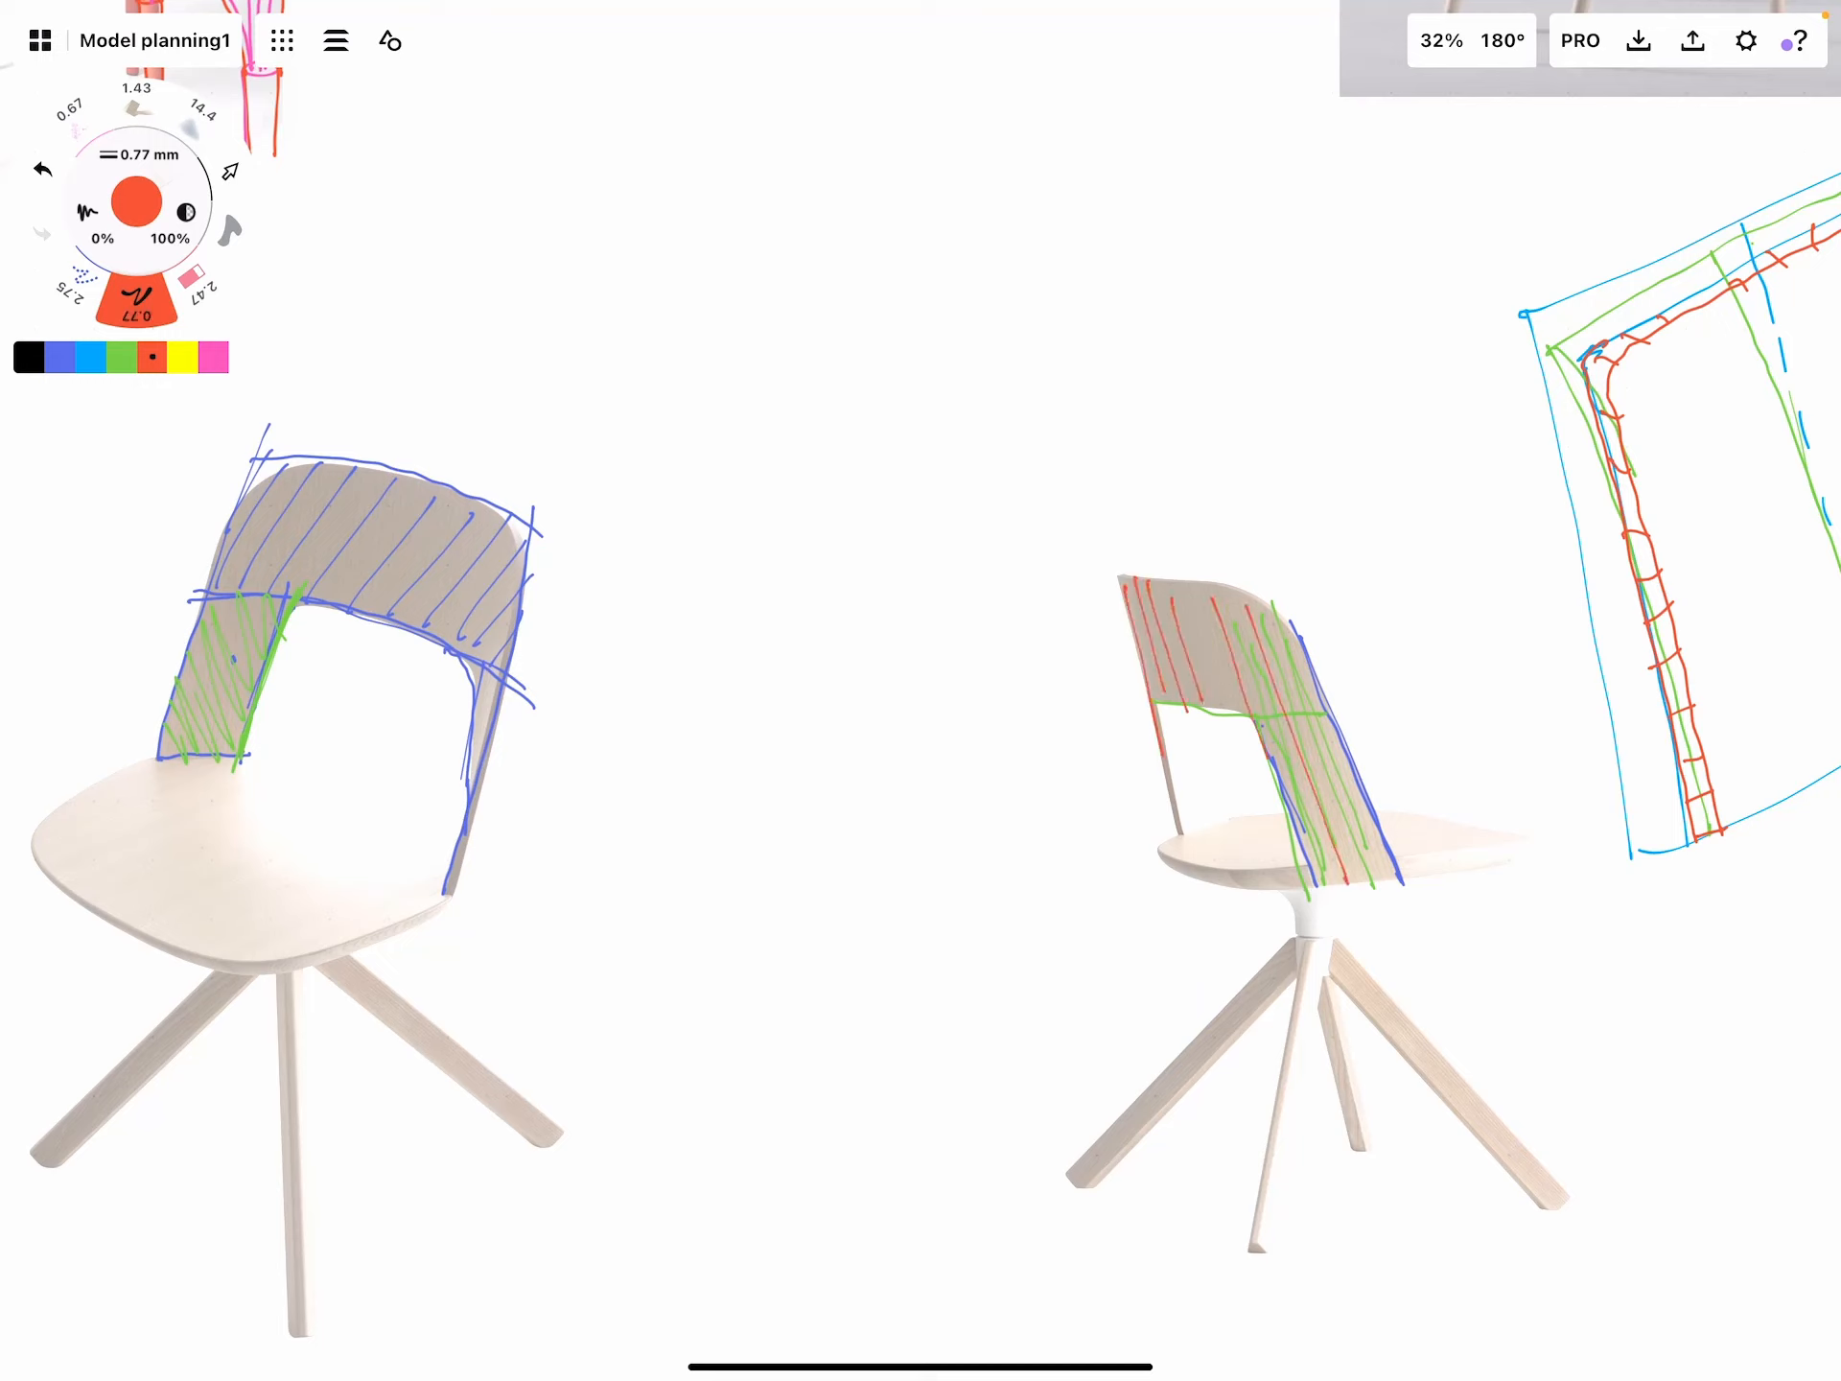
left_click_drag(1162, 587, 1162, 823)
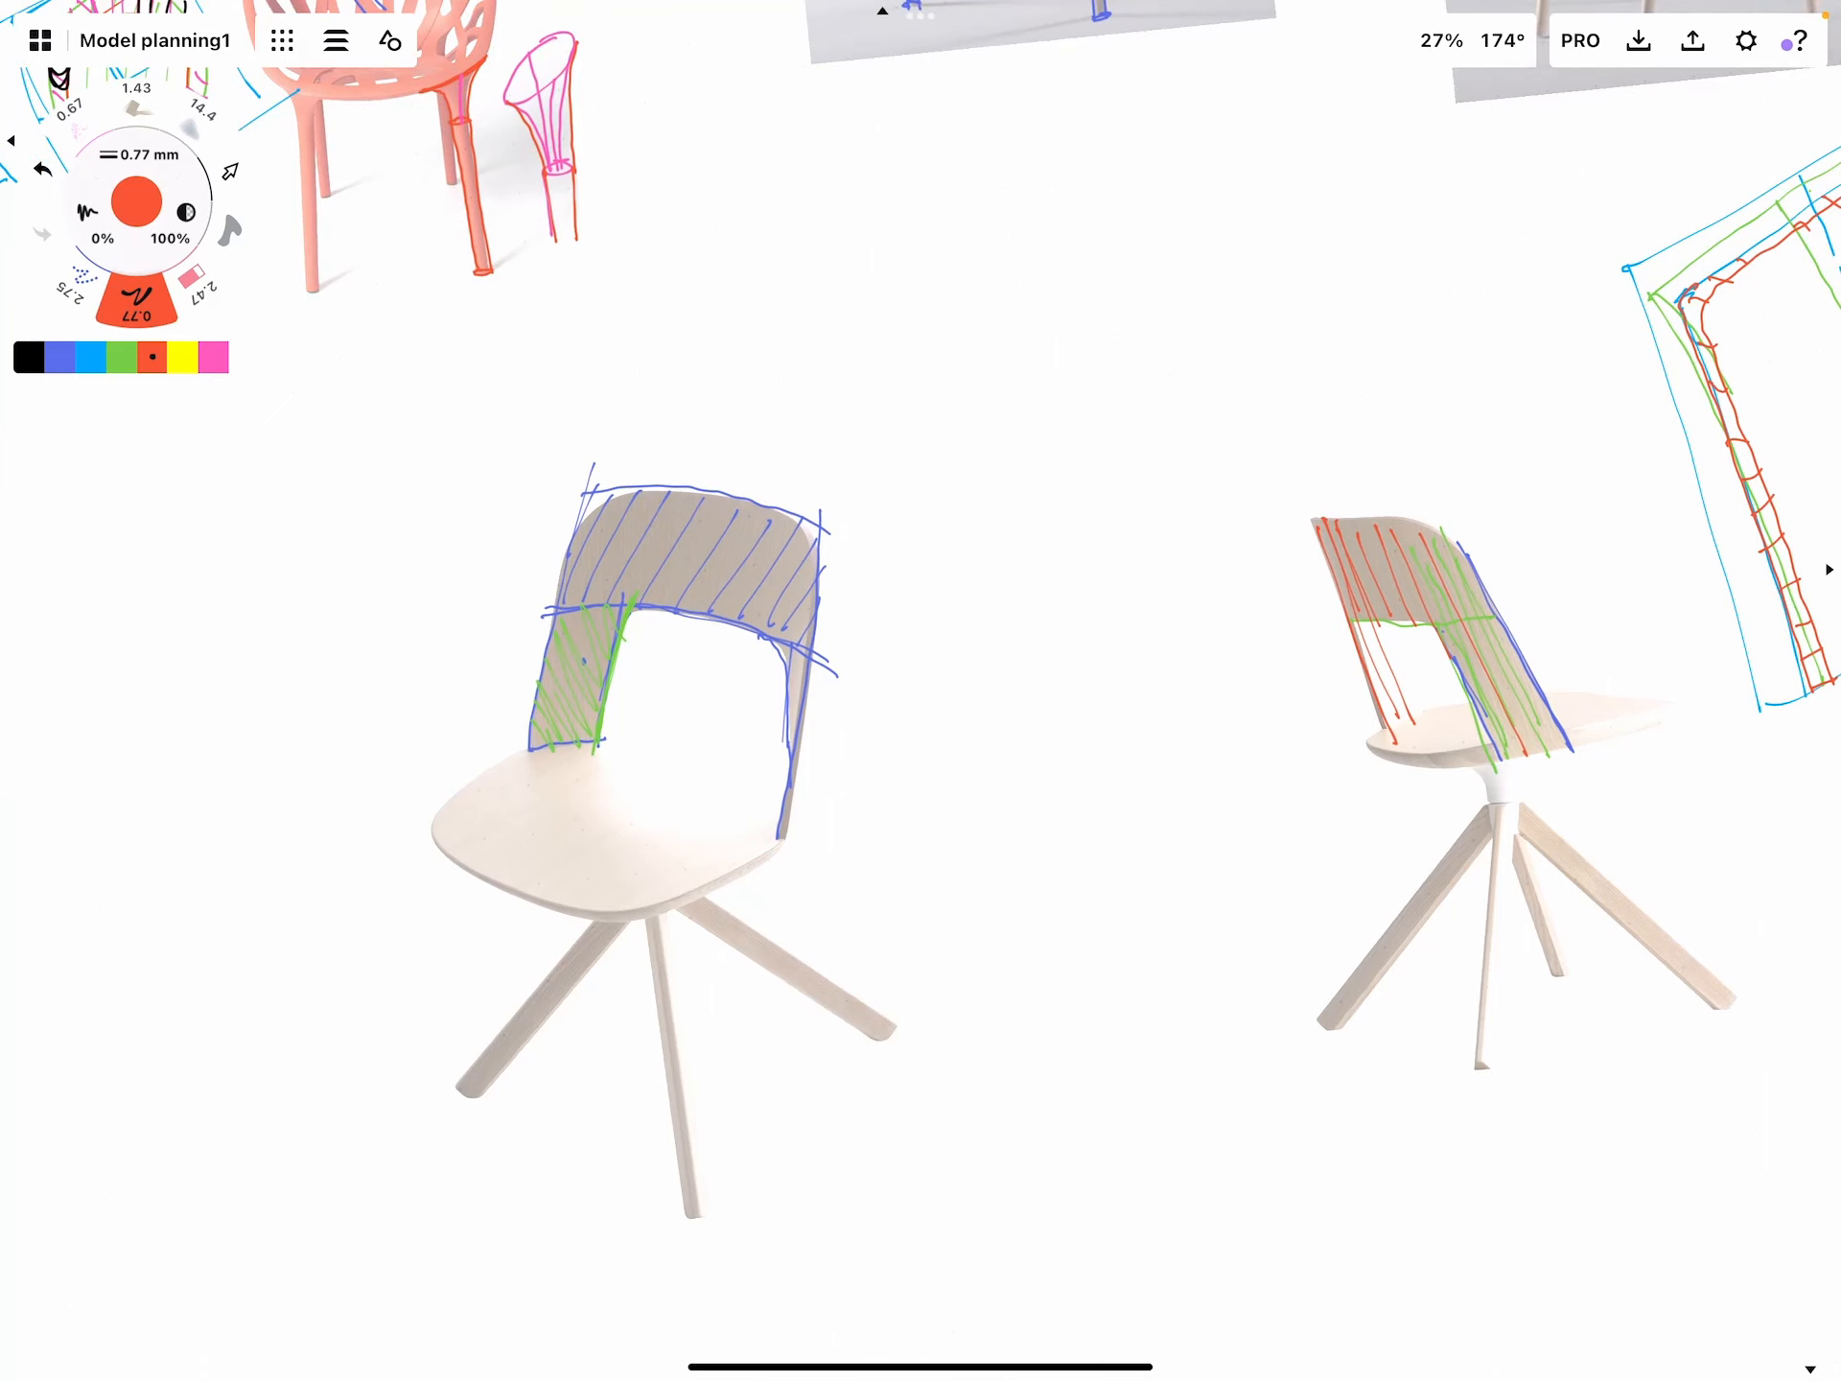
Draw a red four-sided patch outline between the chairs, hatch it in red, and switch to pink
left_click_drag(928, 773, 984, 773)
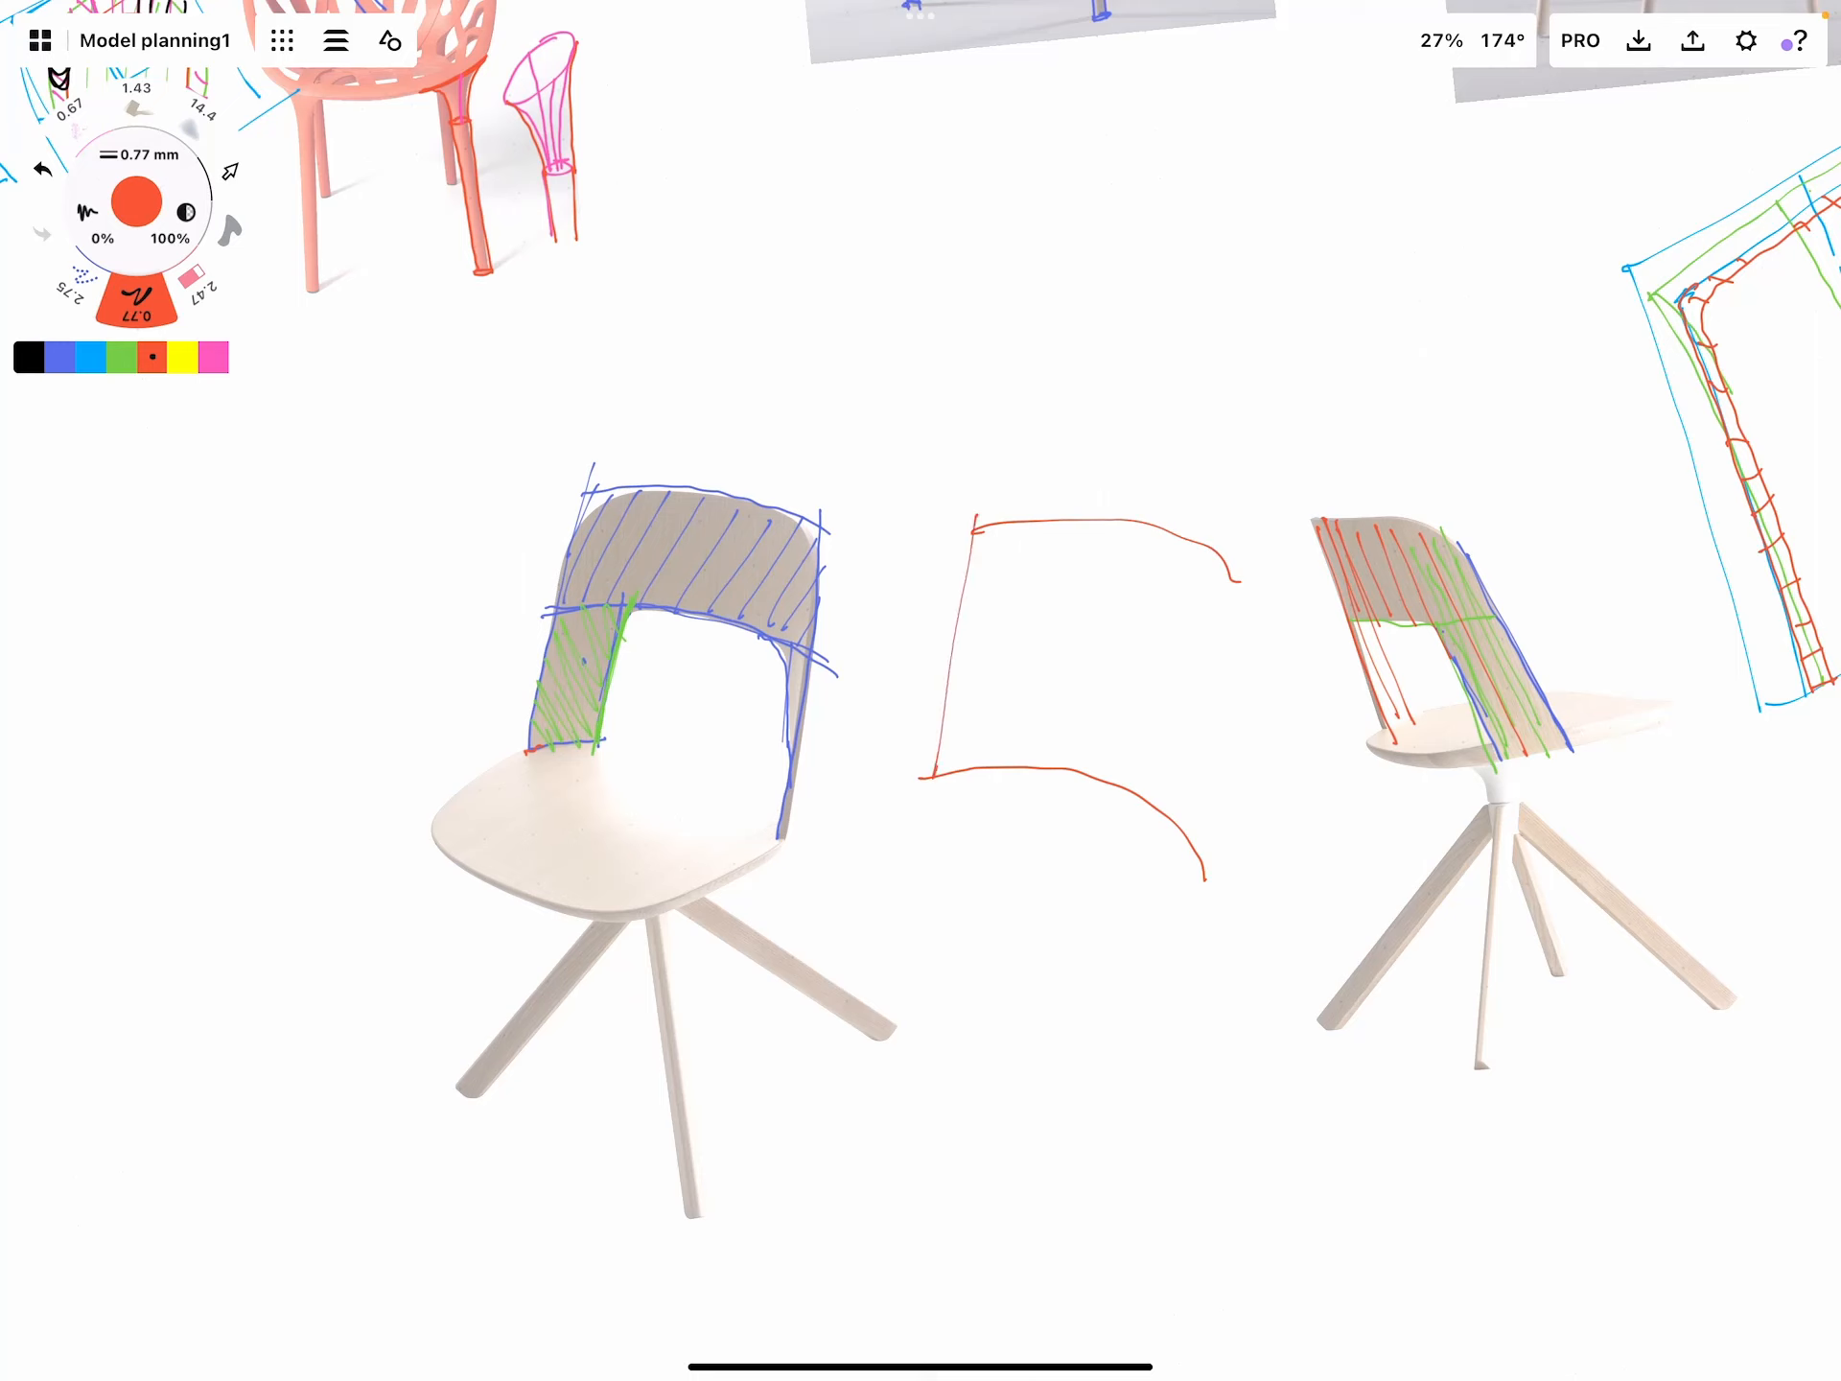
left_click_drag(1228, 576, 1197, 869)
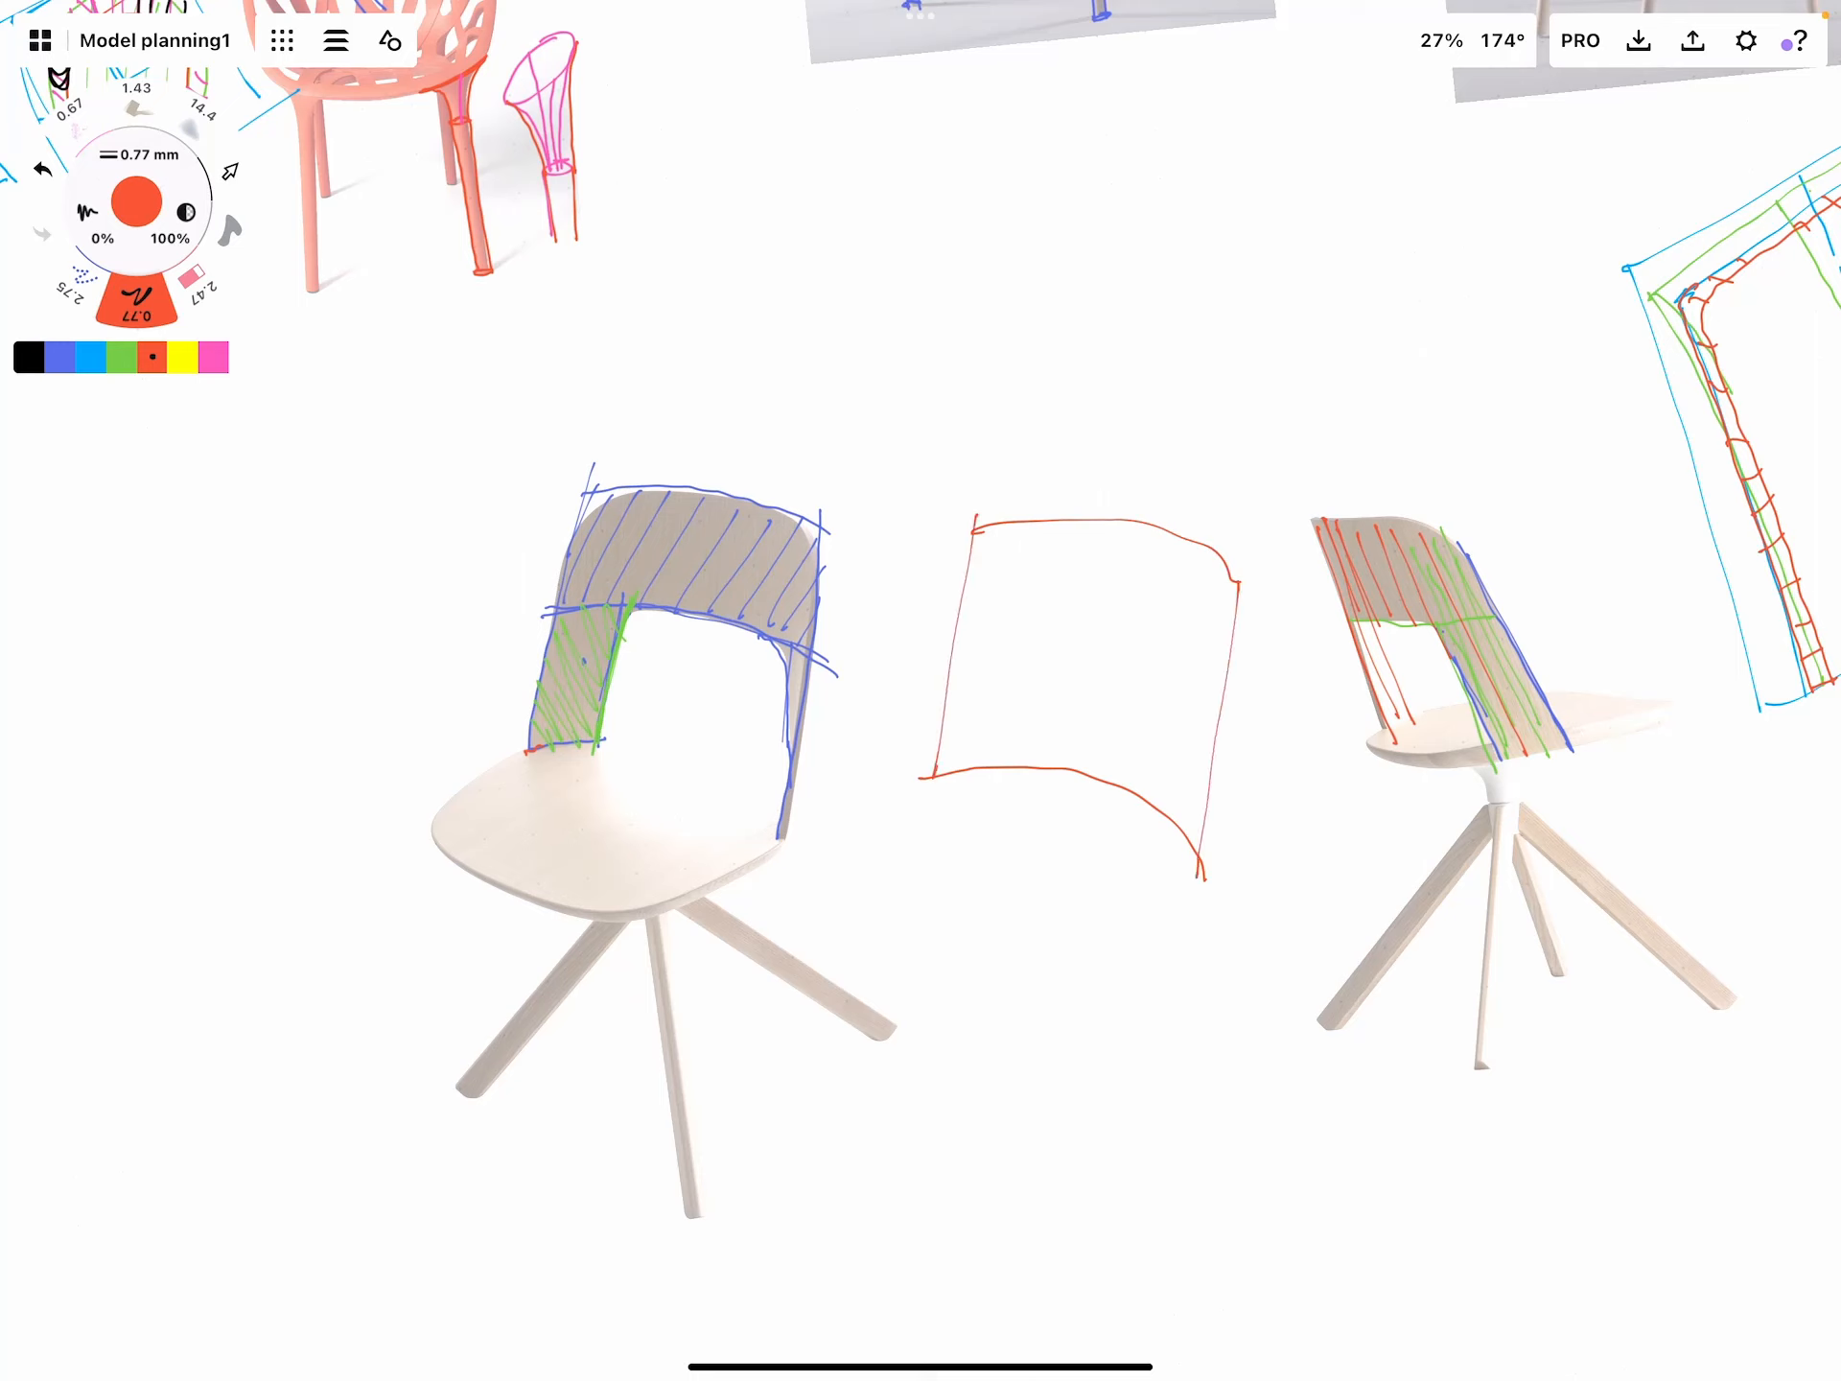
left_click_drag(1104, 541, 1174, 453)
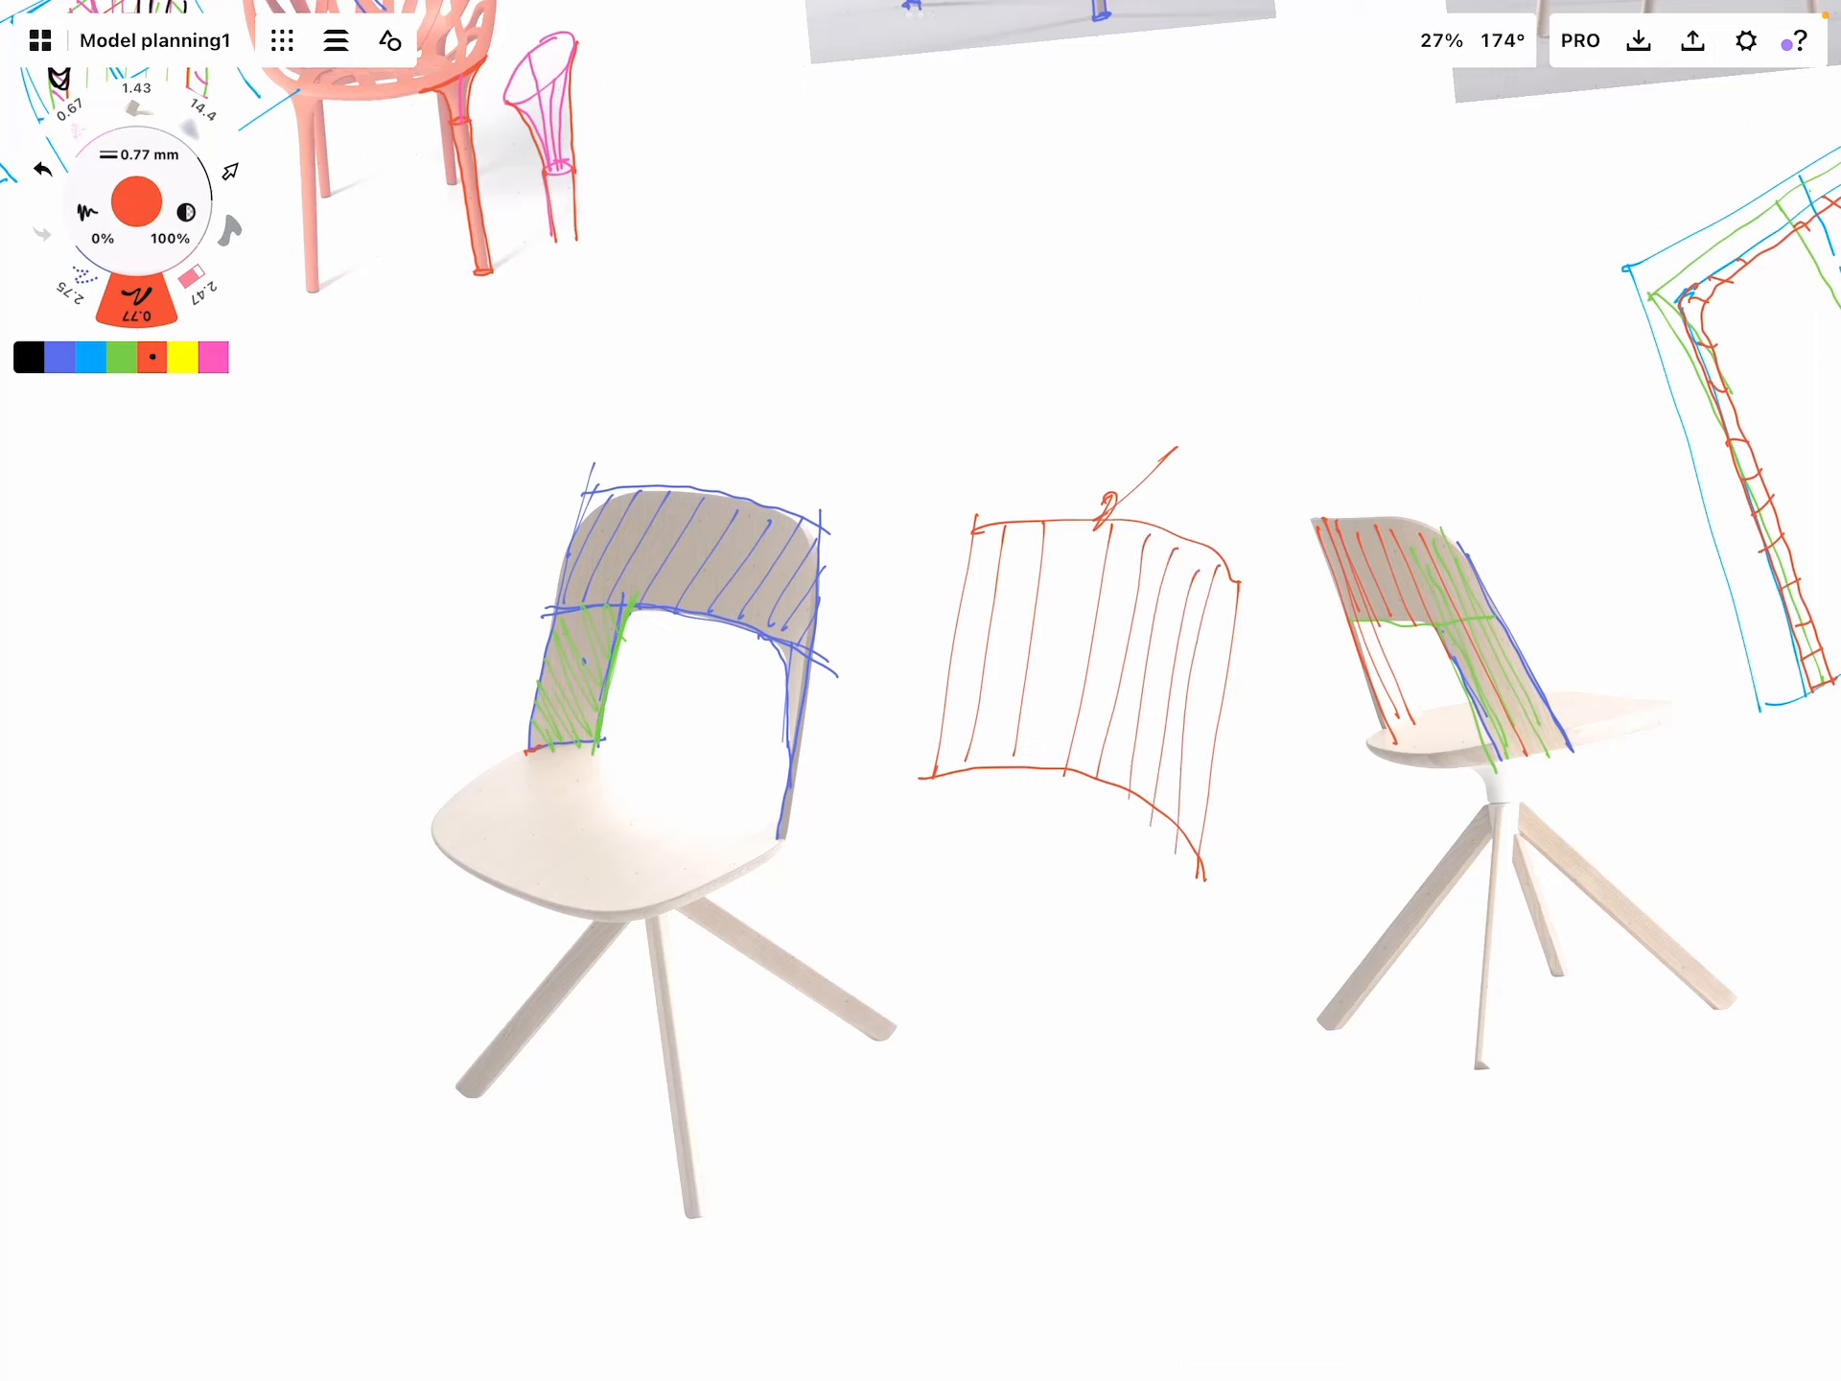
left_click(215, 356)
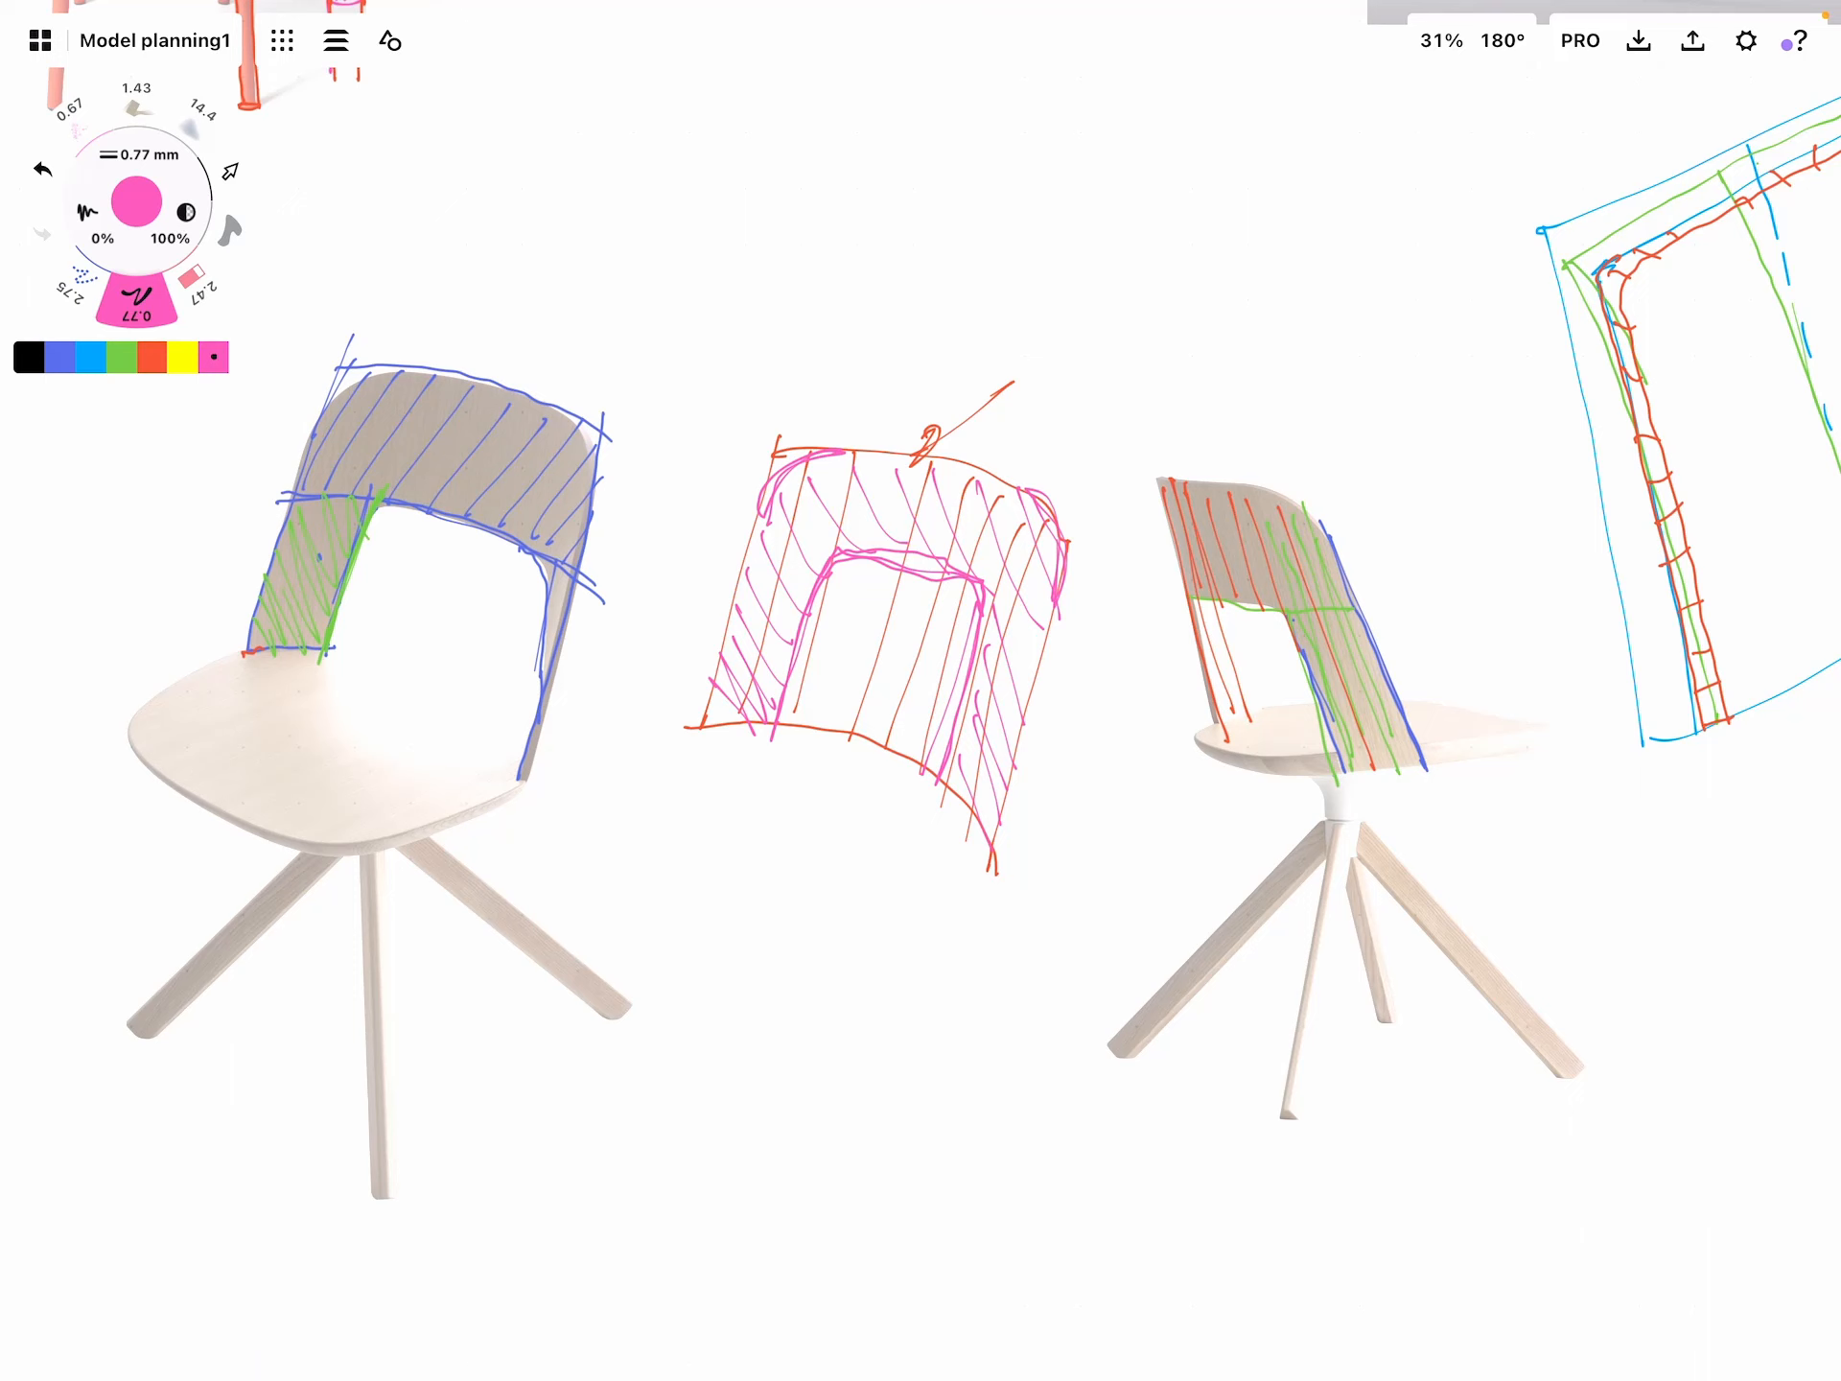
scroll("down", 3)
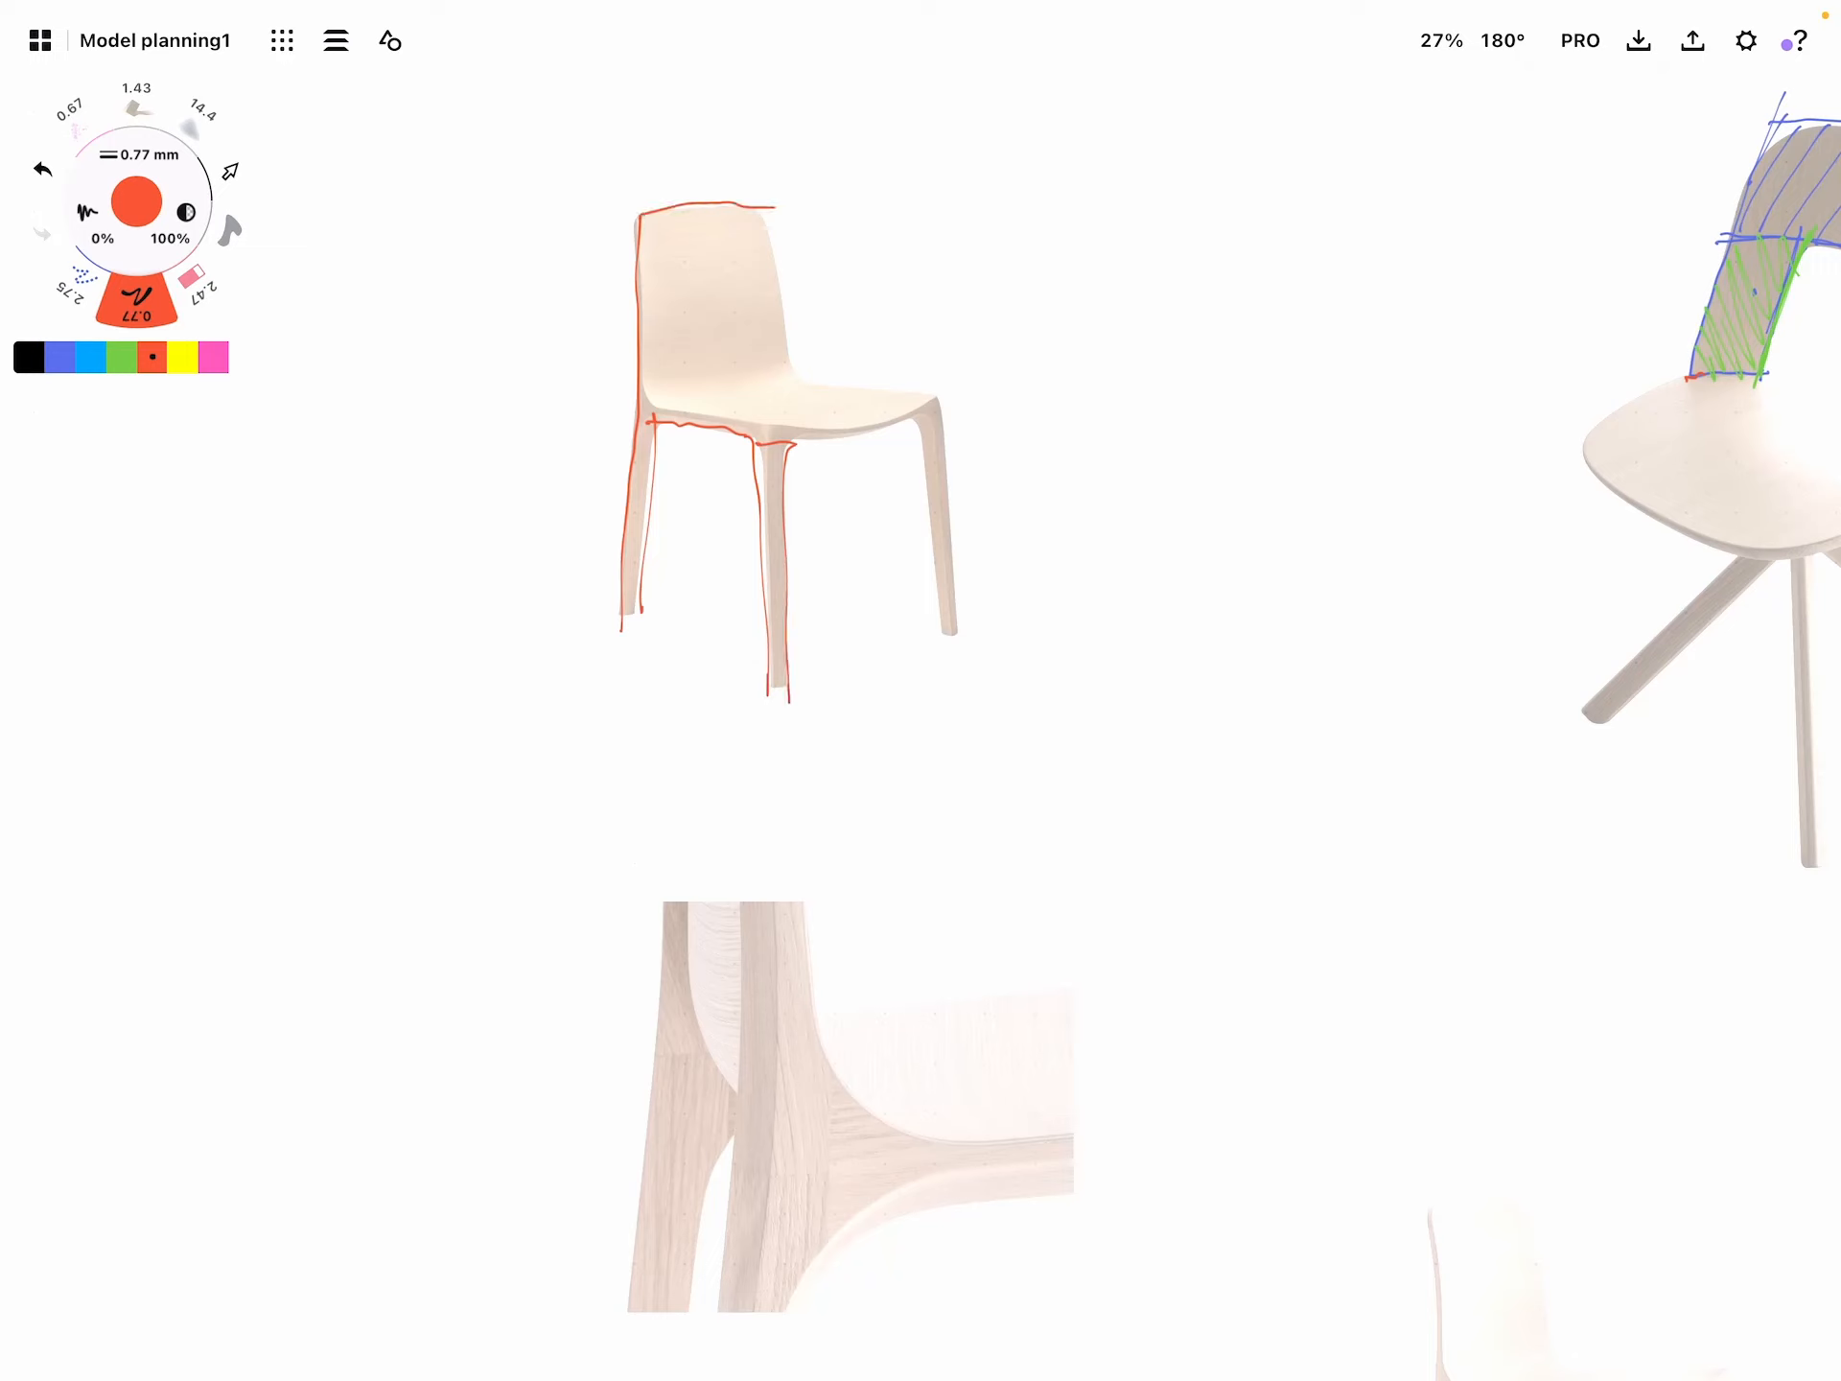
Select pink ink and zoom in on the close-up leg joint photo
left_click(215, 357)
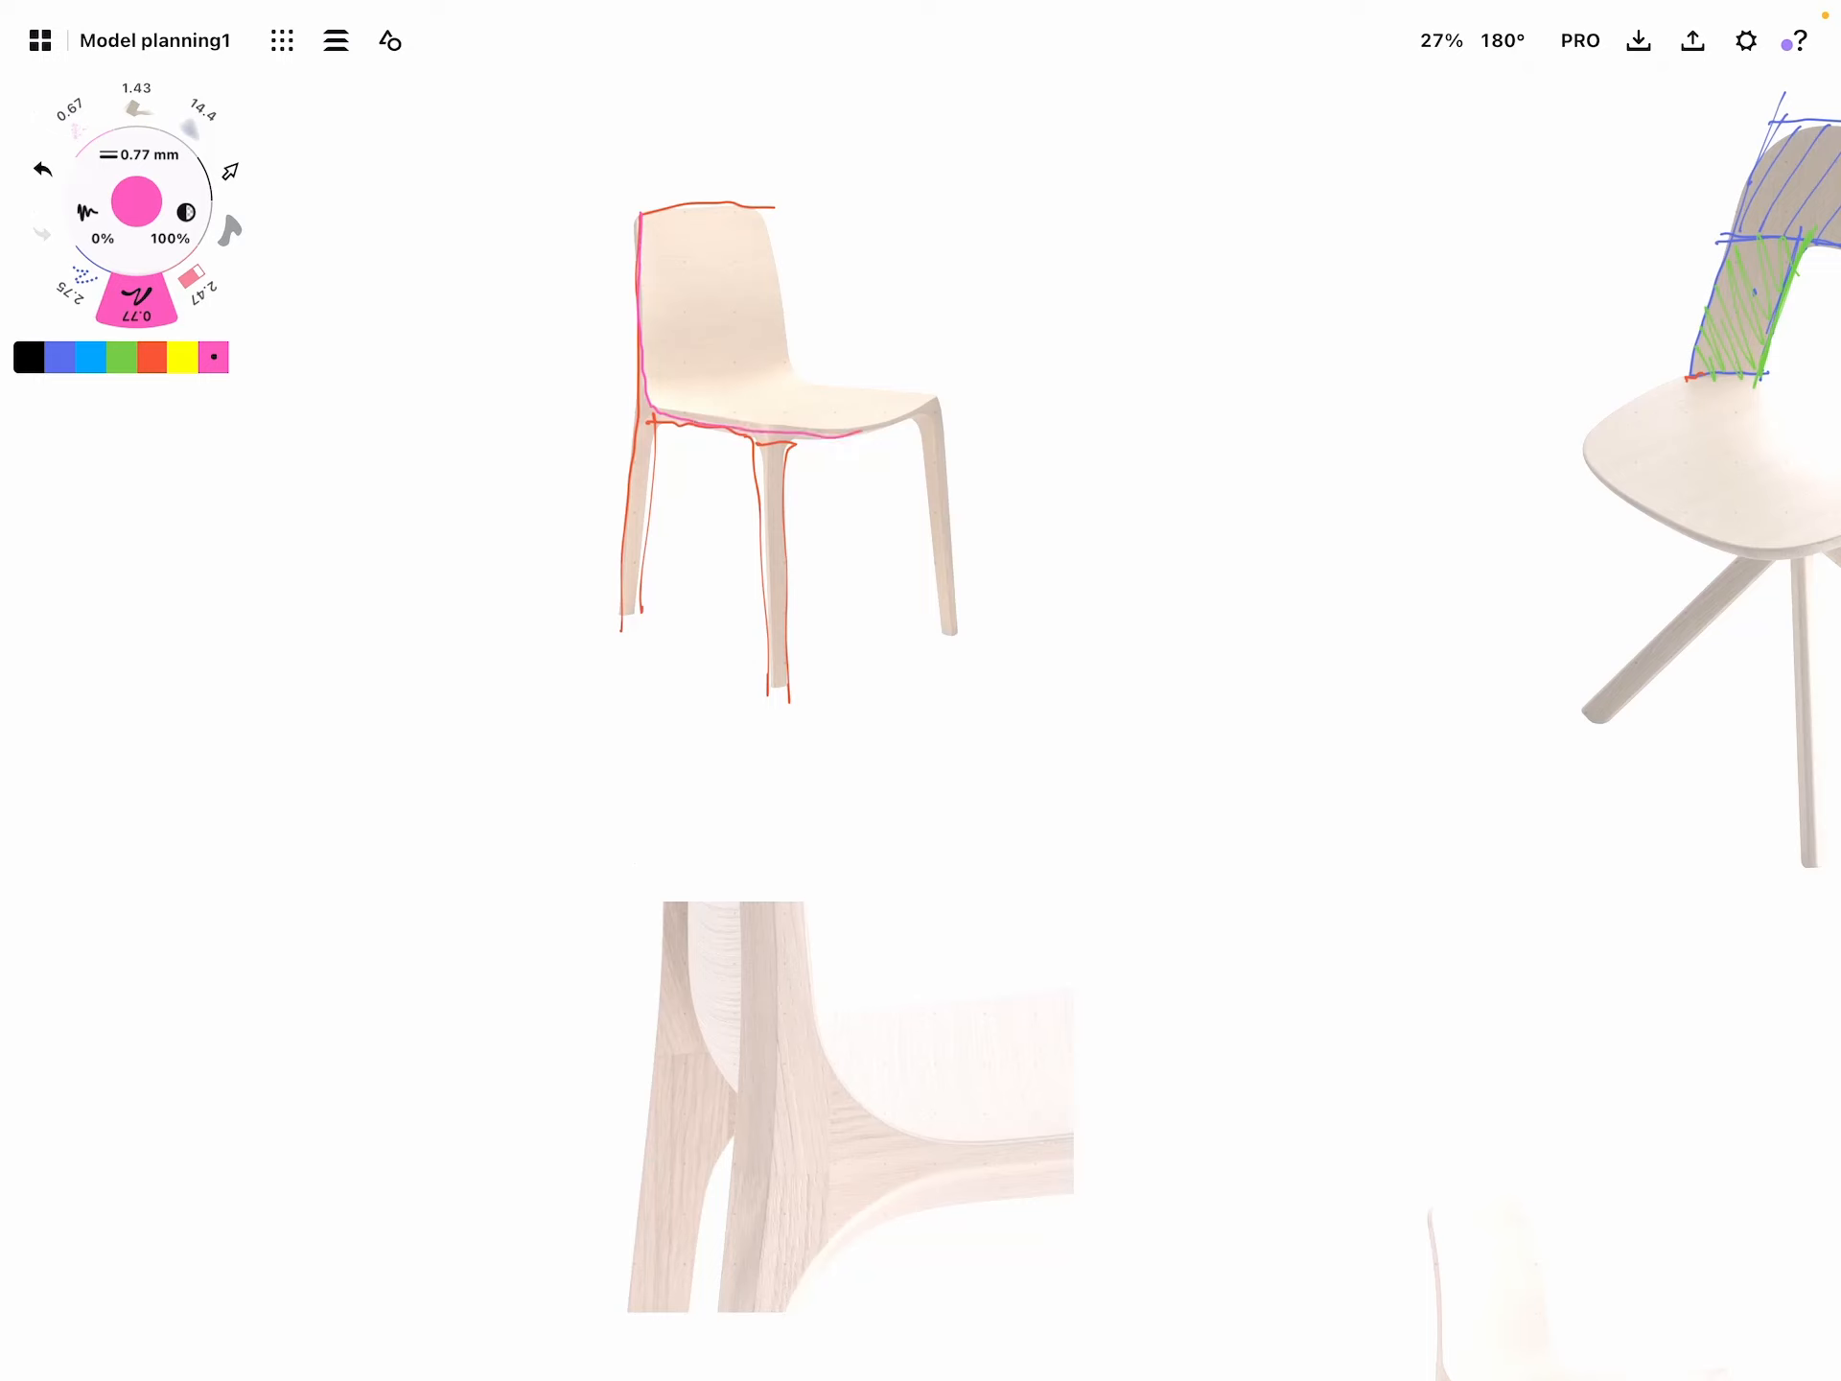
left_click_drag(763, 211, 940, 399)
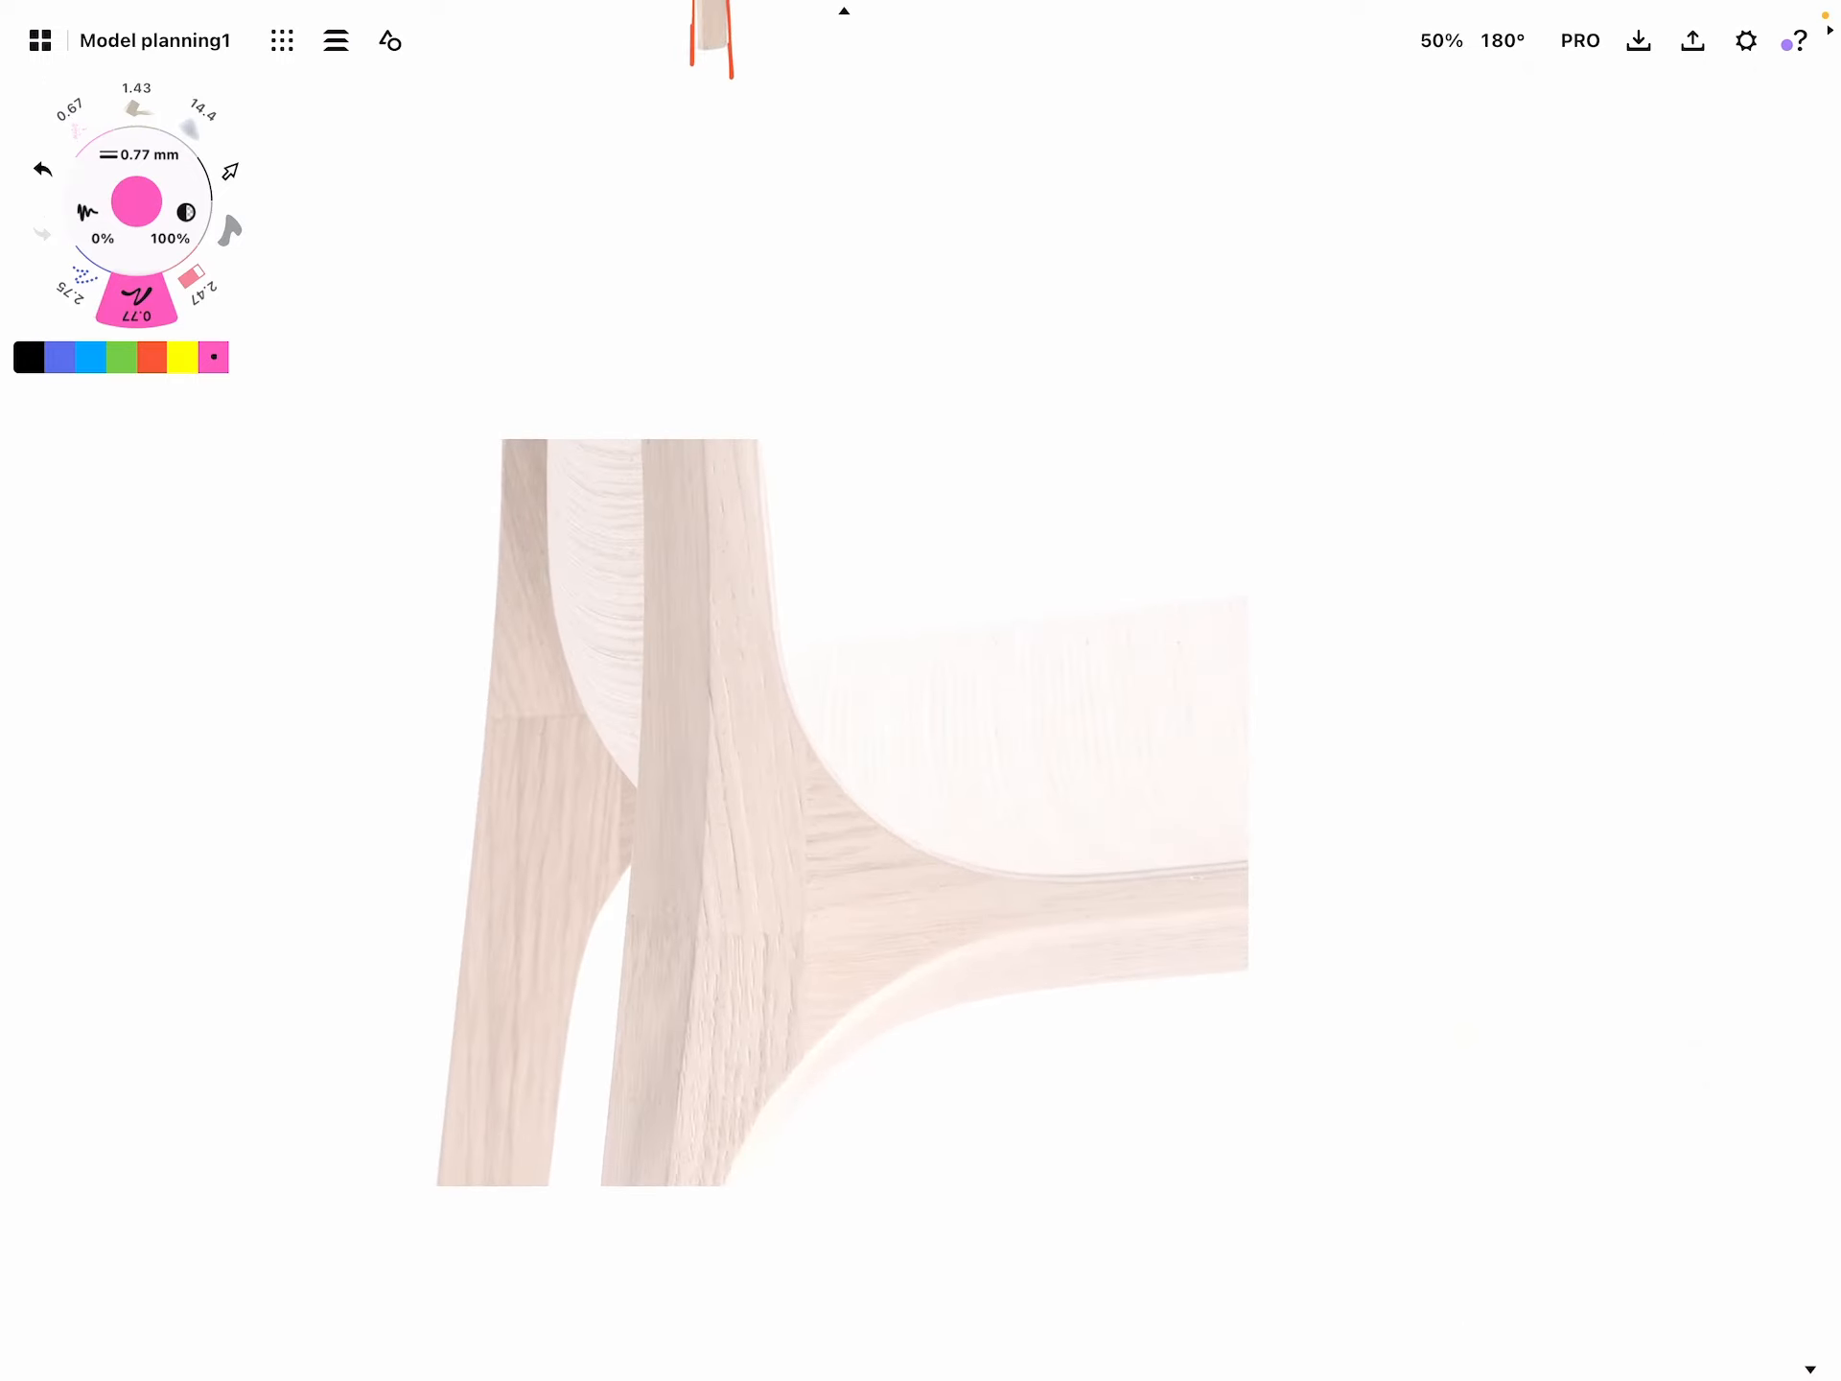
Trace the leg-to-seat curve, the sweep under the seat and the leg edges in pink
left_click_drag(757, 428, 798, 658)
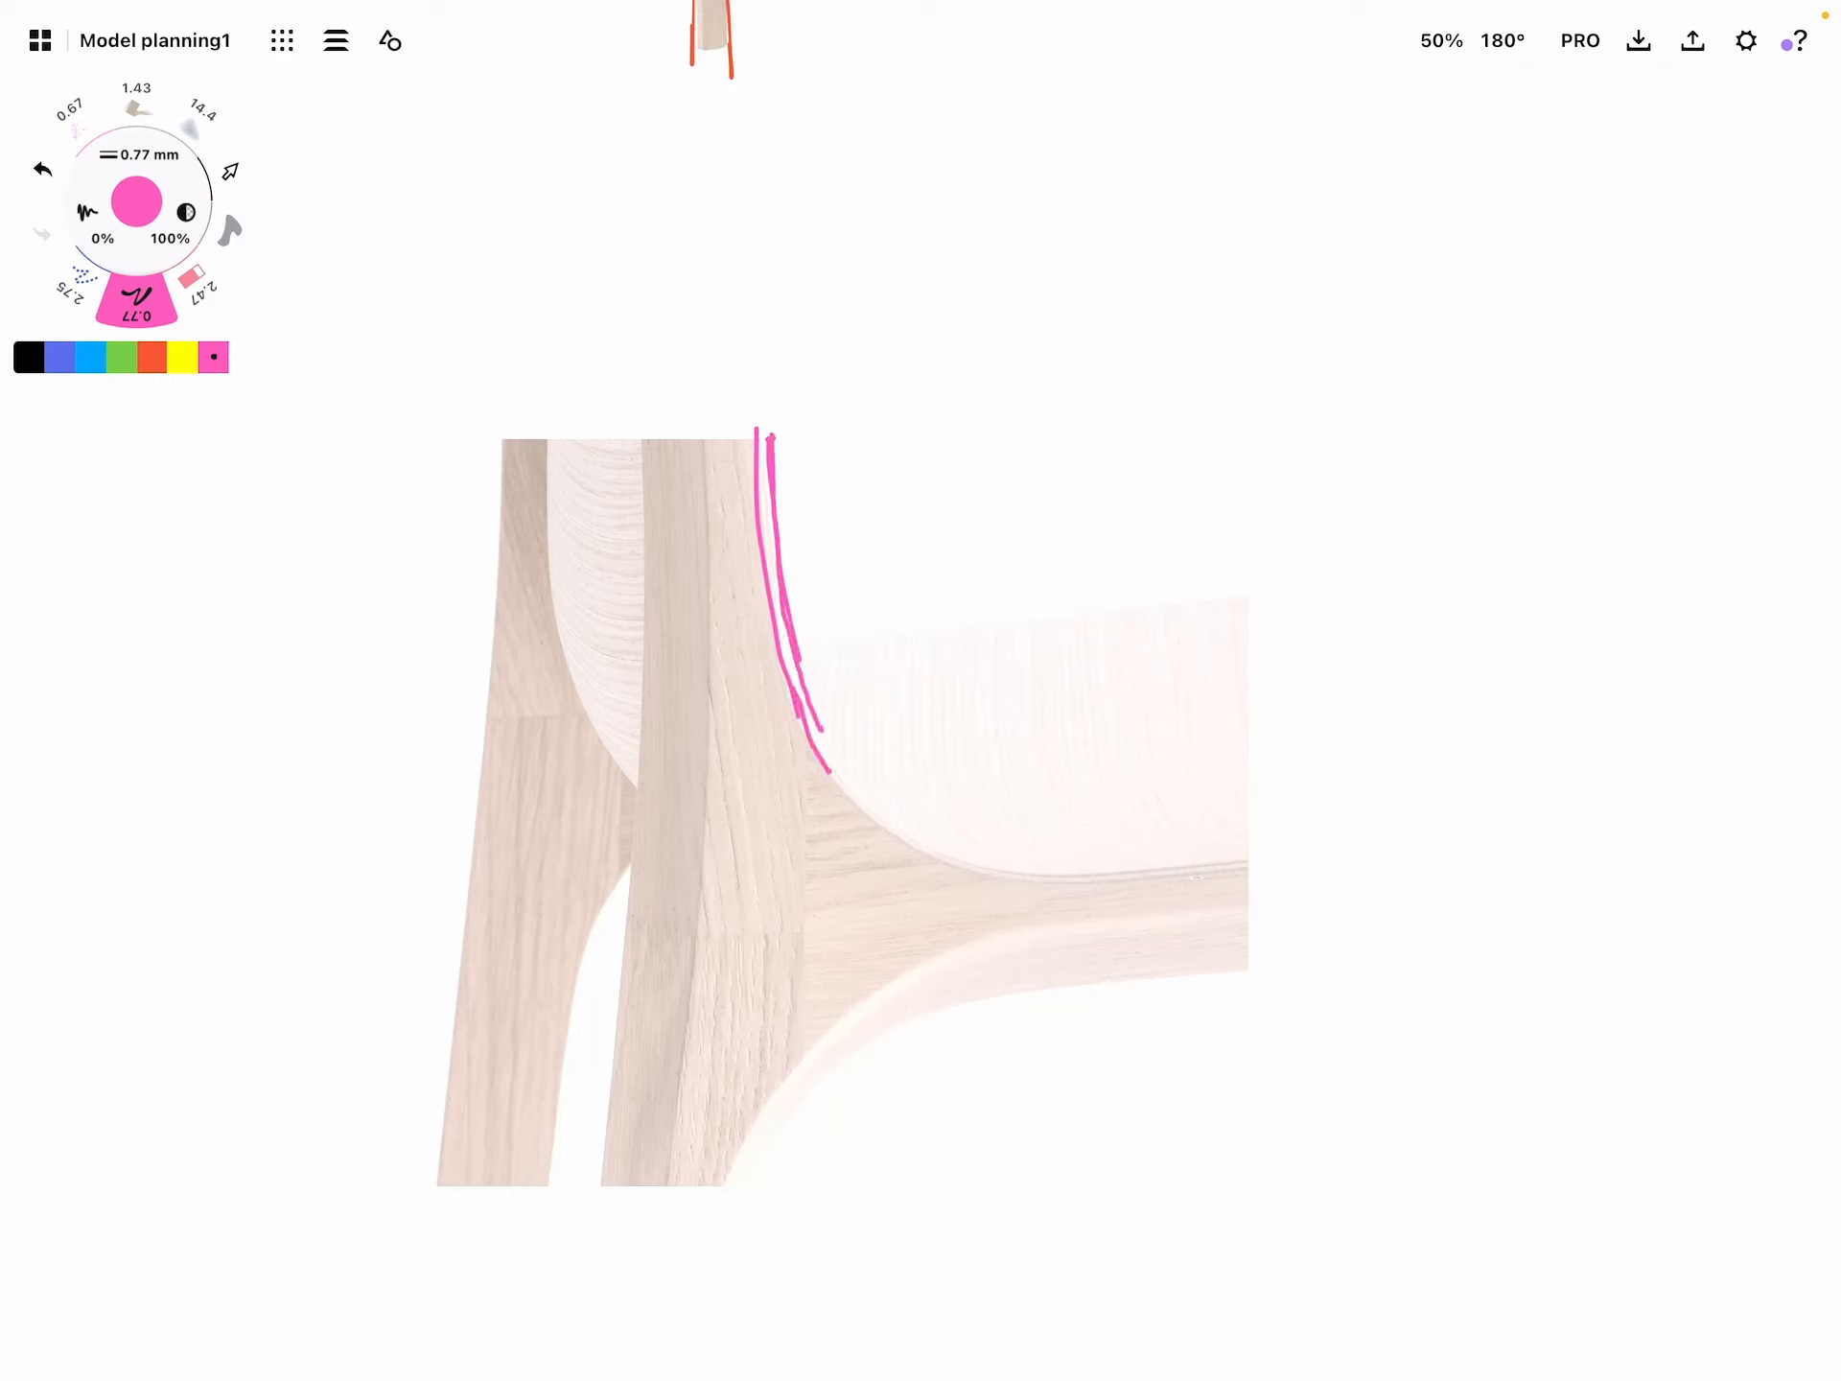
left_click_drag(719, 1196, 1291, 901)
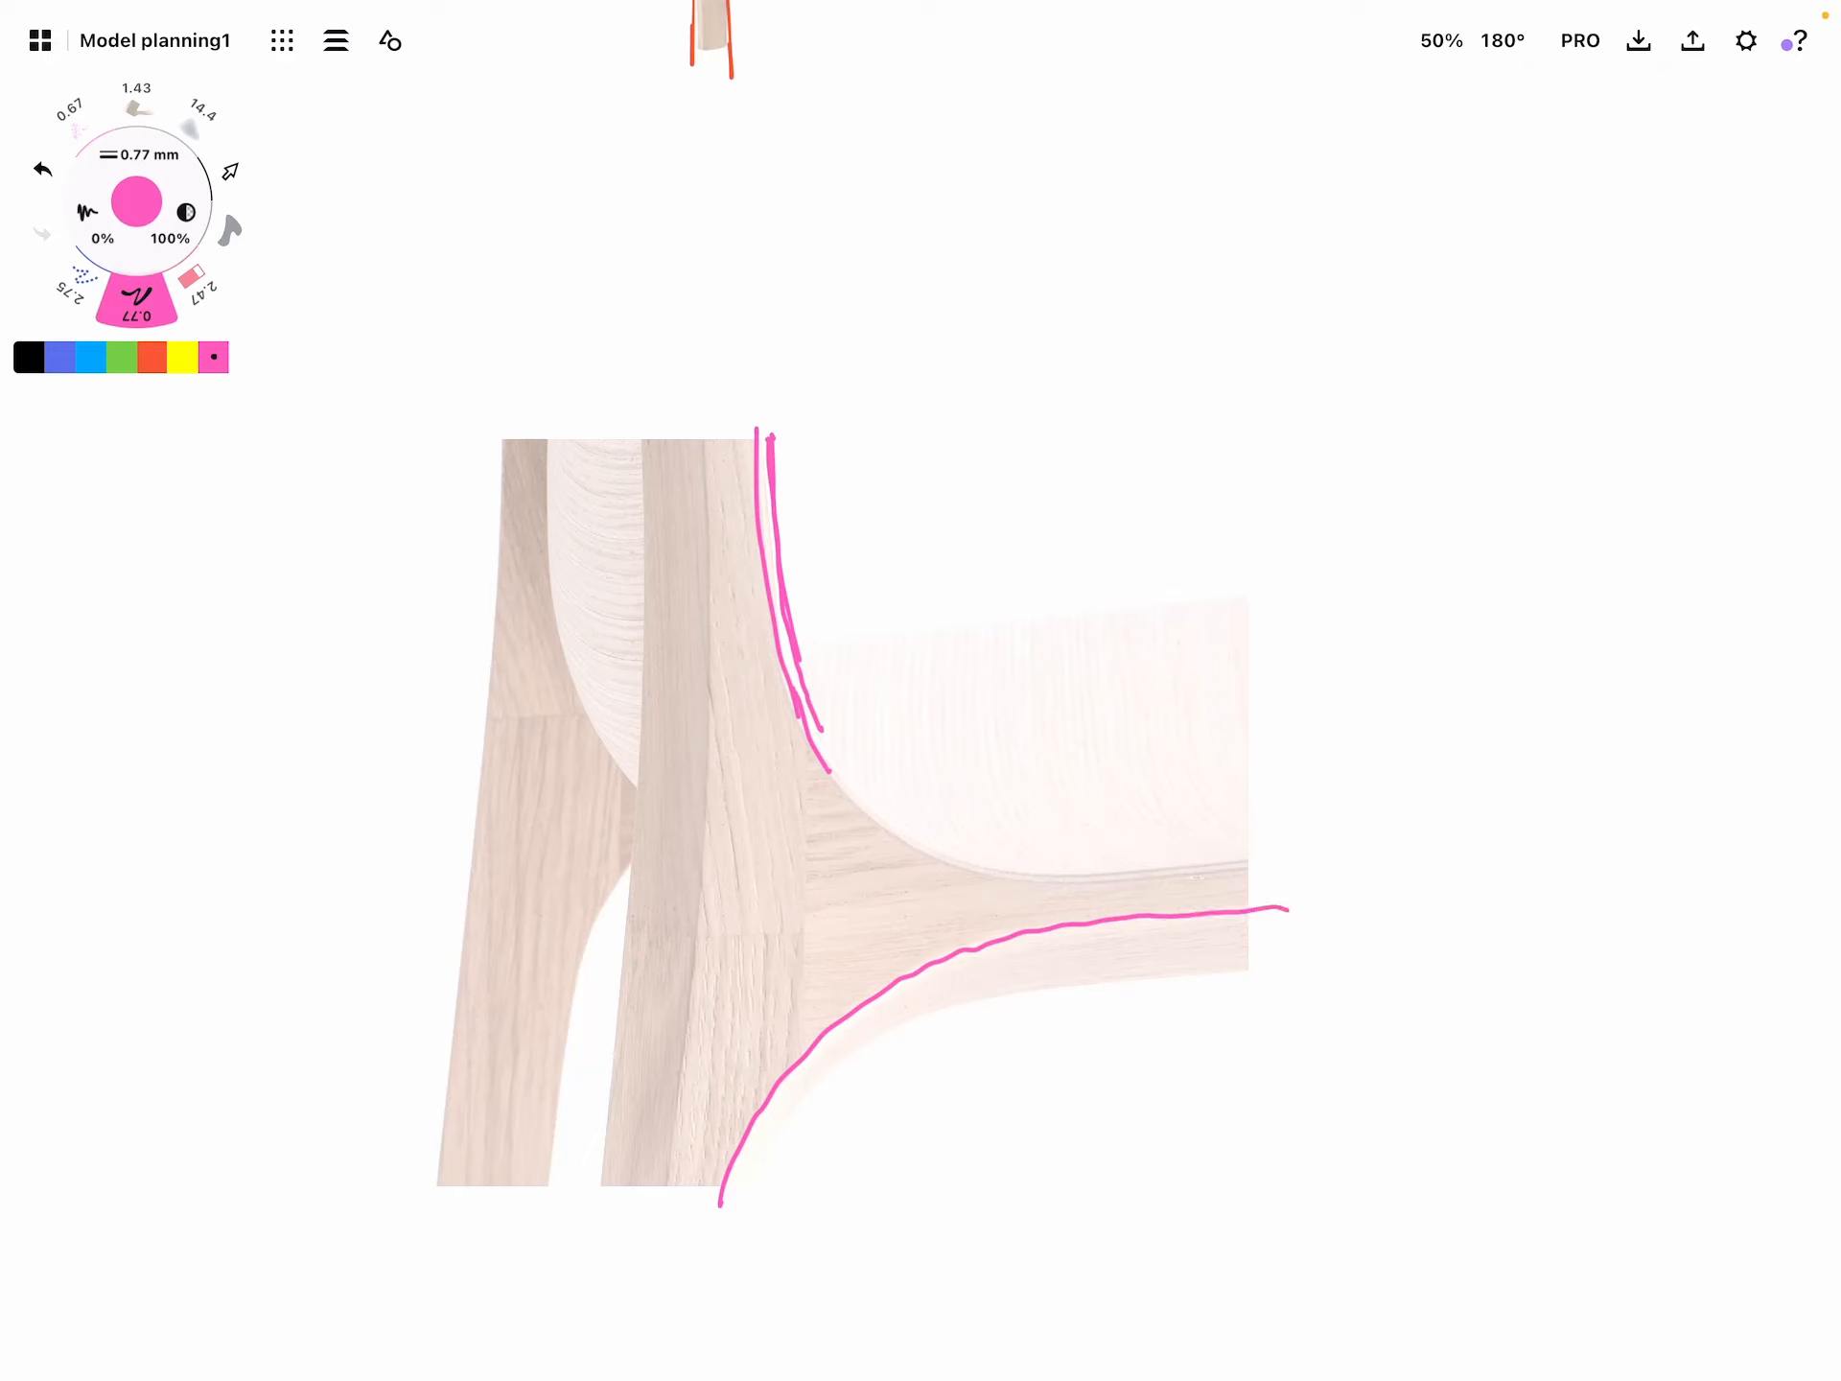
left_click_drag(714, 435, 707, 892)
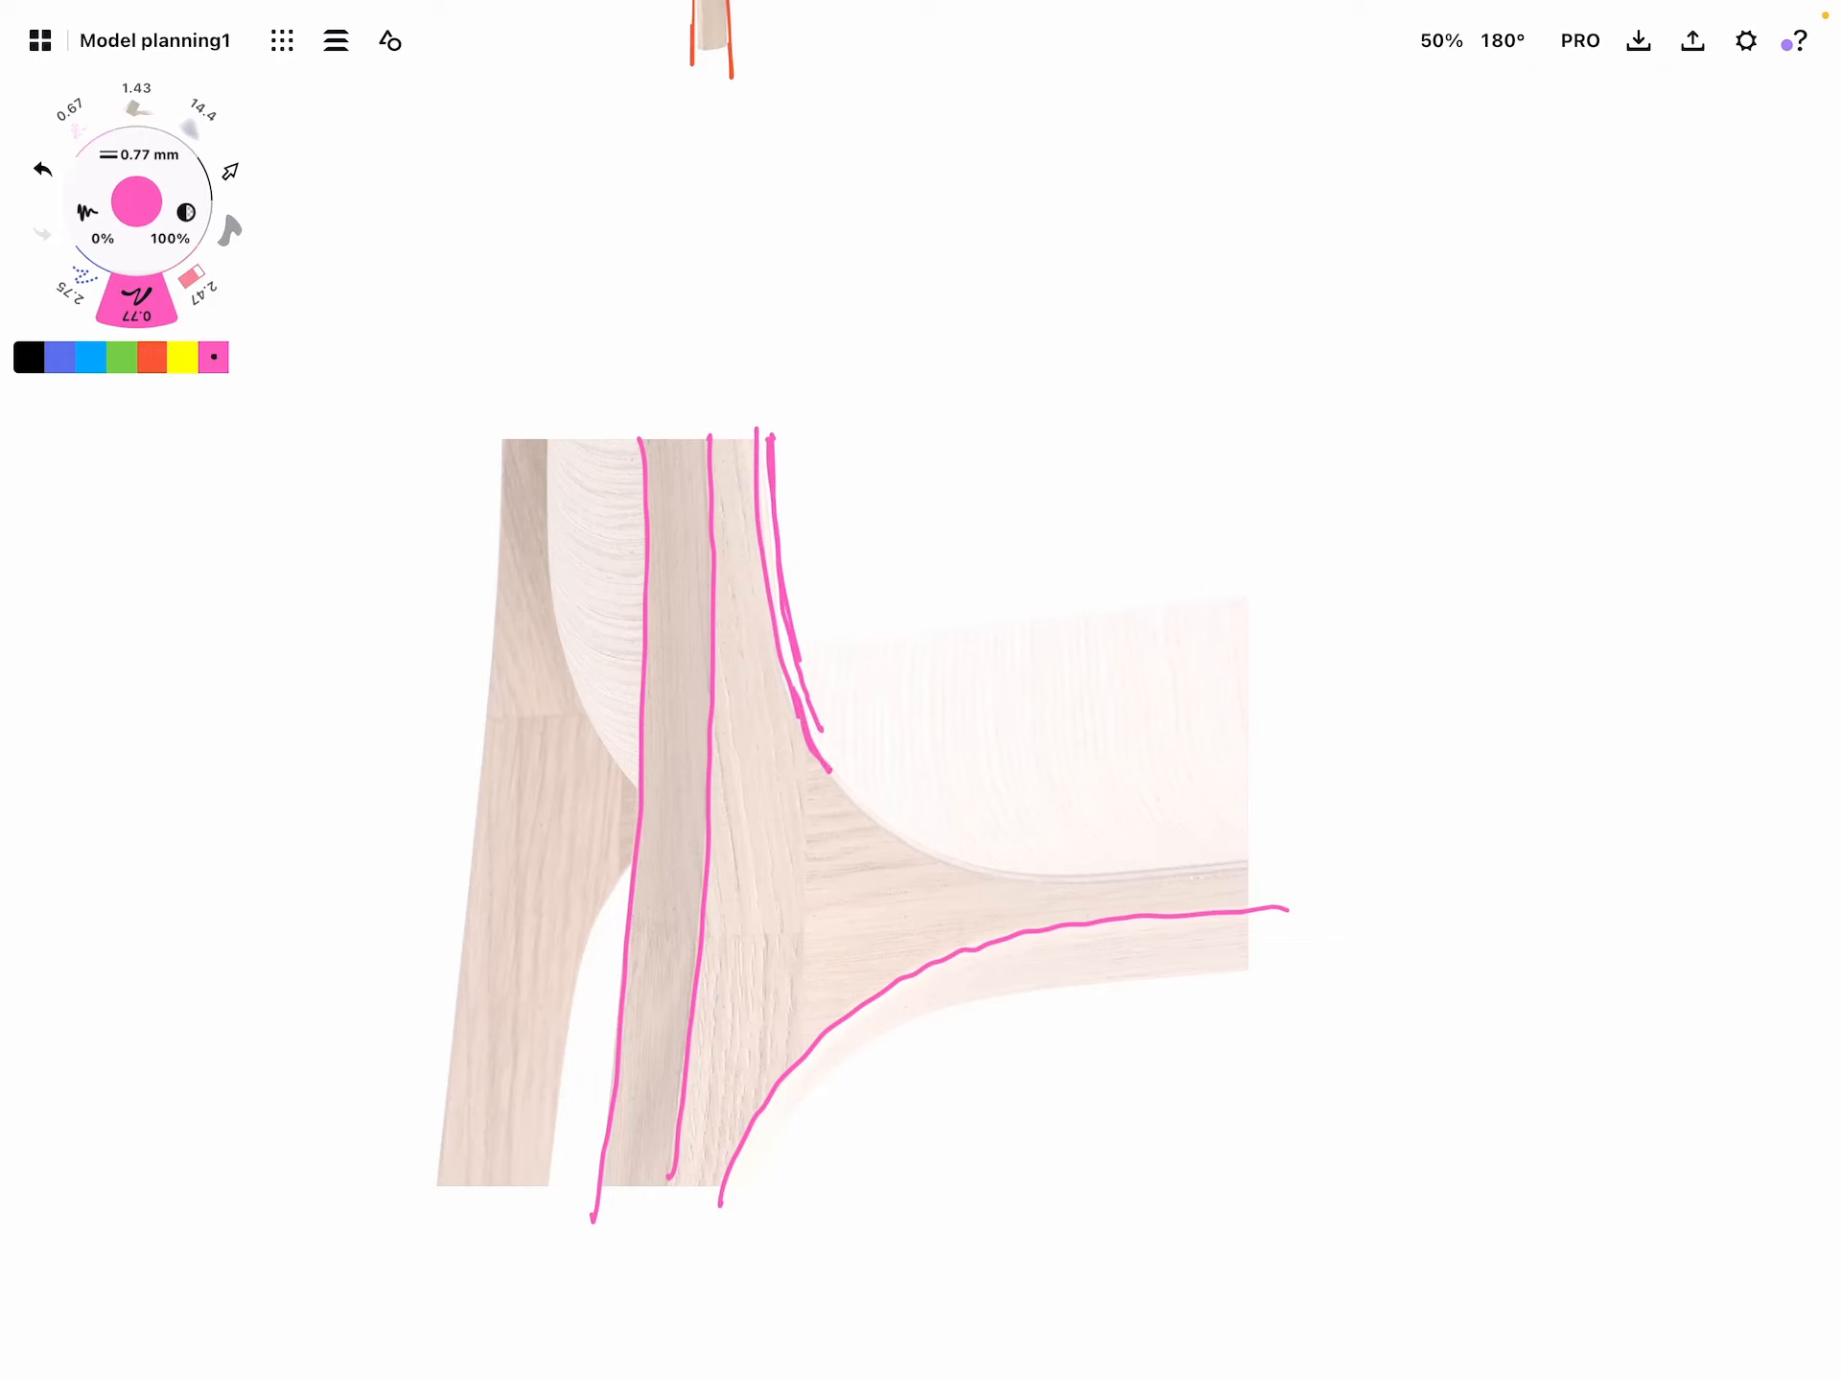
scroll("down", 3)
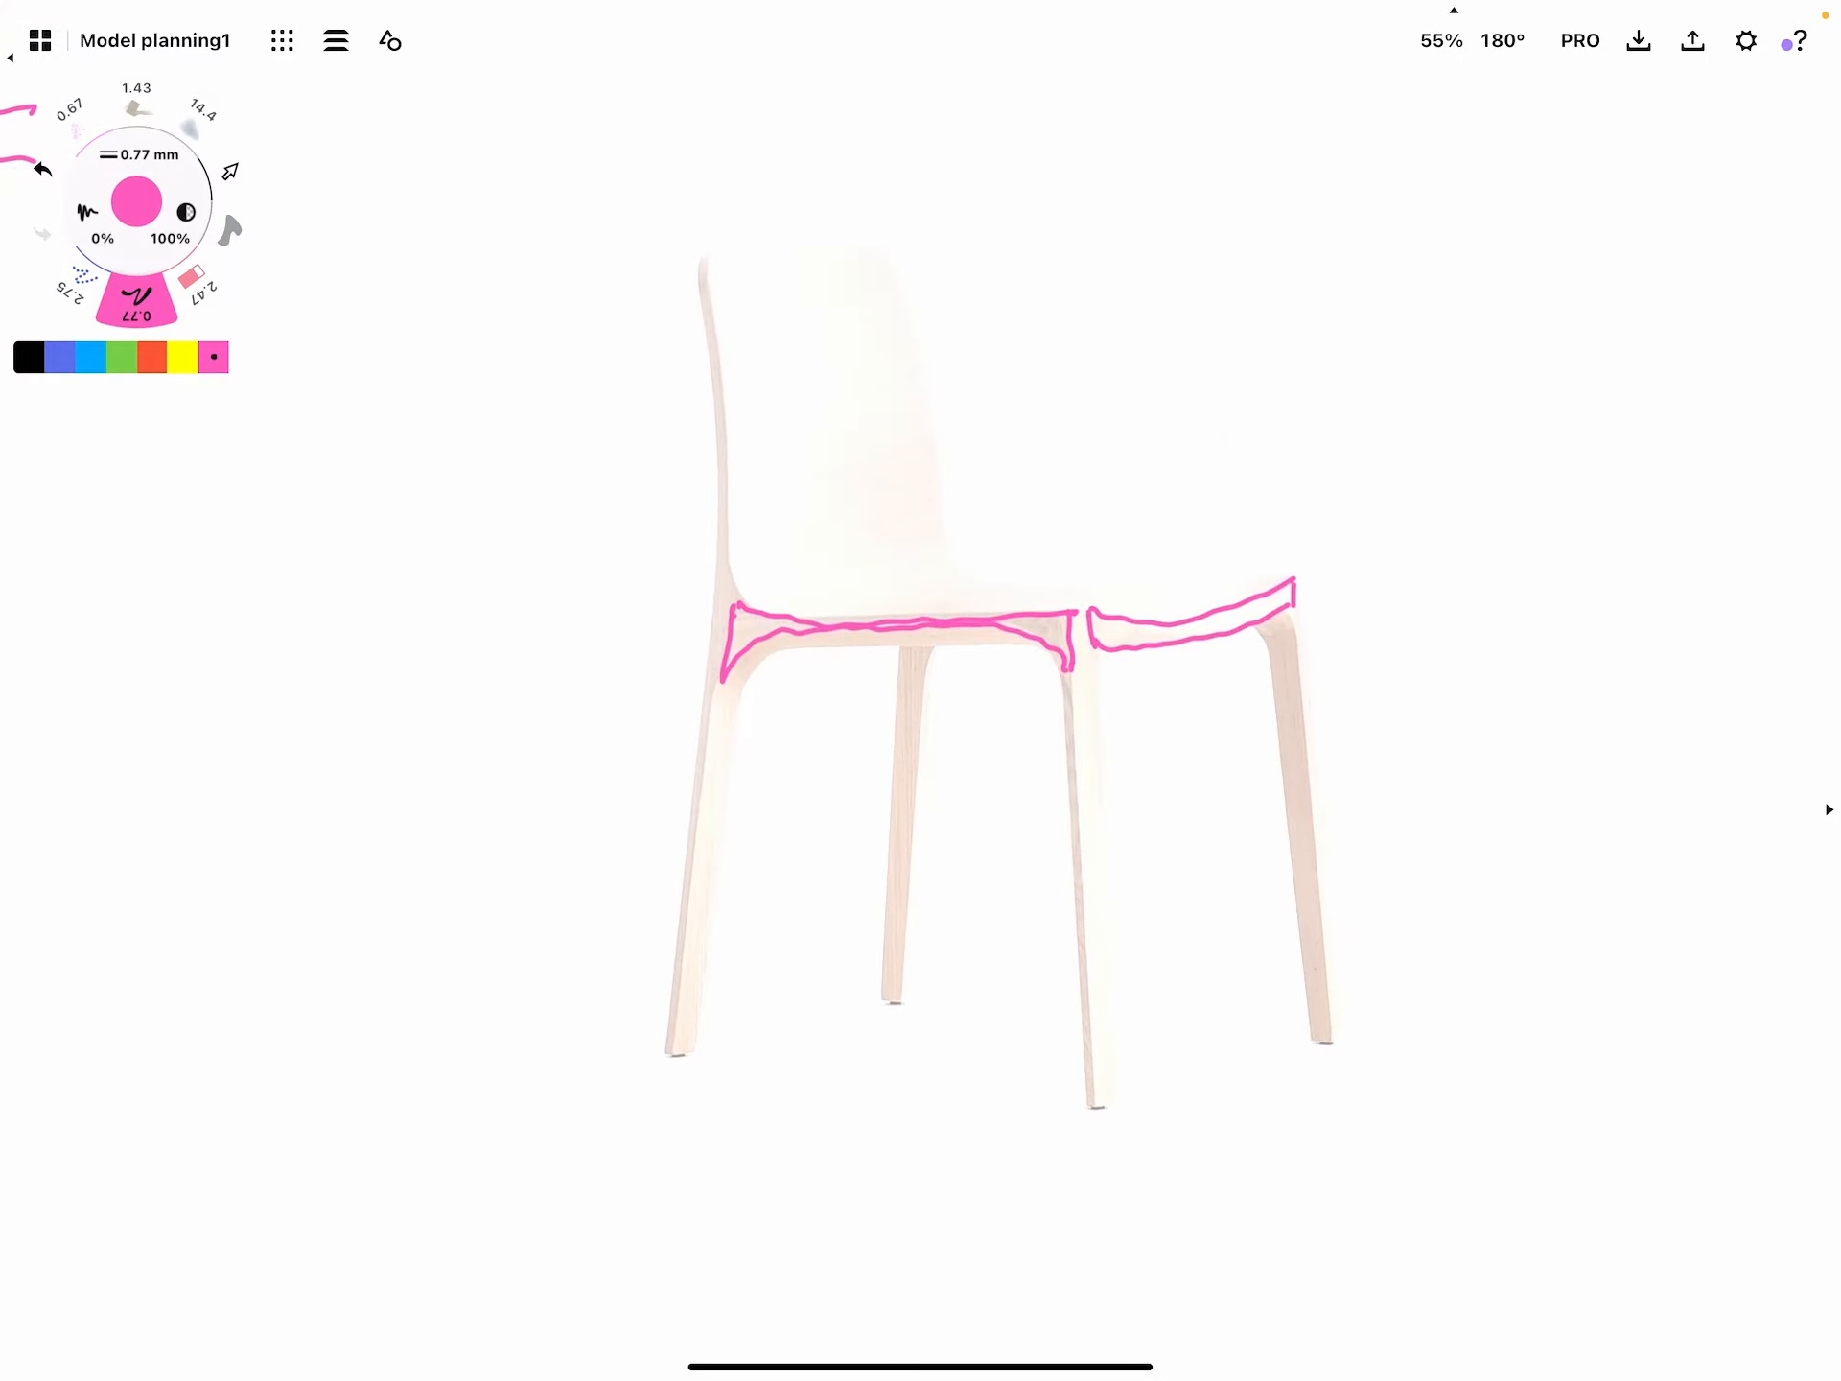
Outline the chair's backrest and seat in pink with a notch and patch lines across the back
left_click_drag(703, 234, 715, 353)
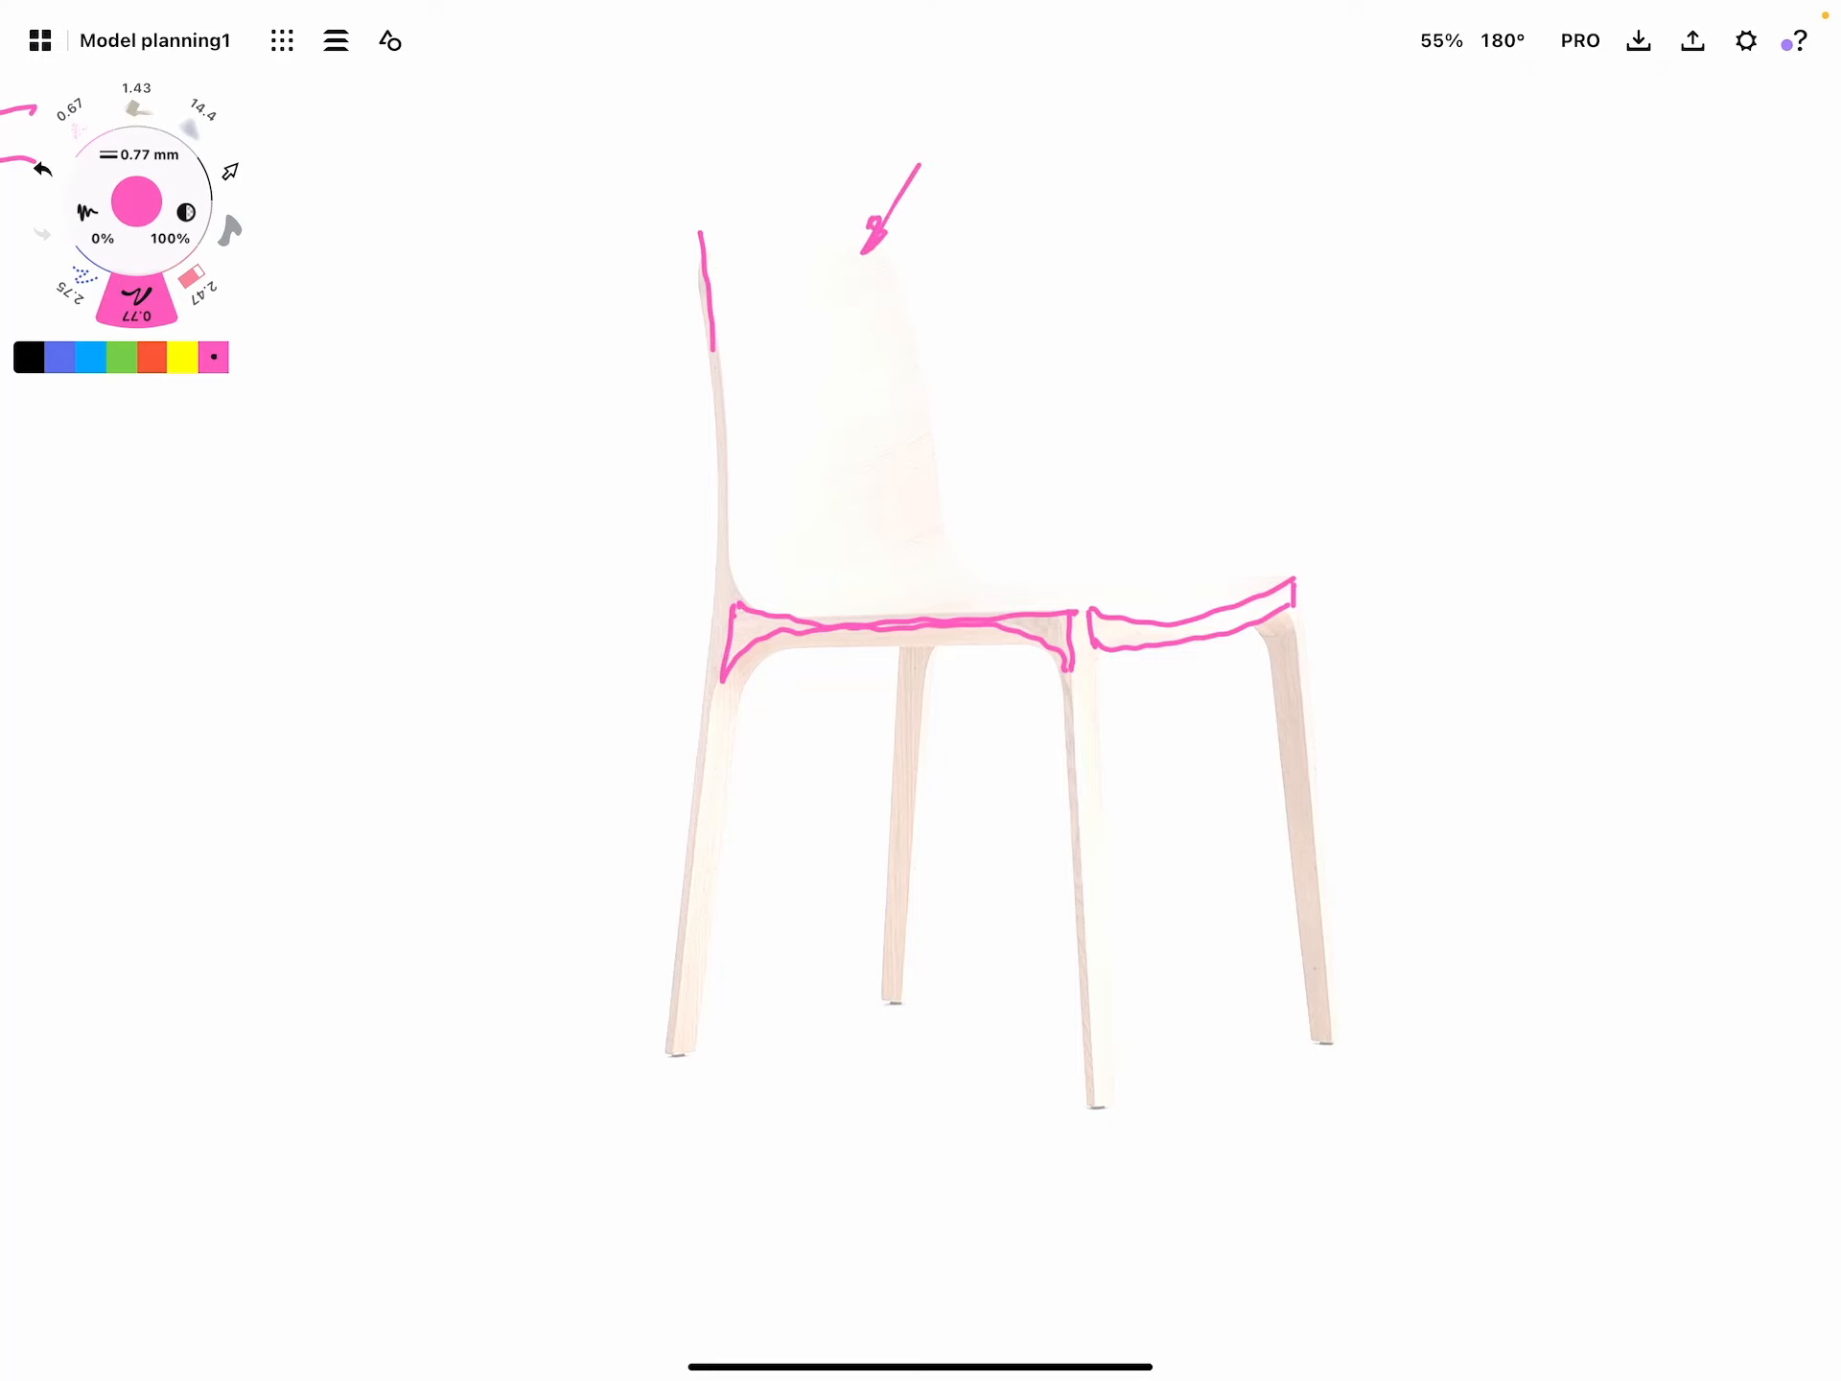
left_click_drag(823, 253, 823, 300)
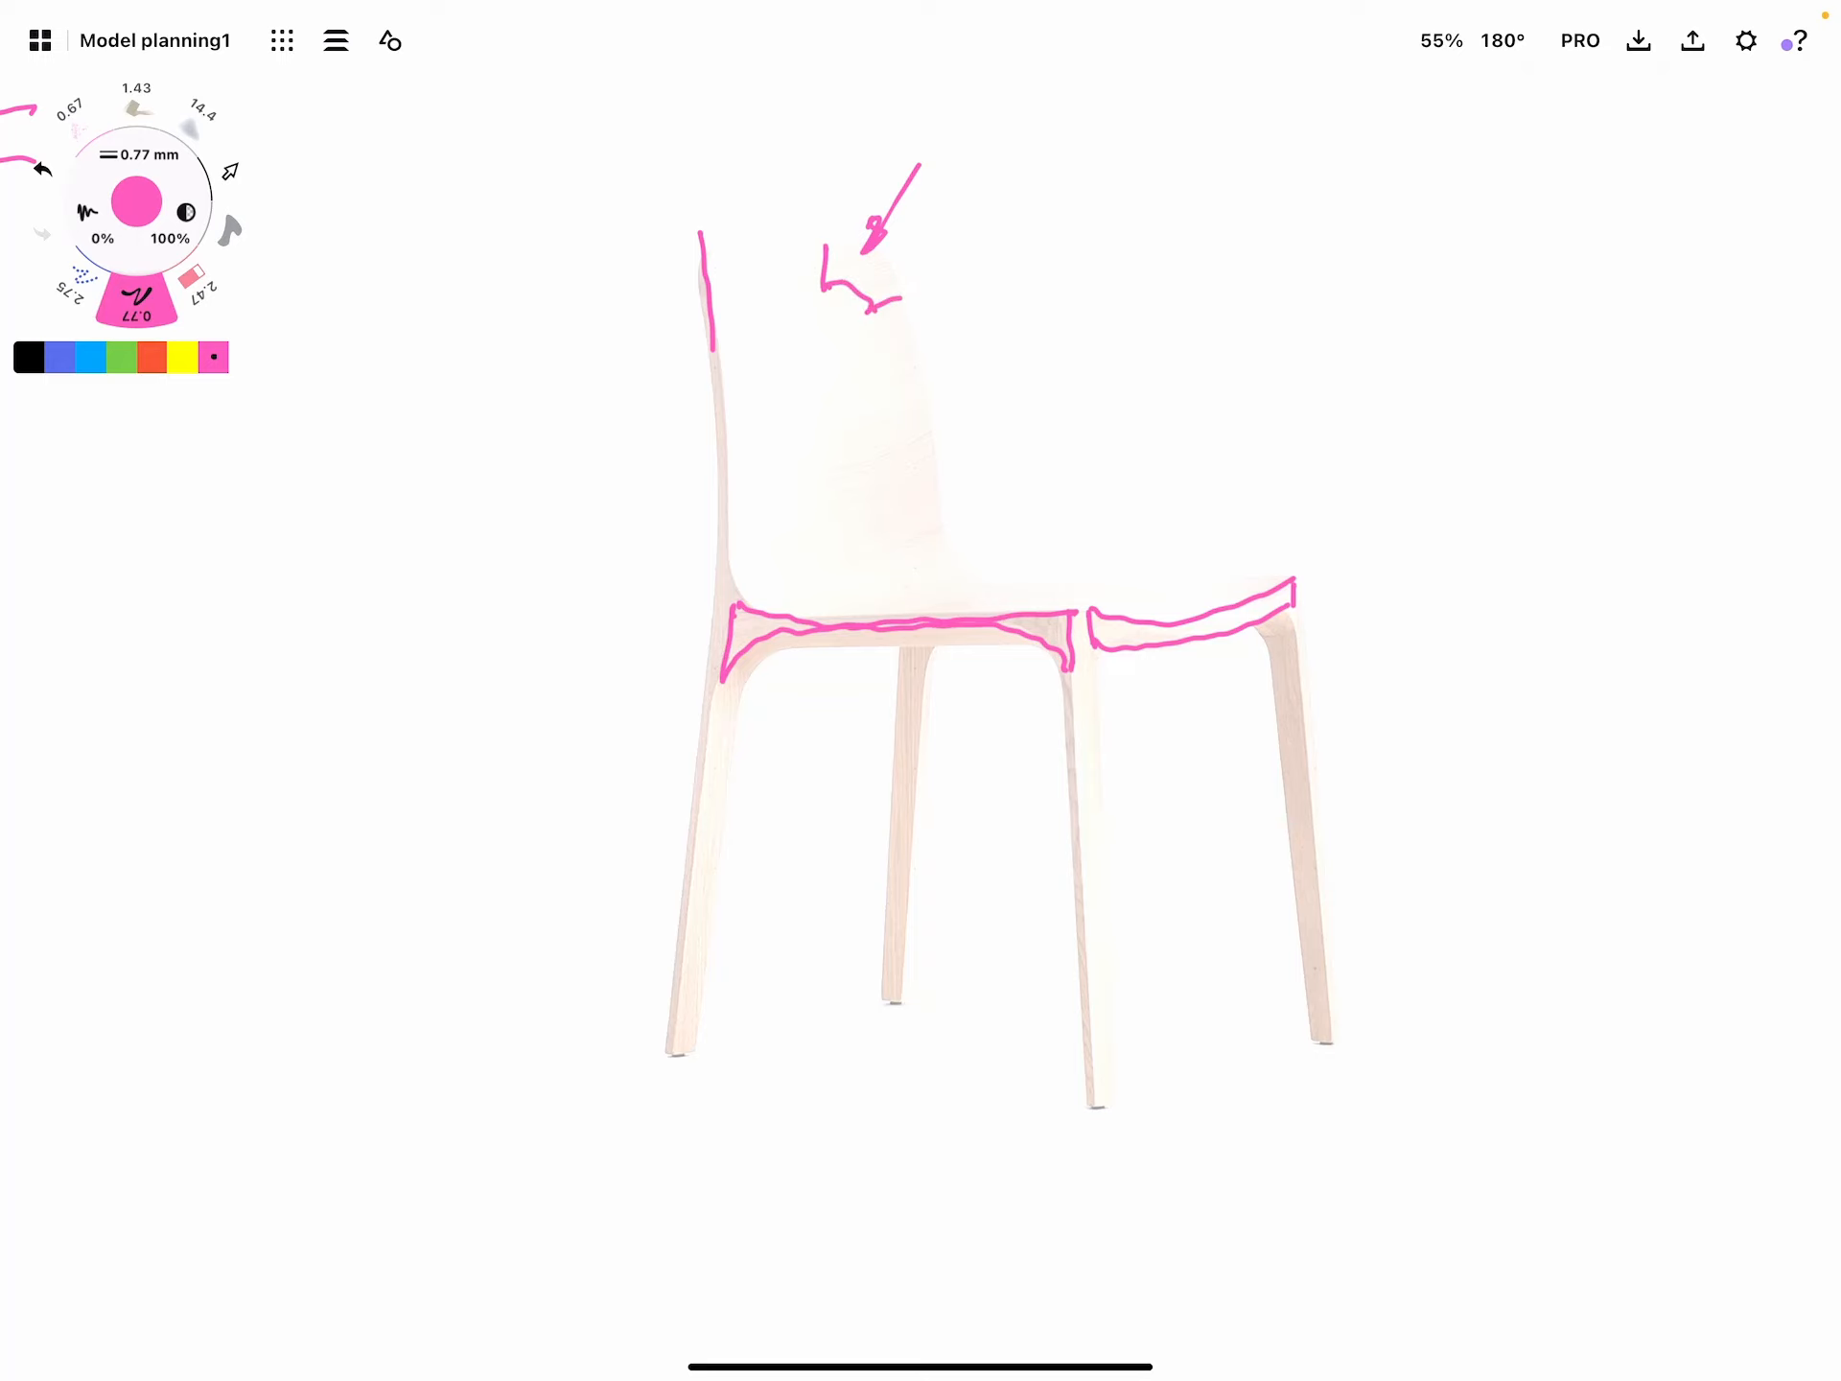
left_click_drag(735, 254, 723, 316)
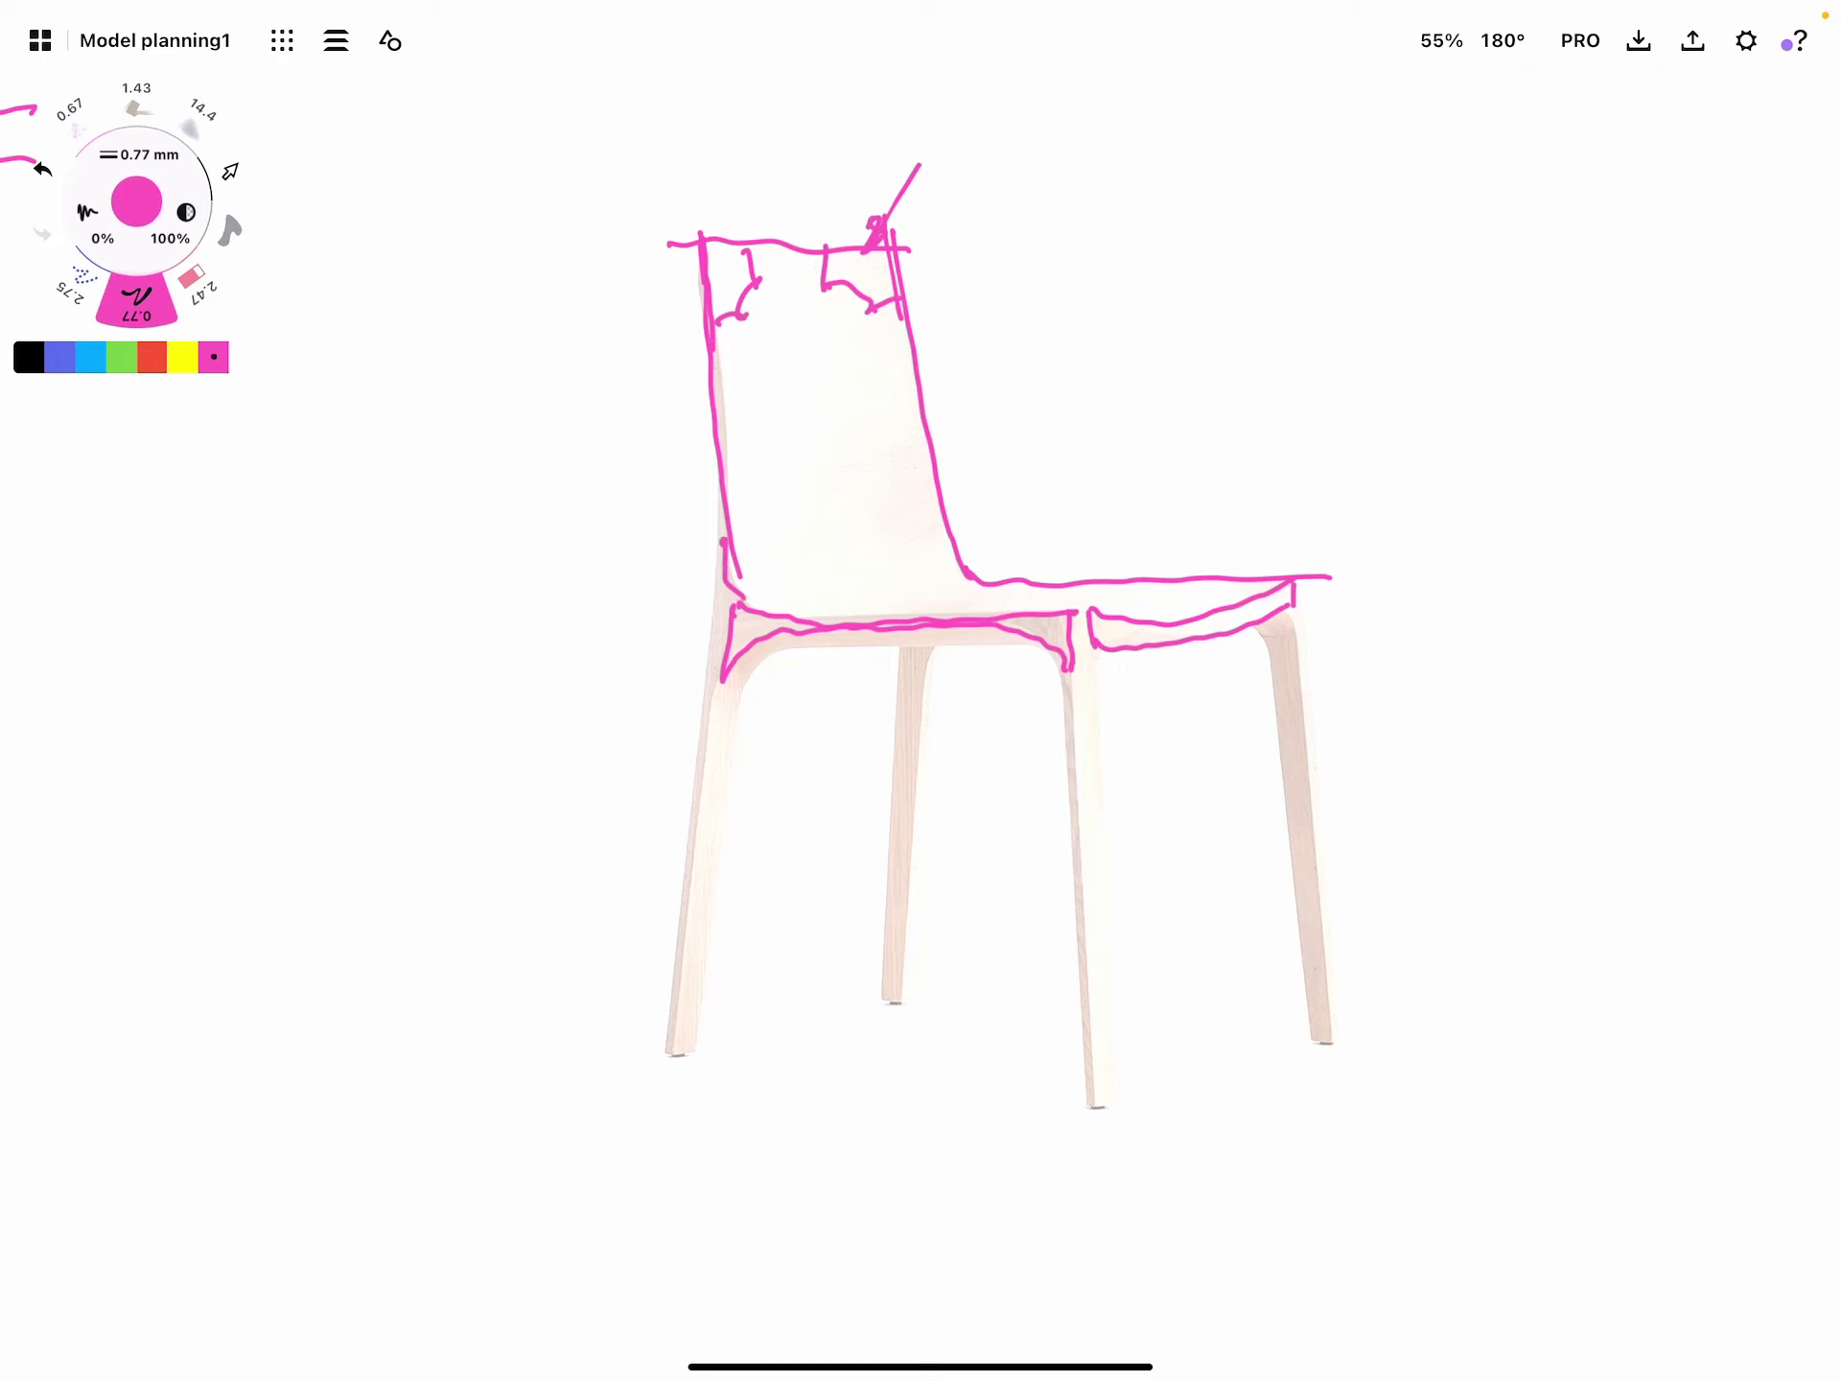
left_click_drag(752, 616, 1128, 622)
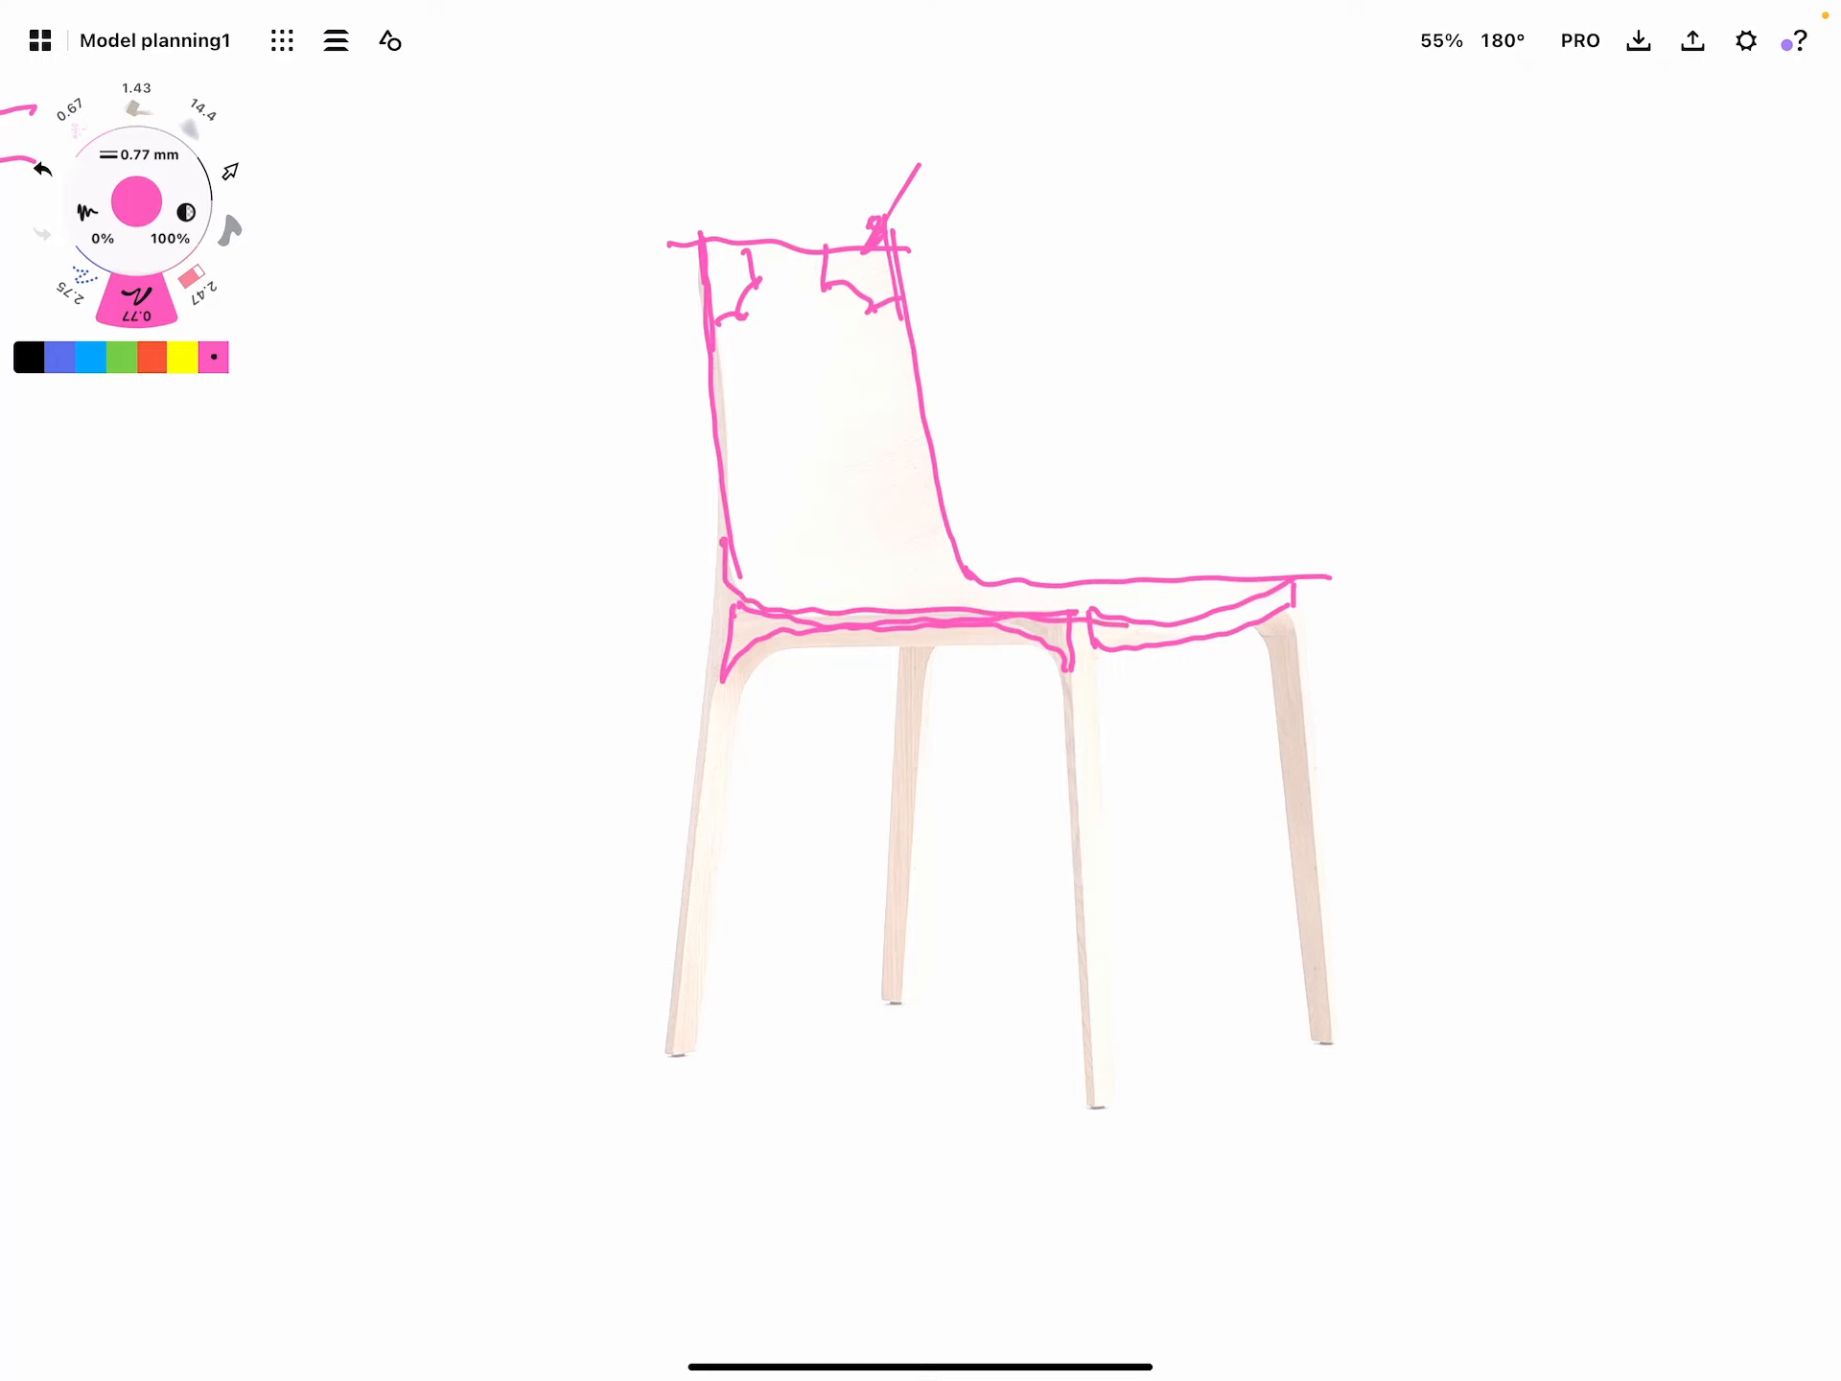
left_click_drag(752, 564, 917, 416)
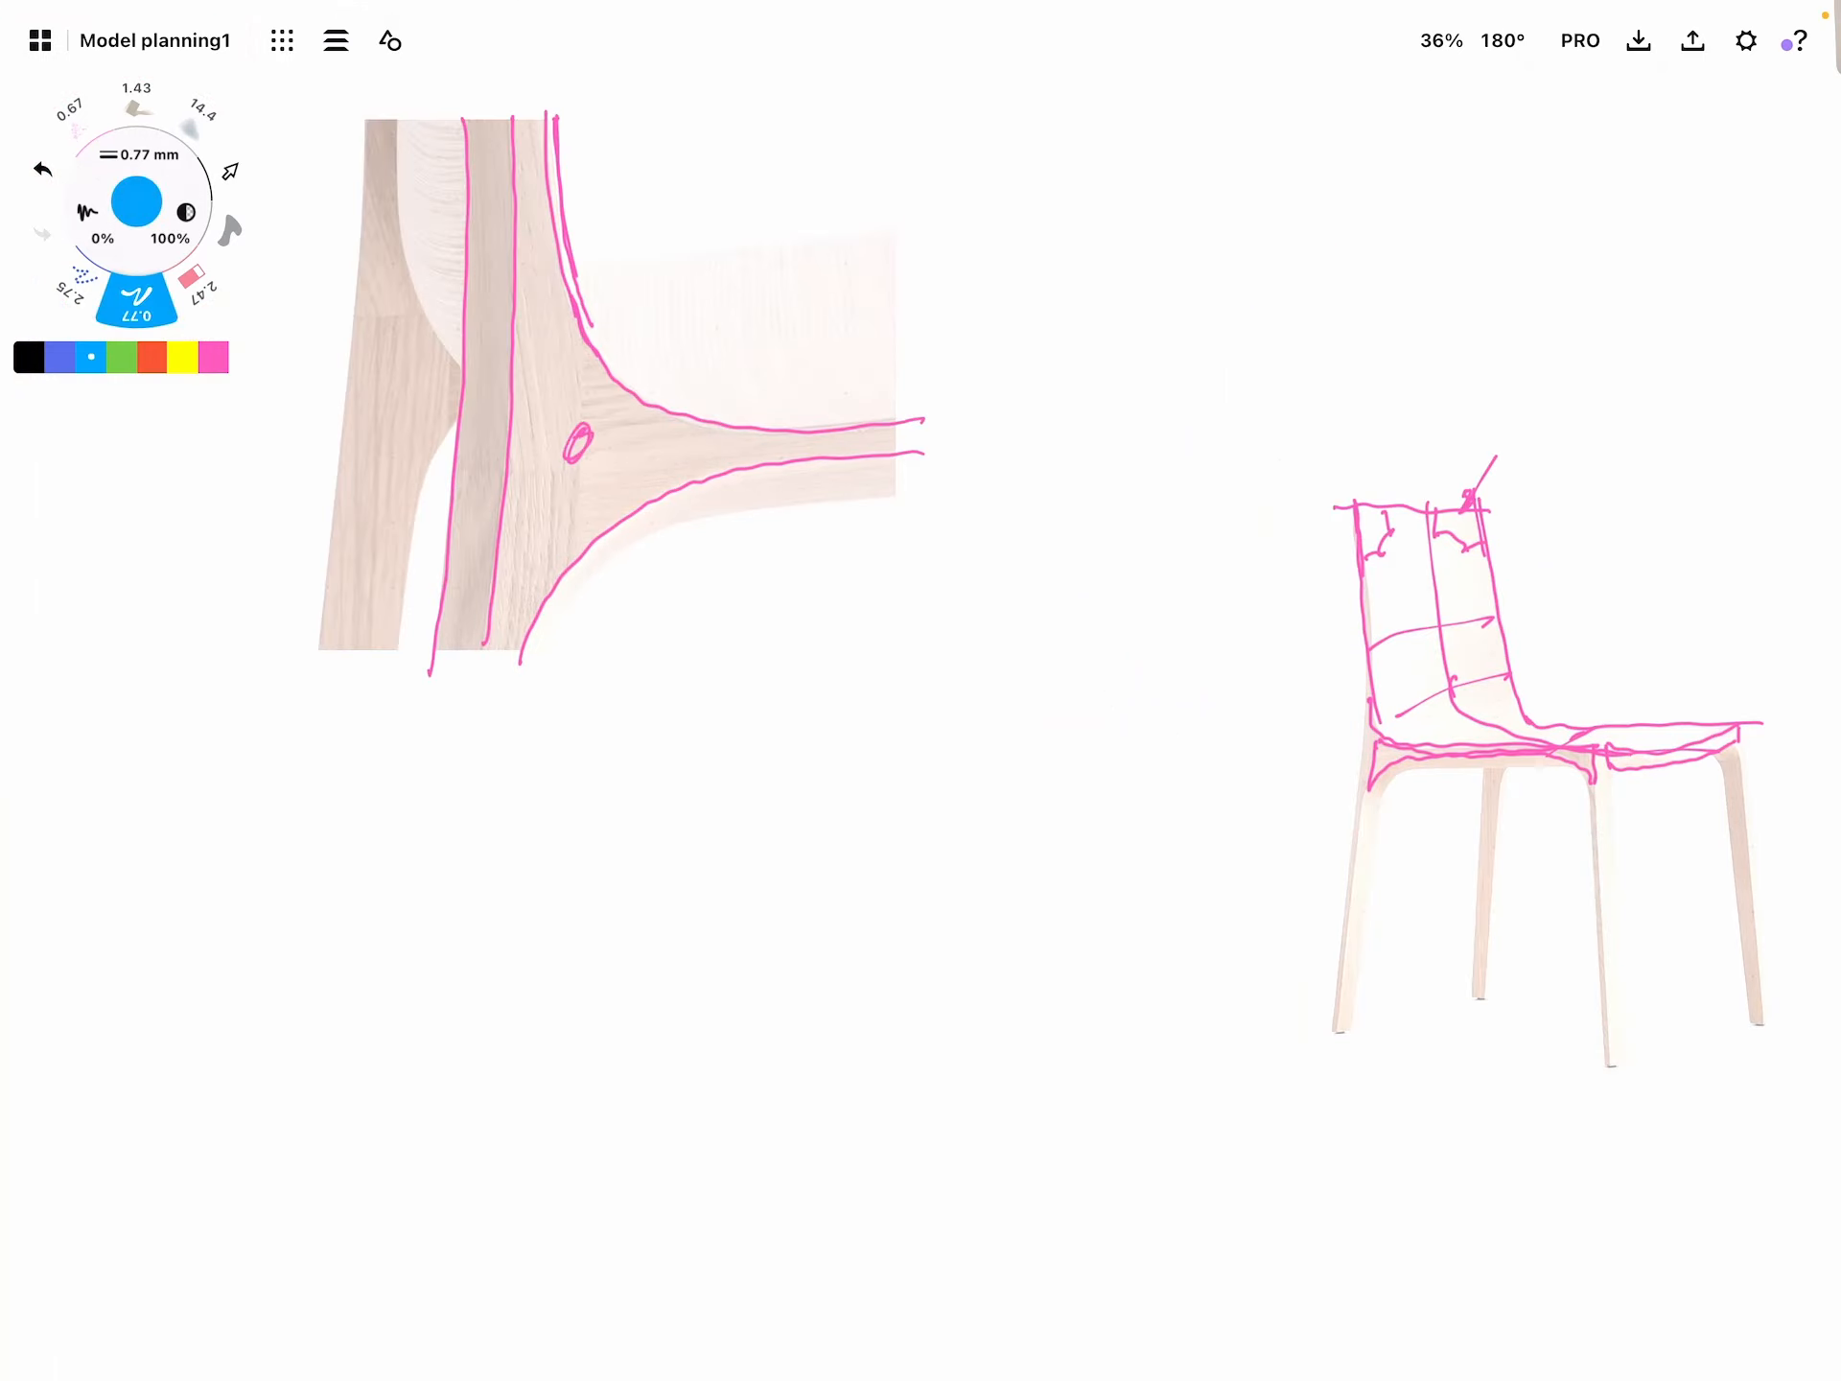
Draw the leg-to-seat junction as a blue T-shape, then box and hatch the seat joint in blue
left_click_drag(729, 599, 635, 1110)
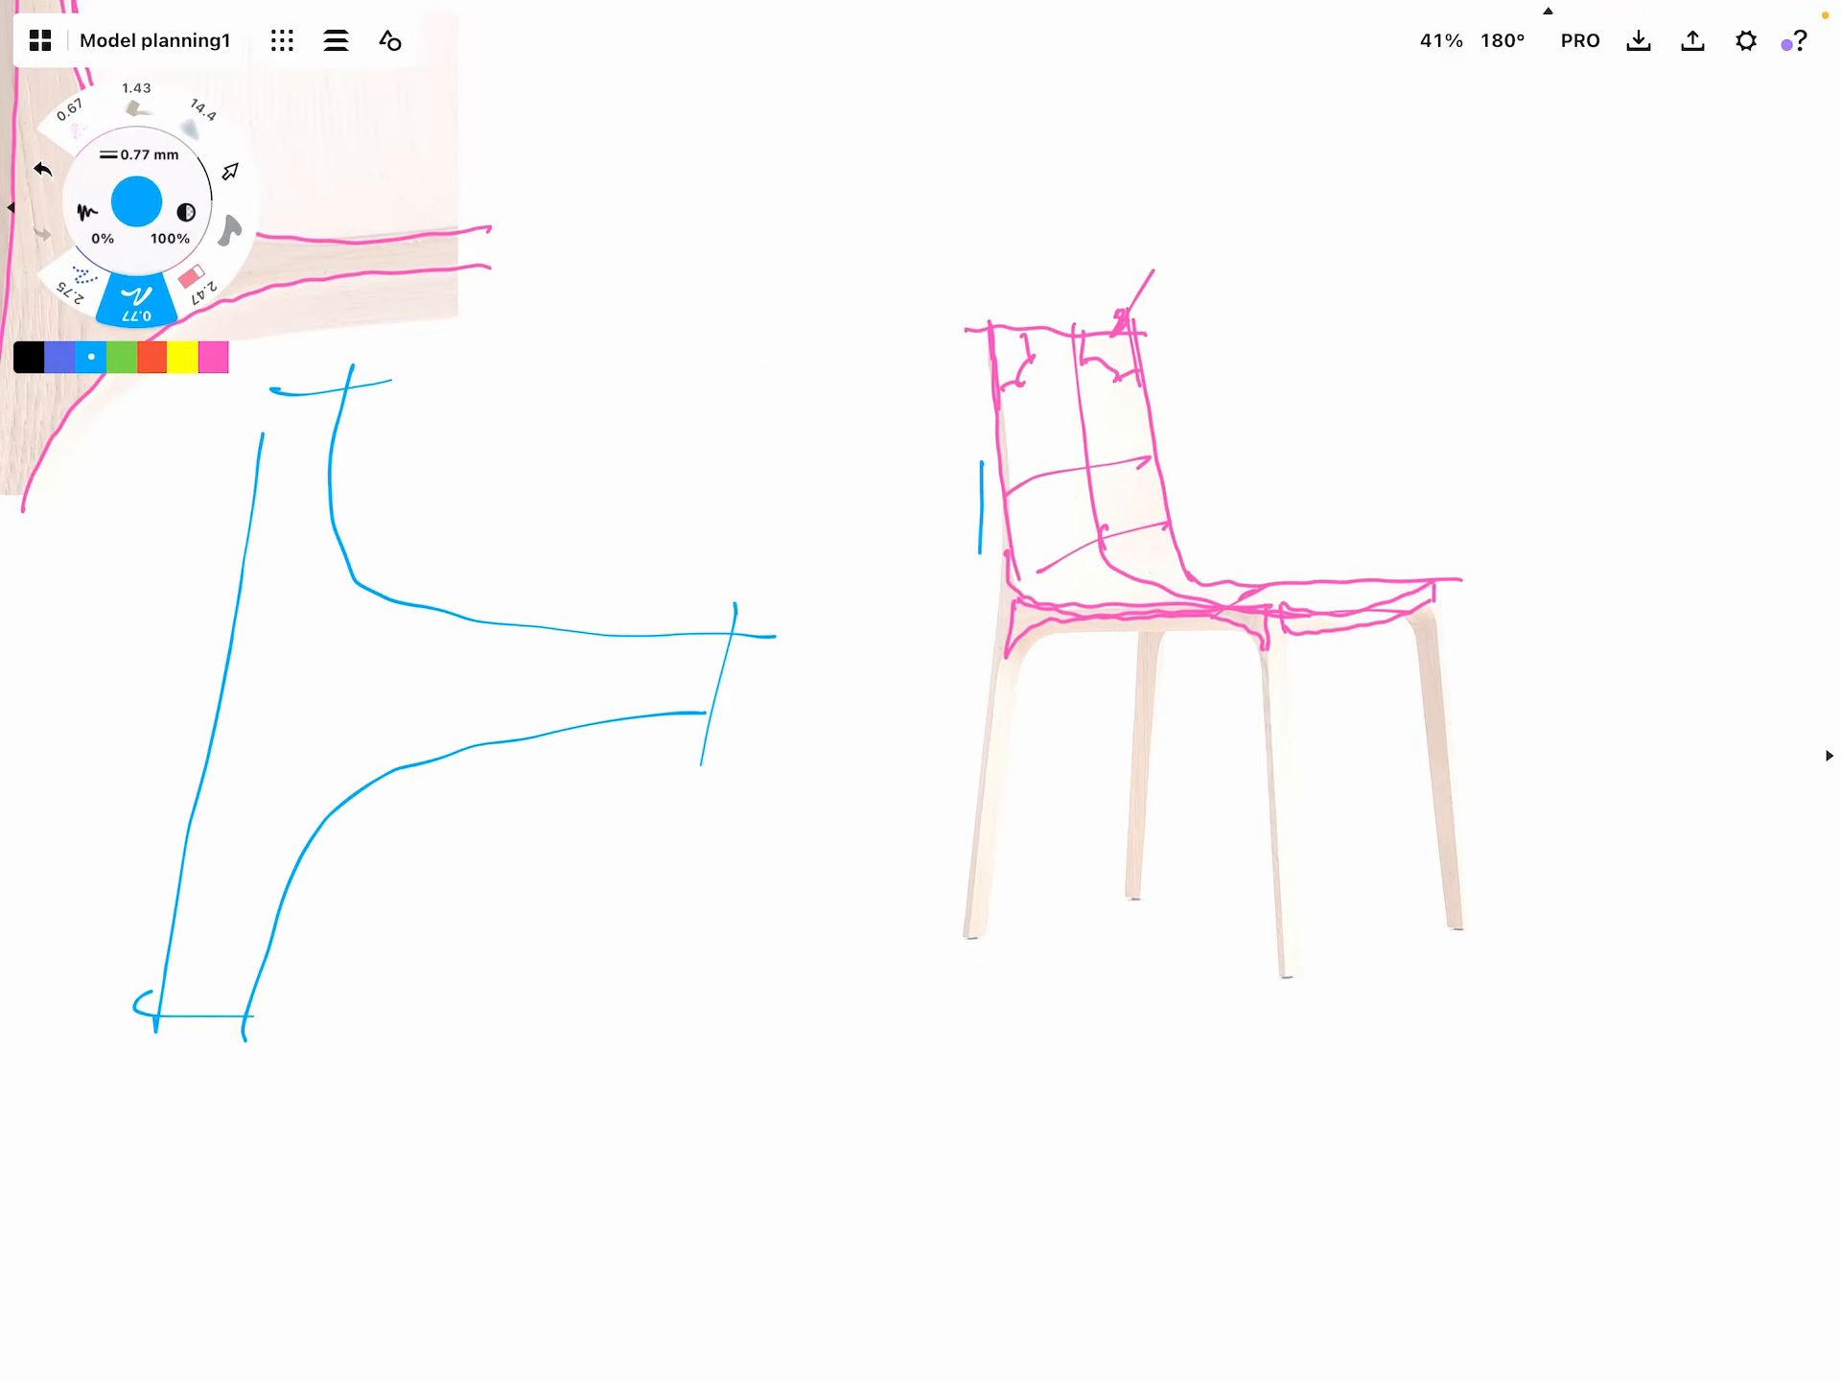
left_click_drag(974, 441, 1291, 729)
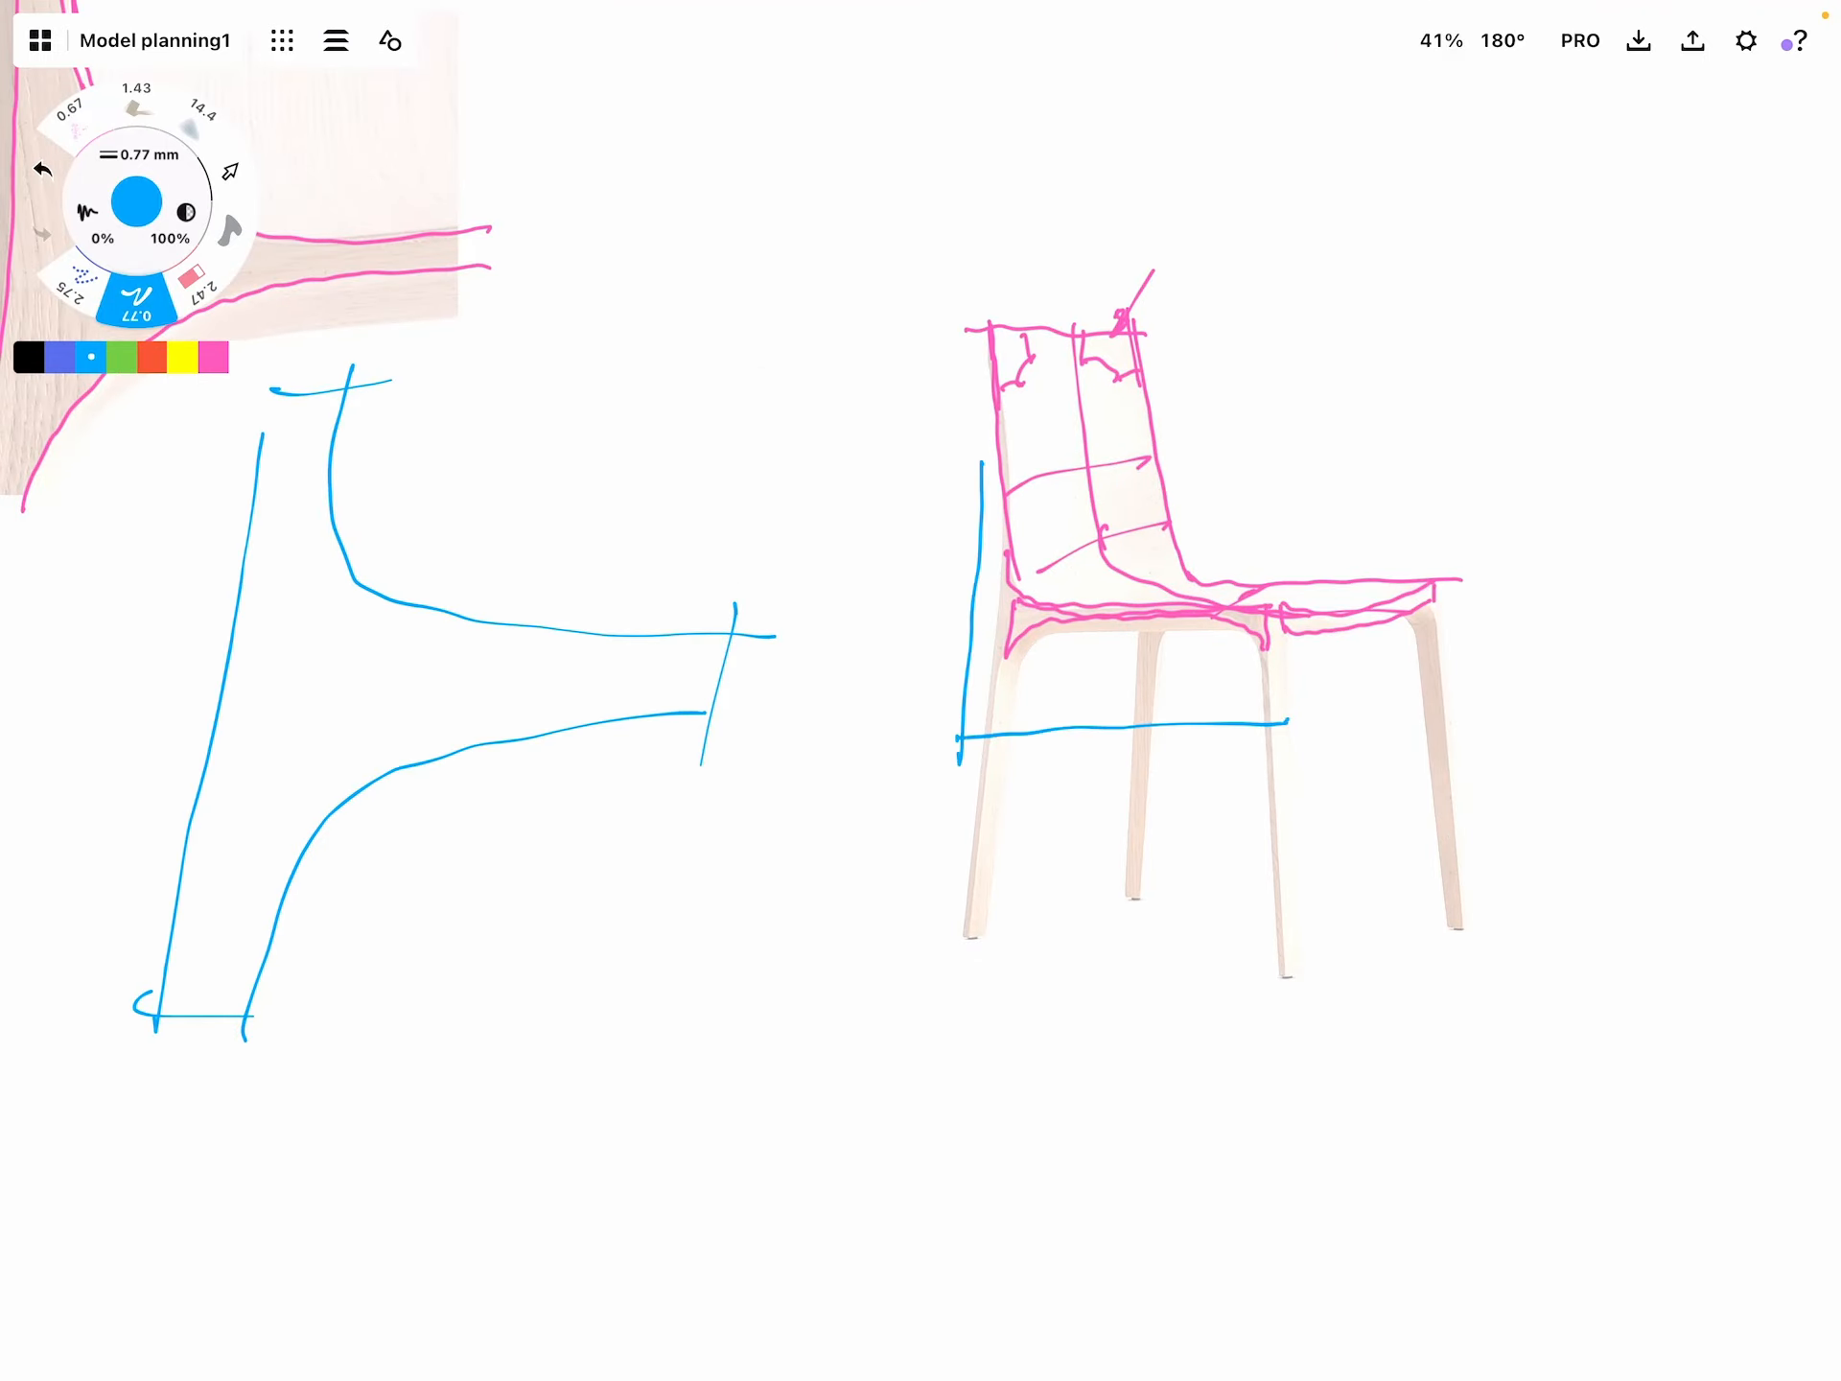
left_click_drag(975, 487, 1304, 723)
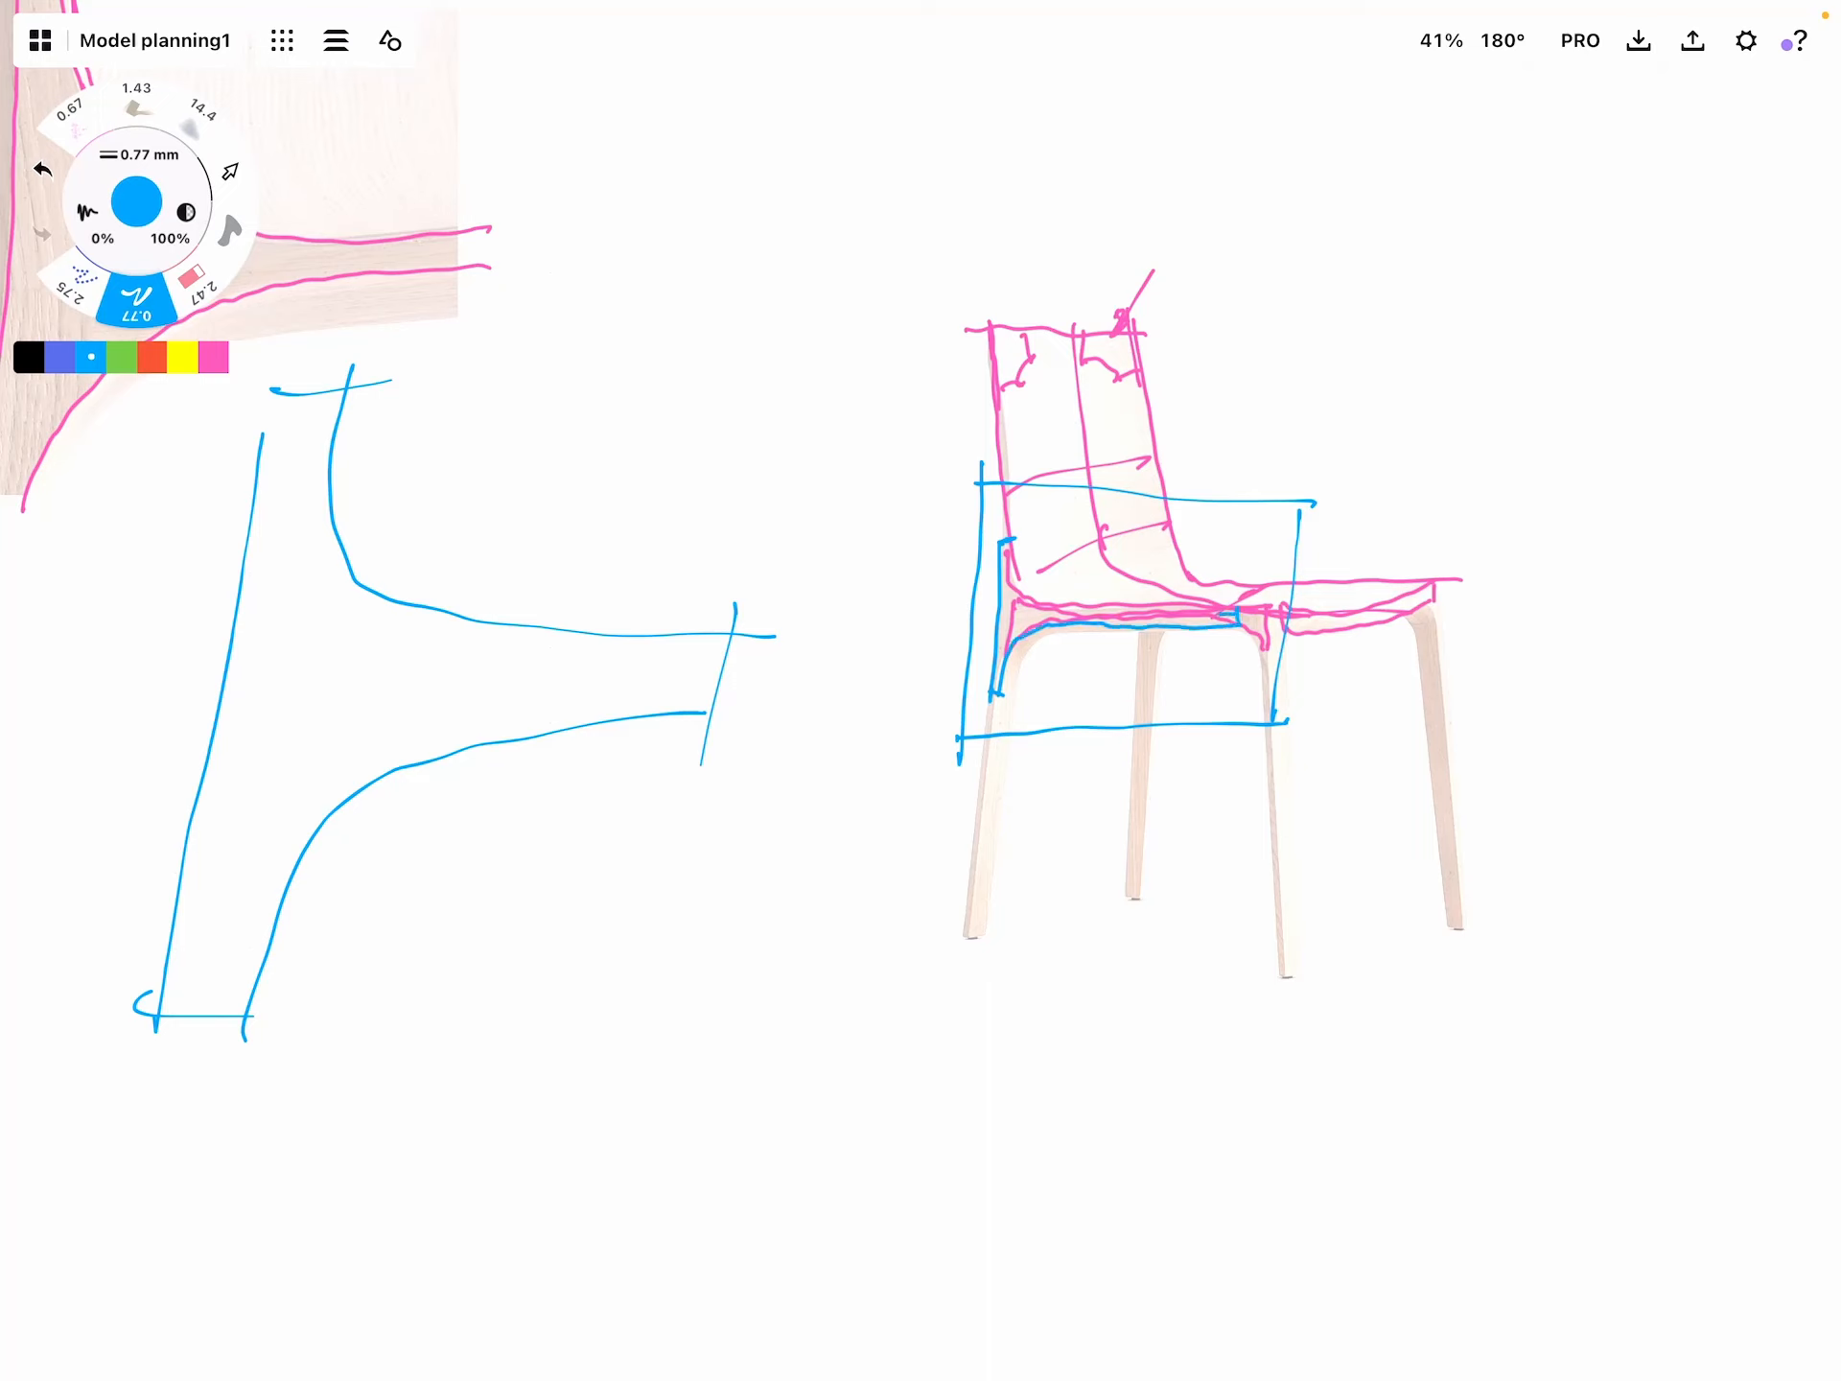
left_click_drag(1011, 541, 1245, 622)
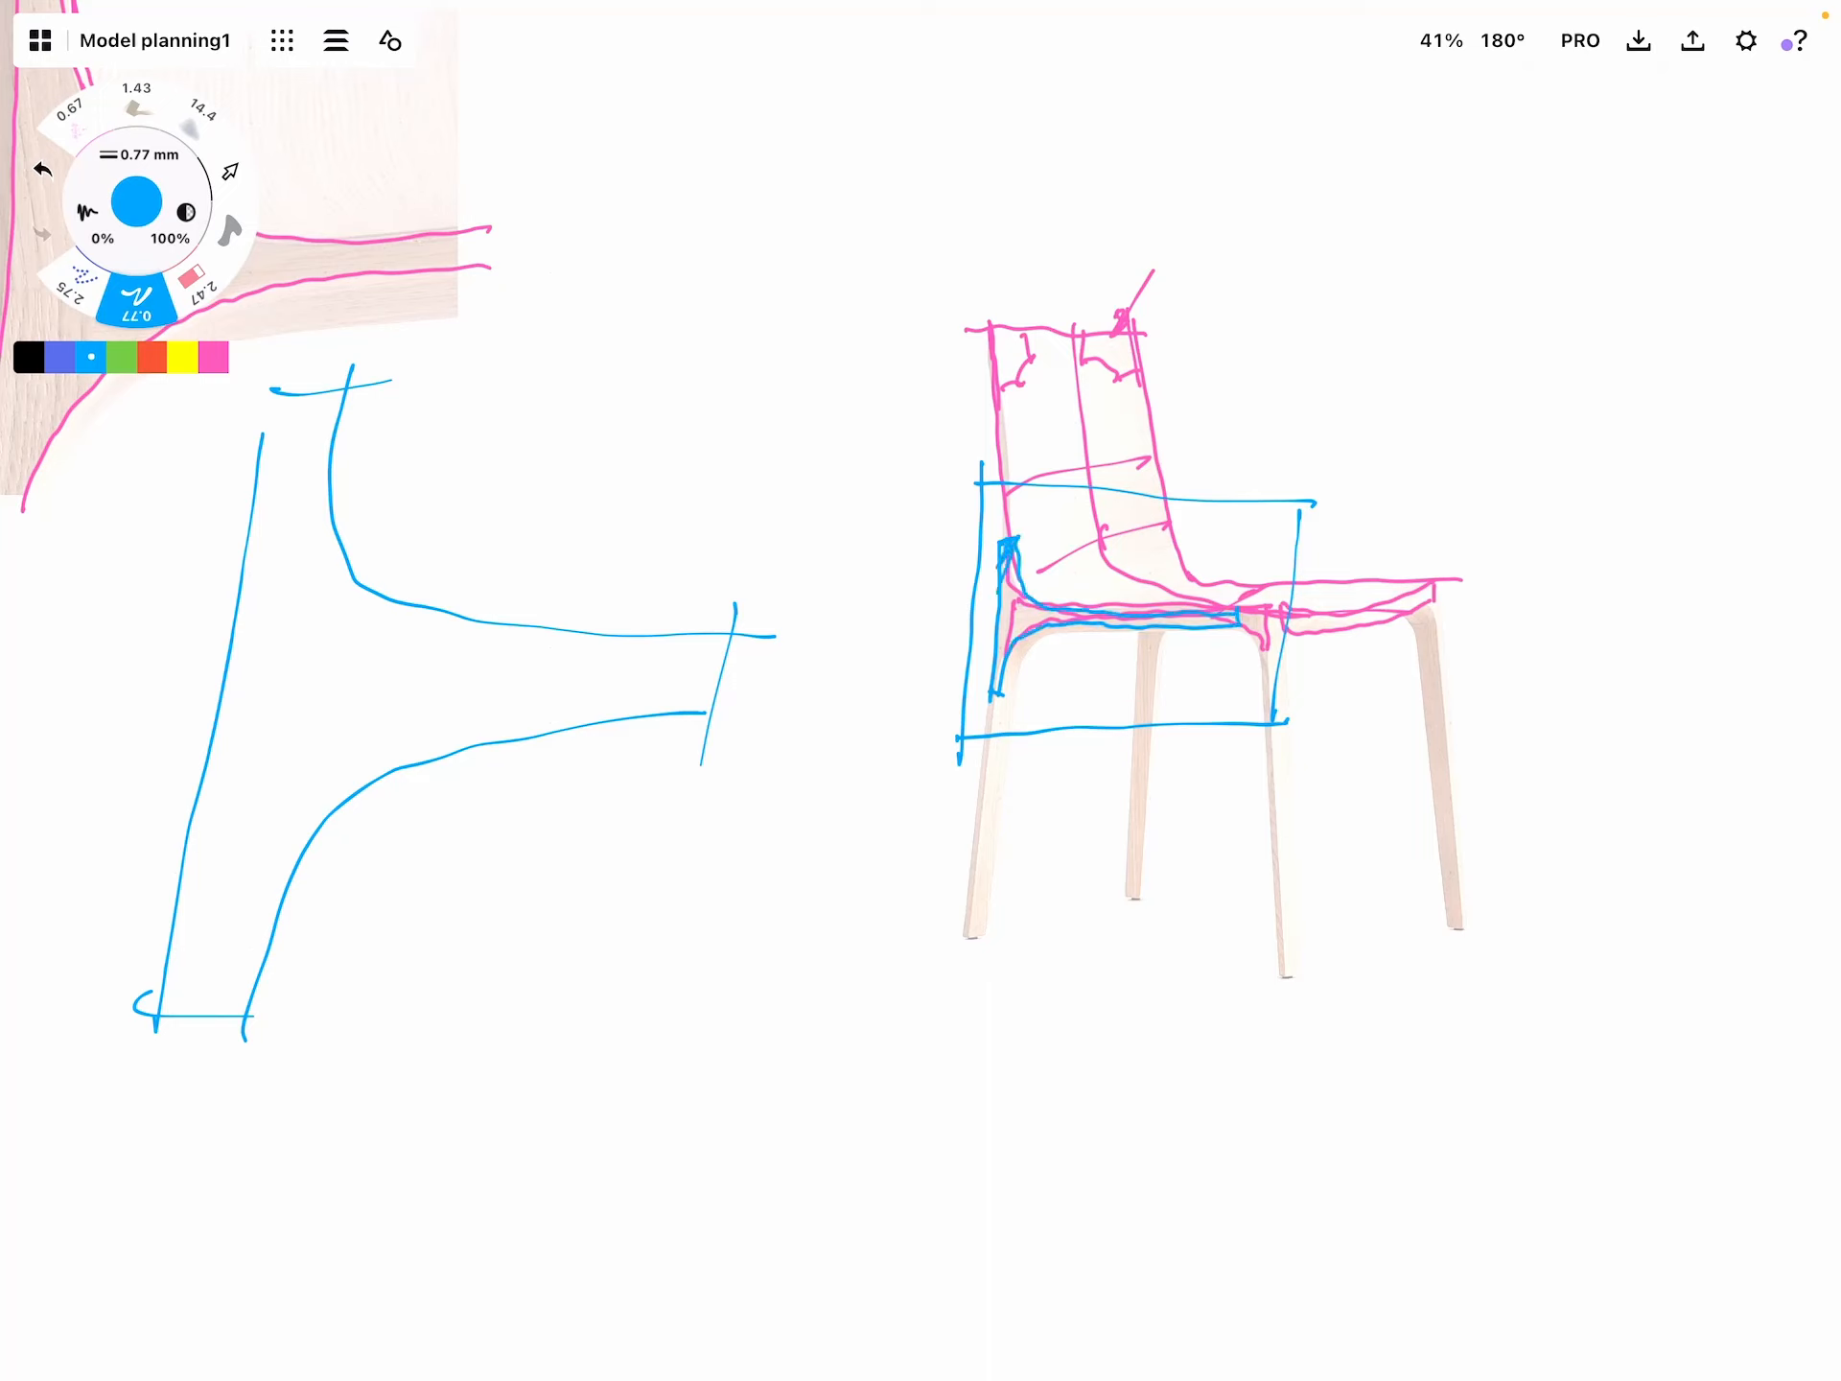
left_click_drag(1004, 541, 1023, 658)
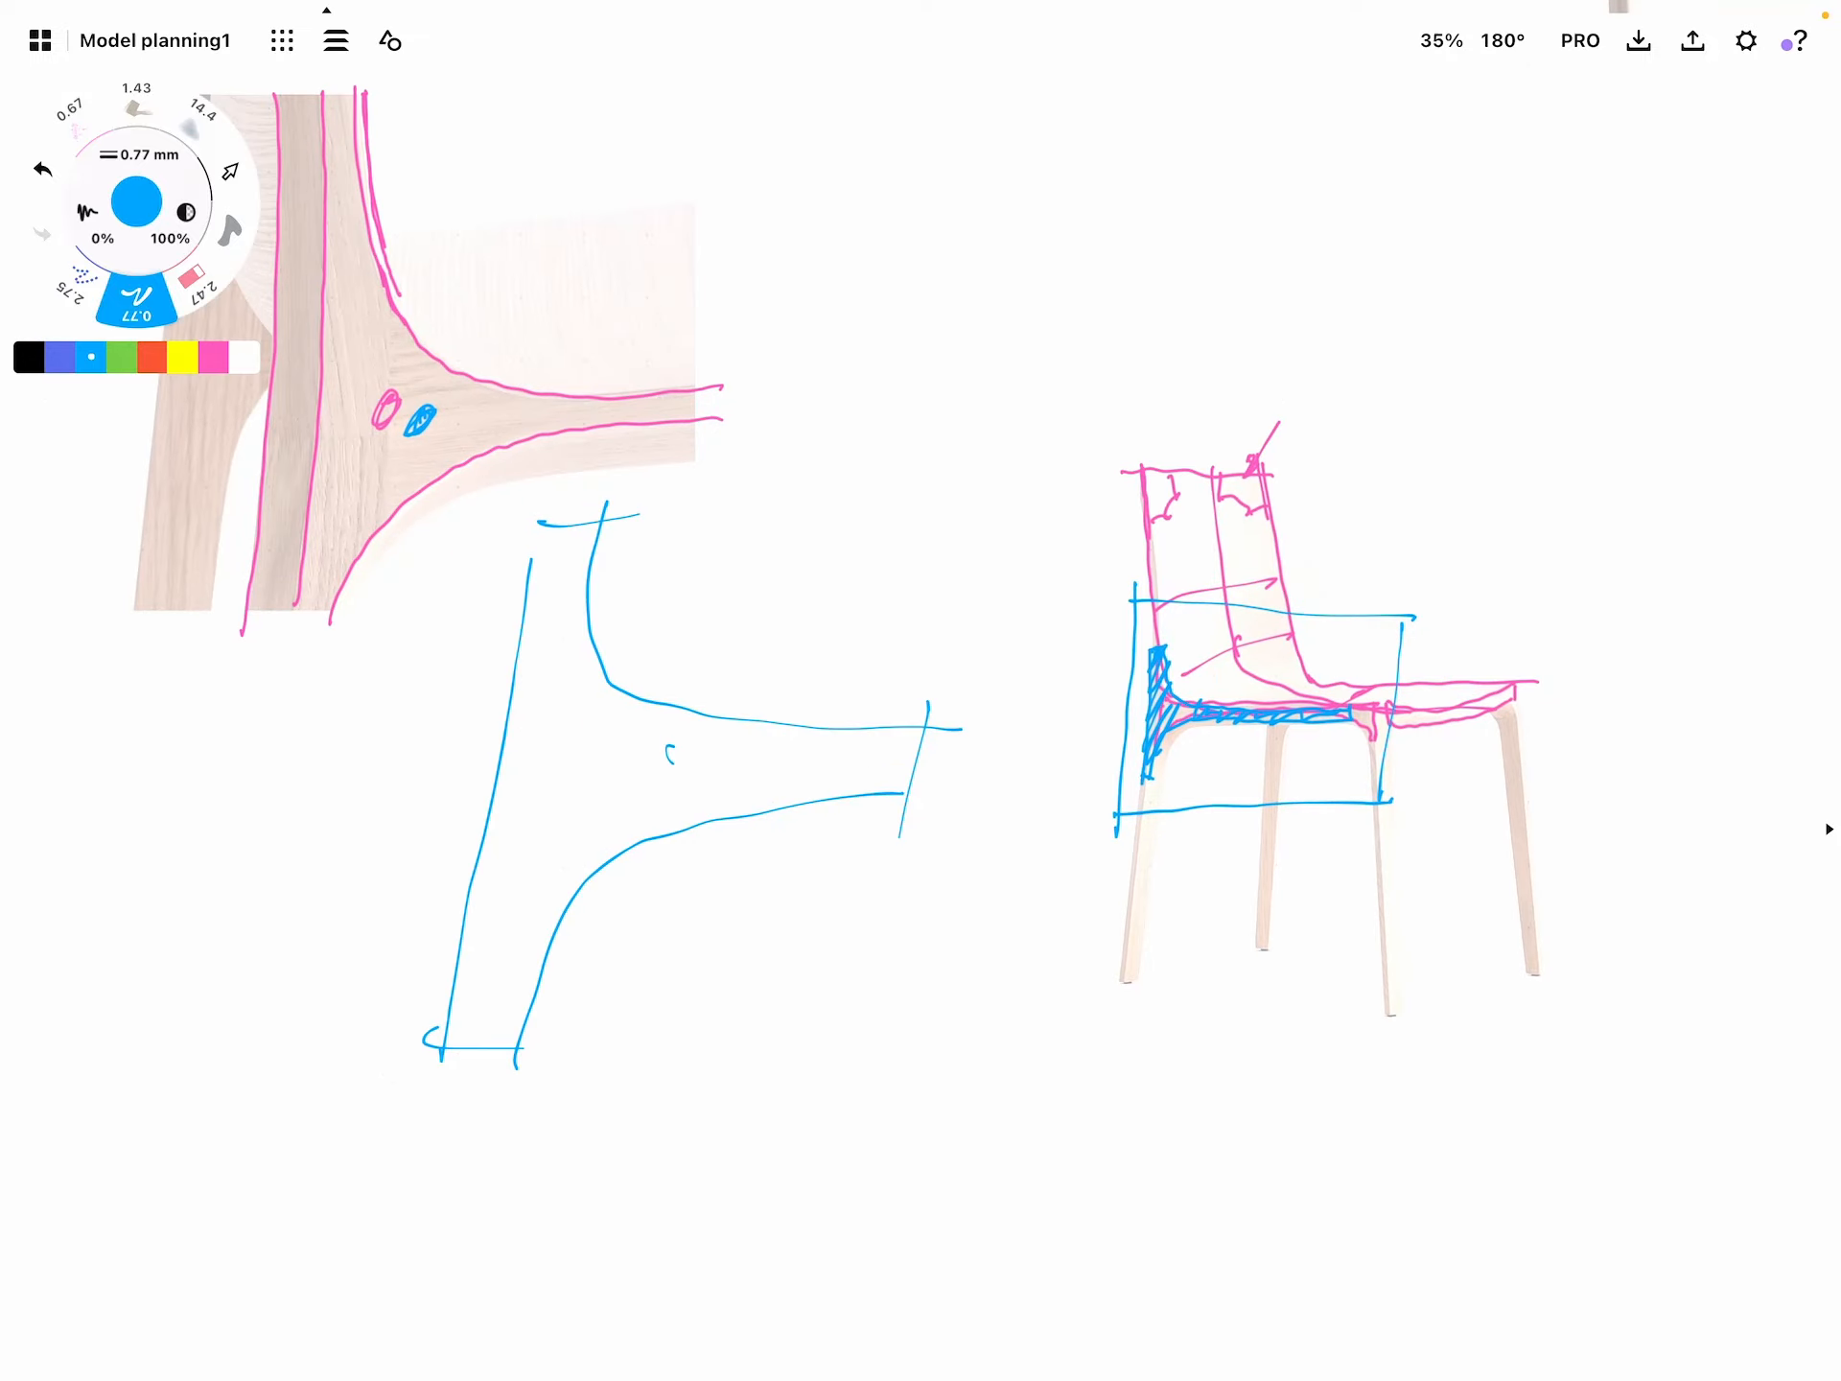
Draw a red curve down the front leg and a red downward arrow along the rear leg
scroll("down", 3)
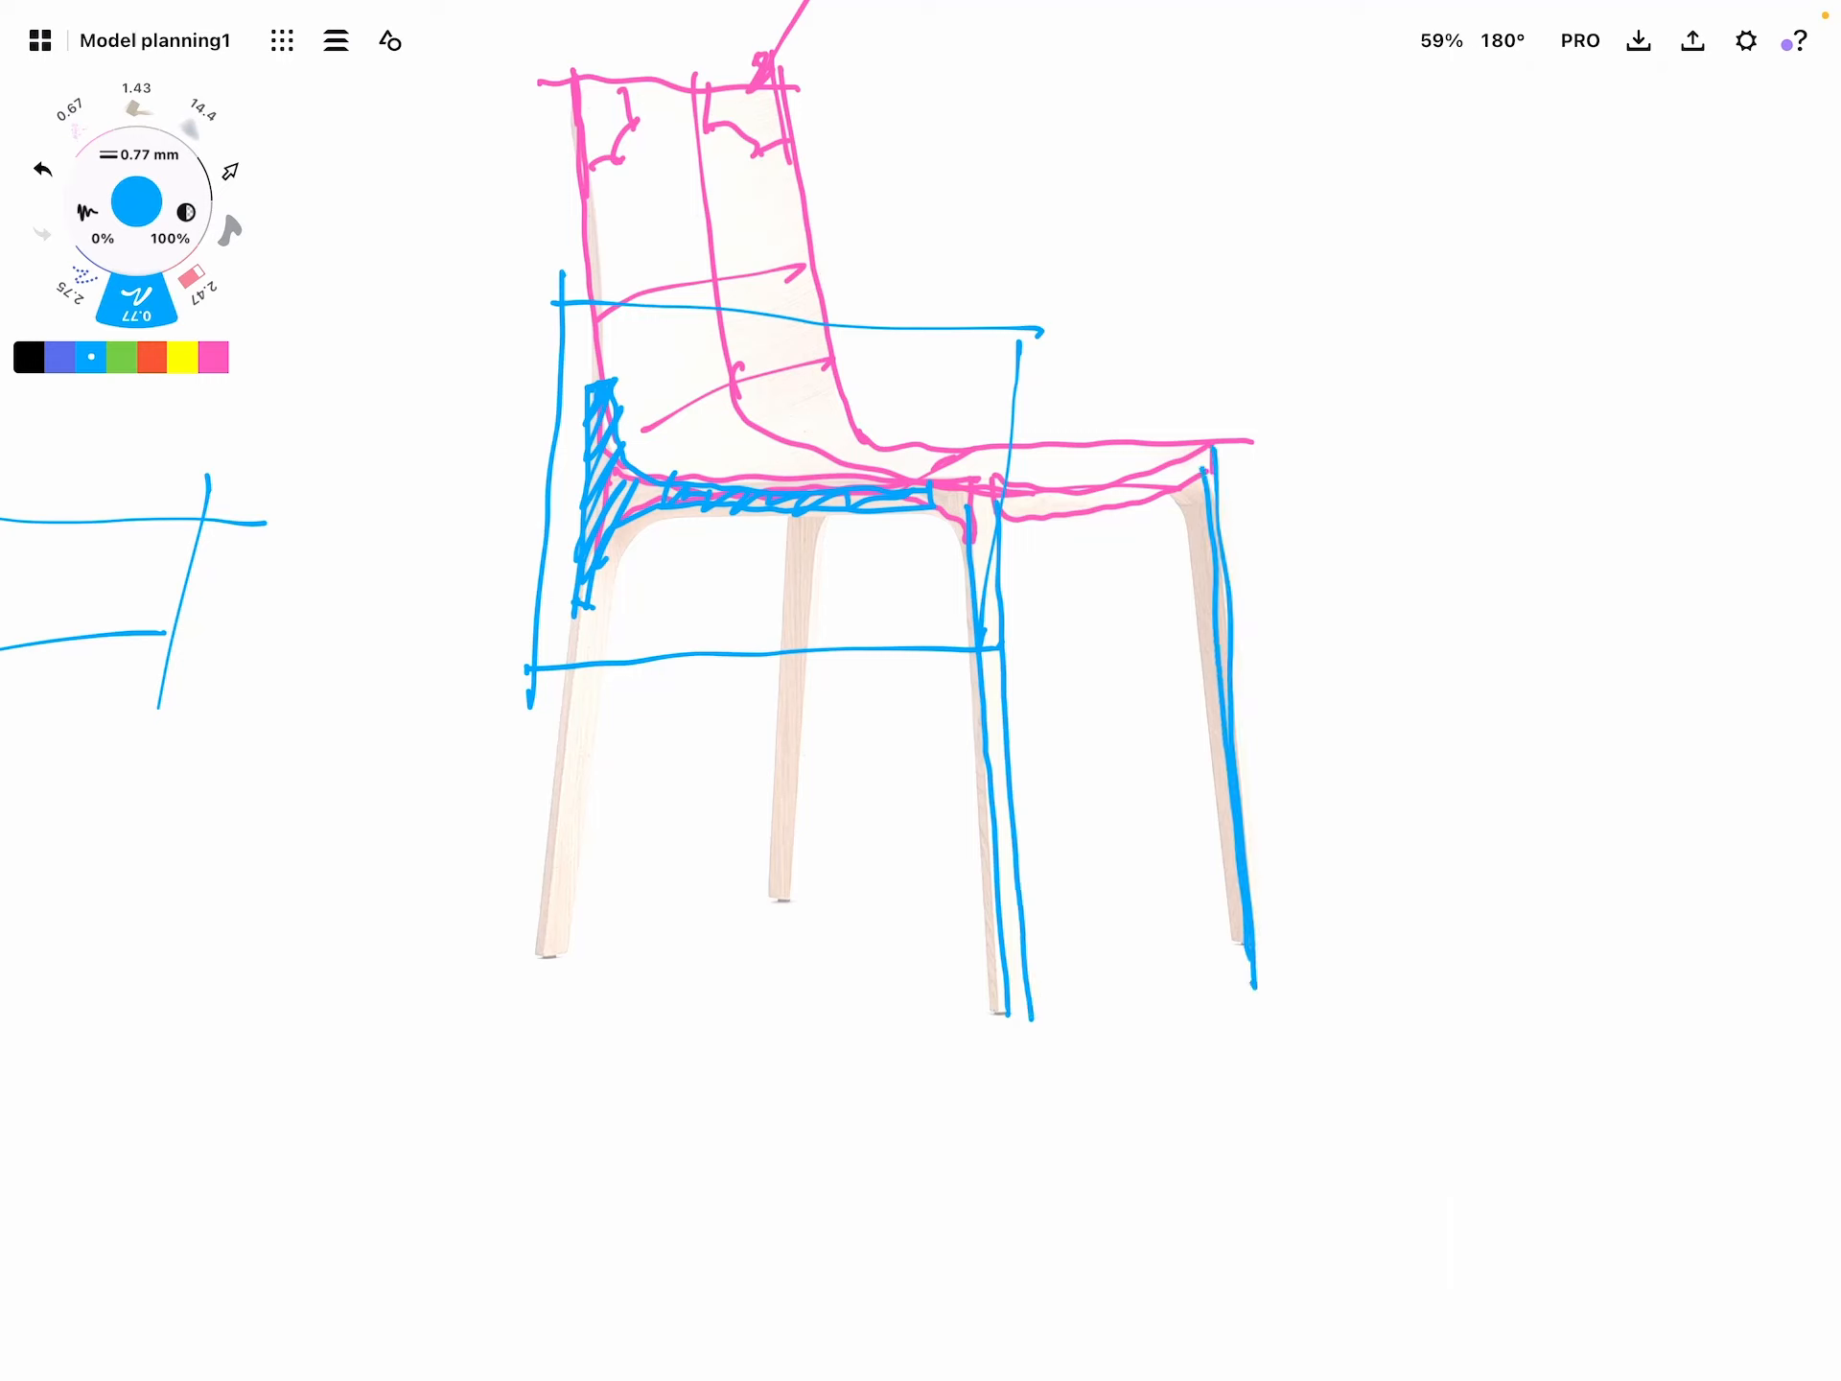
left_click_drag(447, 898, 547, 886)
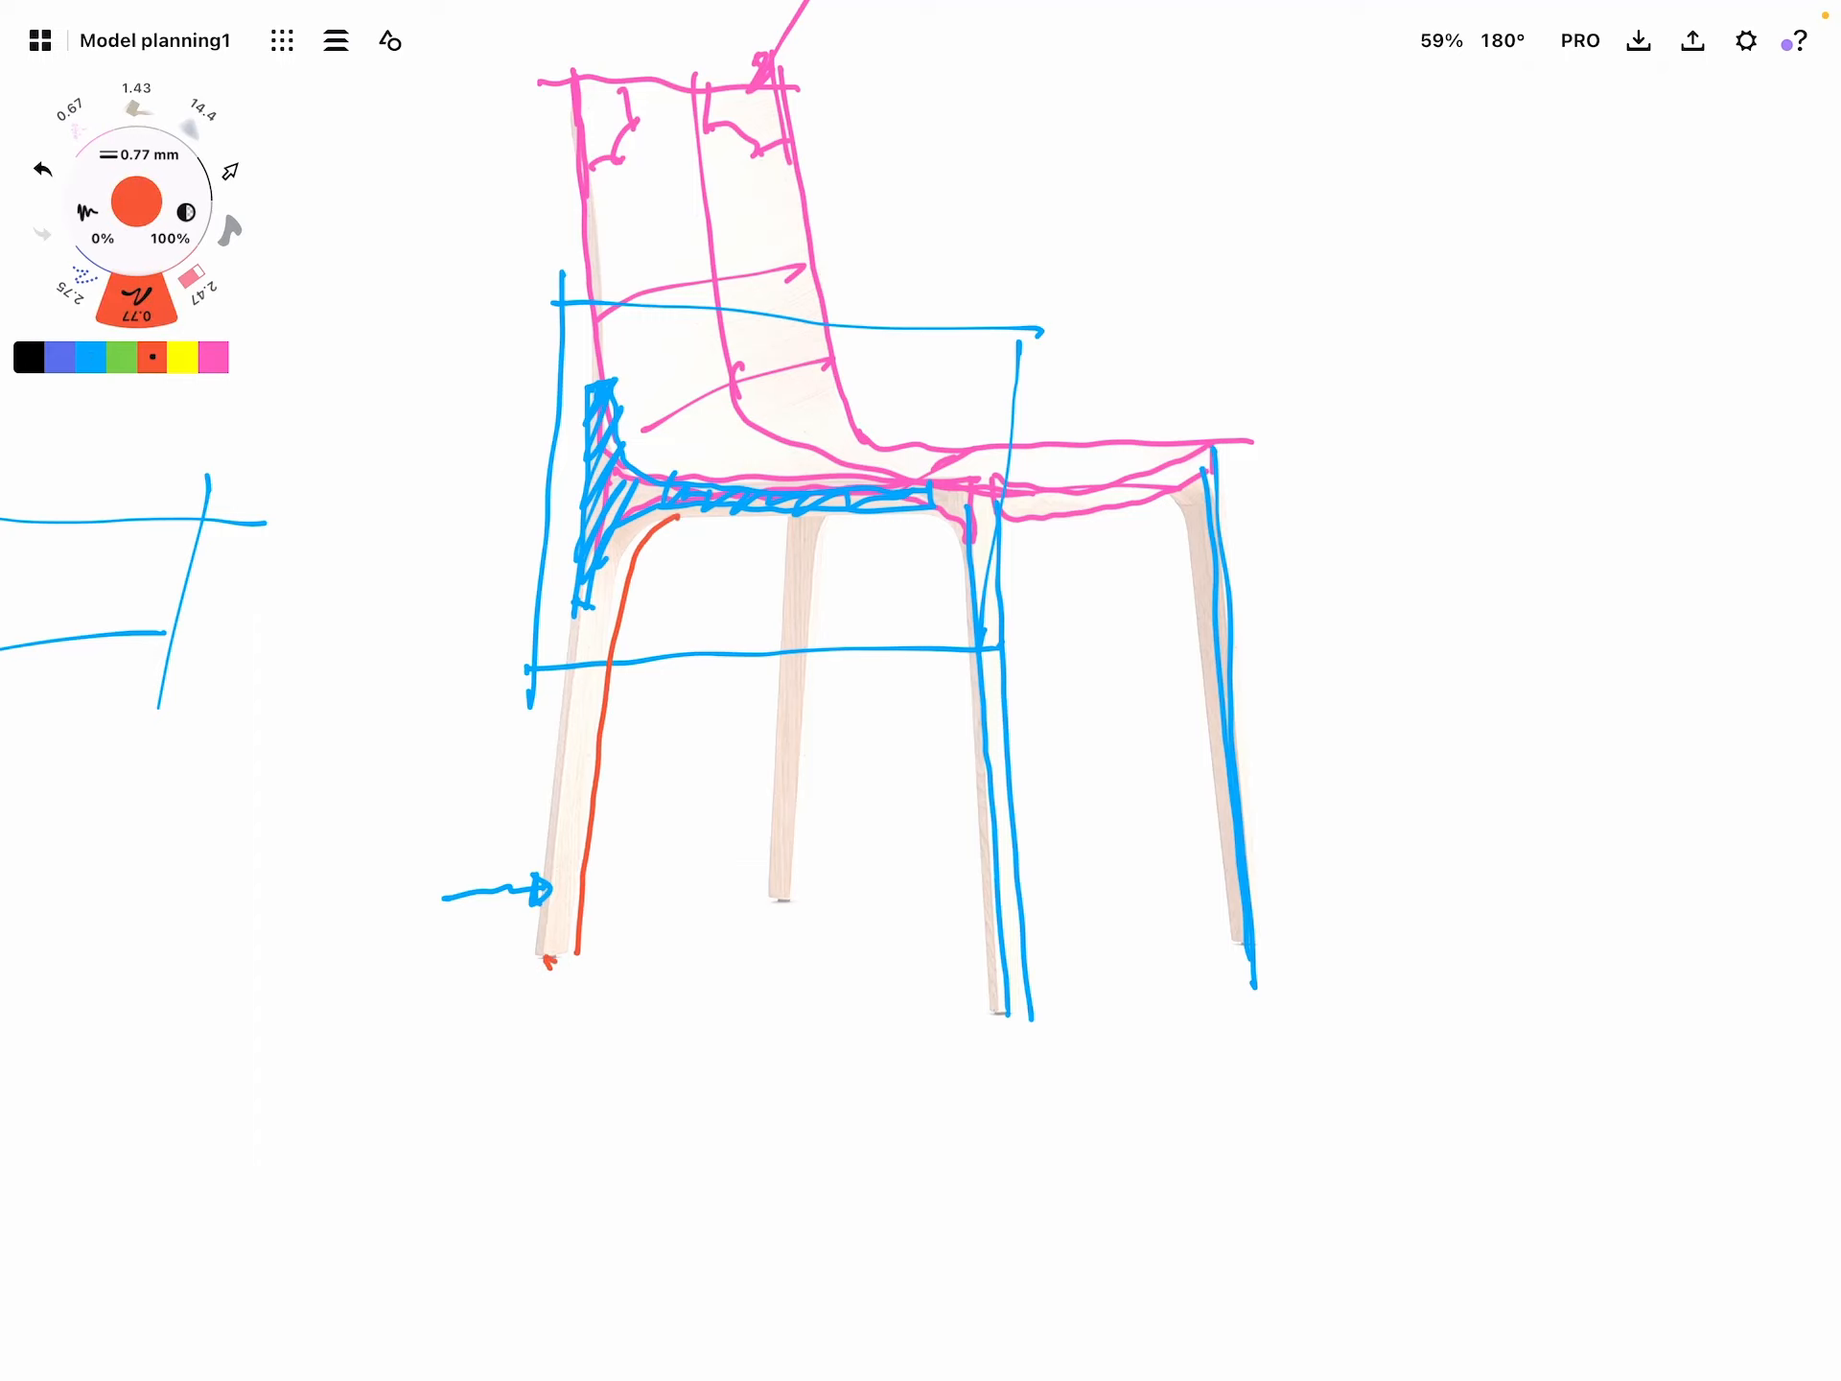
scroll("down", 3)
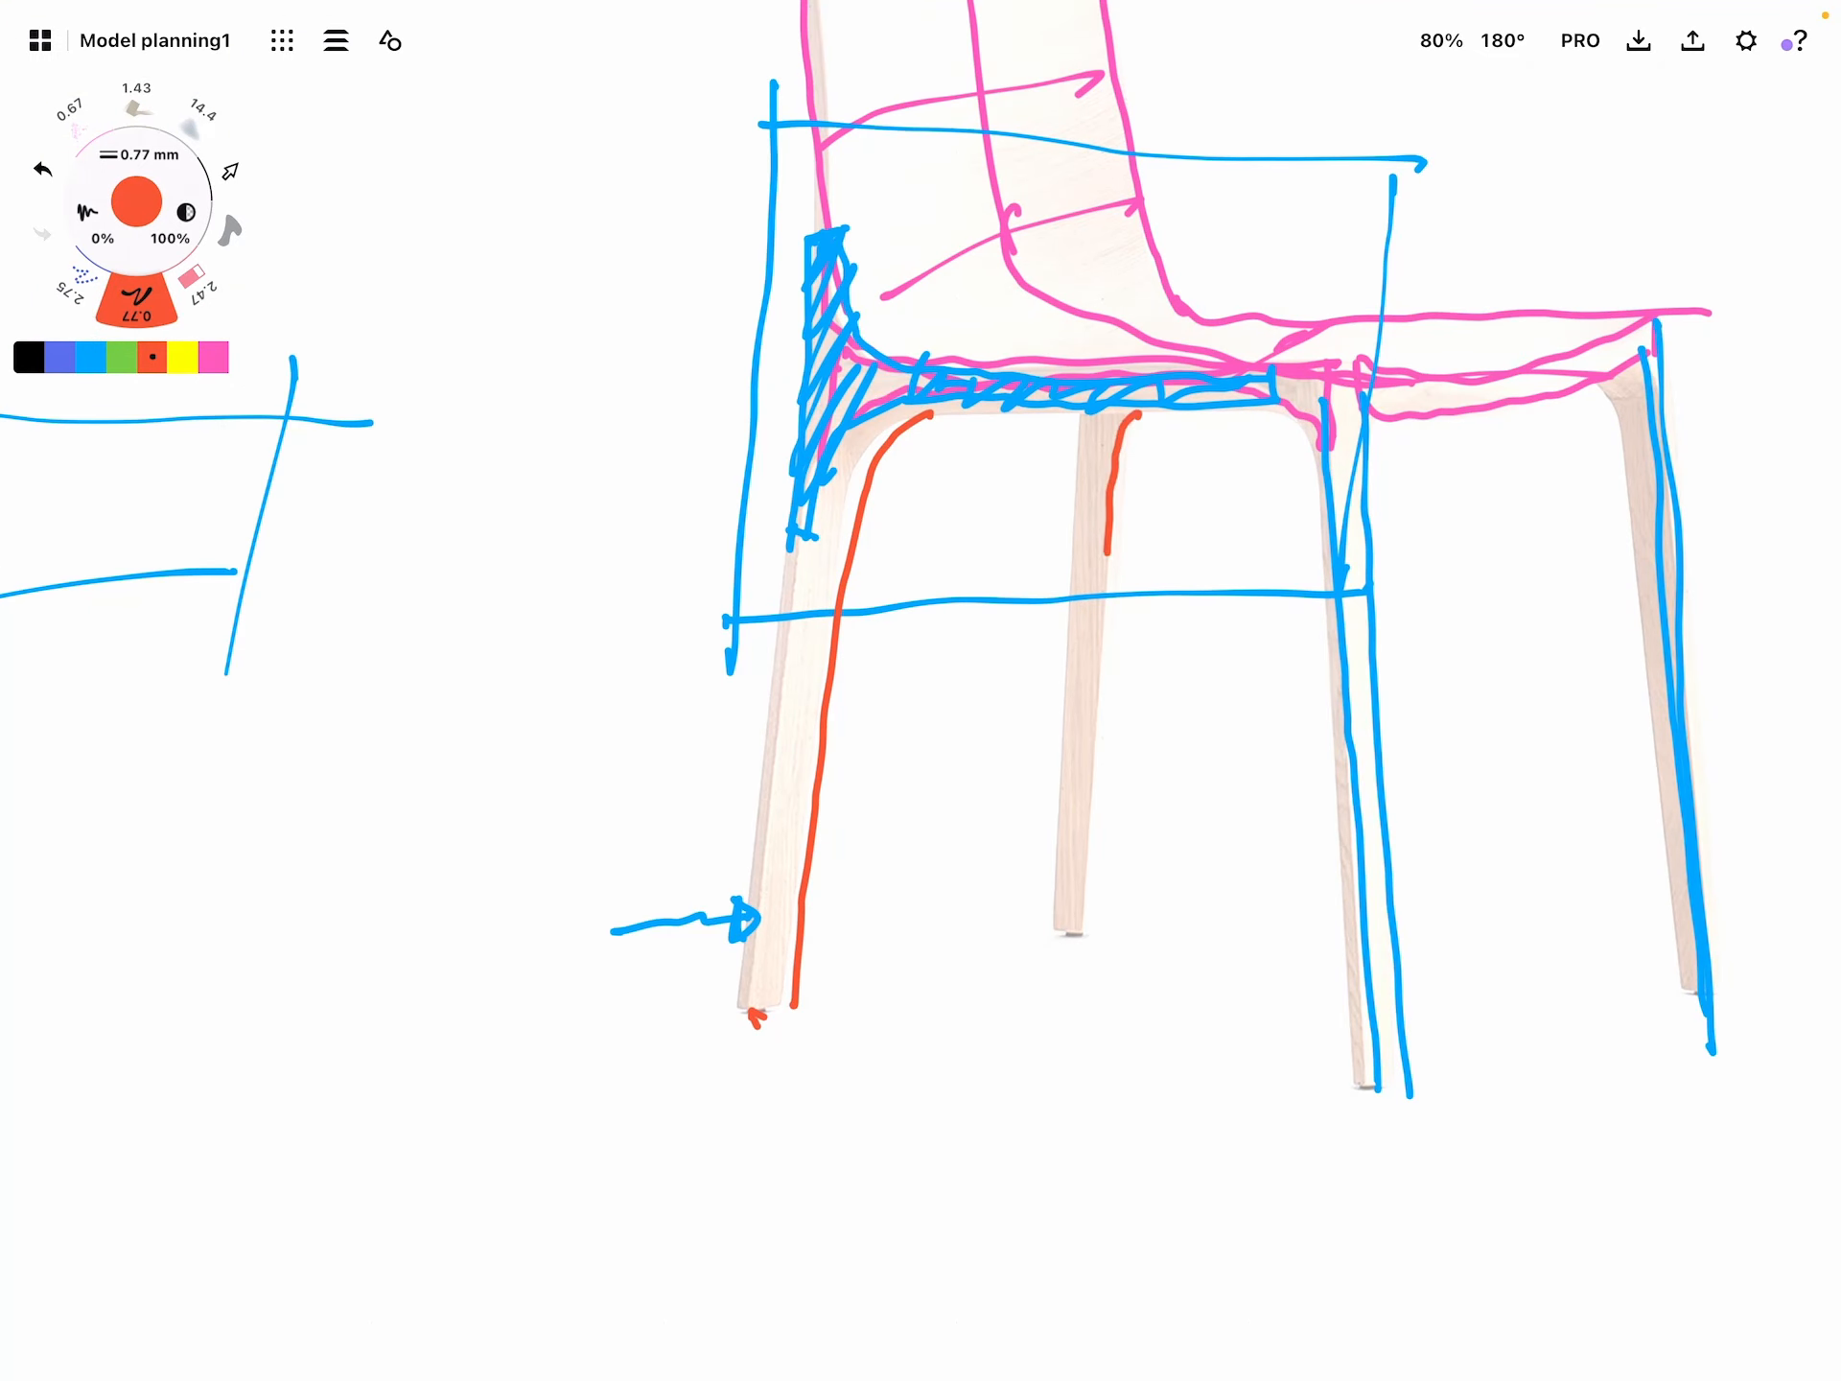
left_click_drag(951, 945, 1063, 1057)
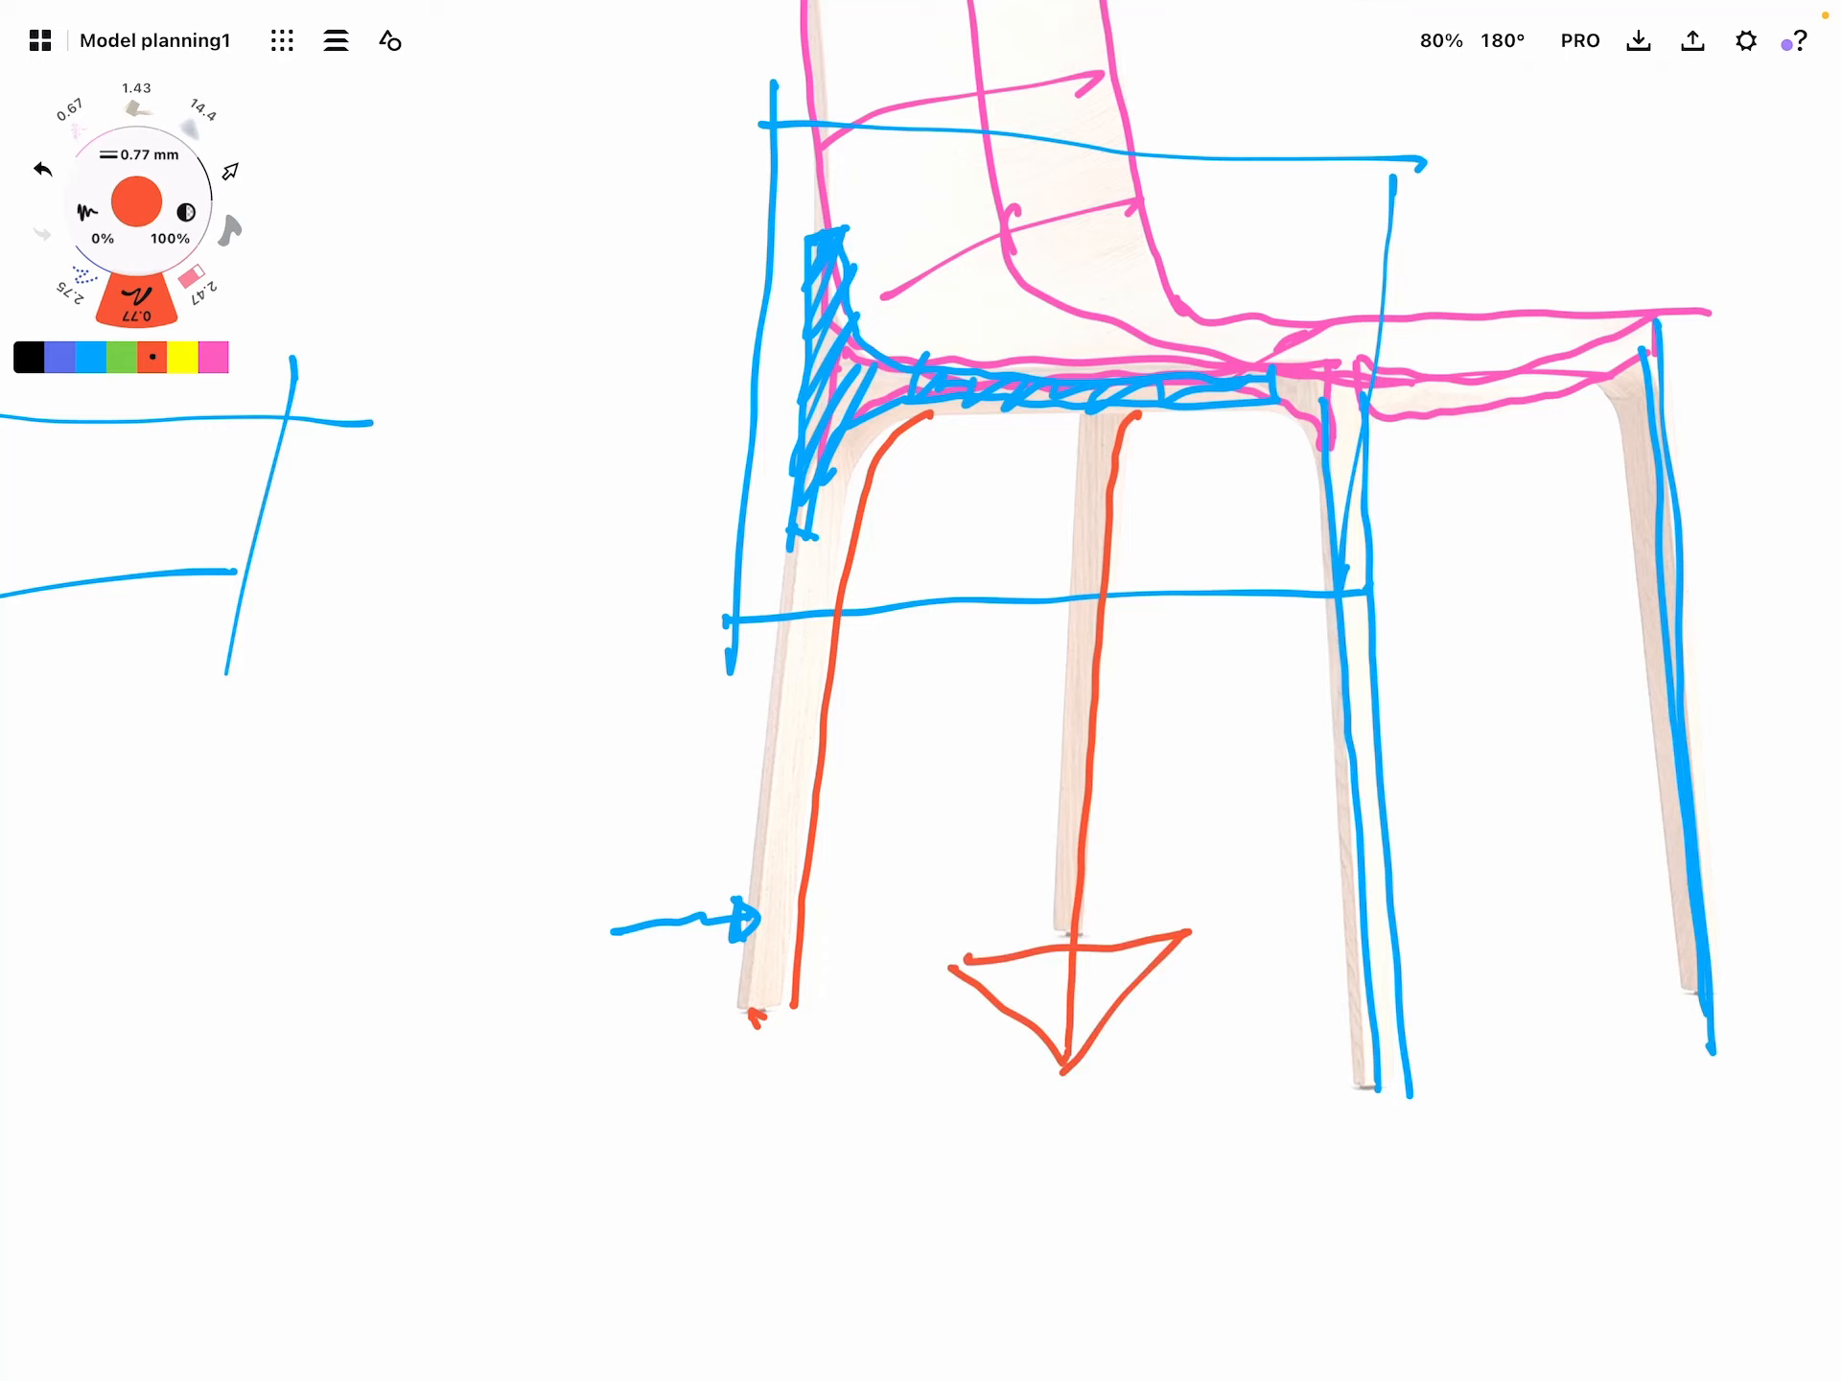
scroll("down", 3)
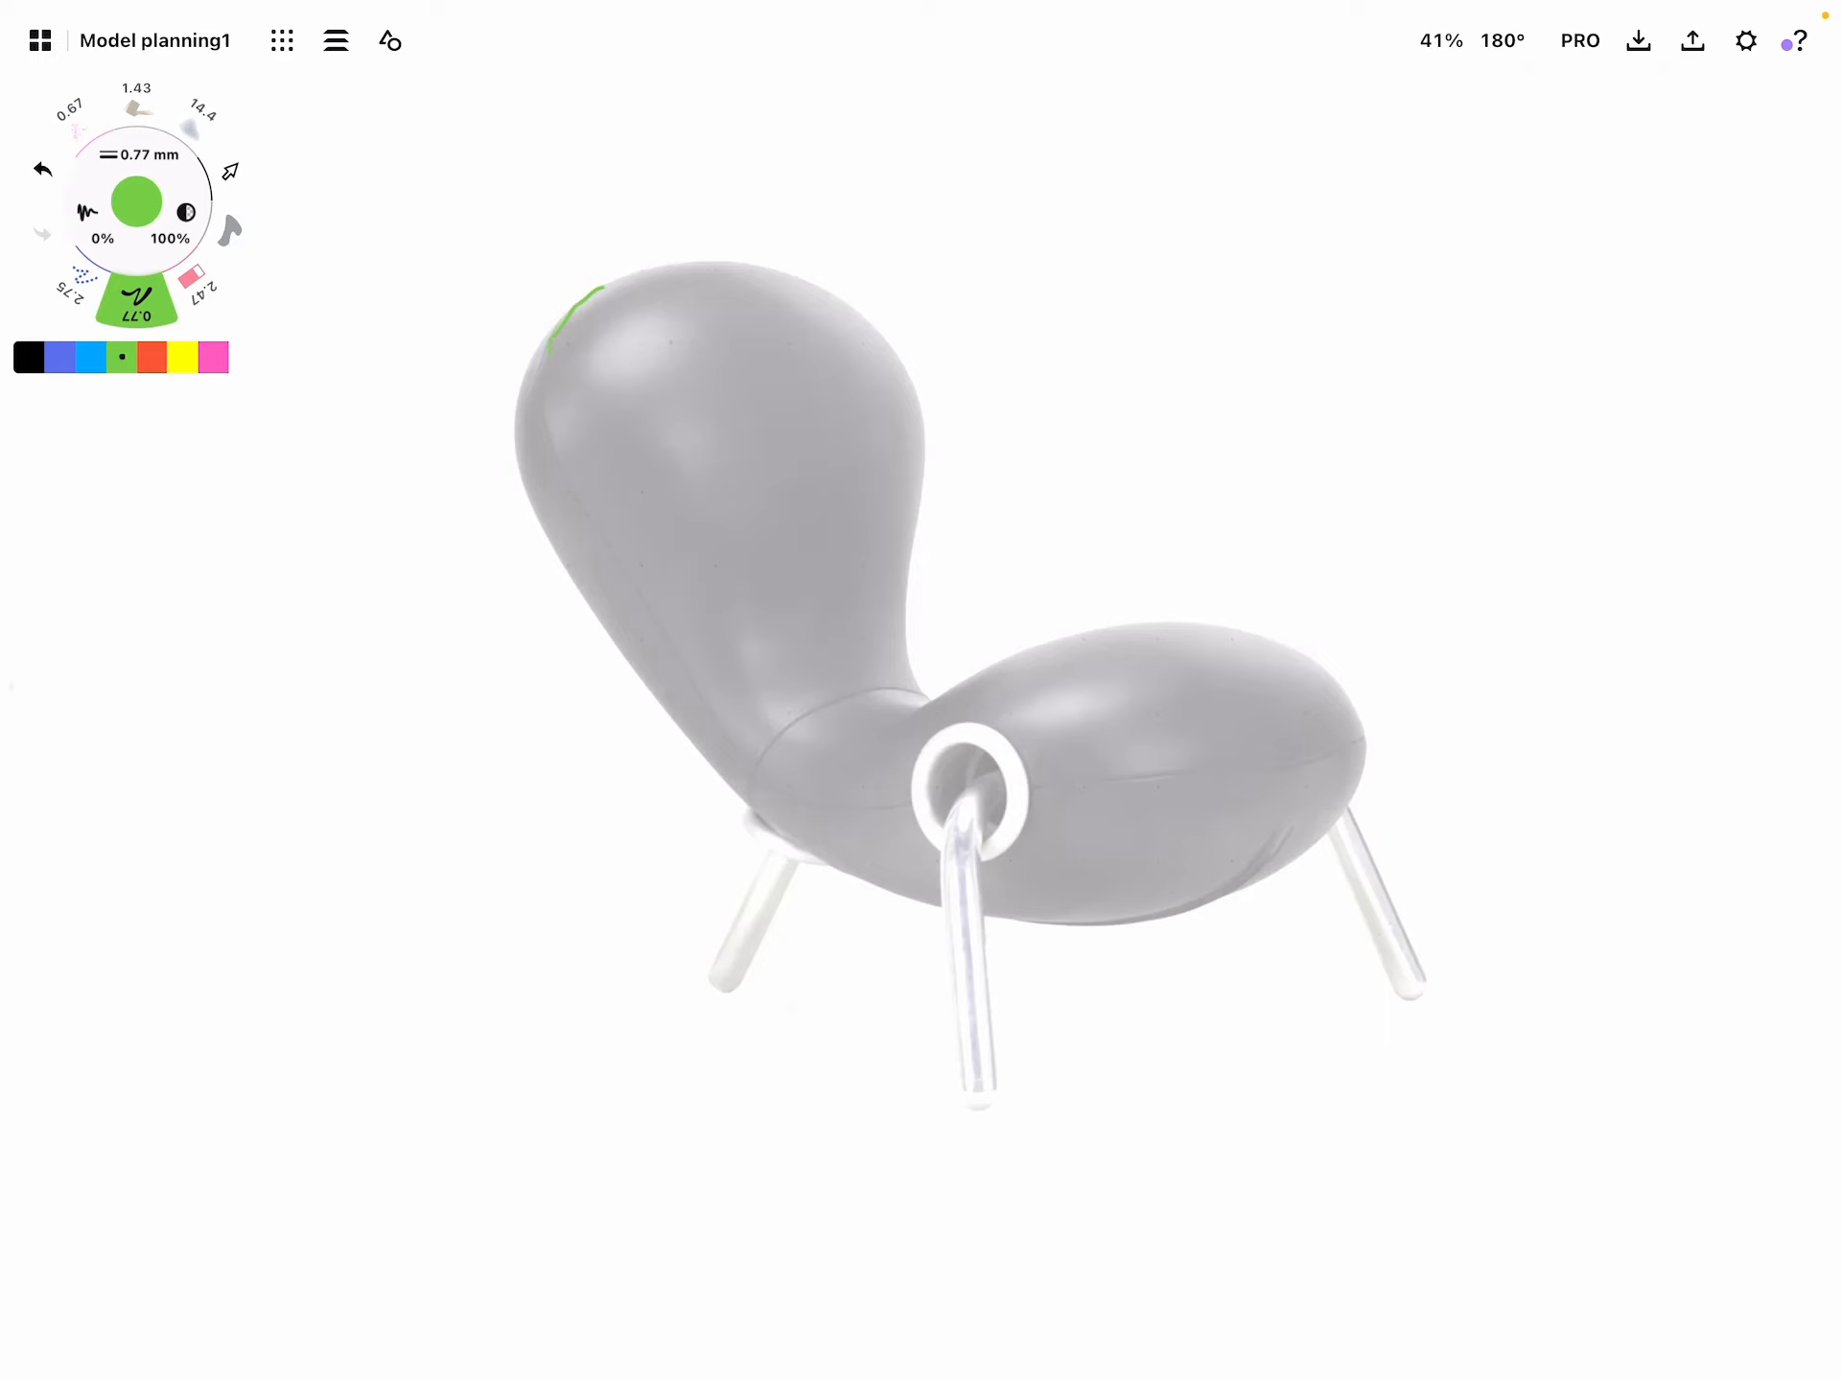
Trace green contours over the bunny chair's back, then sketch a red ellipse and red tube backrest beside it
left_click_drag(592, 291, 729, 746)
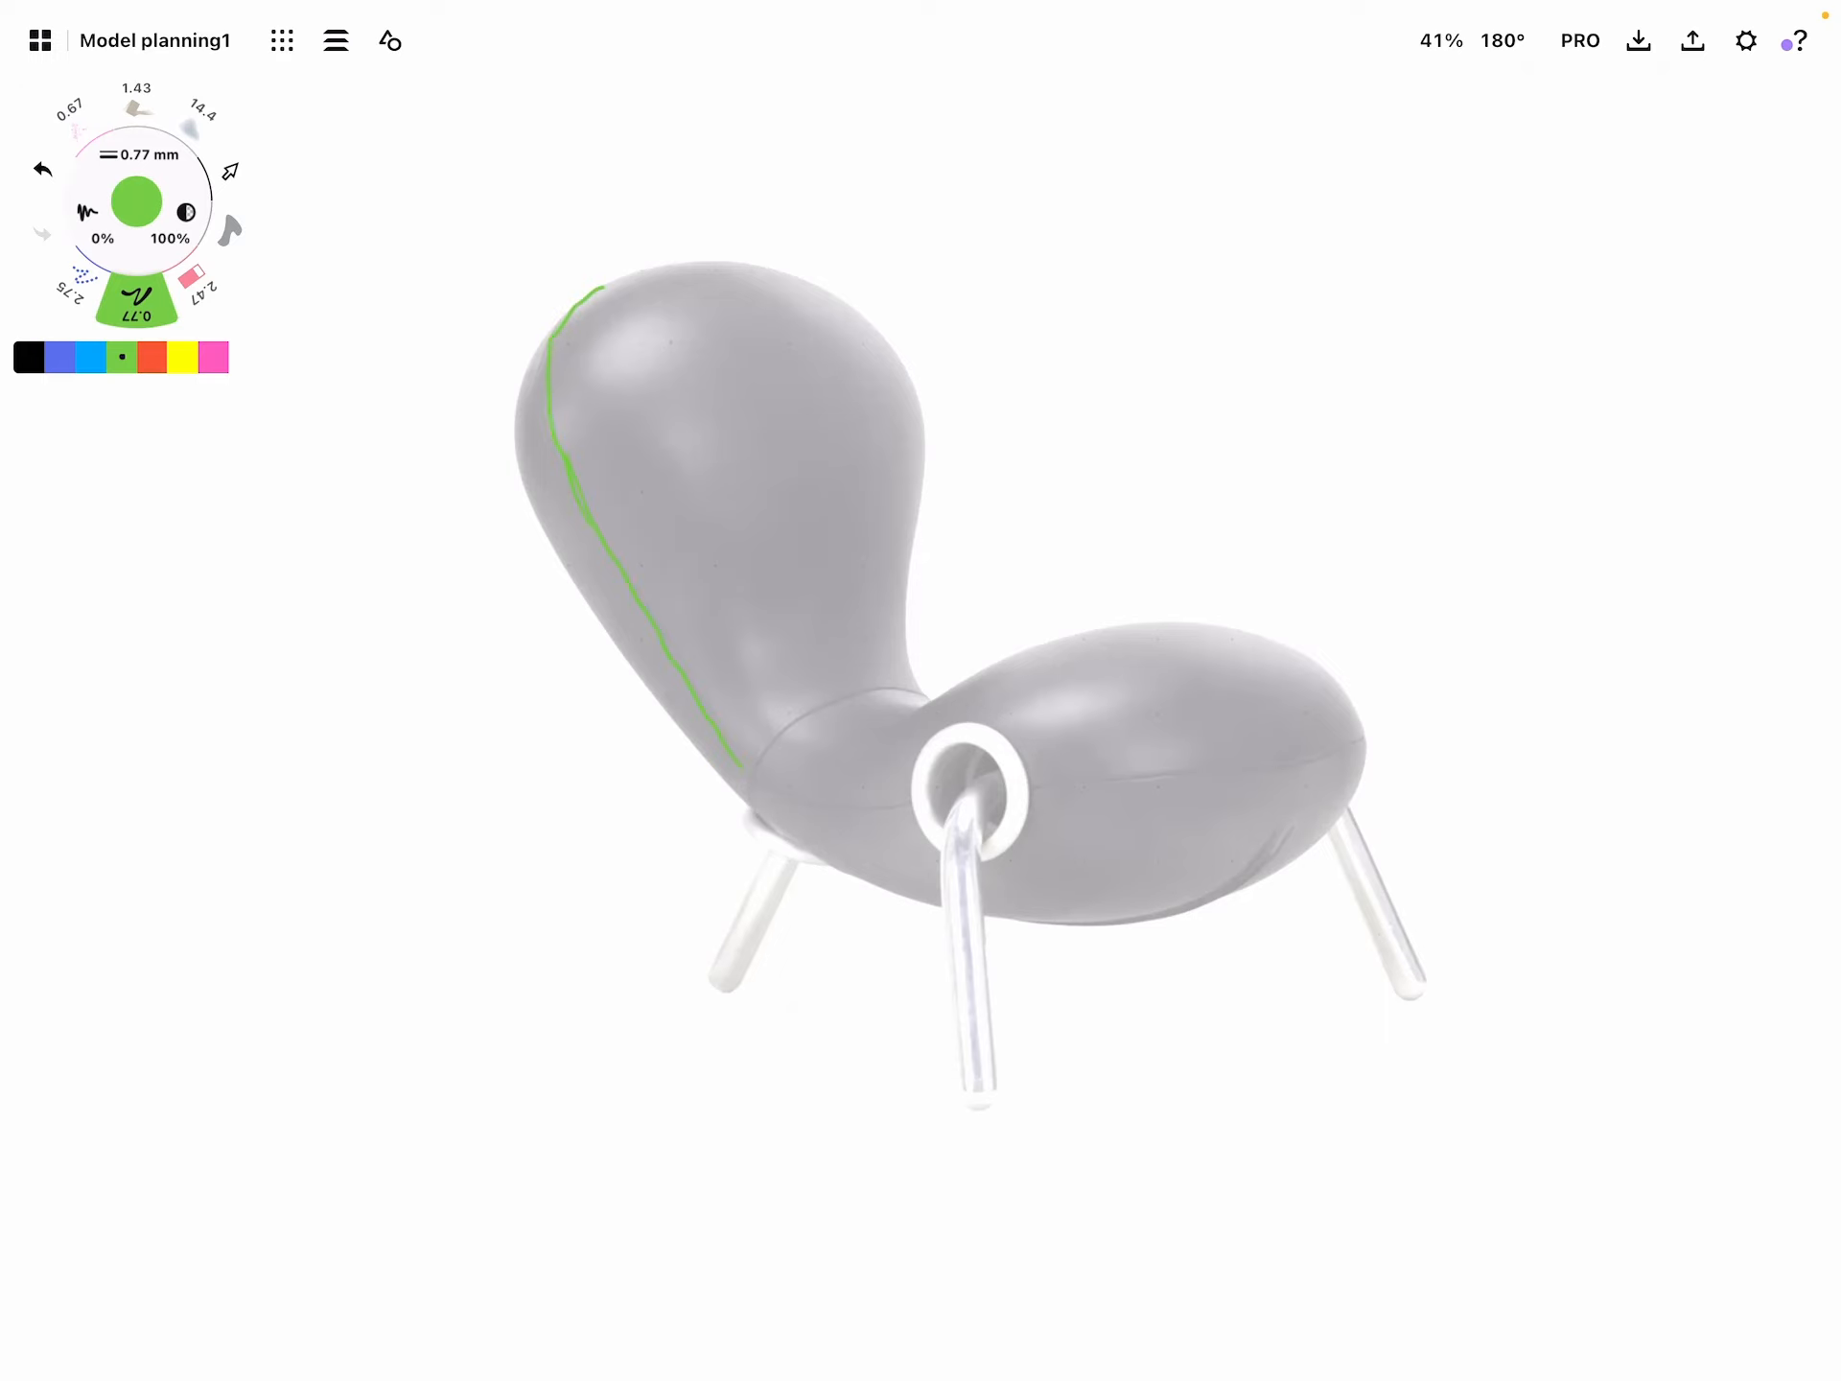
left_click_drag(729, 764, 1362, 741)
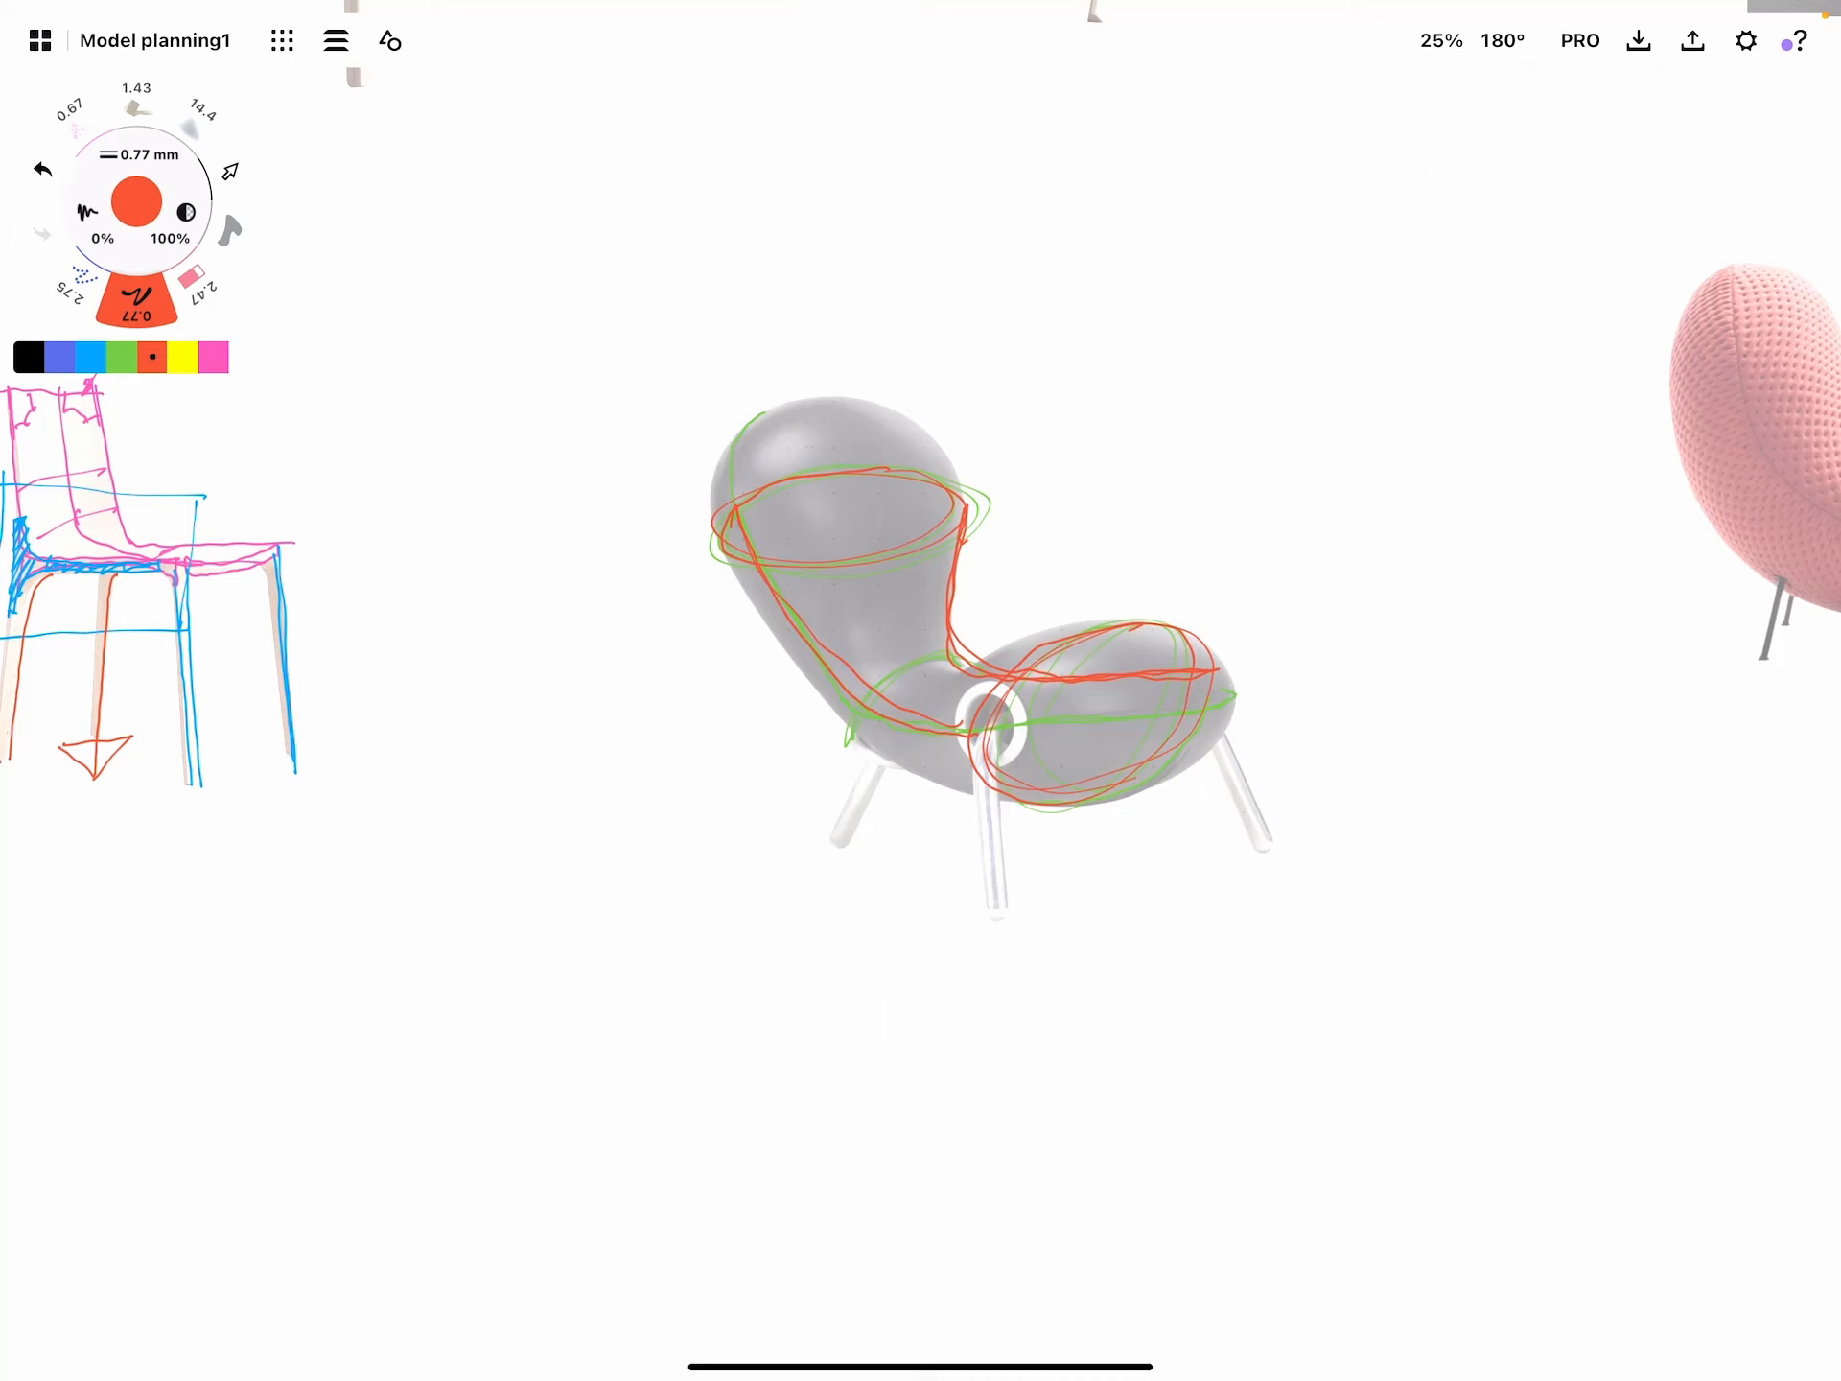
left_click_drag(871, 470, 875, 610)
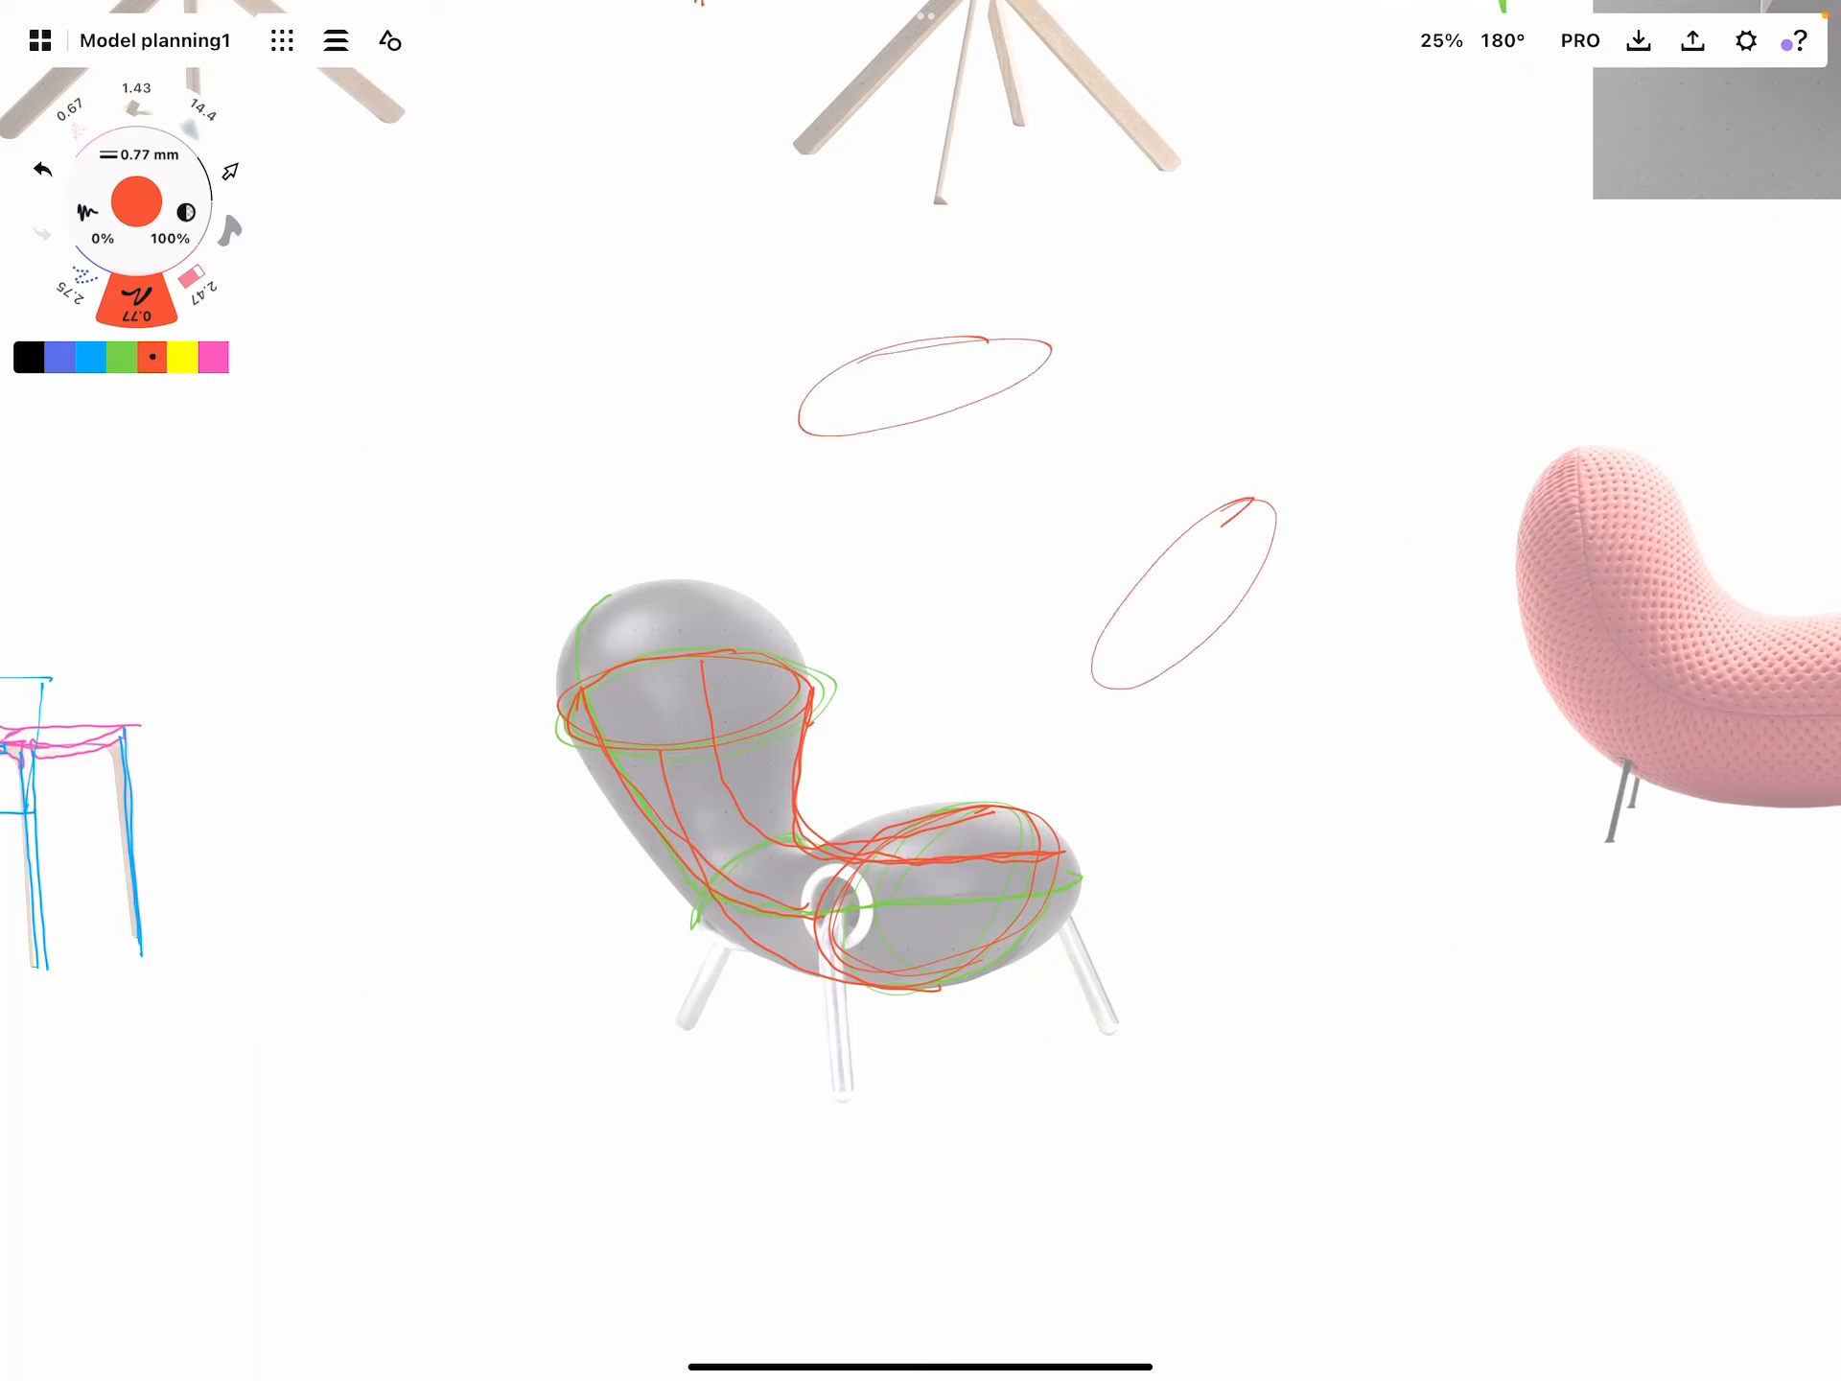
left_click_drag(963, 341, 1174, 558)
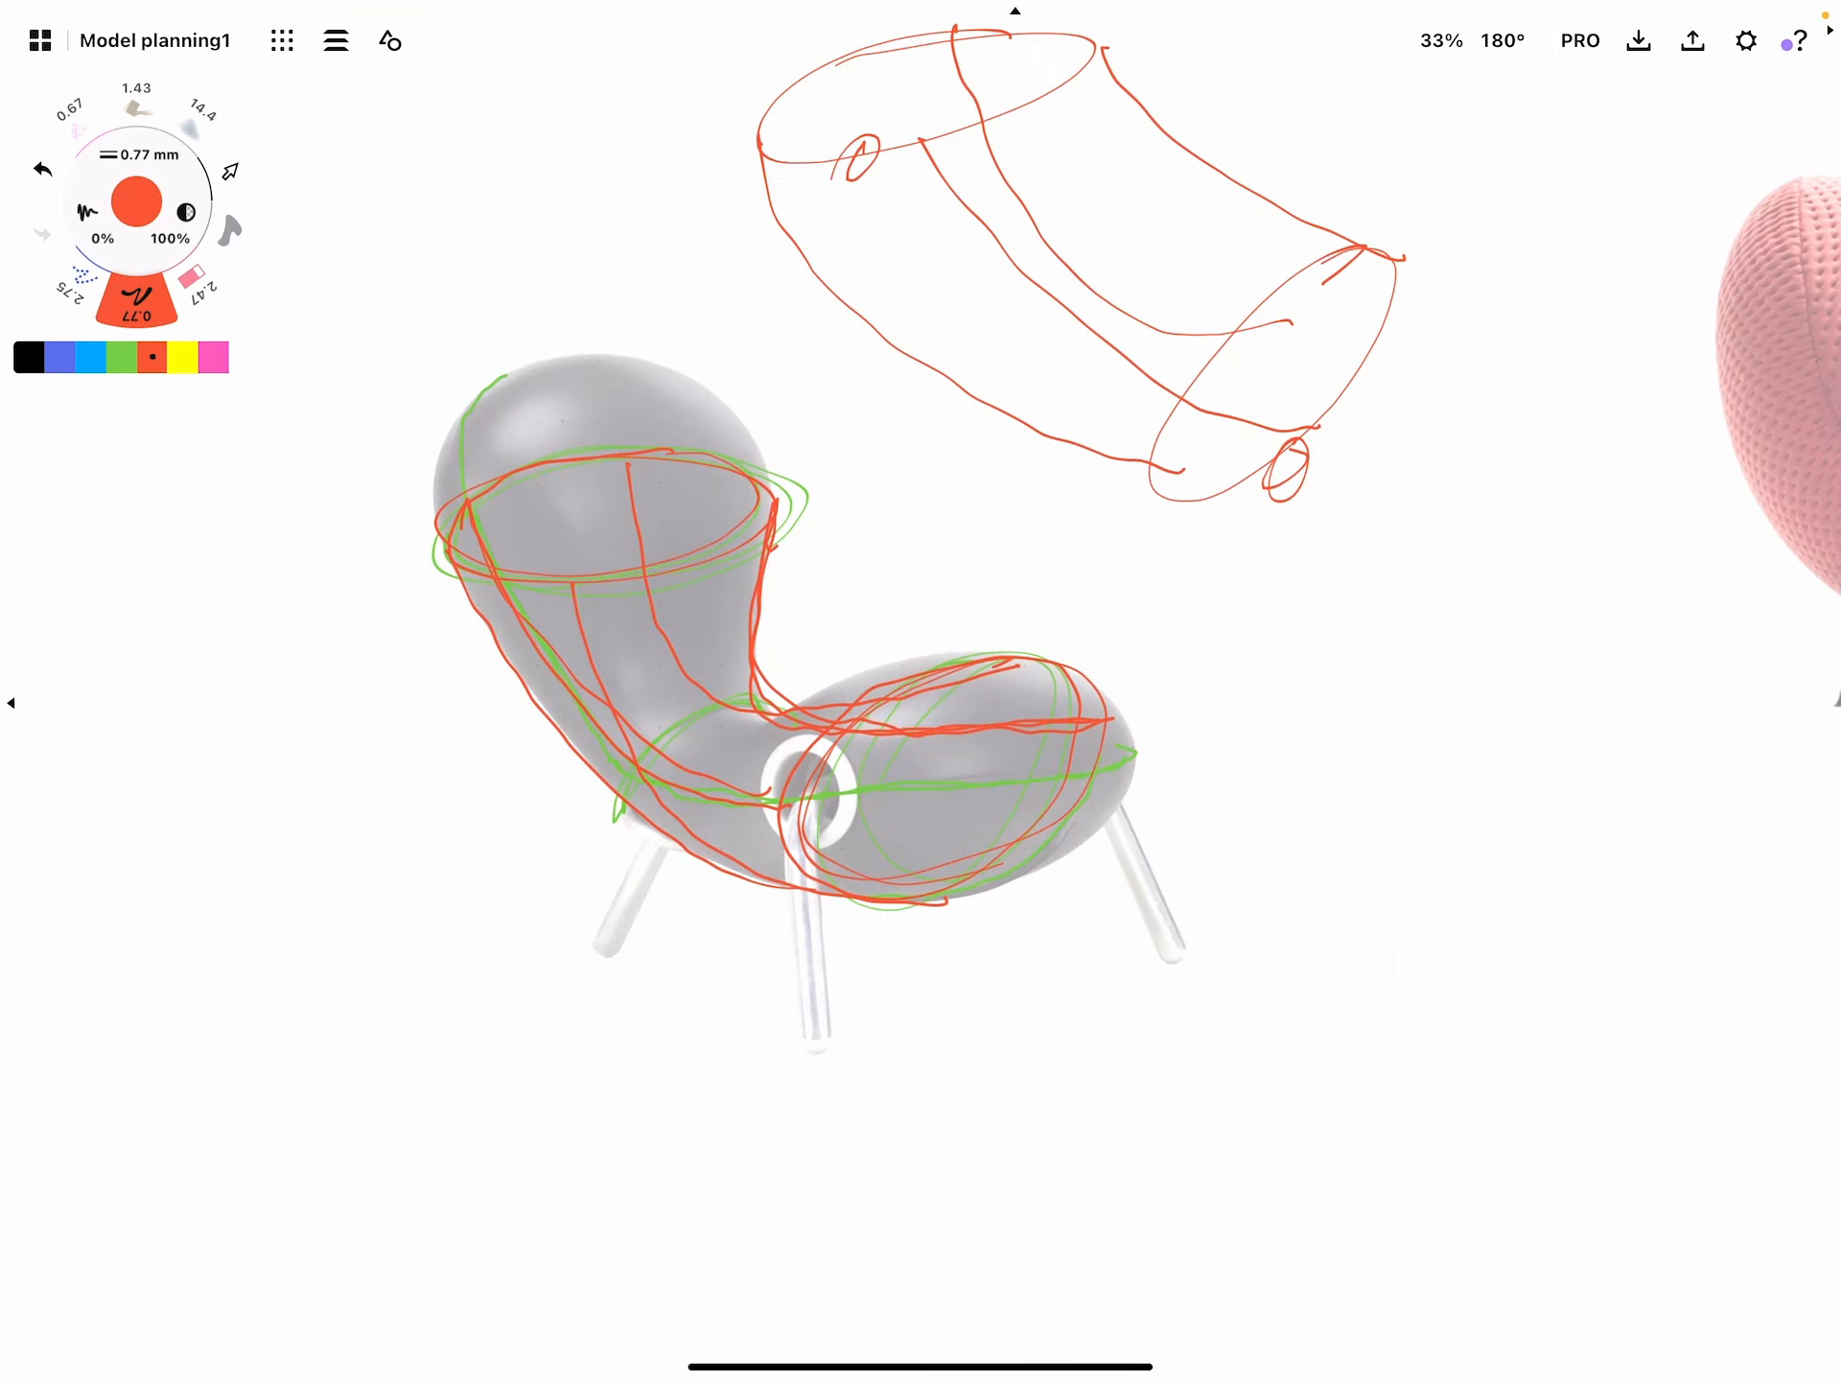
Hatch the seat form with pink lines, then sketch the seat cross-section in red
left_click(60, 359)
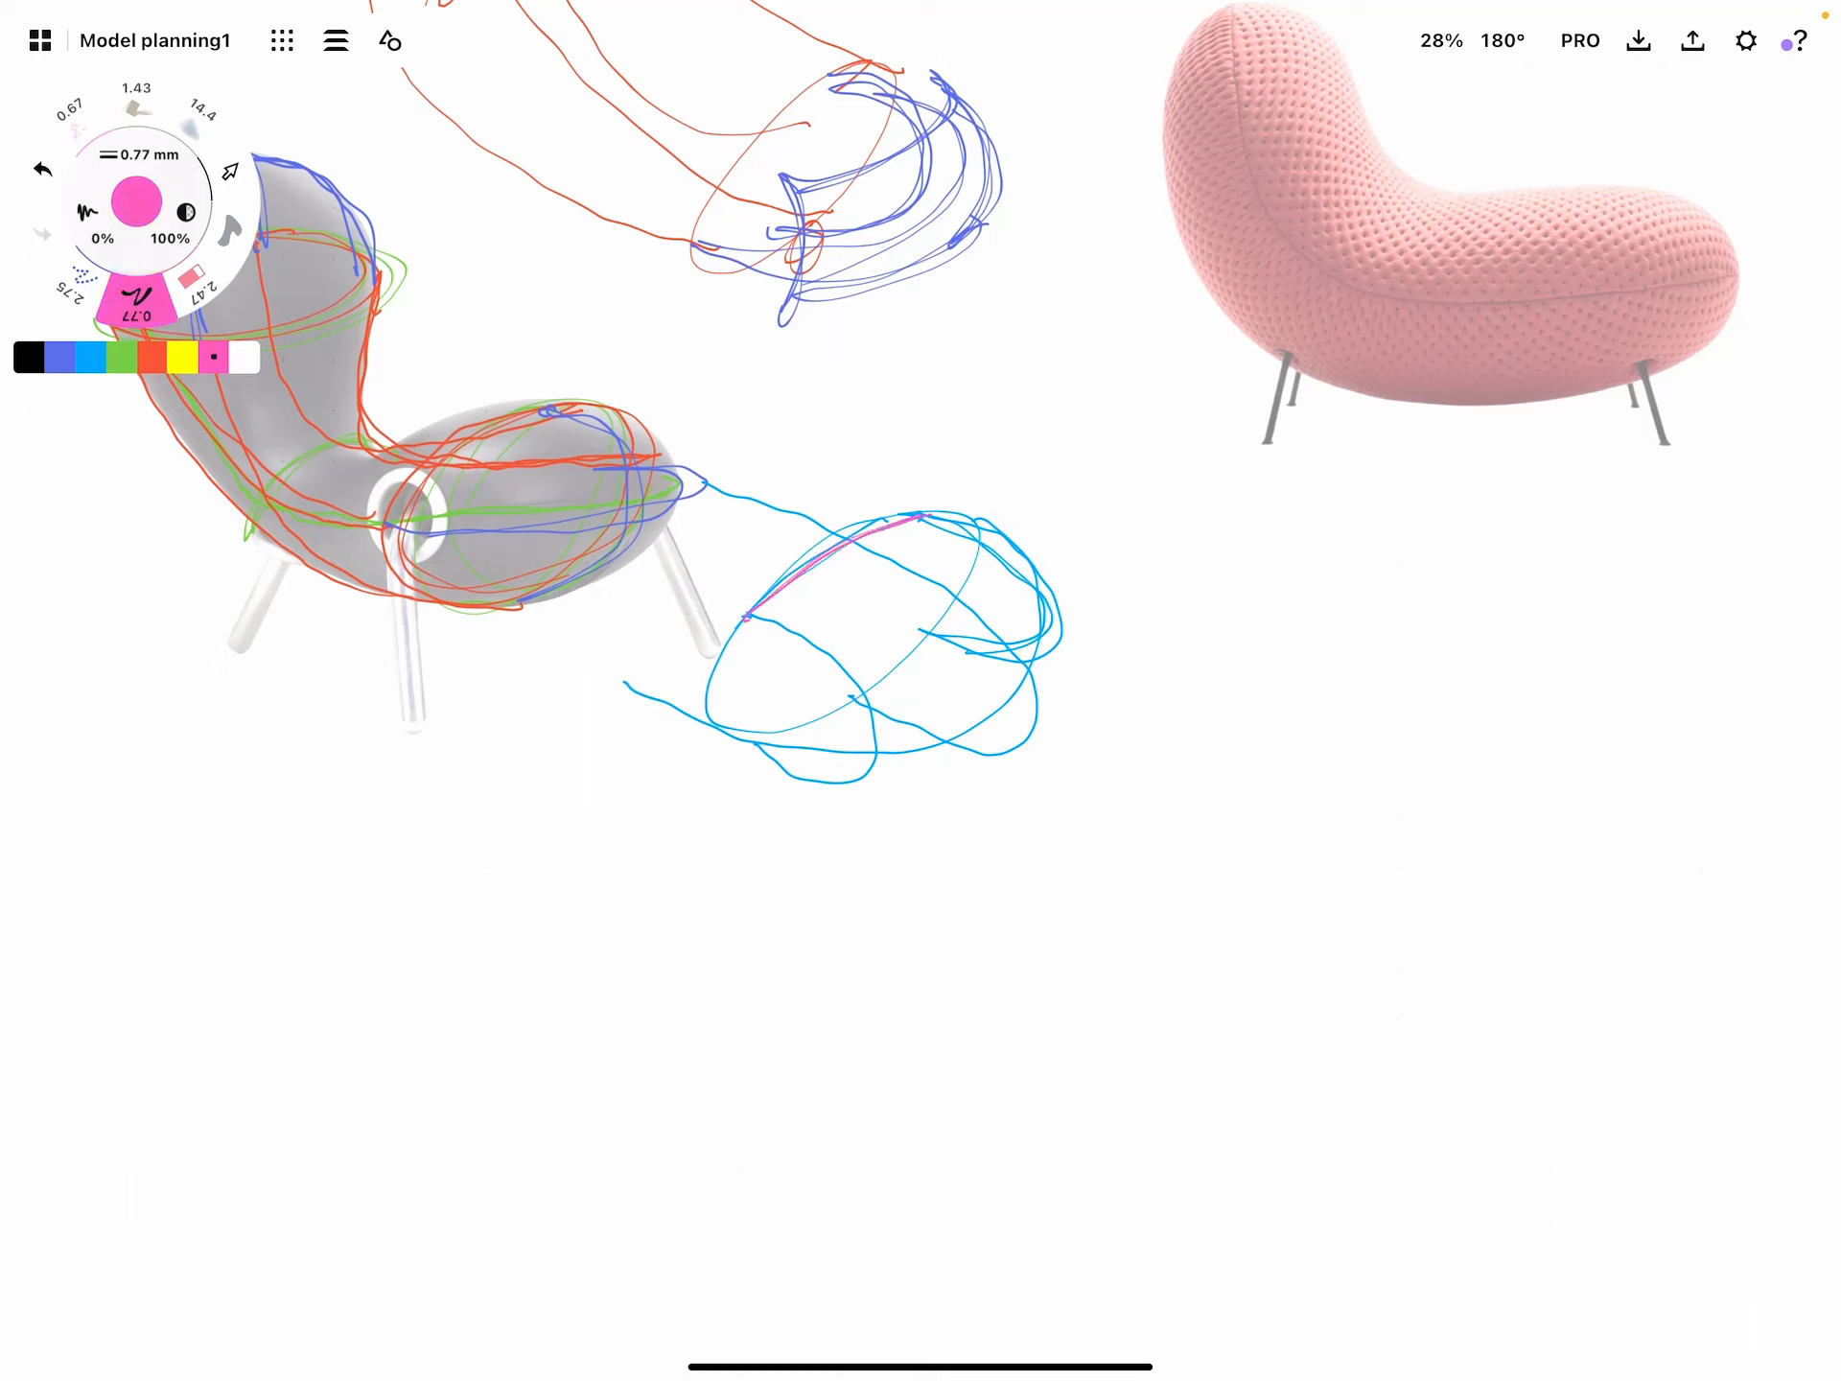
left_click_drag(775, 723, 940, 604)
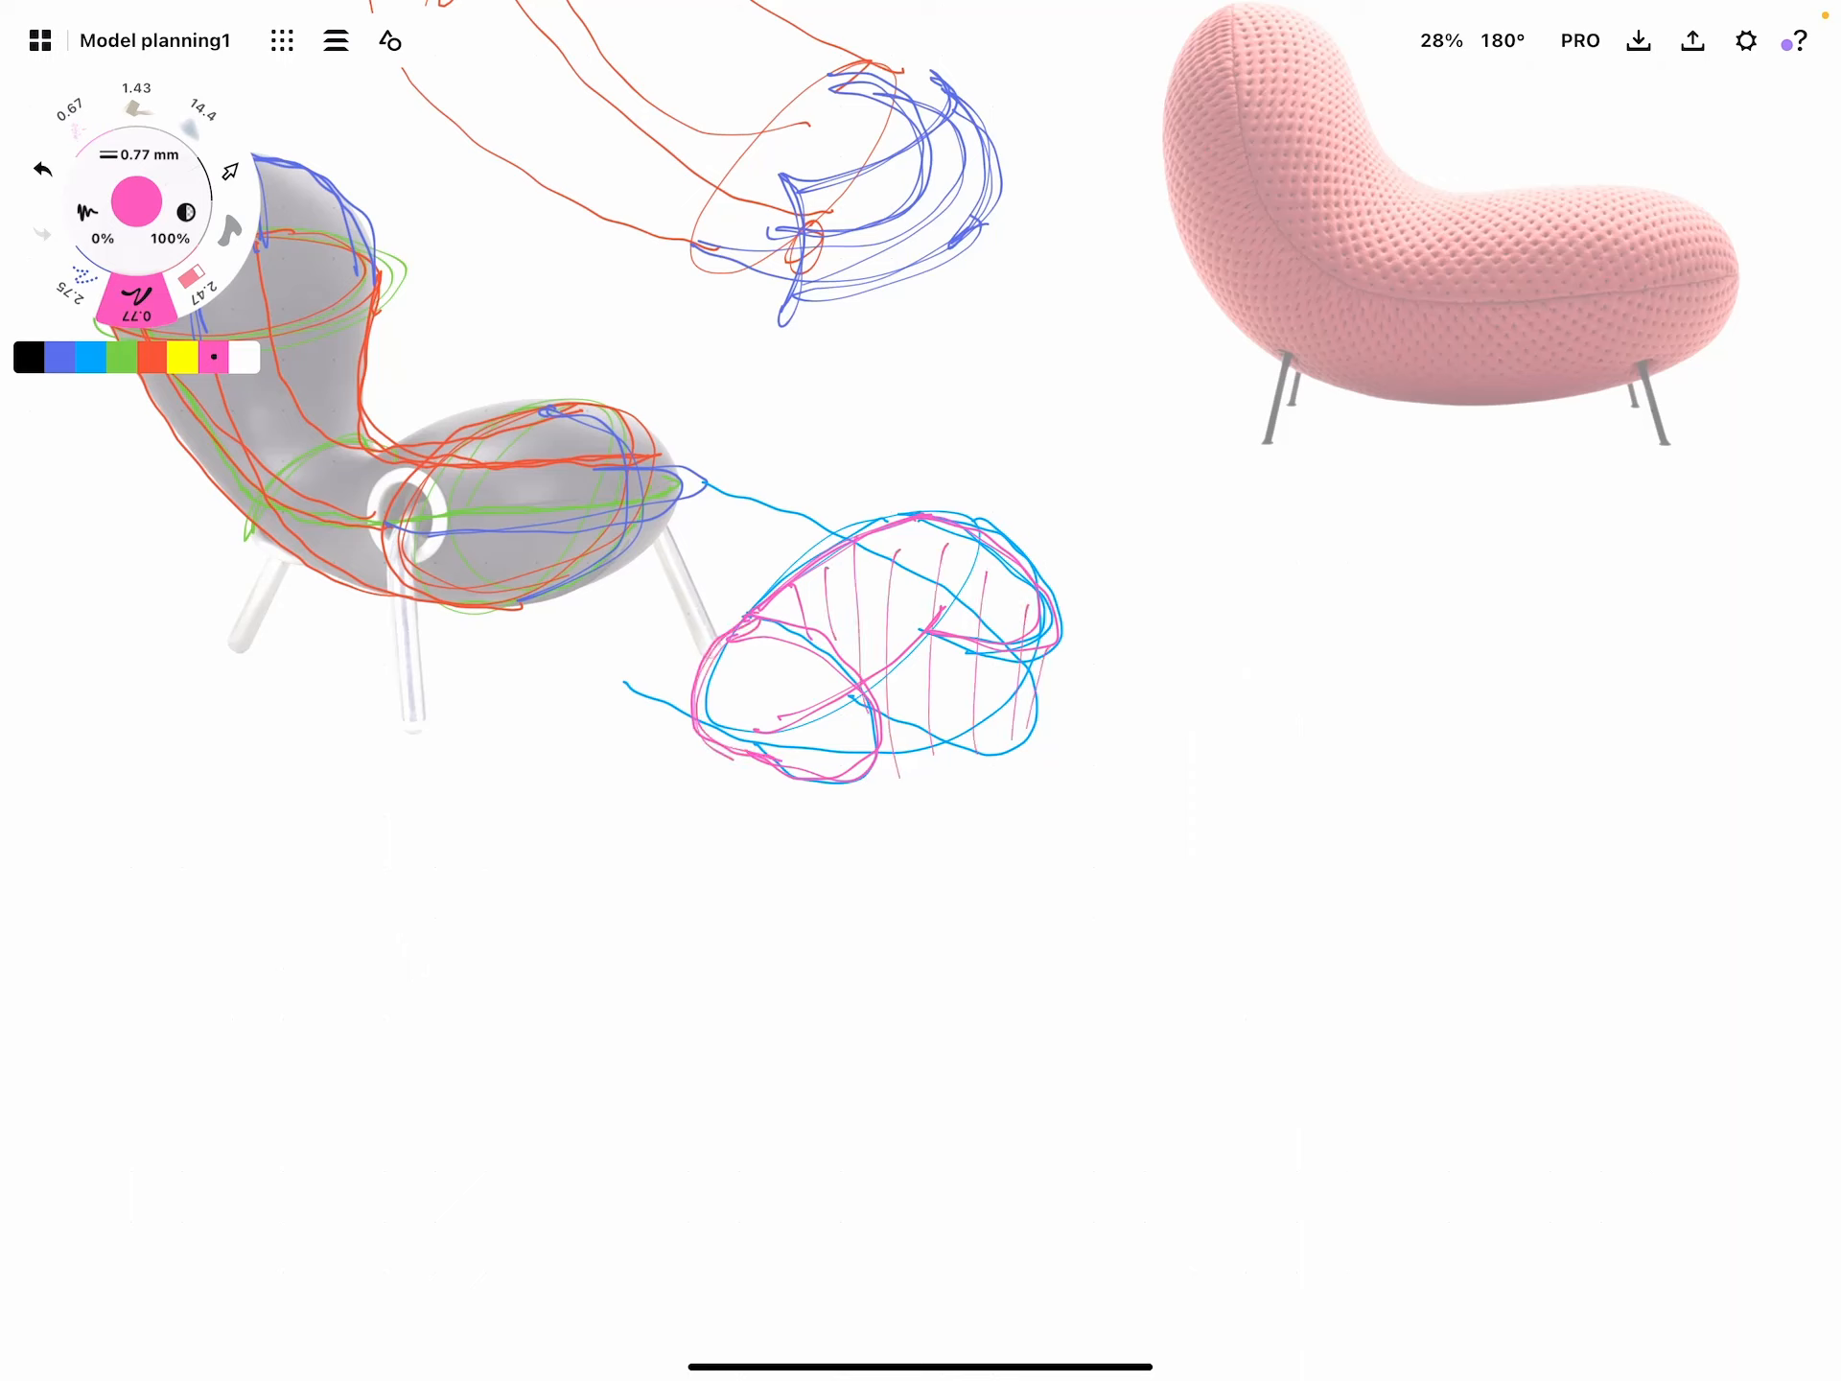
left_click(150, 357)
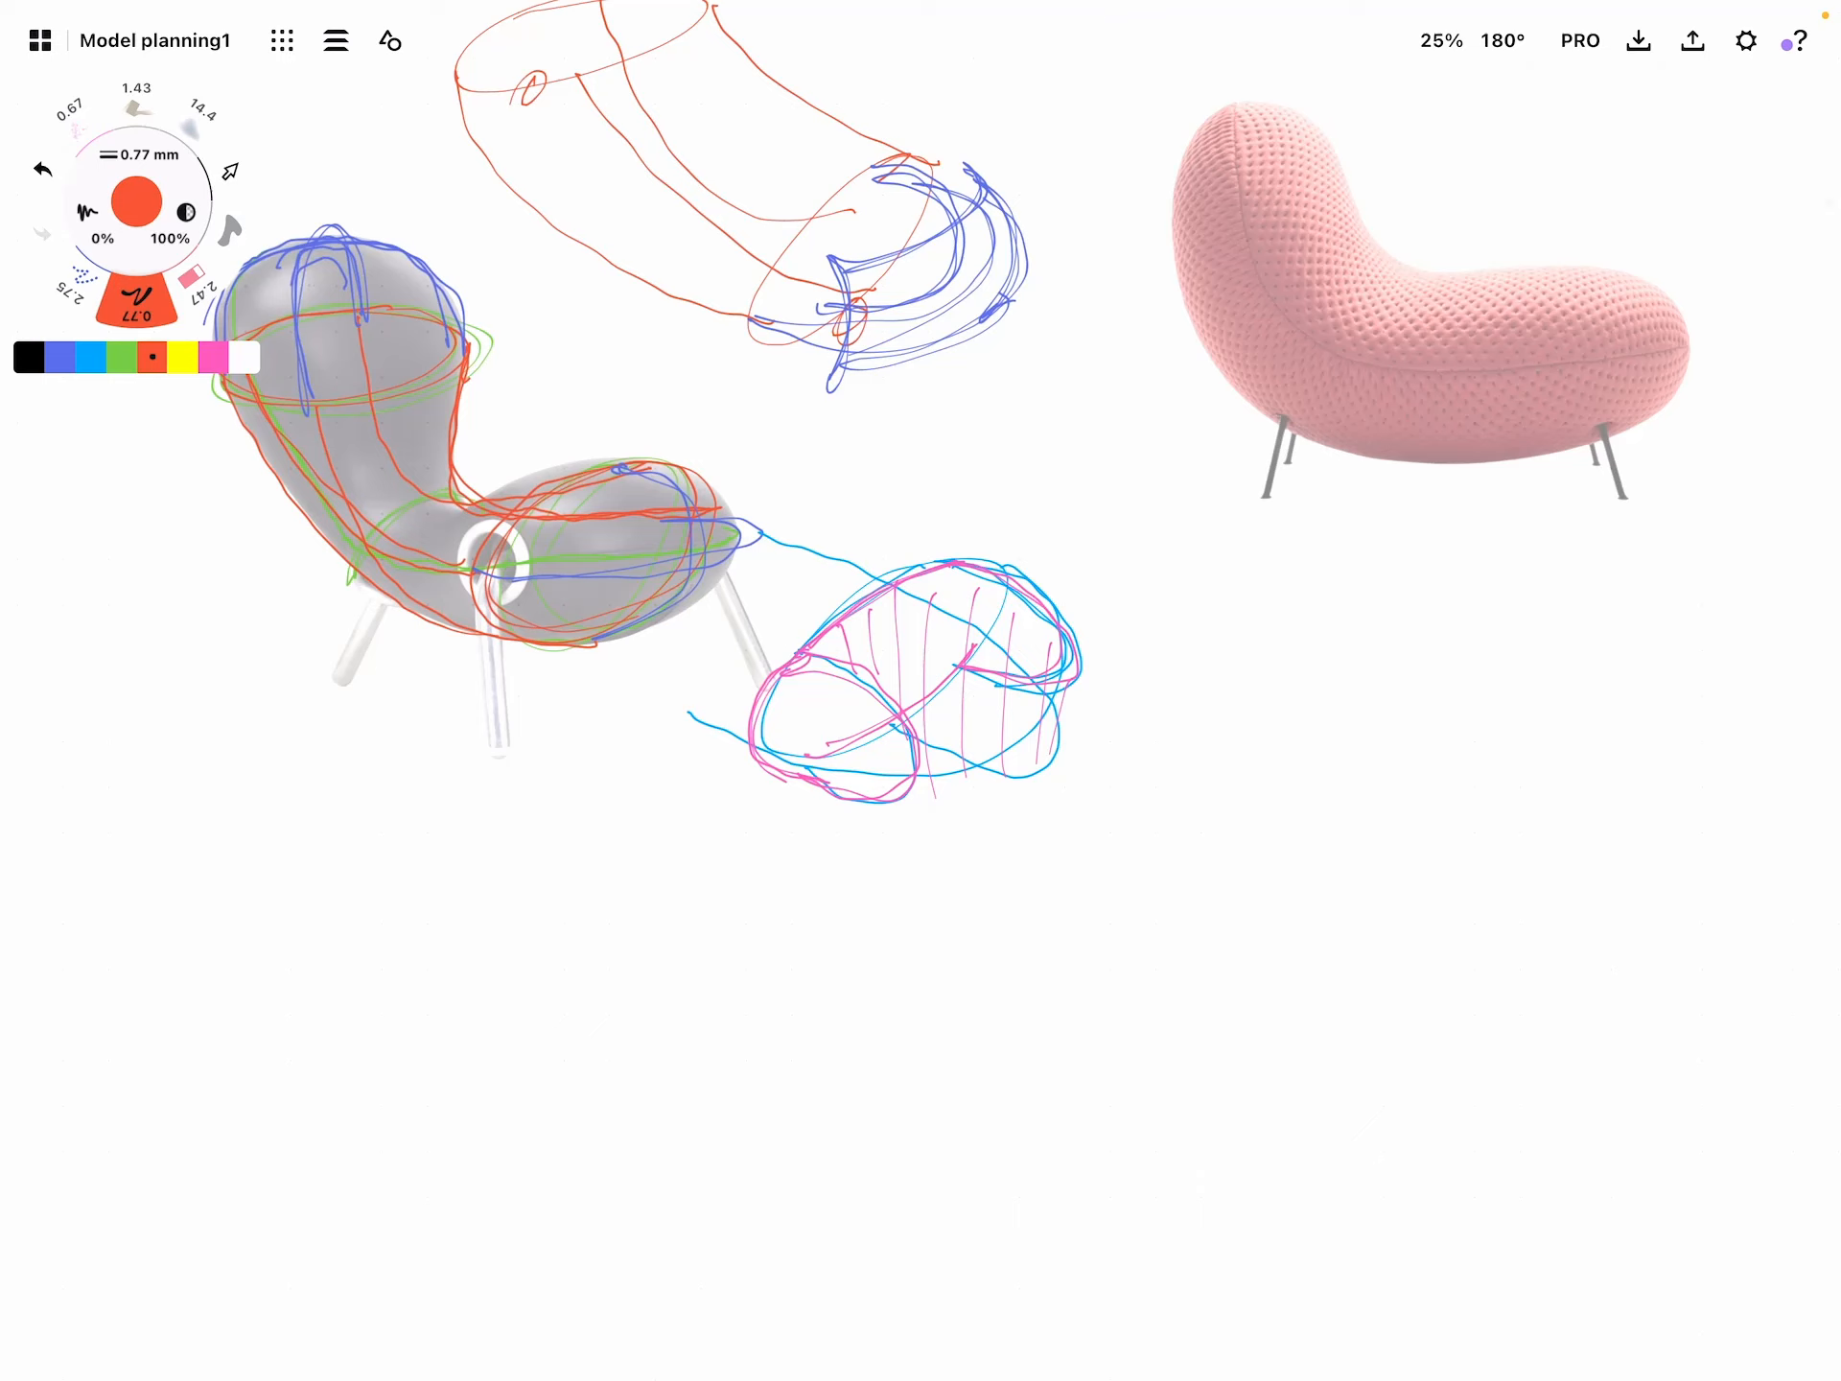
left_click_drag(823, 681, 892, 752)
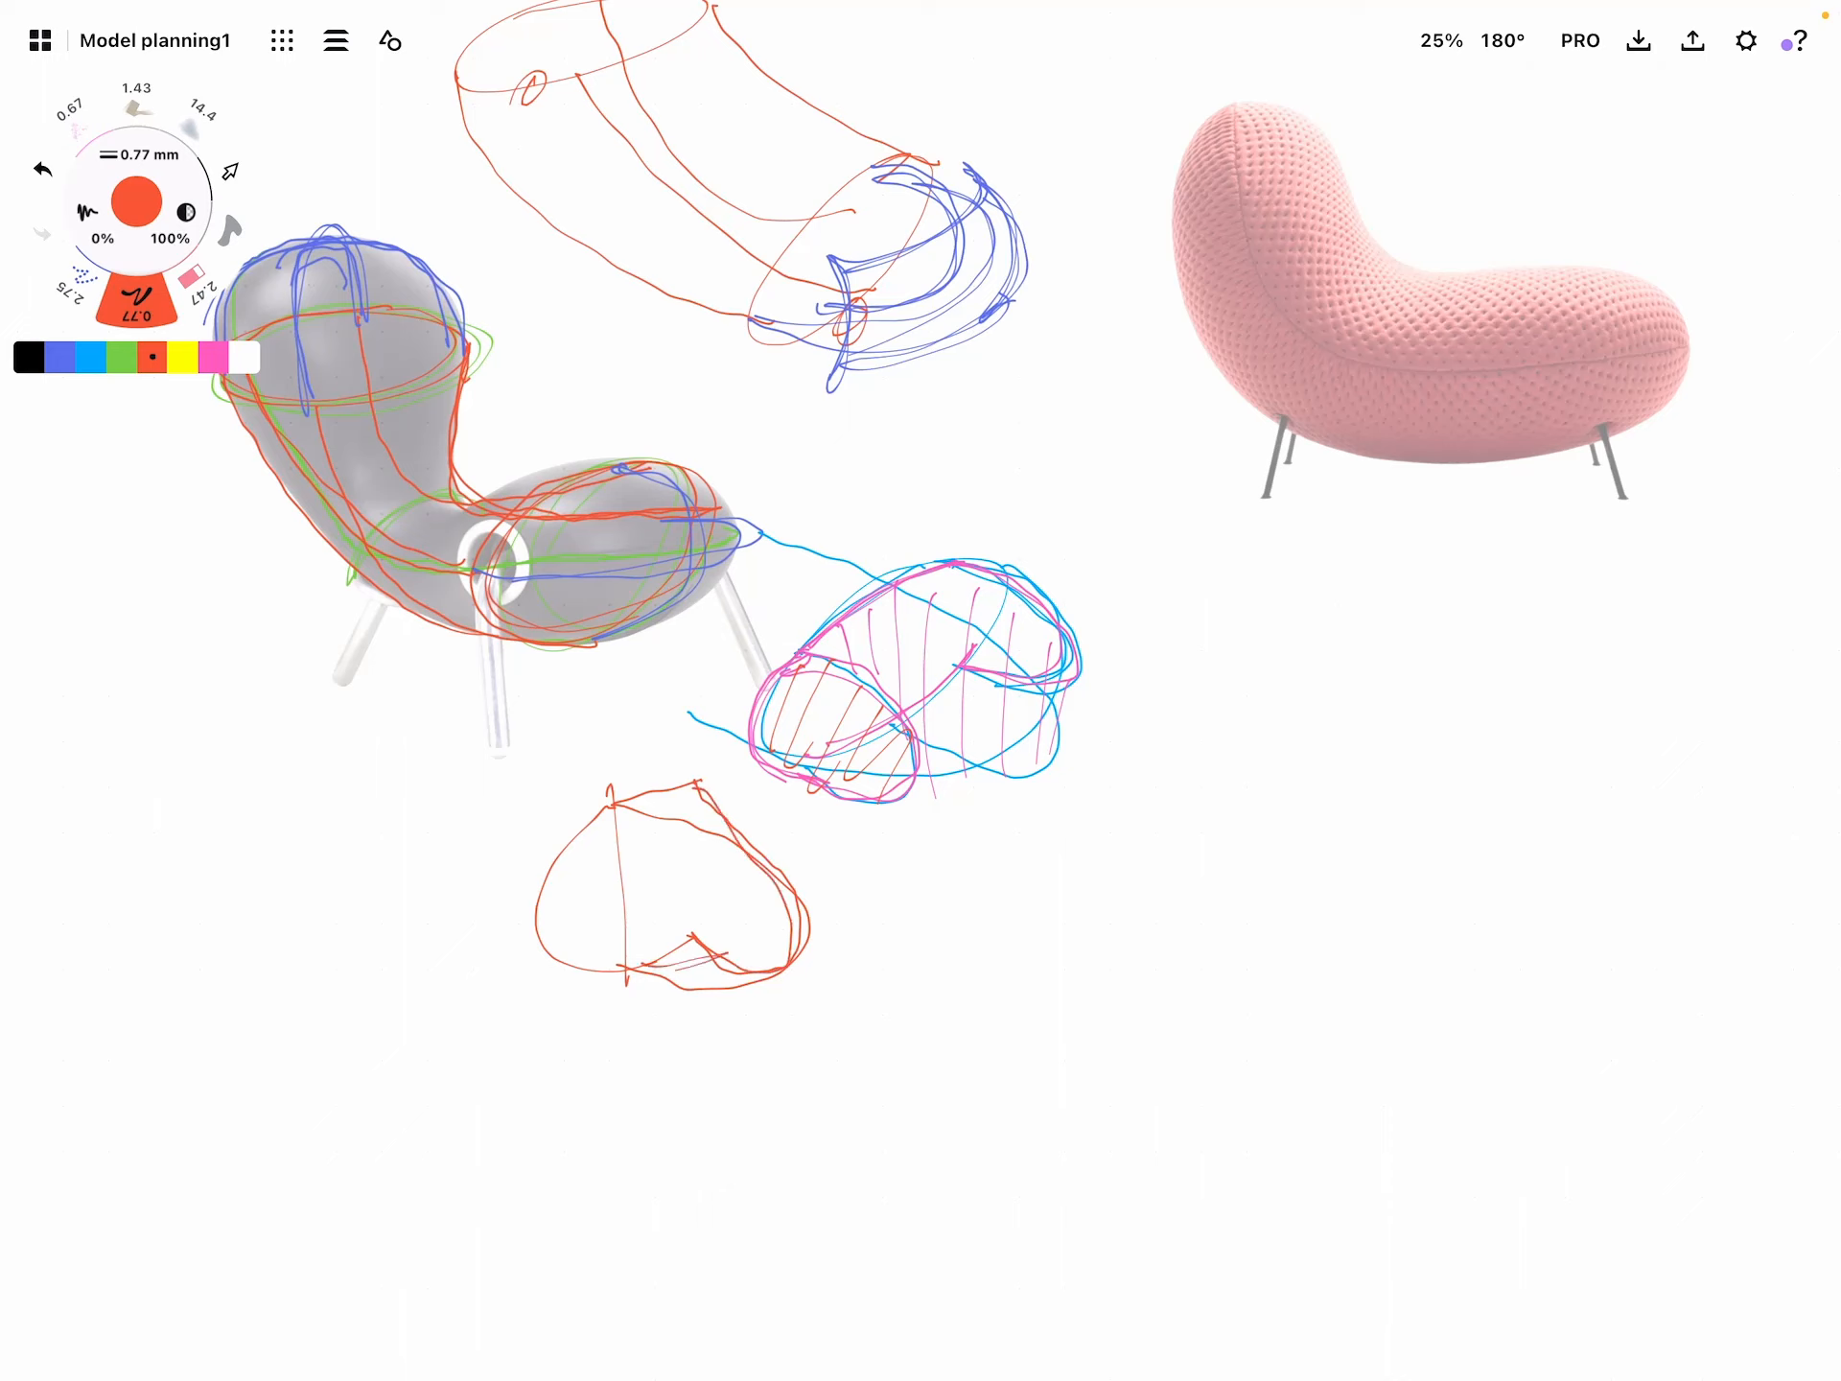
Trace over the seat cross-section in green
left_click(119, 357)
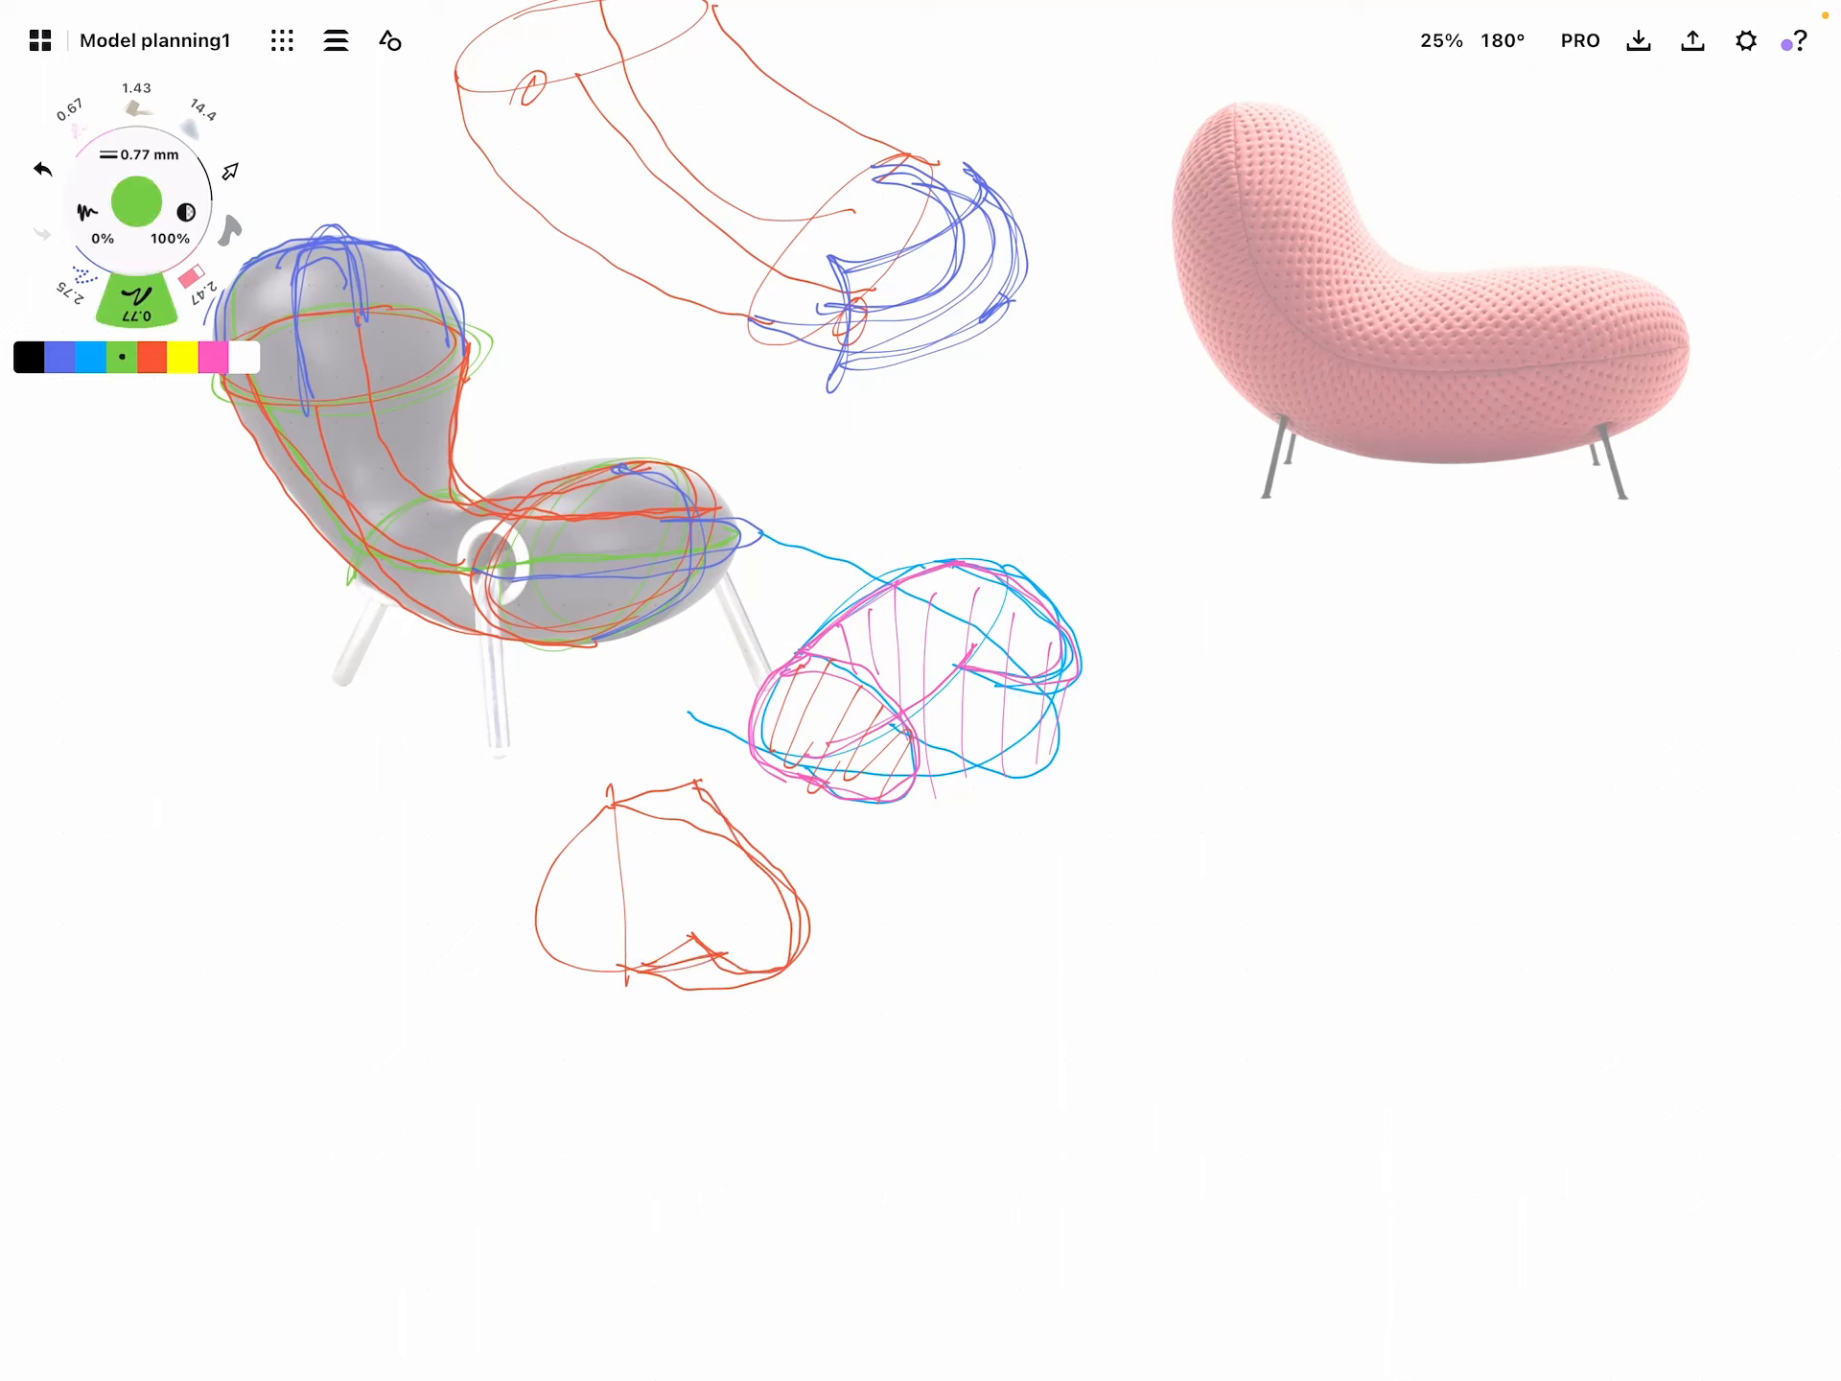
left_click_drag(610, 798, 728, 951)
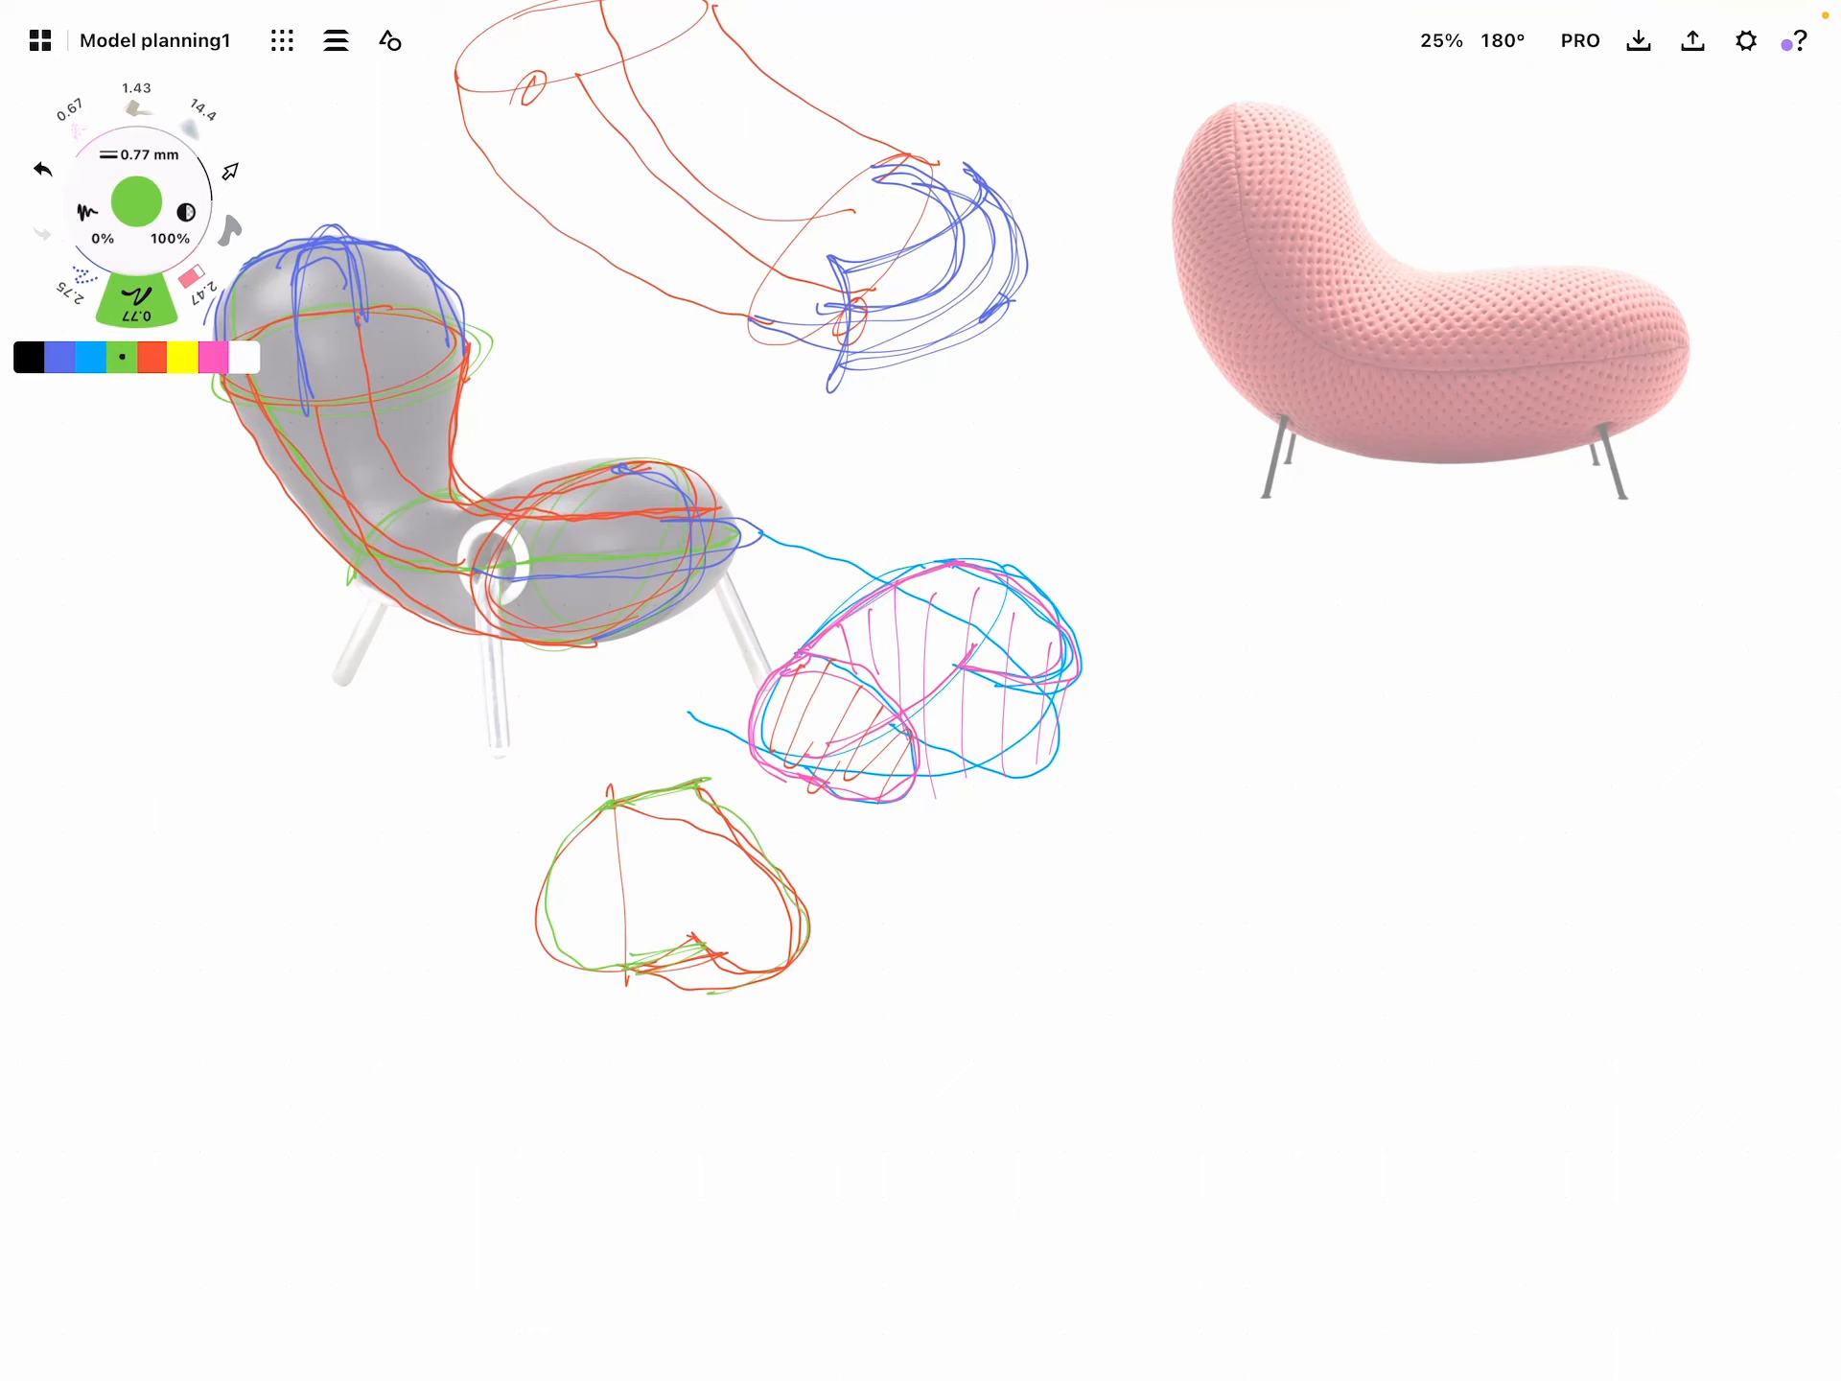
scroll("down", 3)
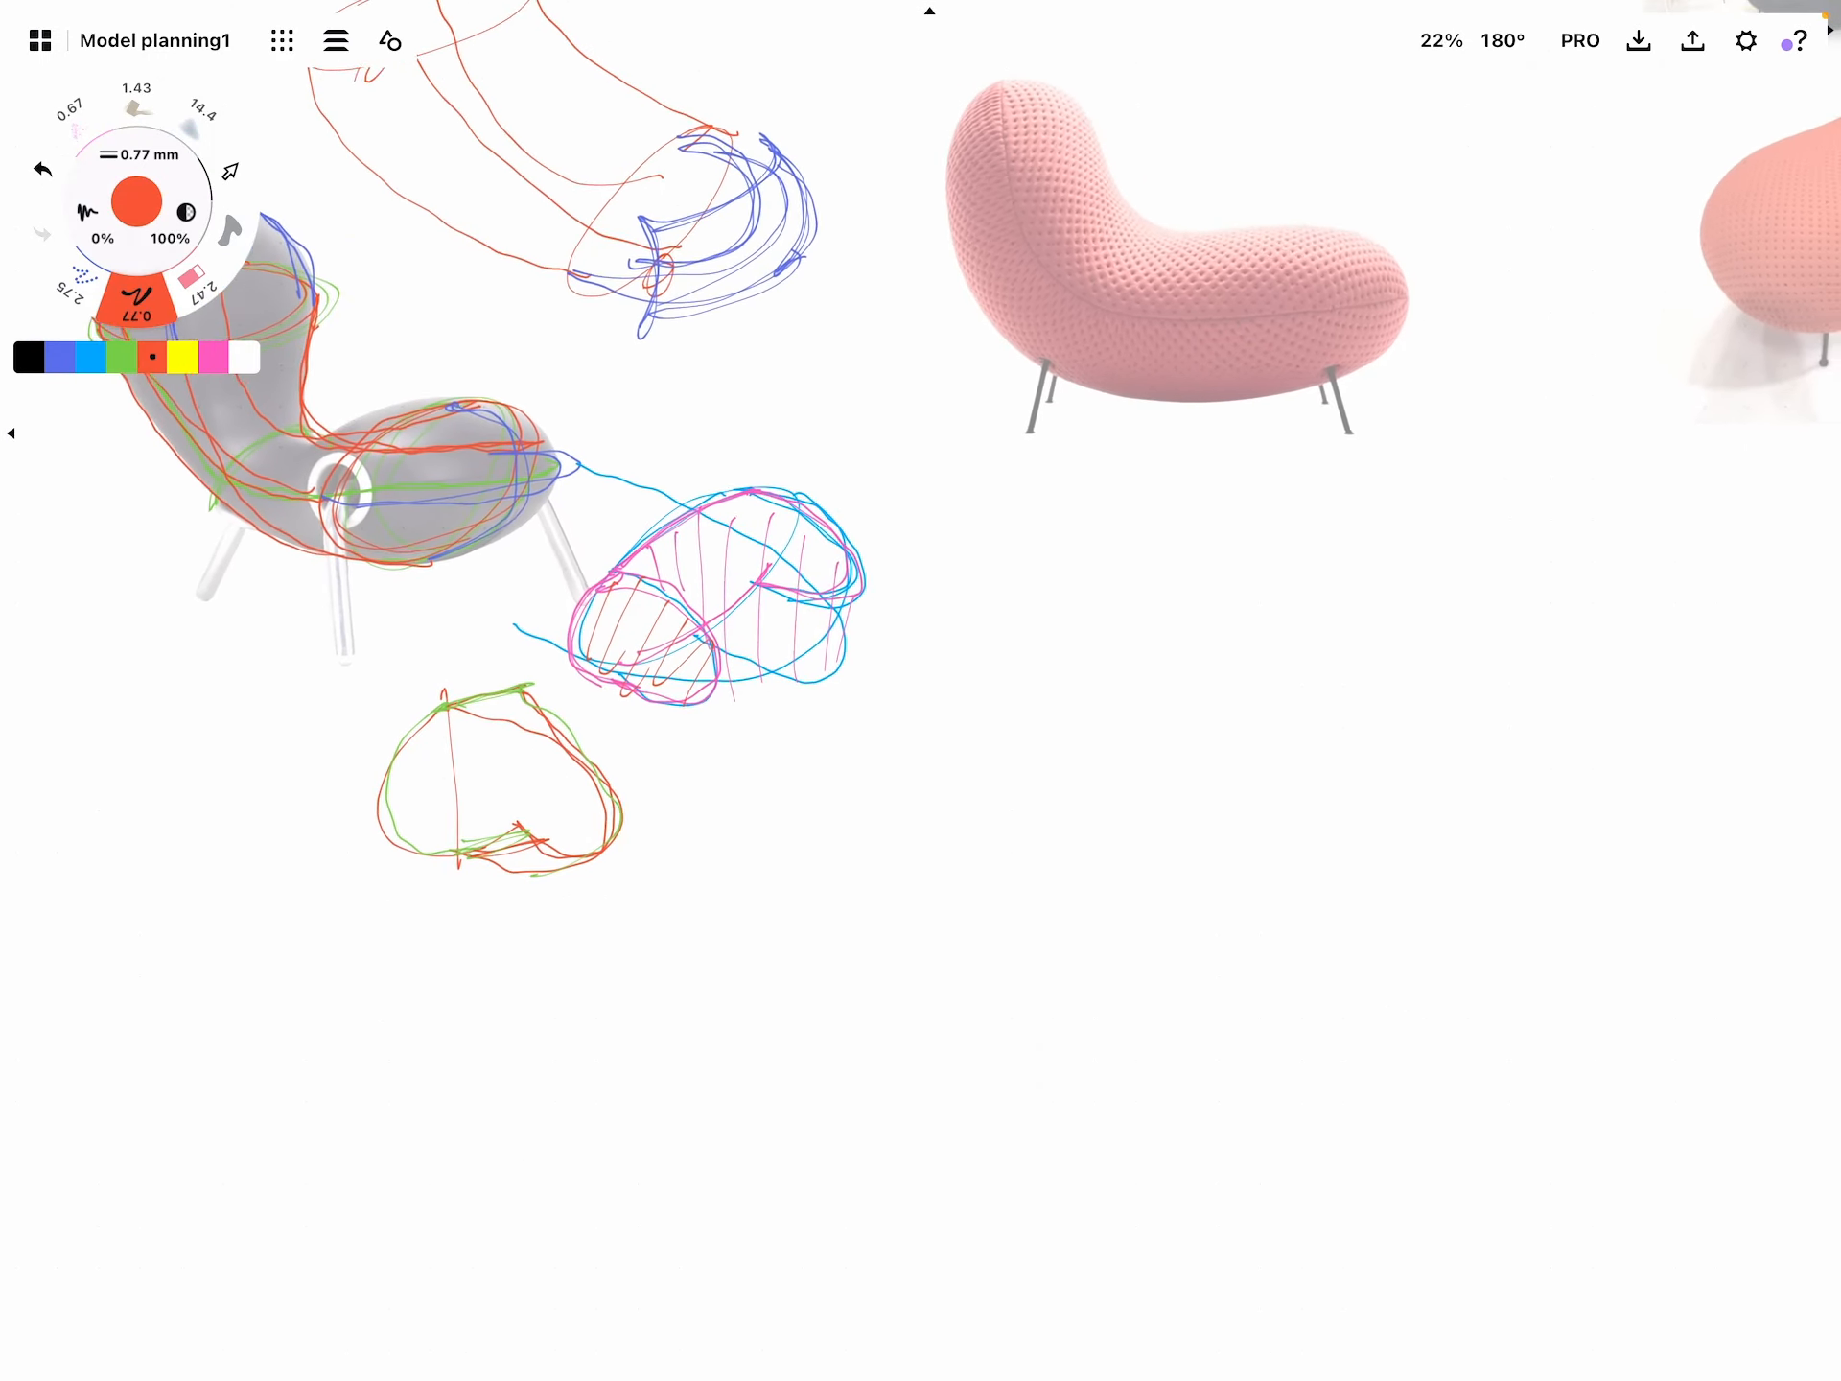
Sketch a red elliptical seat body and divide it into four-sided patches with blue lines
left_click_drag(635, 846, 974, 740)
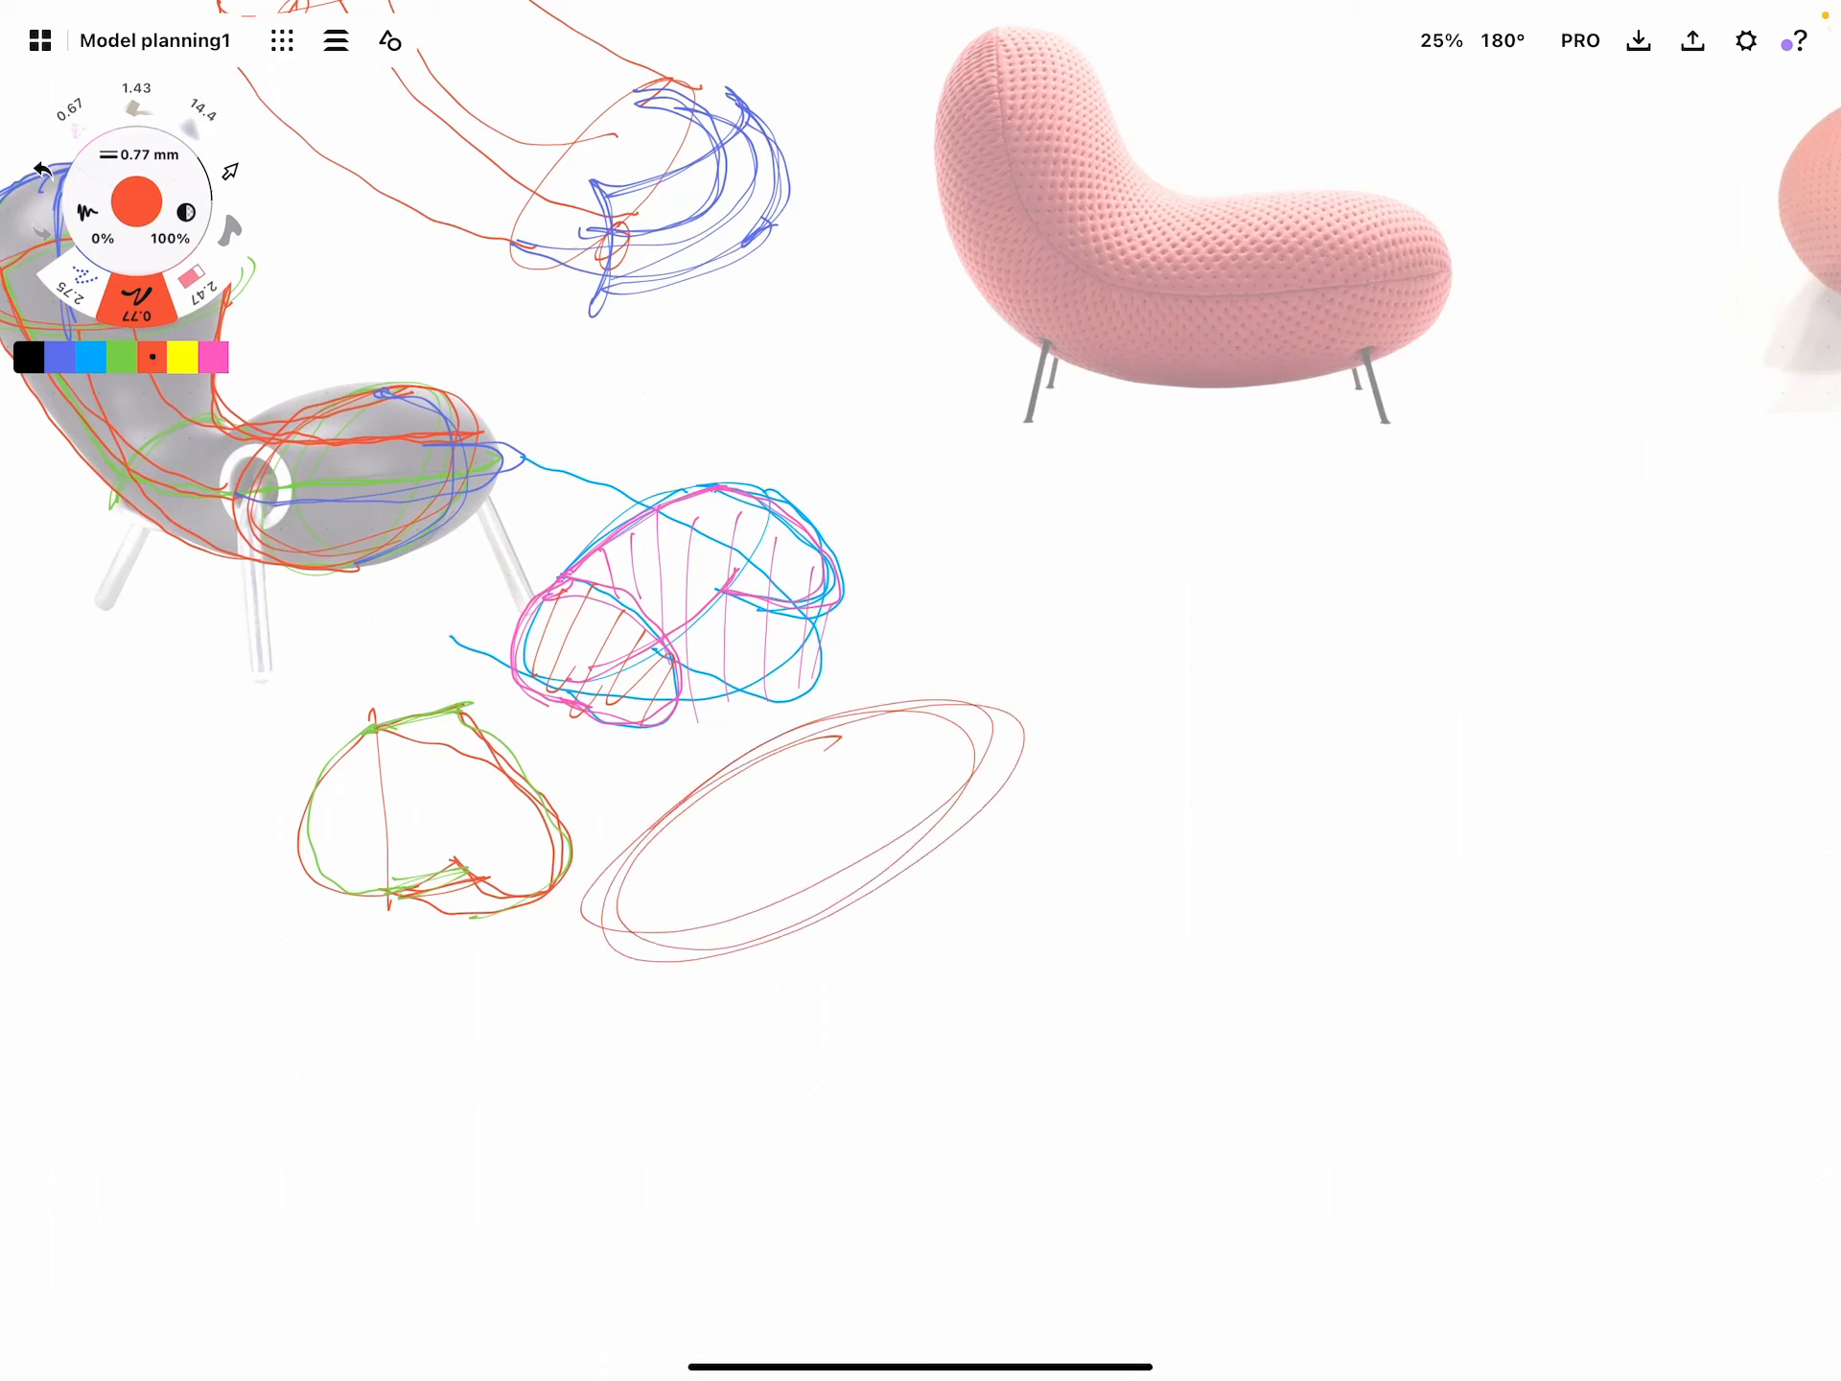
left_click_drag(724, 723, 974, 863)
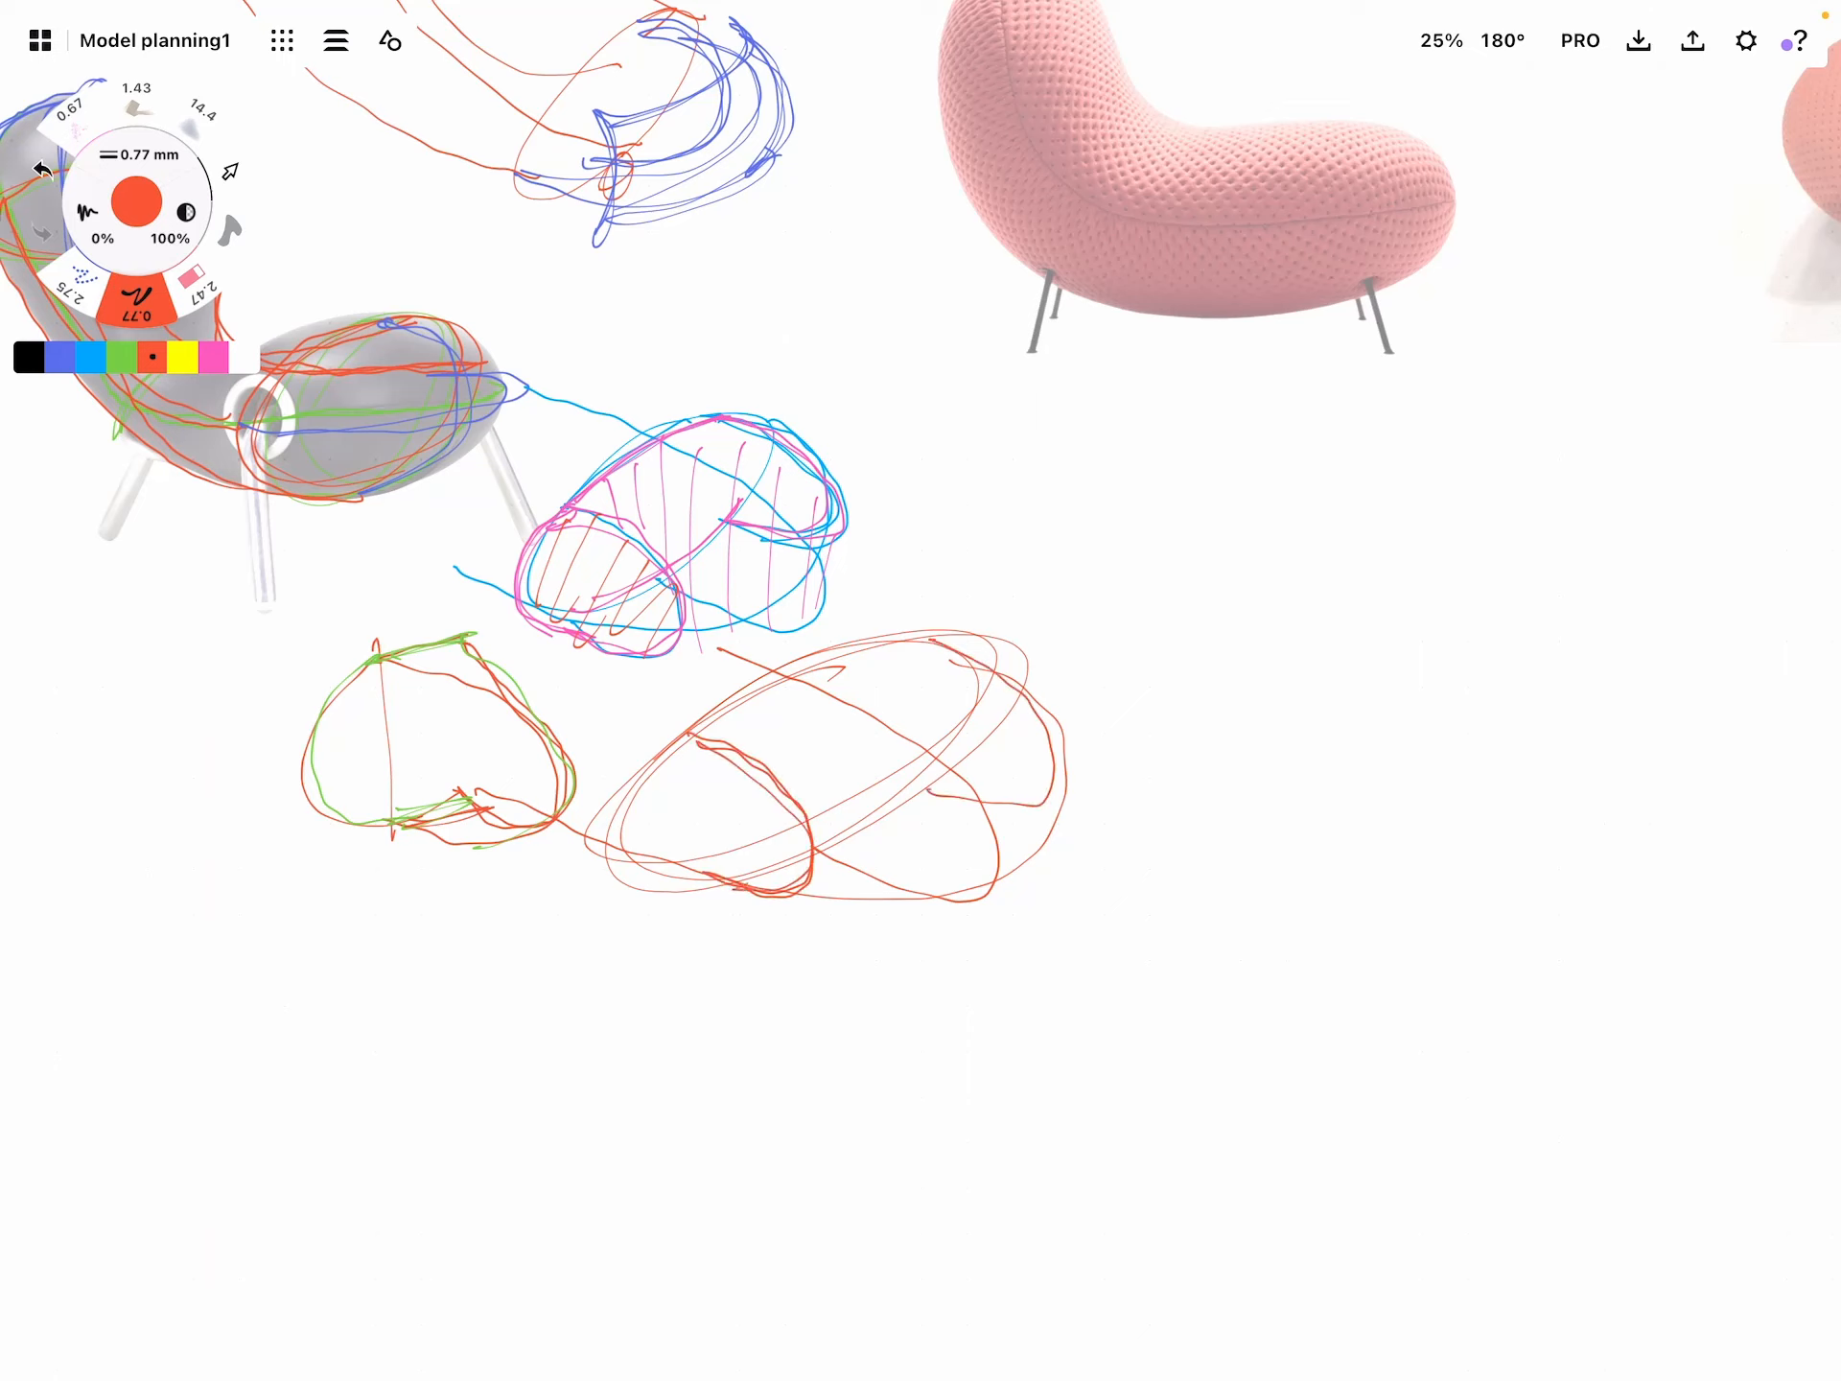
left_click_drag(928, 669, 1034, 798)
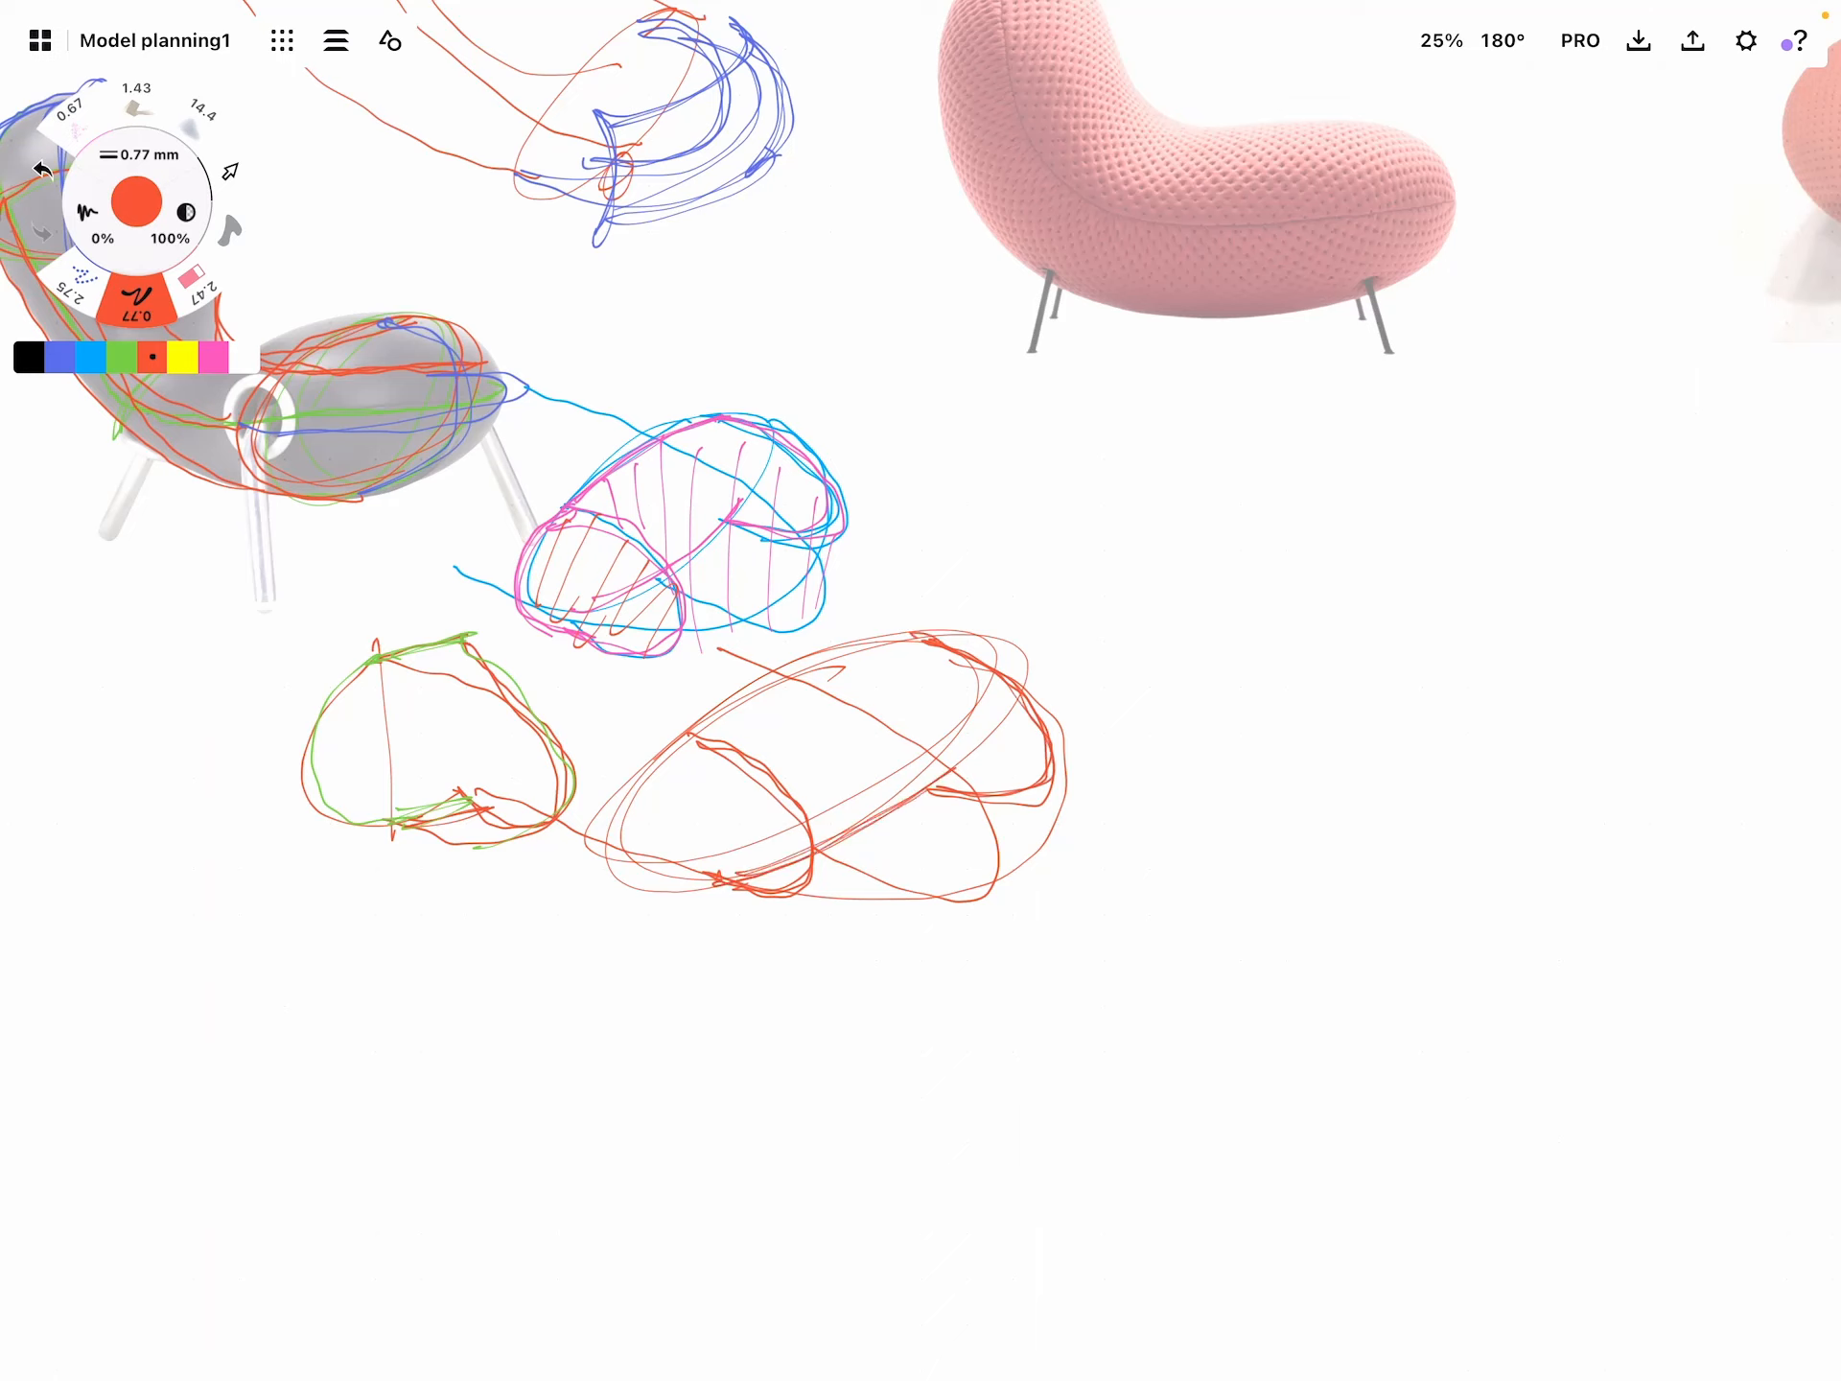
left_click(59, 358)
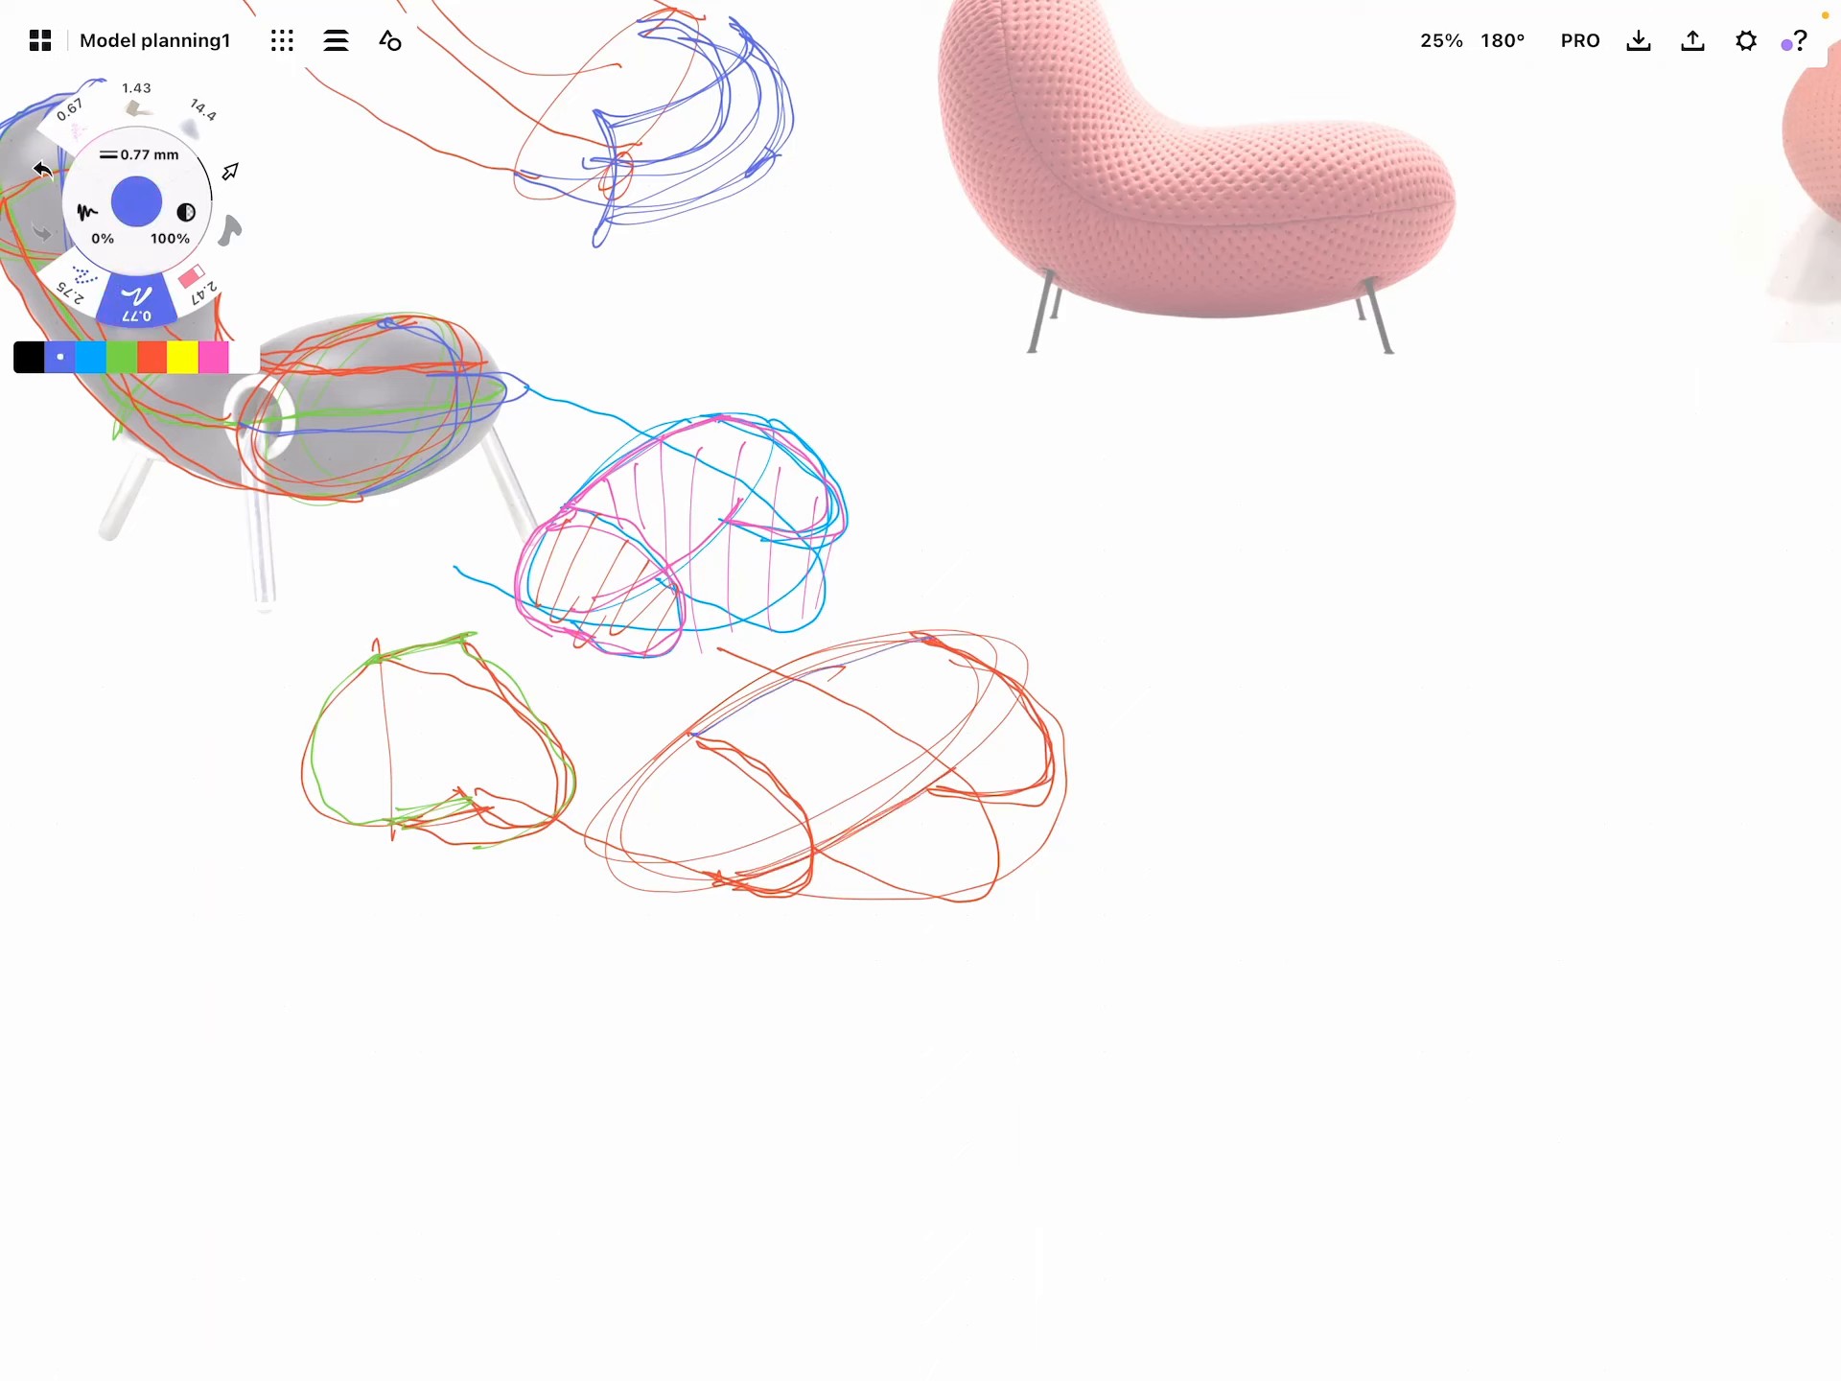
left_click_drag(704, 729, 940, 640)
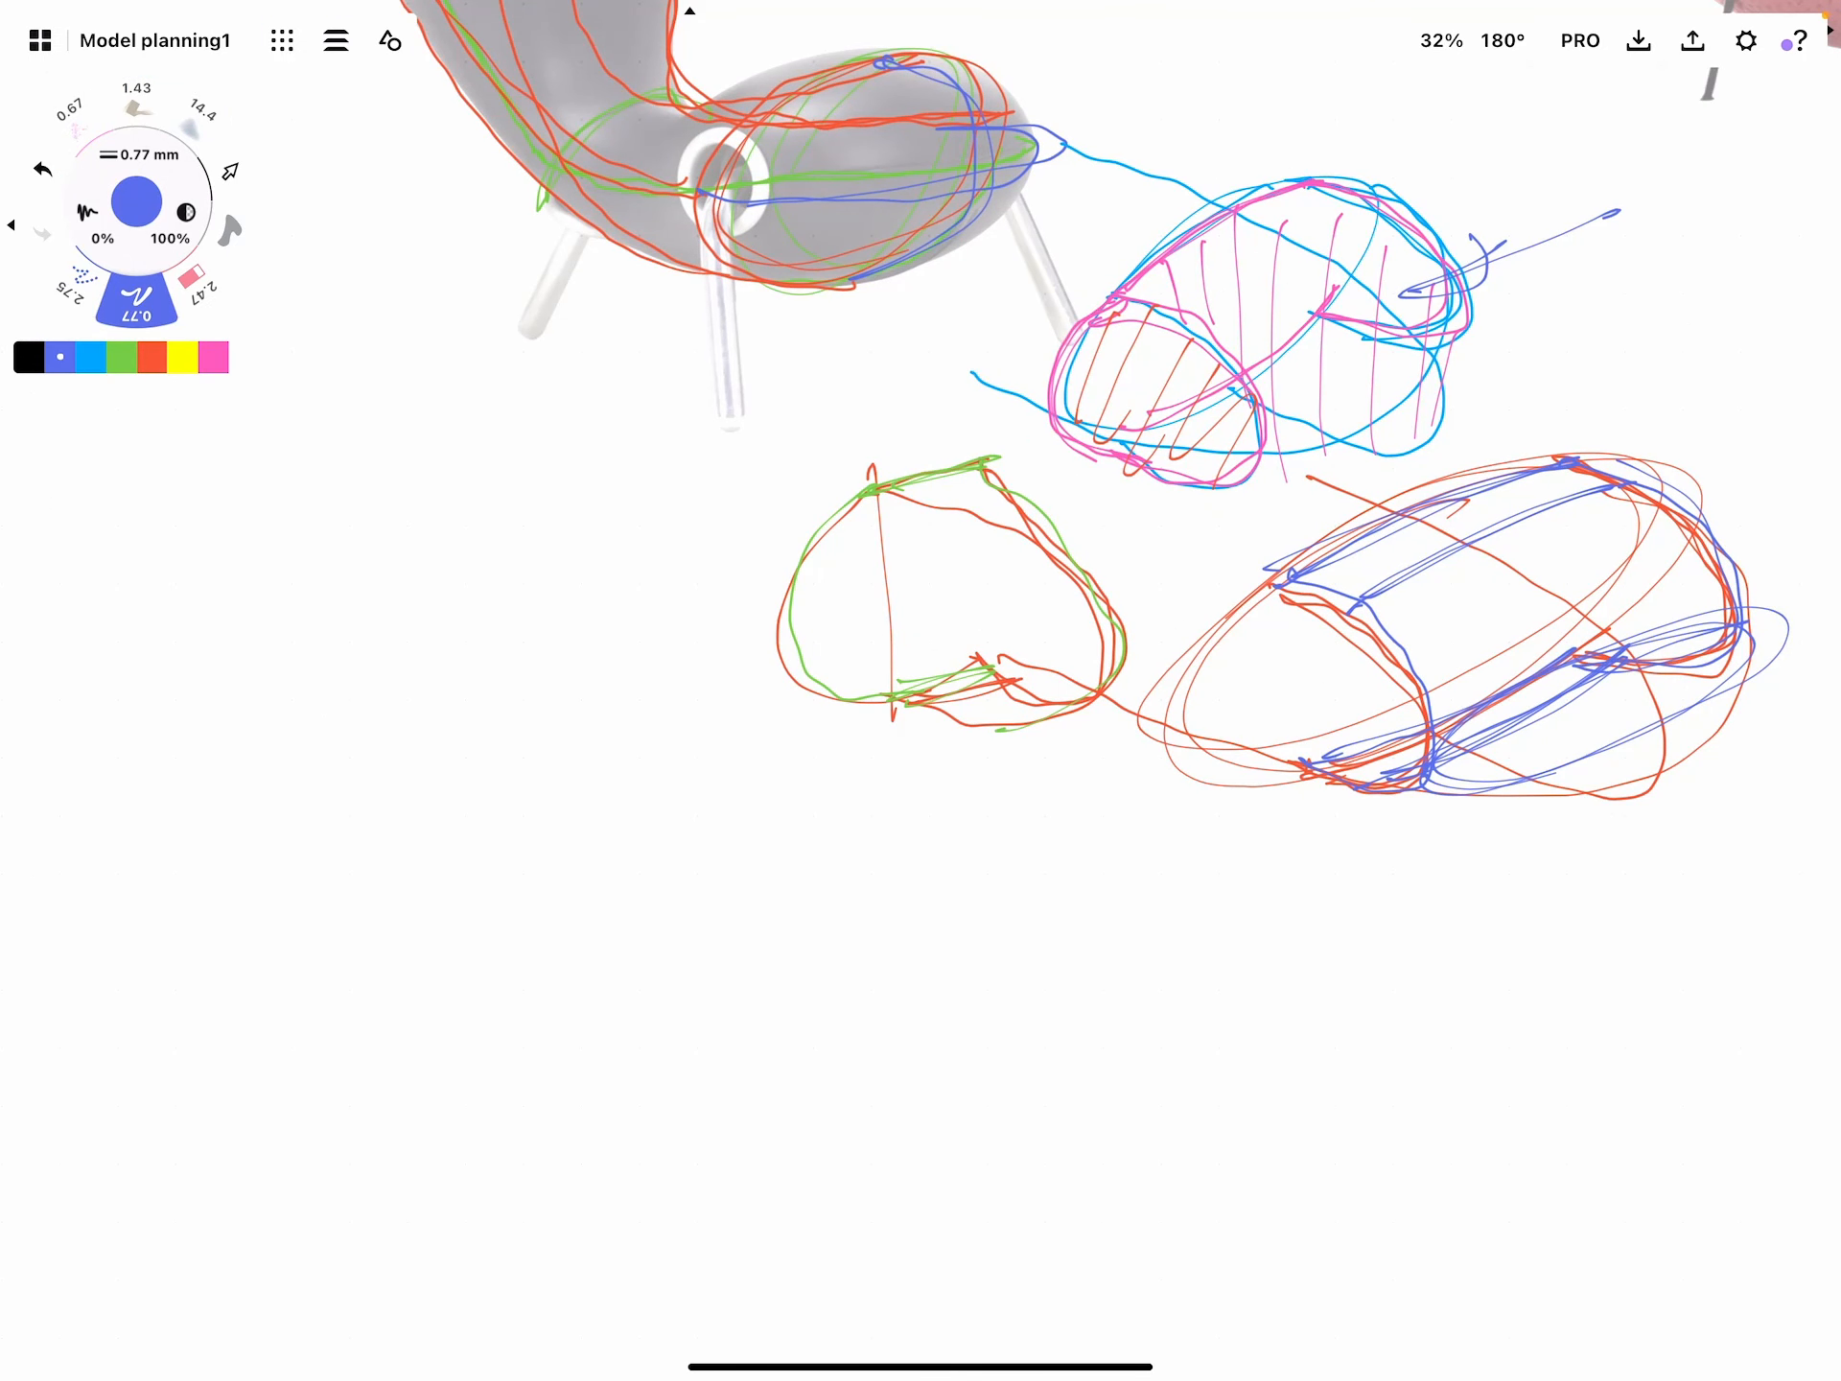
Add blue crossing patch lines and hatch the lower section of the tube sketch with a bottom line
left_click_drag(436, 553, 529, 1022)
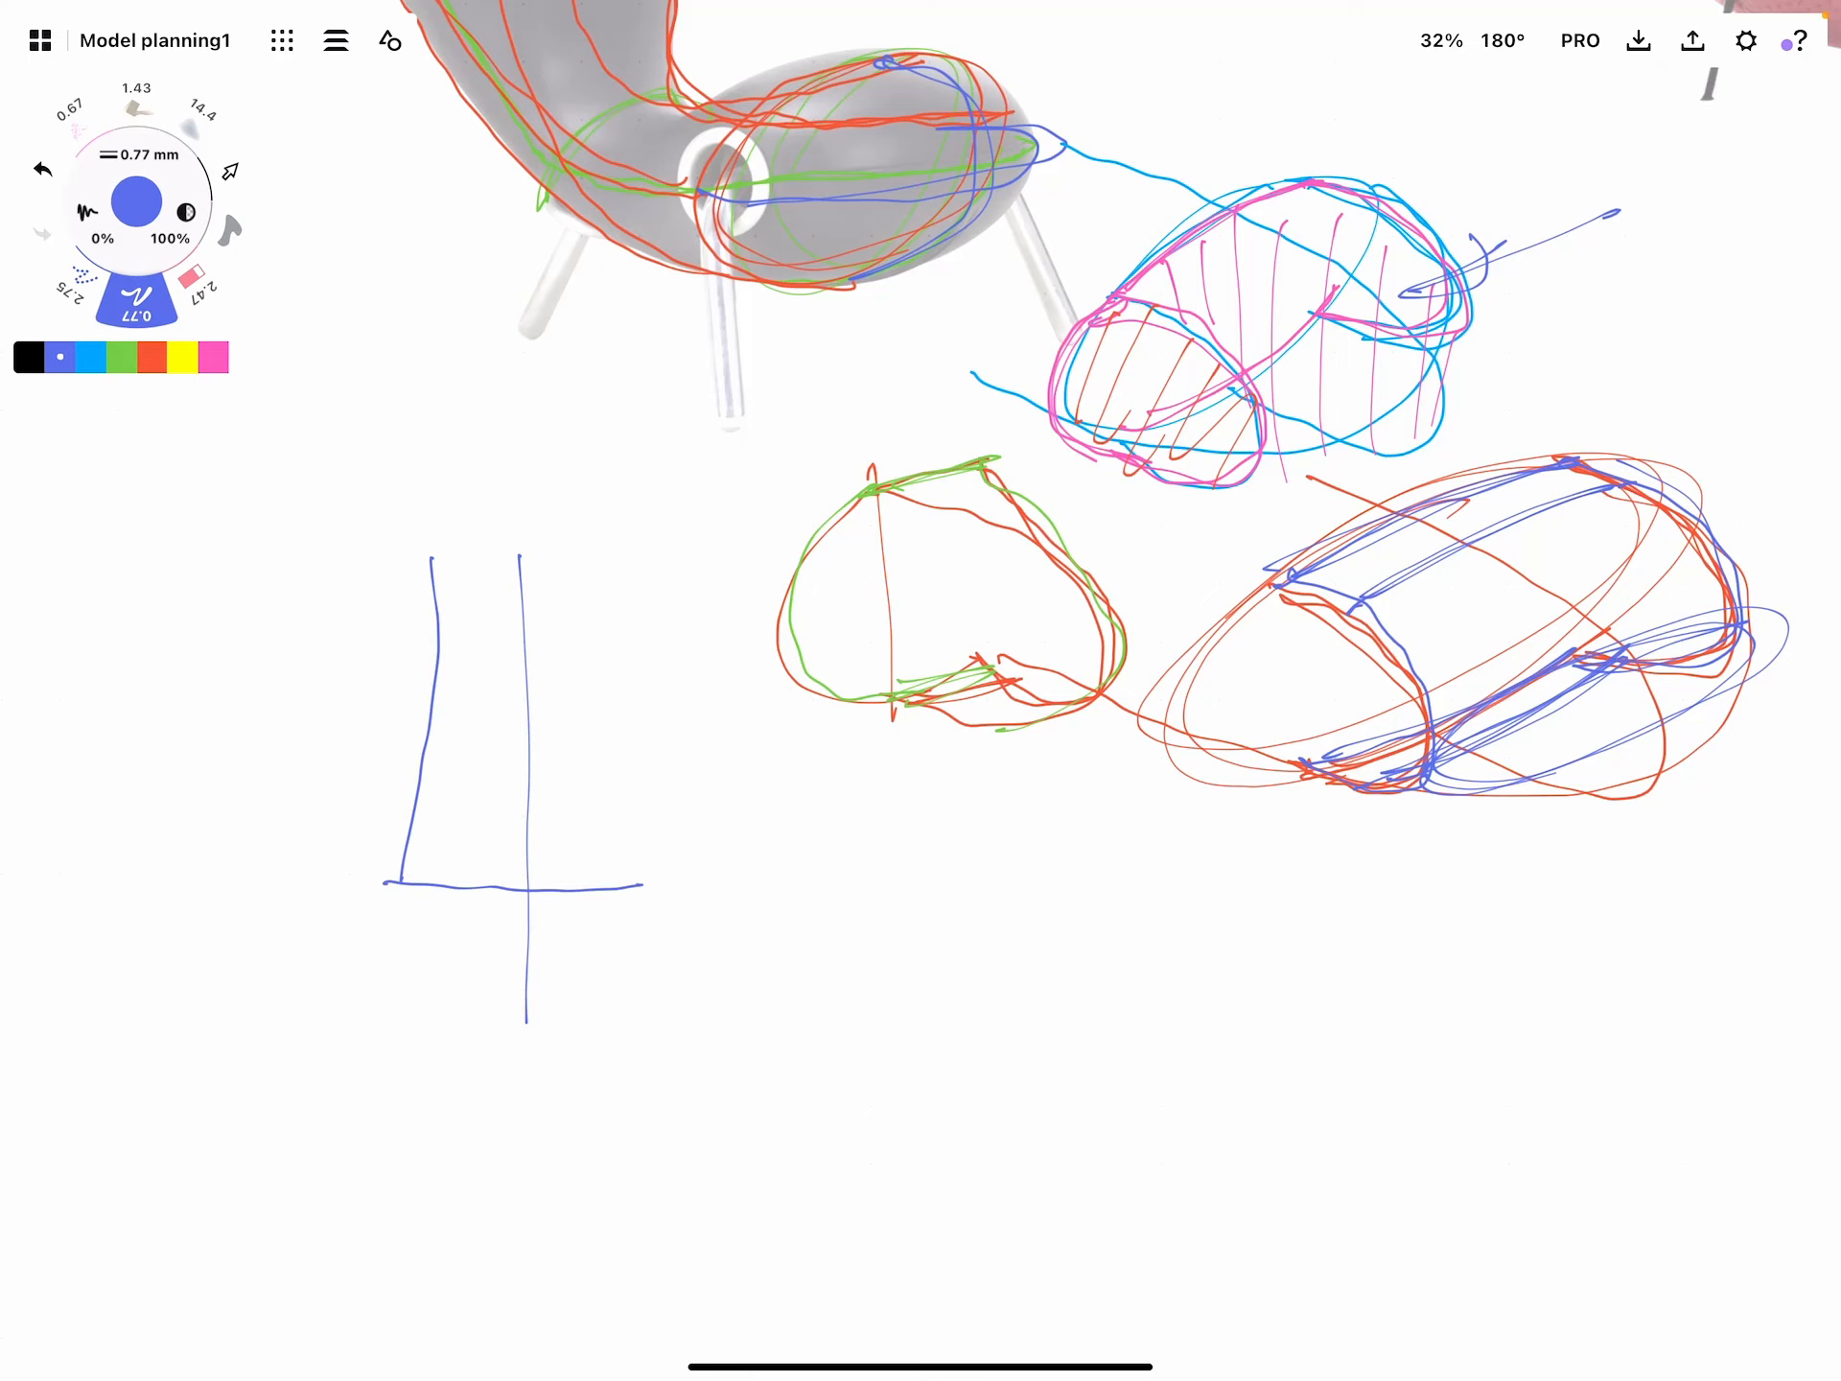
left_click_drag(640, 553, 641, 892)
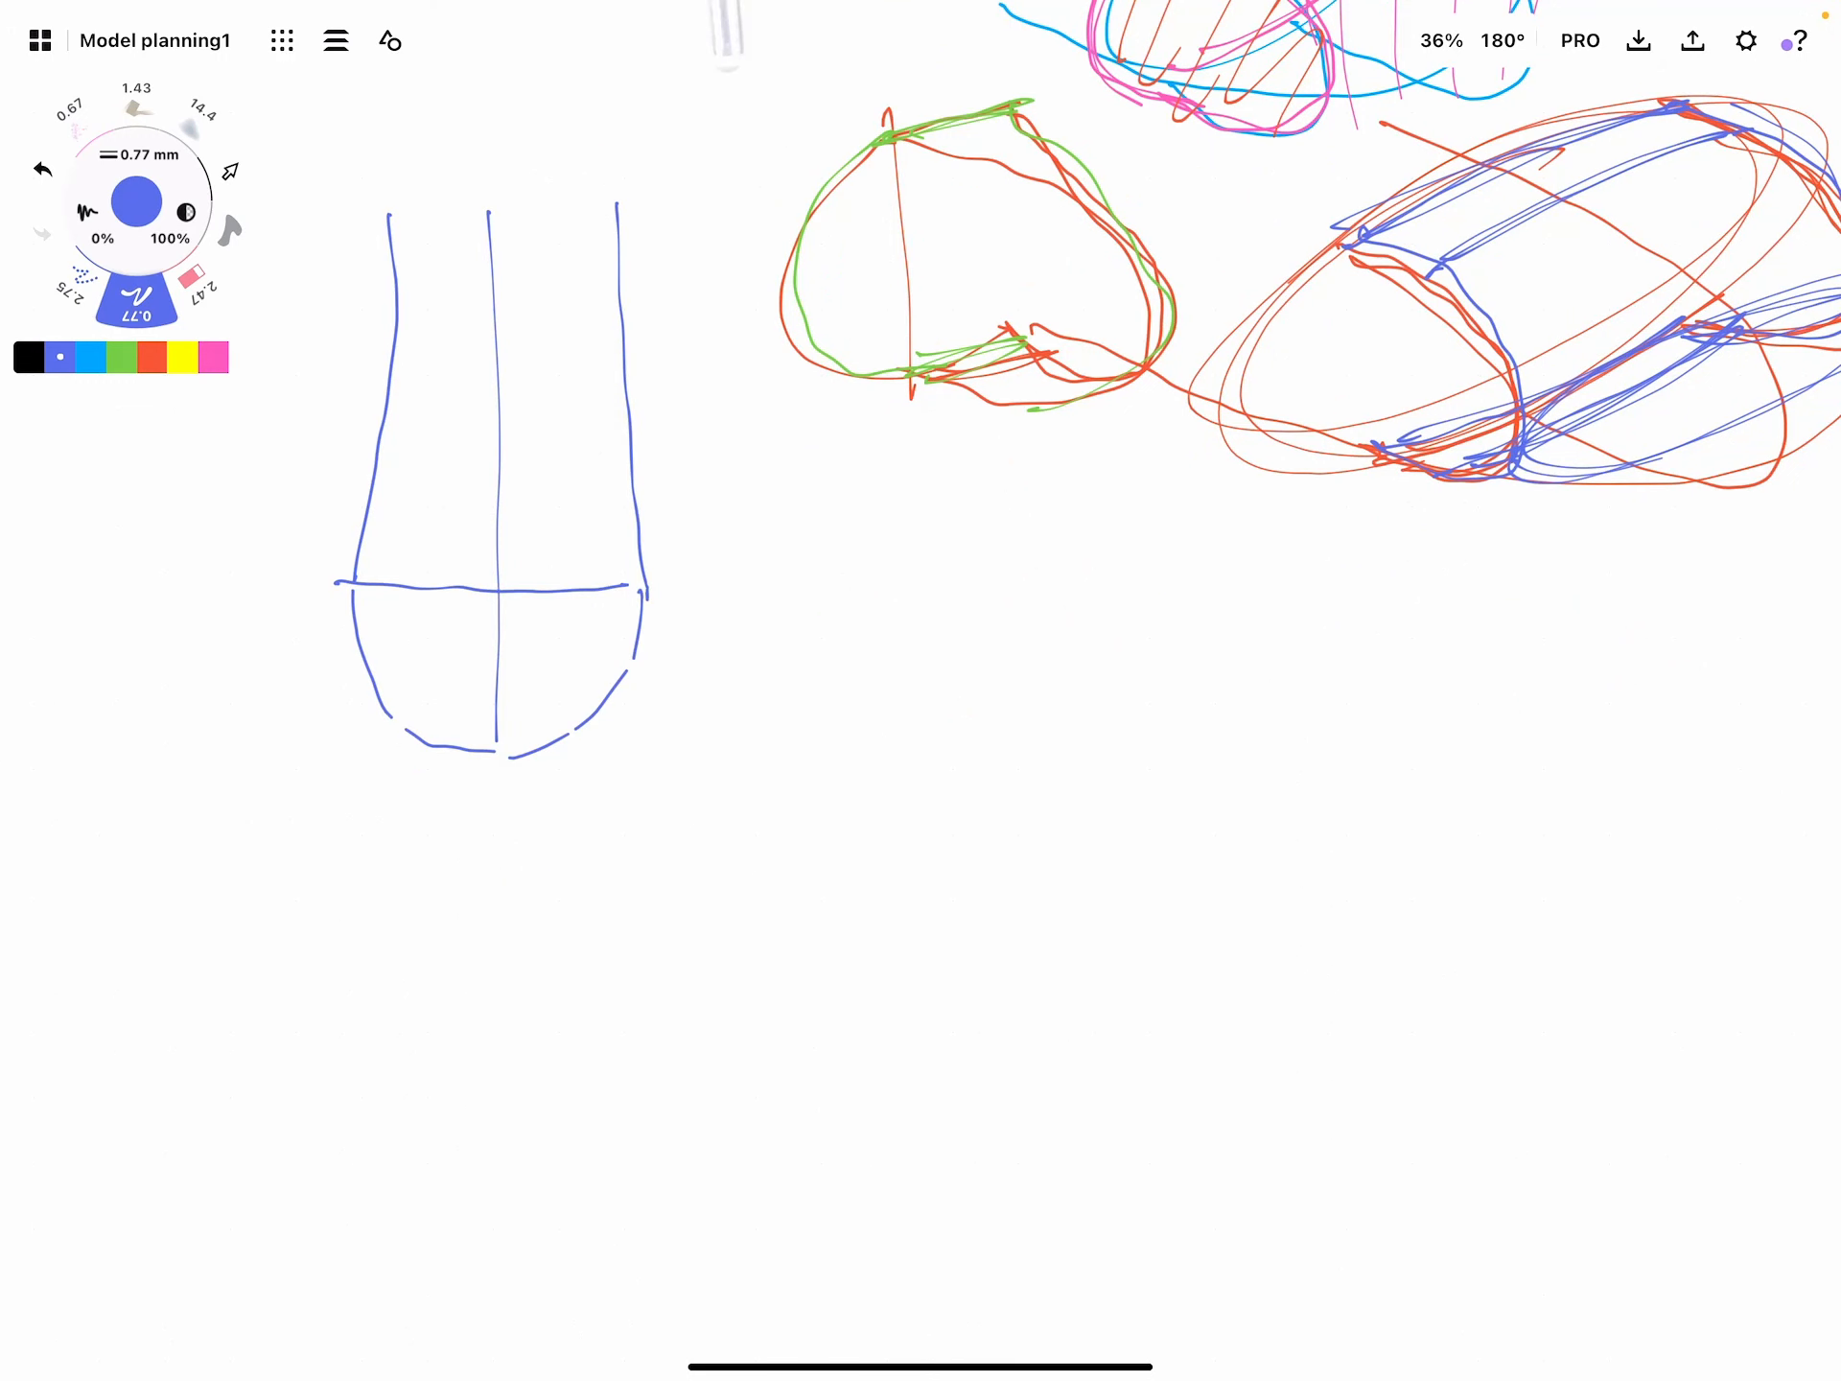
left_click_drag(386, 593, 386, 692)
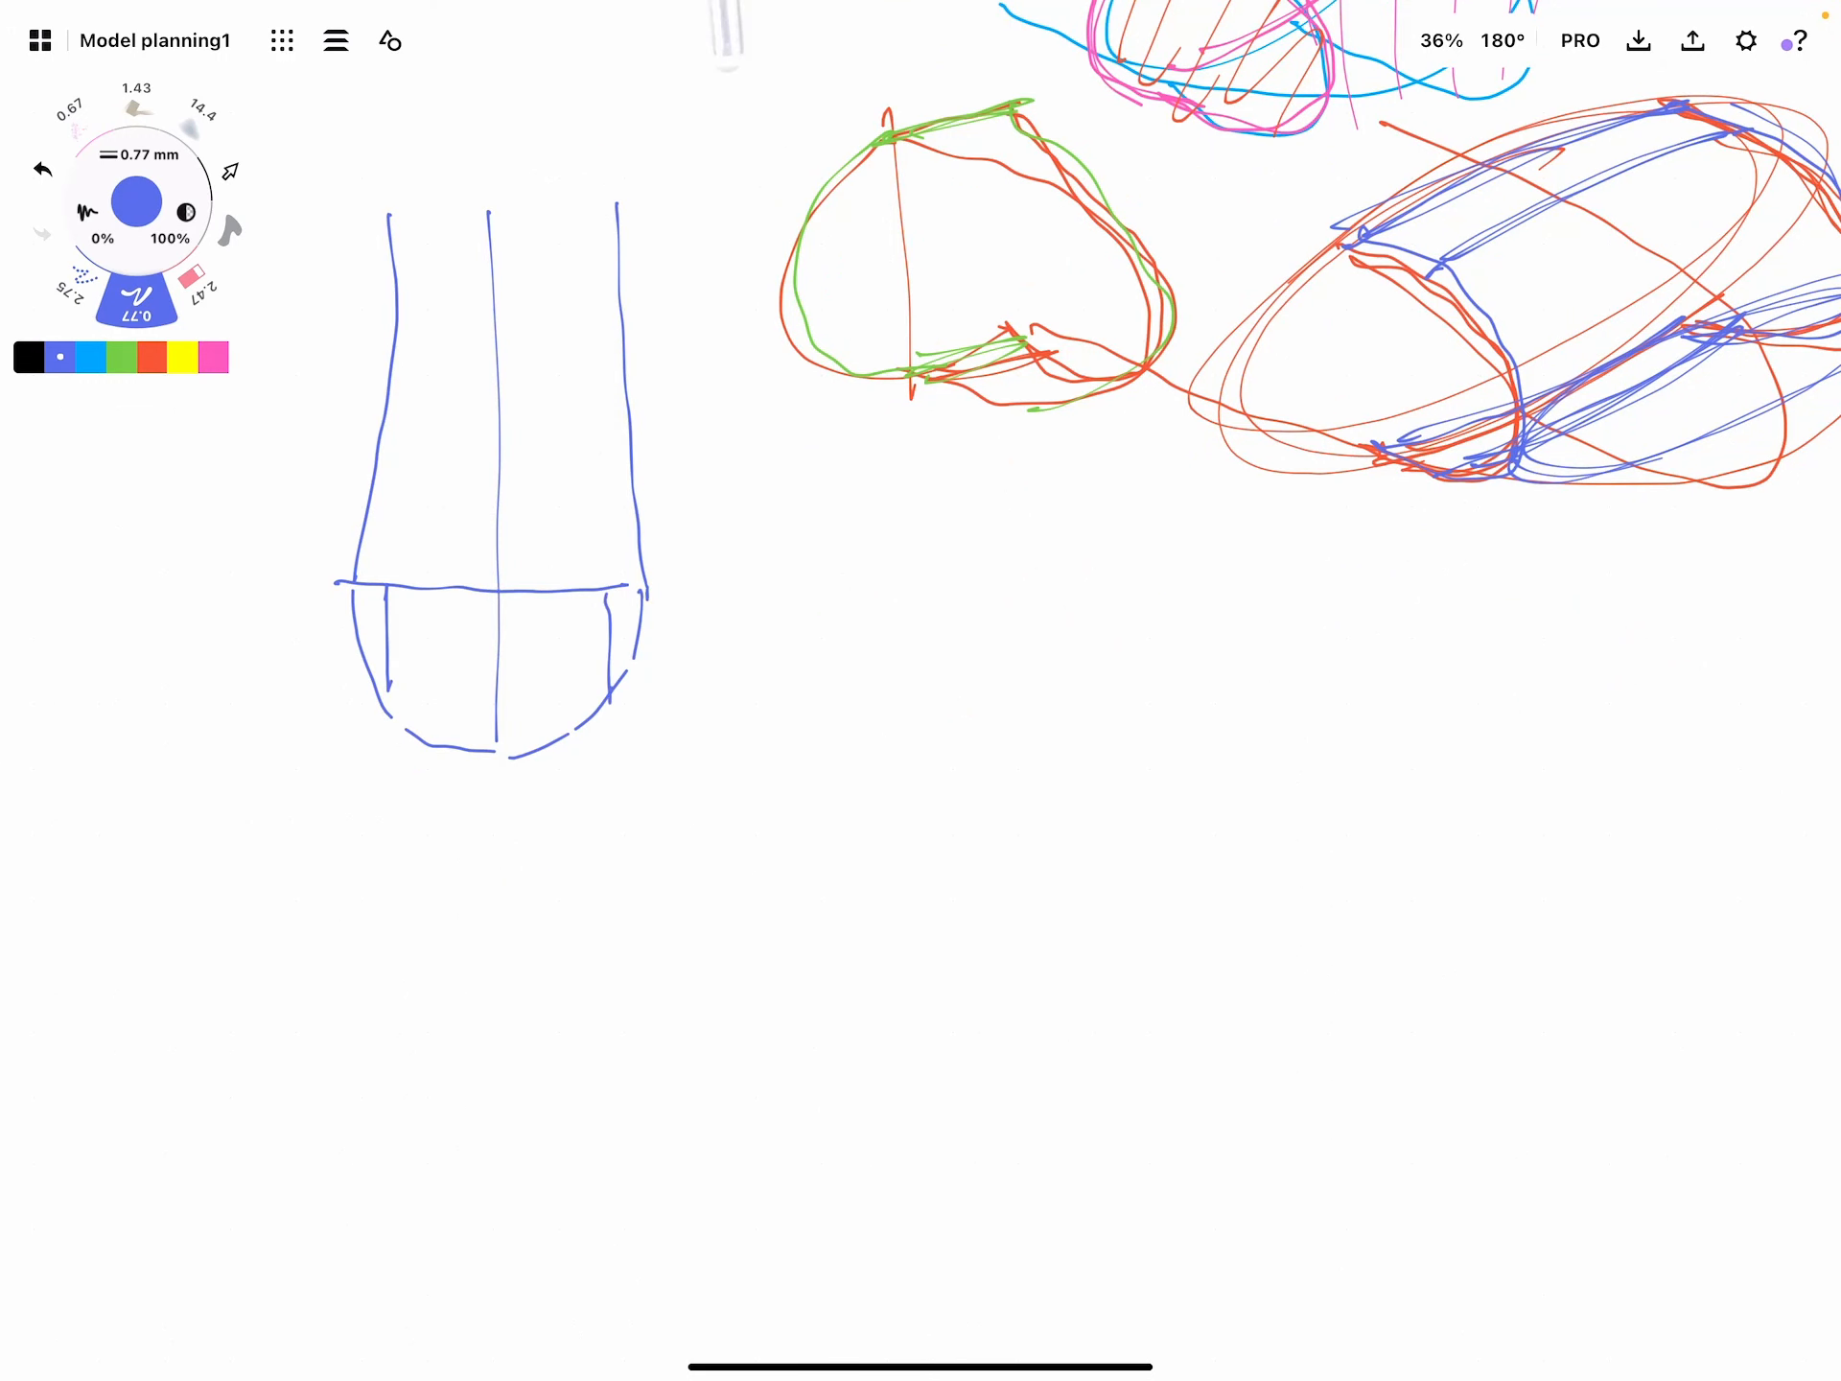
left_click_drag(387, 598, 599, 704)
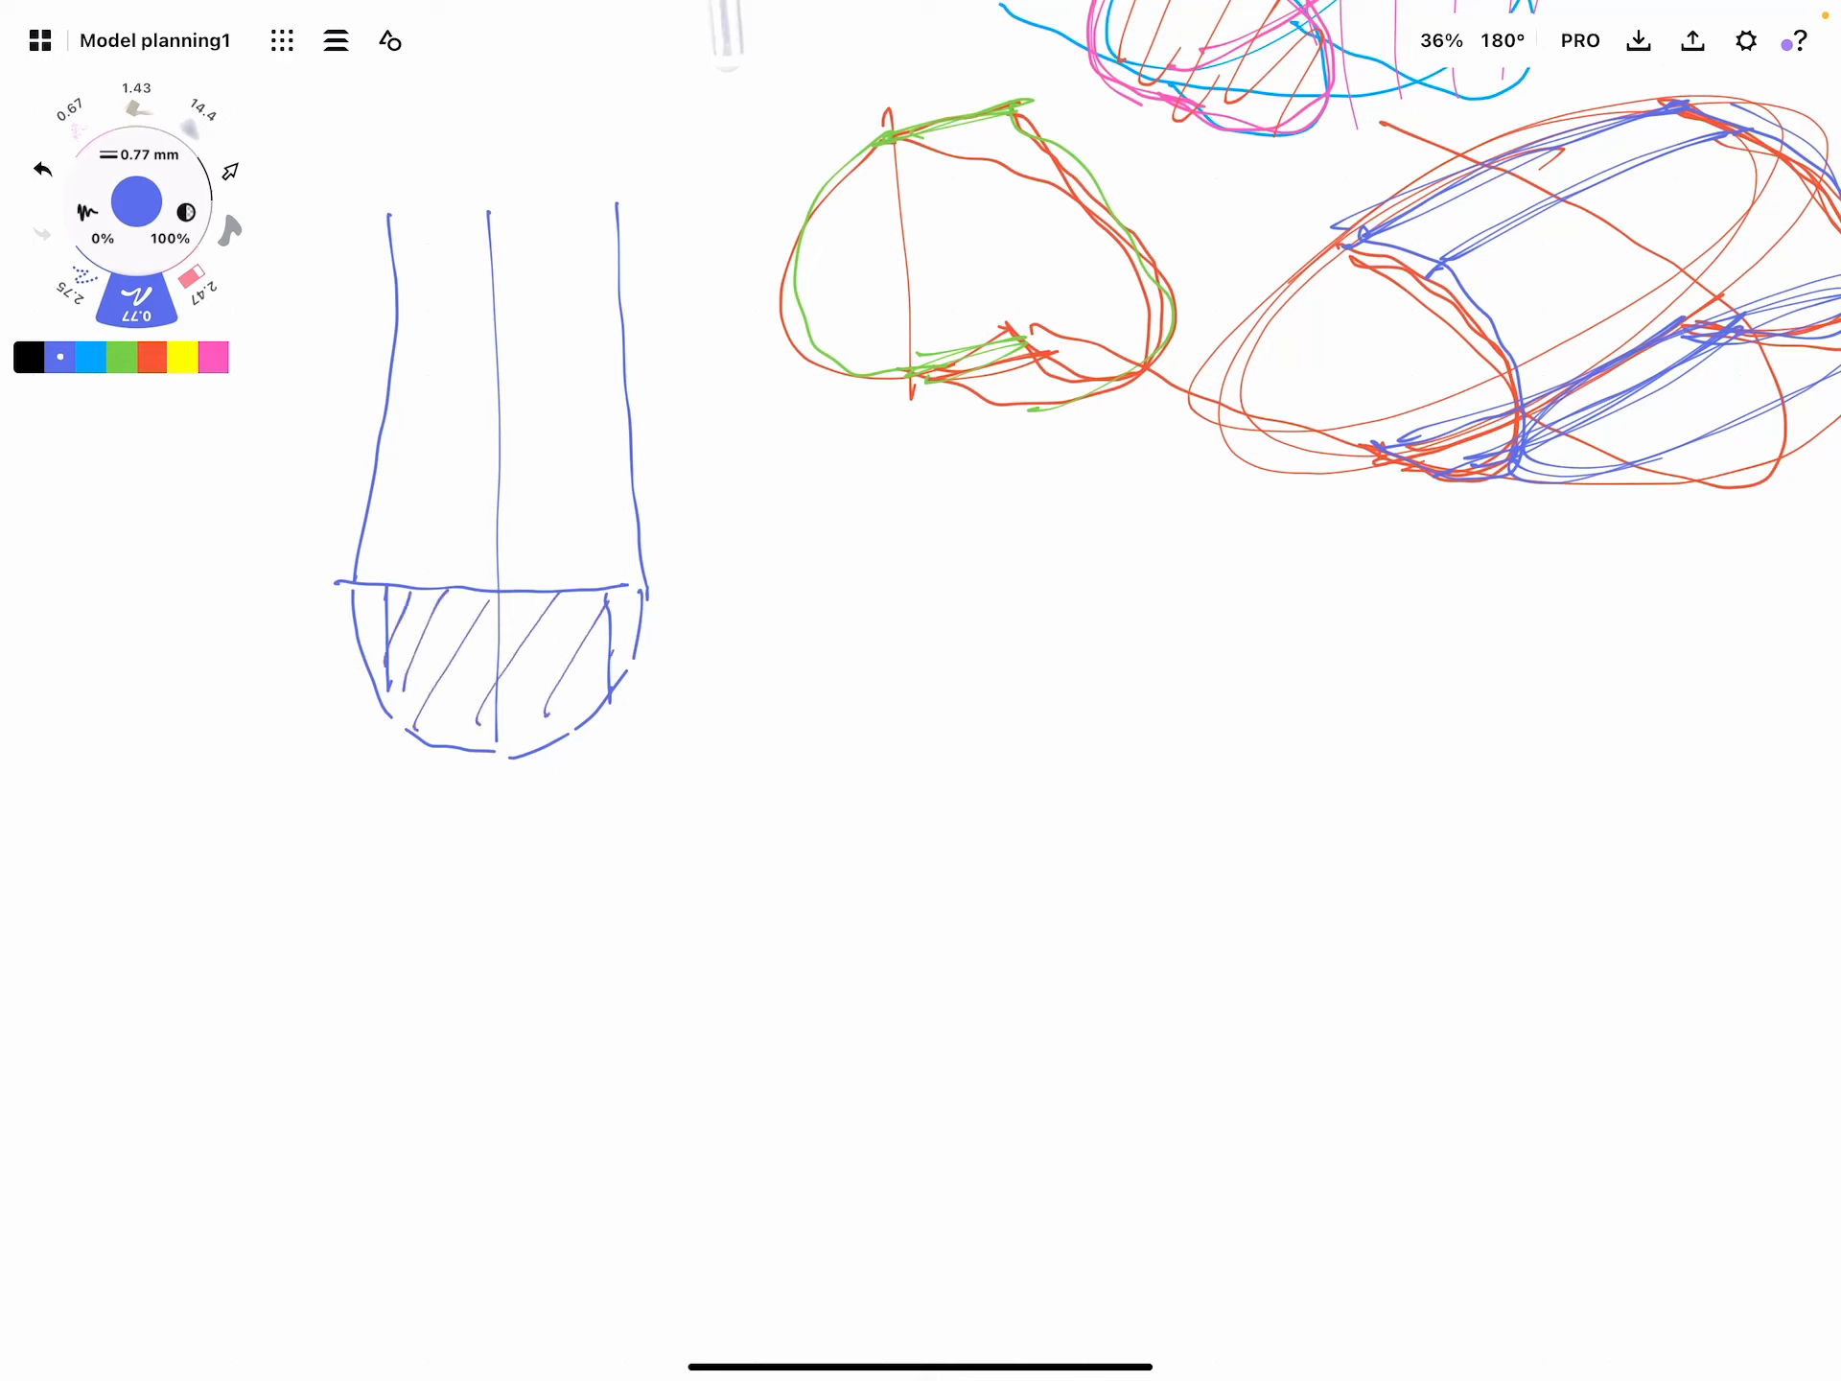
left_click_drag(353, 708, 687, 704)
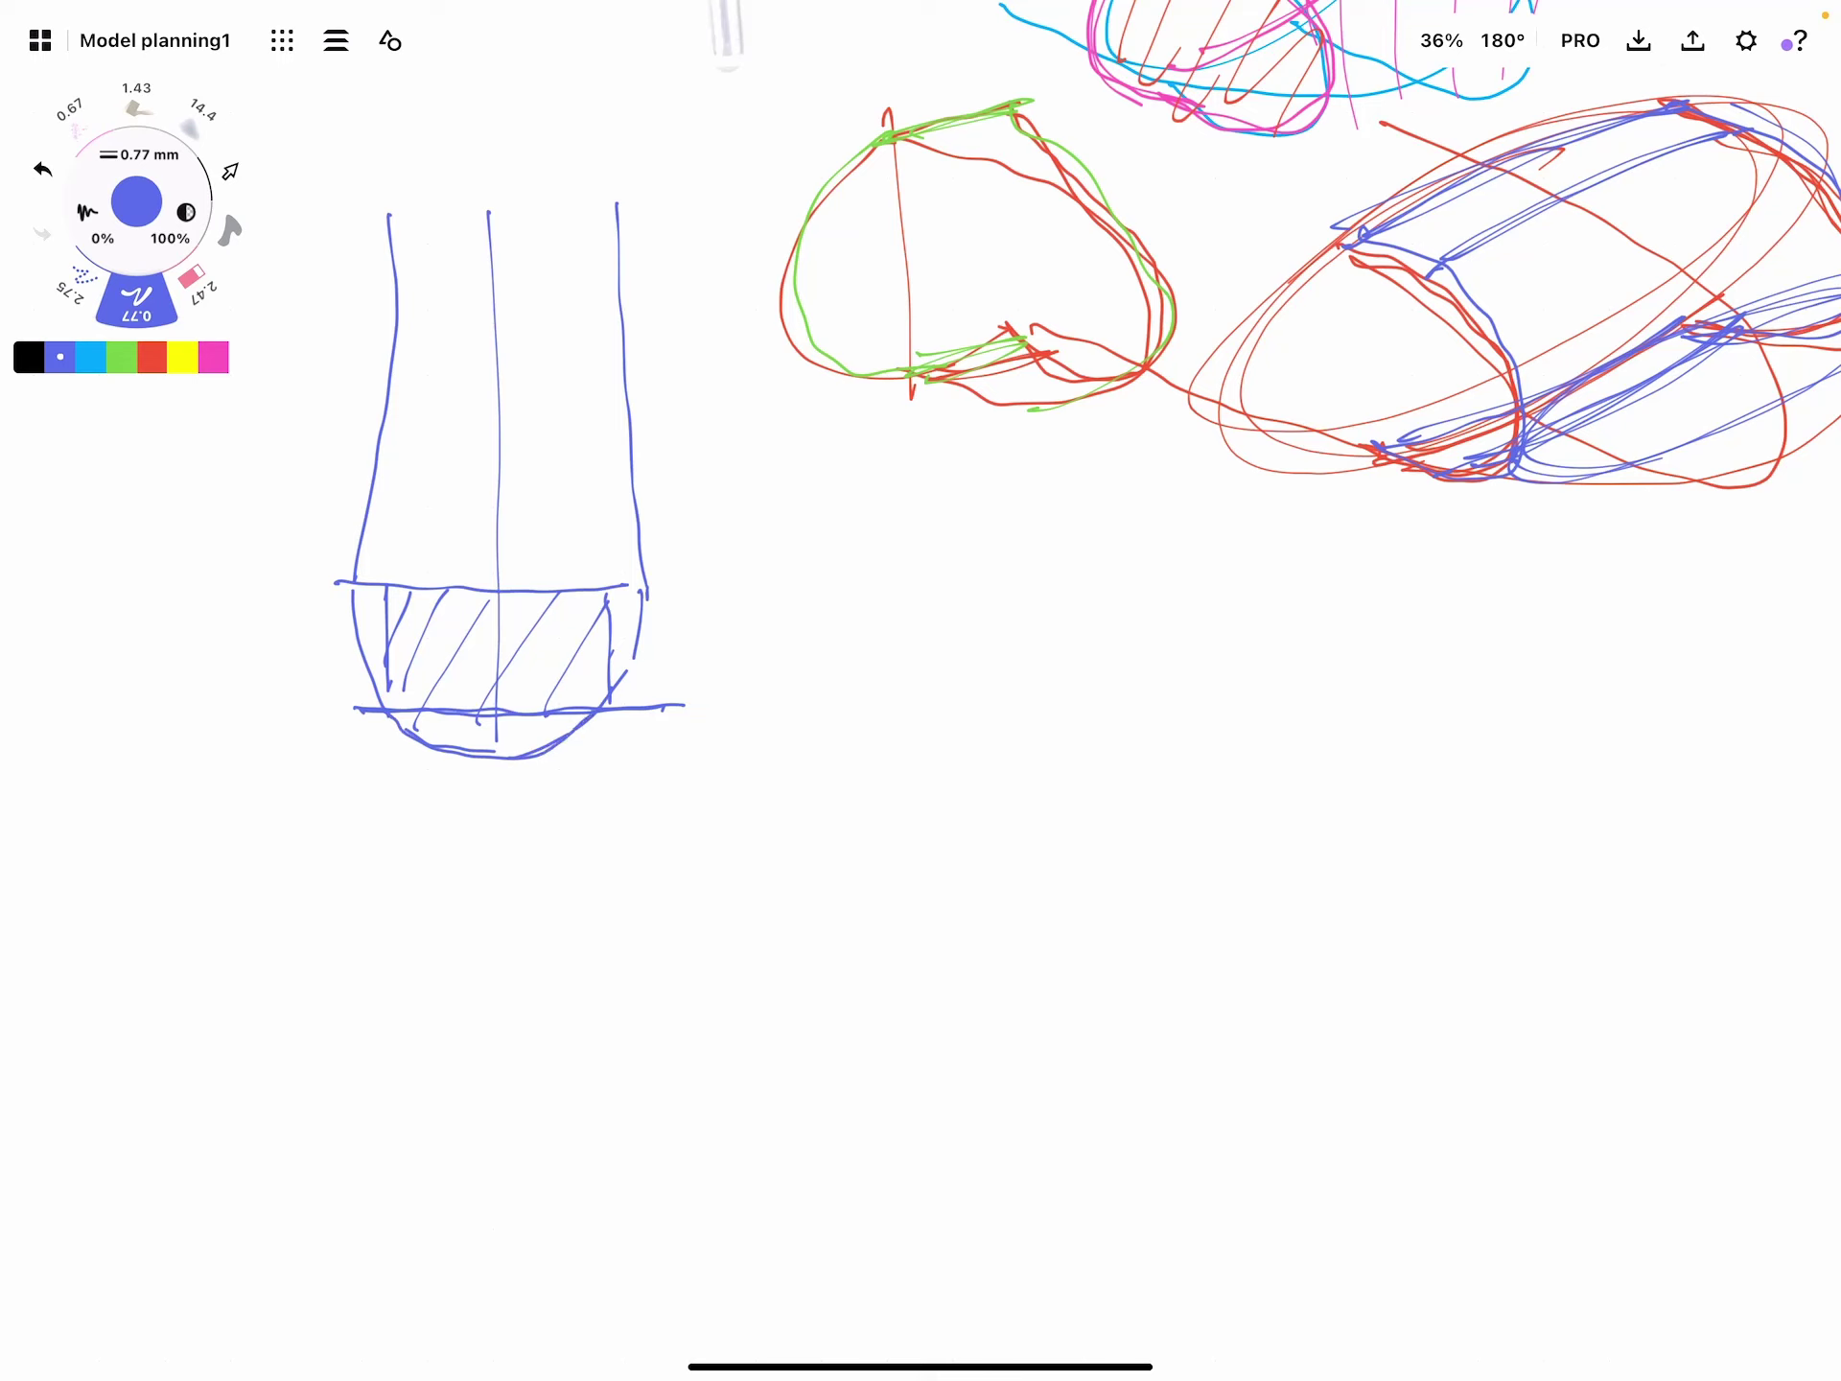
Sketch a pink ellipse with a dividing curve and add pink hatching in the tube's bottom strip
left_click(213, 359)
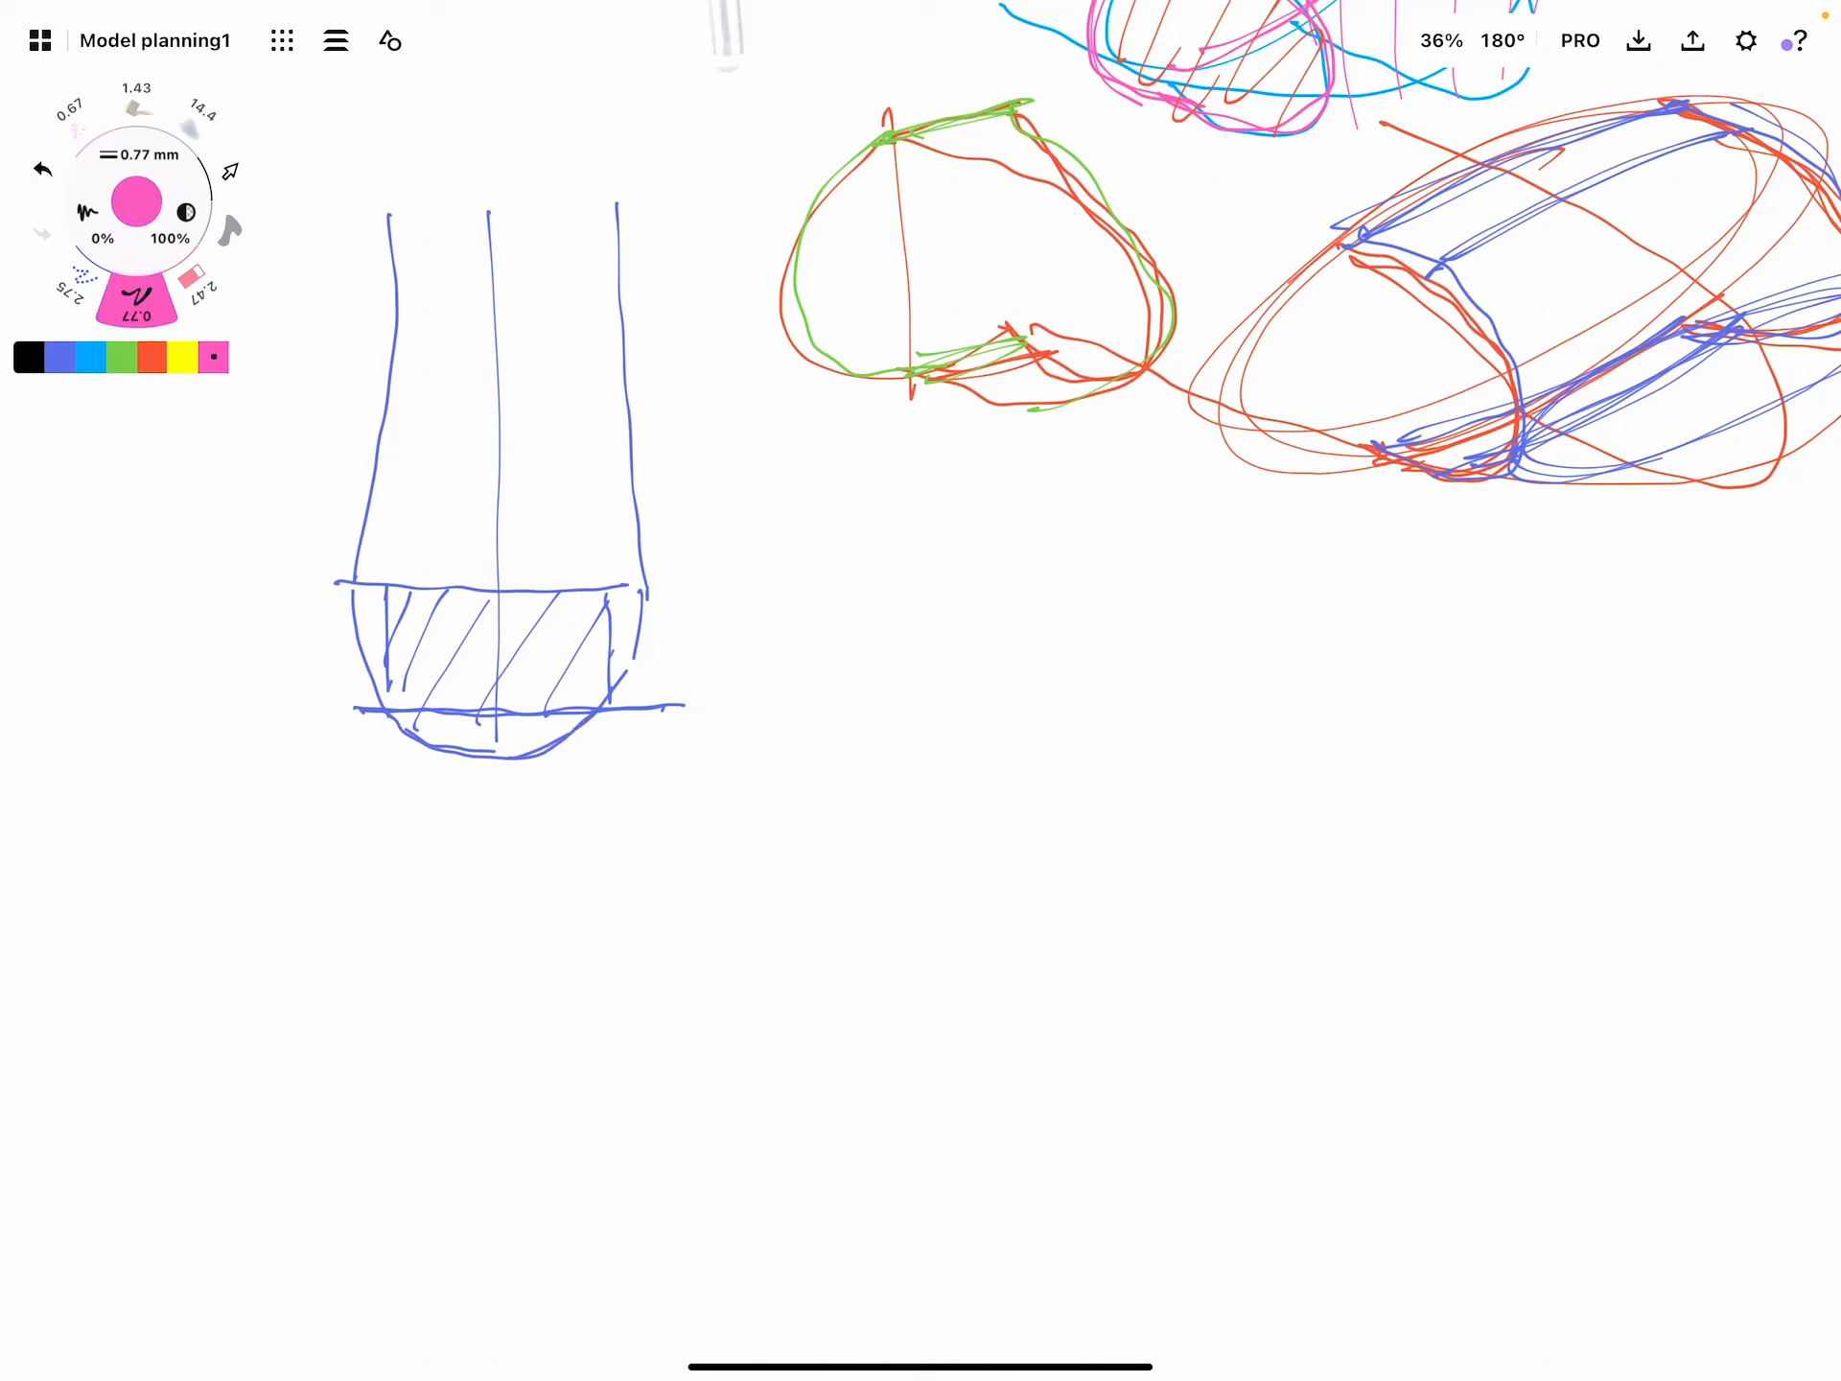
left_click_drag(316, 713, 376, 719)
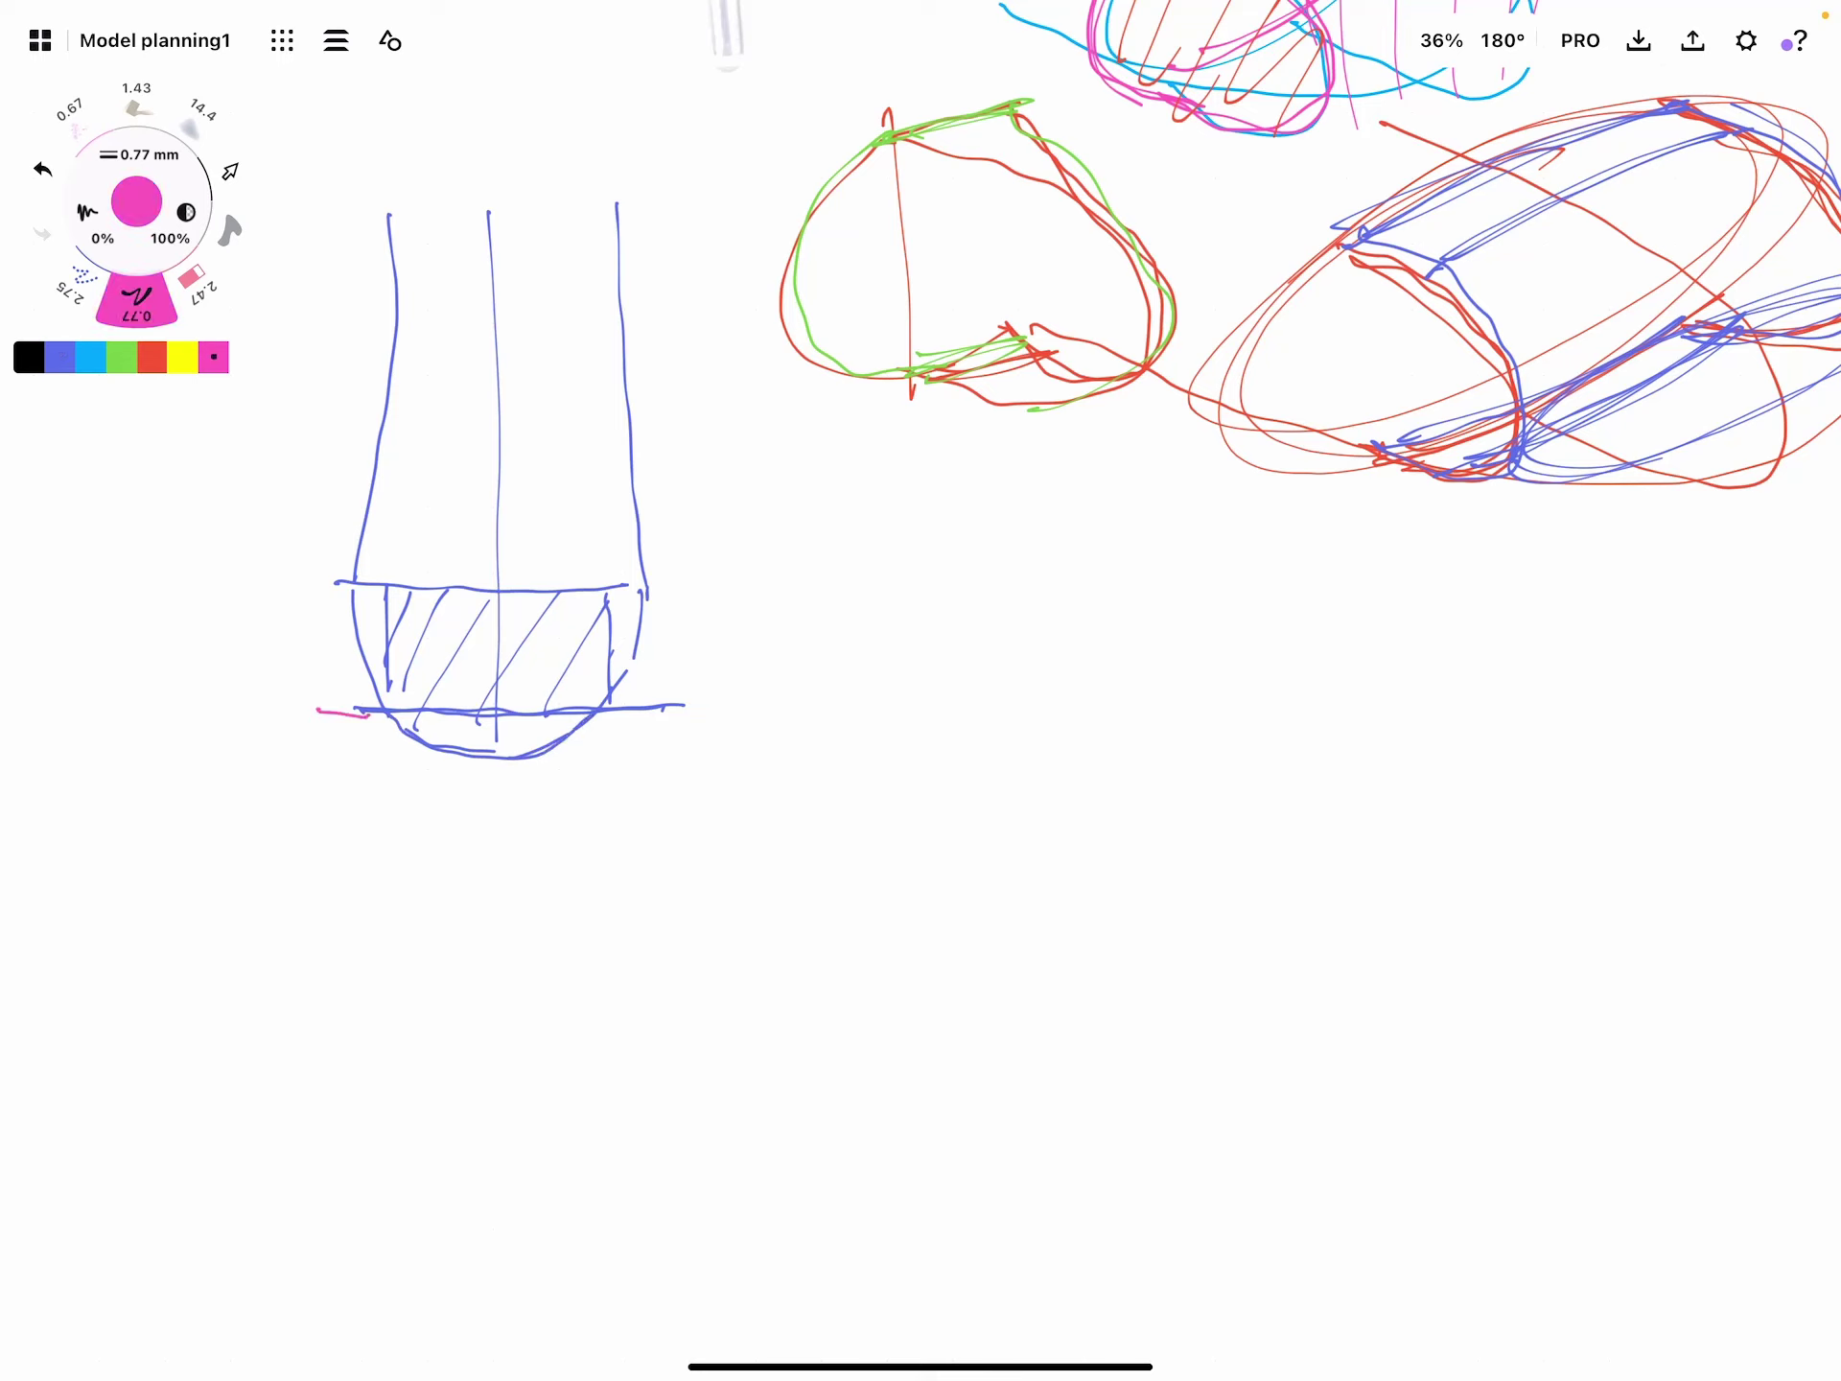
left_click_drag(383, 582, 384, 716)
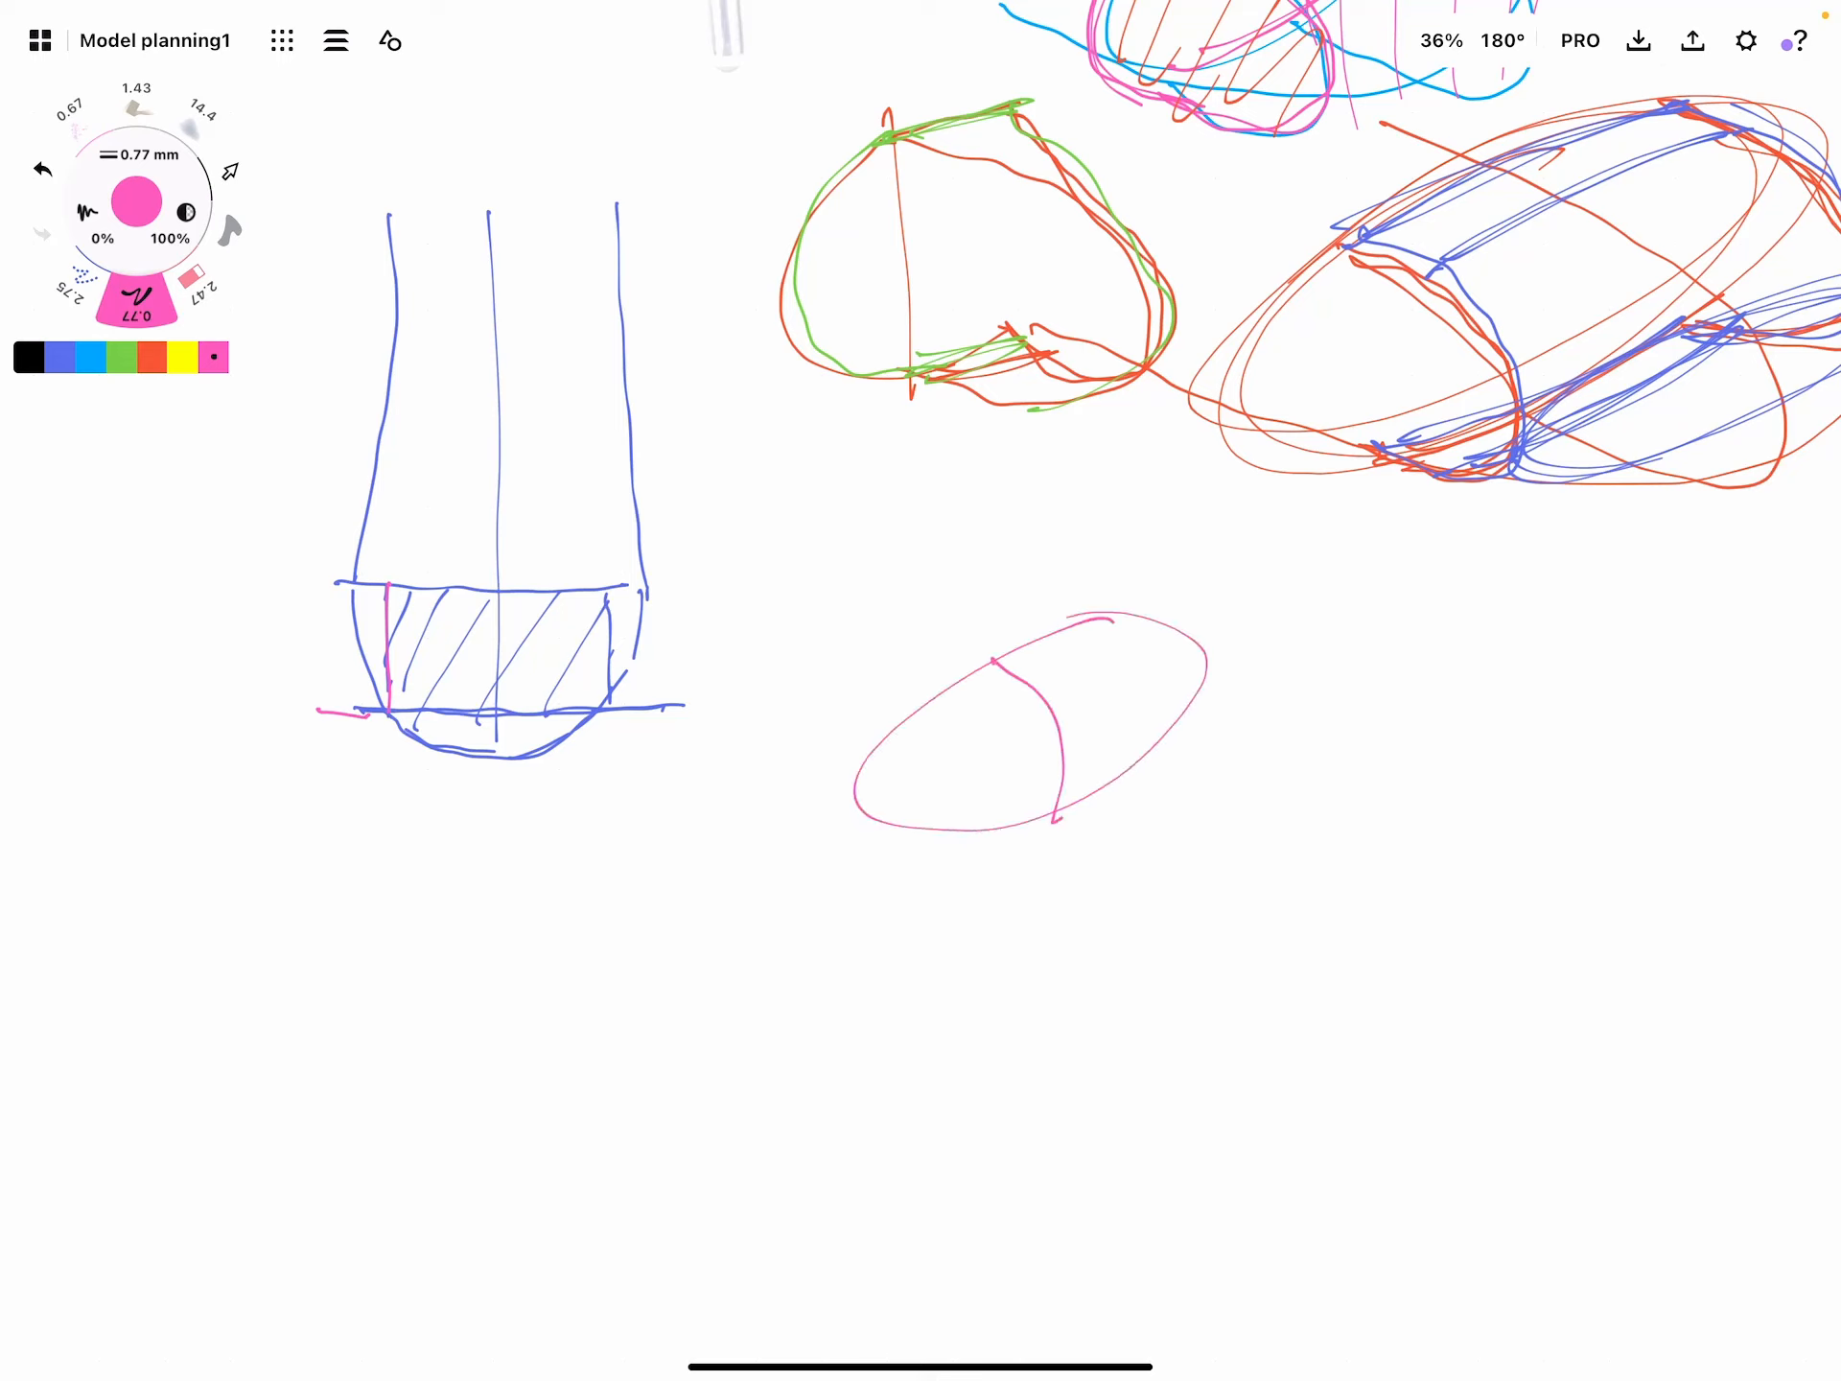
left_click_drag(857, 752, 1185, 675)
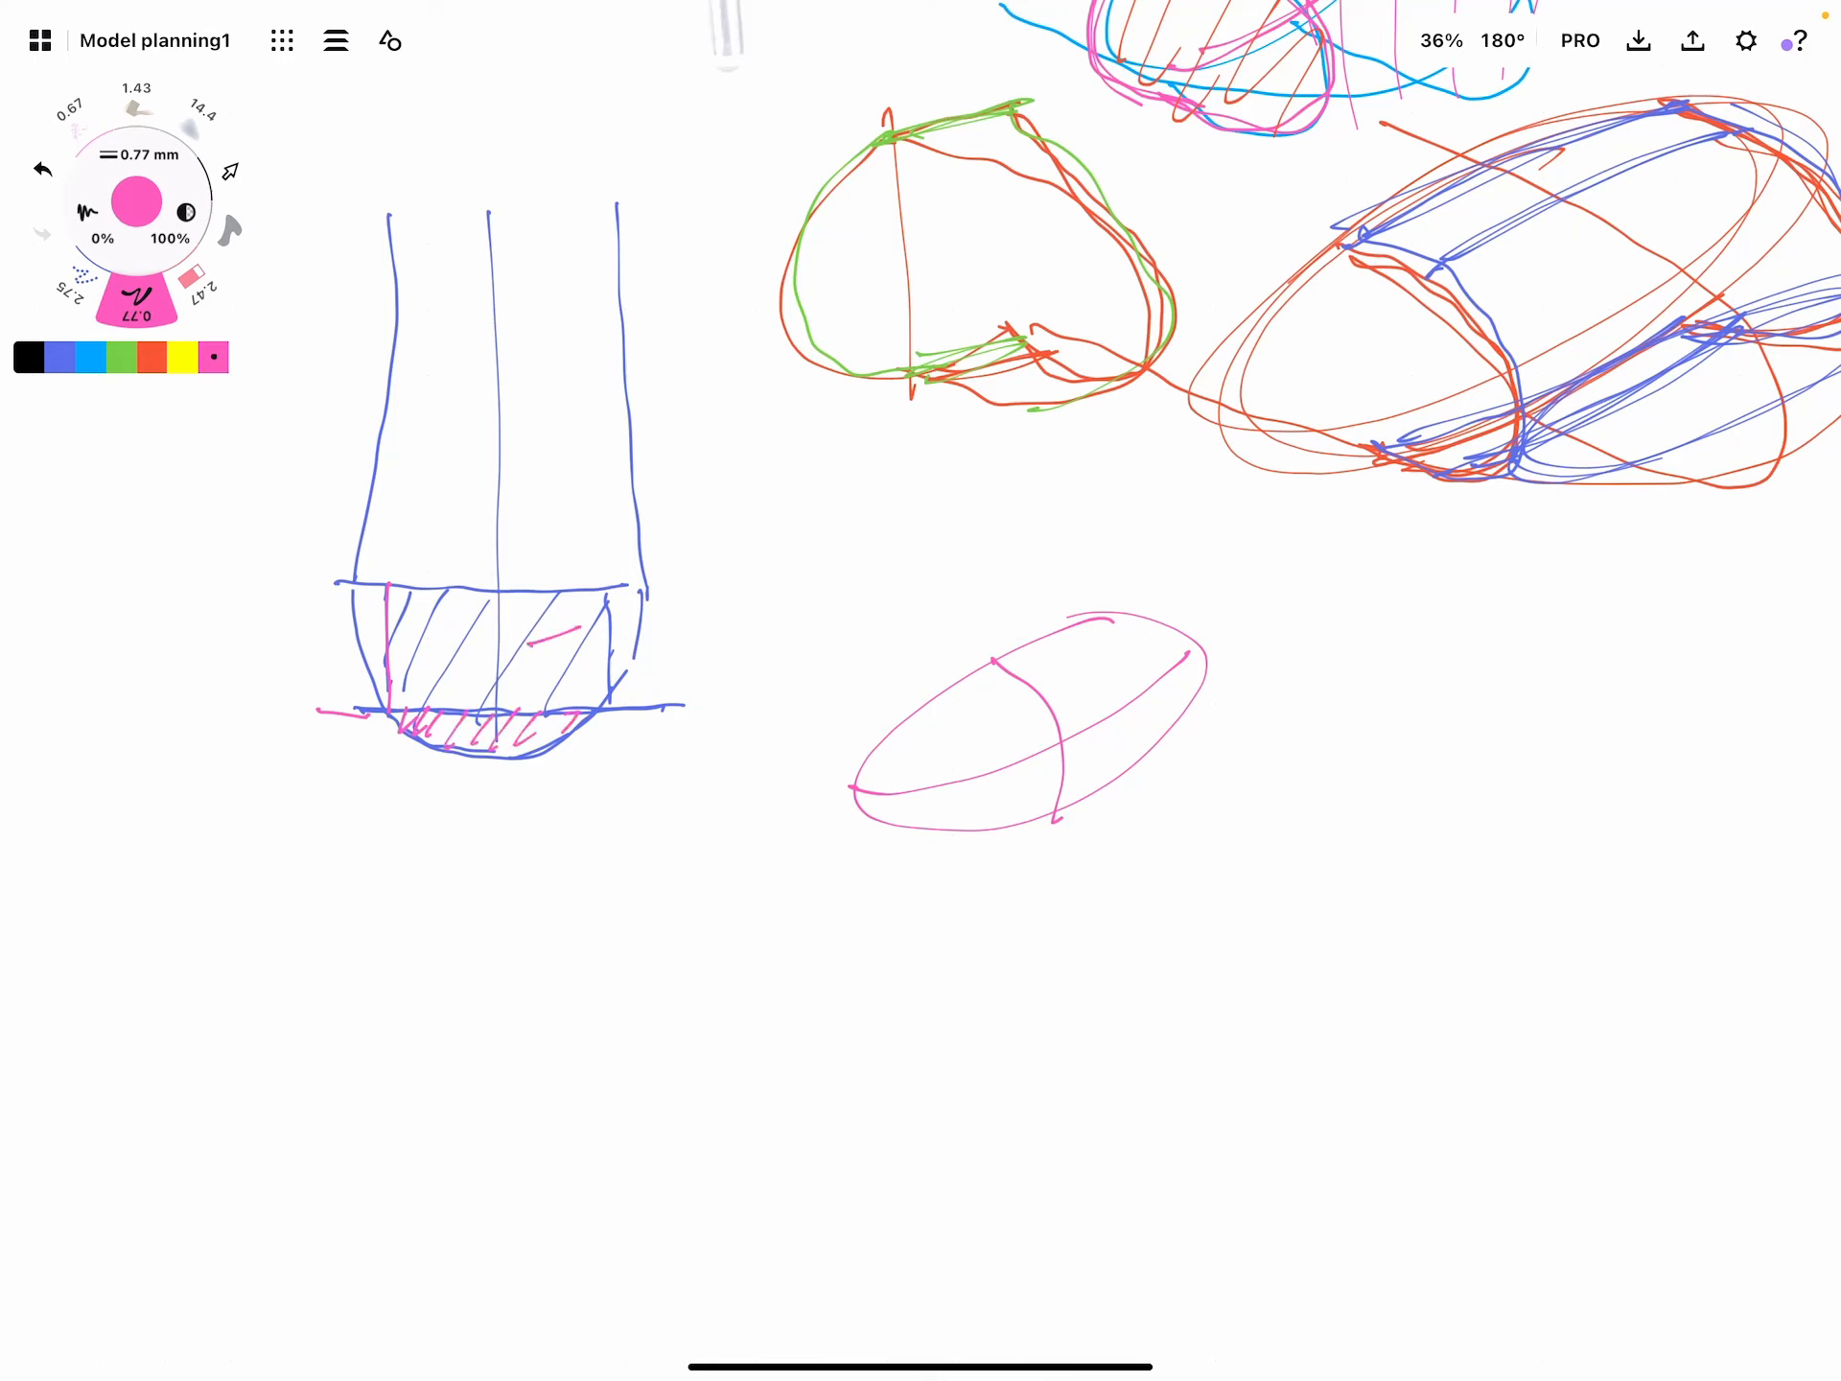
left_click_drag(536, 645, 575, 637)
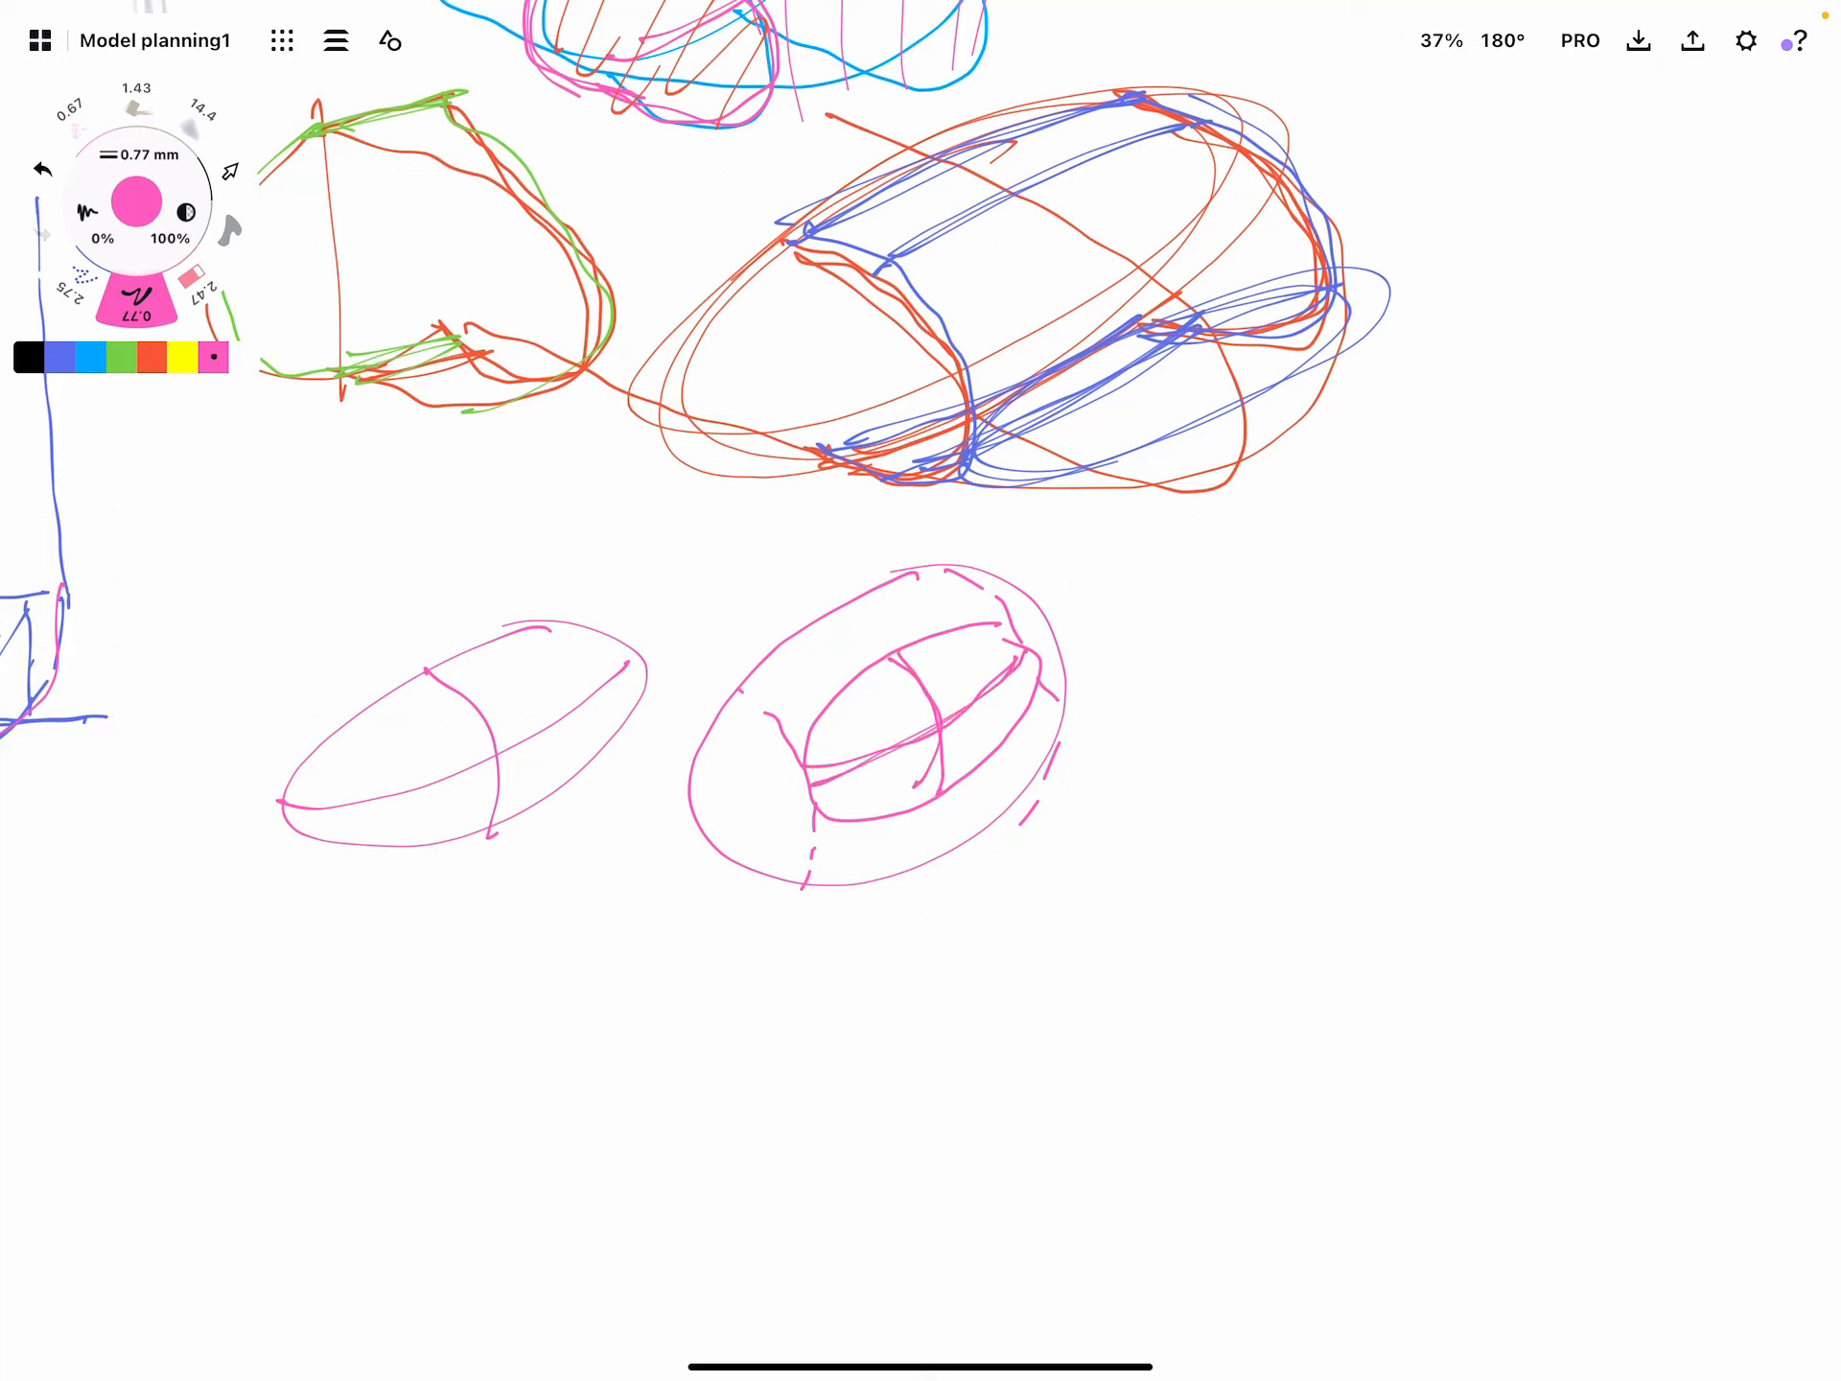
Mark the pink ring's edges with red ticks, then switch to green for the outer band
left_click(149, 360)
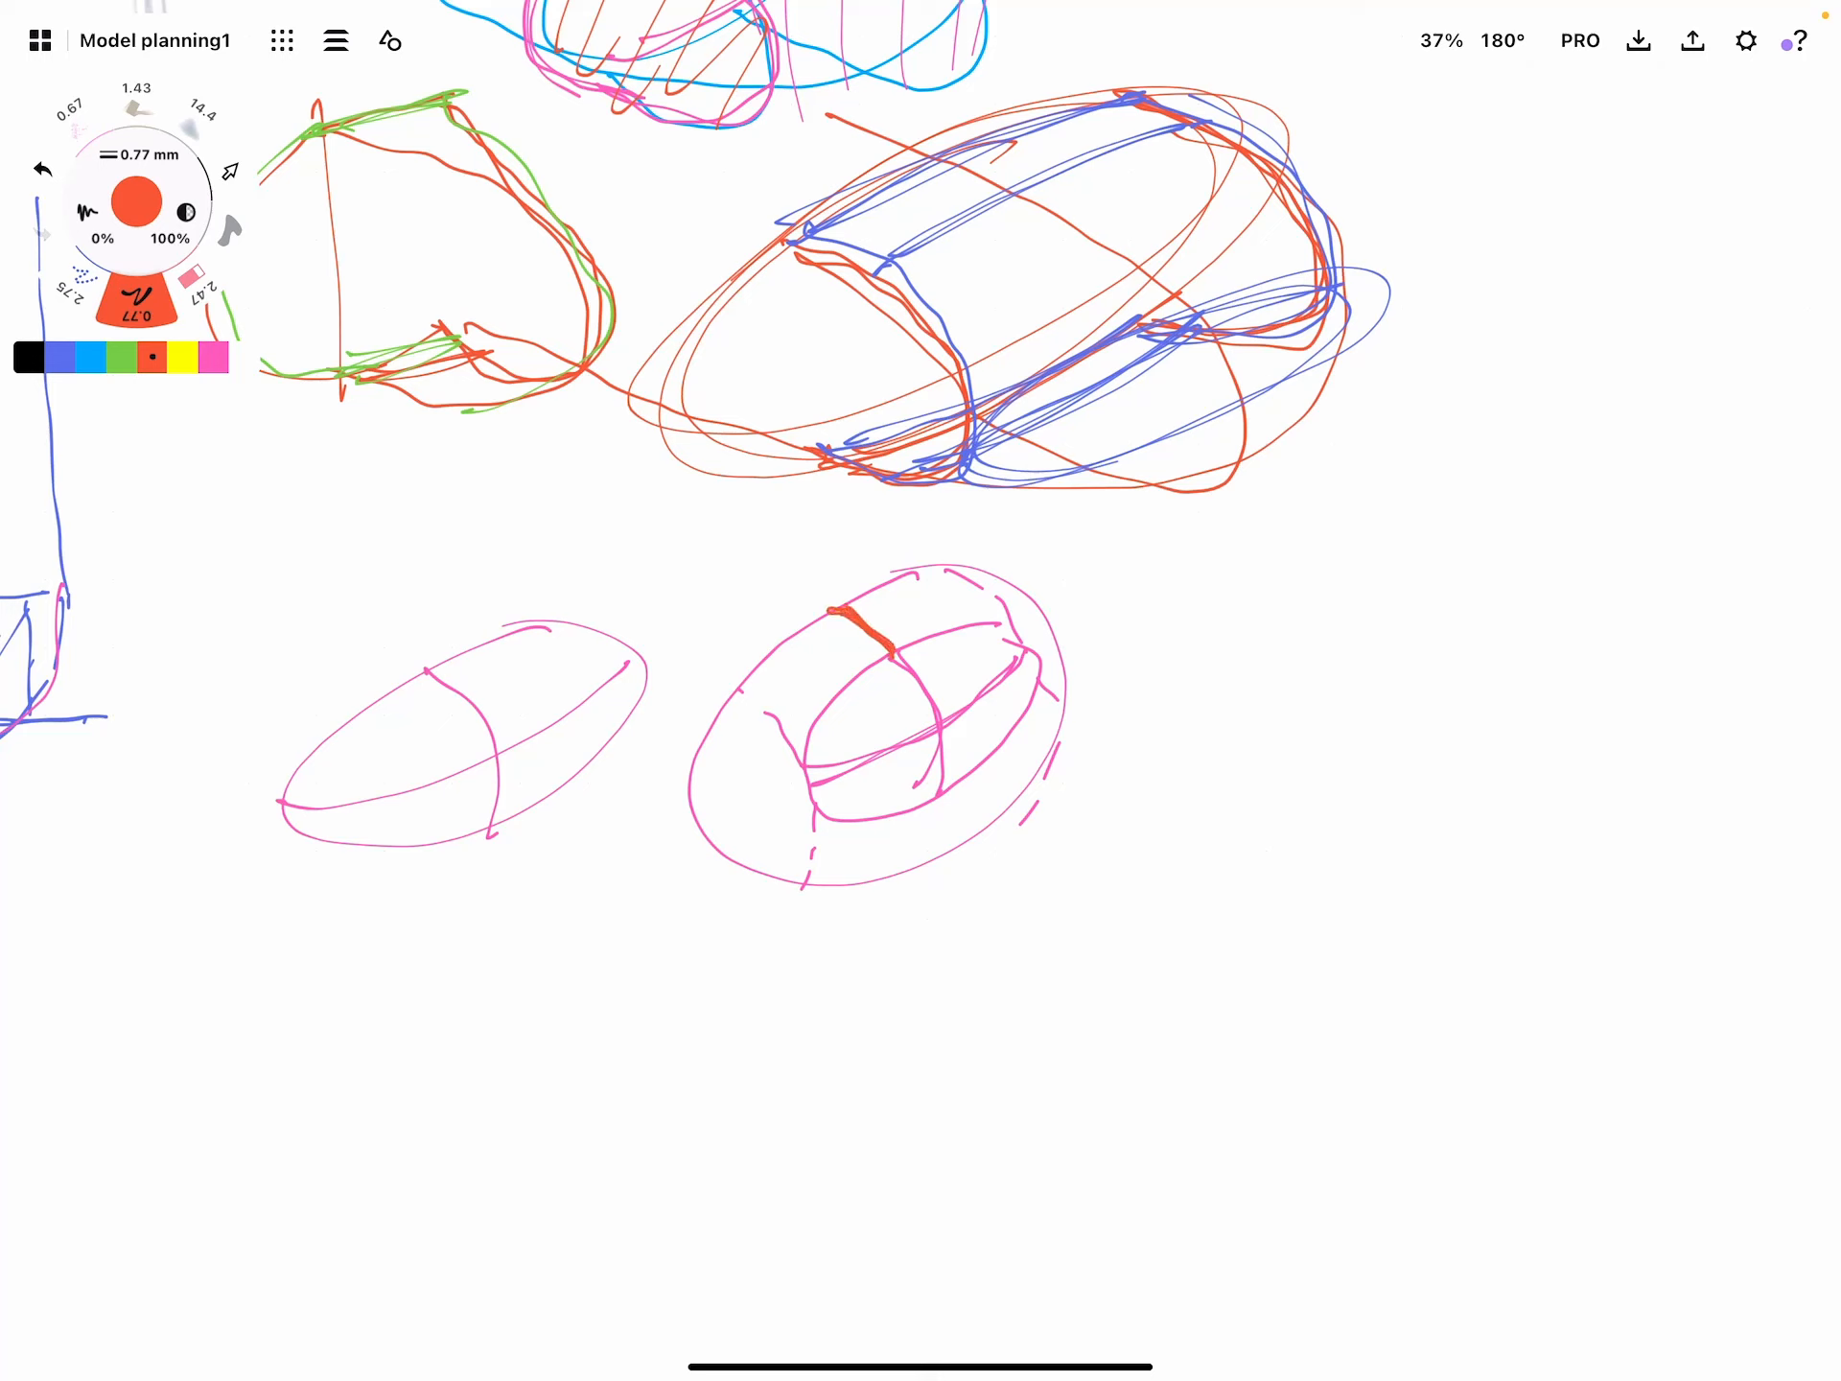
left_click_drag(693, 798, 951, 809)
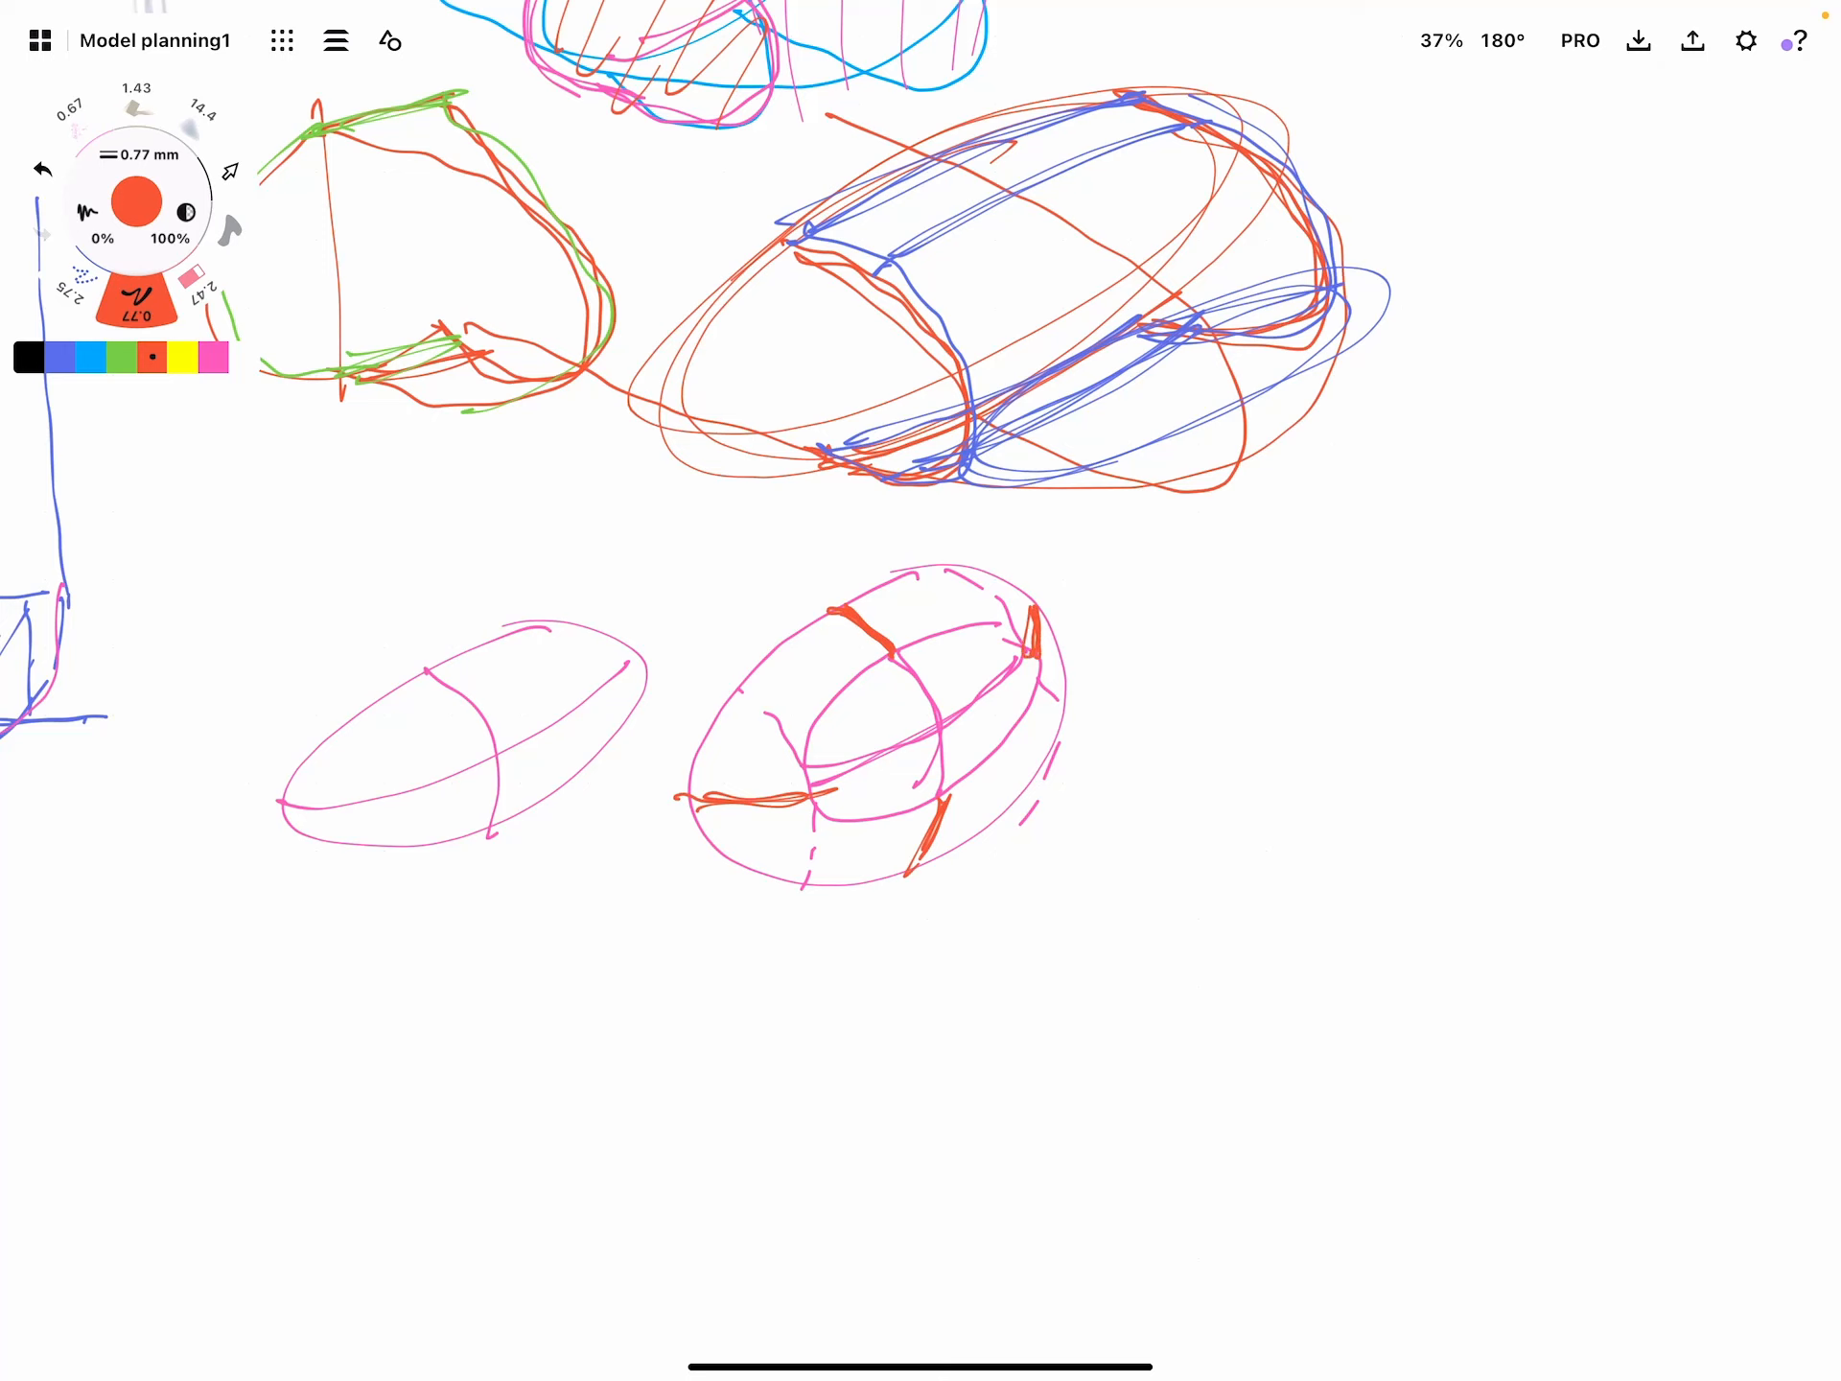
left_click(118, 359)
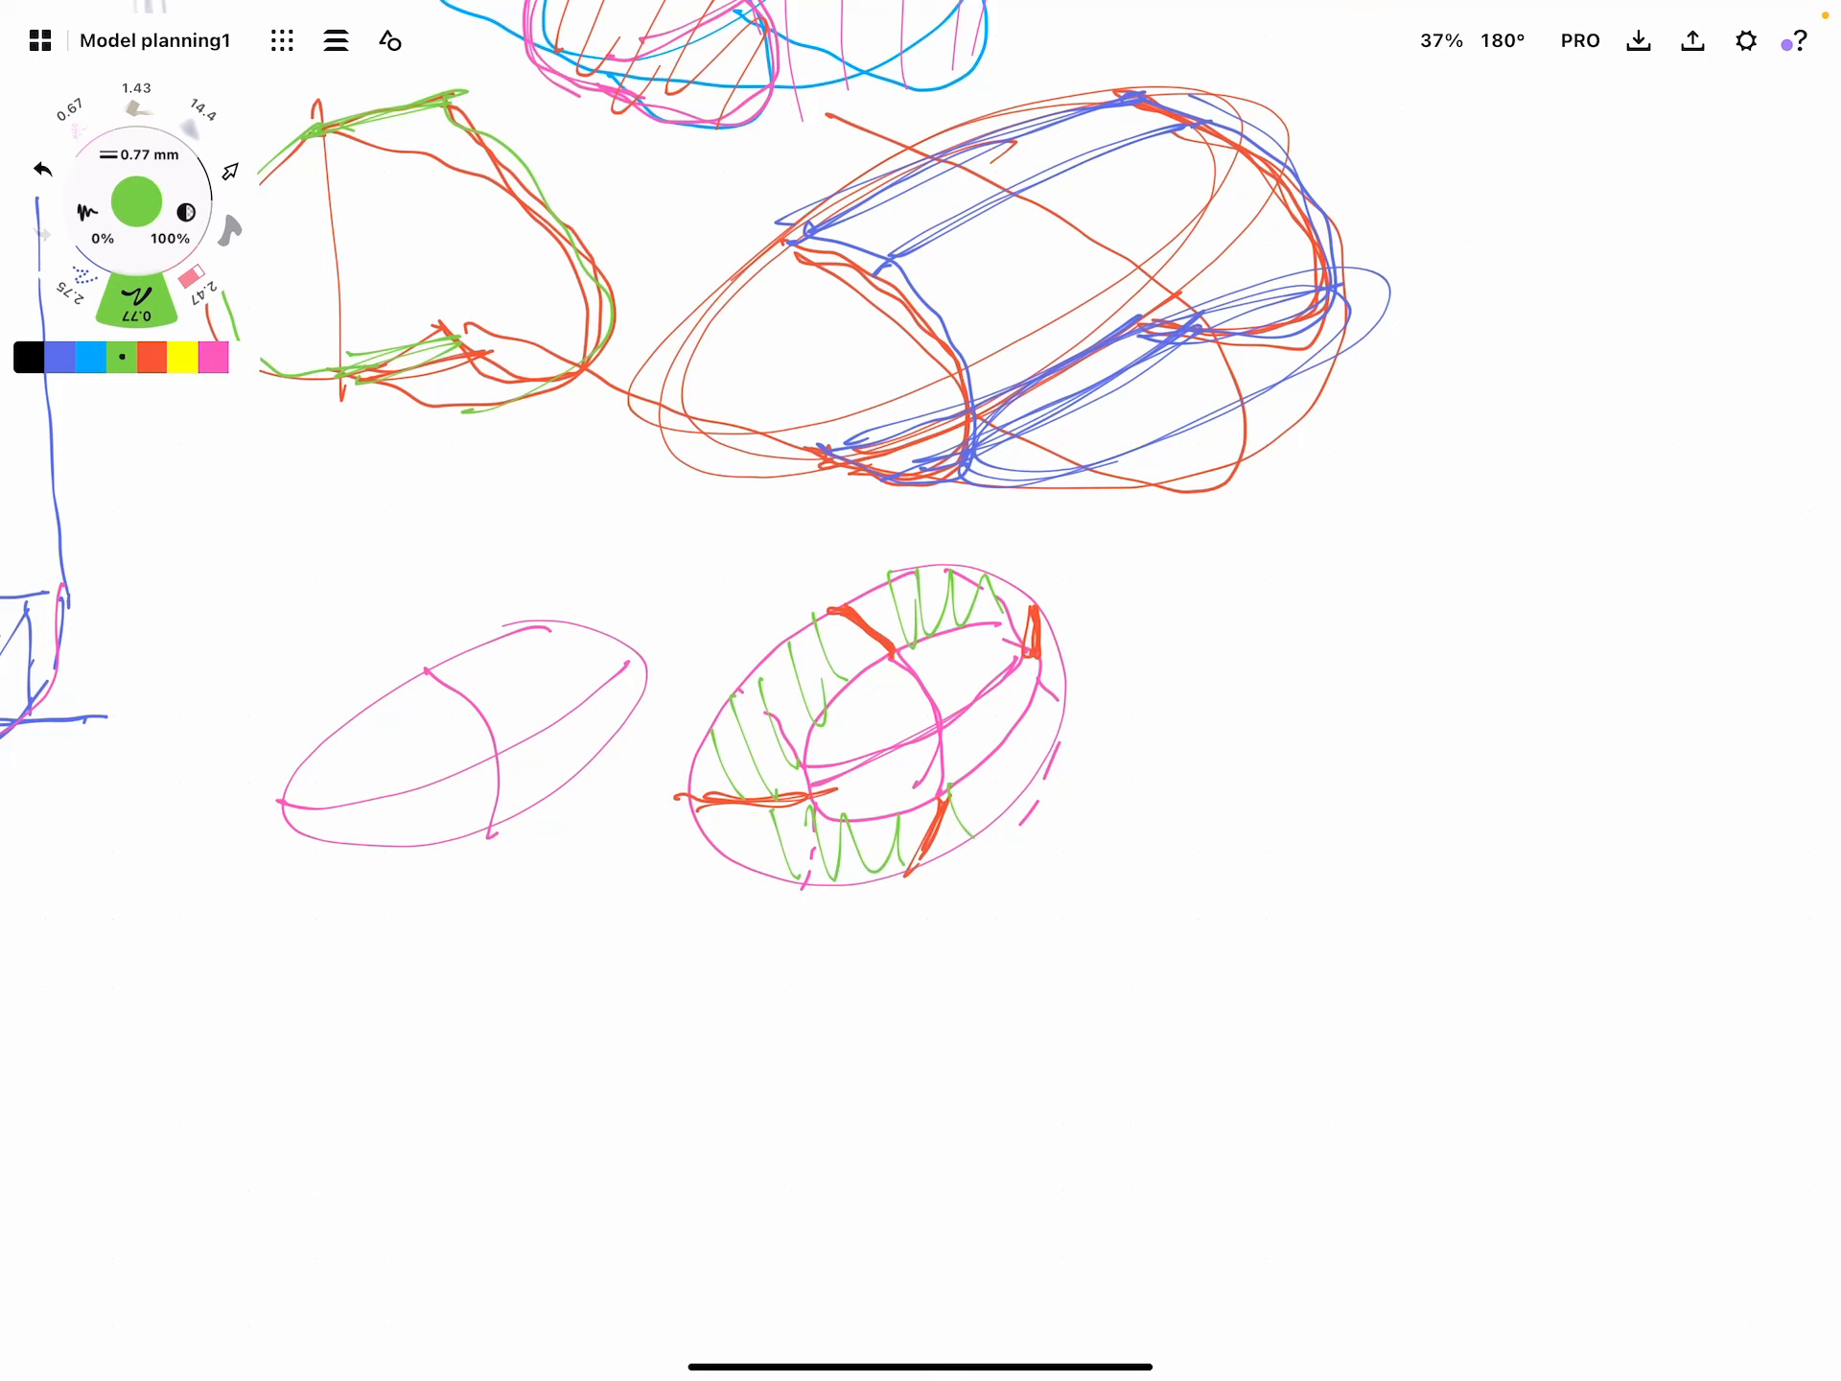
scroll("down", 3)
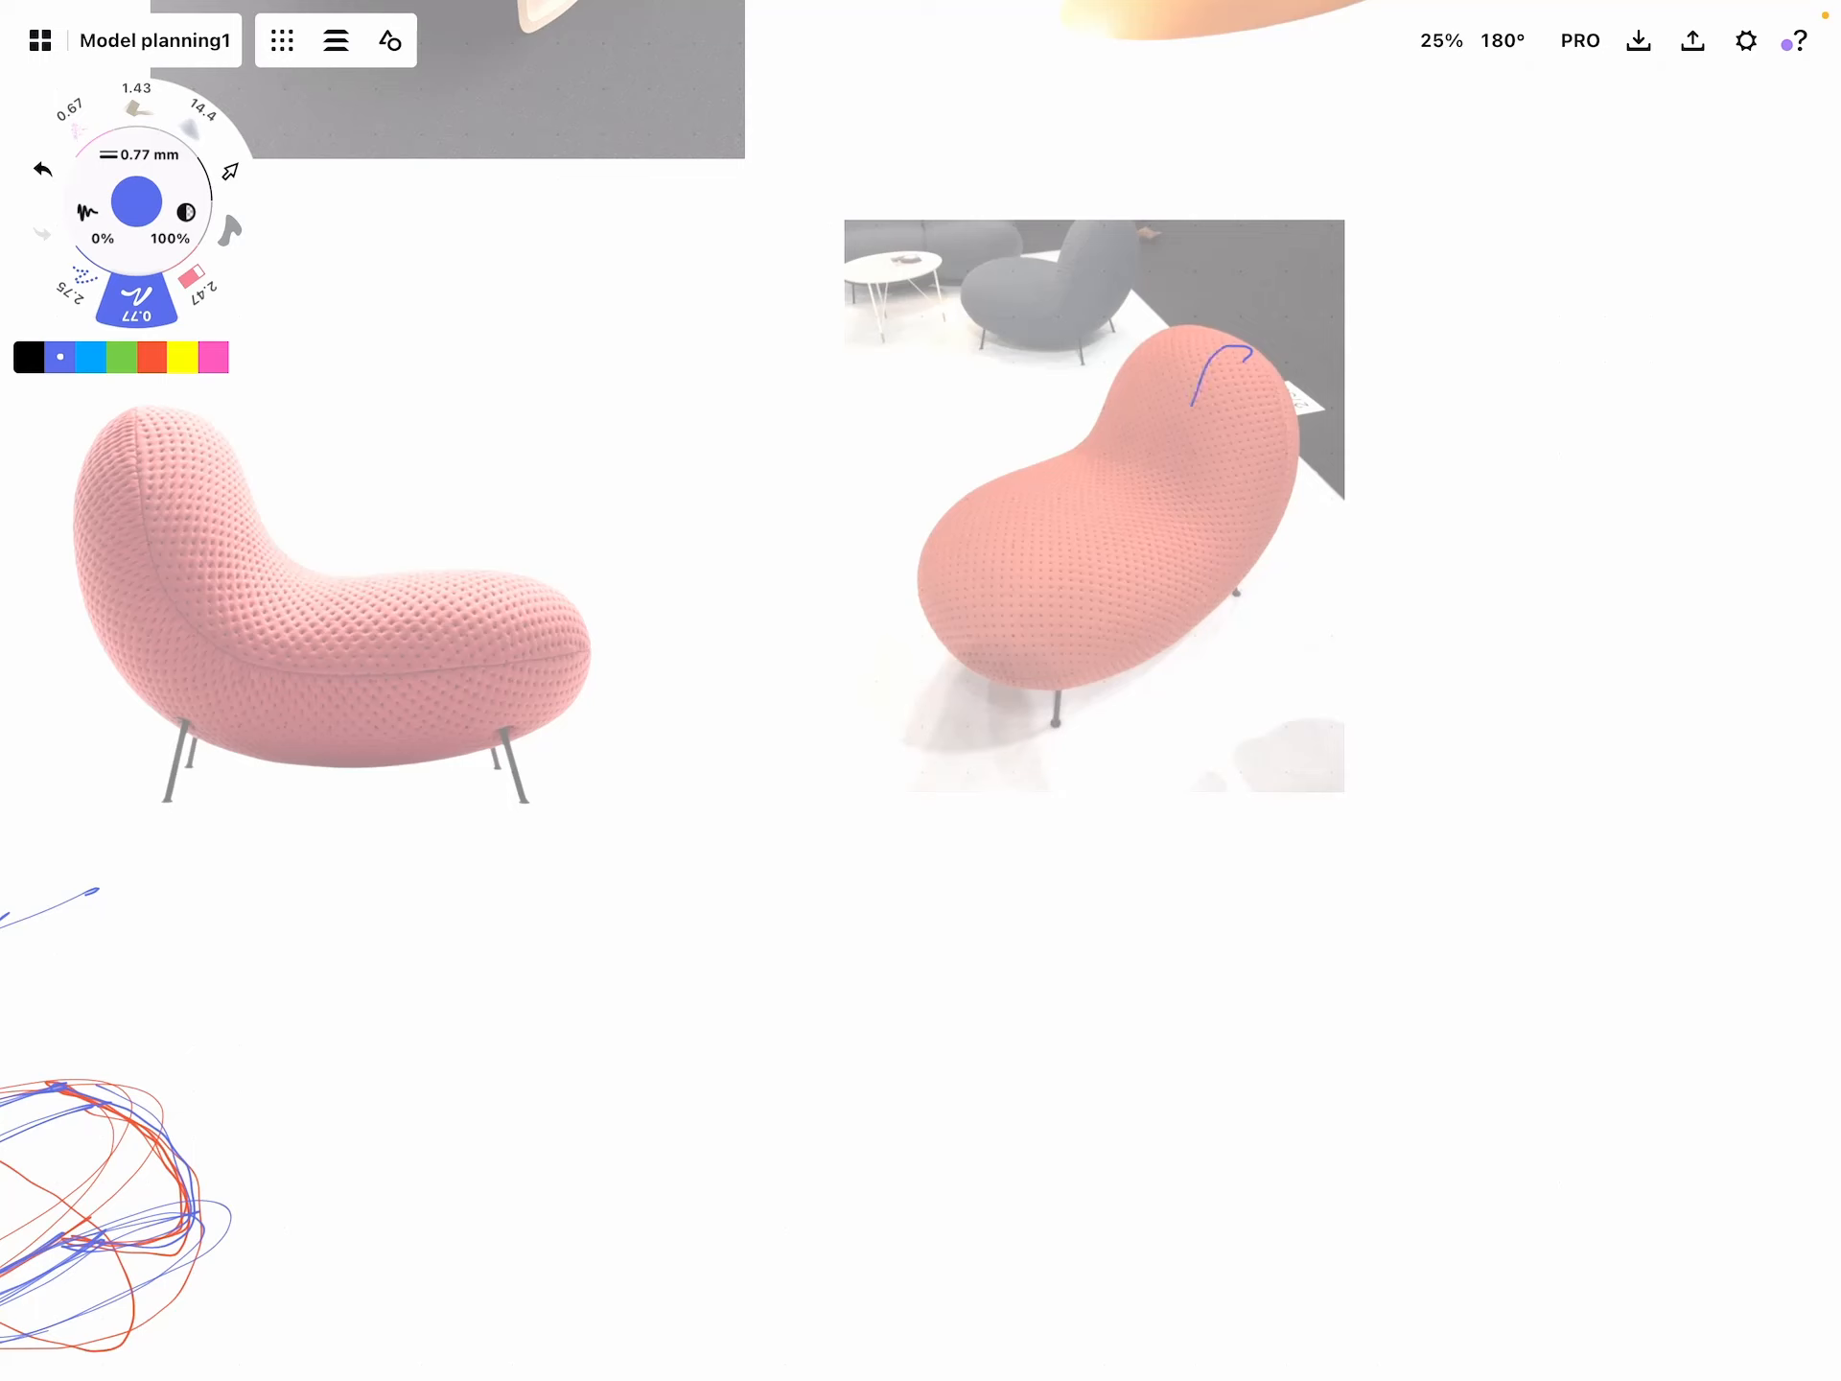
Trace a blue flow curve over the right-hand bean chair photo
left_click_drag(1233, 353, 1105, 587)
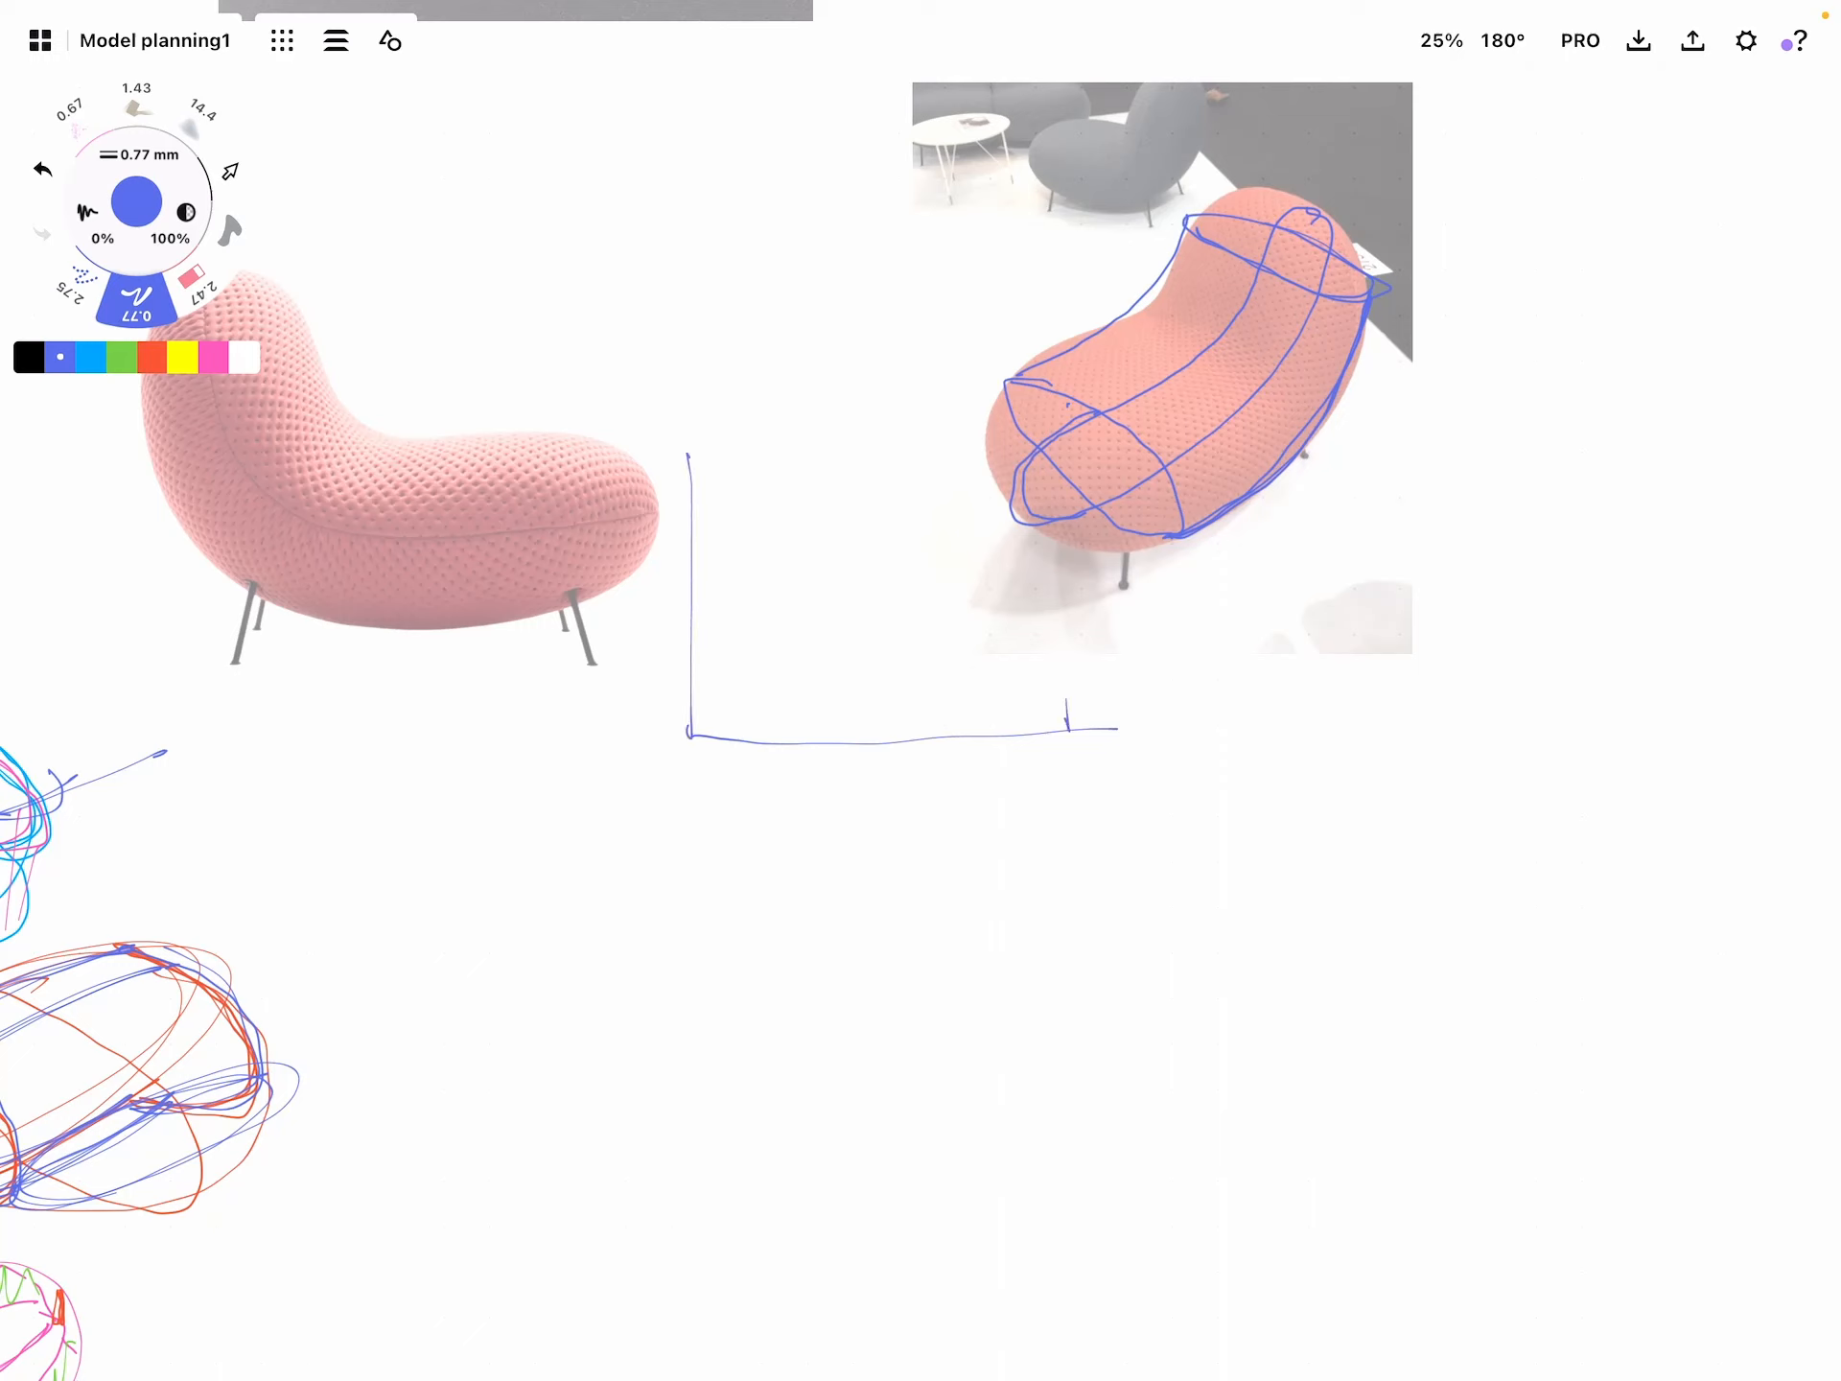
Draw the bean chair profile's centre axis, semicircle and wavy top edge in blue
left_click_drag(904, 388, 904, 909)
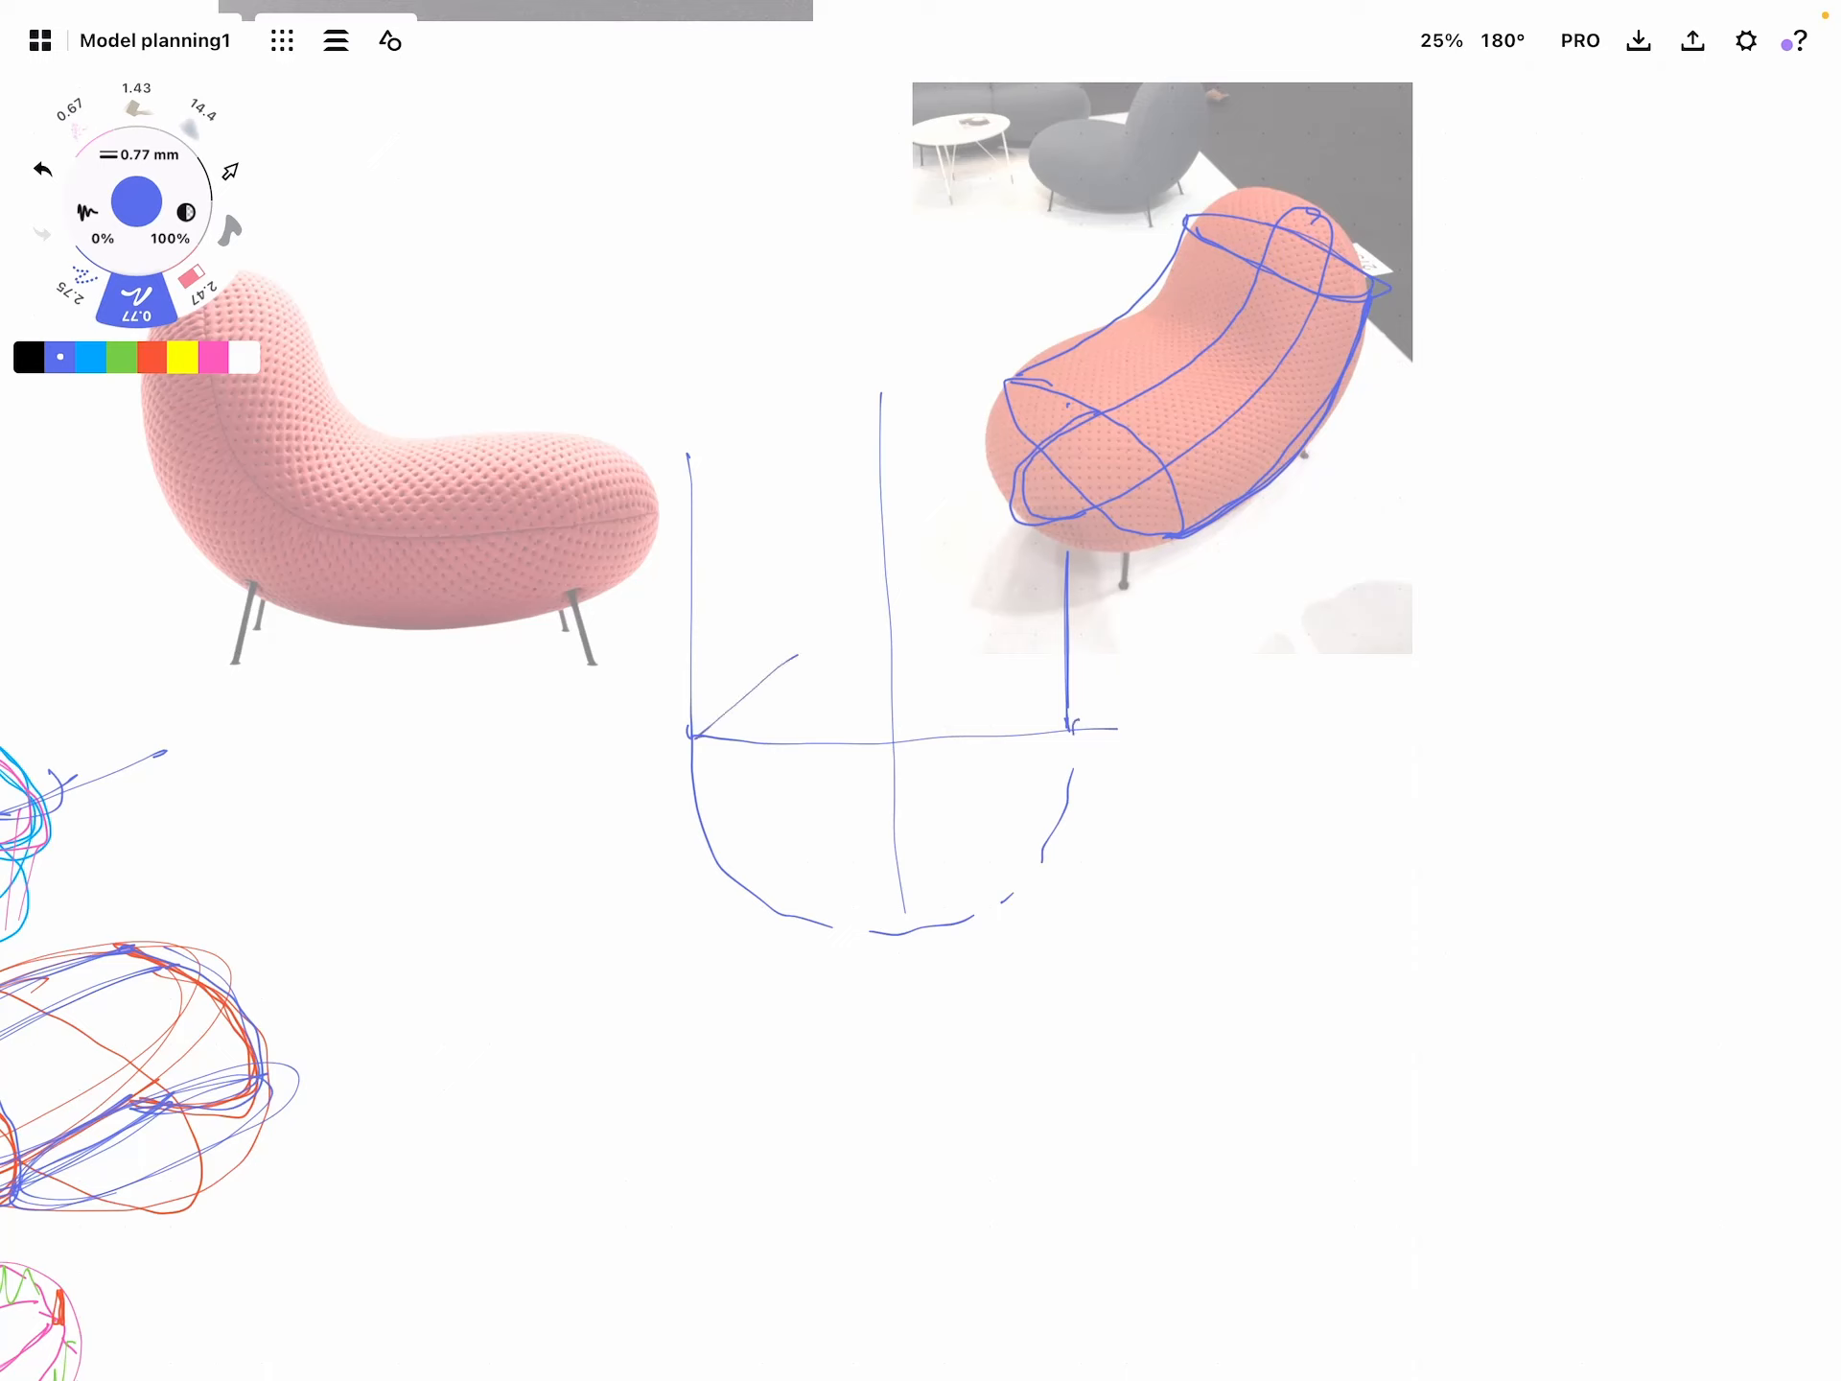
left_click_drag(693, 731, 979, 656)
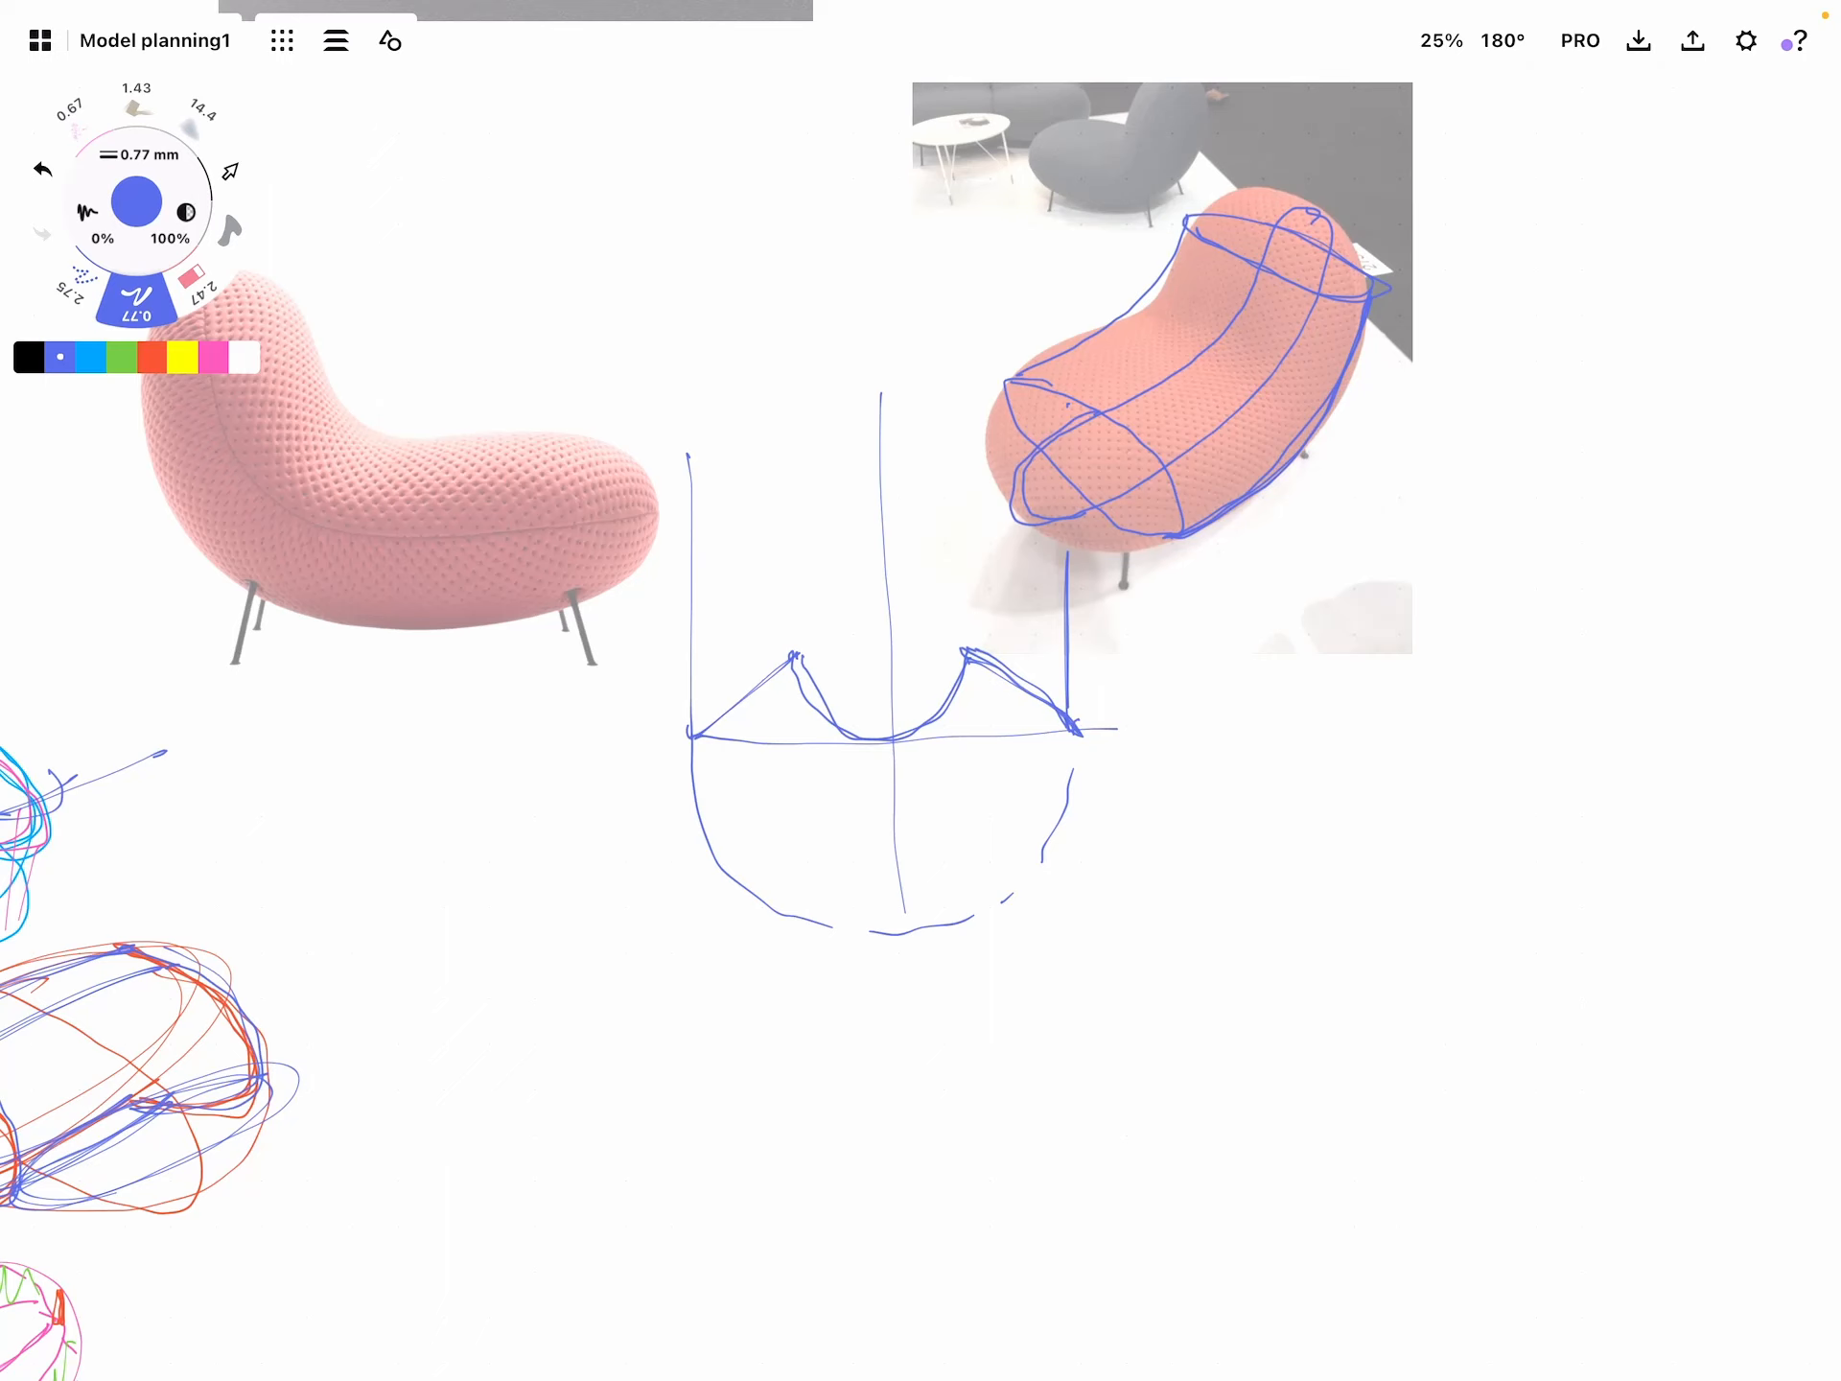
scroll("down", 3)
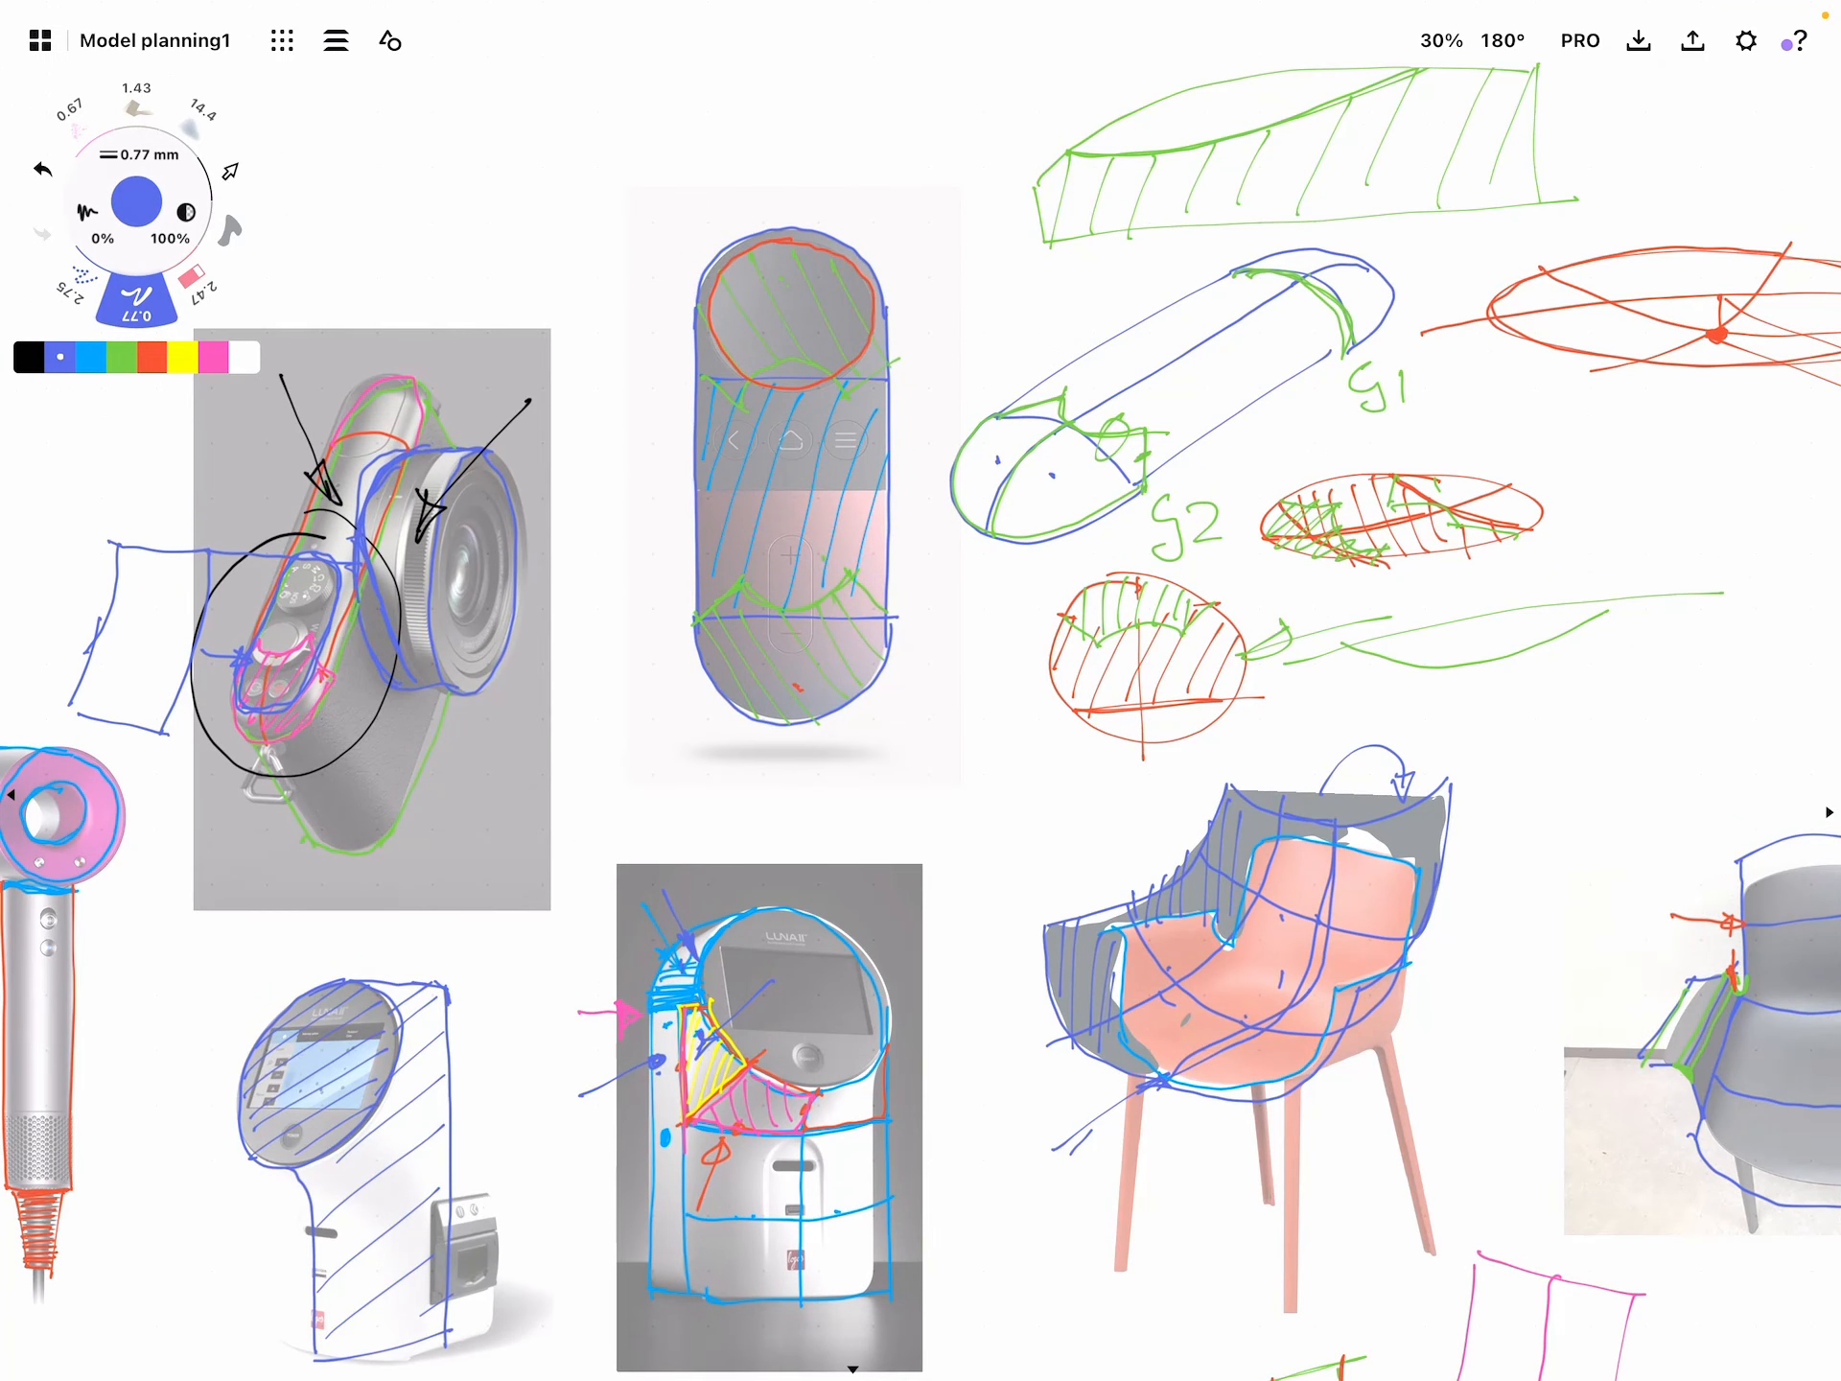
scroll("down", 3)
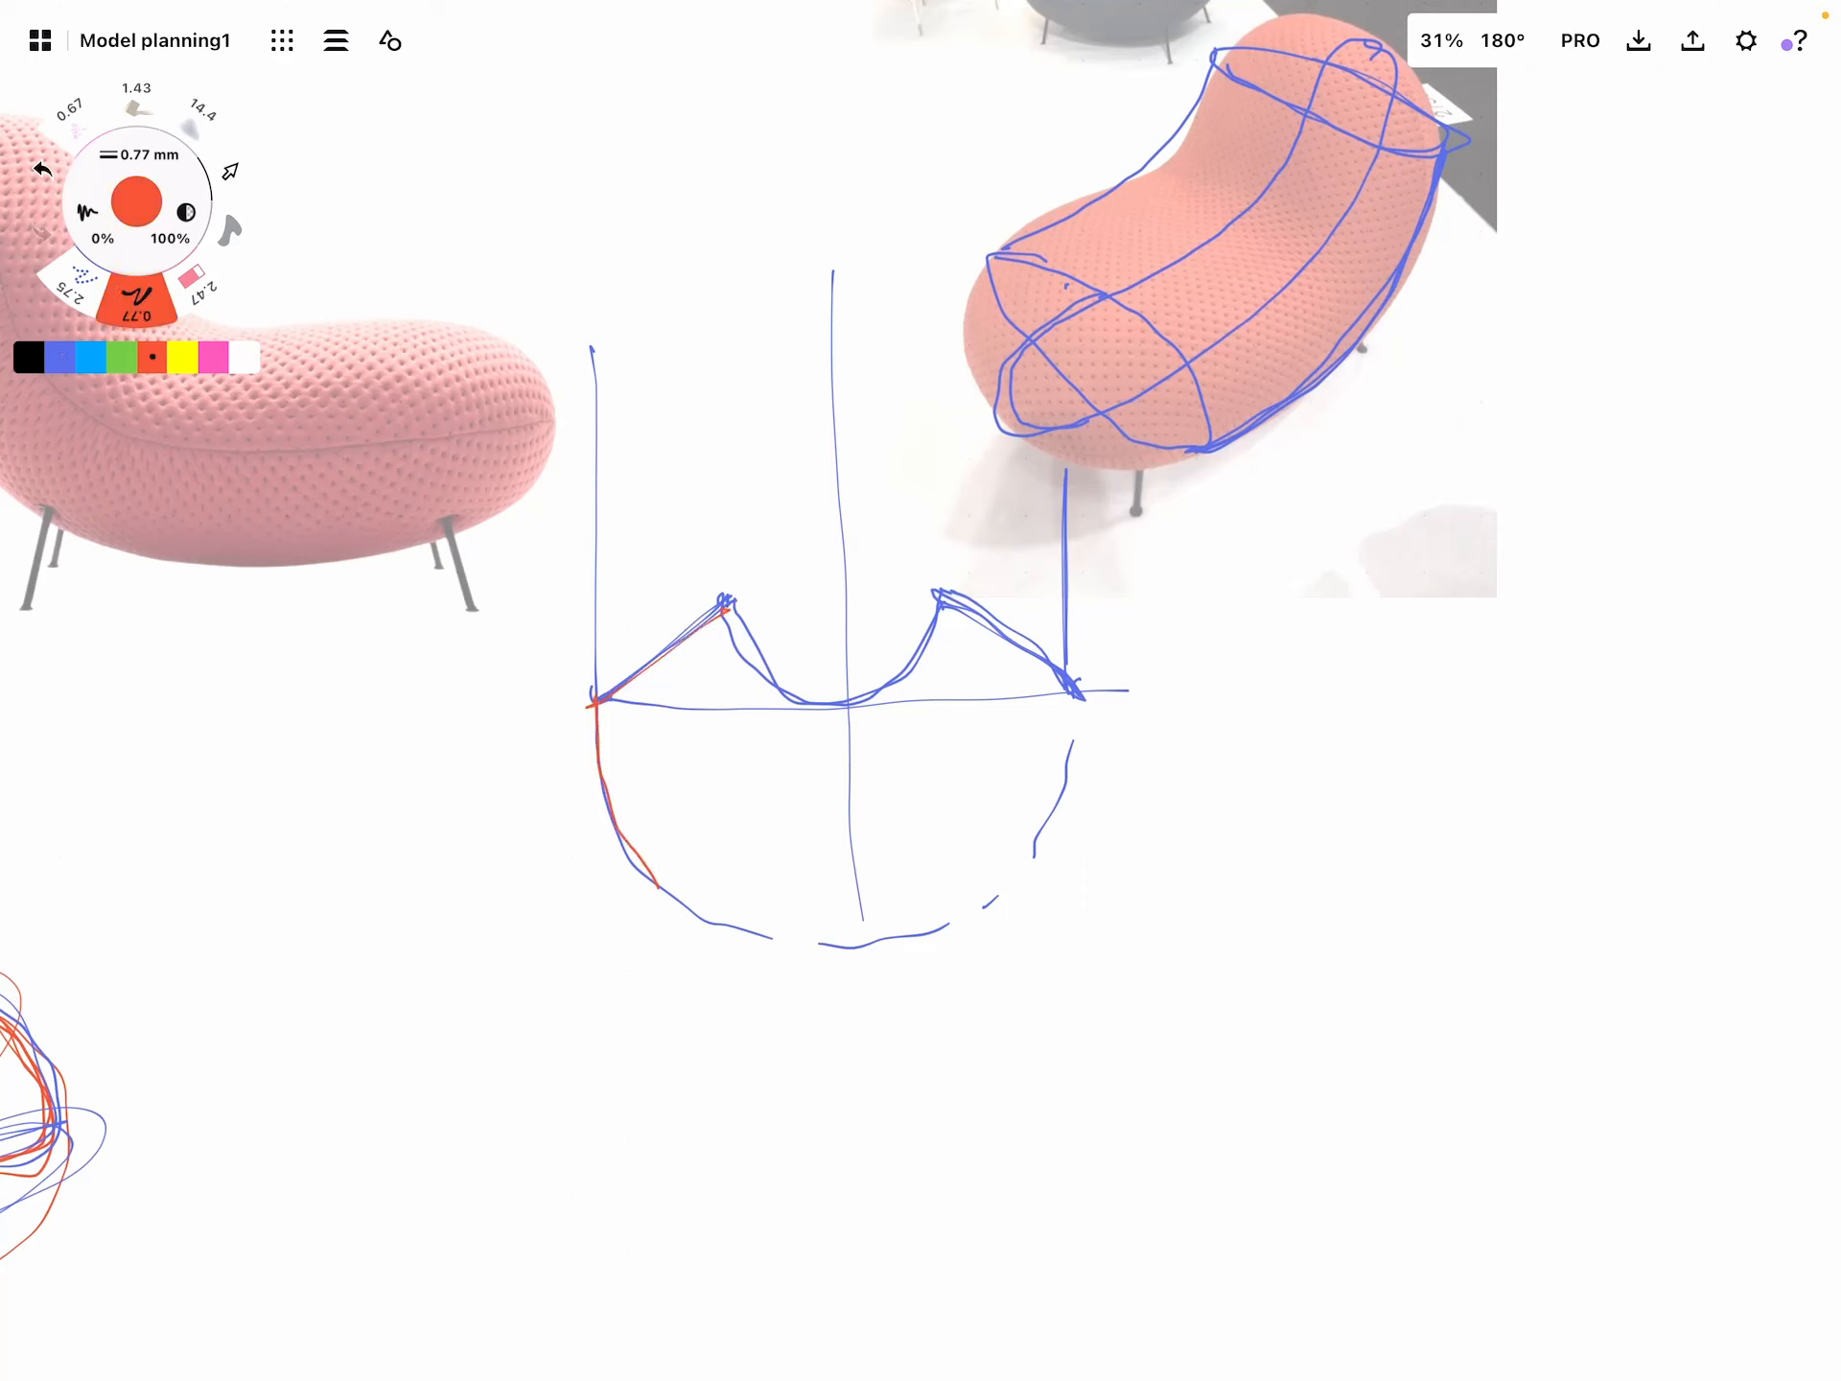
Trace the profile's left edge and remaining outline in red
left_click_drag(598, 704, 1080, 686)
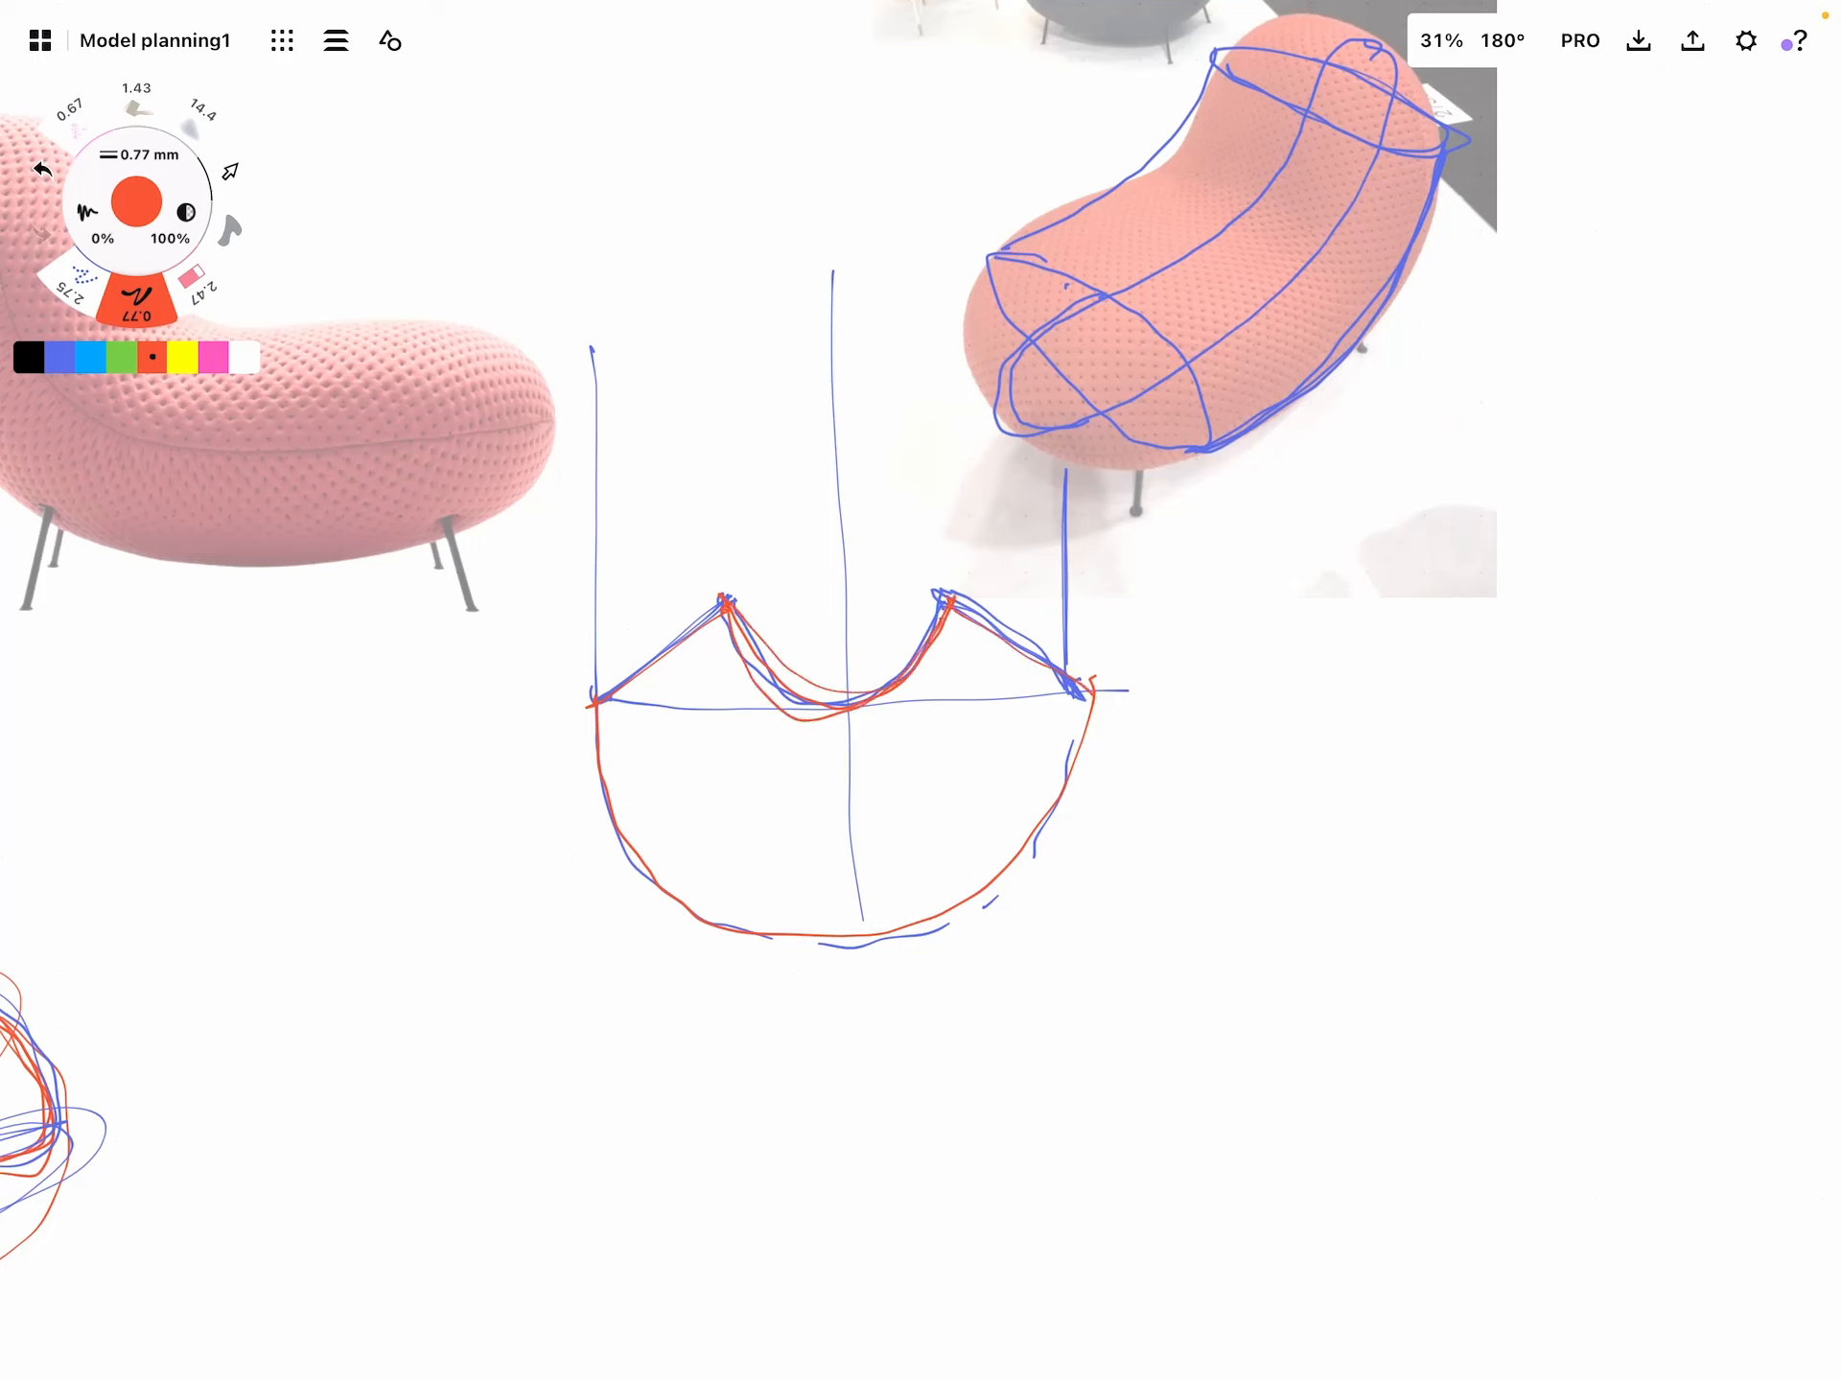
left_click_drag(1216, 294, 1216, 459)
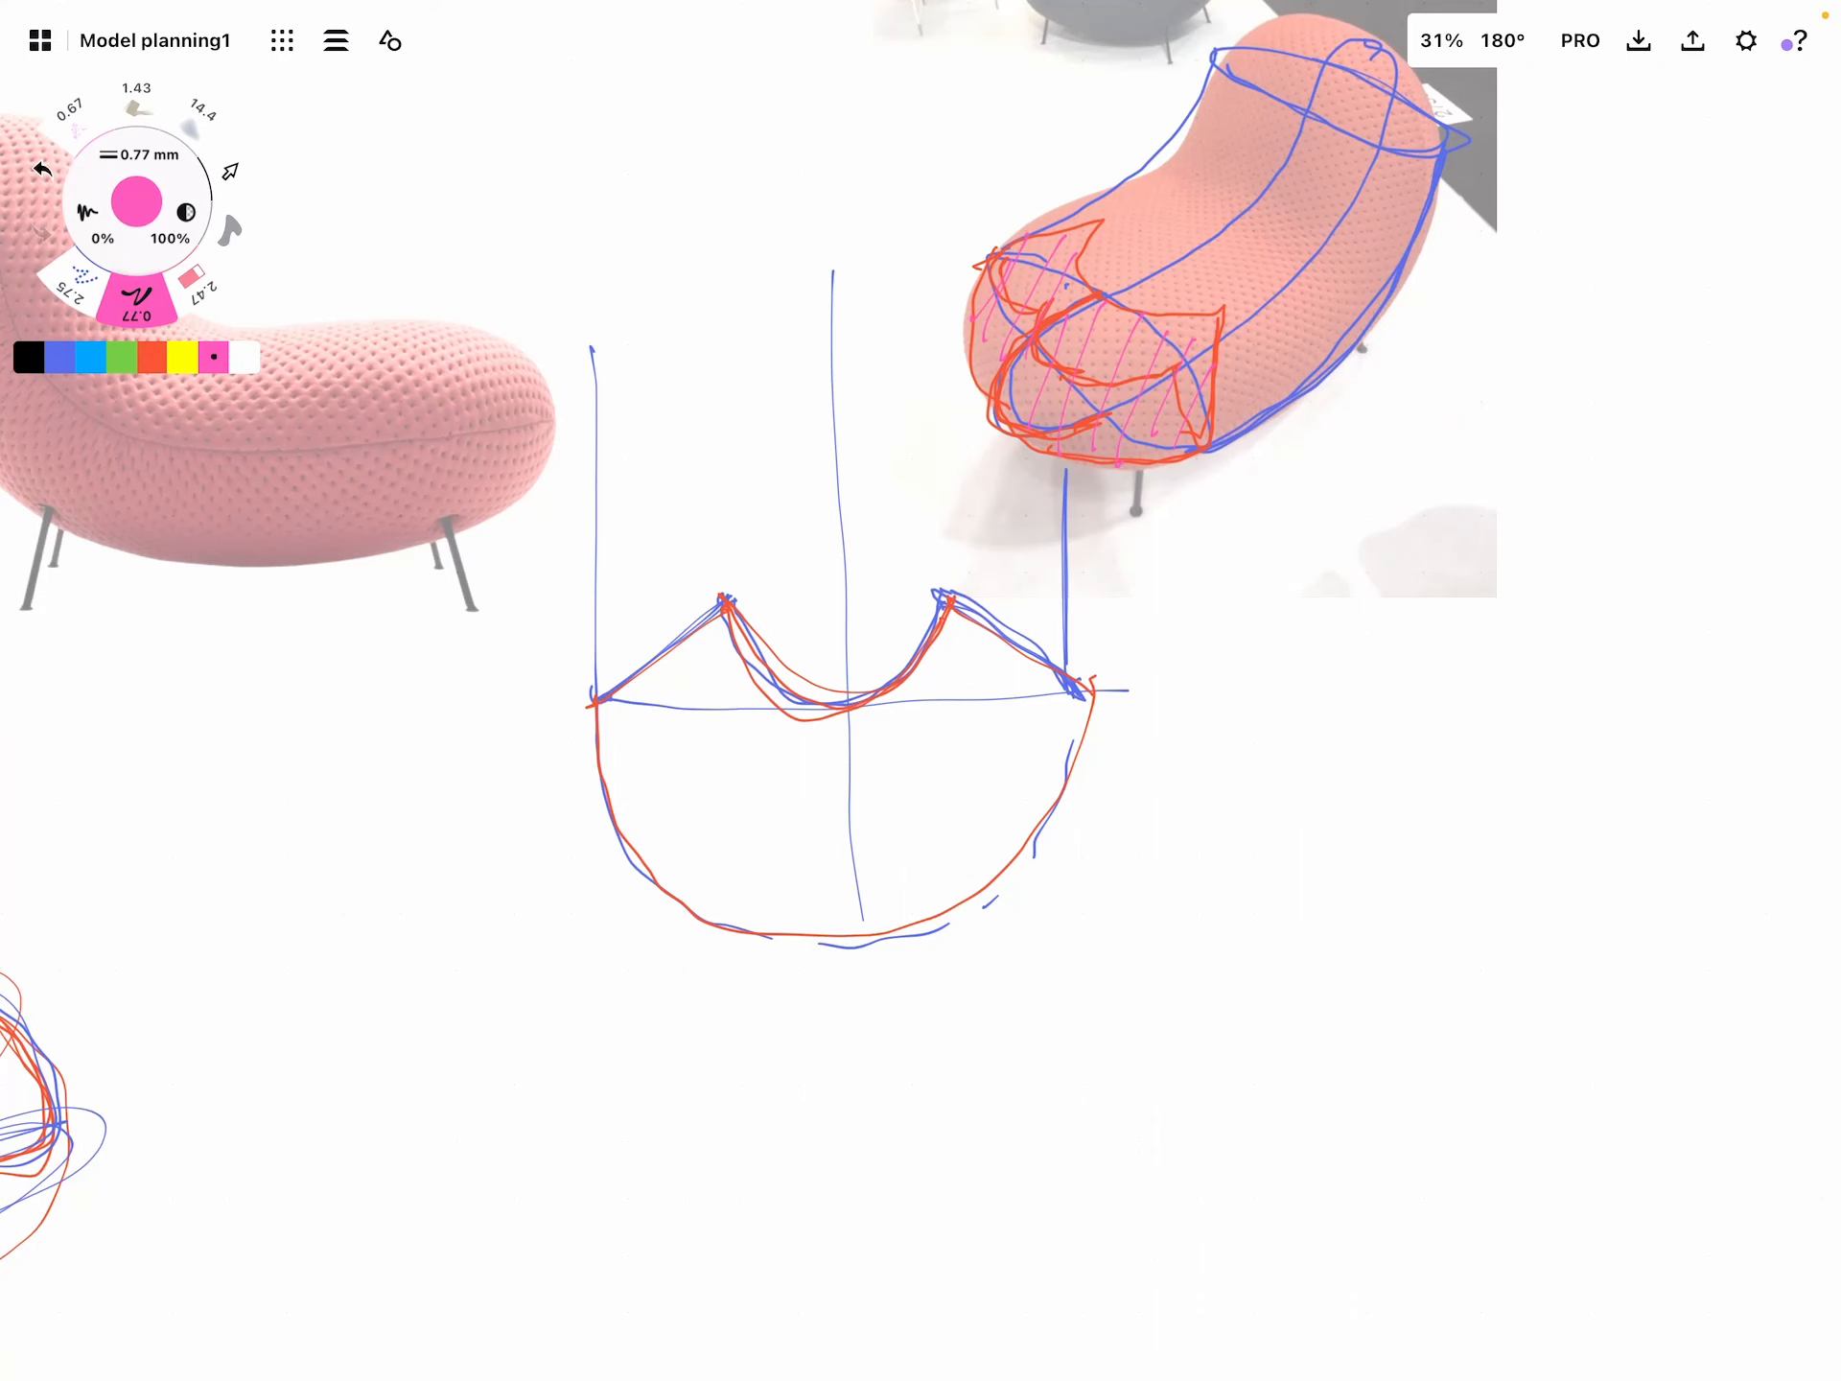
scroll("down", 3)
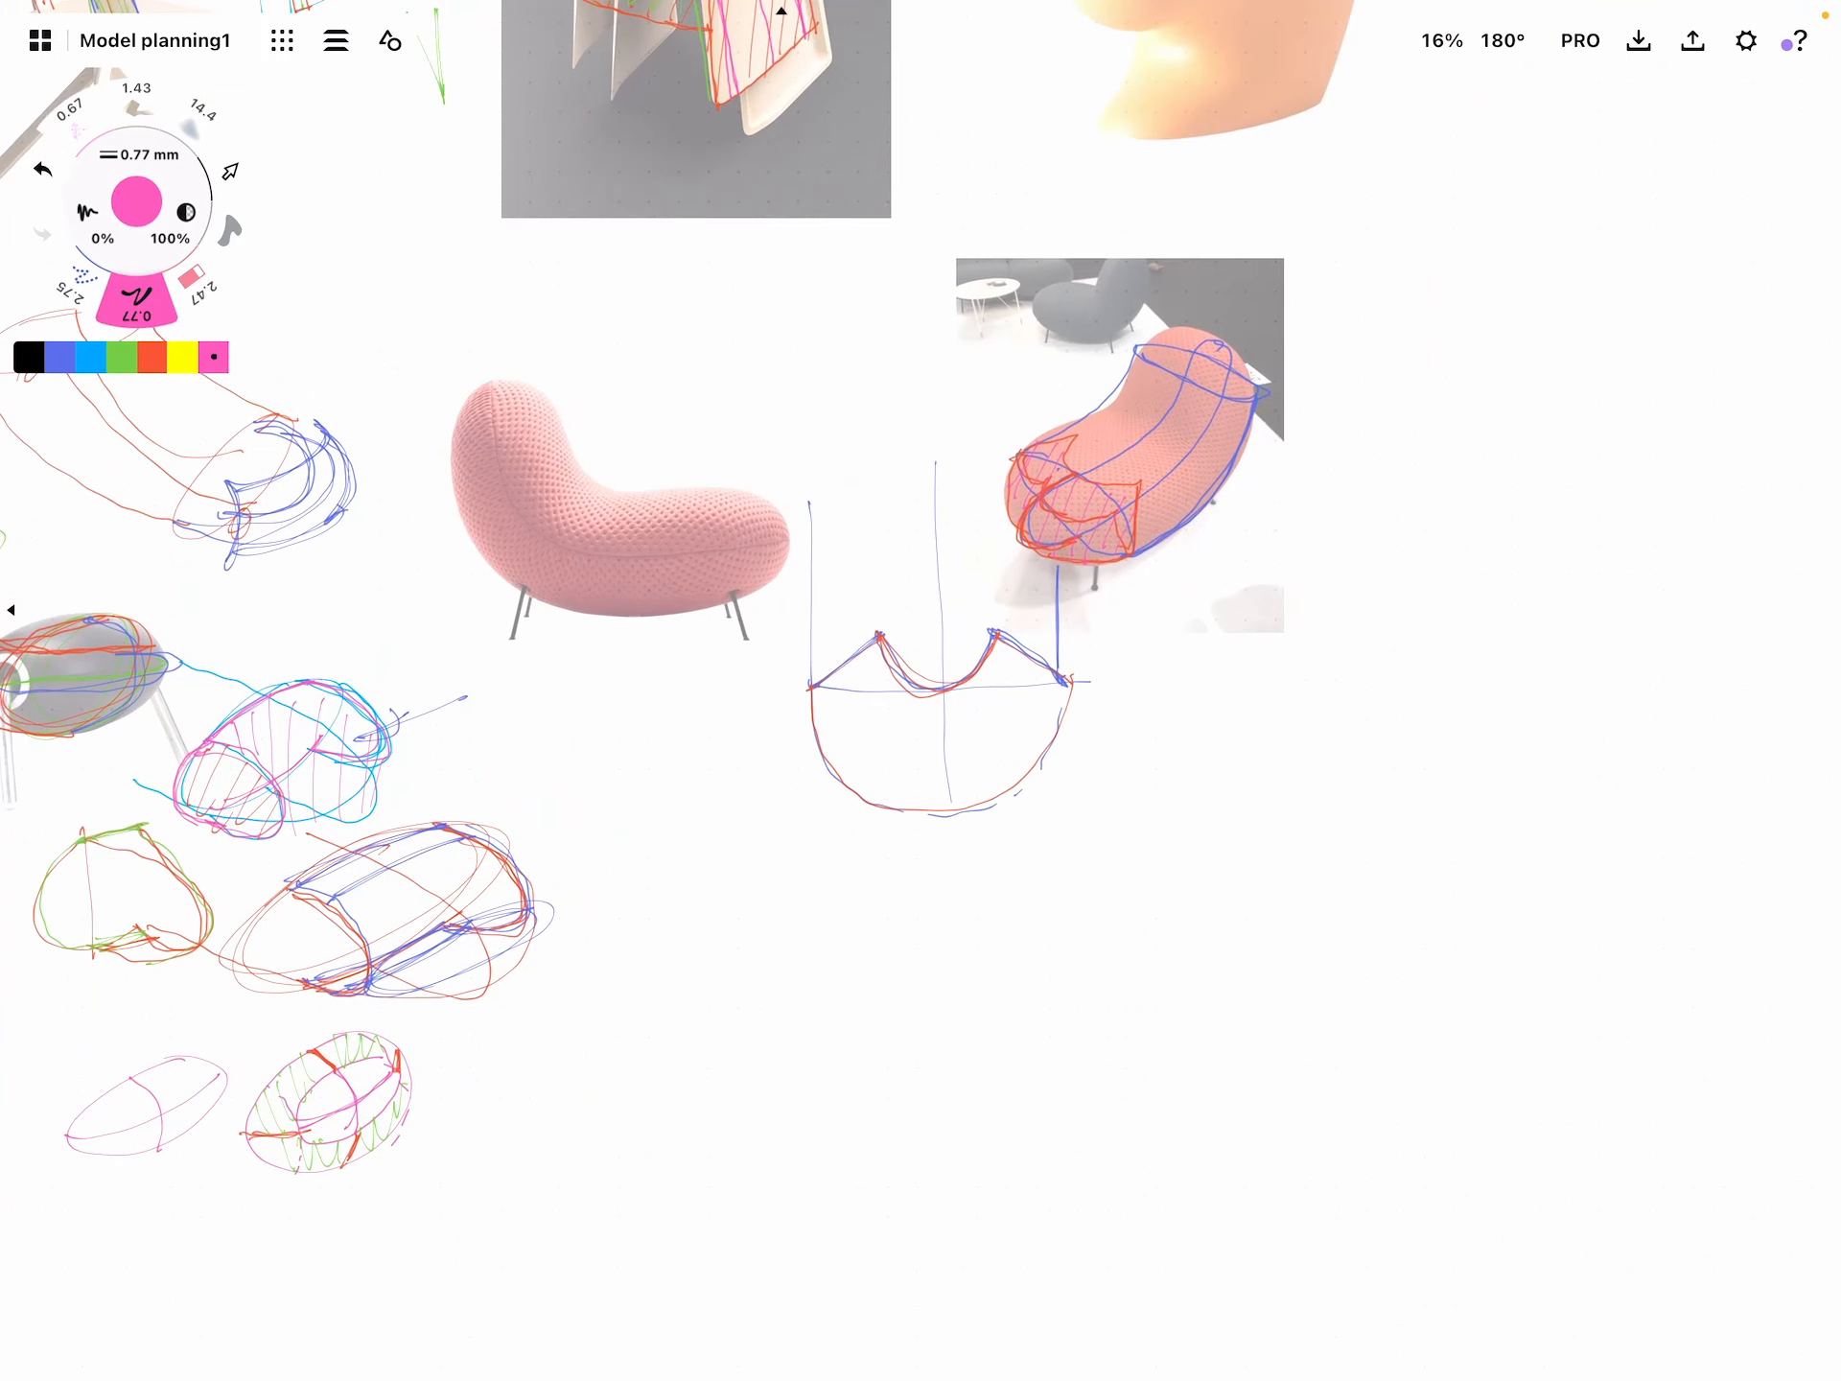
Draw the bunny body's bottom edge, back and top outline, with horizontal guide and band lines in blue
scroll("down", 3)
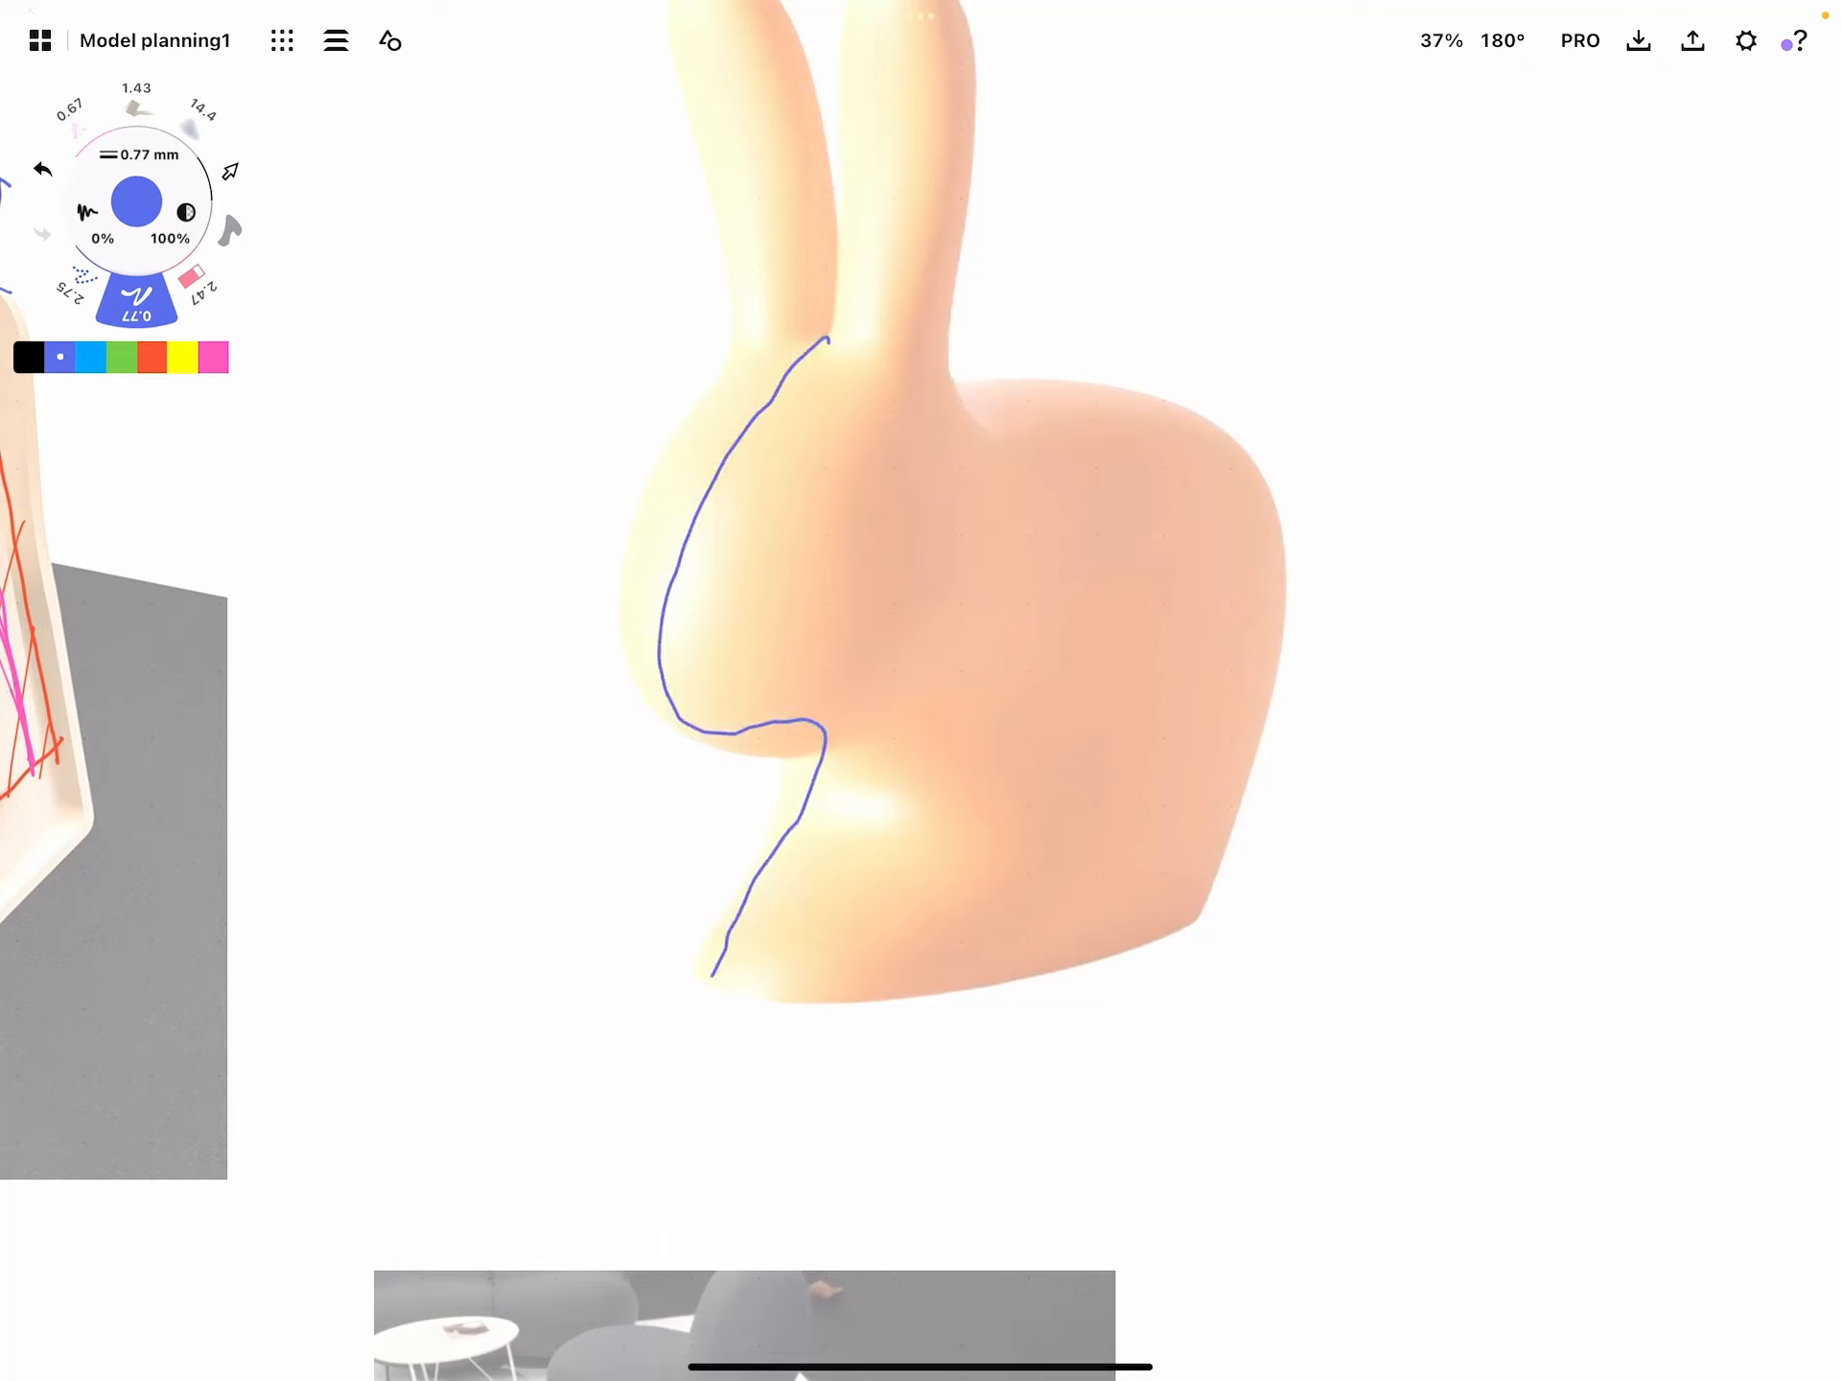
left_click_drag(714, 980, 1162, 865)
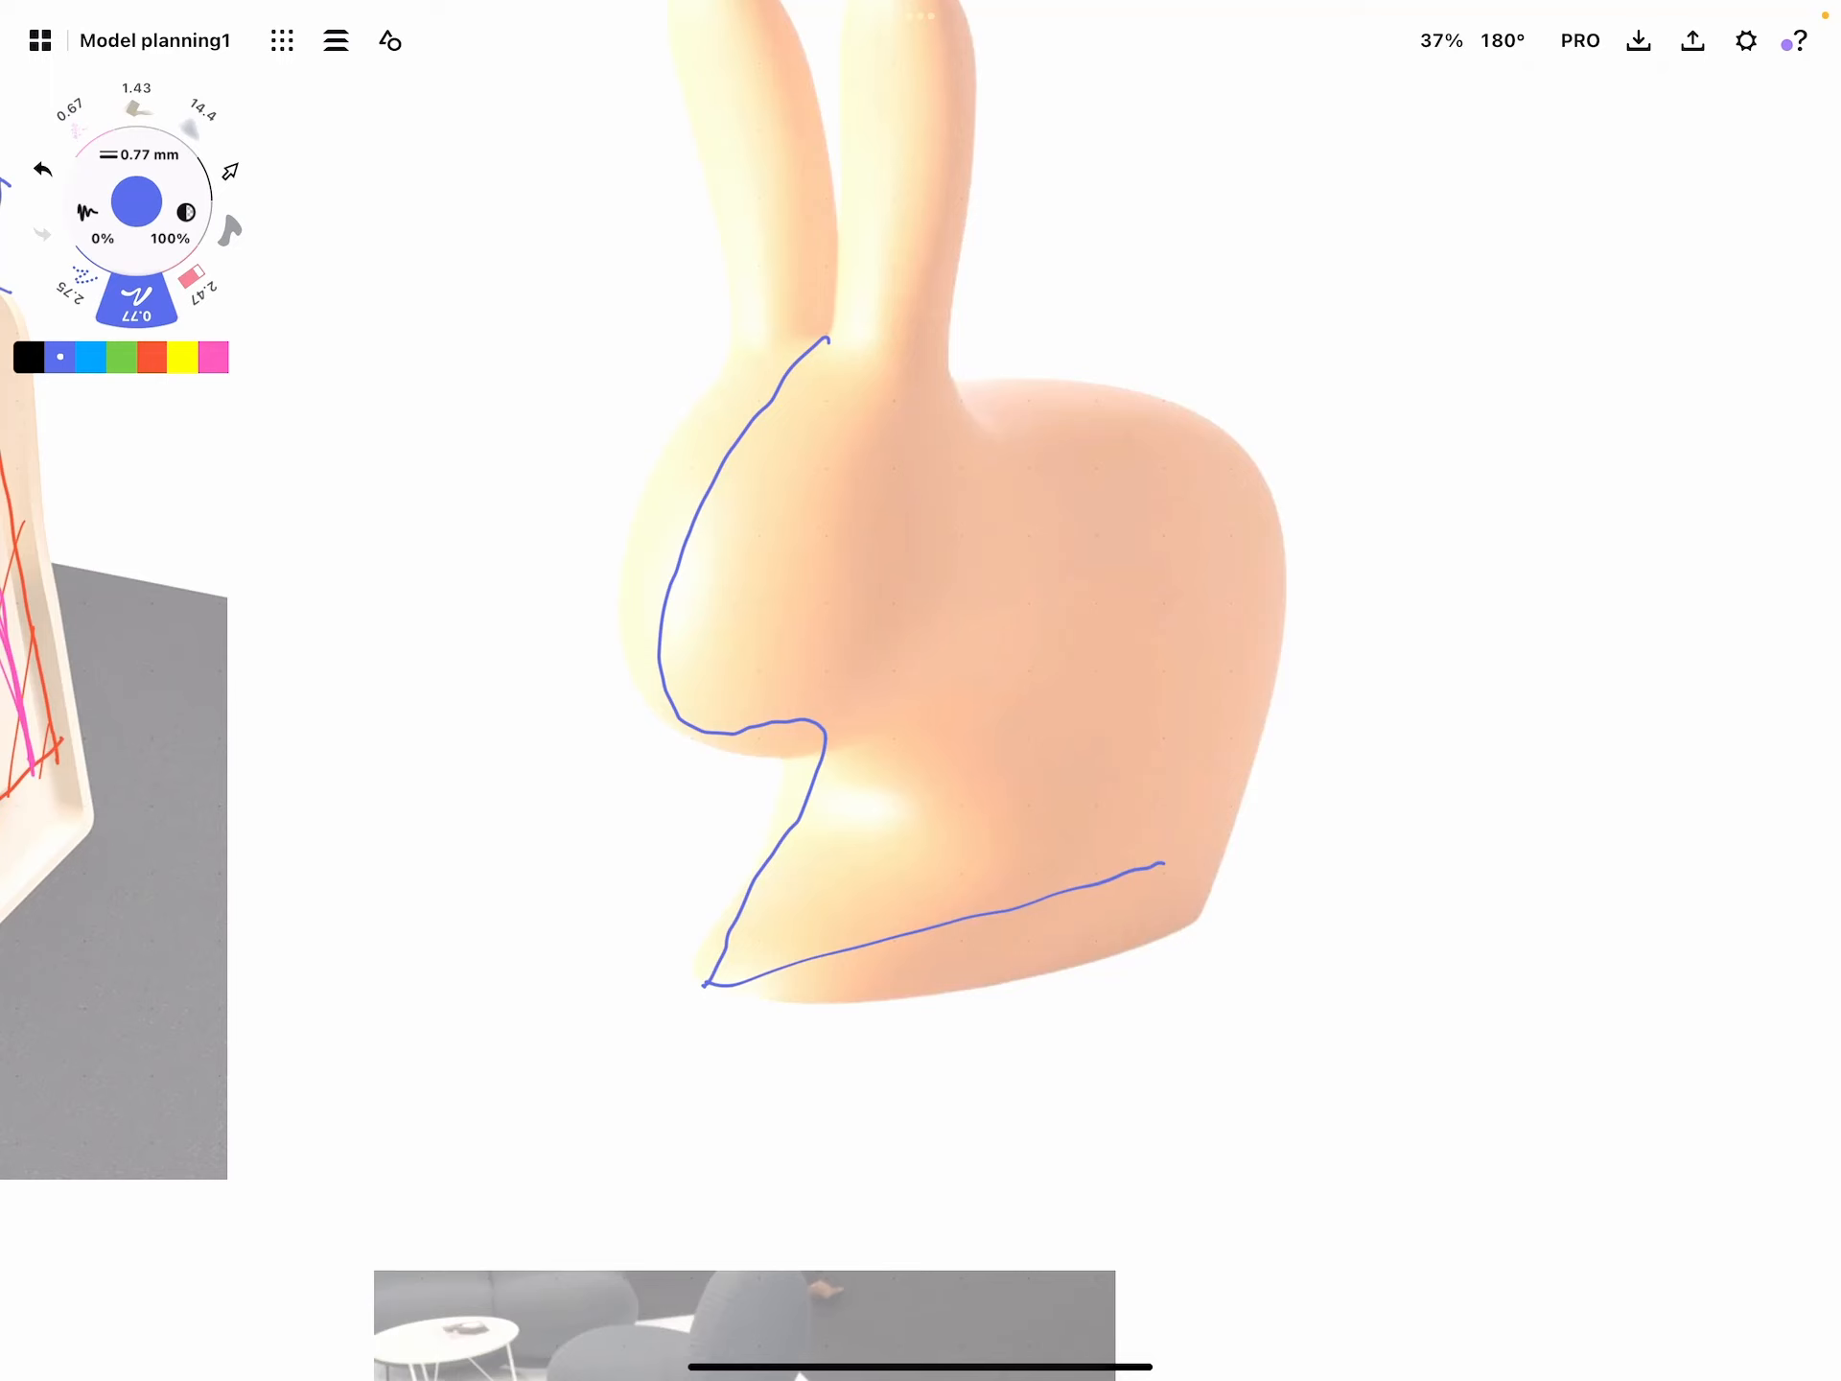
left_click_drag(822, 341, 1234, 664)
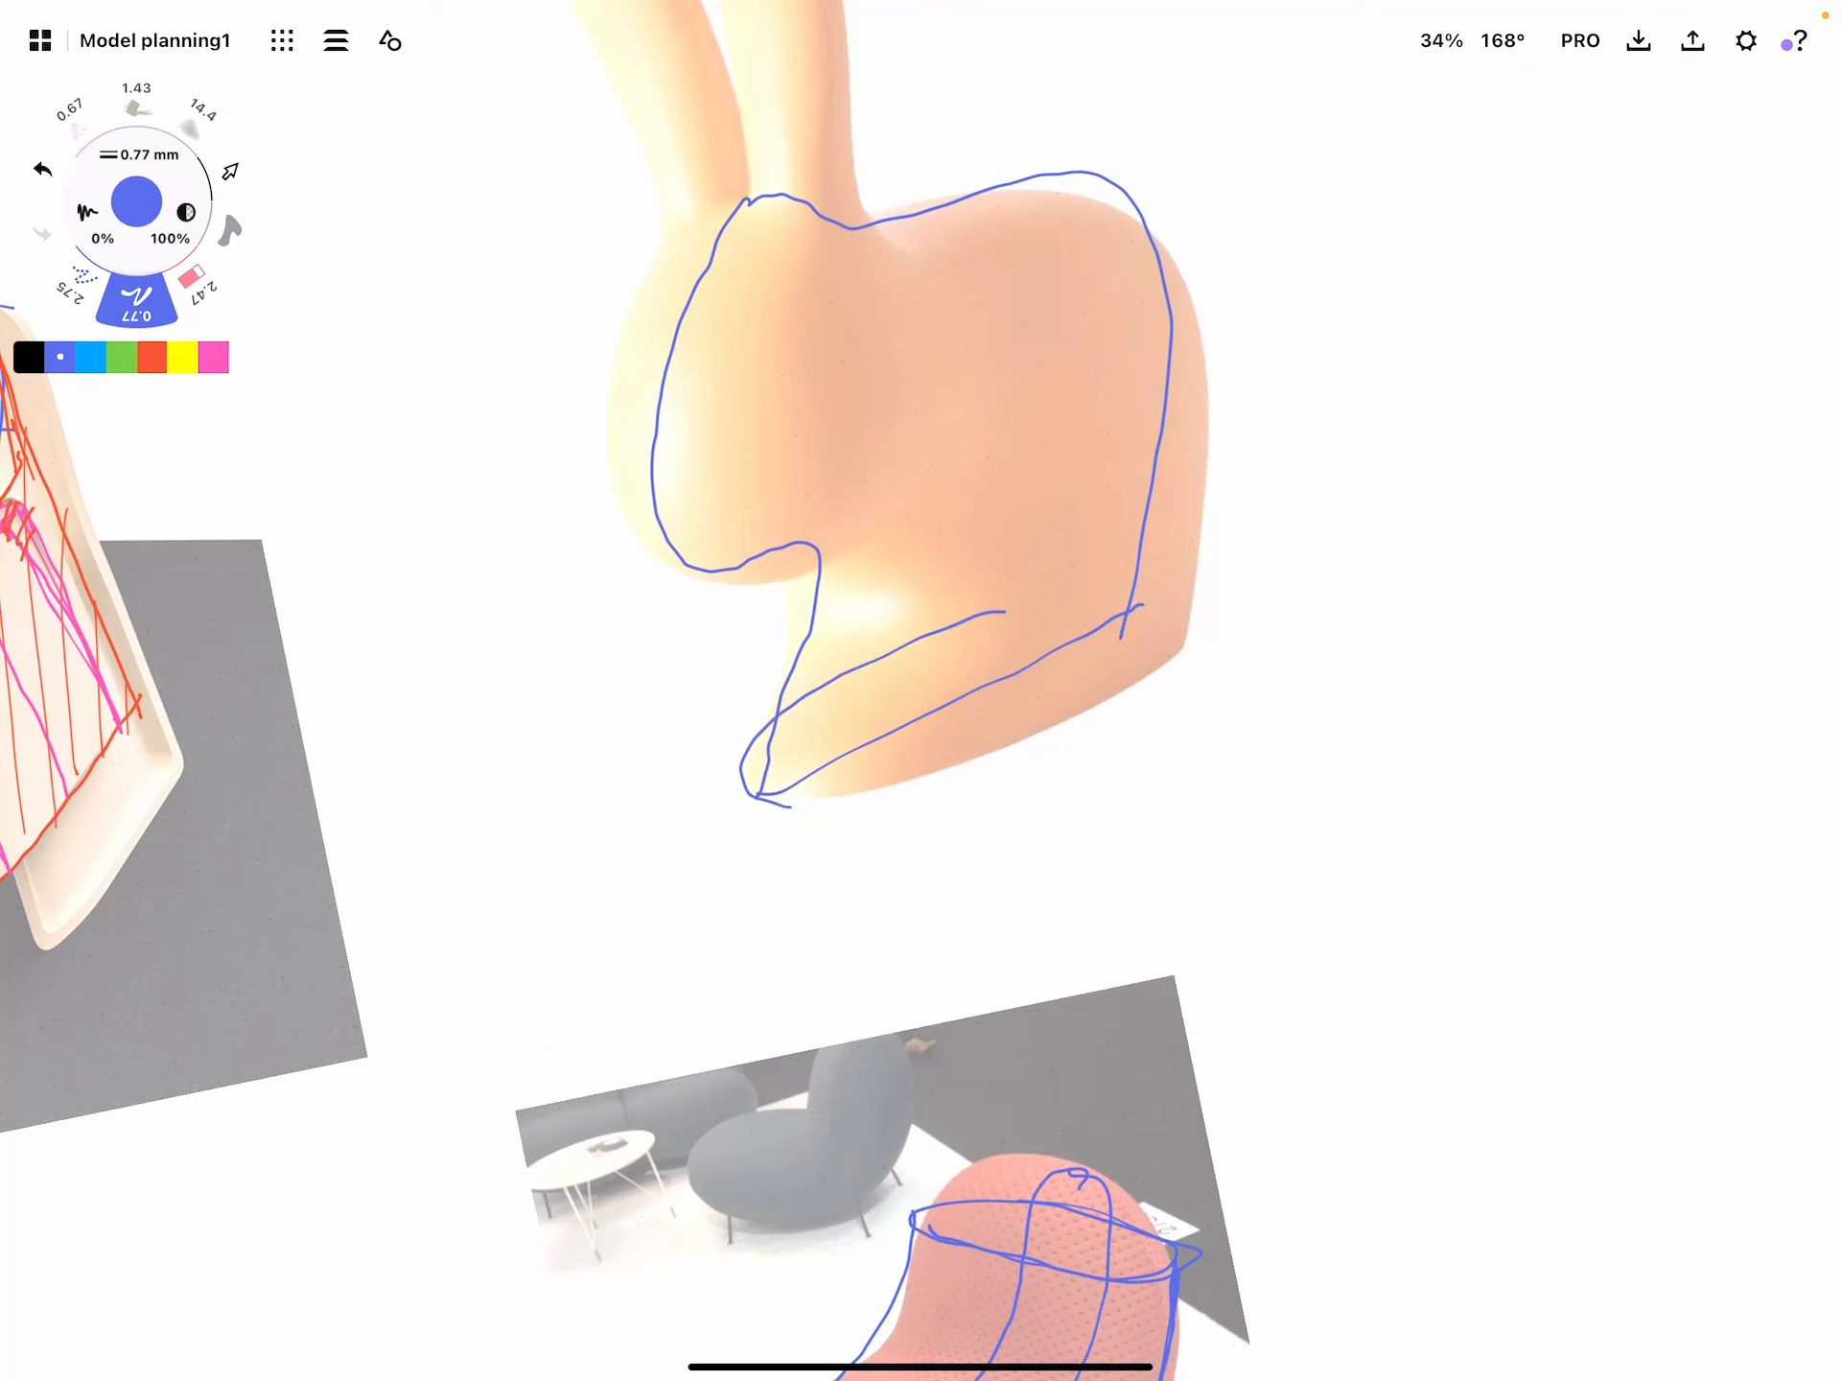
left_click_drag(998, 610, 1222, 622)
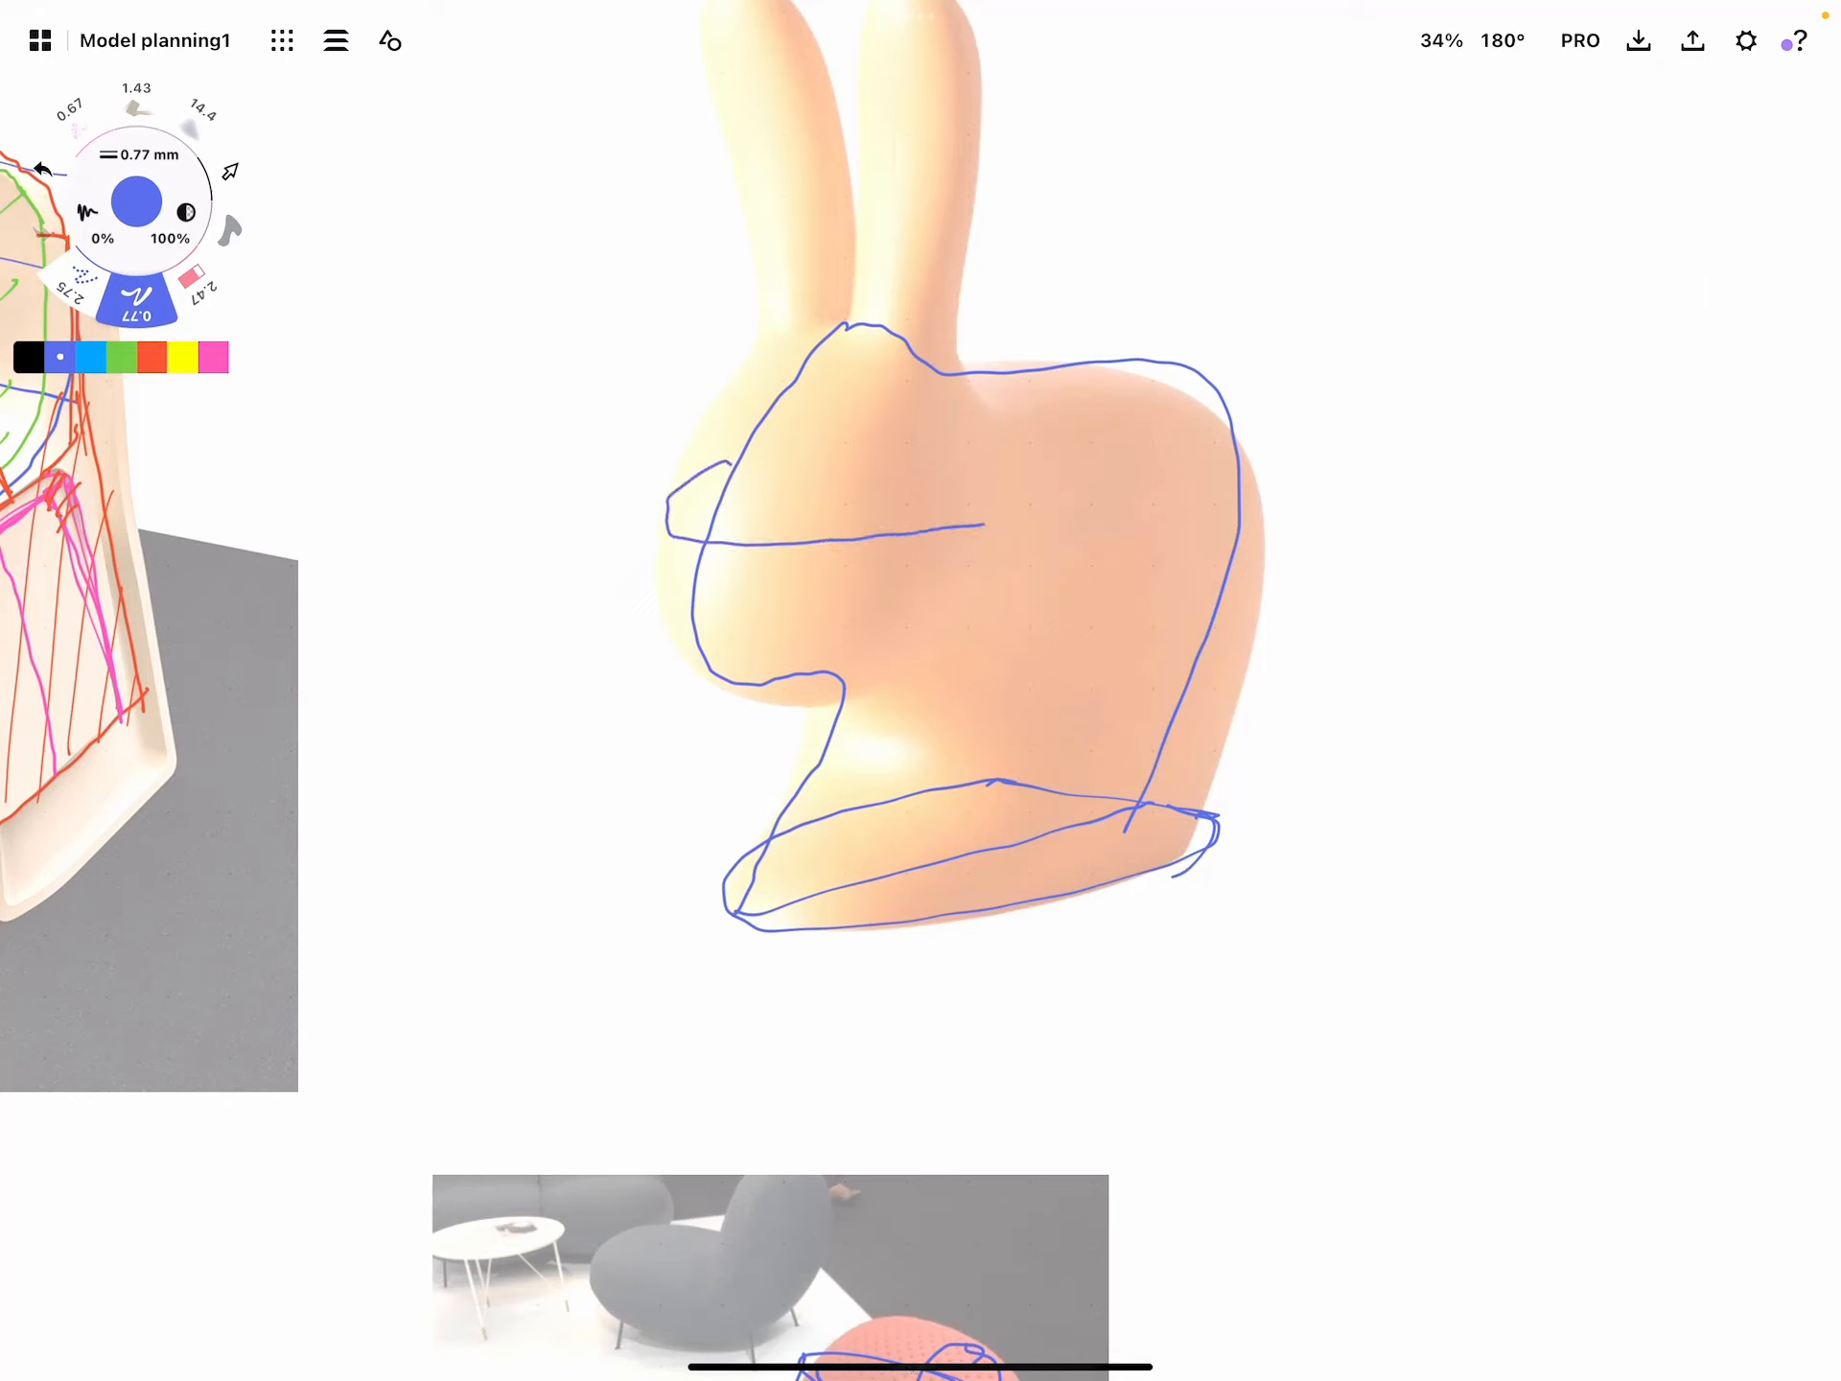
left_click_drag(729, 436, 1222, 422)
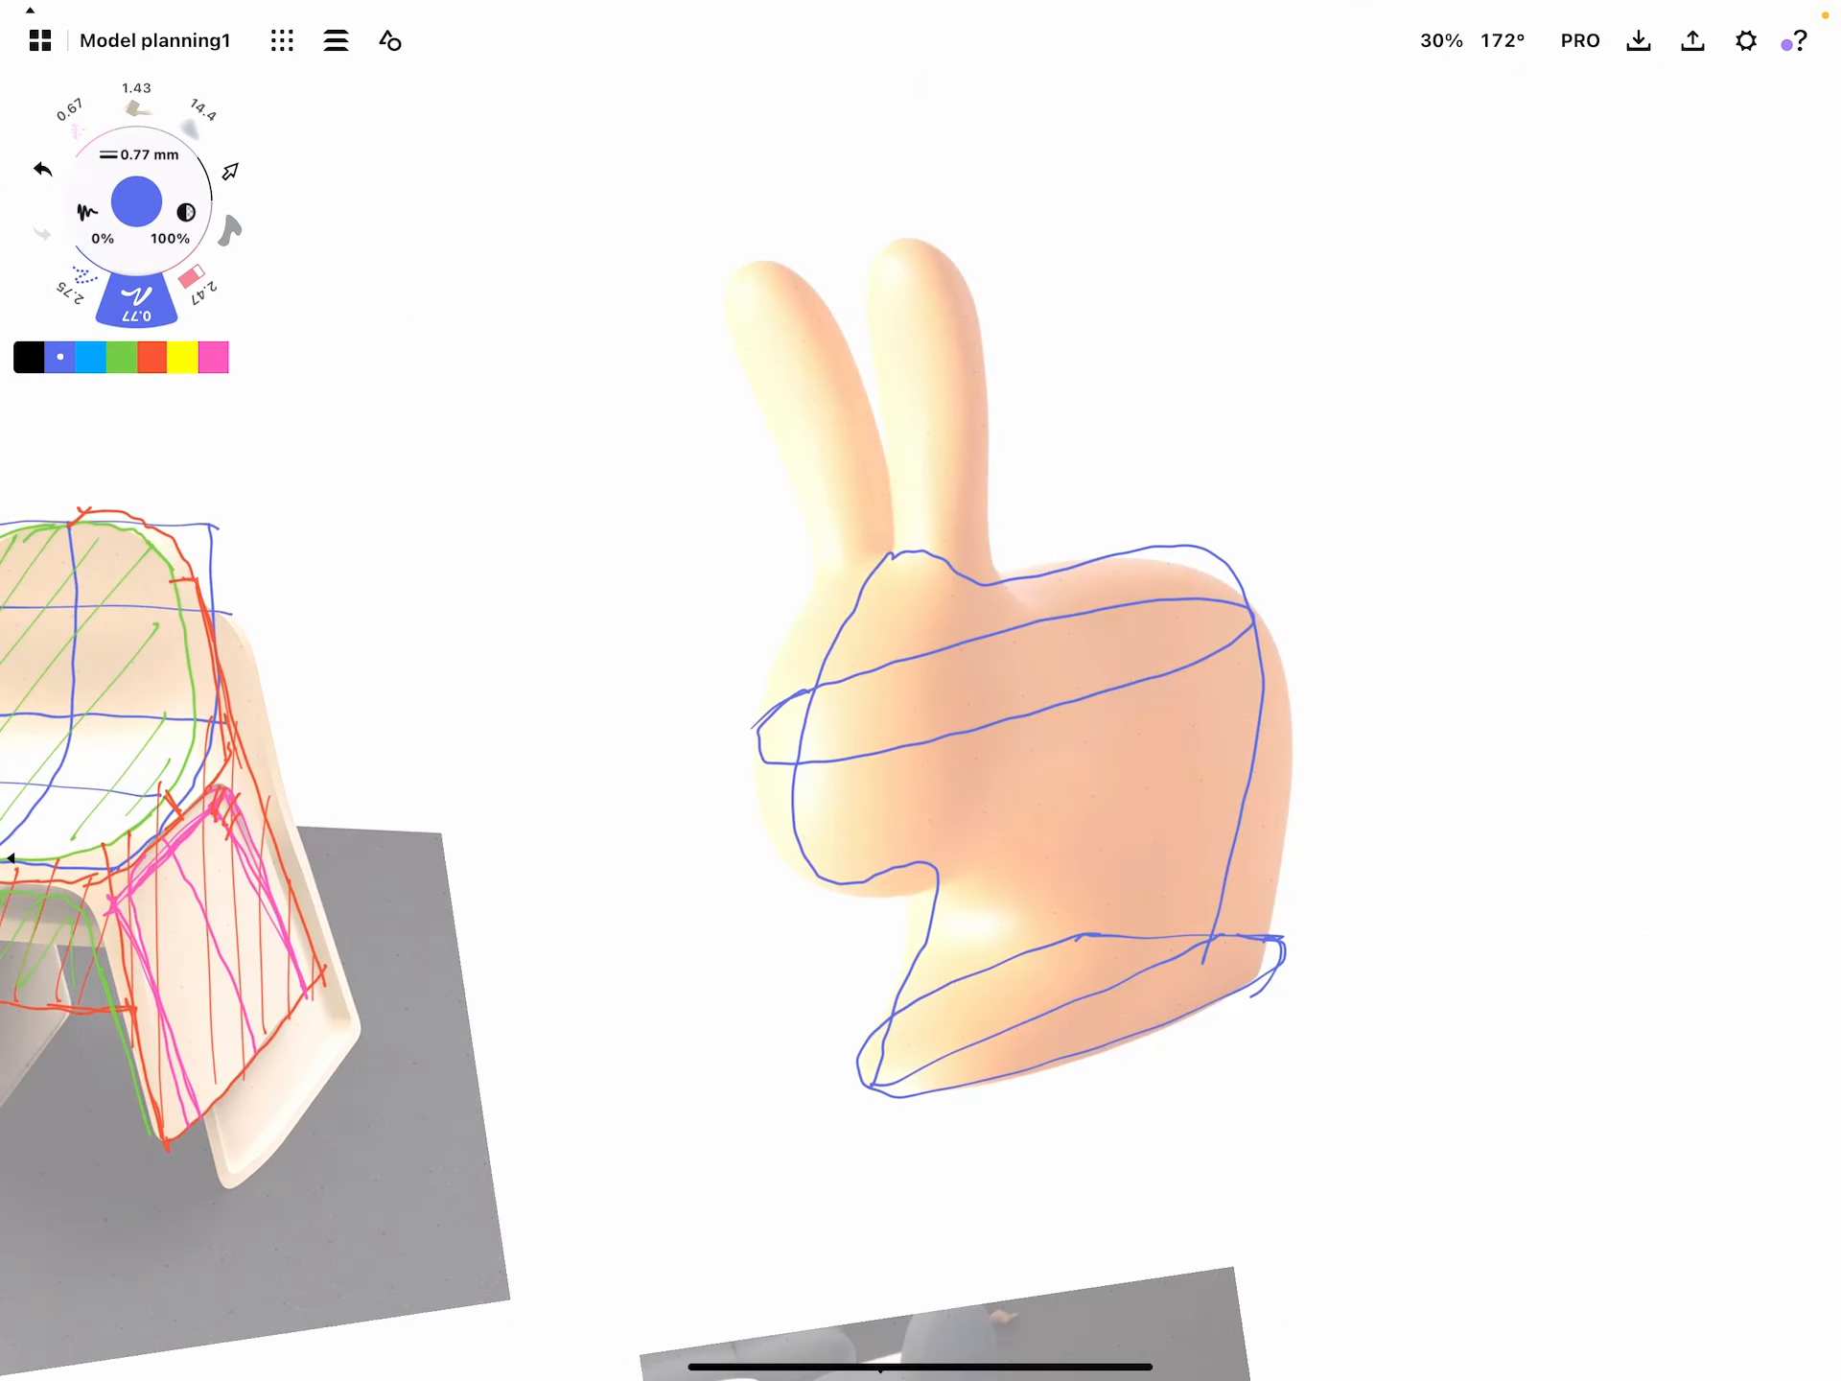
left_click_drag(917, 553, 975, 575)
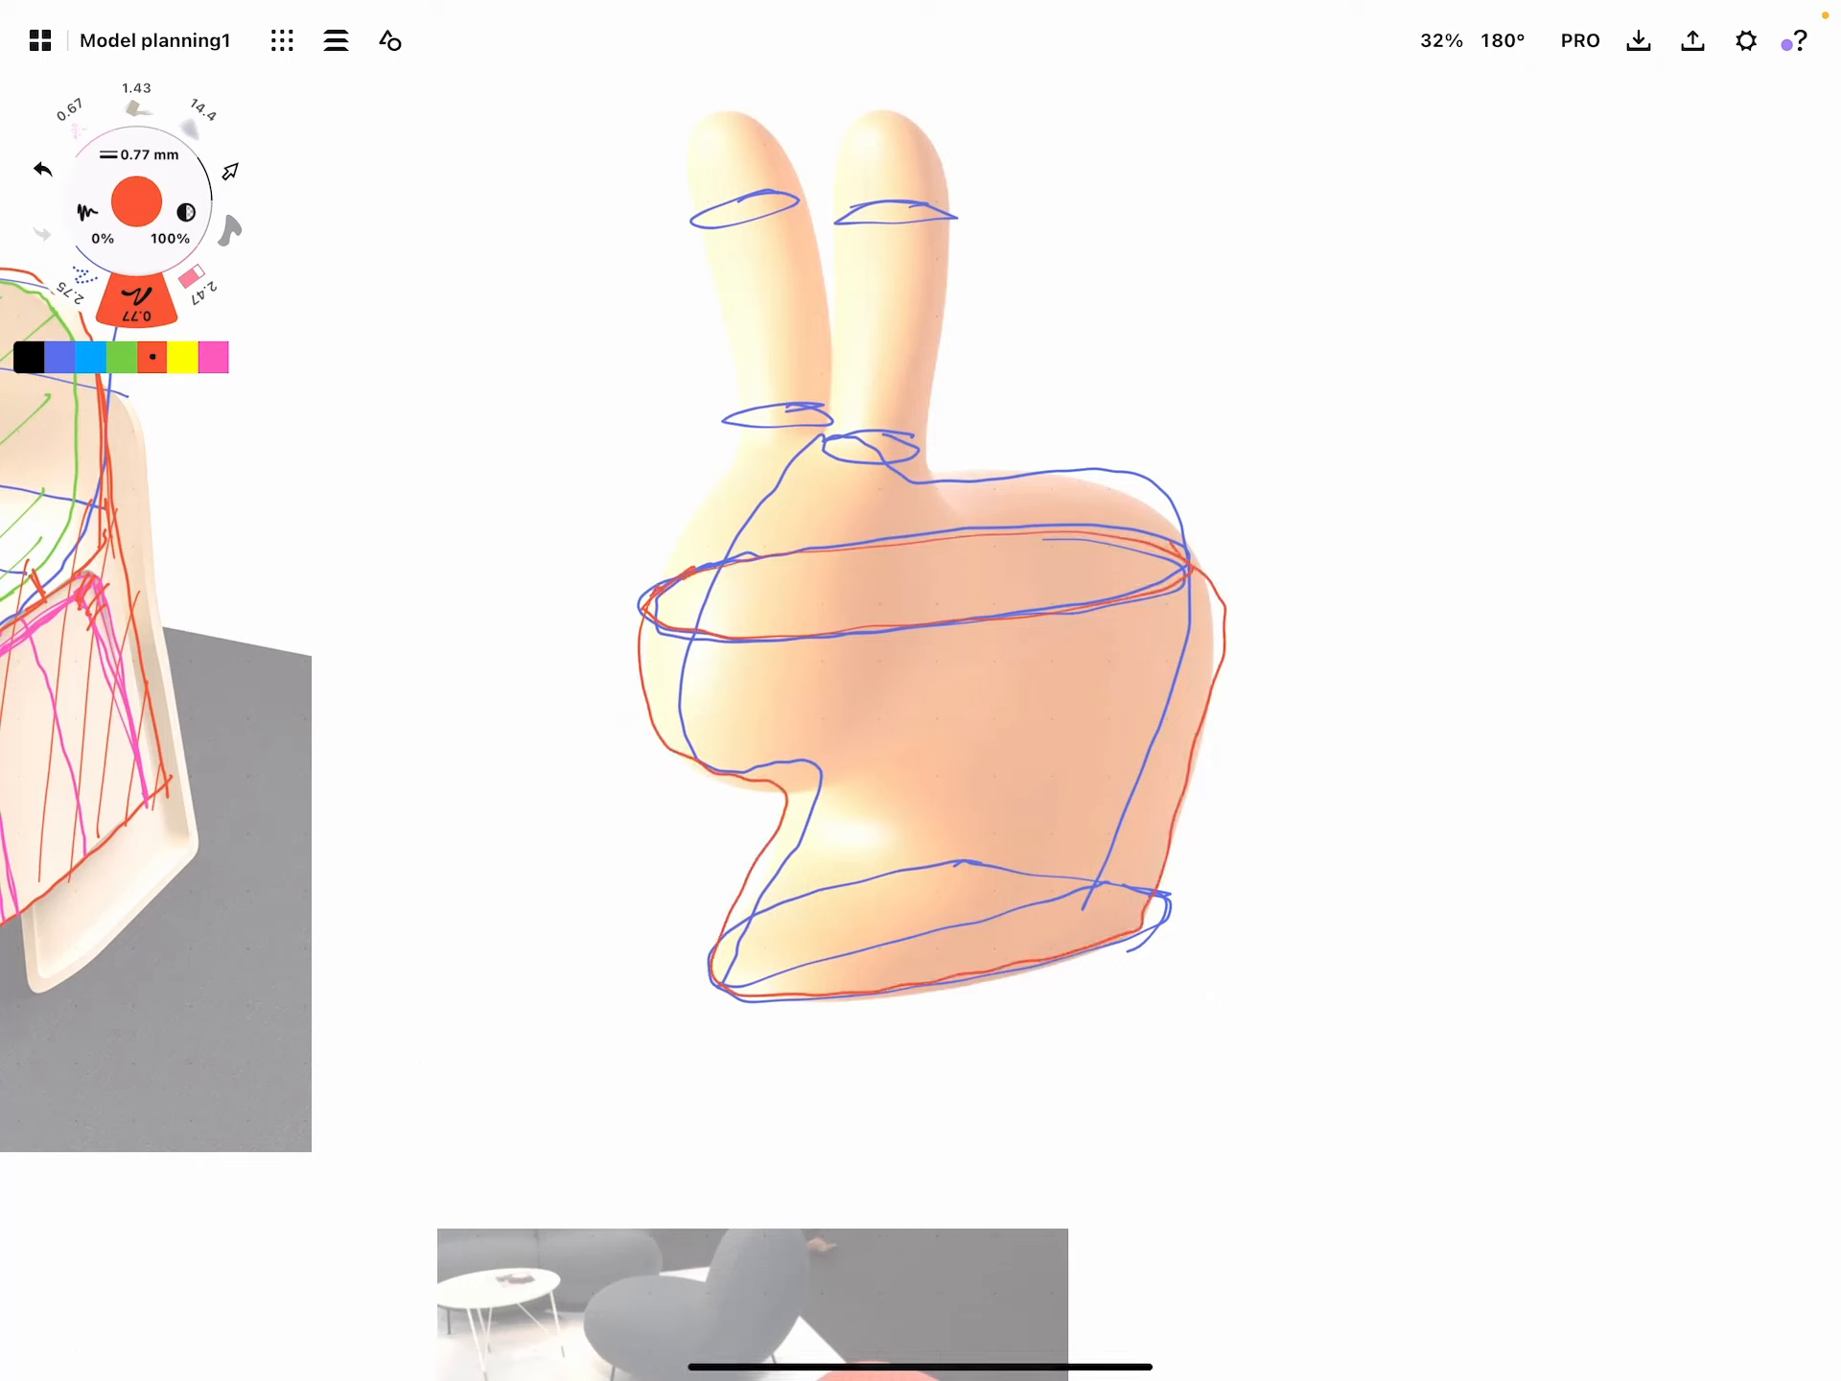
Trace the bunny body in red, number the body and ear regions 1–3, and divide the body into patches
left_click_drag(1051, 743, 1426, 643)
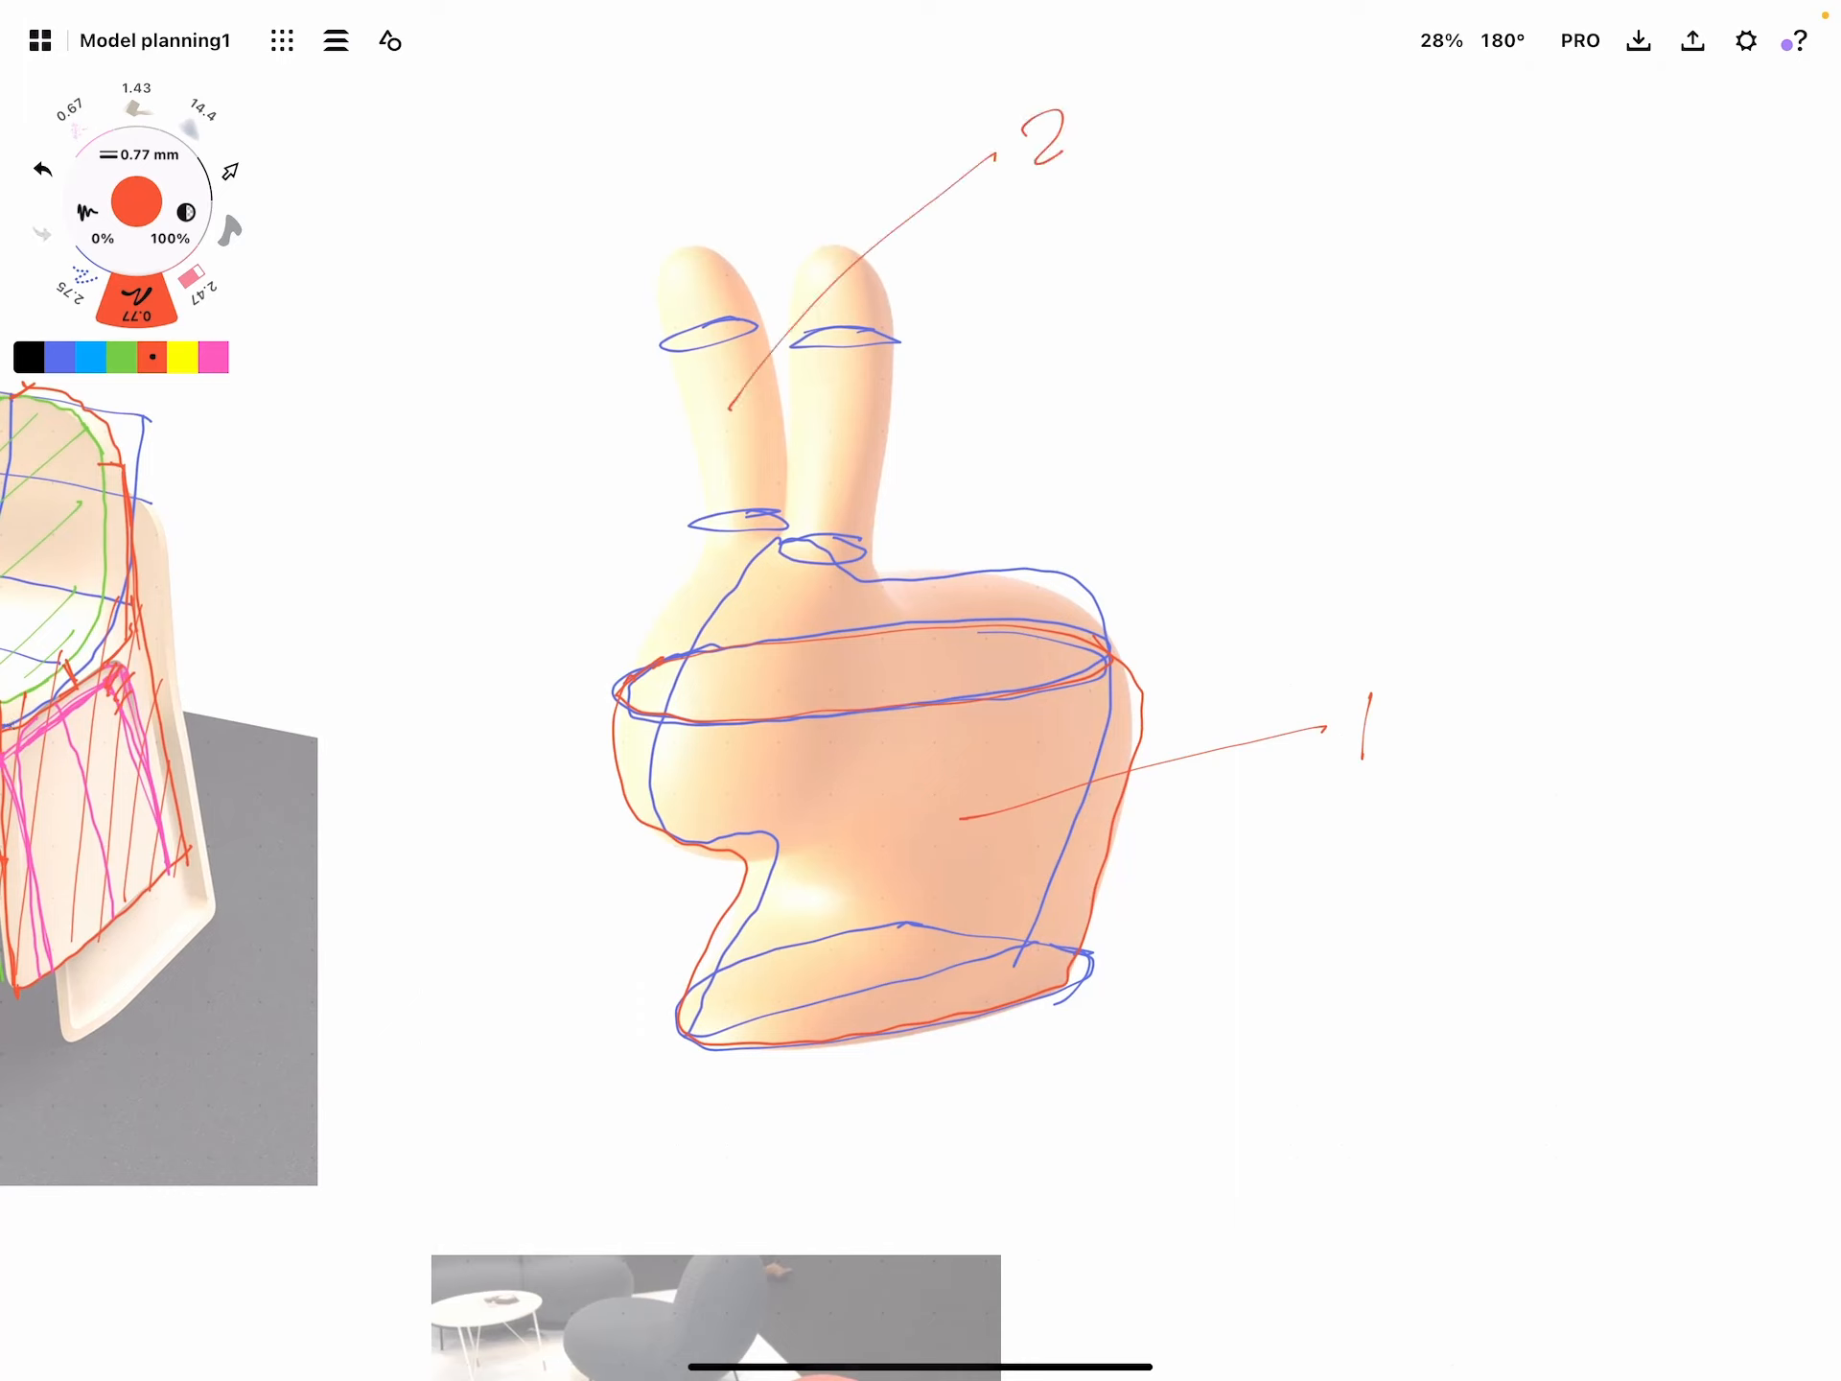
left_click_drag(858, 411, 1128, 299)
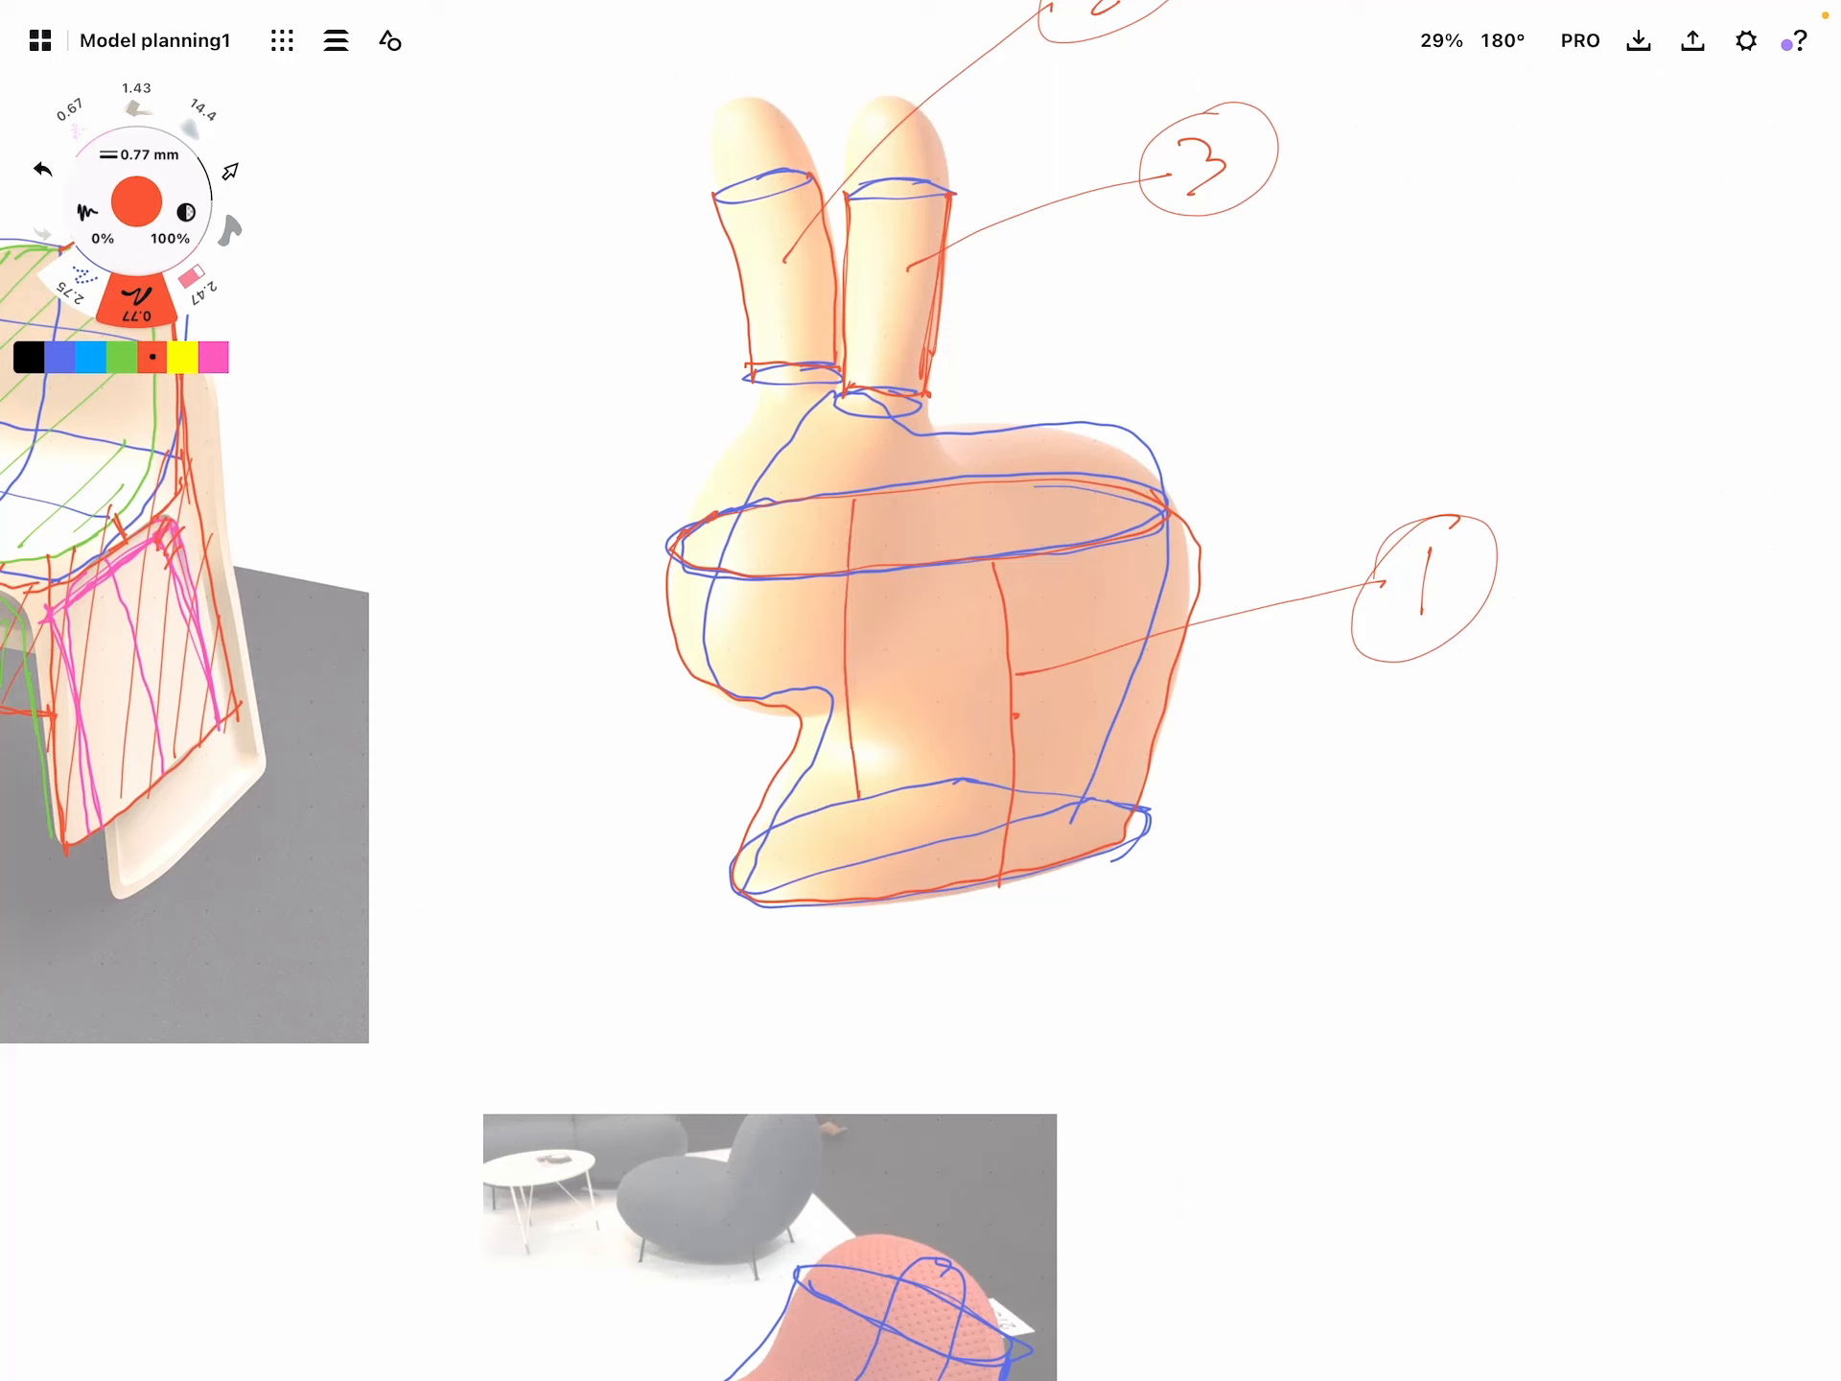
left_click_drag(571, 808, 698, 712)
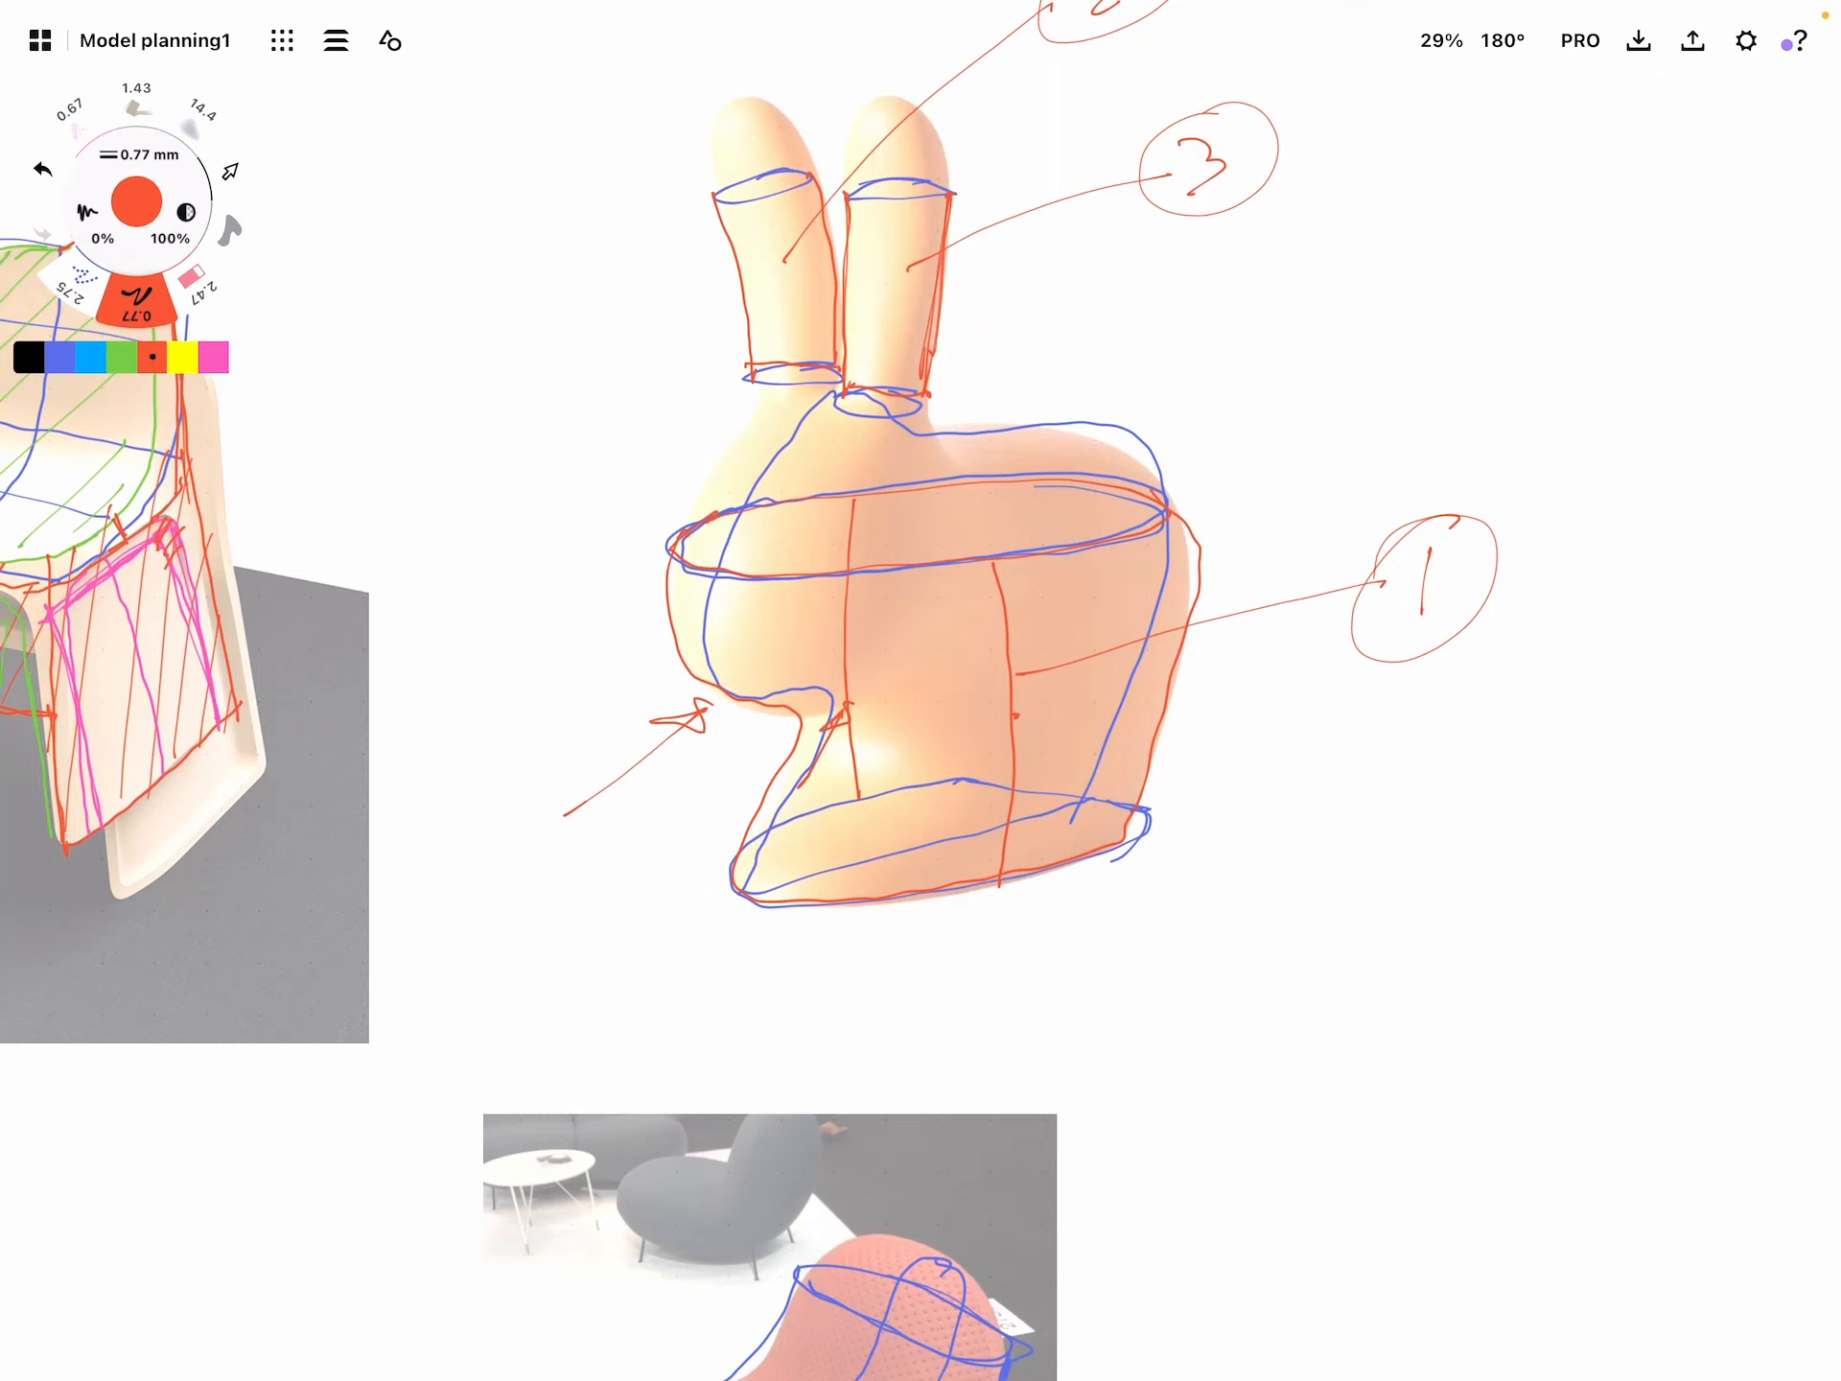
left_click(119, 359)
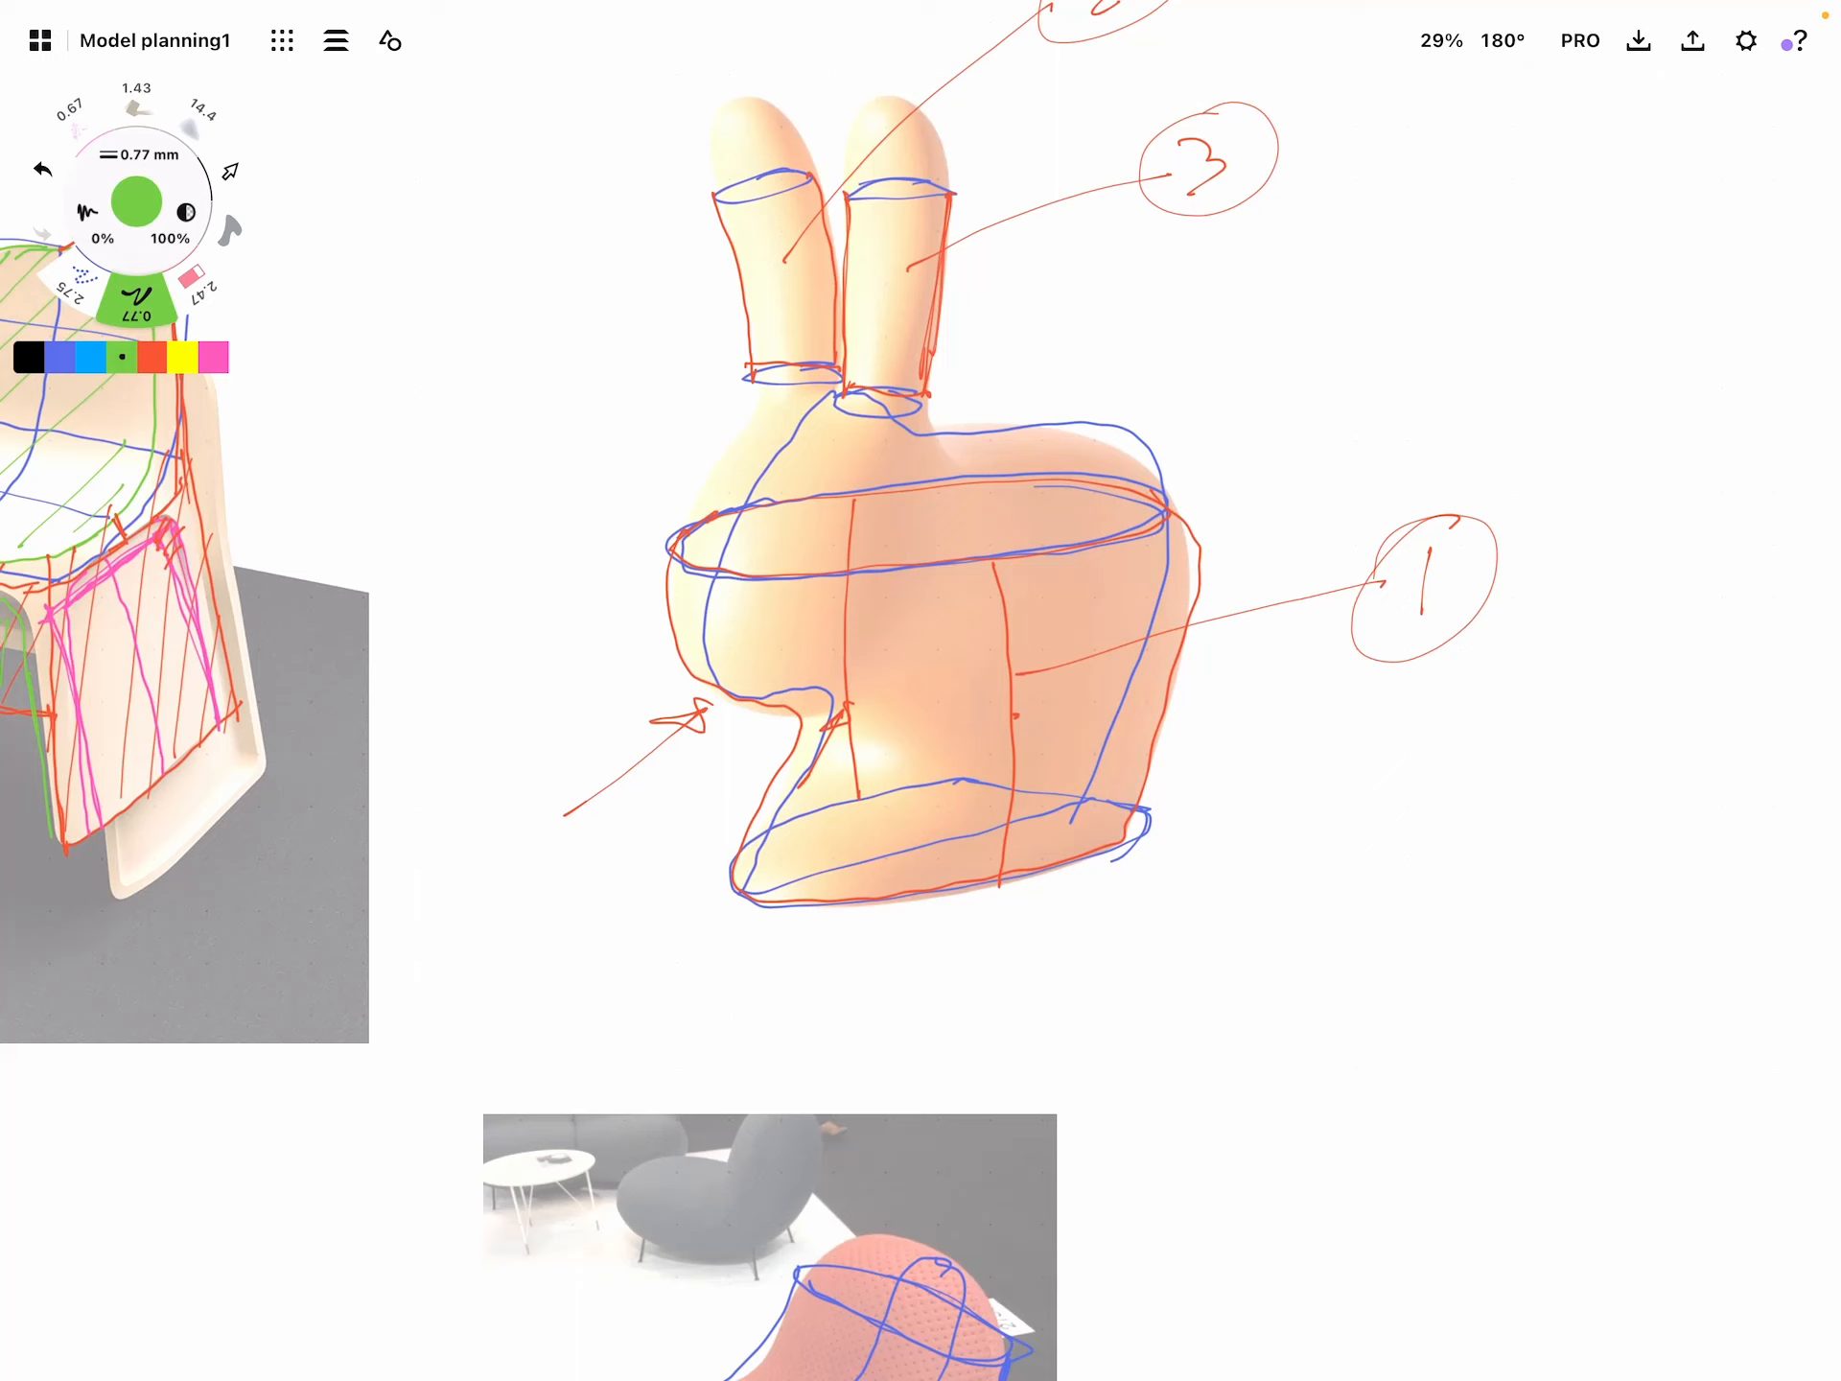
Add a green dividing line, then ring the base top and hatch the rear patch in blue
left_click_drag(913, 570, 919, 629)
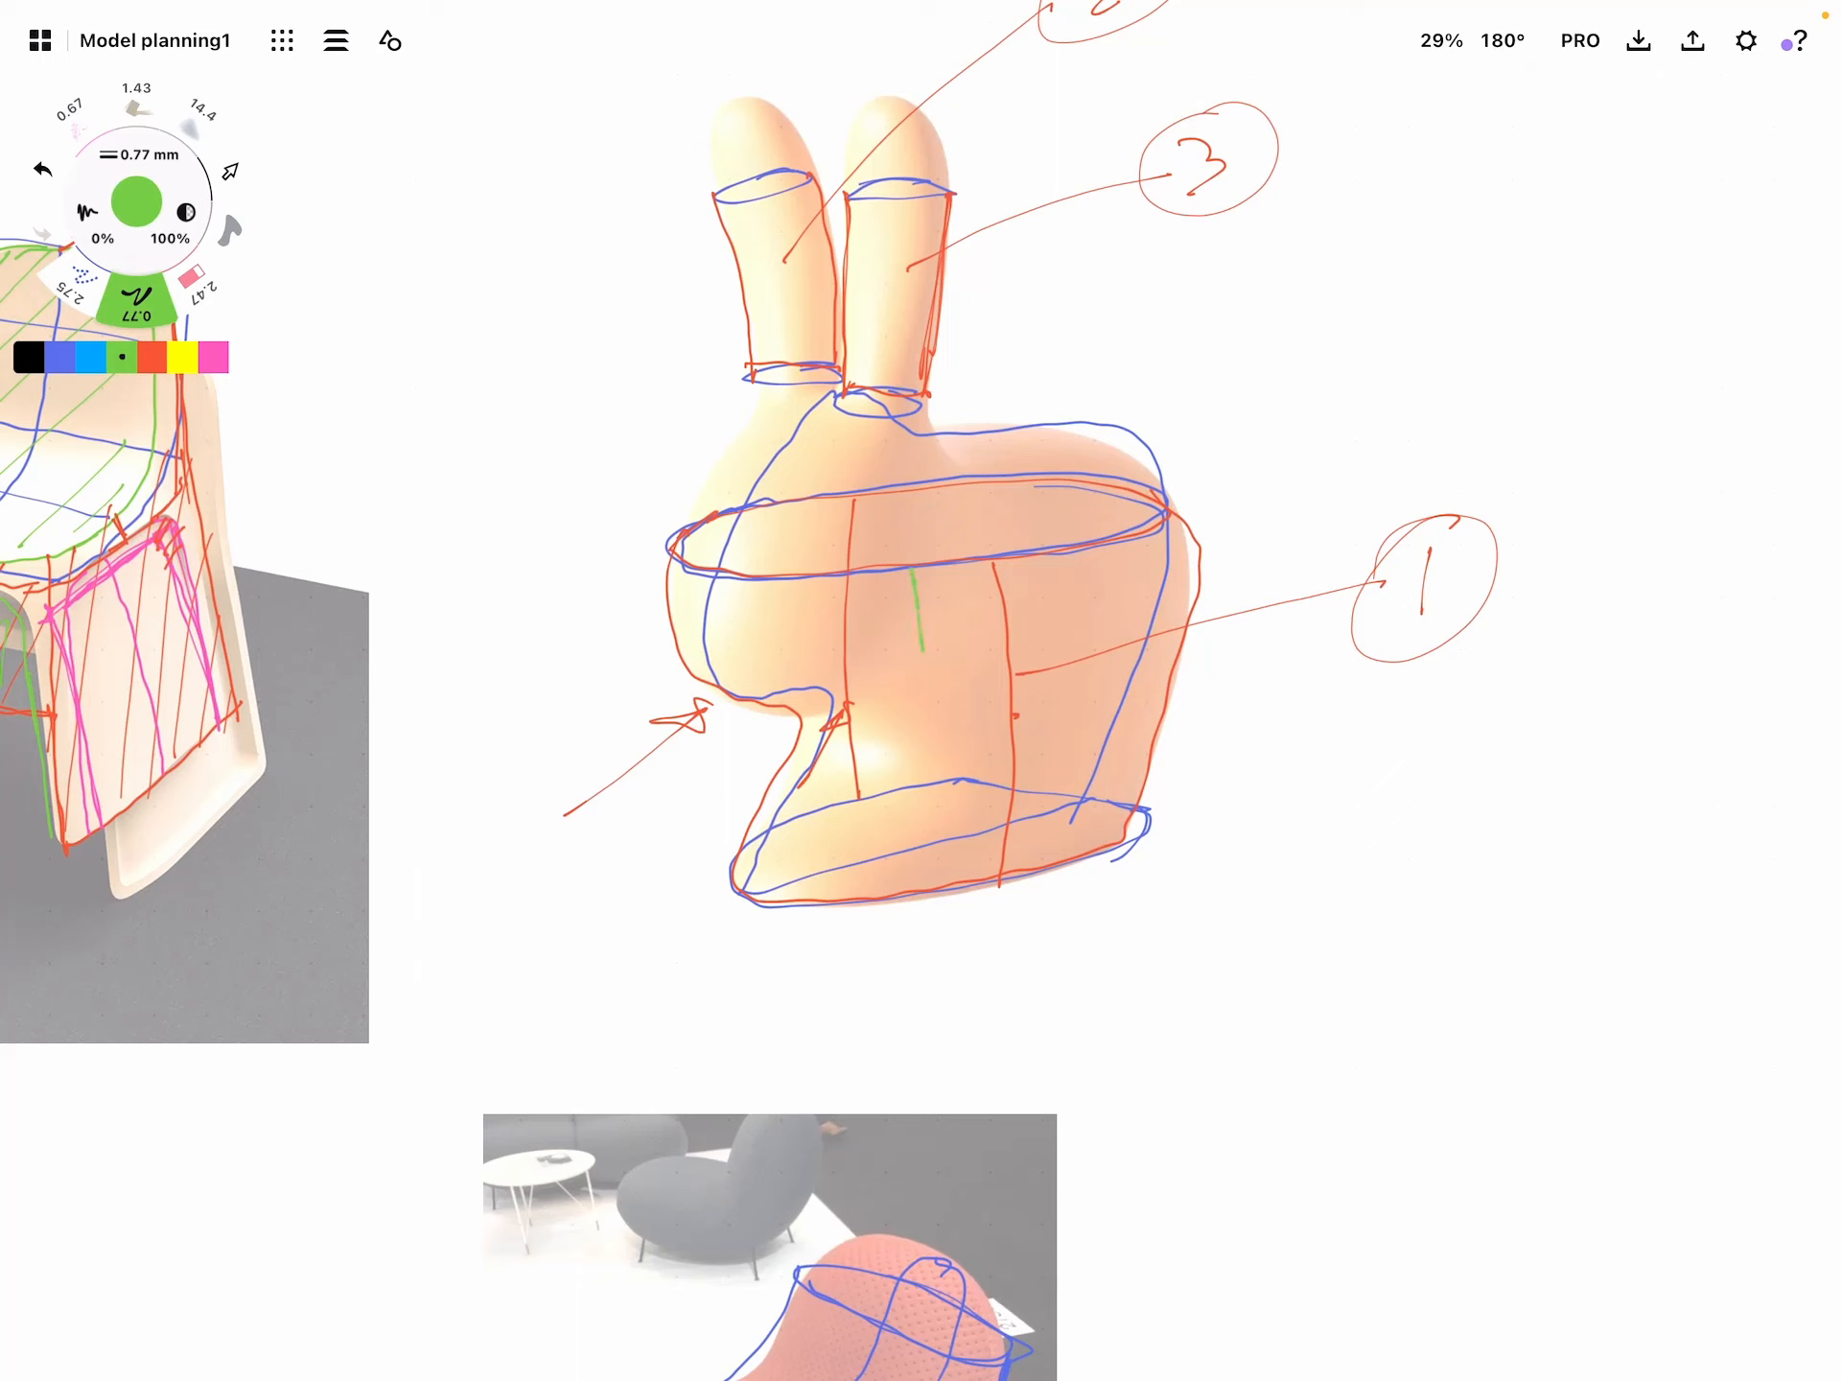
left_click(90, 357)
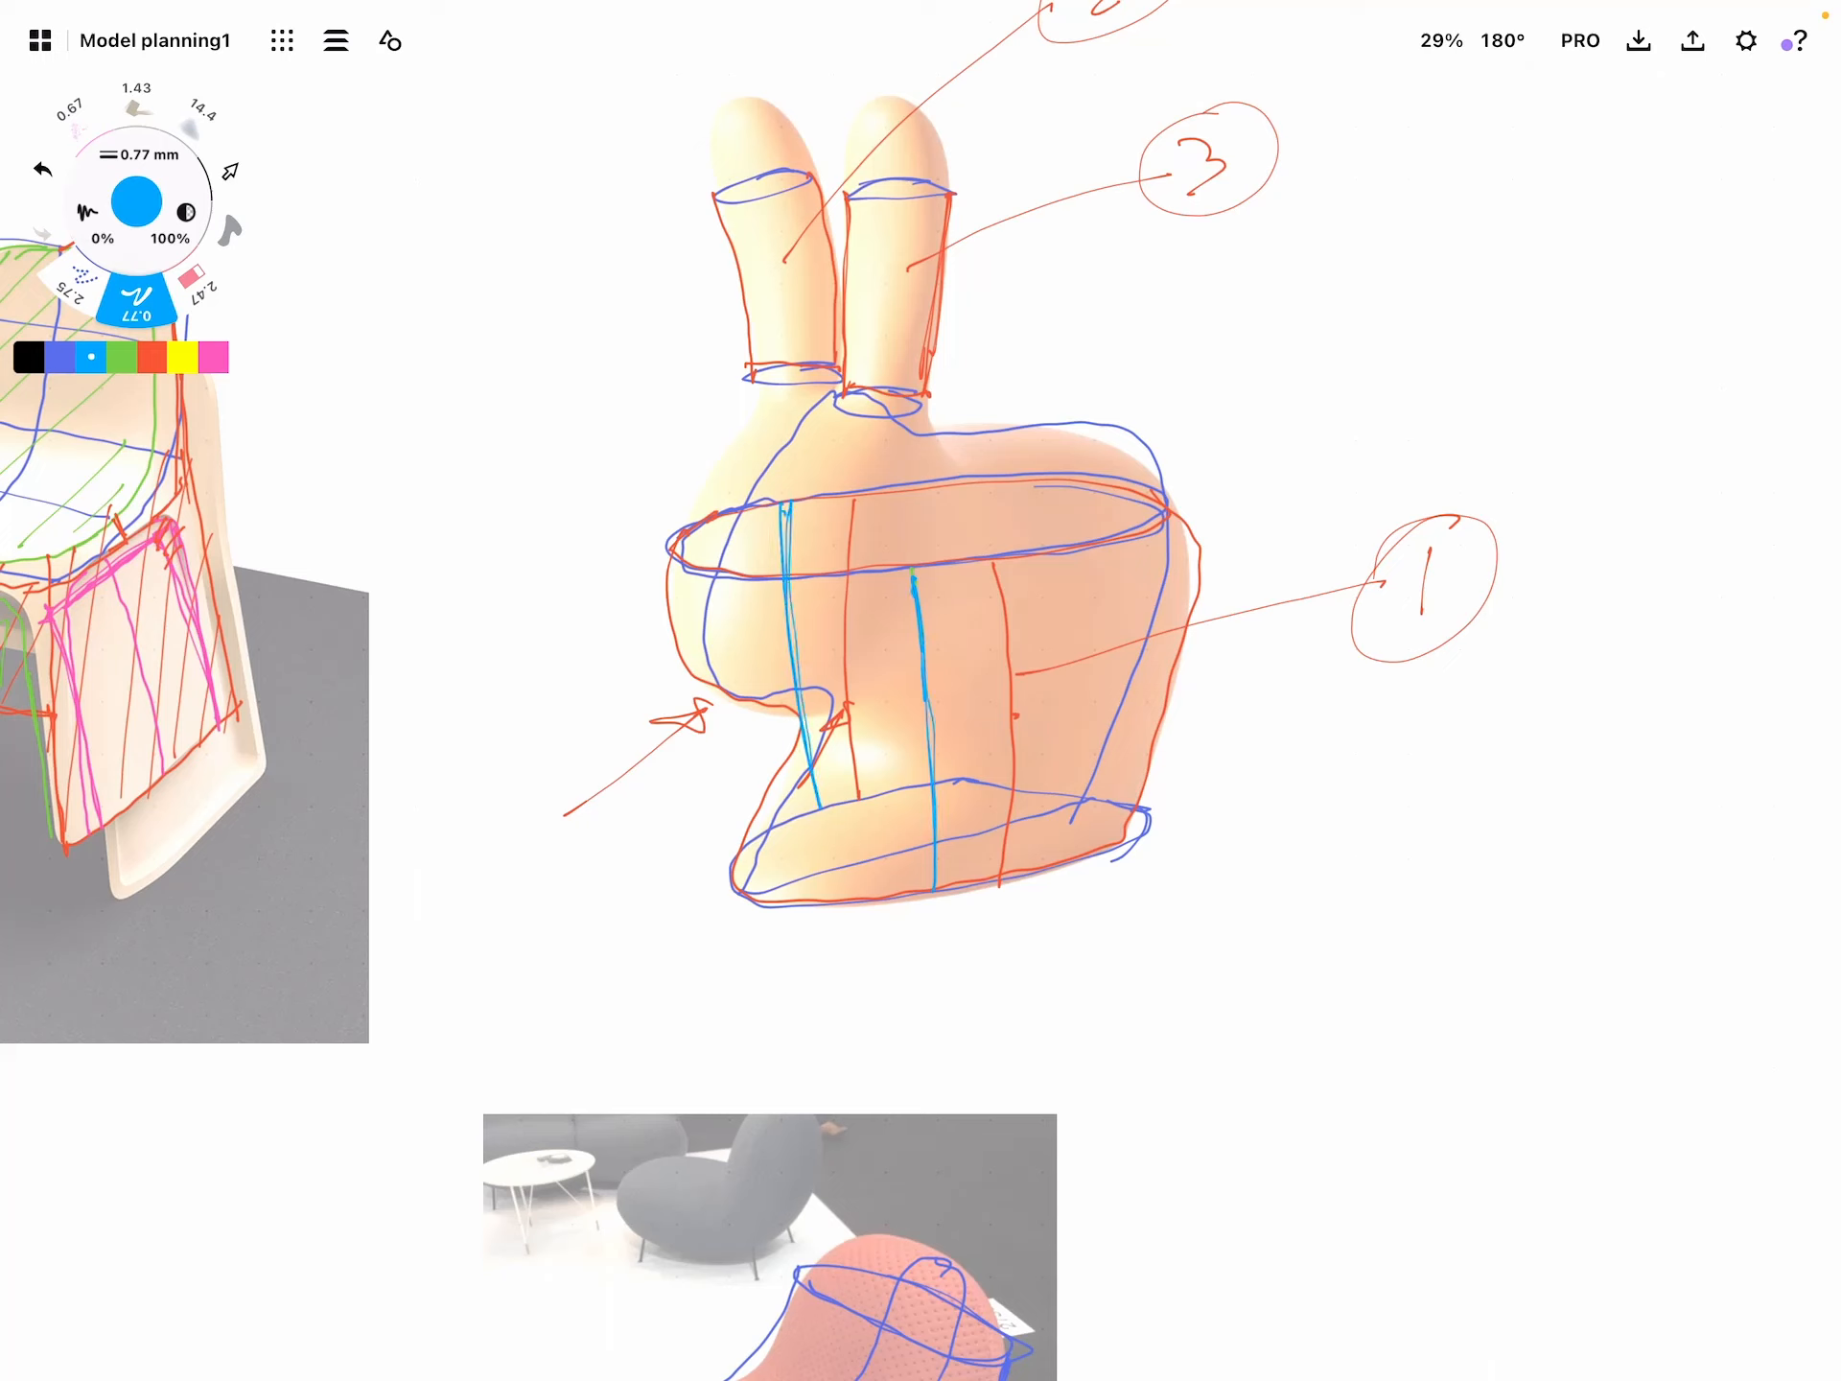
left_click_drag(823, 505, 1151, 516)
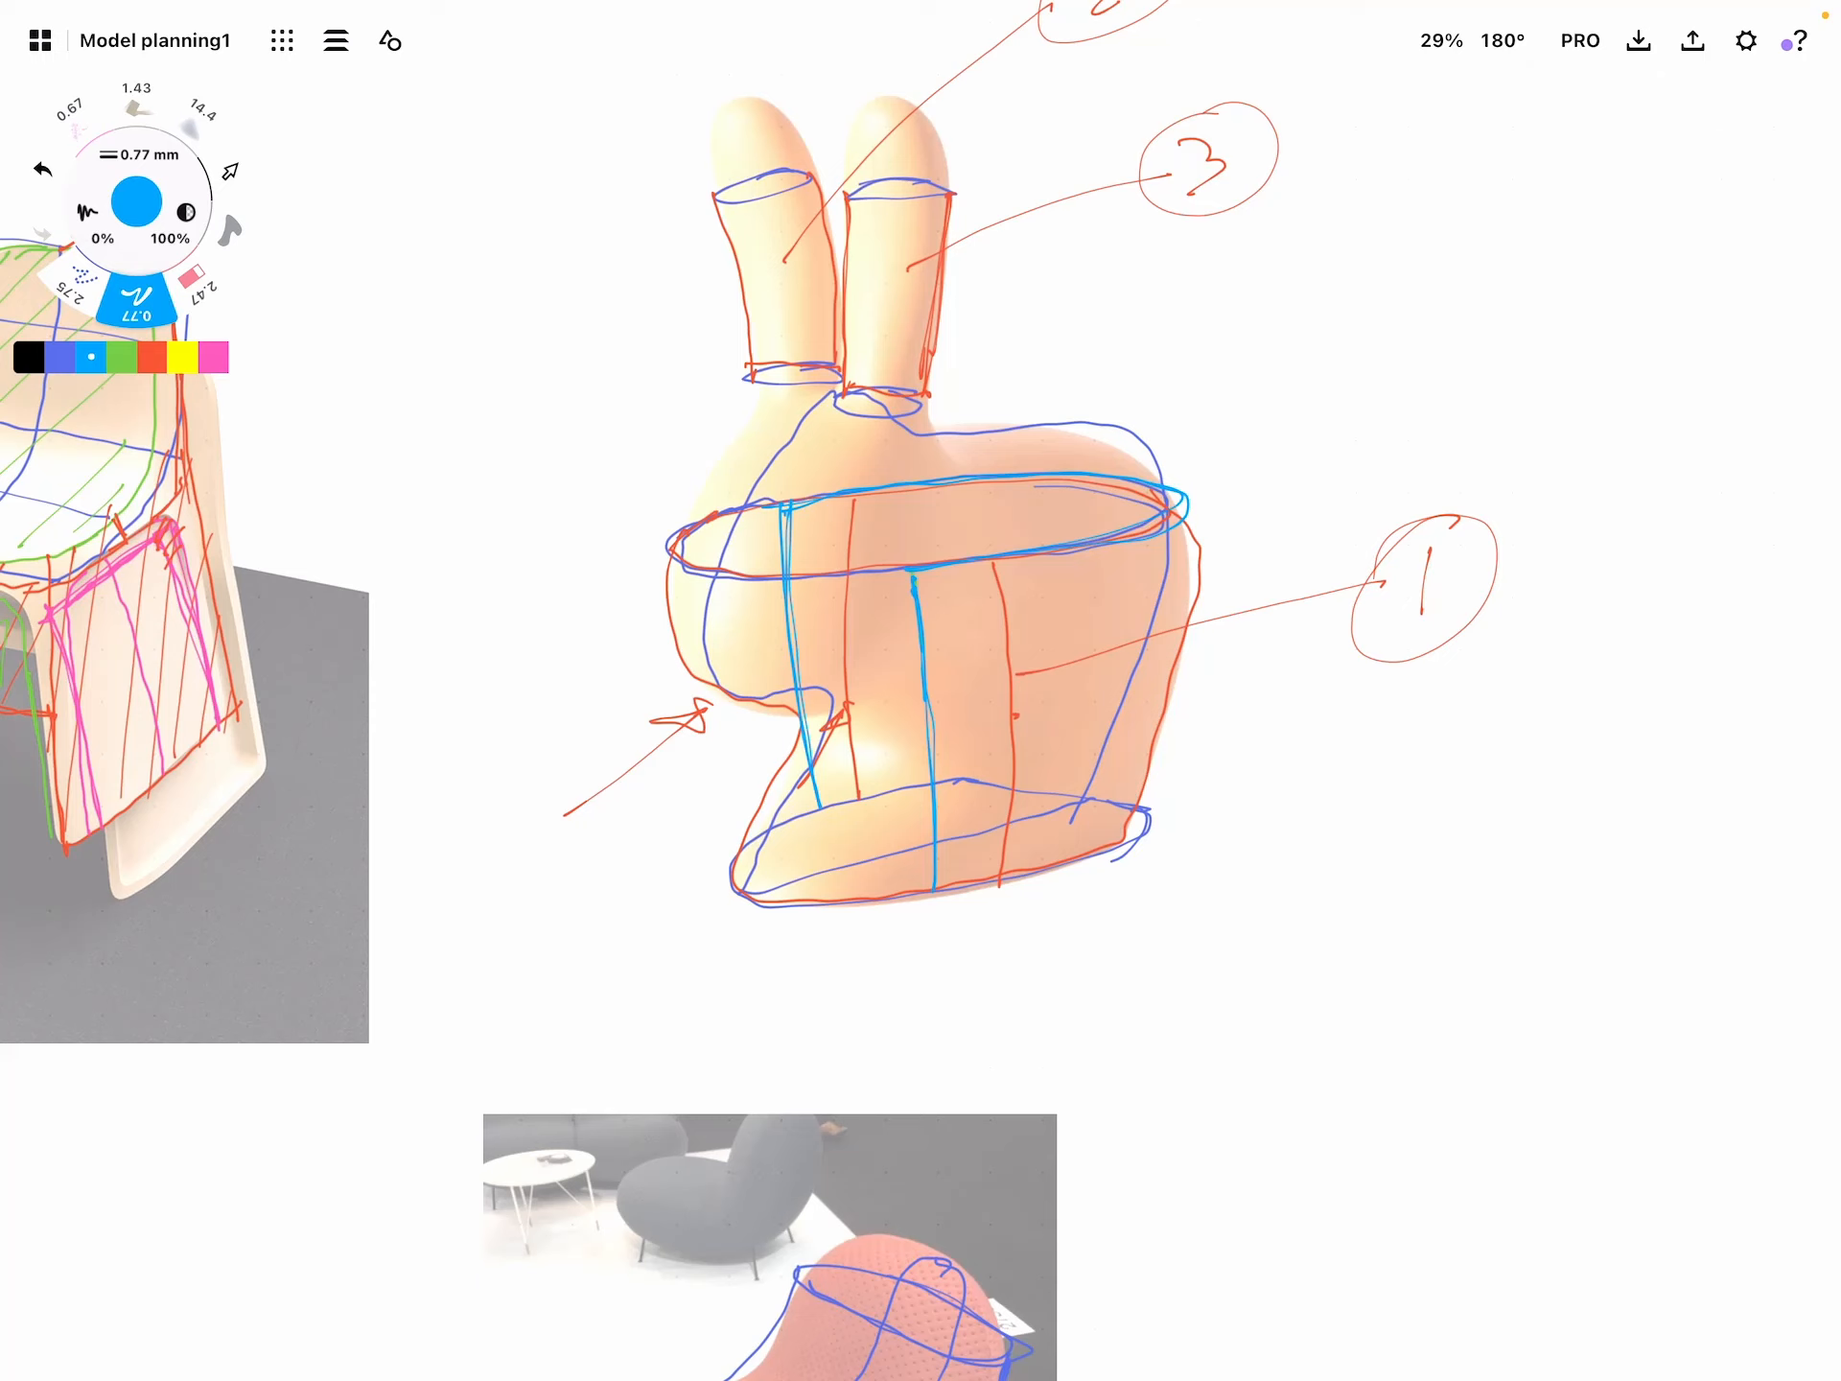
left_click_drag(823, 798, 1139, 846)
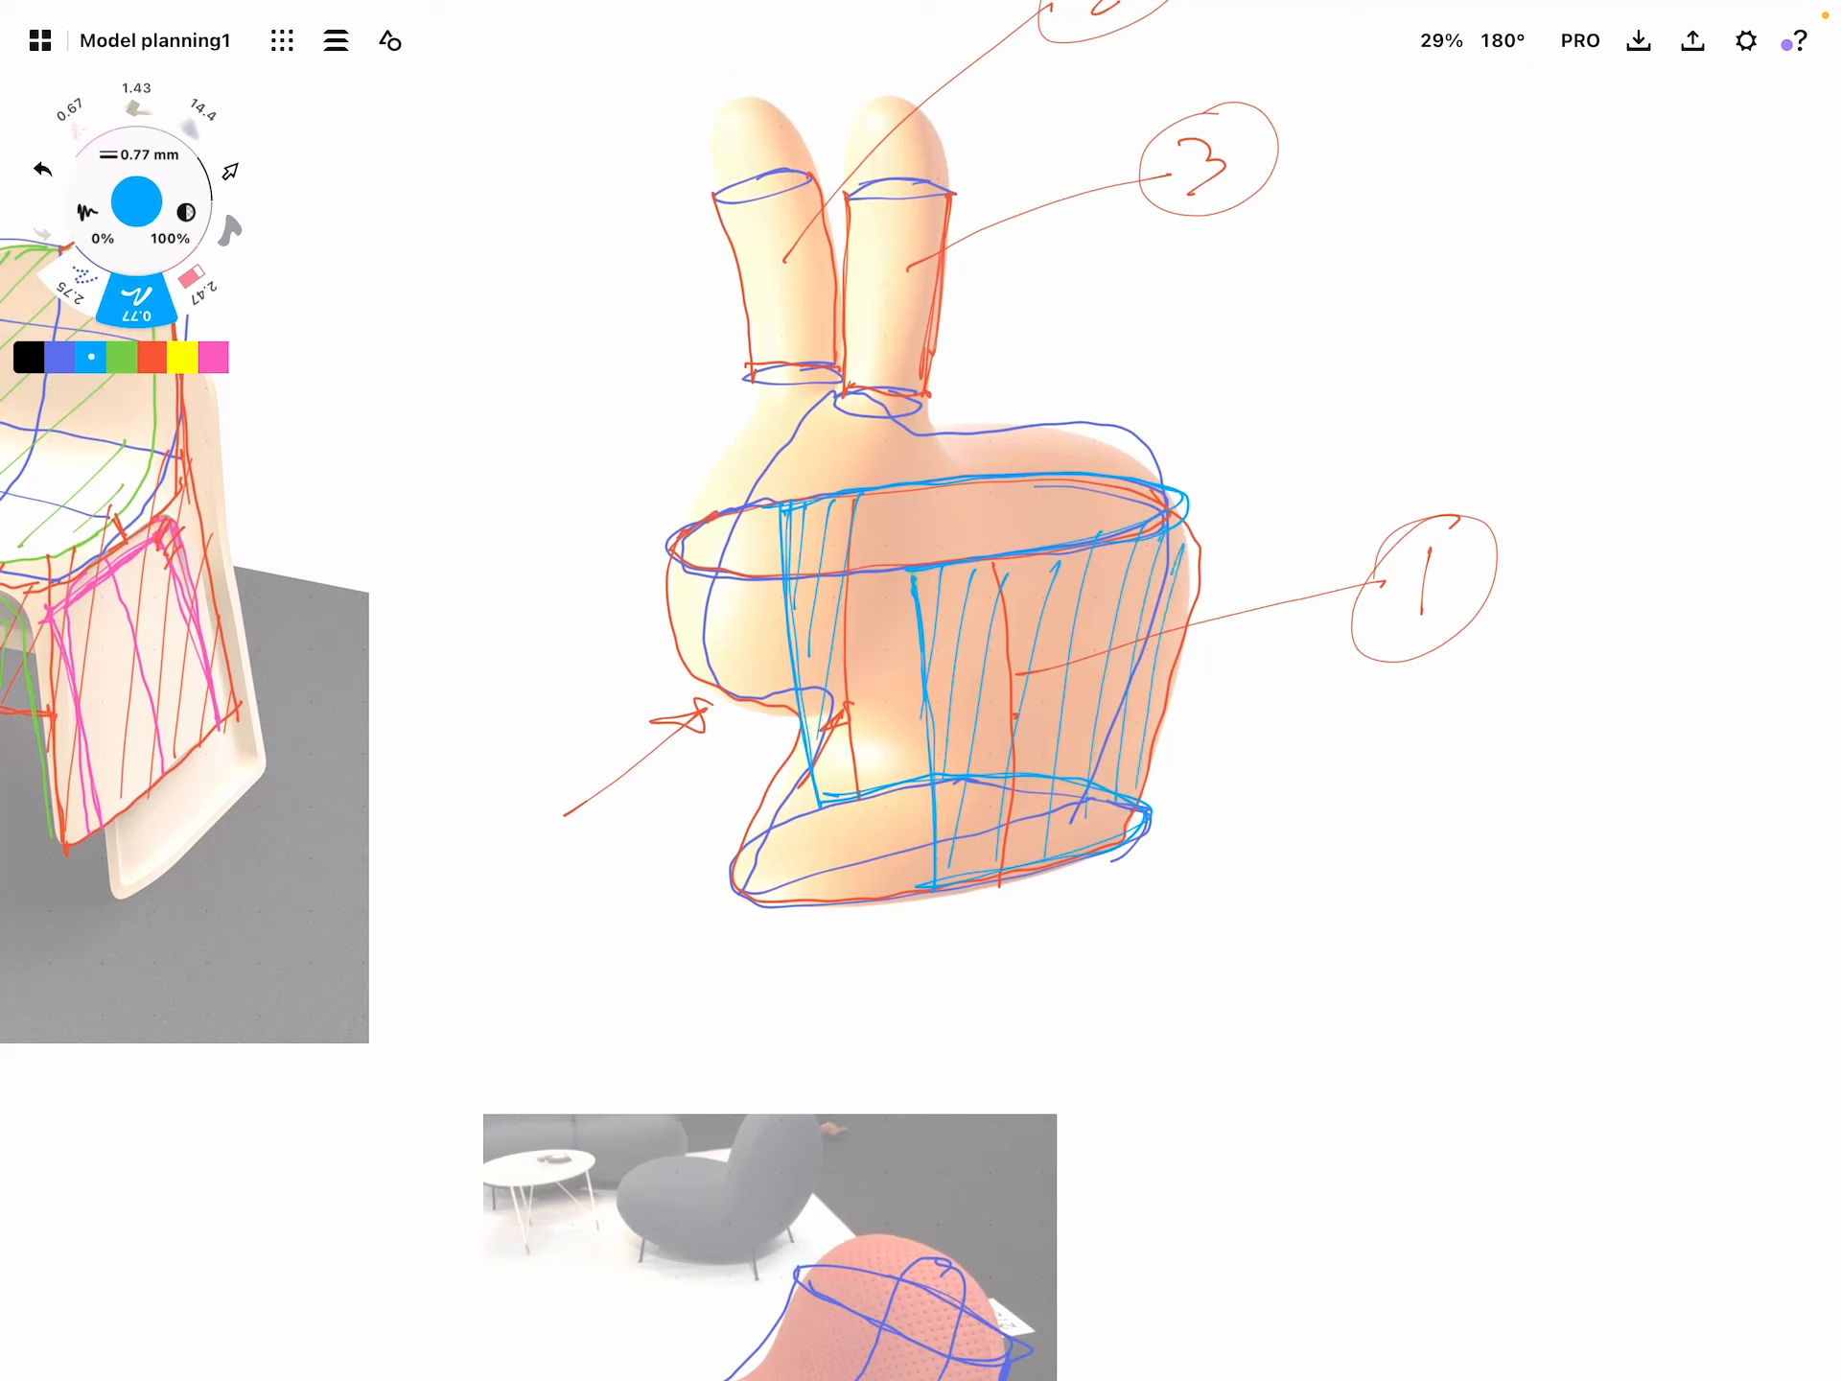
left_click(211, 357)
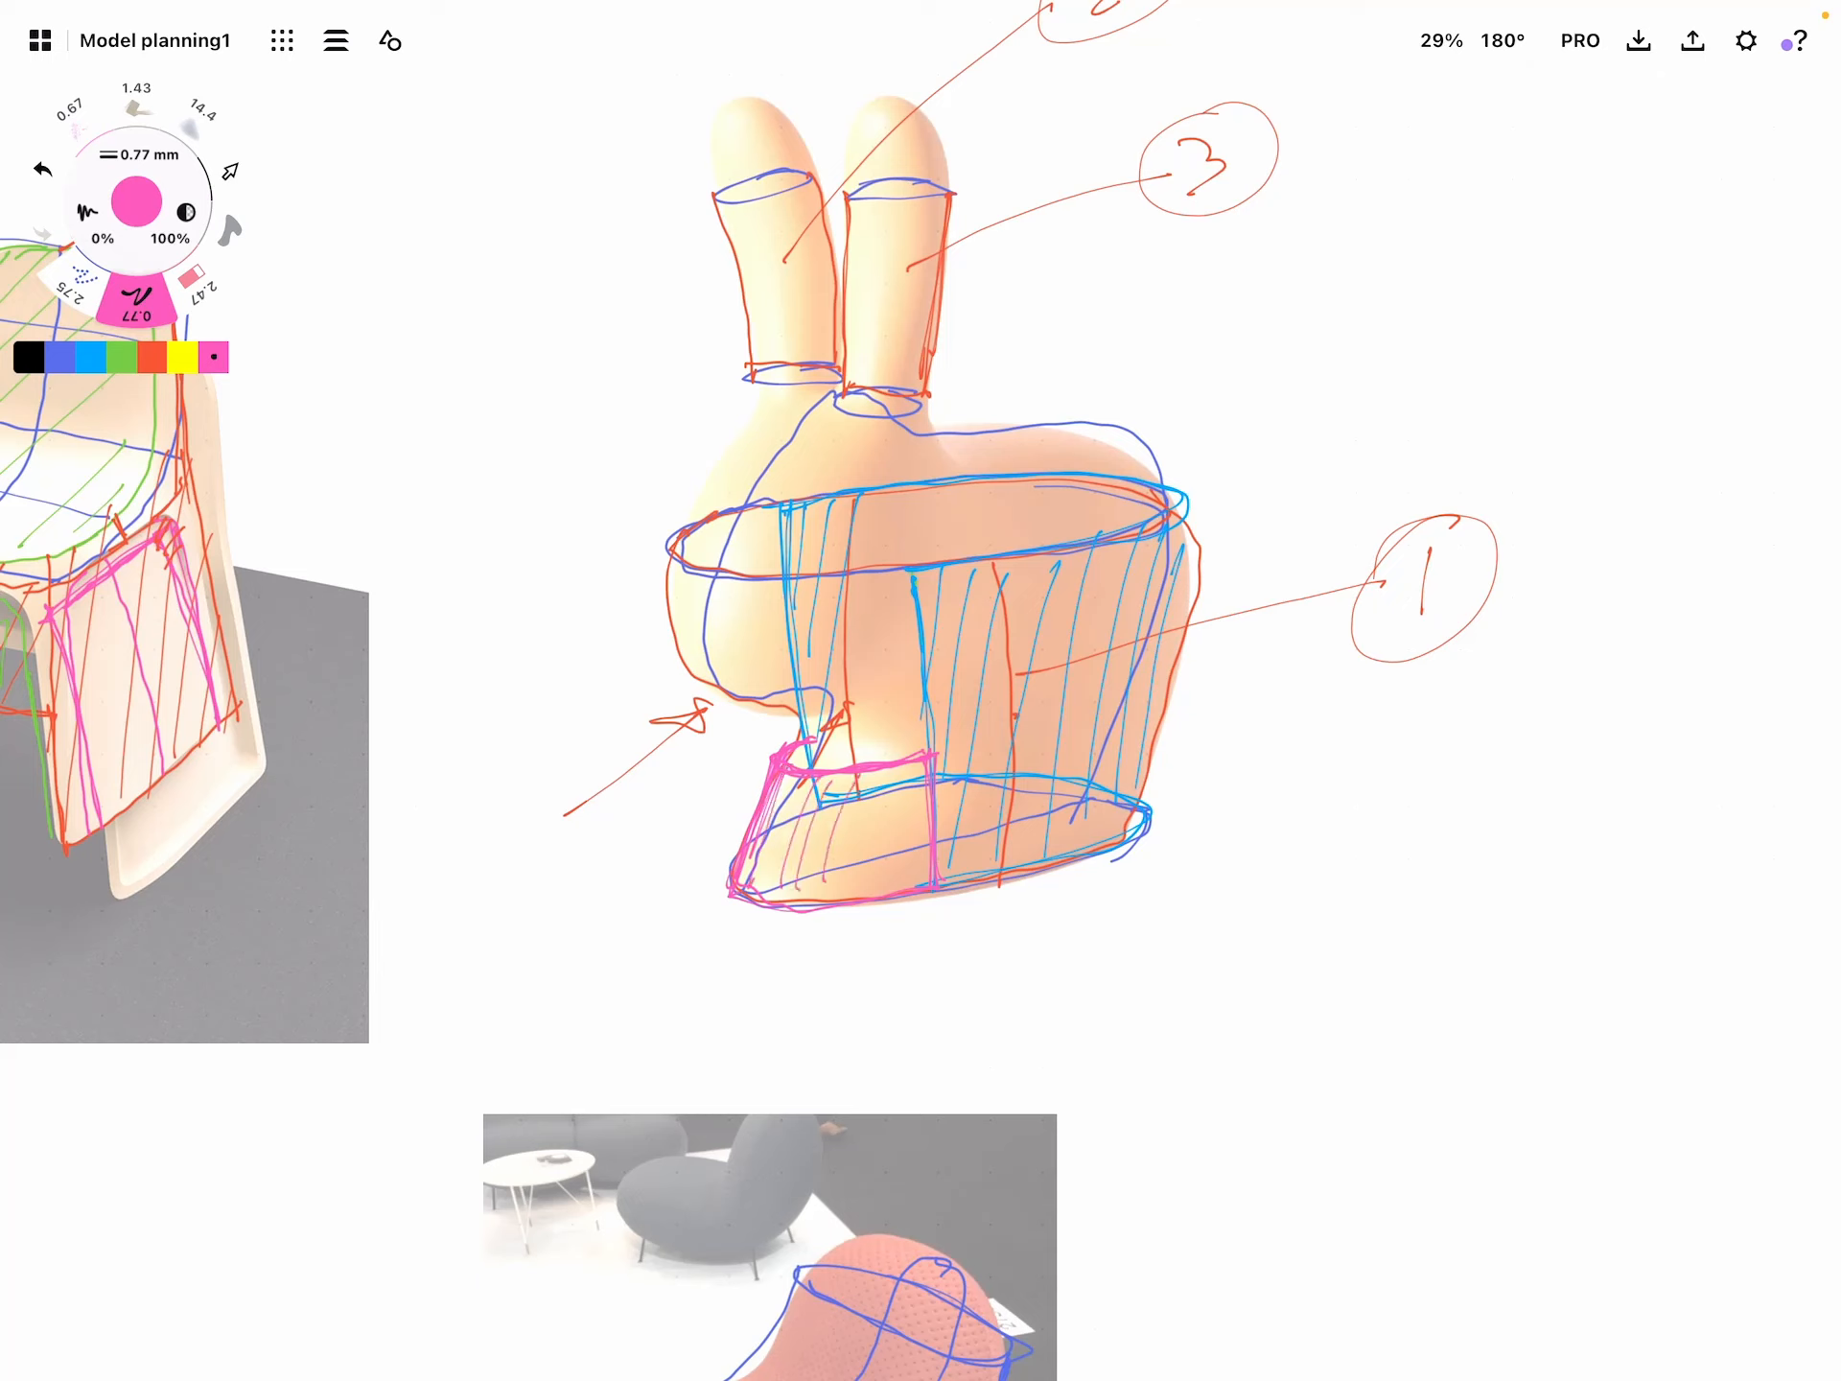
Hatch the front chest patch in pink and outline the gap beneath it in yellow
left_click_drag(809, 763, 928, 846)
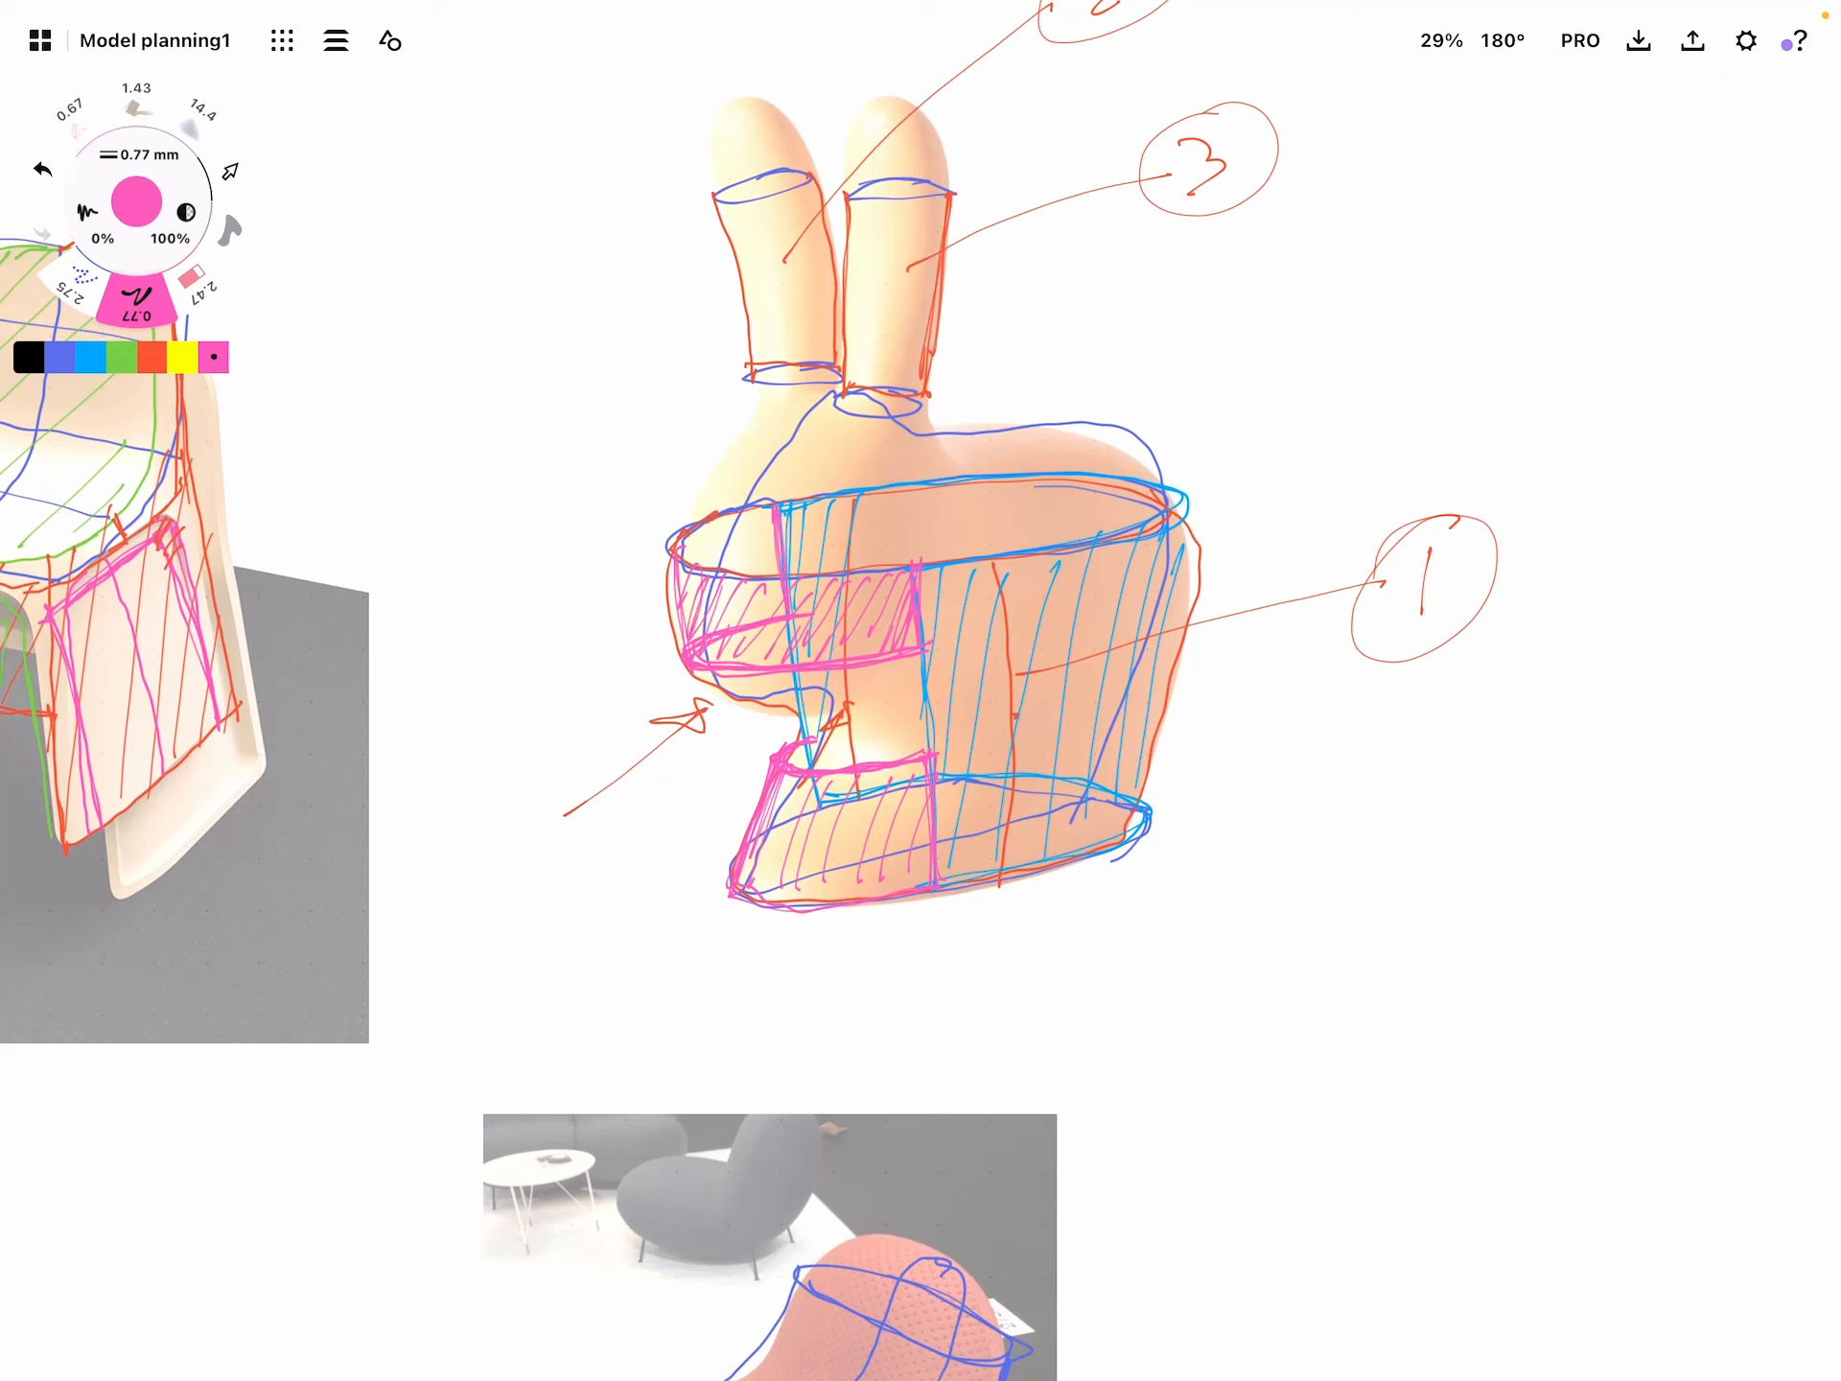
left_click(182, 357)
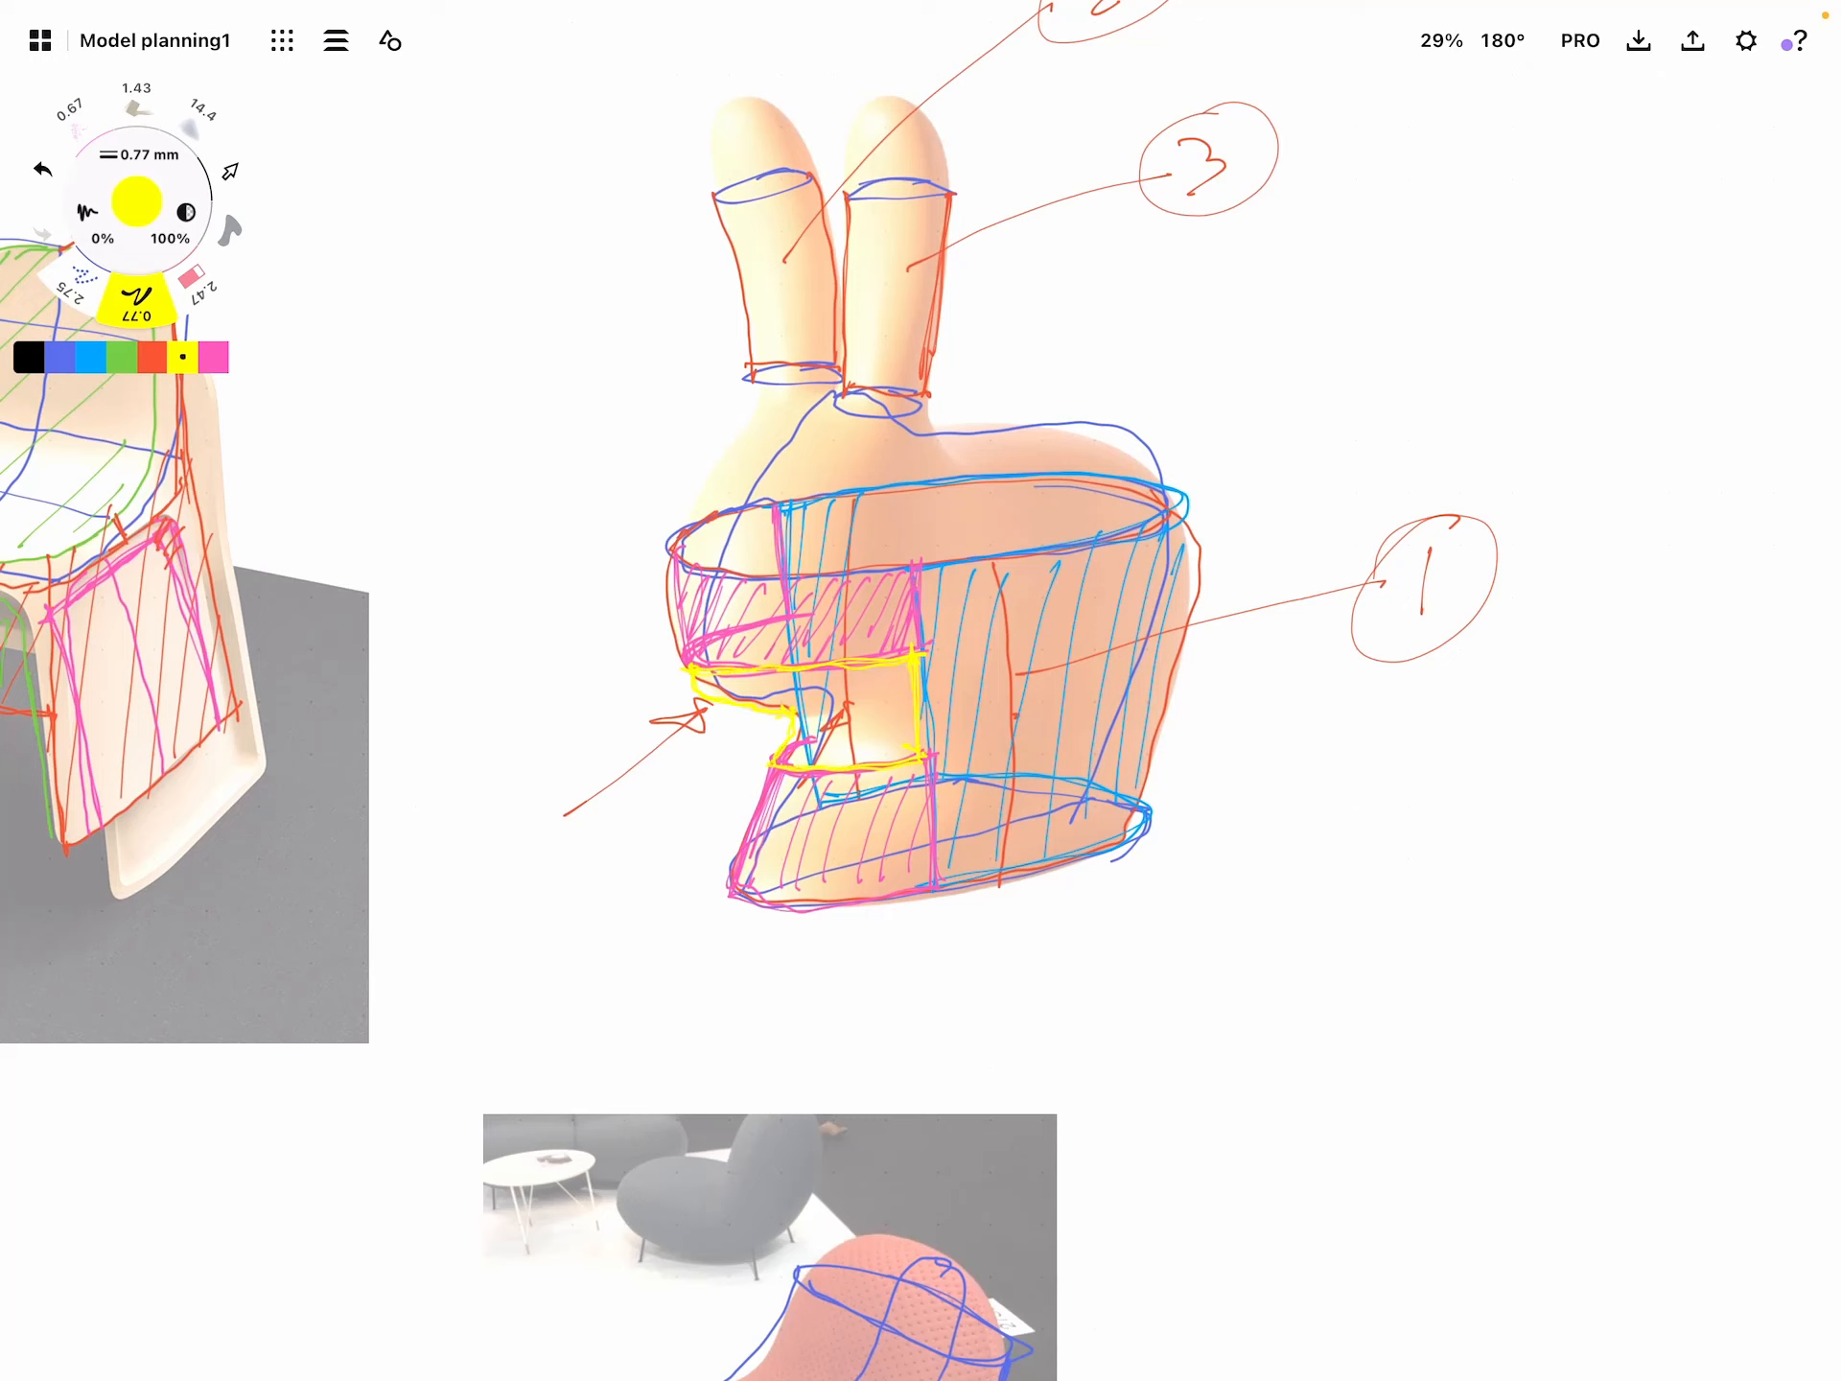
left_click_drag(846, 810, 715, 963)
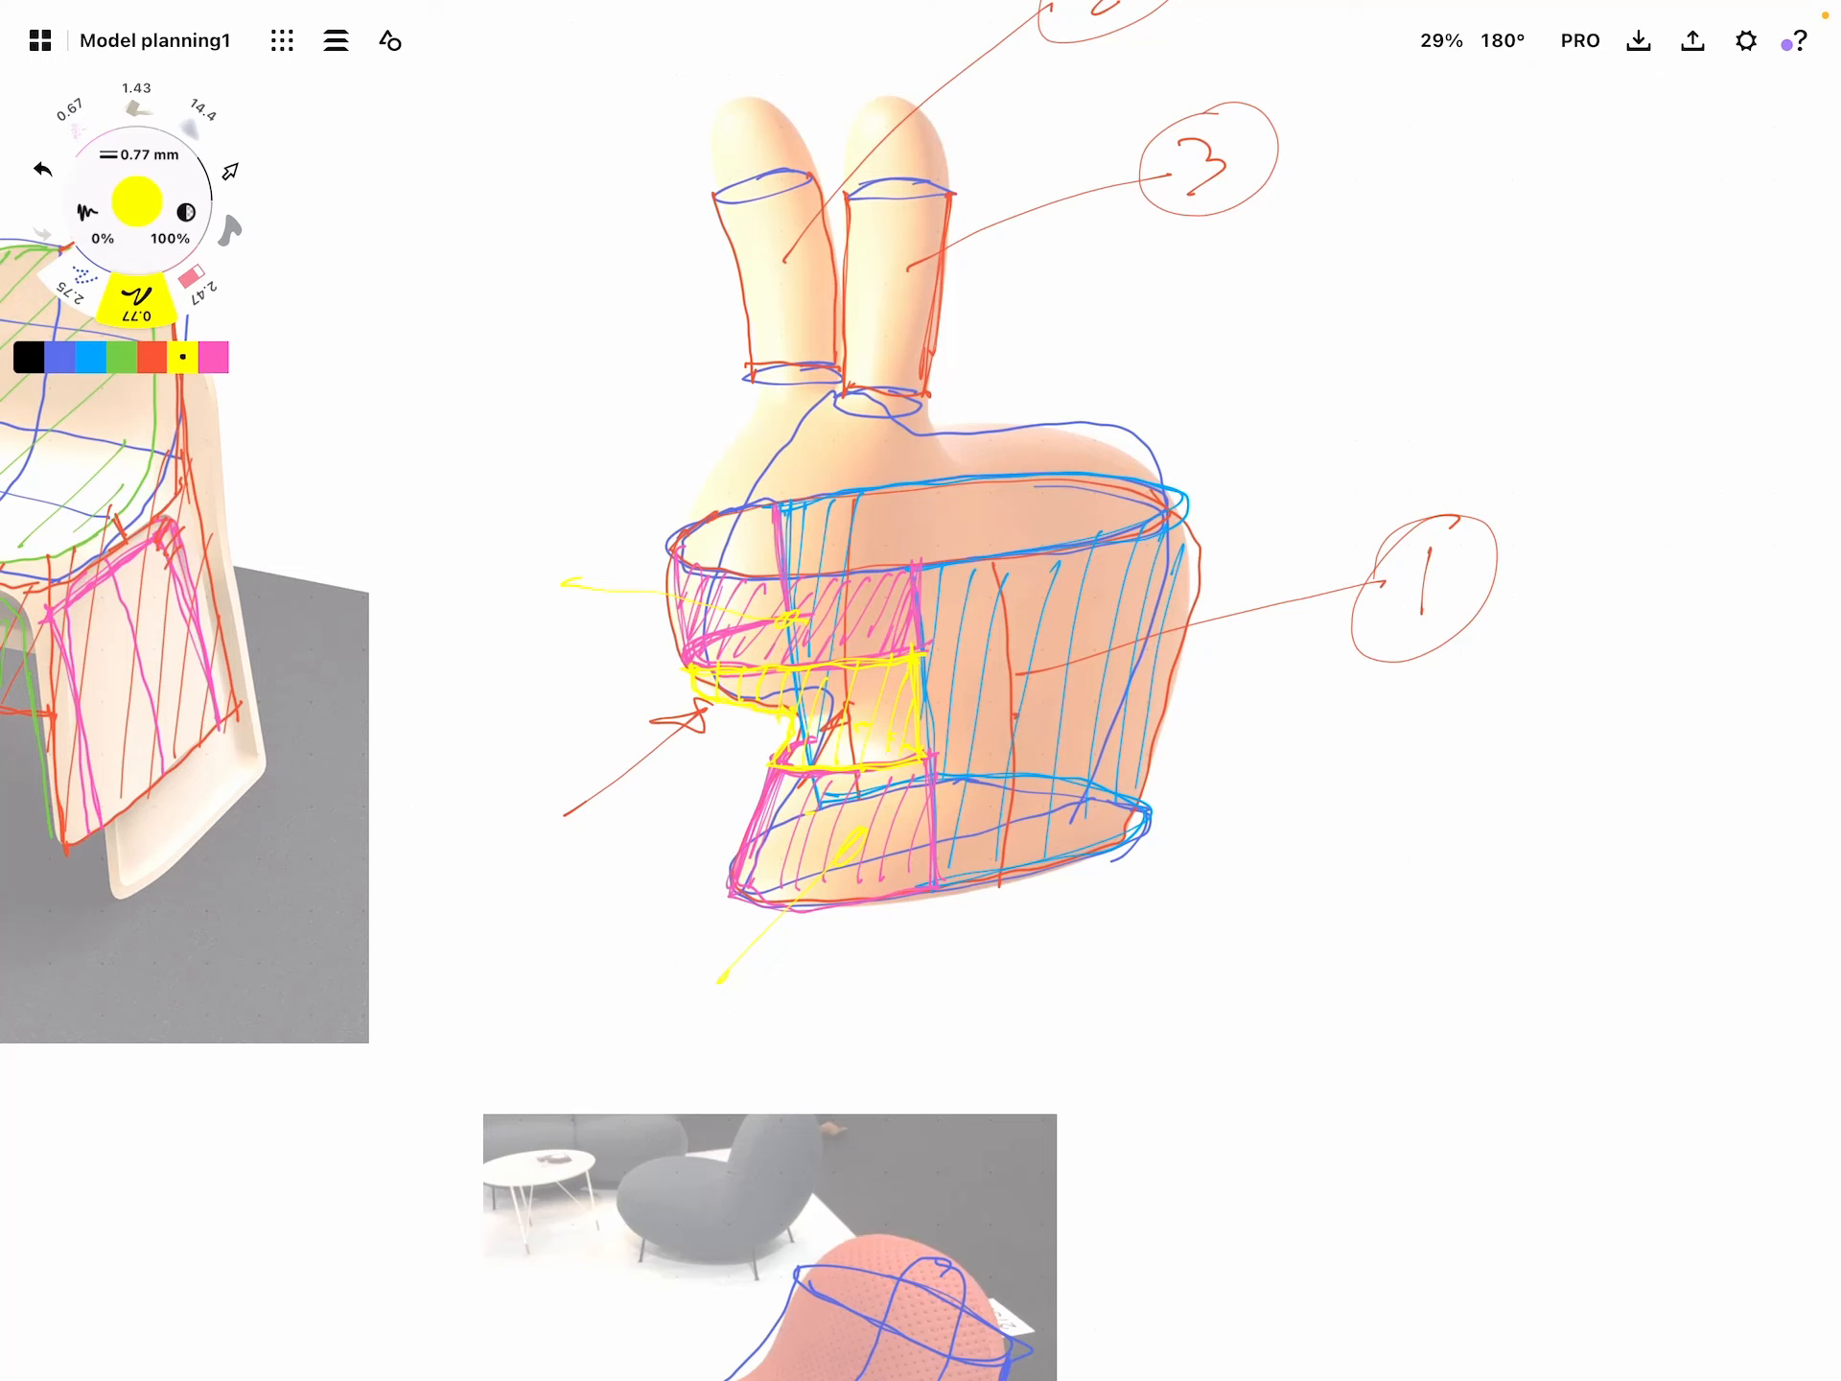
left_click(151, 357)
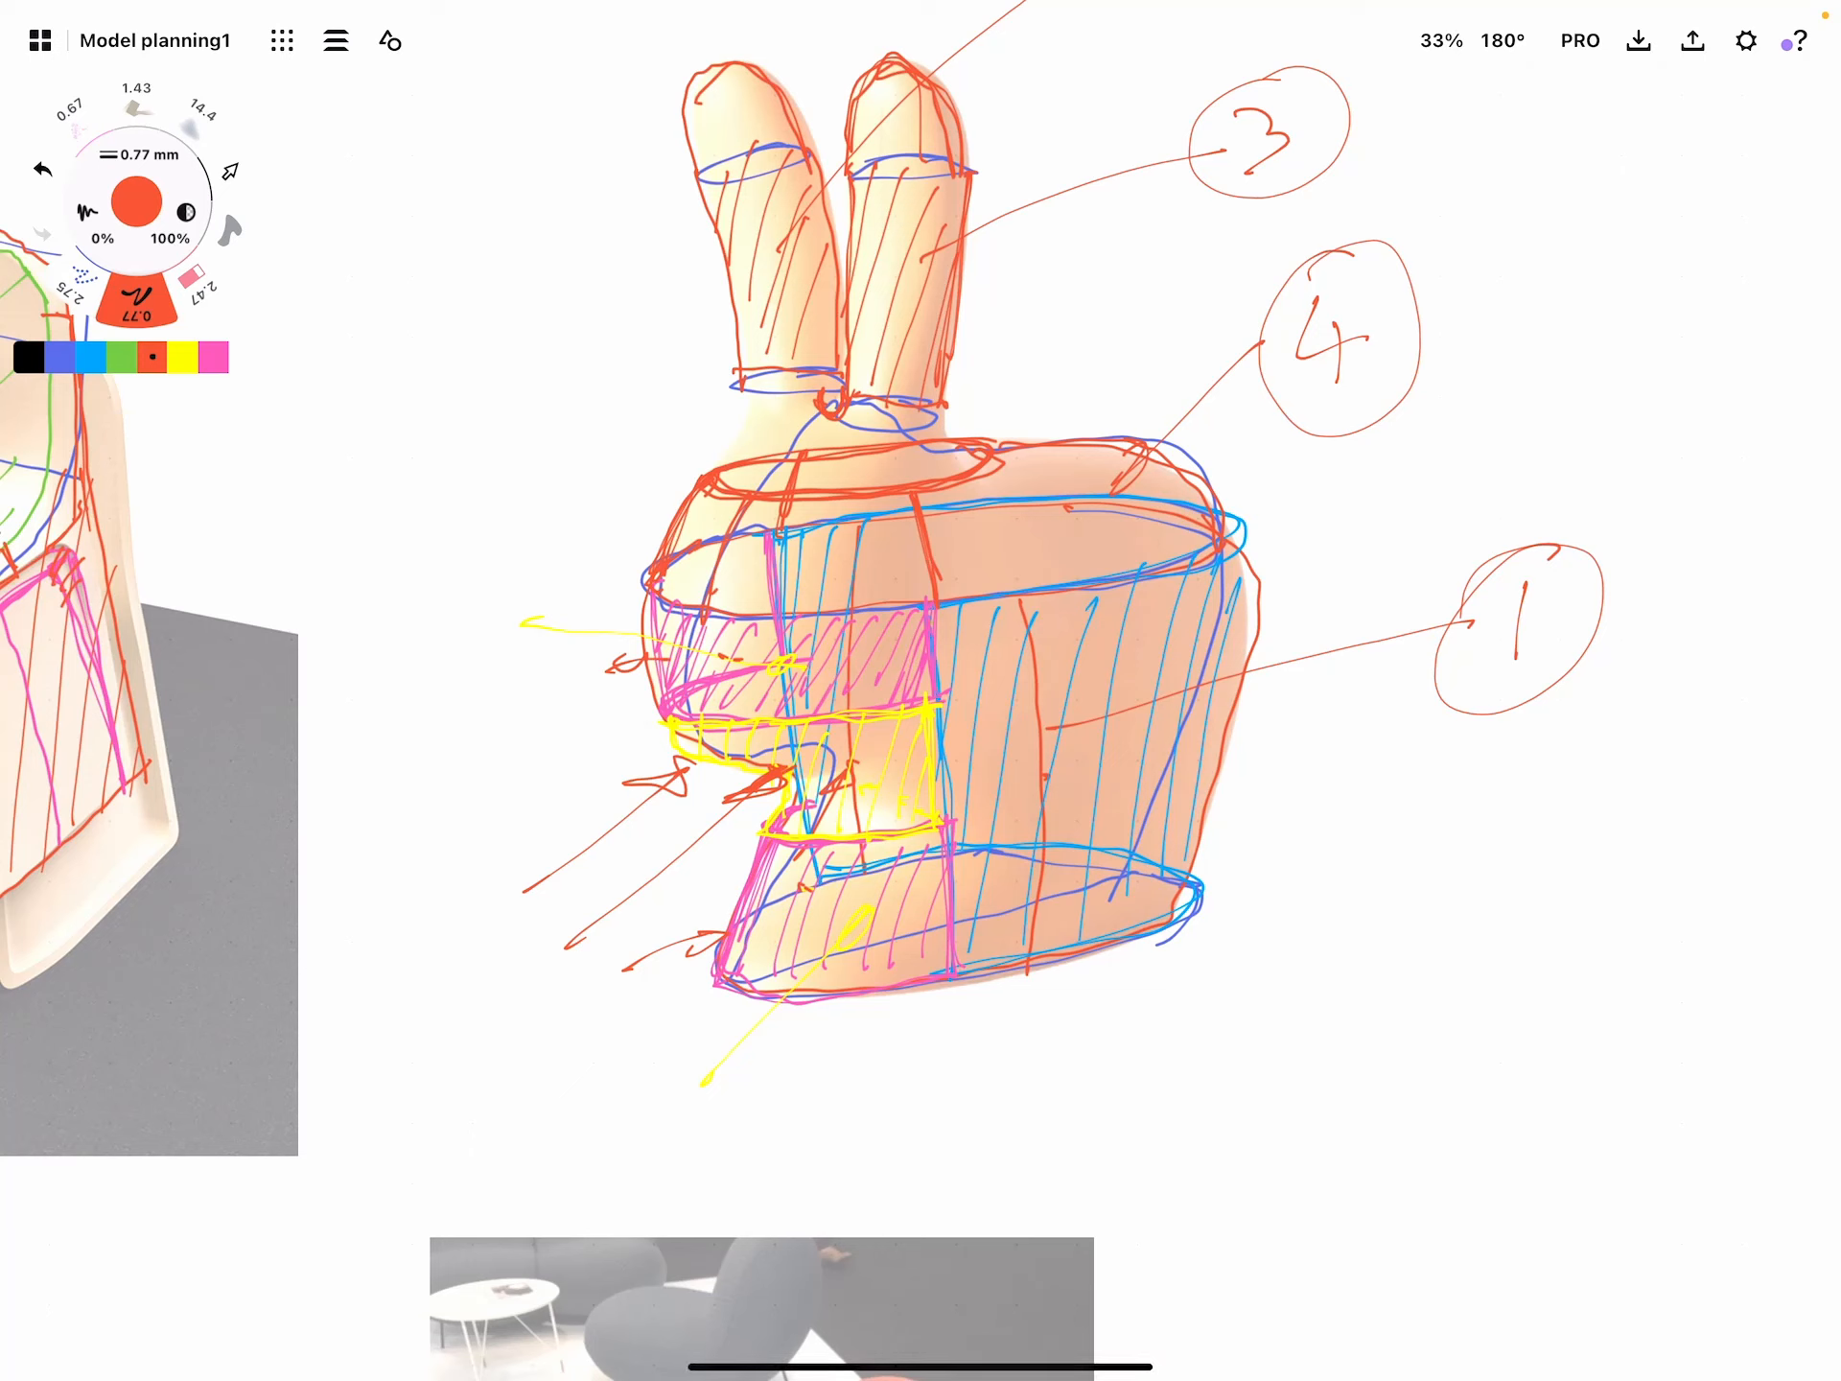
Hatch the bunny ears and head in red with a circled 4 callout to the head
left_click(213, 359)
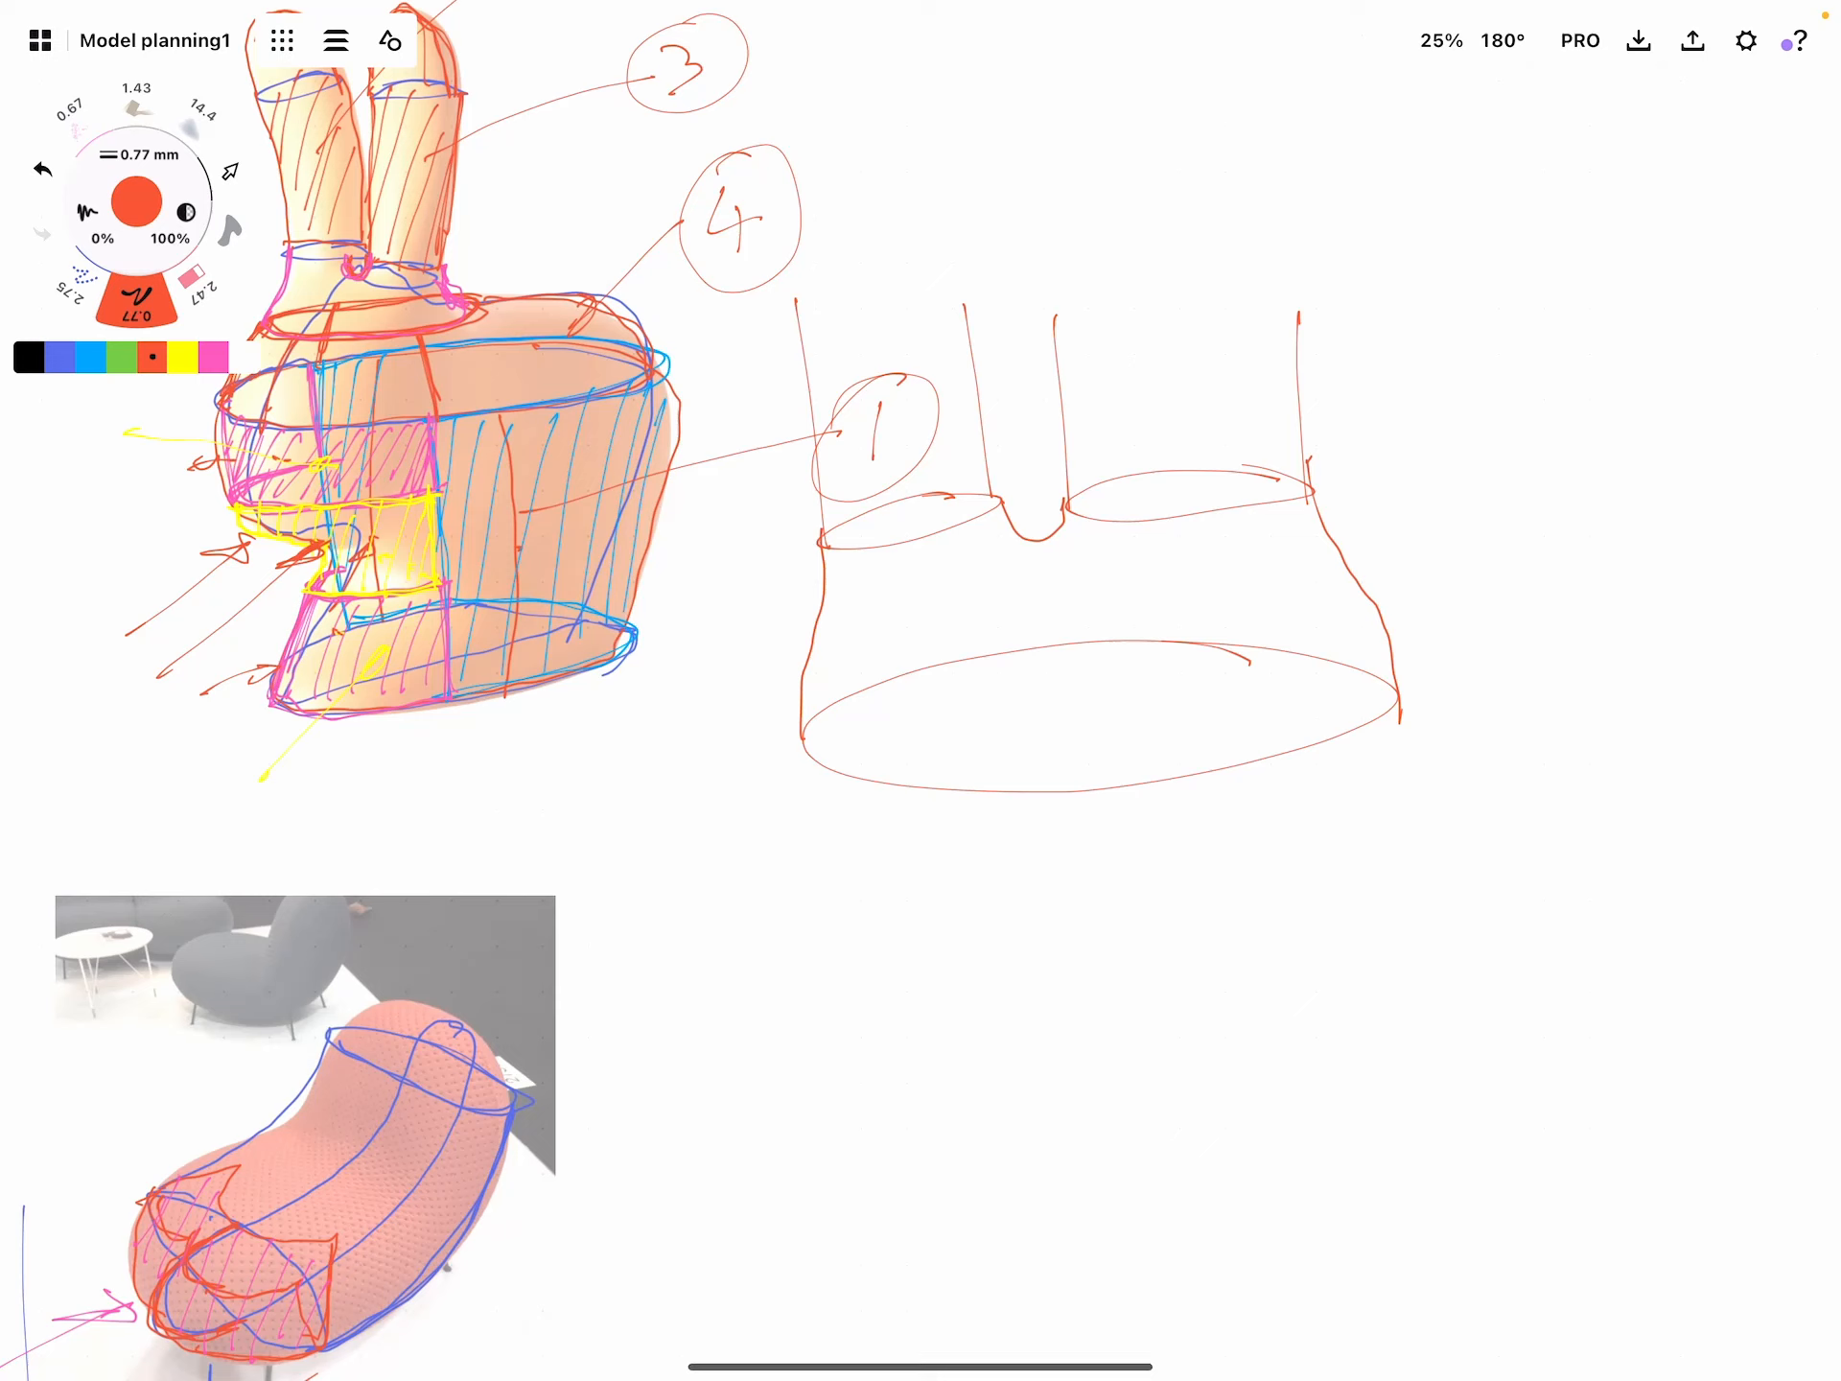
Zoom out to fit the bunny and the red tapered-cylinder base diagram together
left_click_drag(1034, 541, 1011, 775)
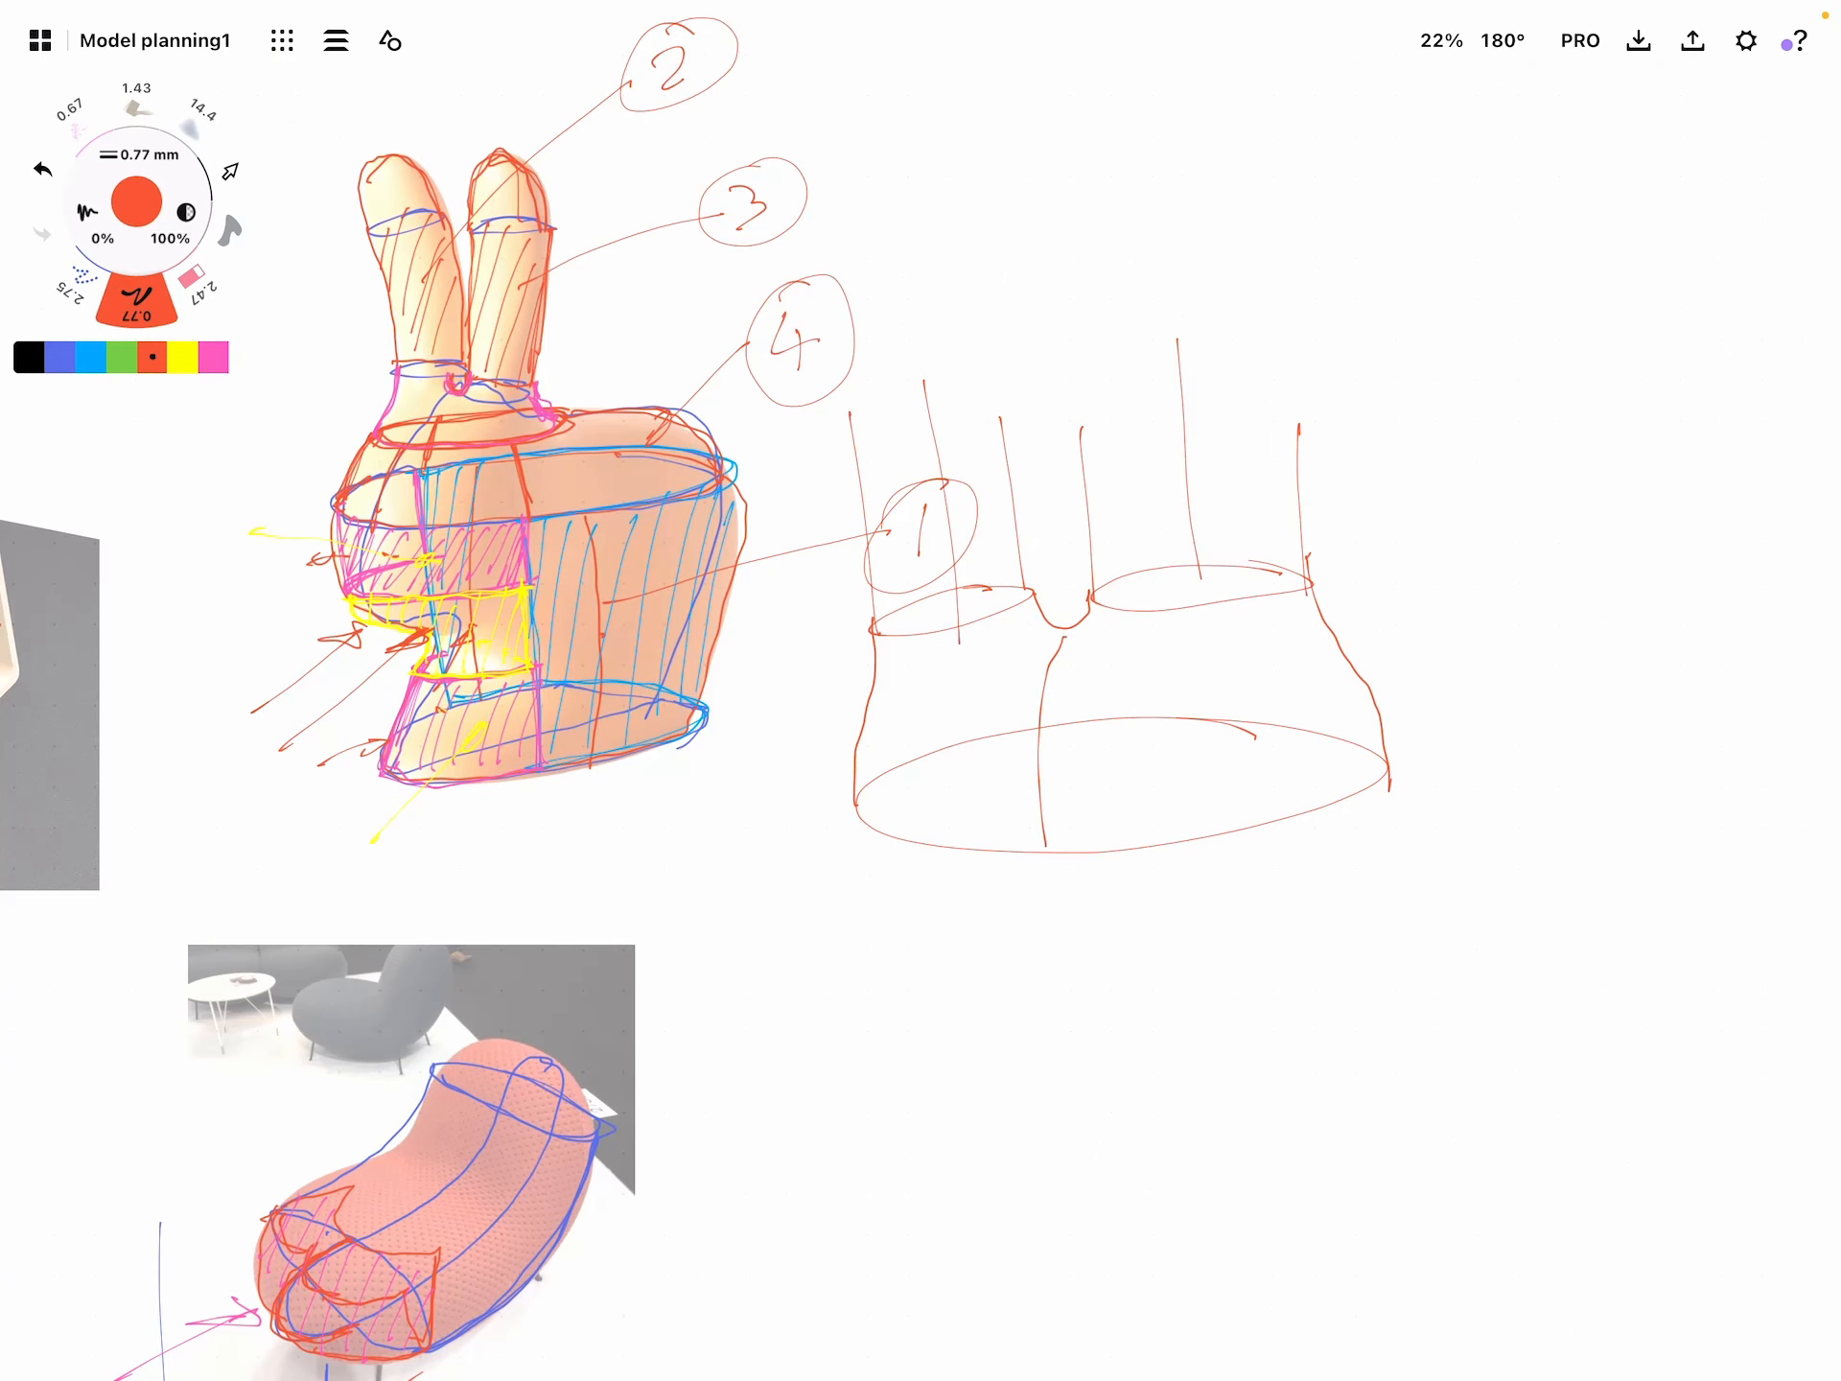
Draw green boundaries for both side patches of the diagram, hatch them and add arrows beneath
left_click(123, 359)
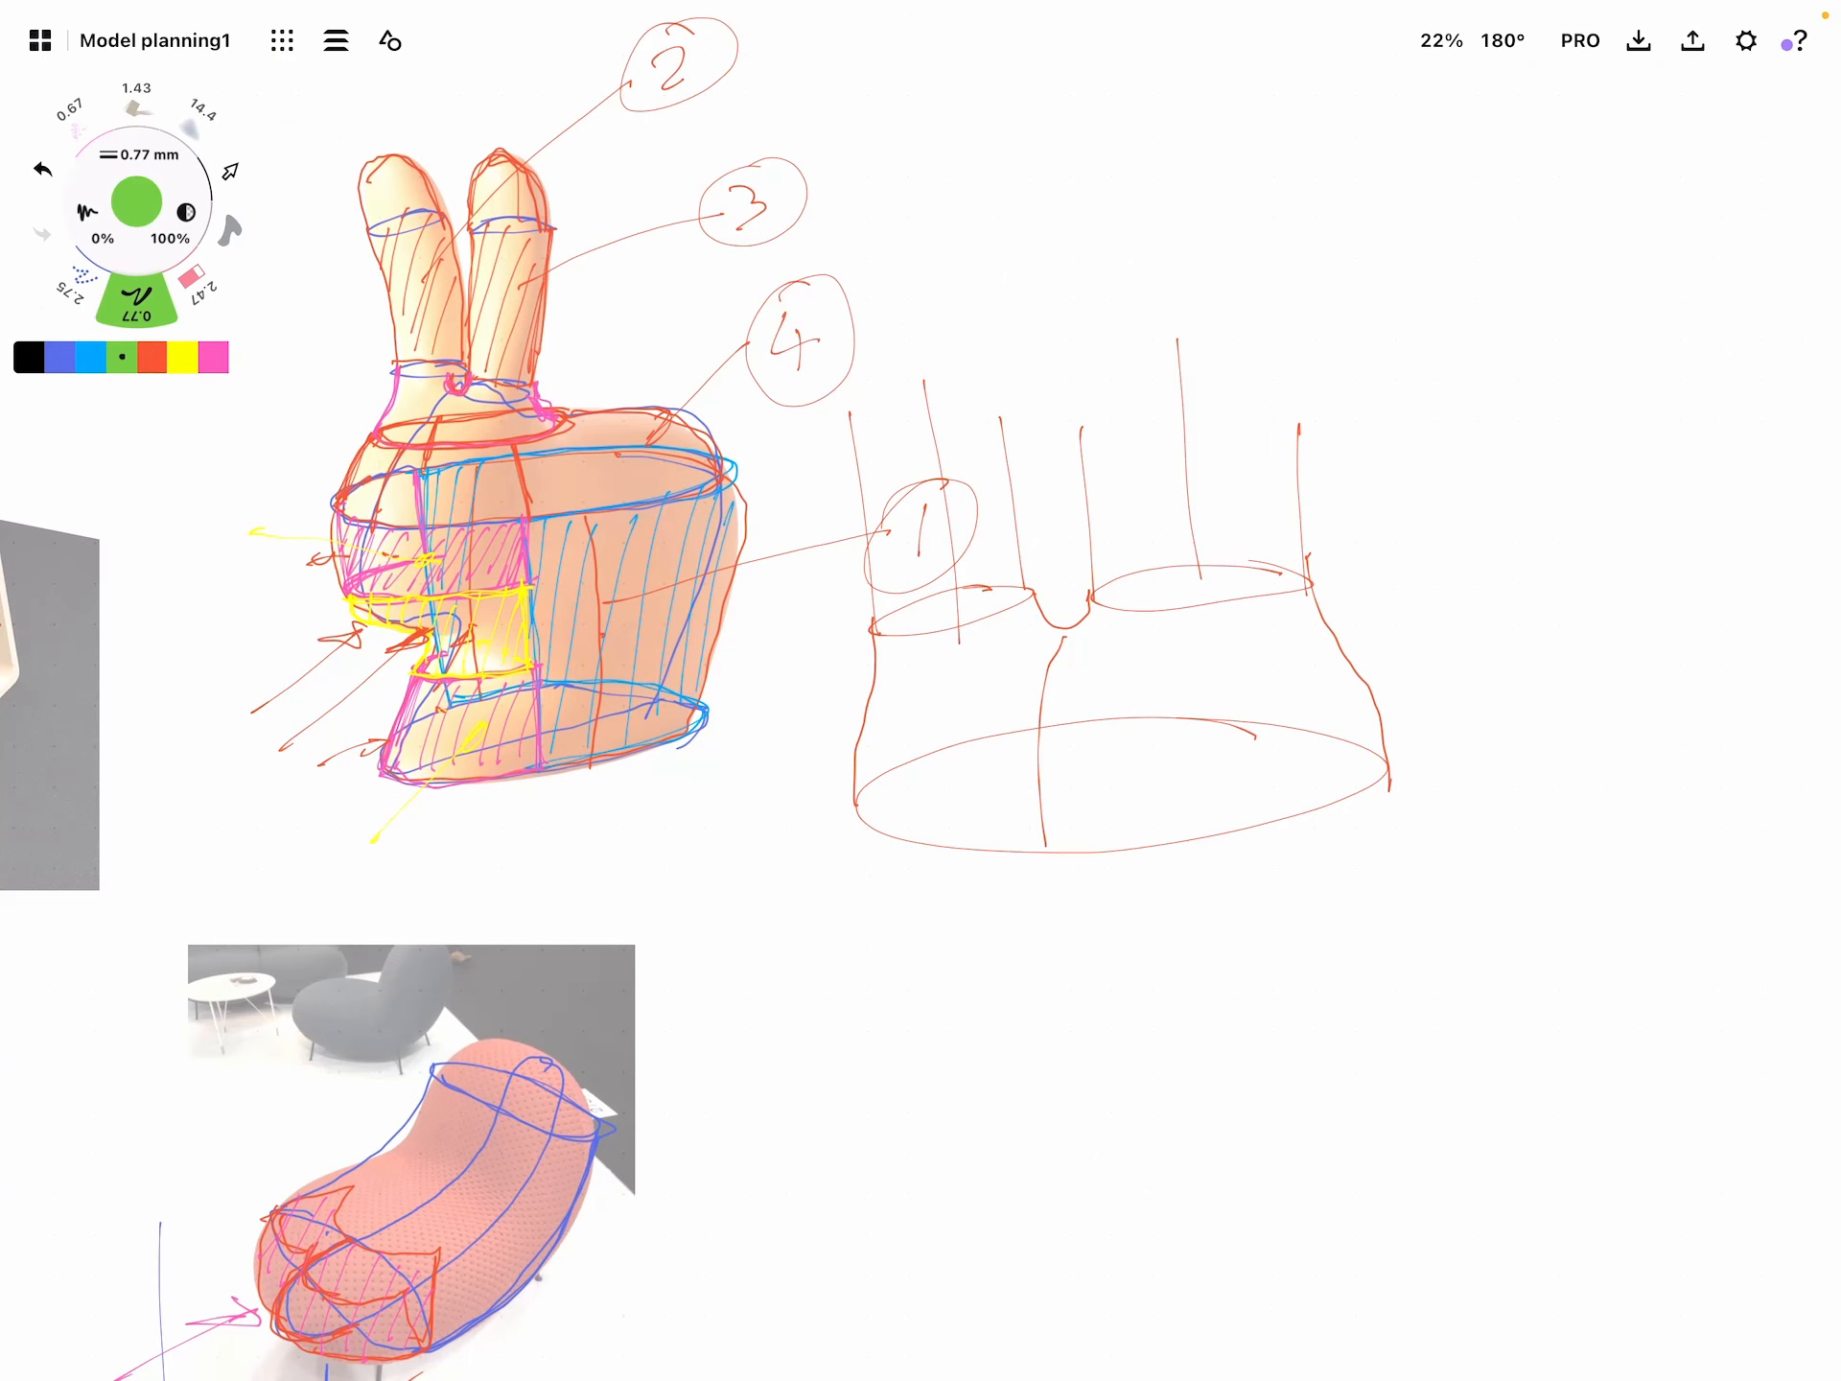
left_click_drag(951, 610, 957, 857)
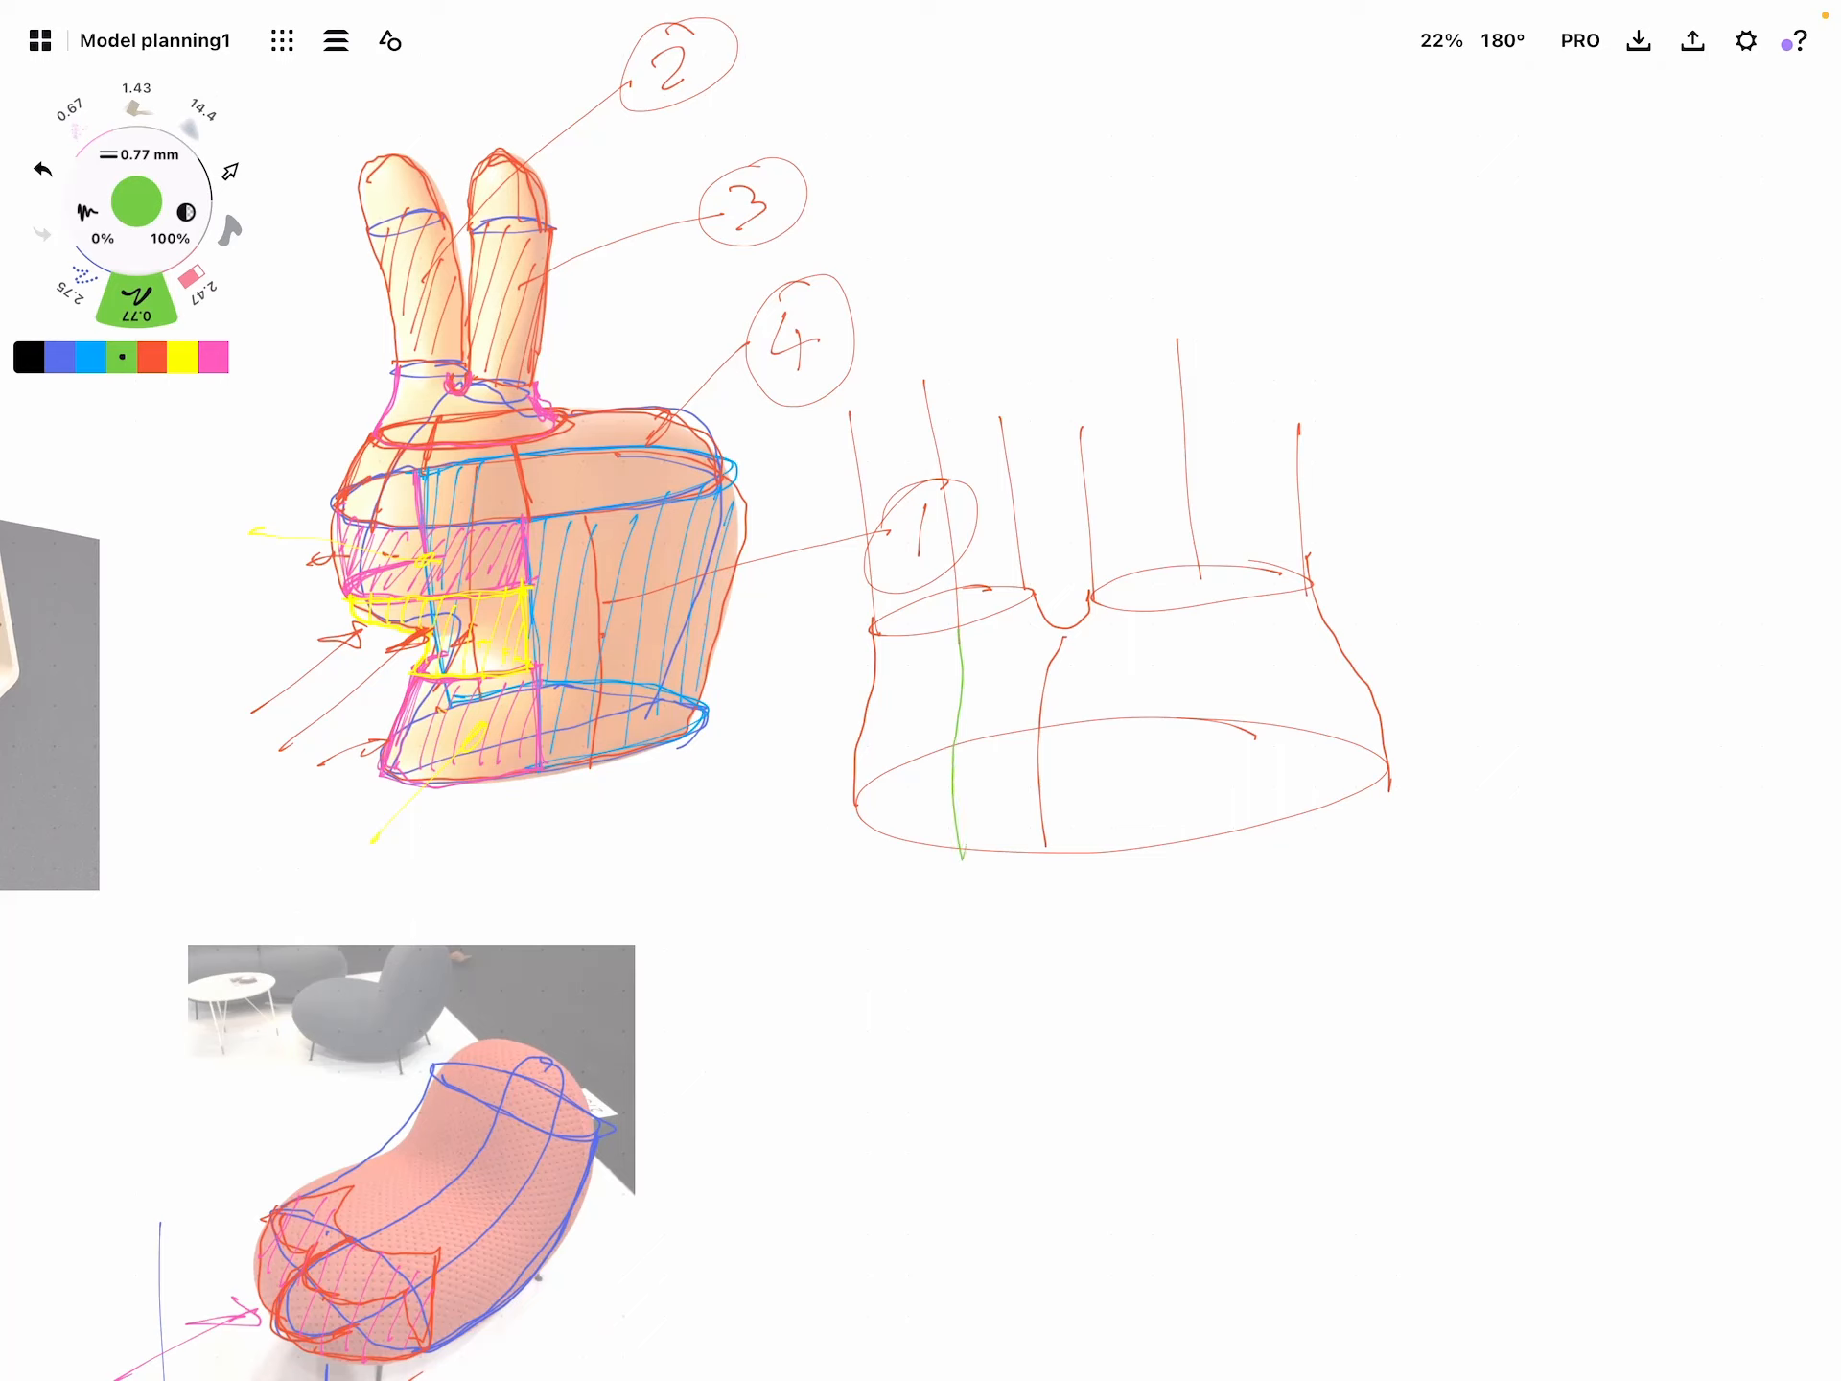
left_click_drag(1191, 552, 1191, 840)
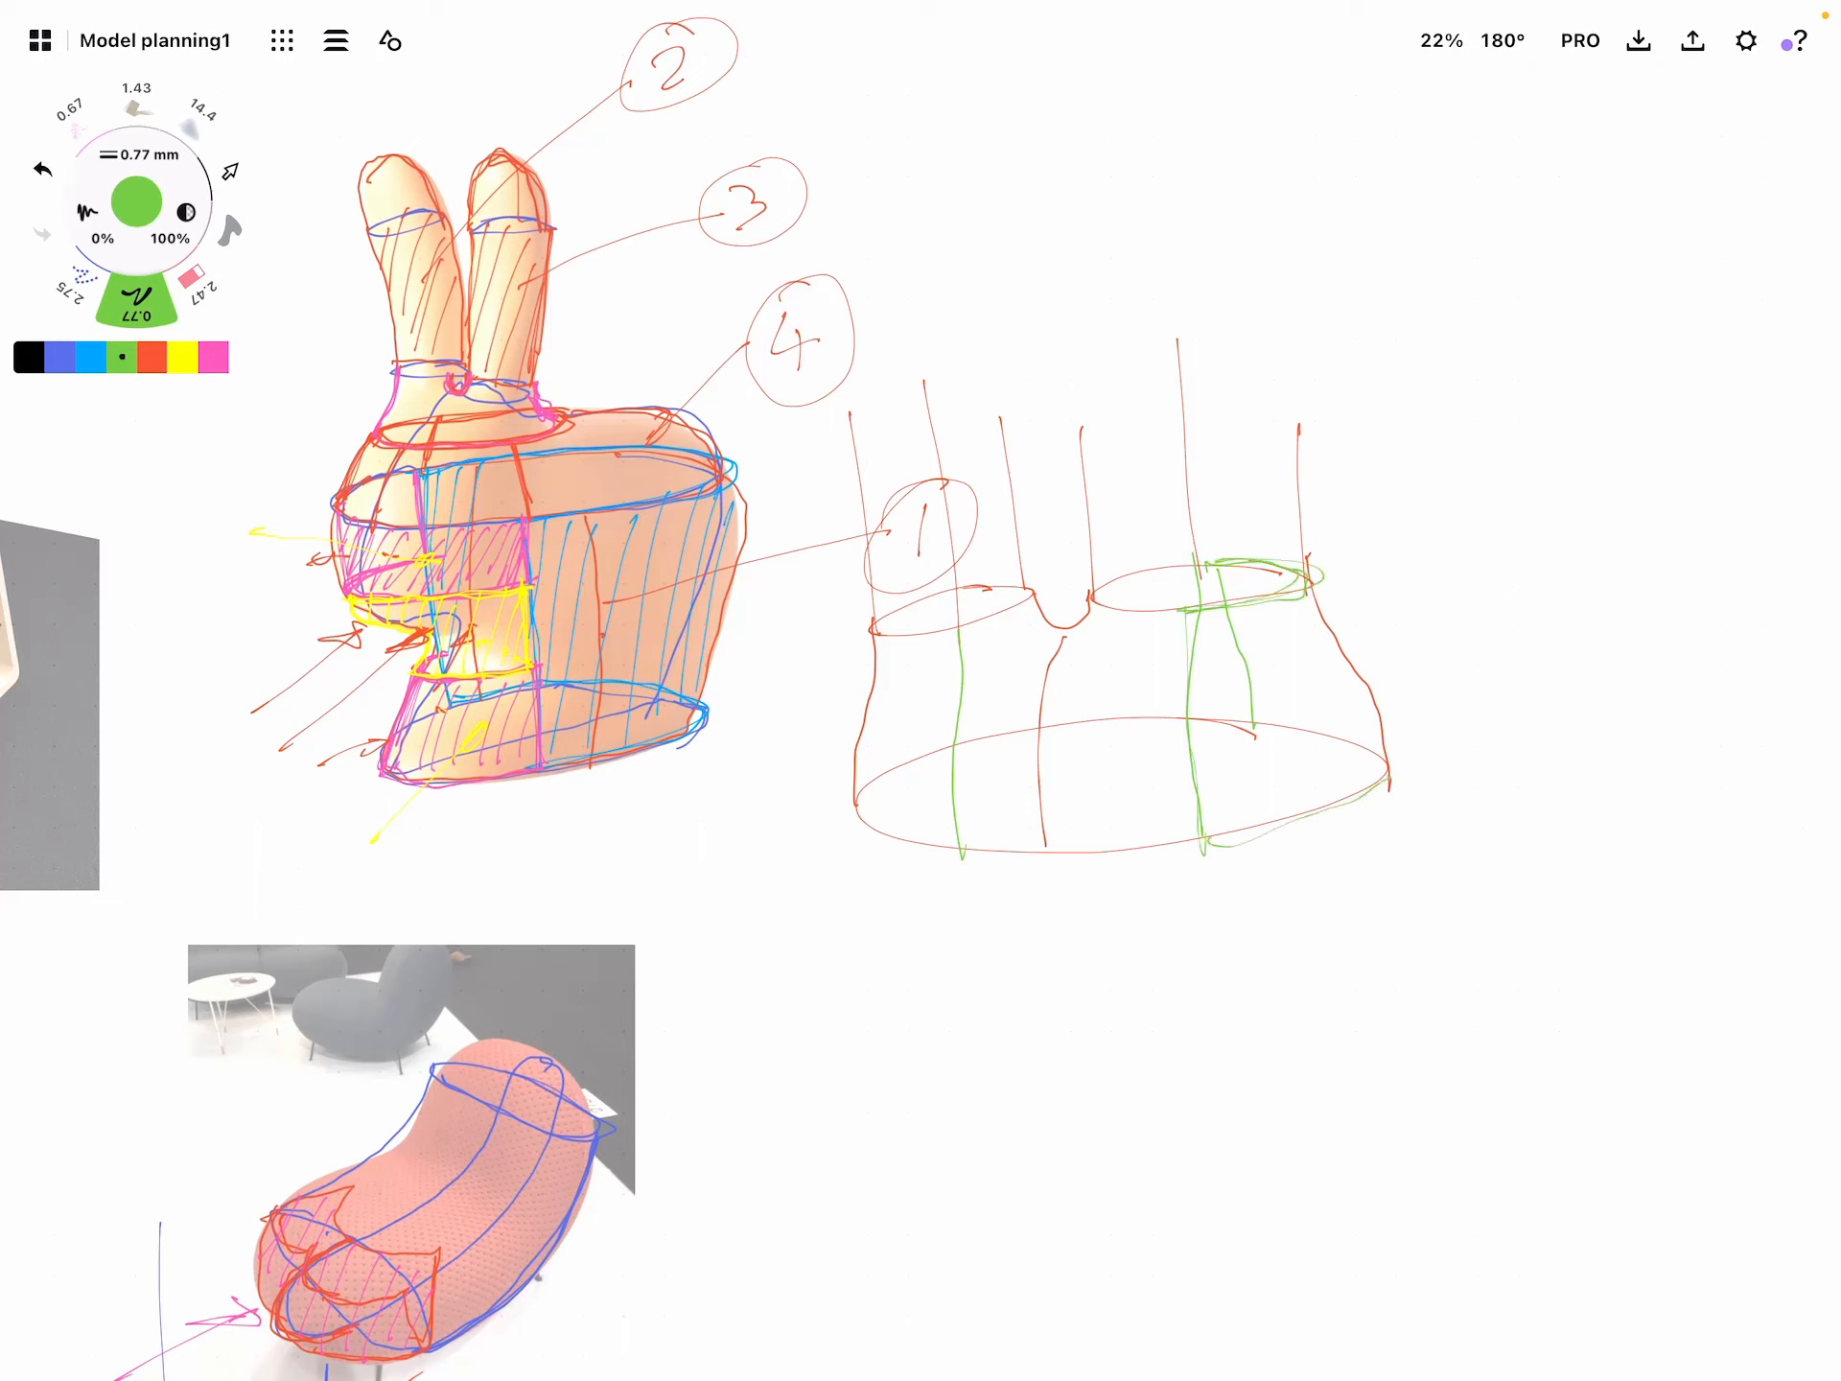
left_click_drag(1210, 586, 1351, 774)
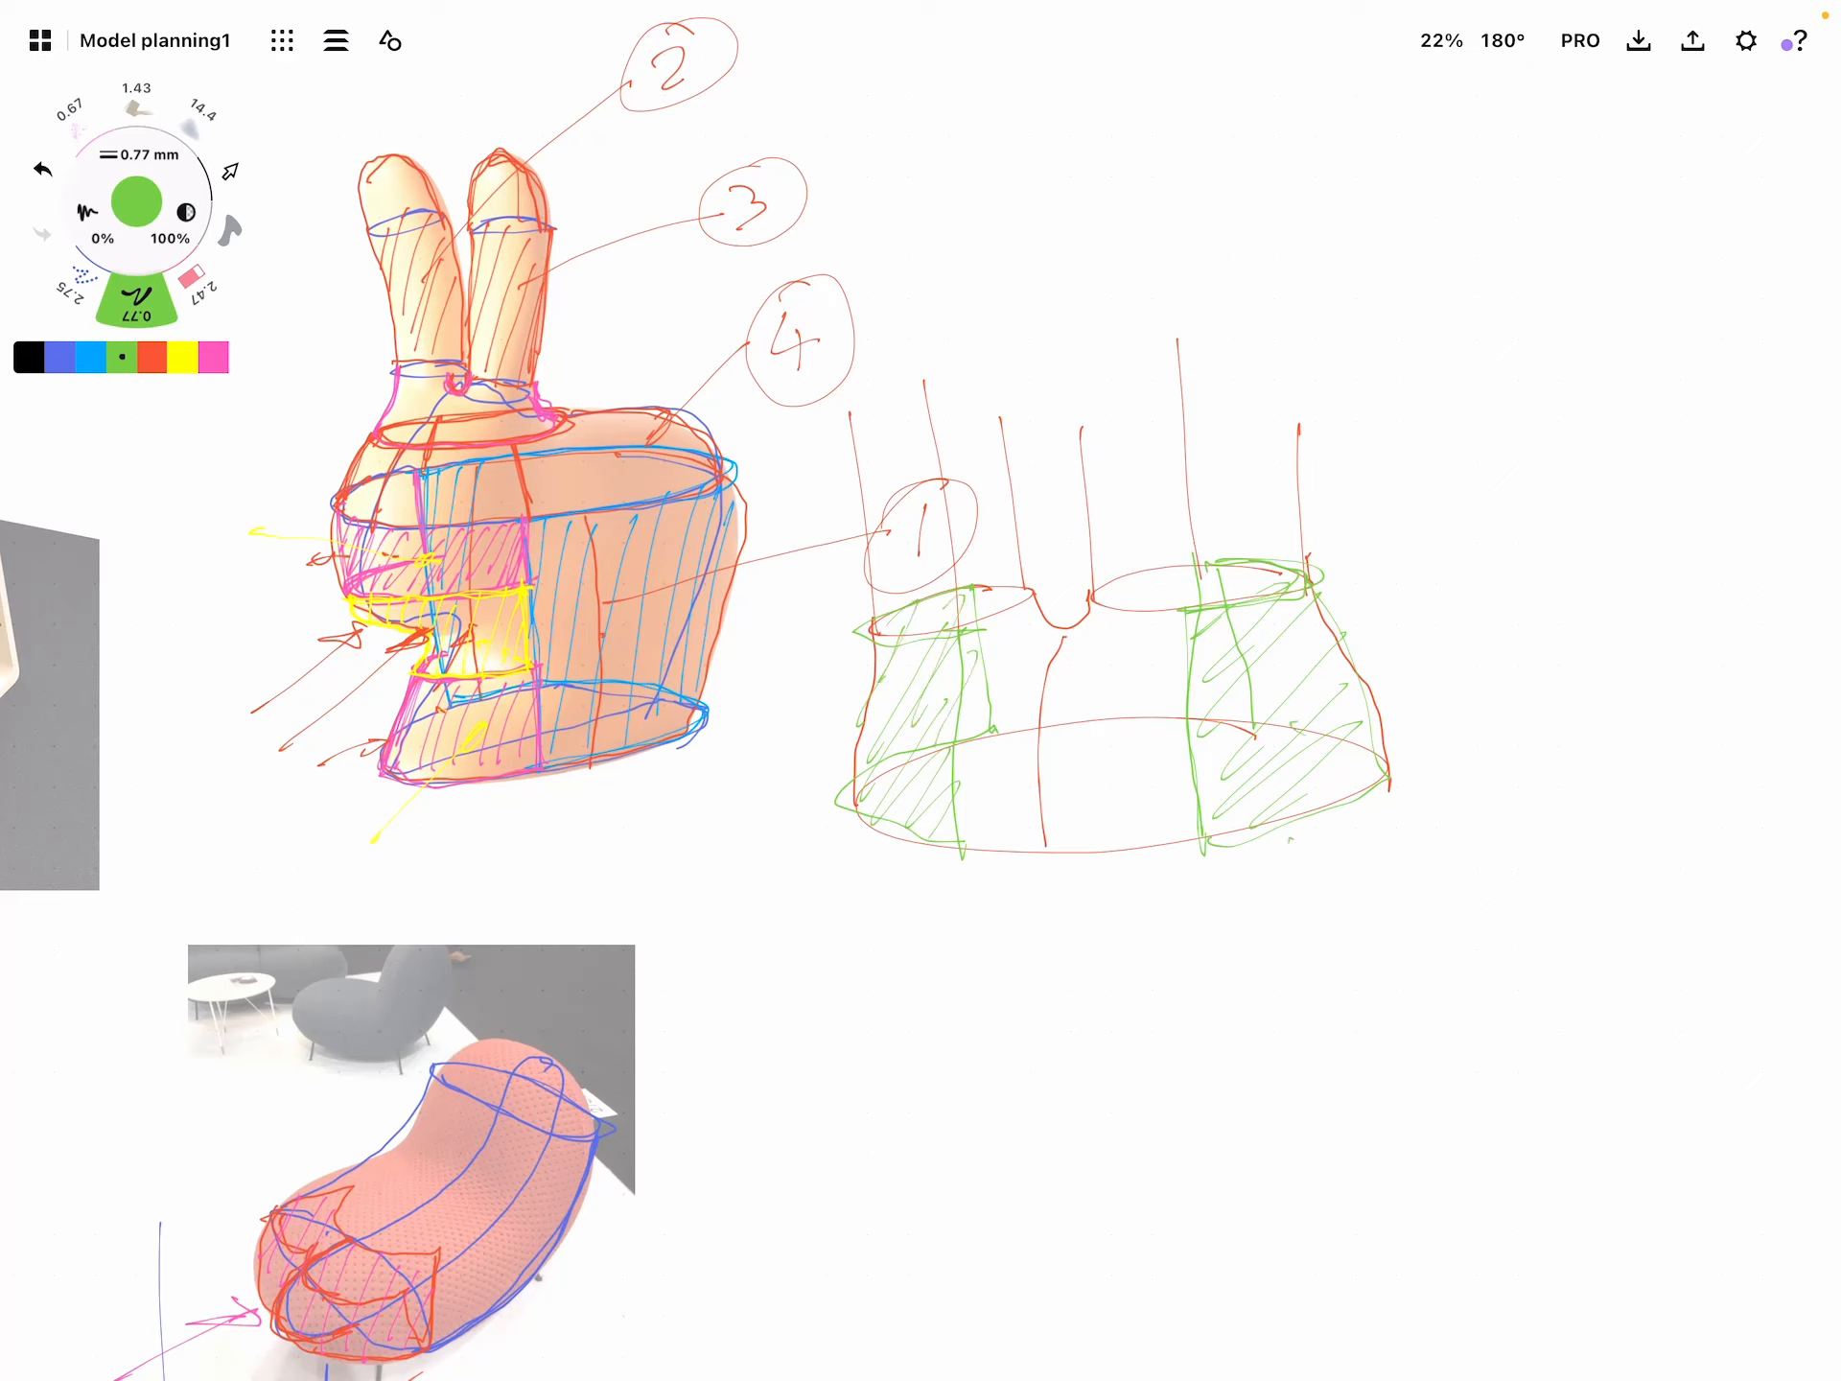
left_click_drag(892, 869, 1279, 928)
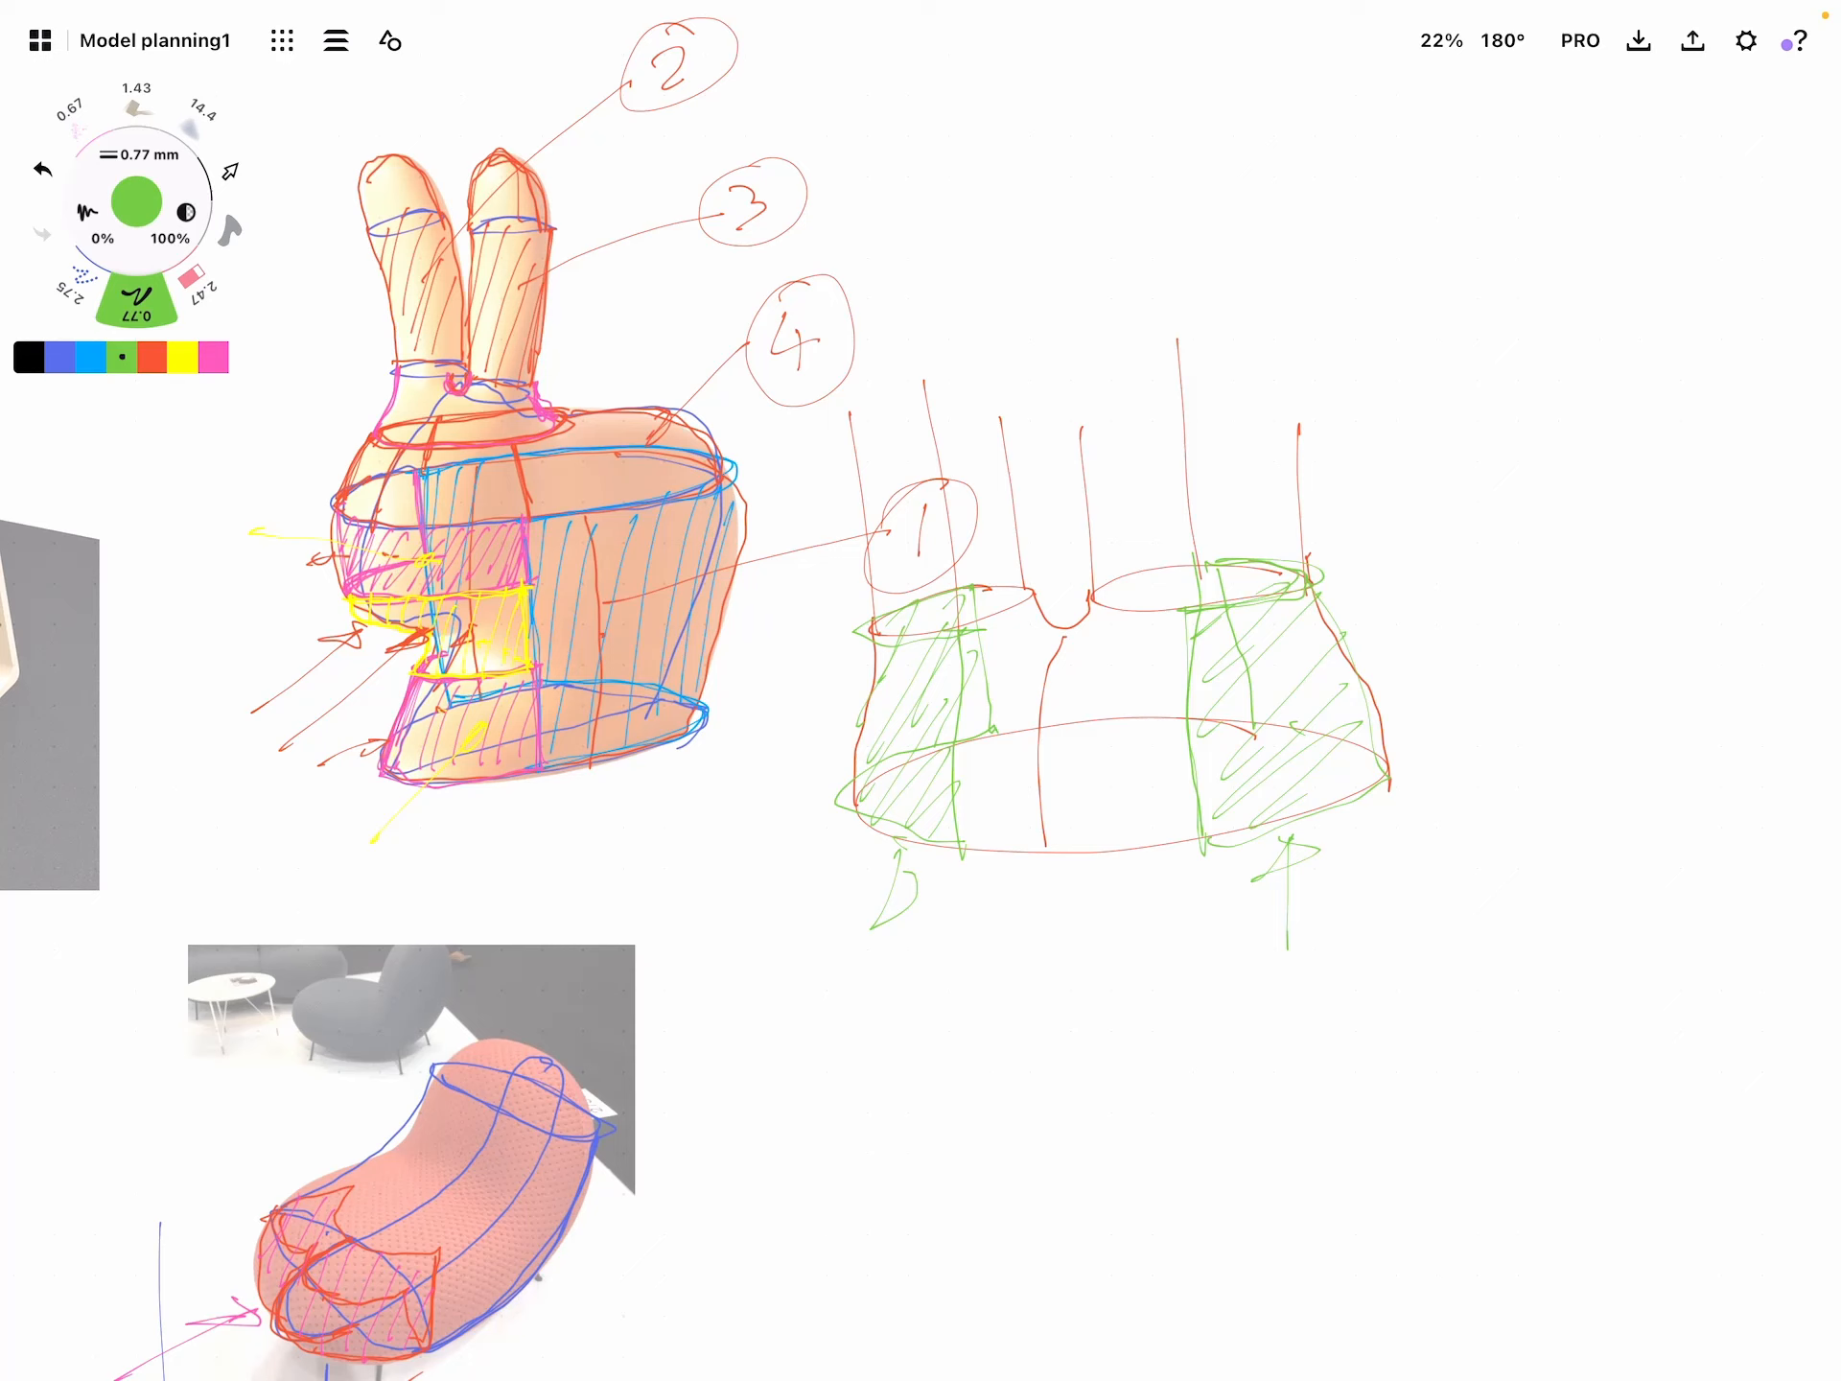
left_click(151, 357)
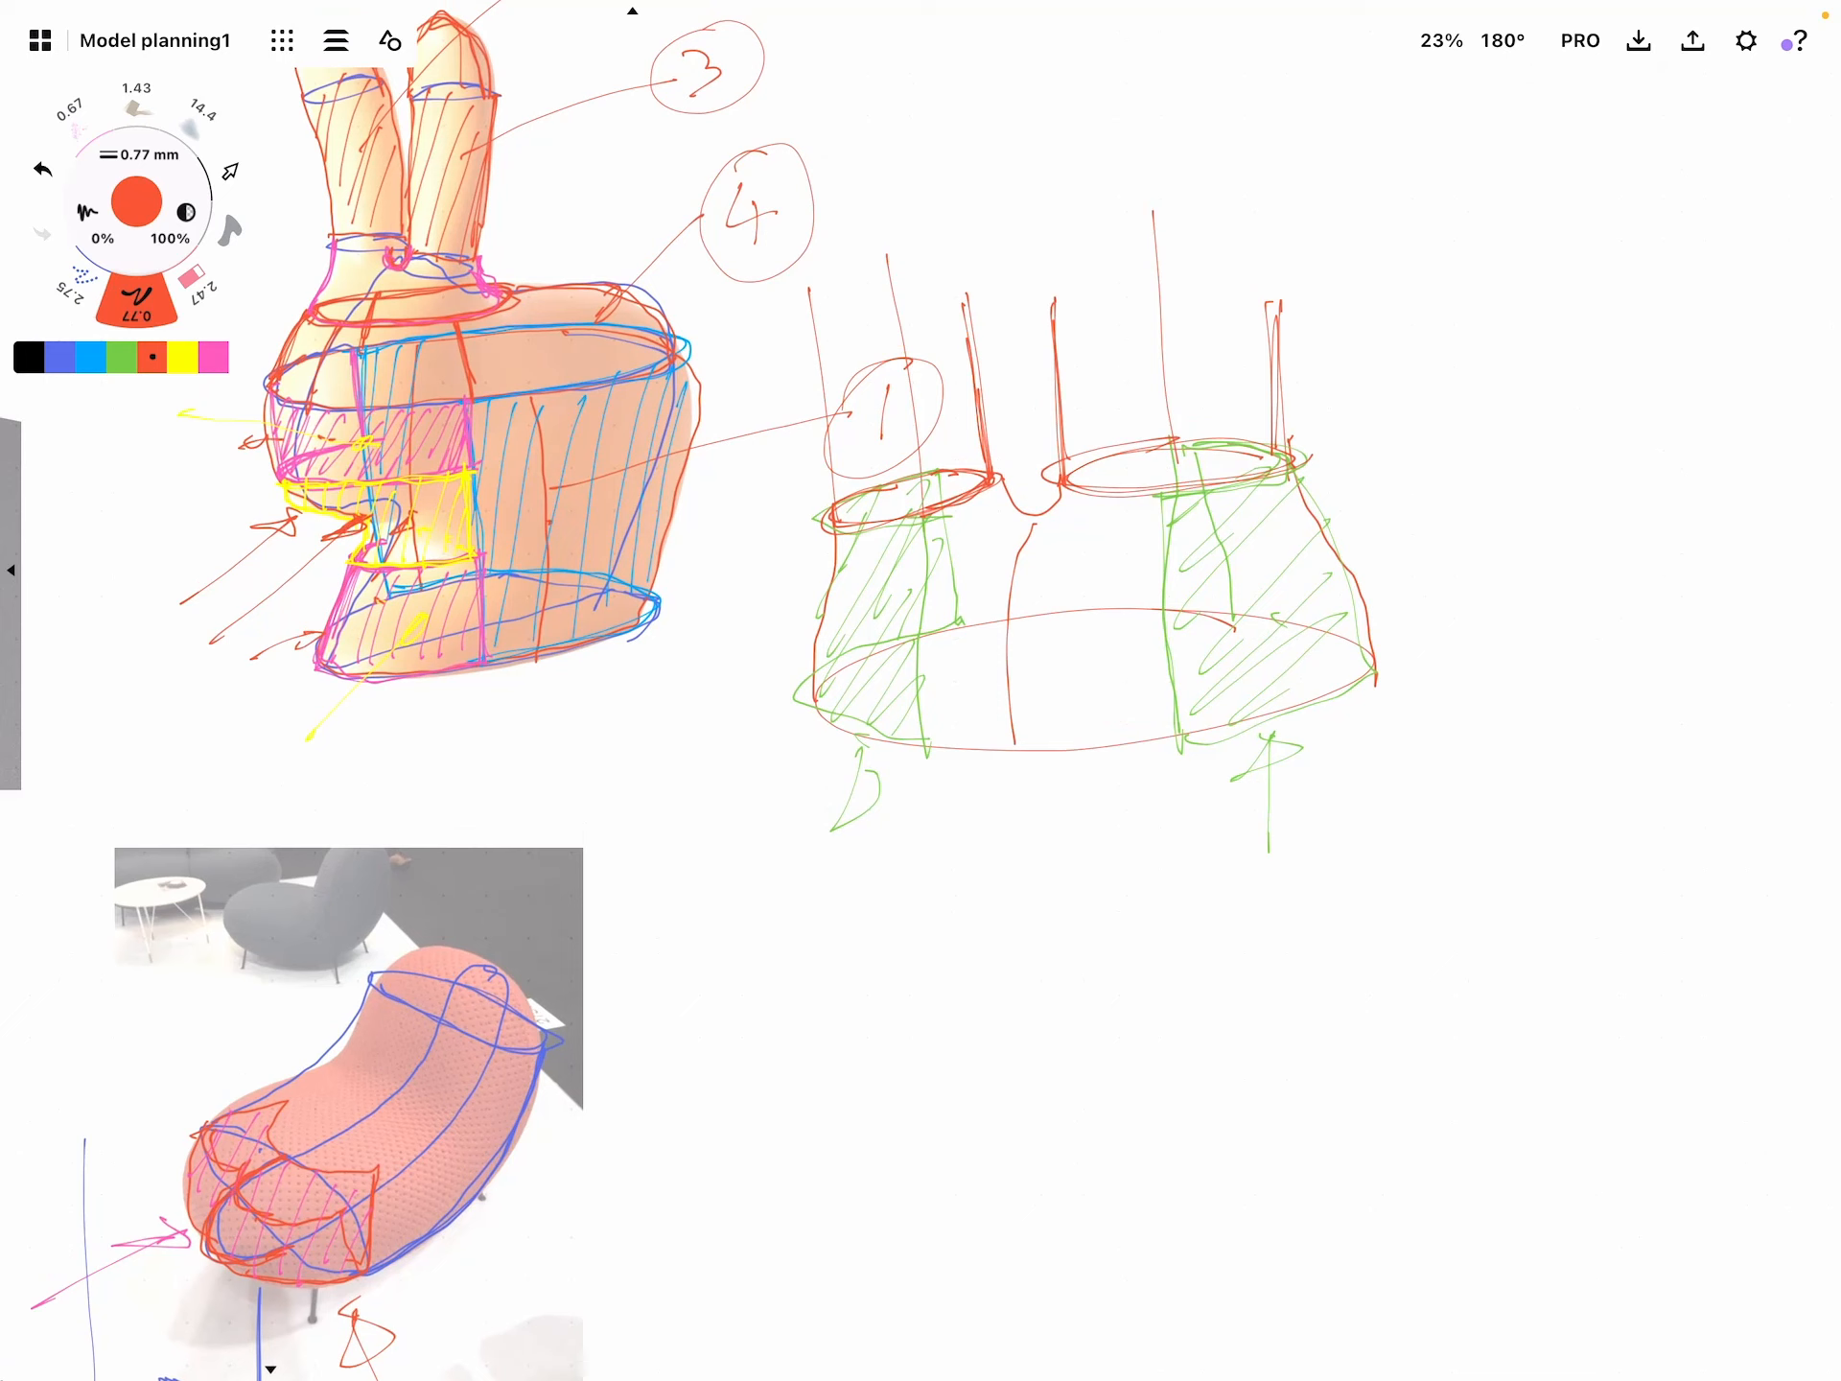
Hatch the front middle patch and draw the unrolled hourglass base outline in pink
left_click(213, 359)
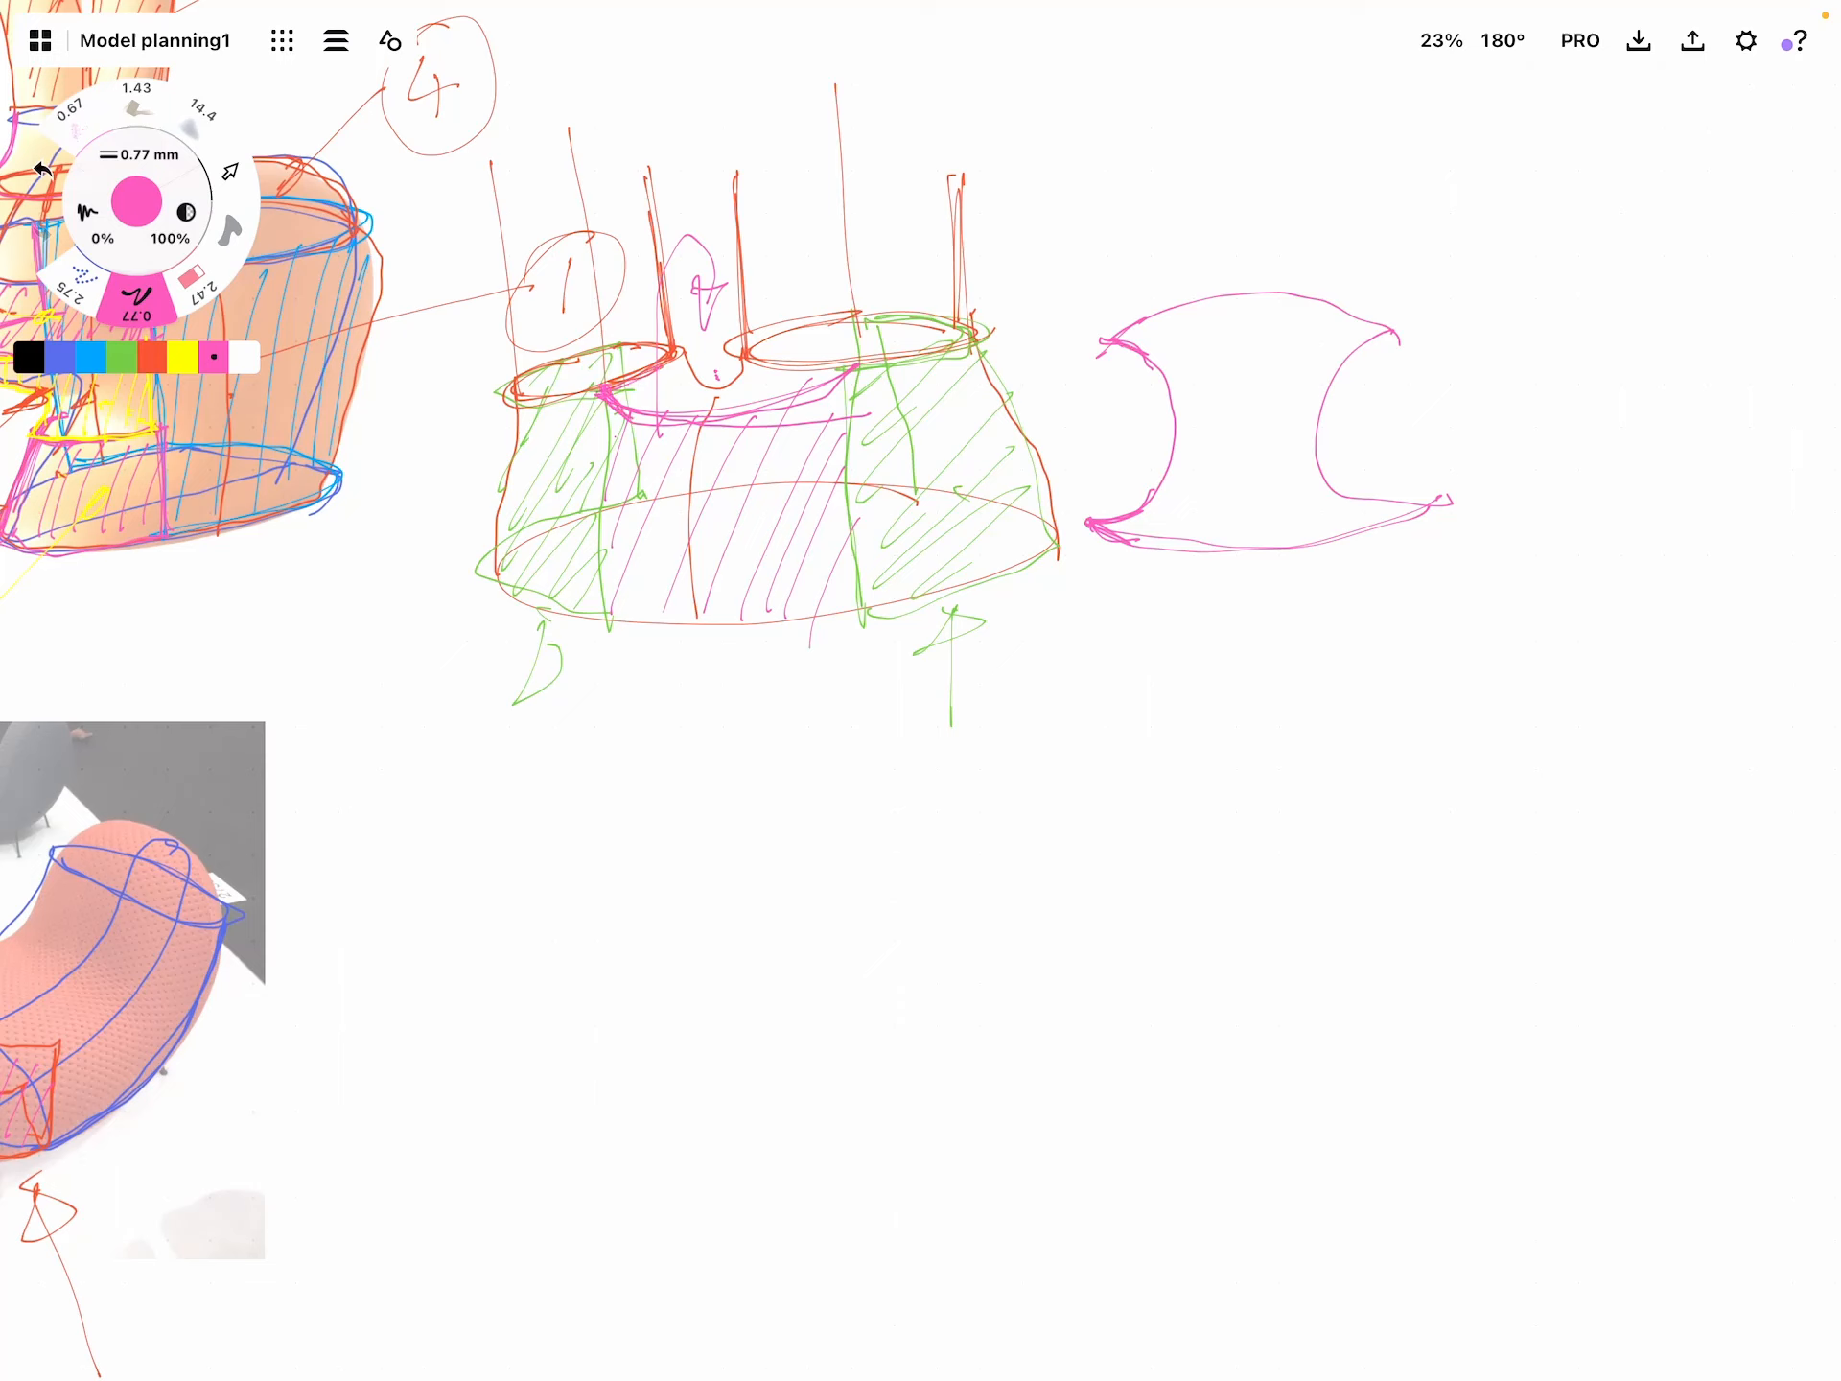
Add a bottom strip, V-shaped divider lines and '4' labels to the pink unrolled outline
left_click_drag(587, 398, 846, 411)
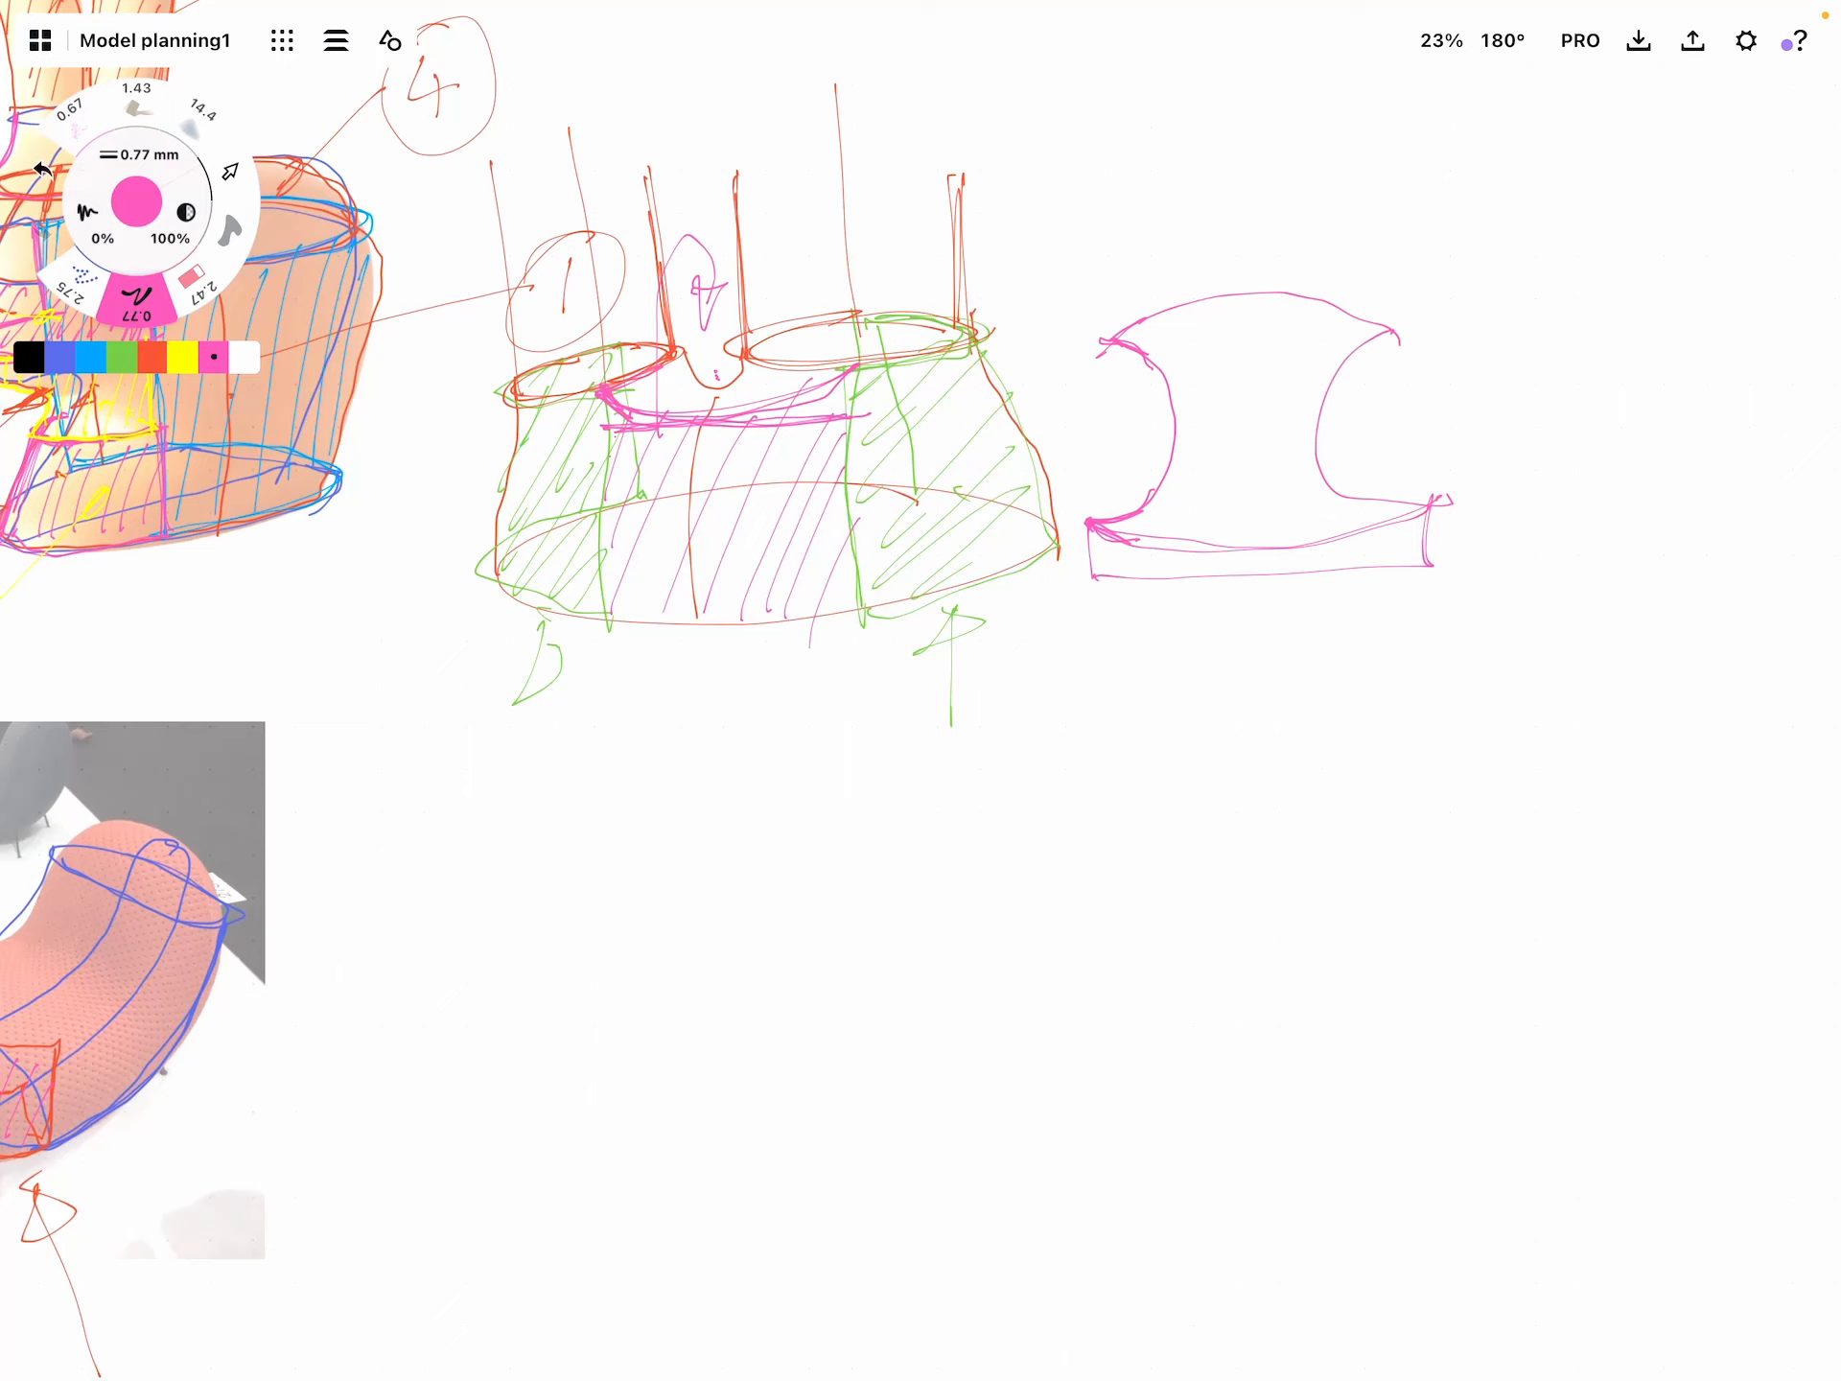
left_click_drag(1241, 422, 1241, 587)
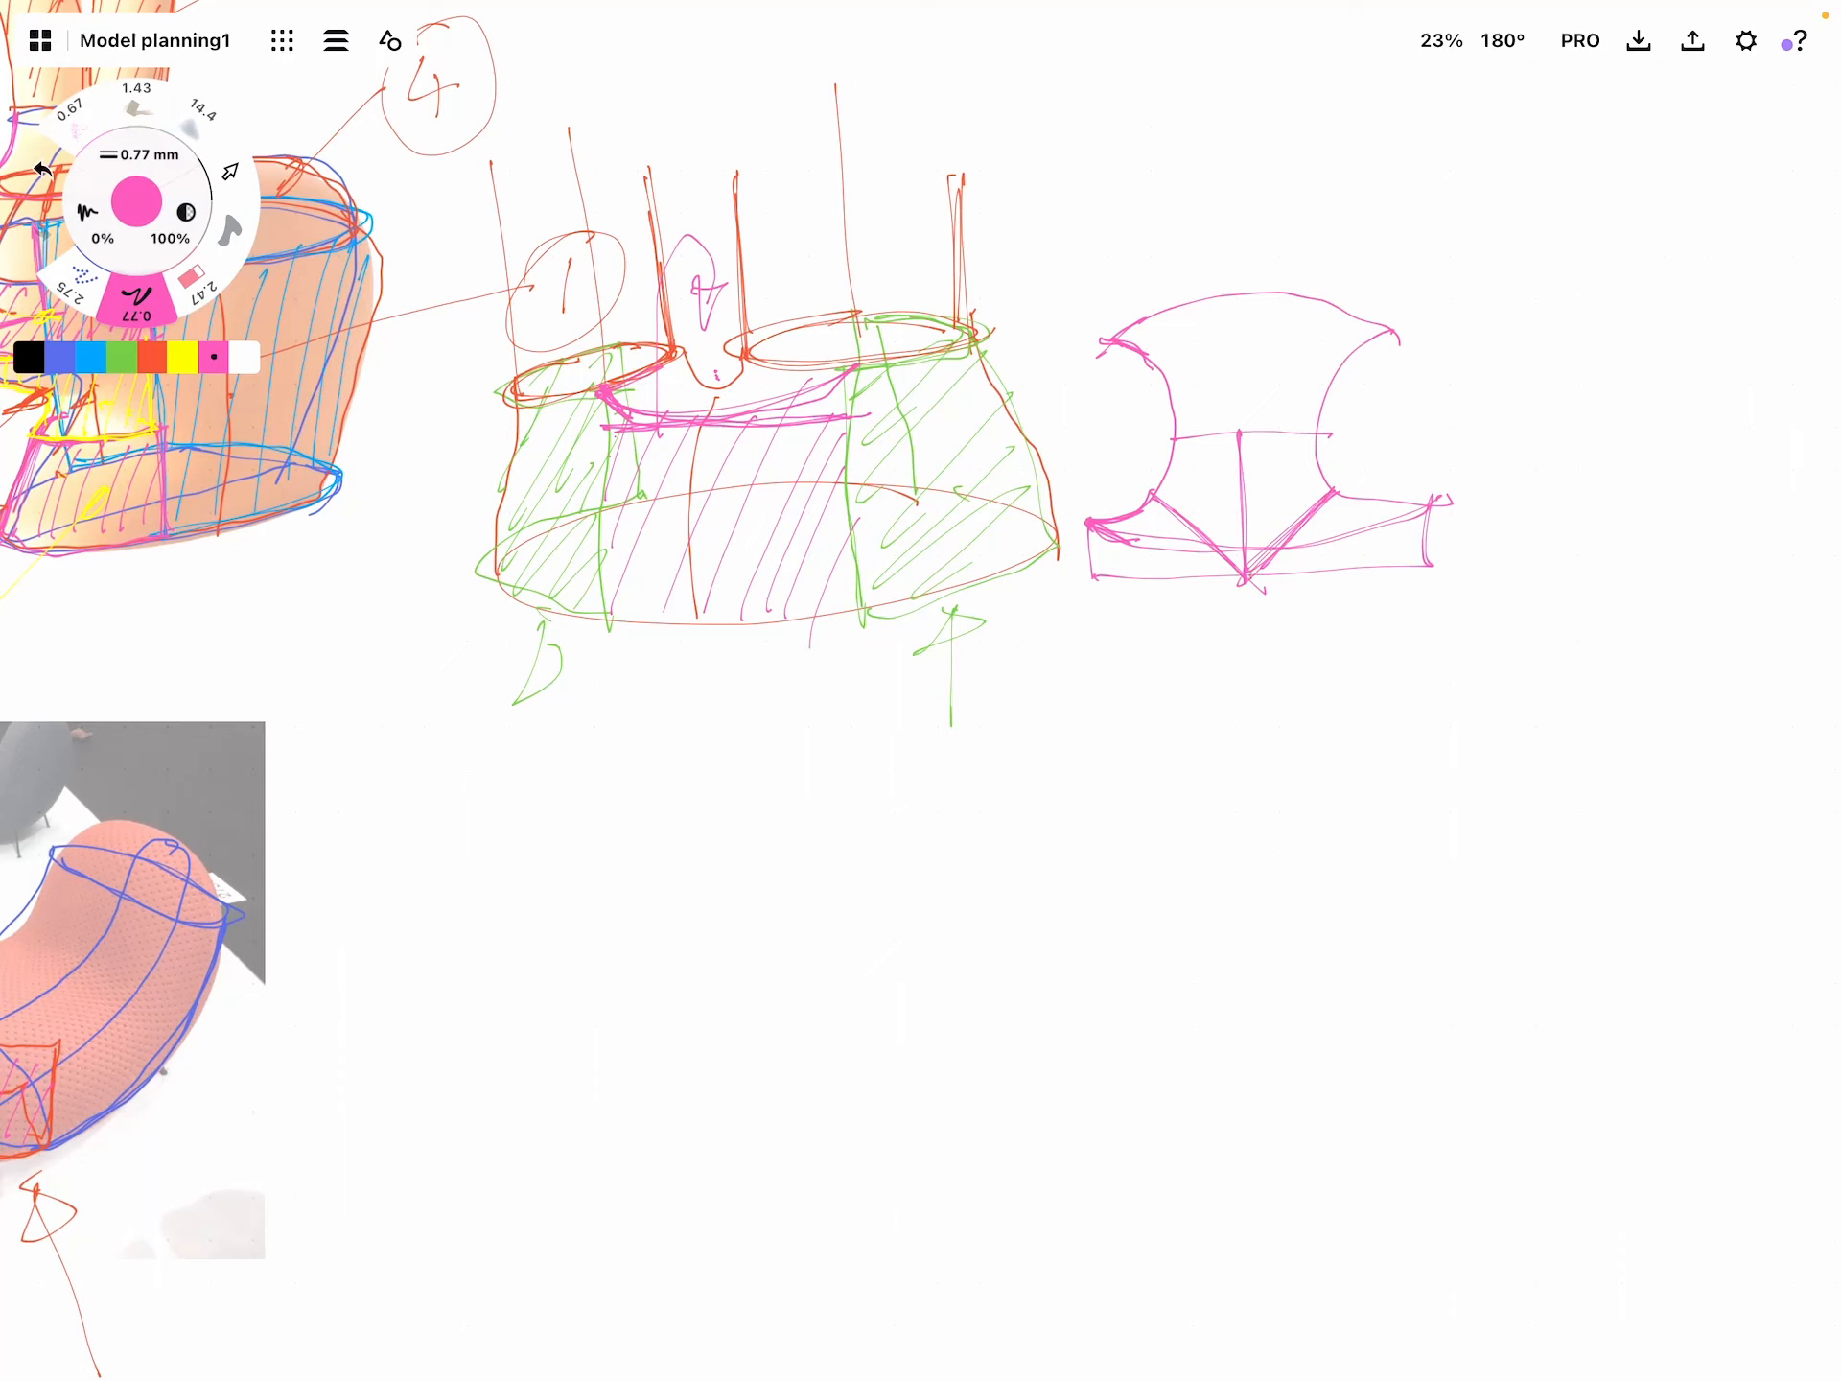
left_click_drag(1205, 476, 1286, 481)
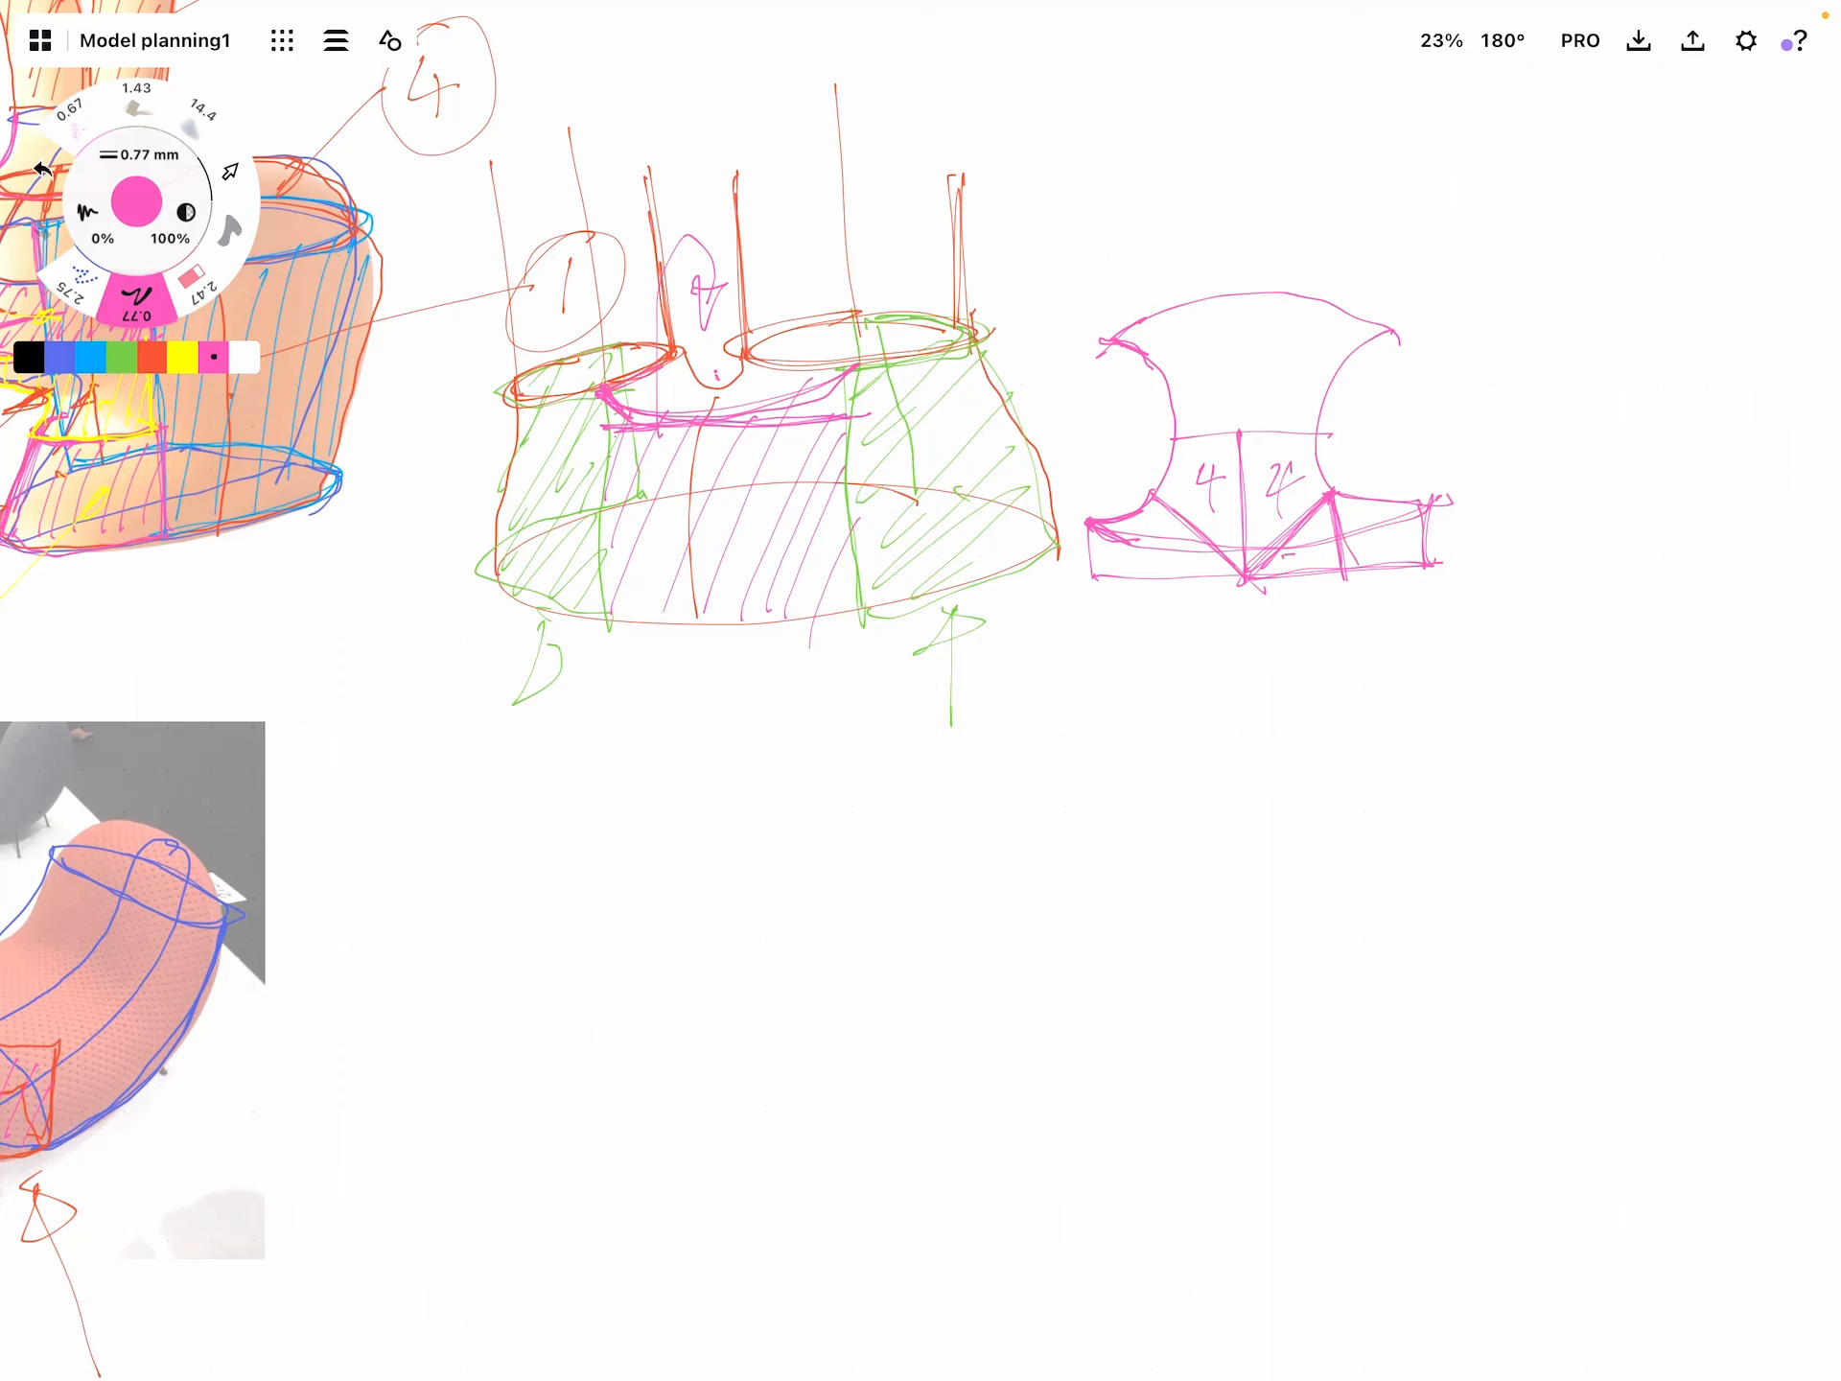
scroll("down", 3)
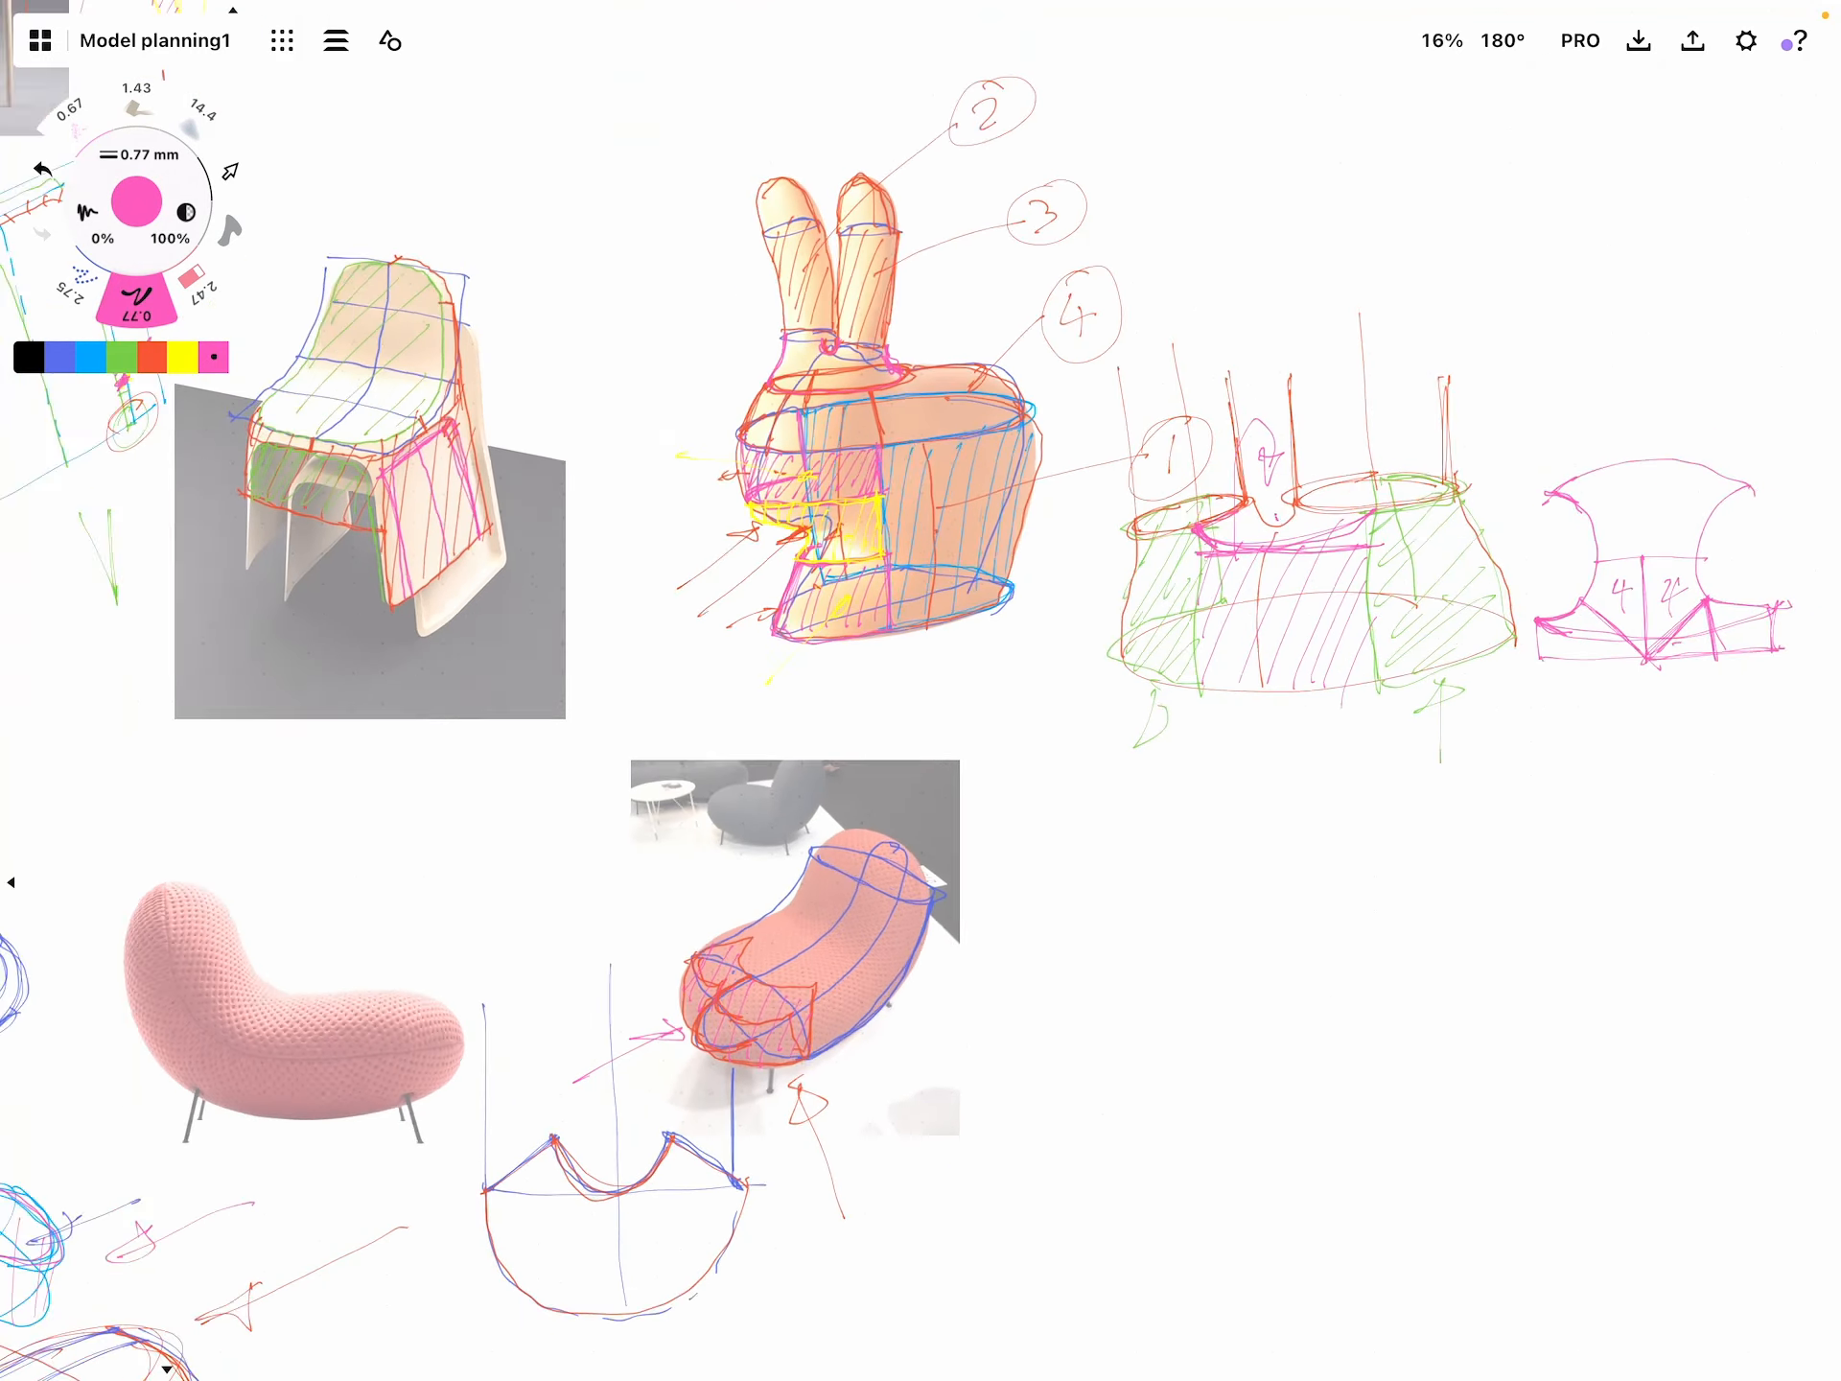
Zoom out to about 10% to view the full board of chair references and patch studies
scroll("down", 3)
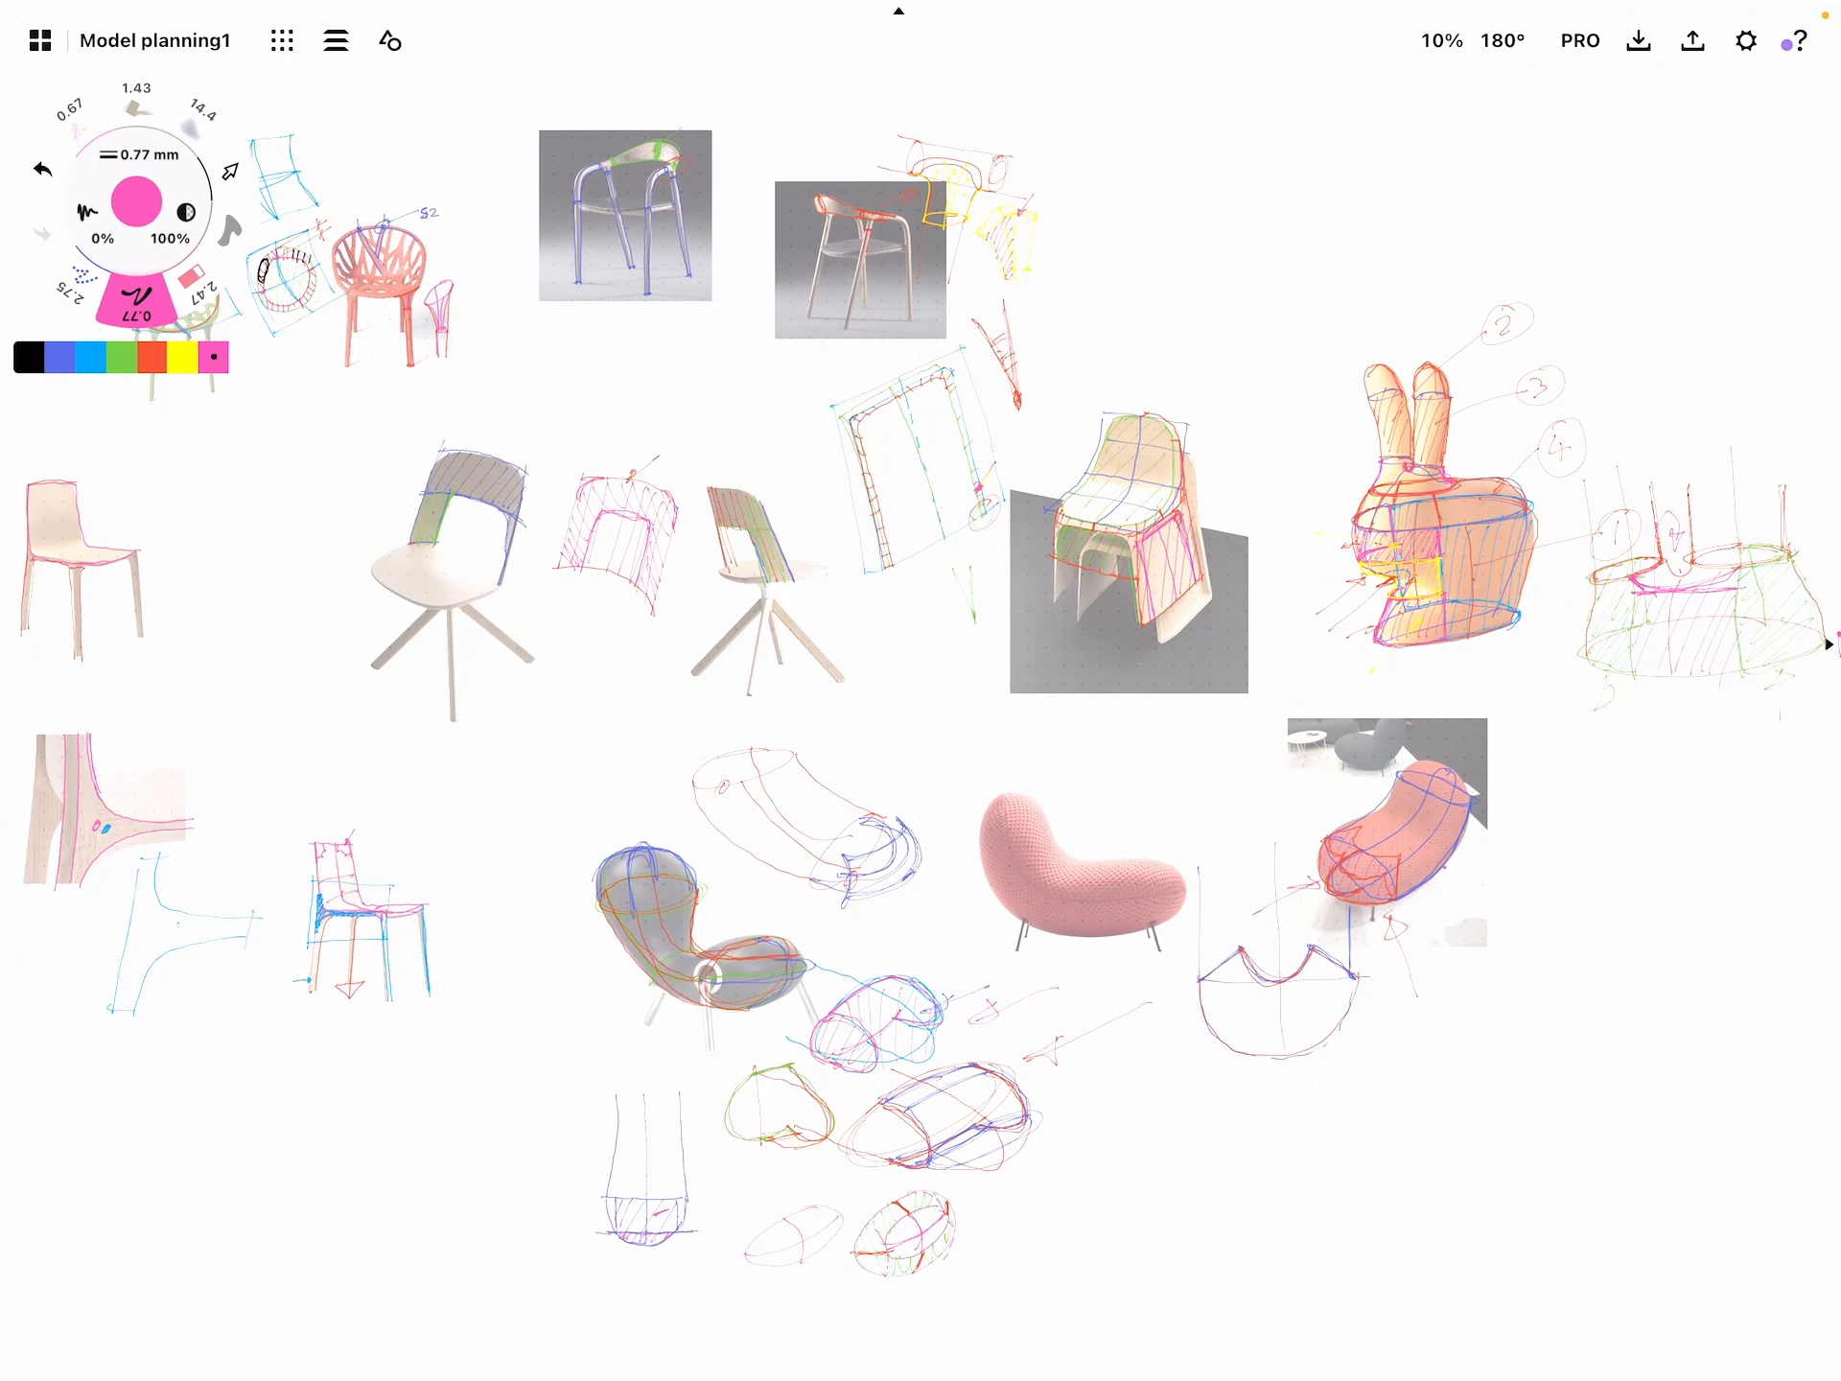